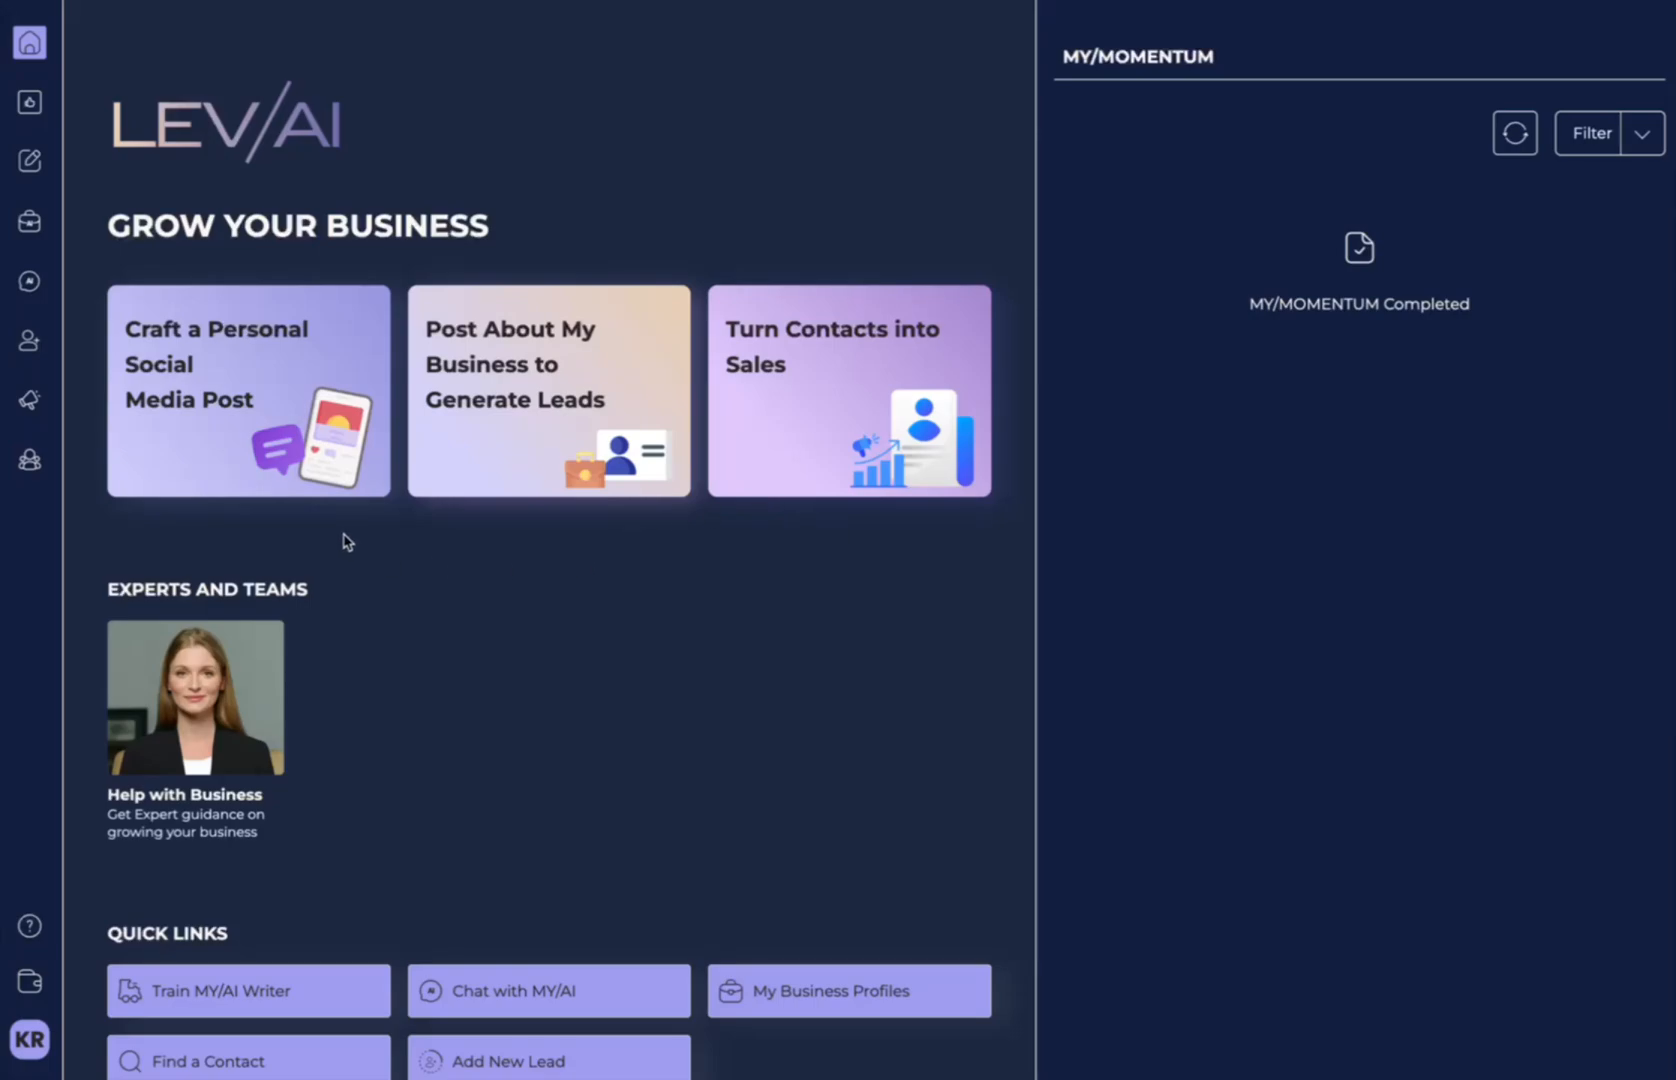
mouse_move(334, 518)
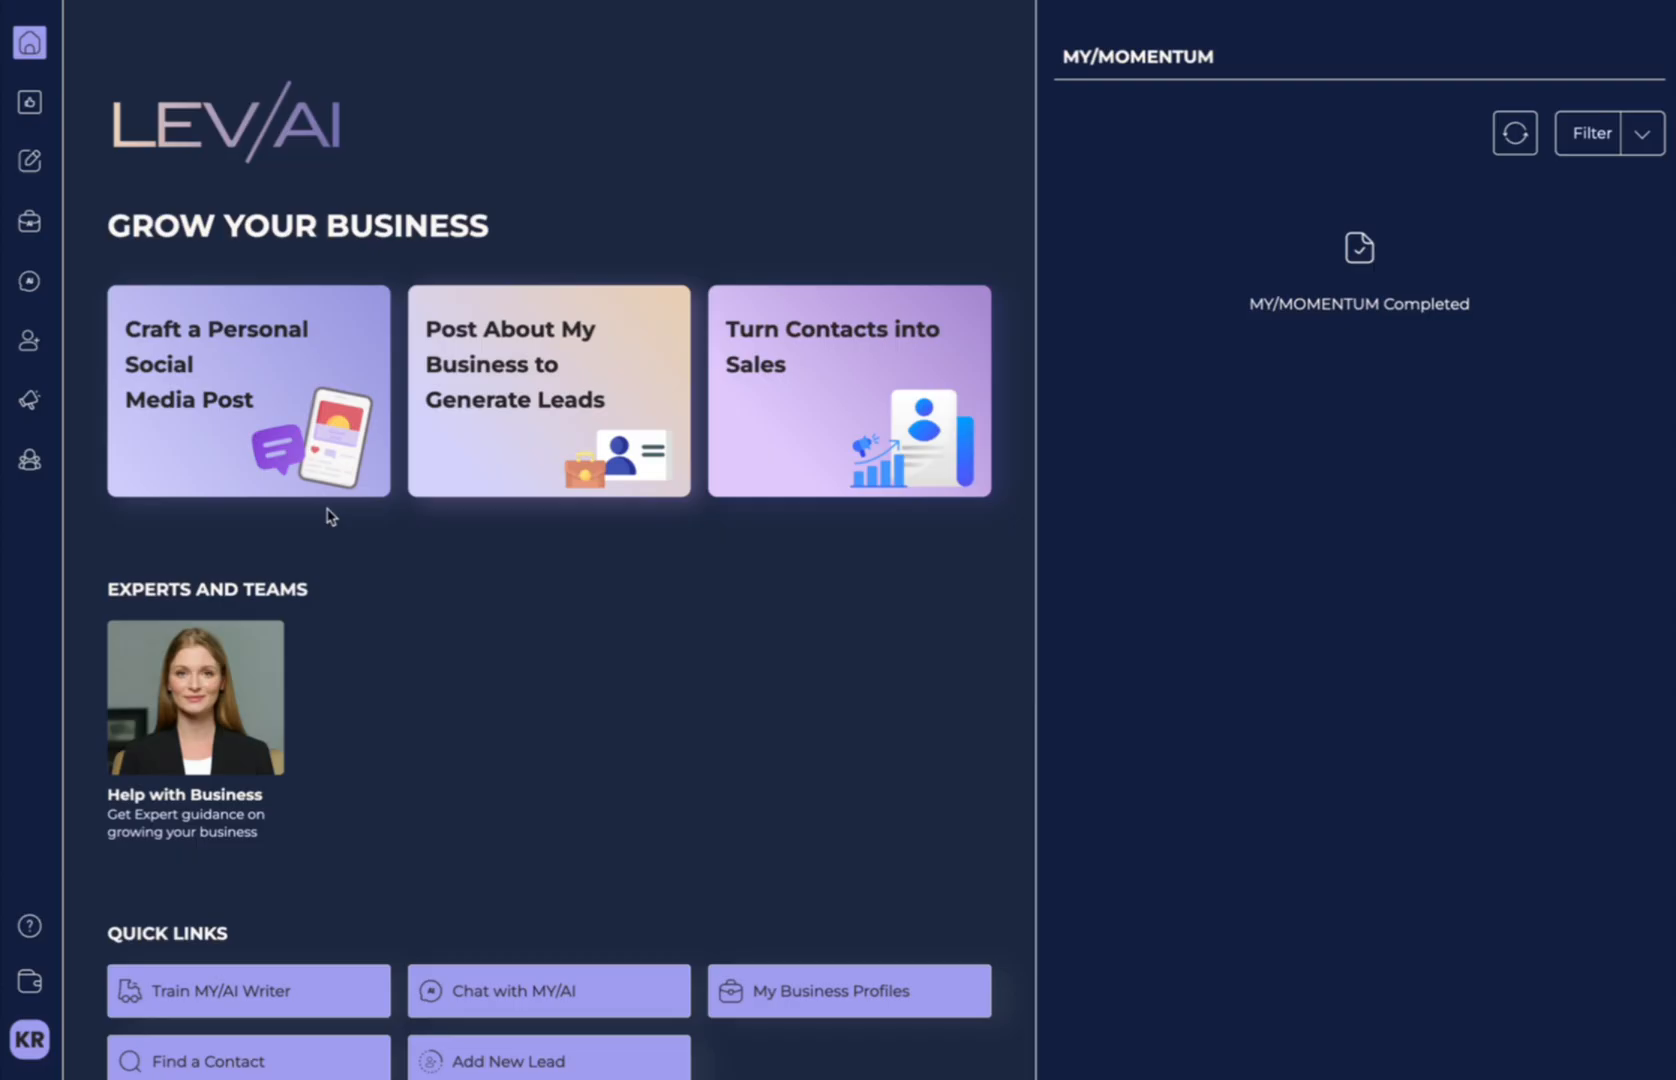
mouse_move(330, 512)
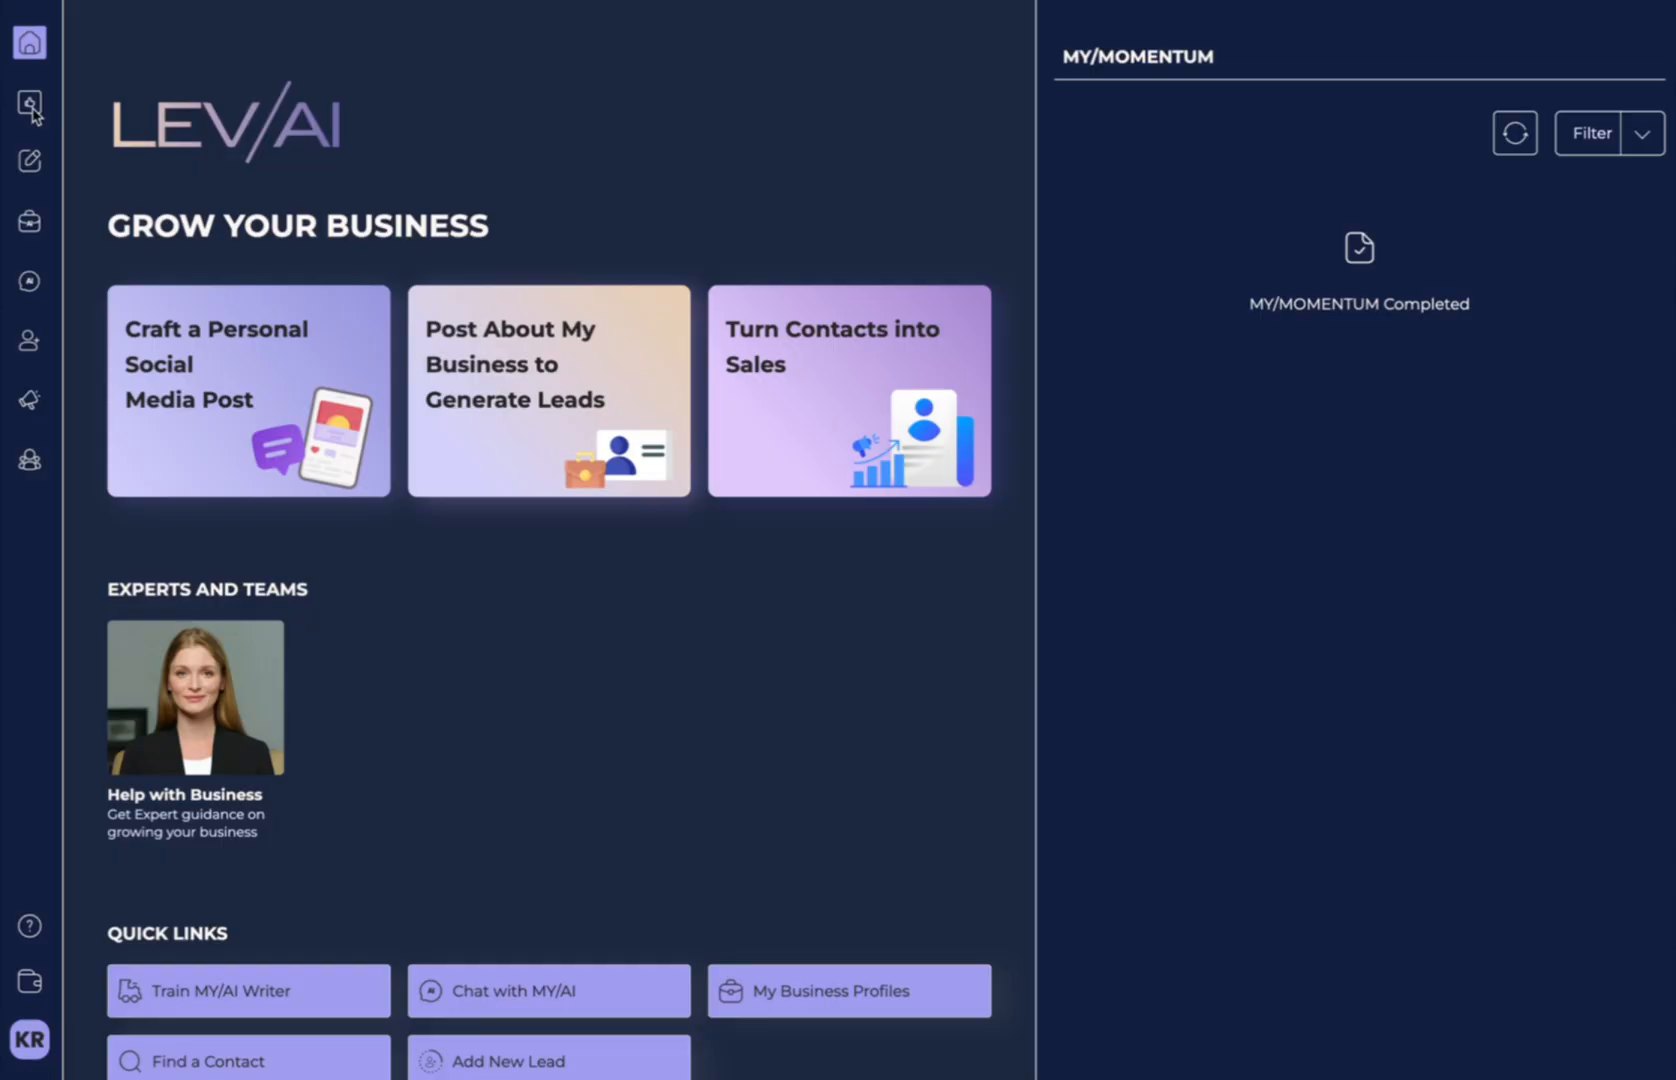
mouse_move(30, 104)
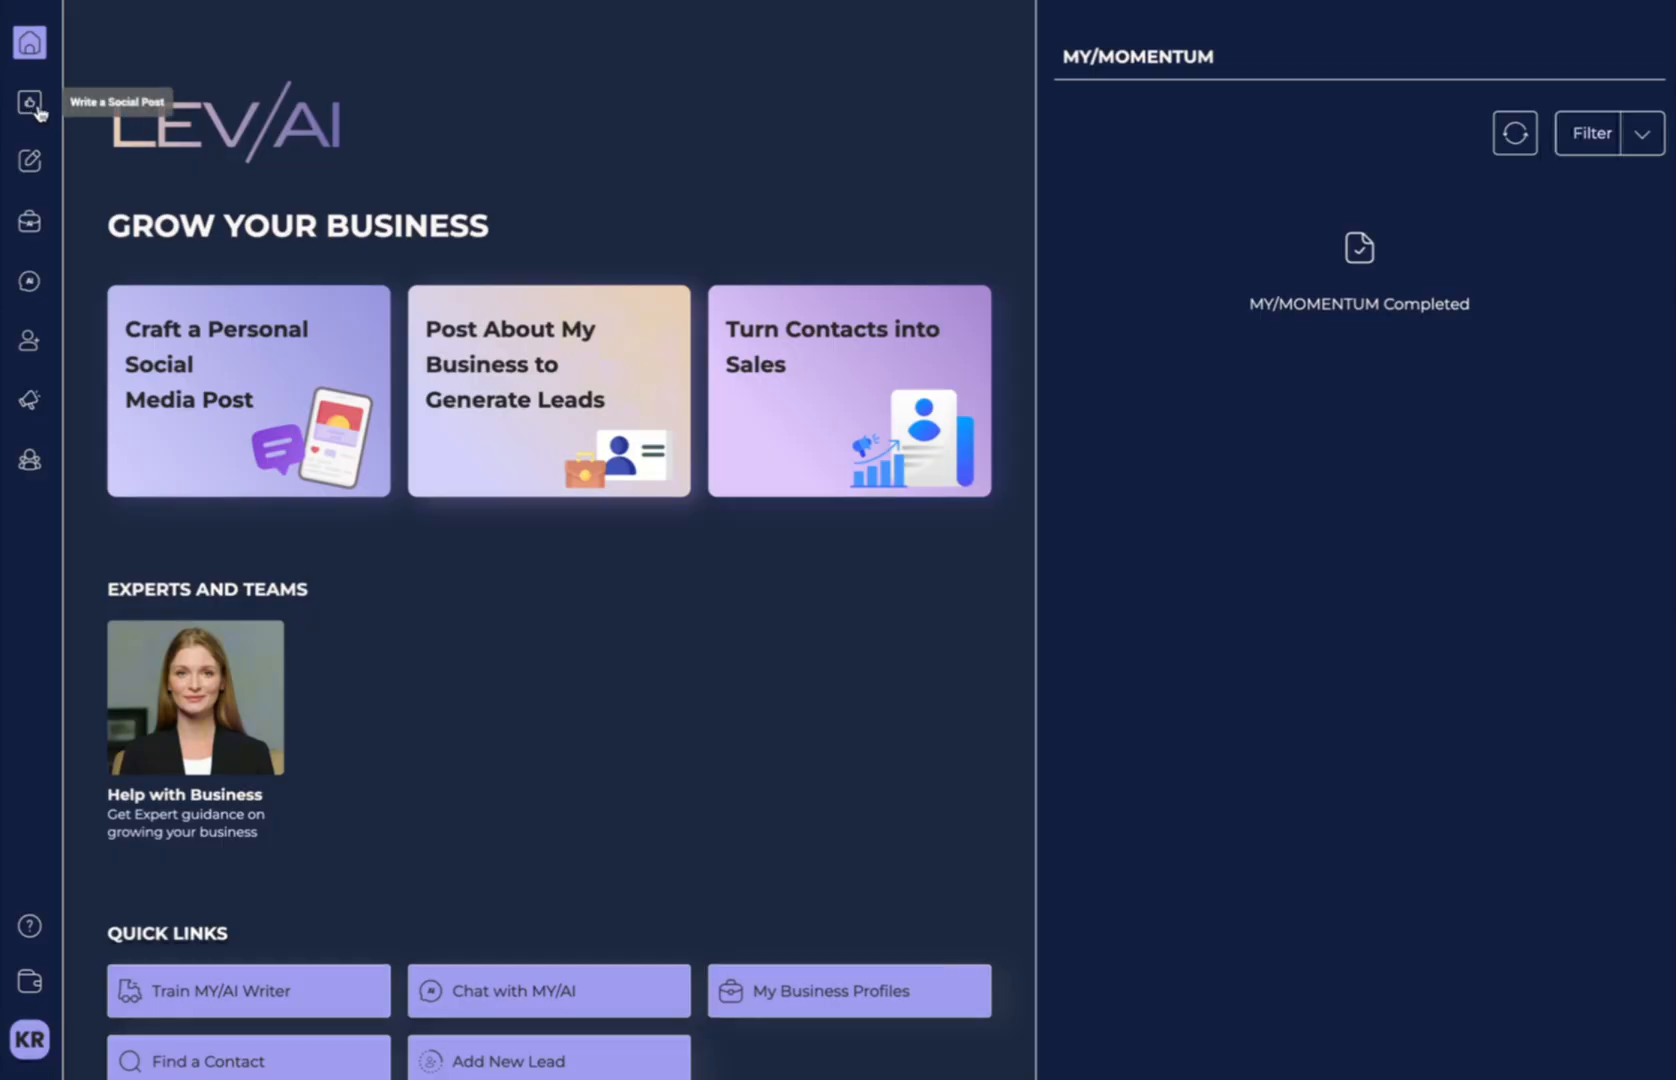
Open the MY/AI Social writer from the left sidebar to start a personal post.
left_click(30, 102)
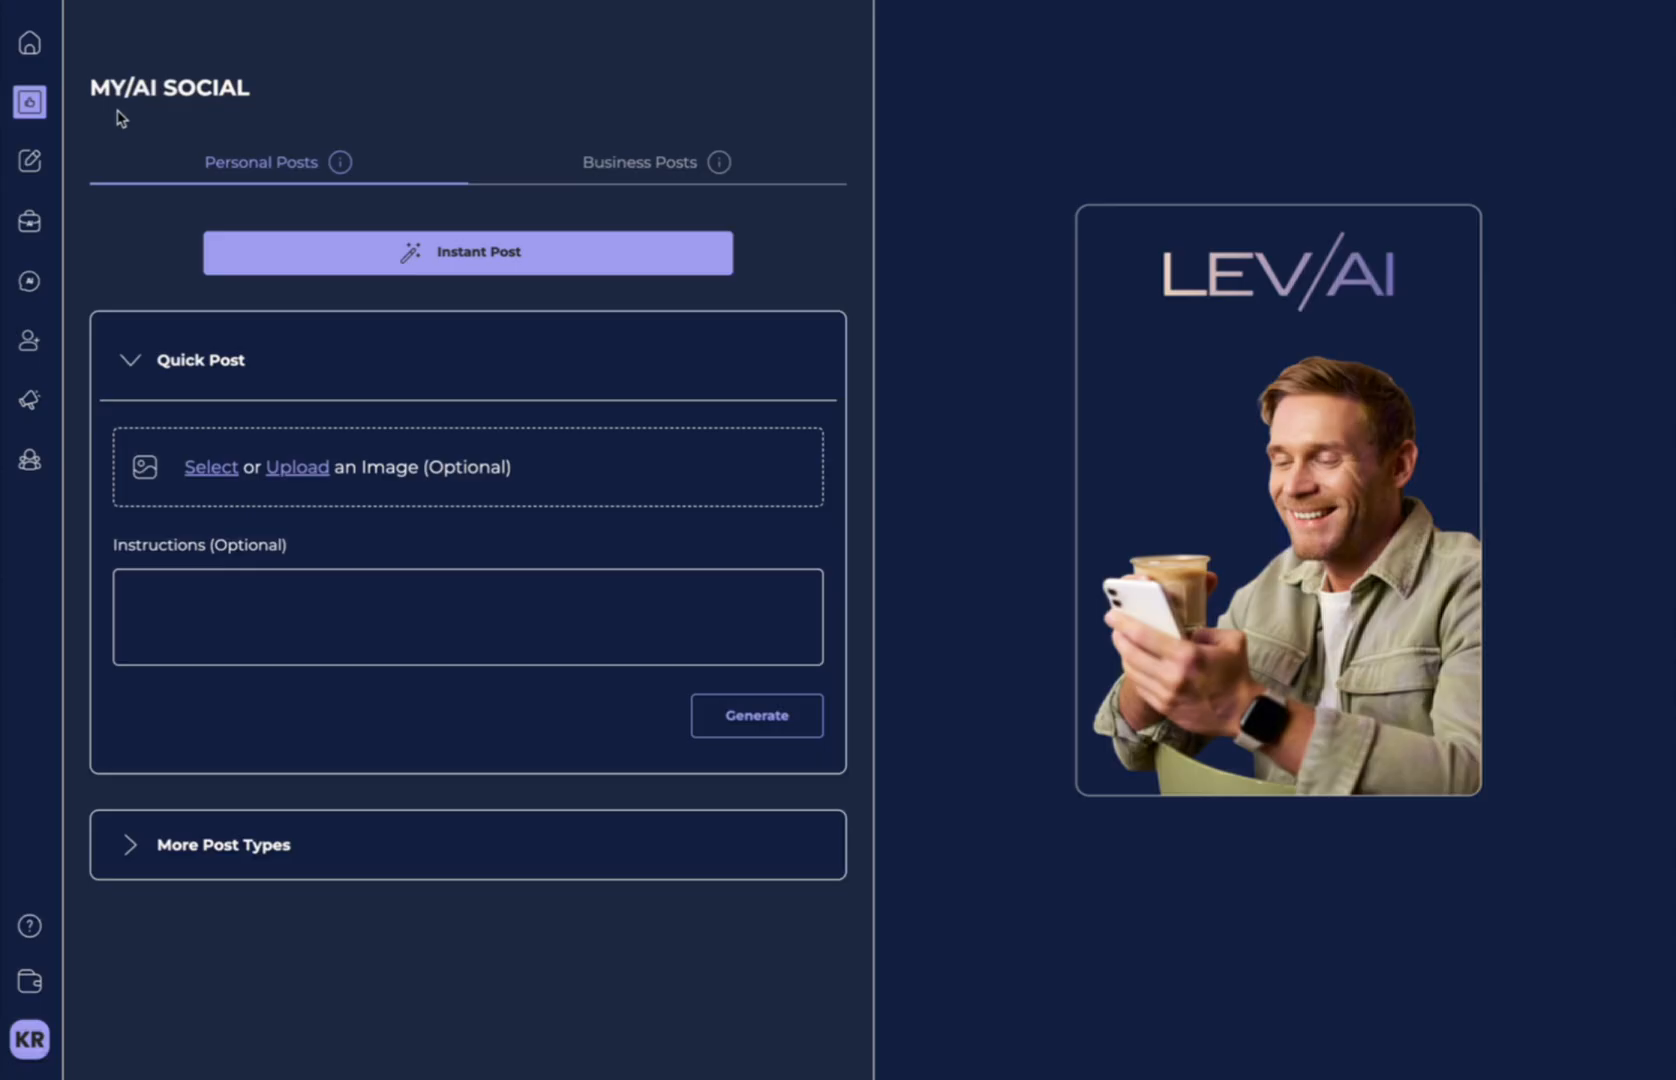
mouse_move(180, 166)
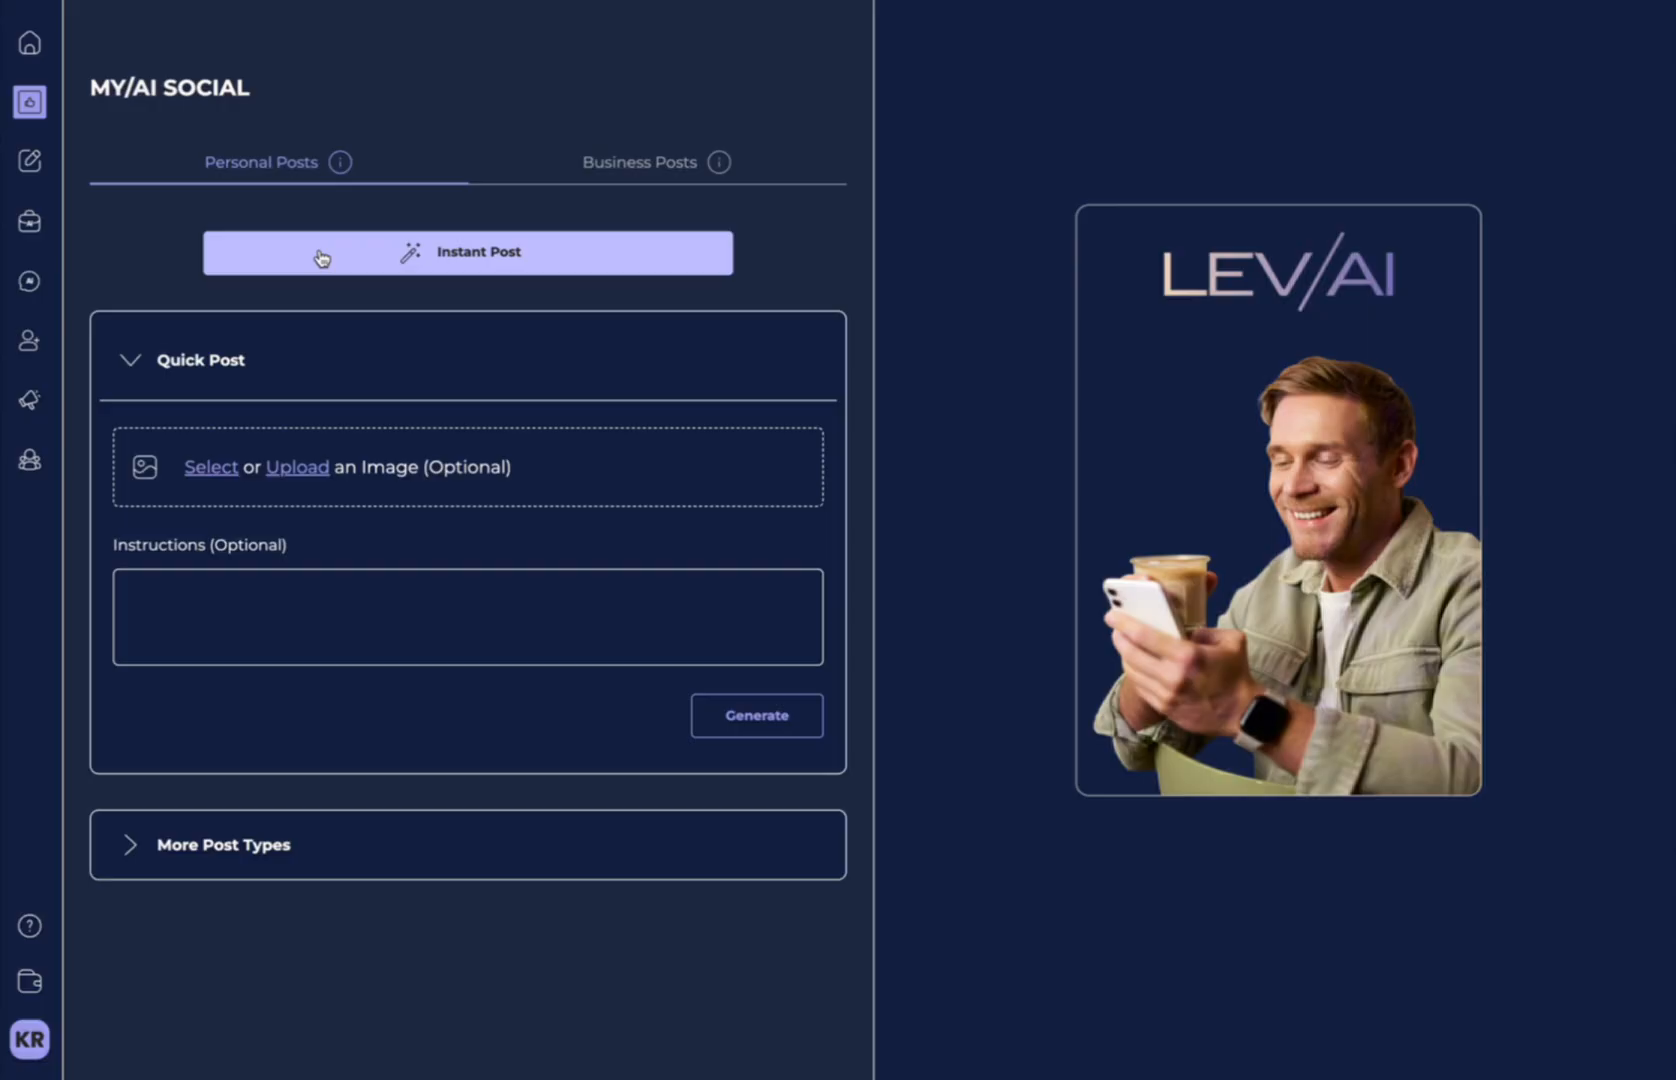
Generate an instant dance-student post and preview it on Instagram, LinkedIn, X, Threads and Facebook.
left_click(756, 716)
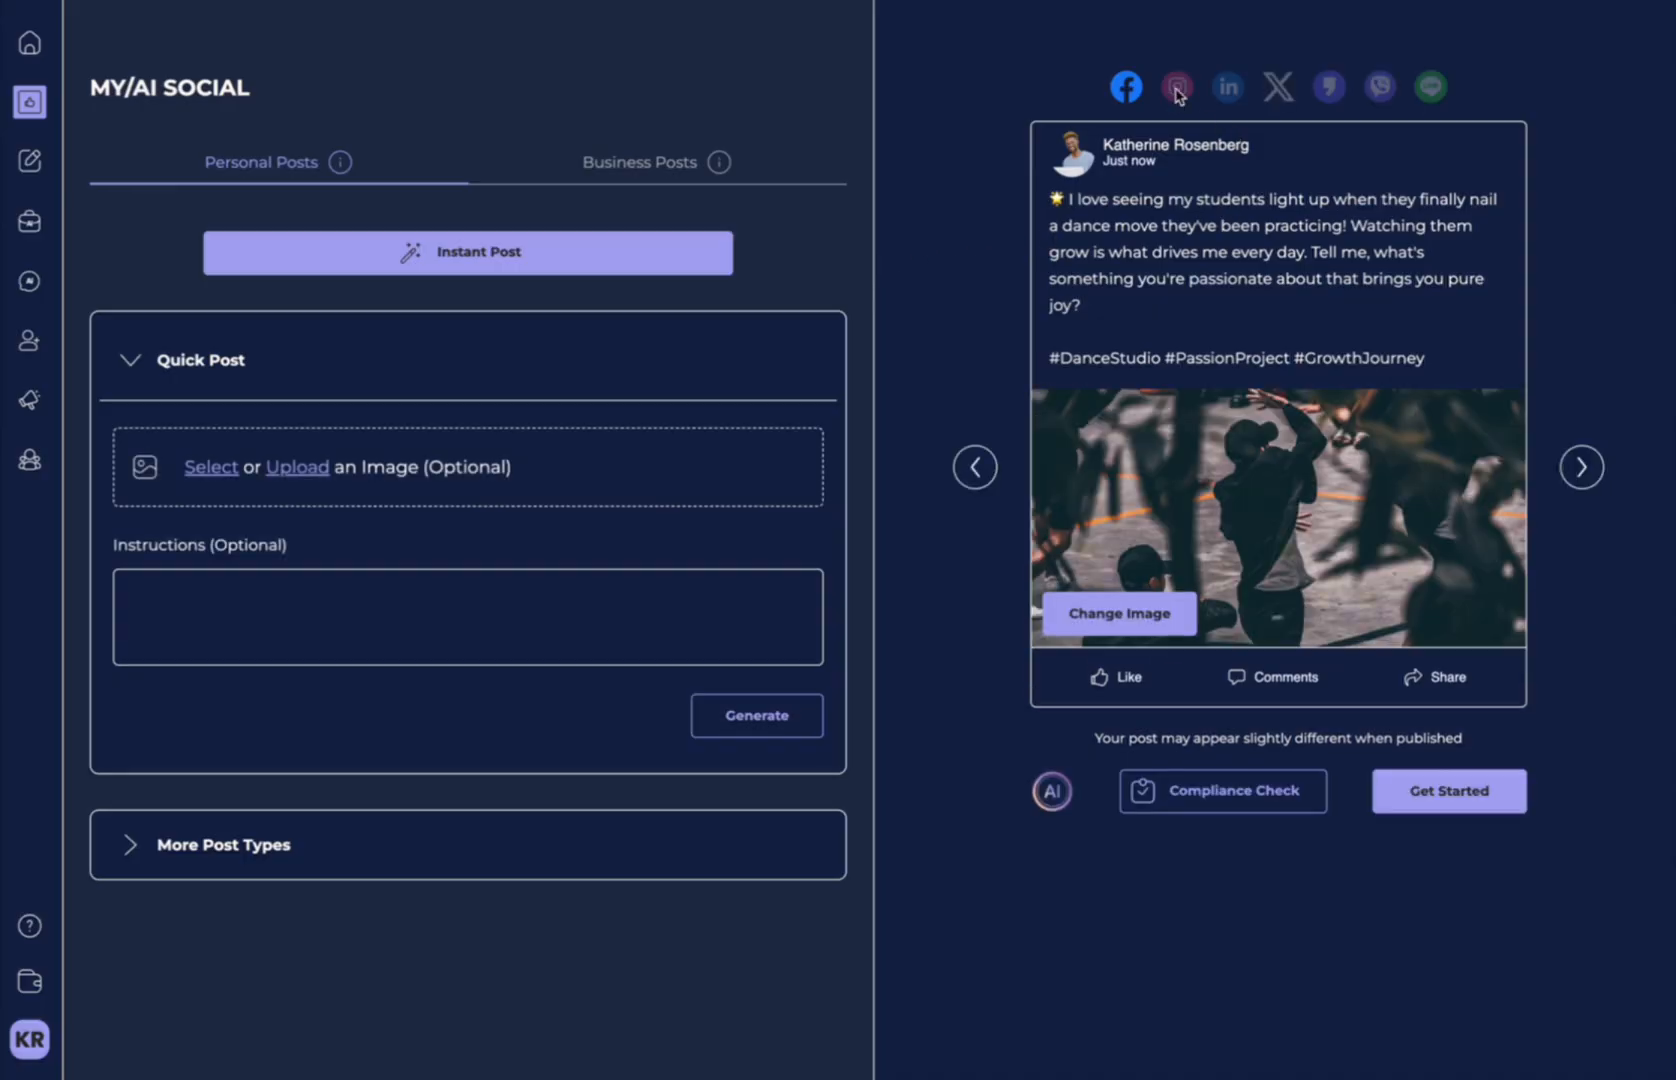
left_click(1176, 86)
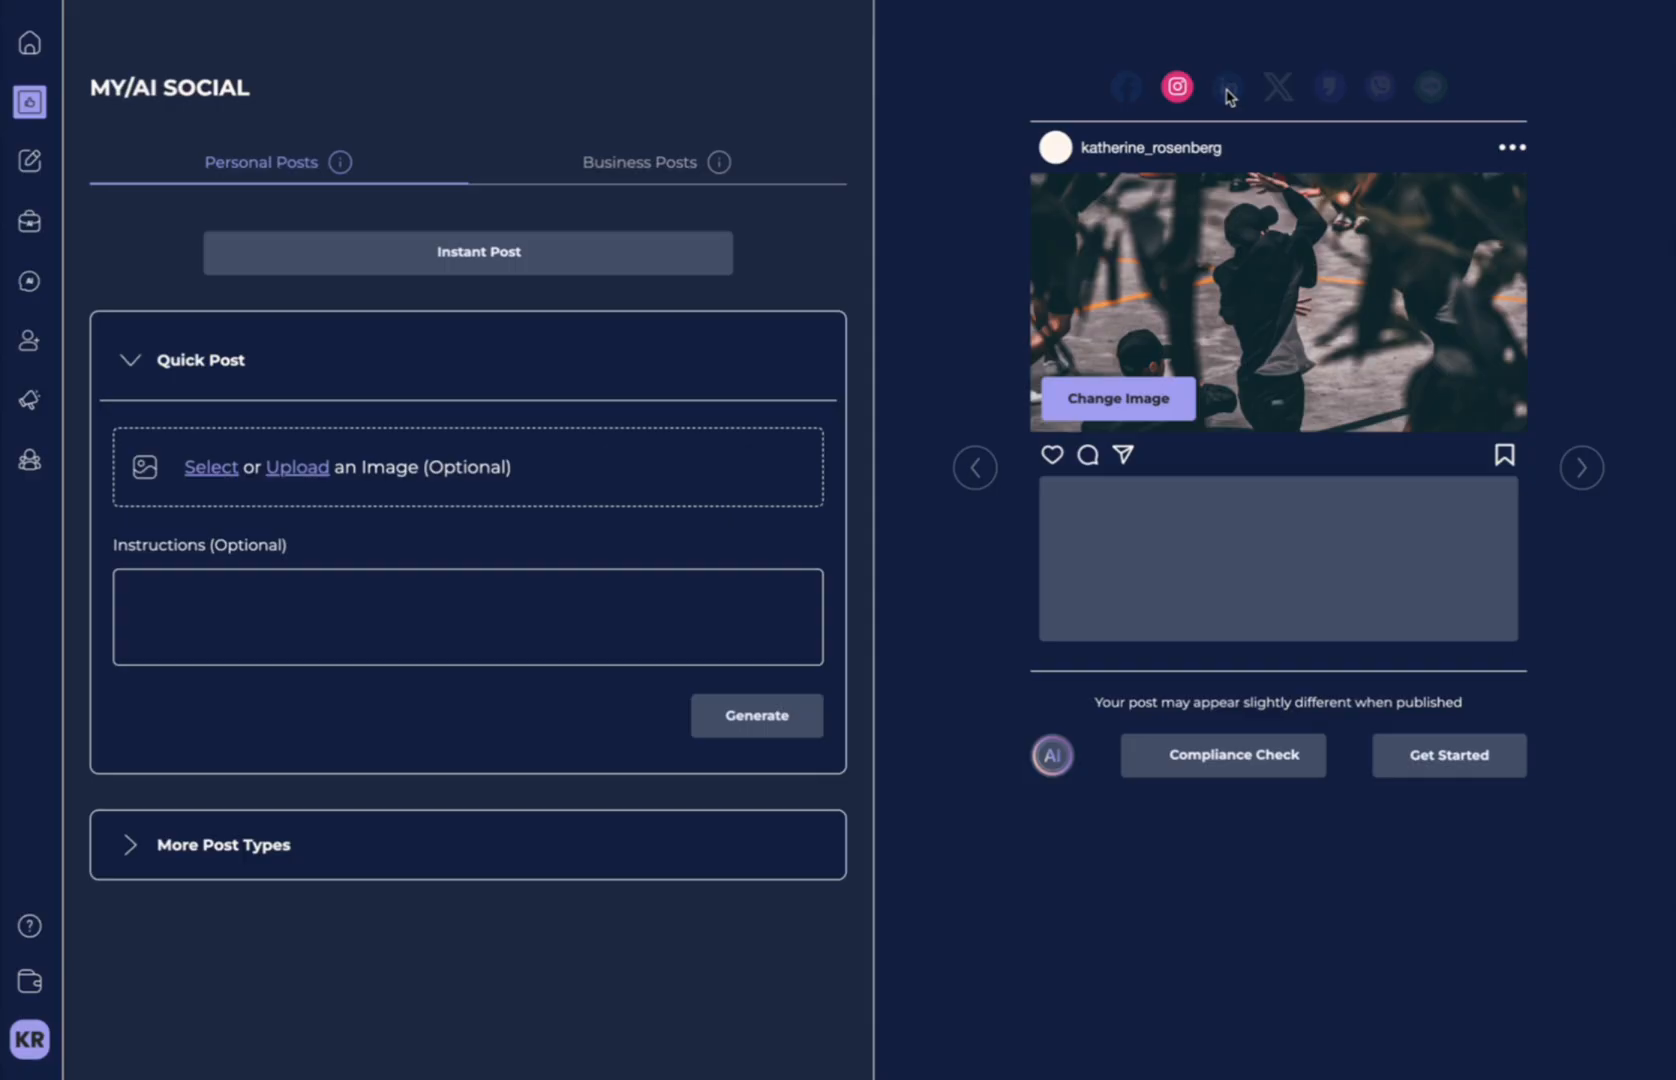
left_click(466, 252)
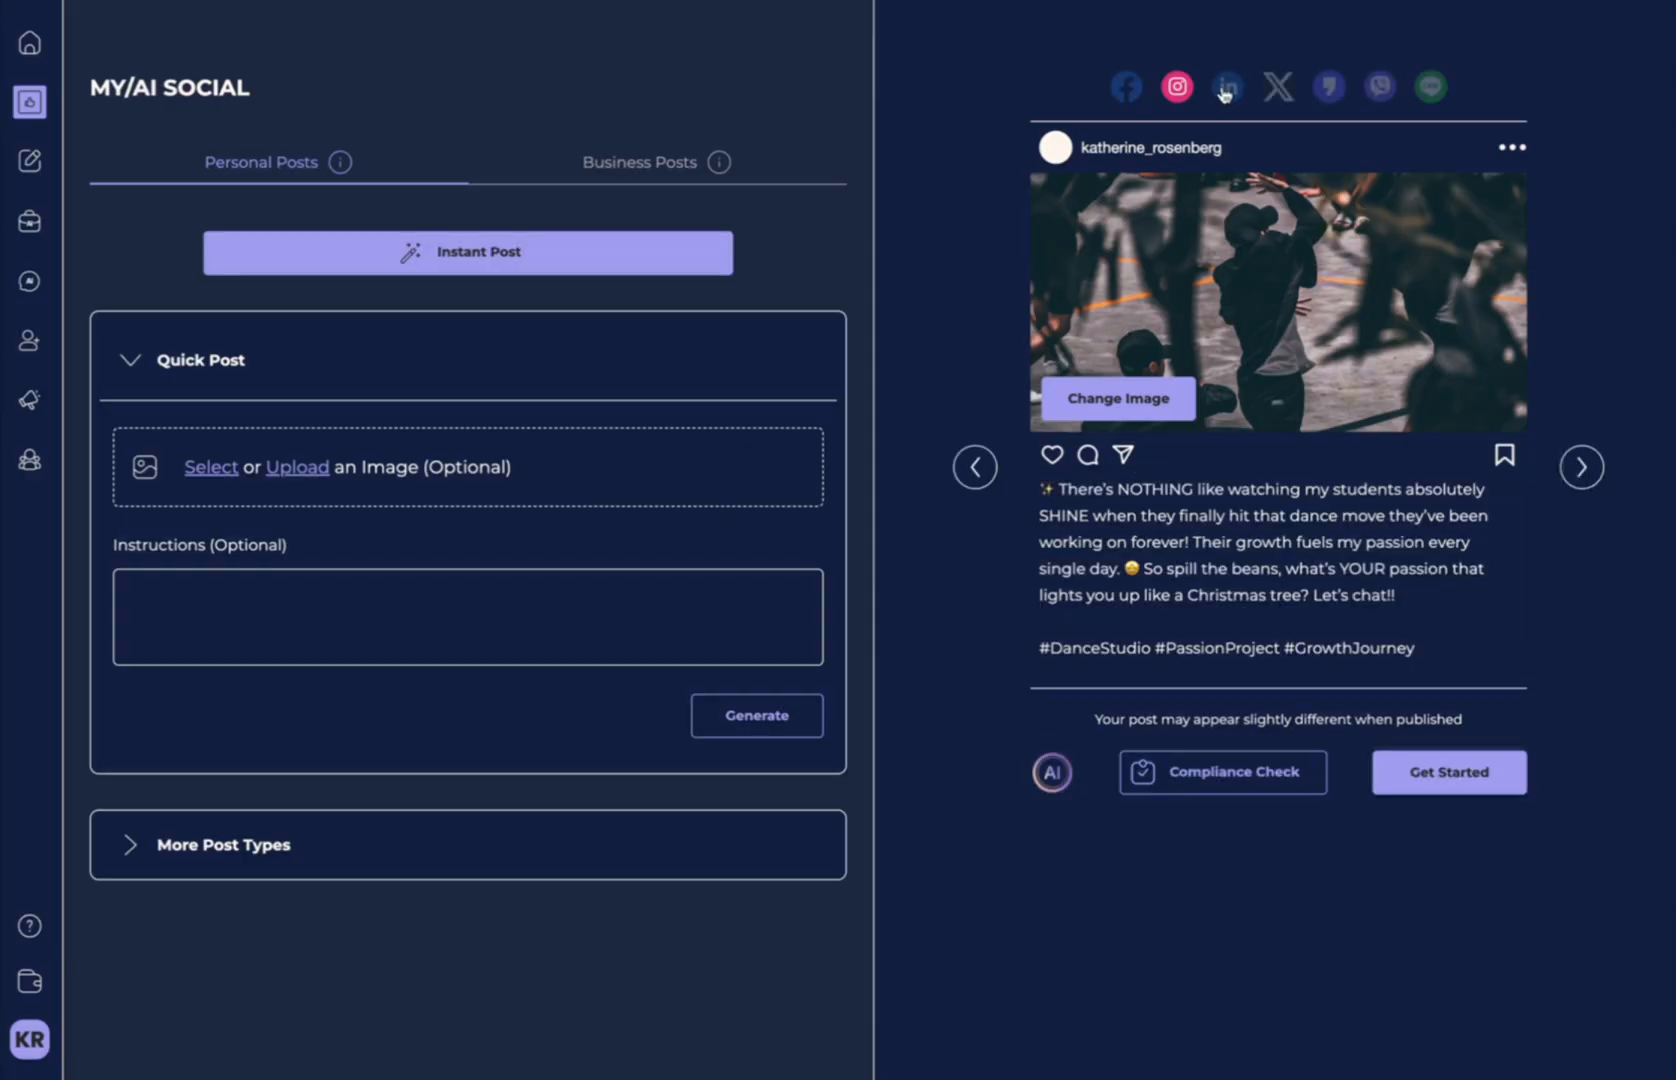
left_click(1226, 86)
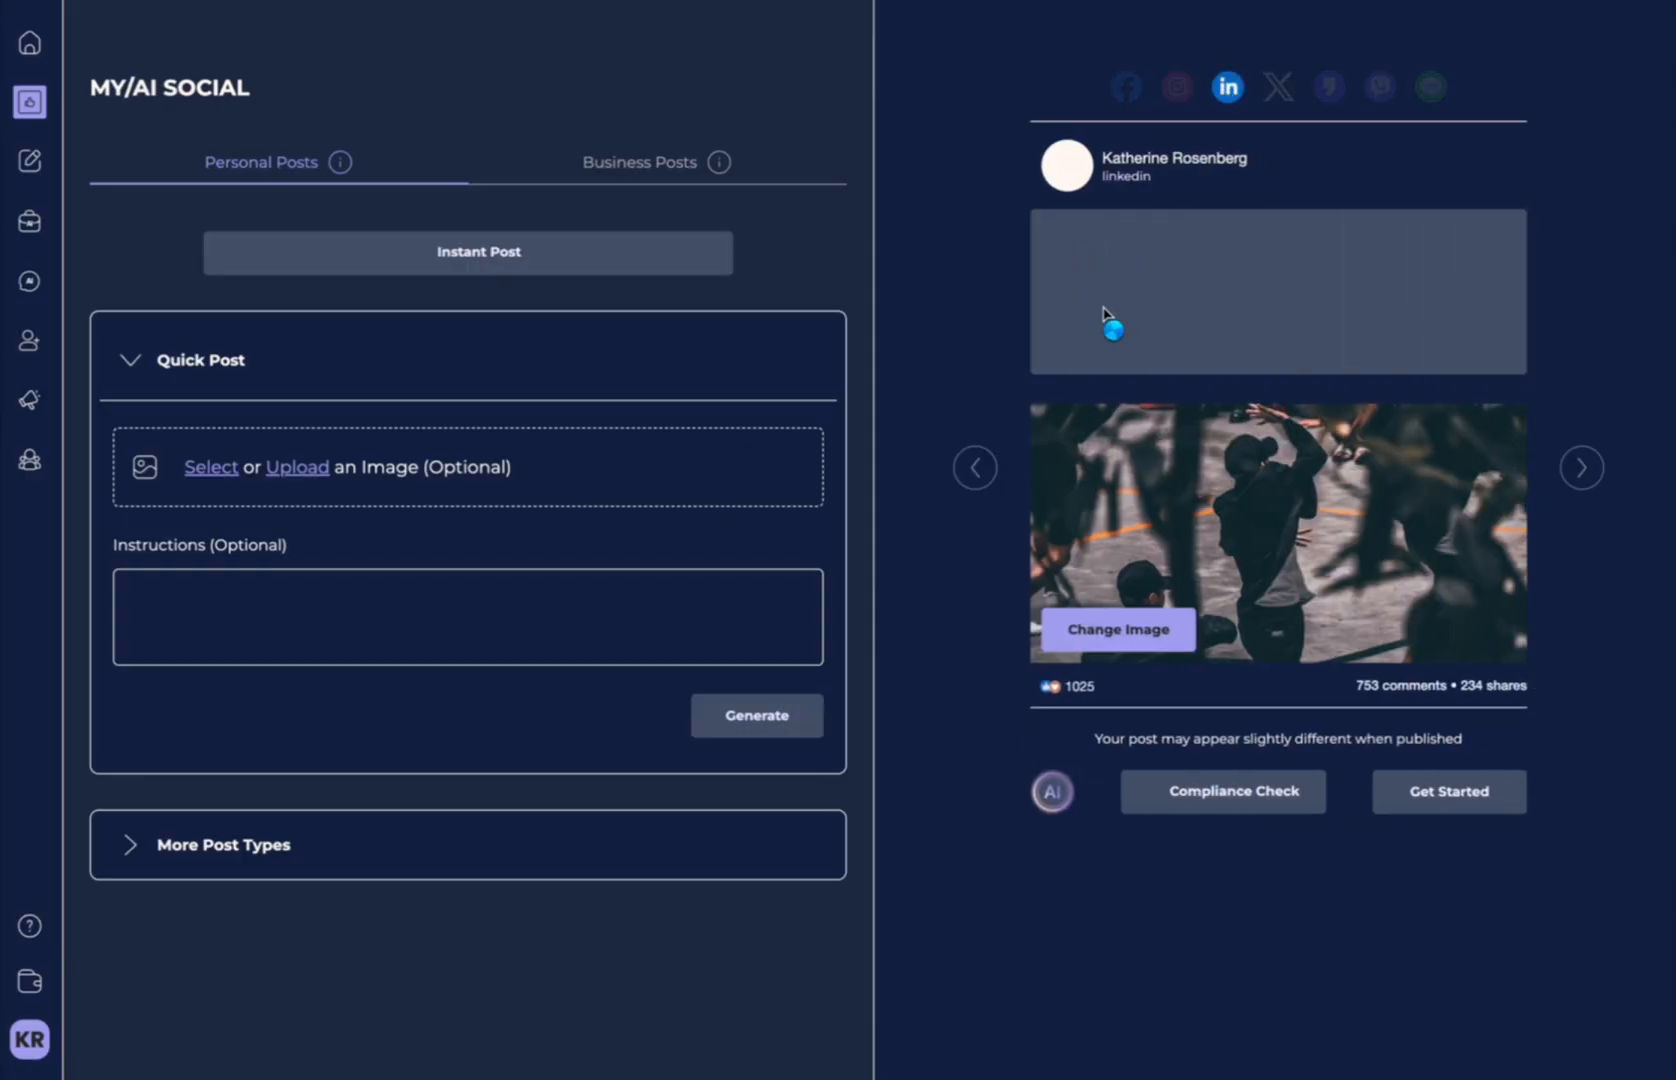
left_click(1278, 86)
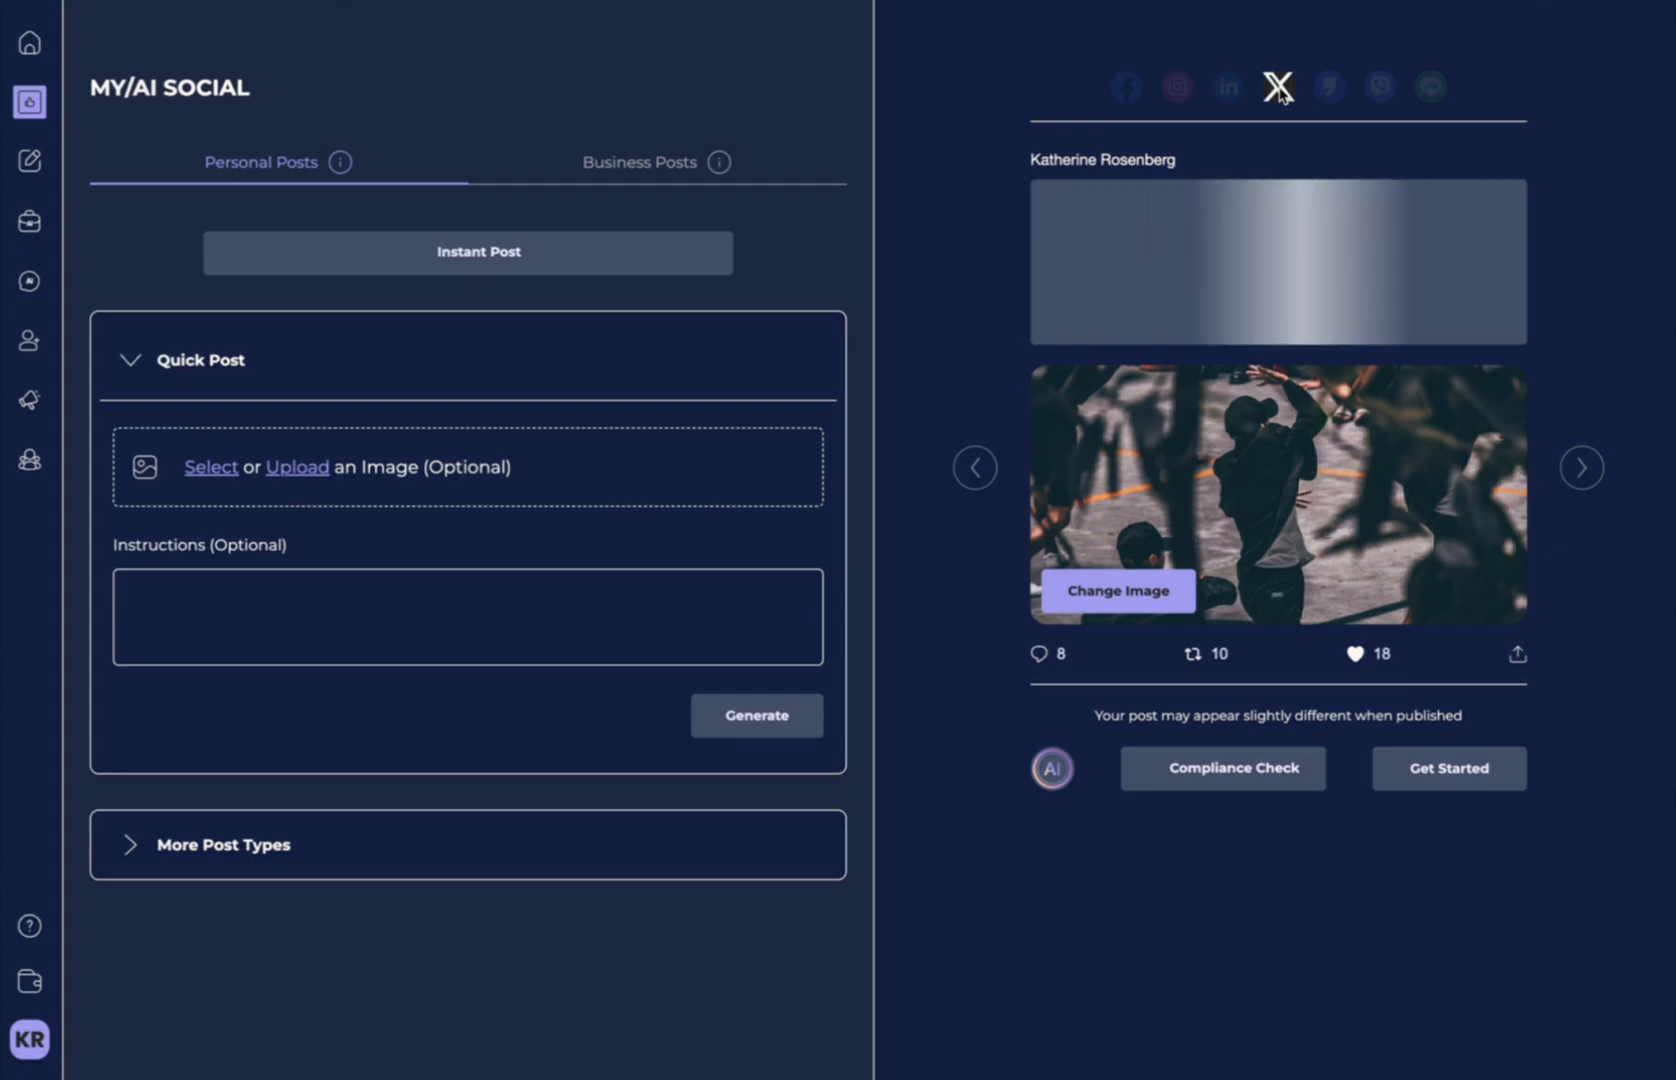
left_click(468, 252)
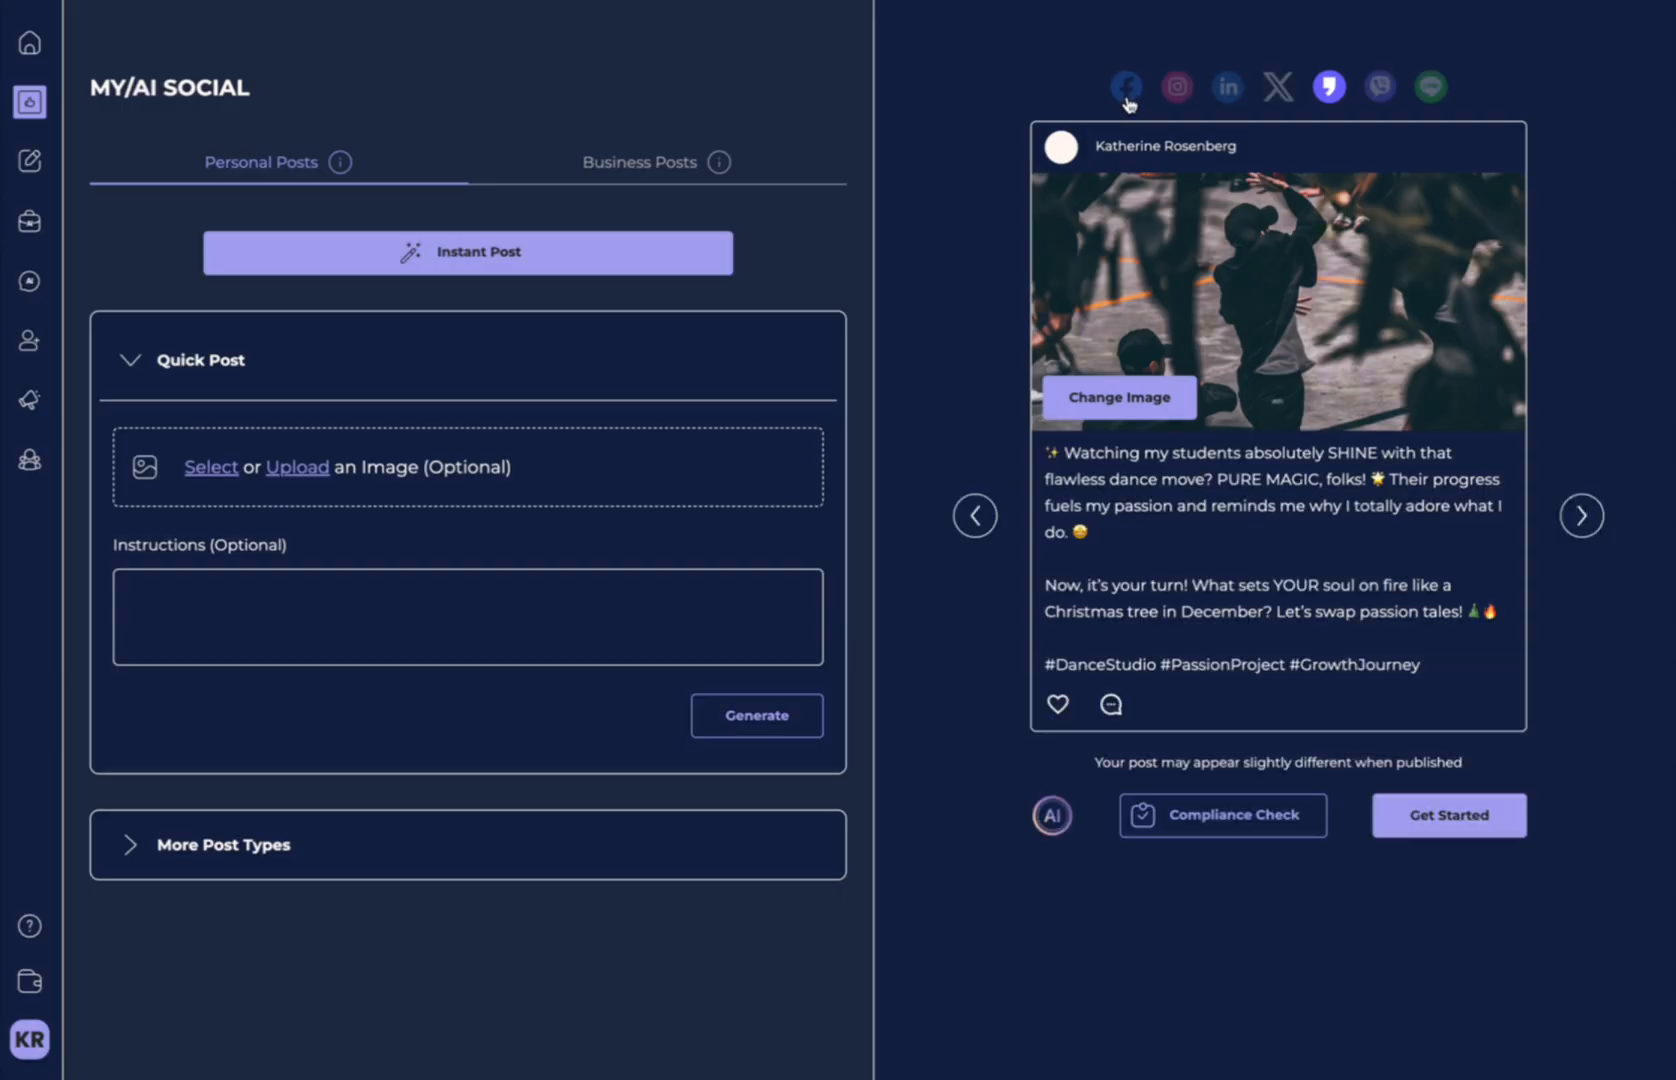
left_click(1126, 86)
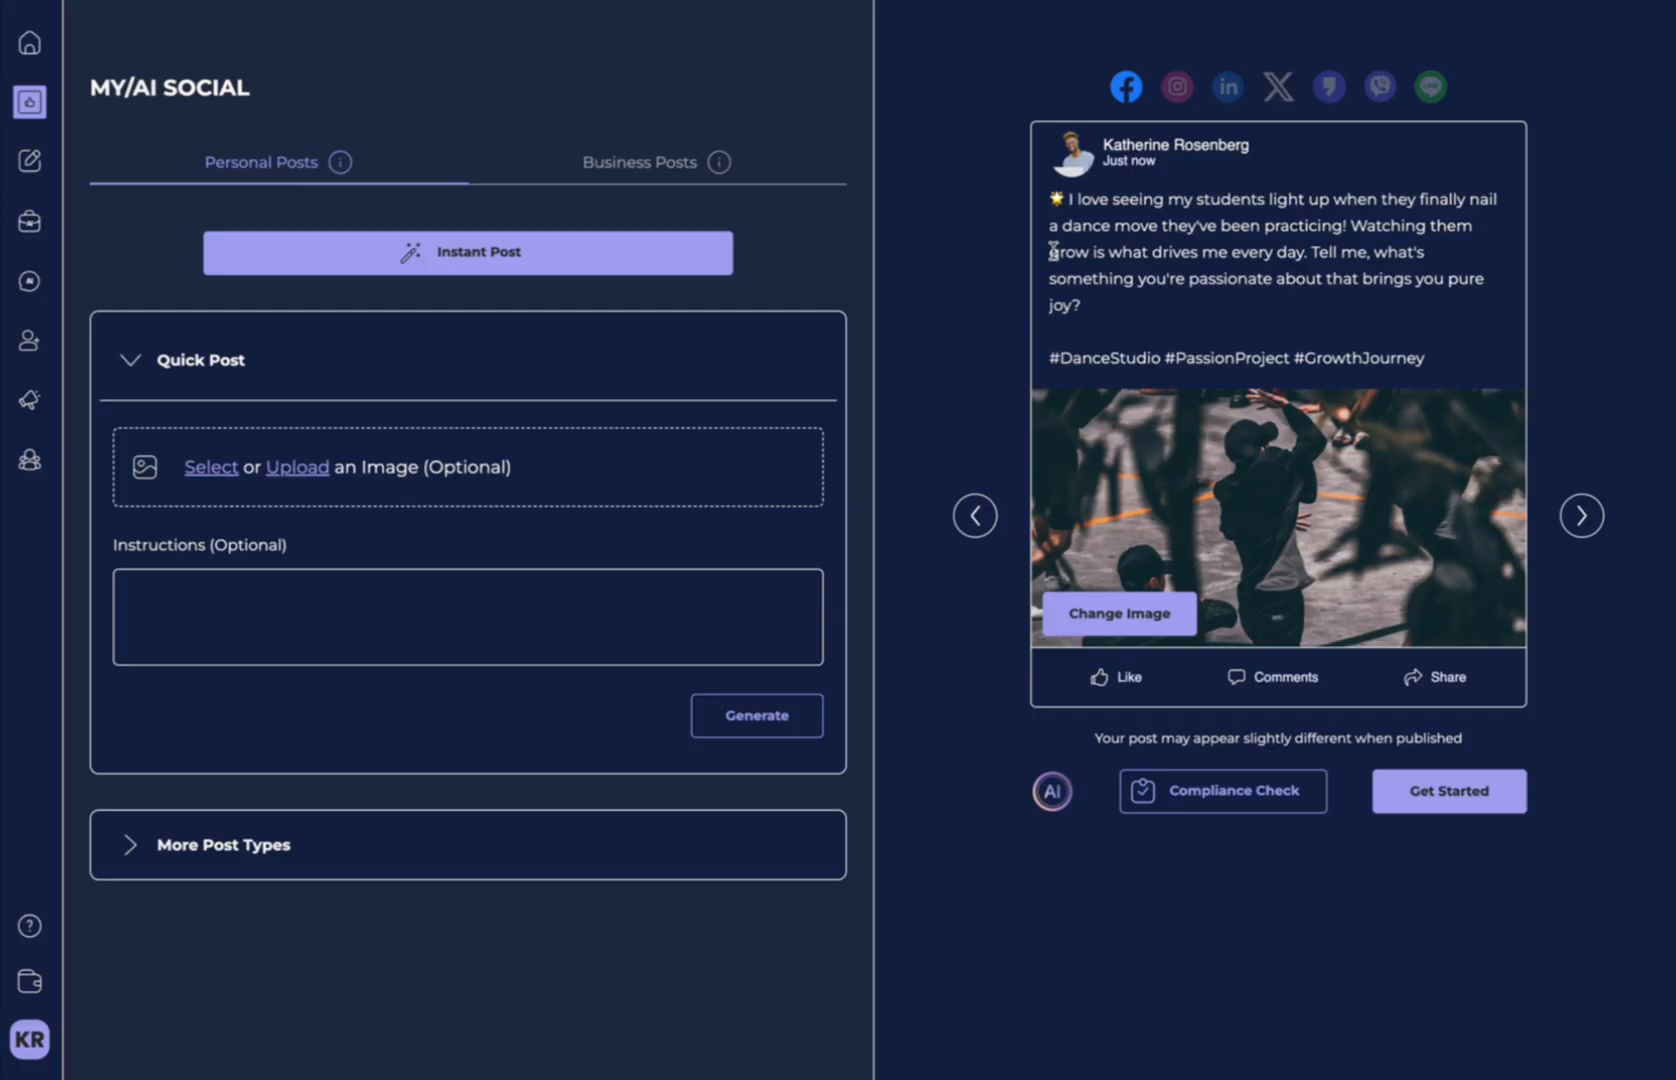
mouse_move(1272, 240)
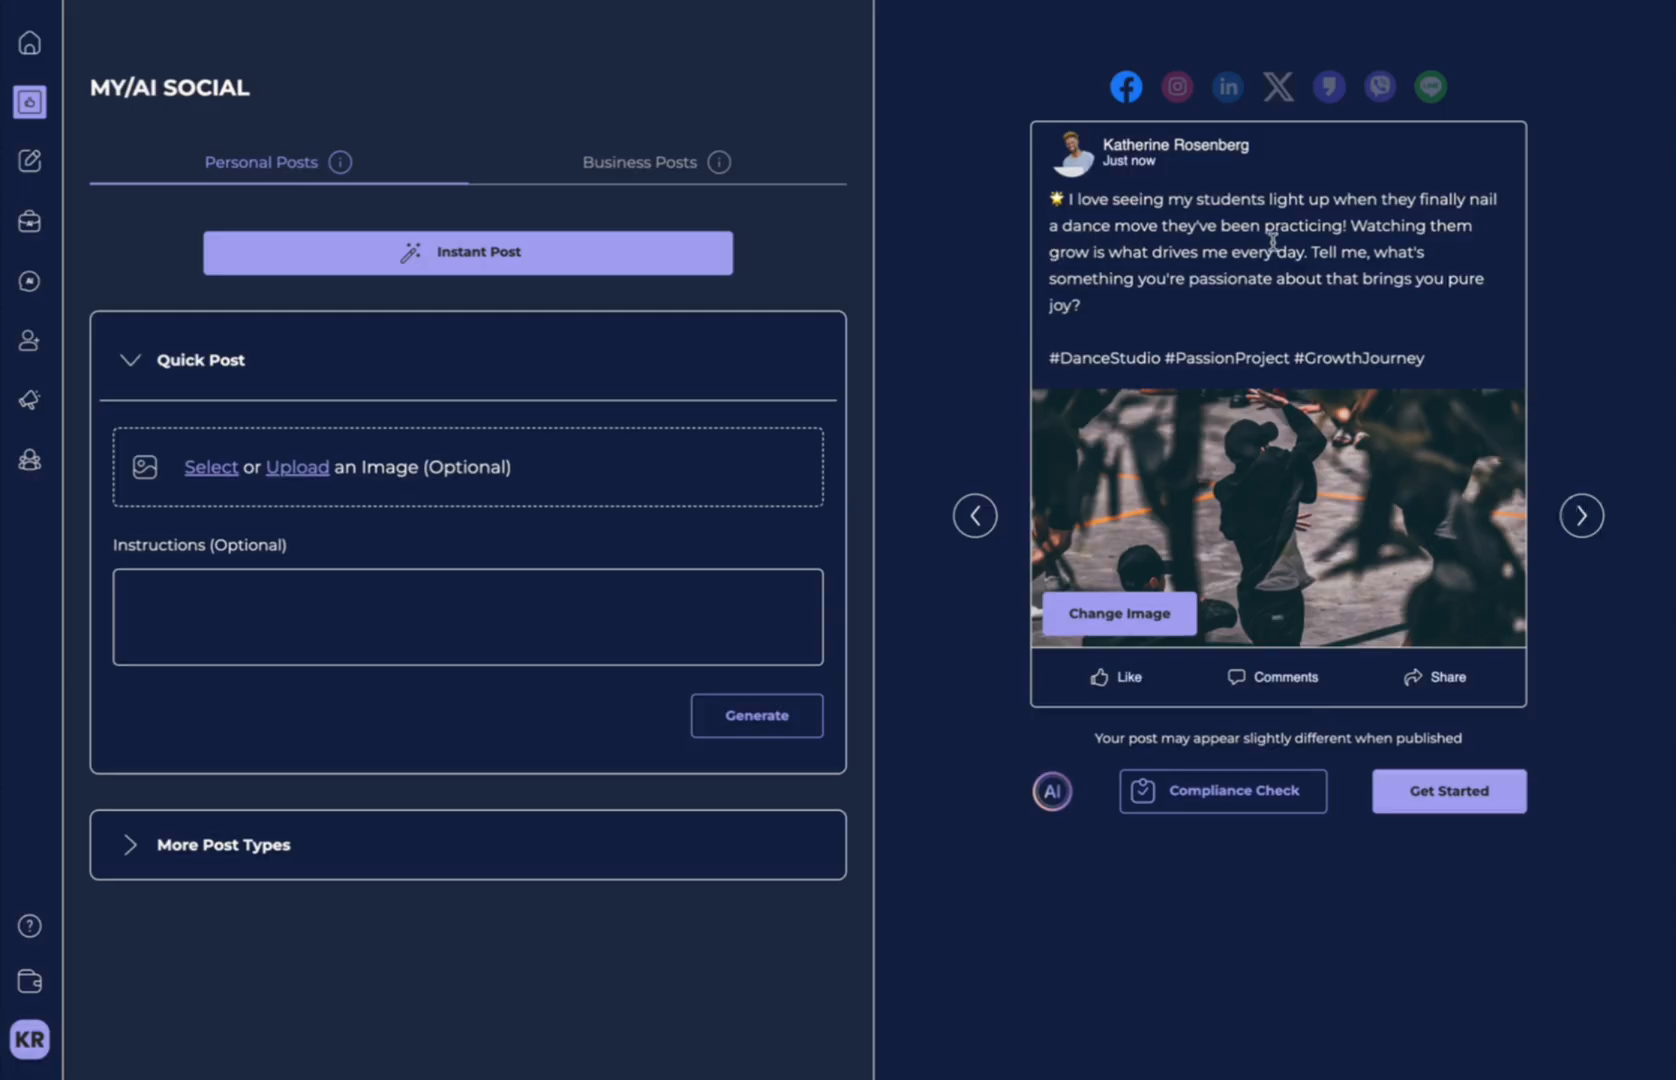
mouse_move(1162, 474)
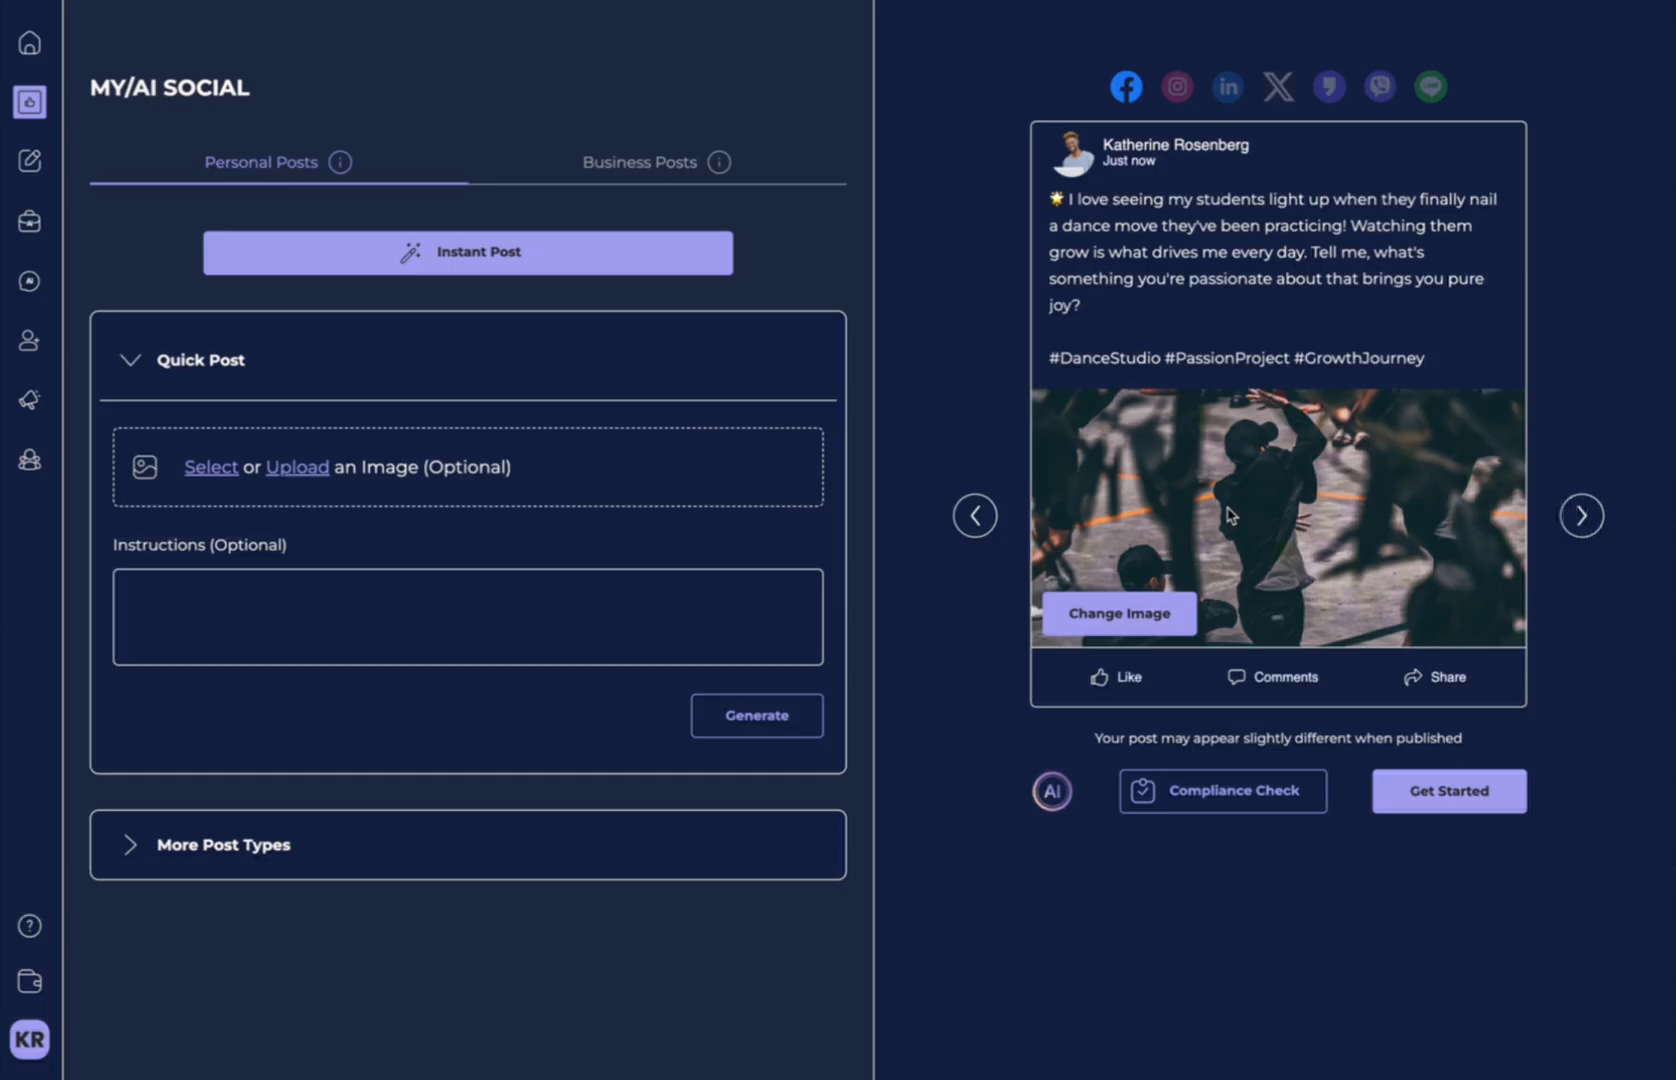
mouse_move(1198, 452)
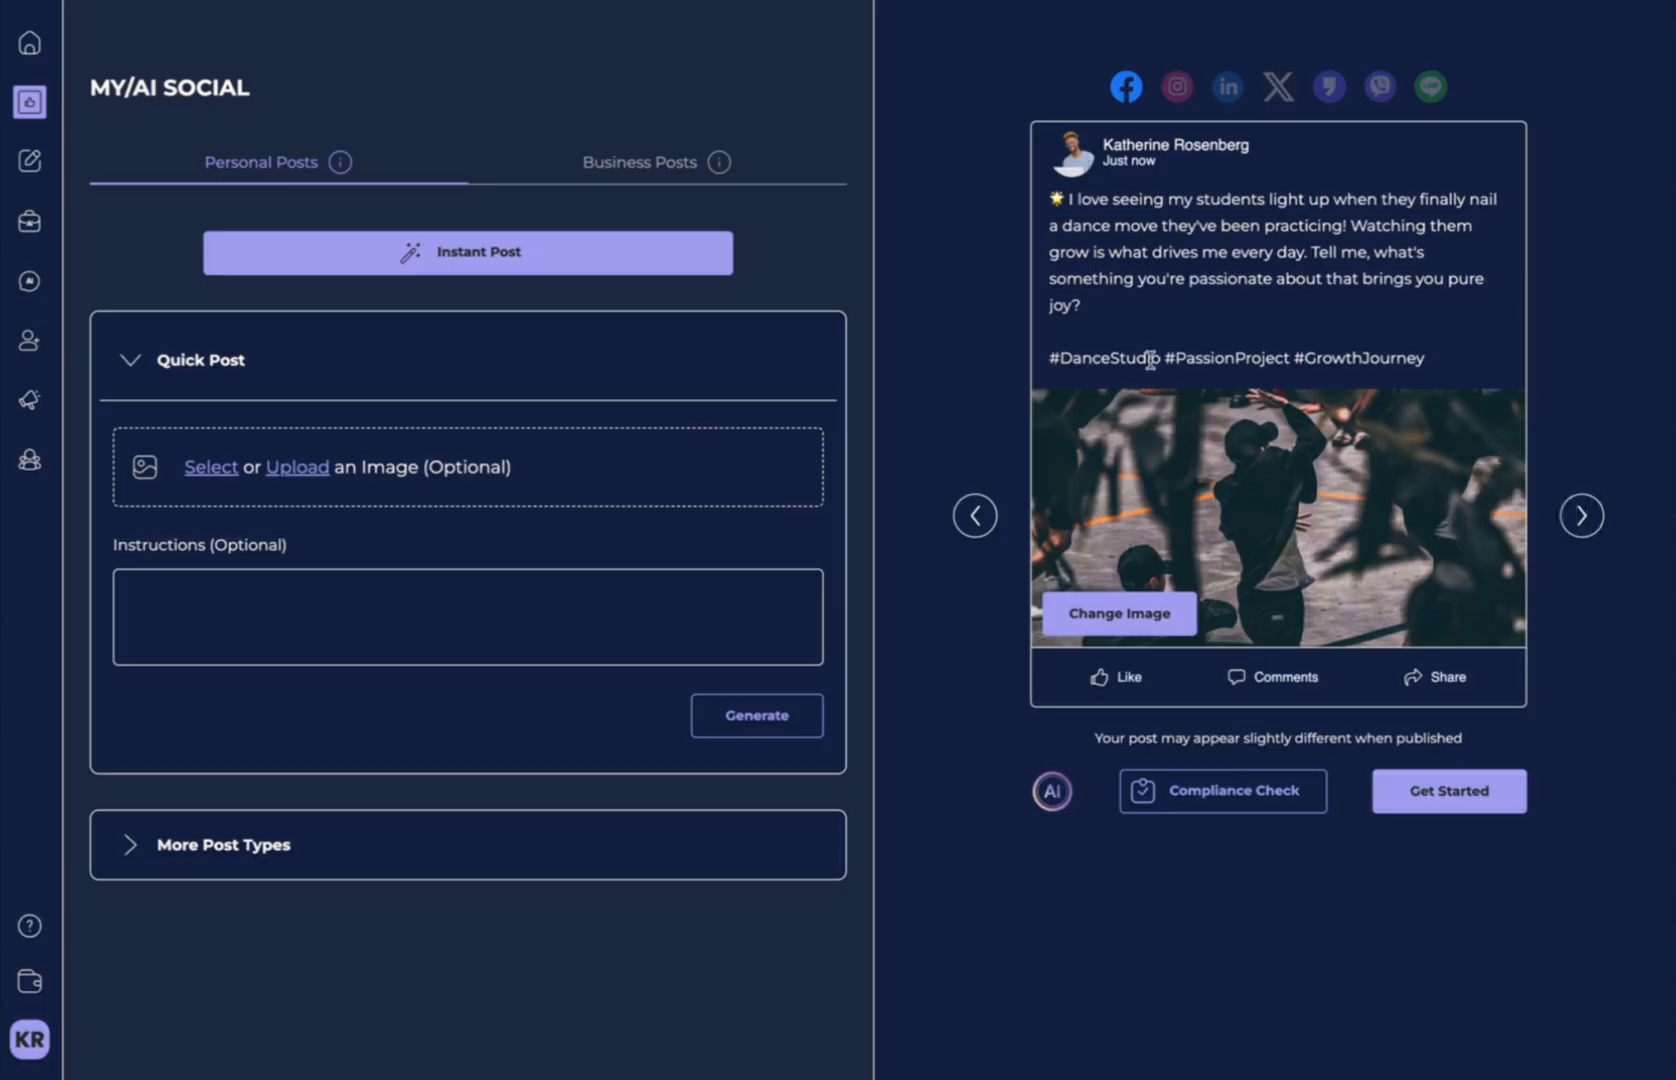
mouse_move(958, 488)
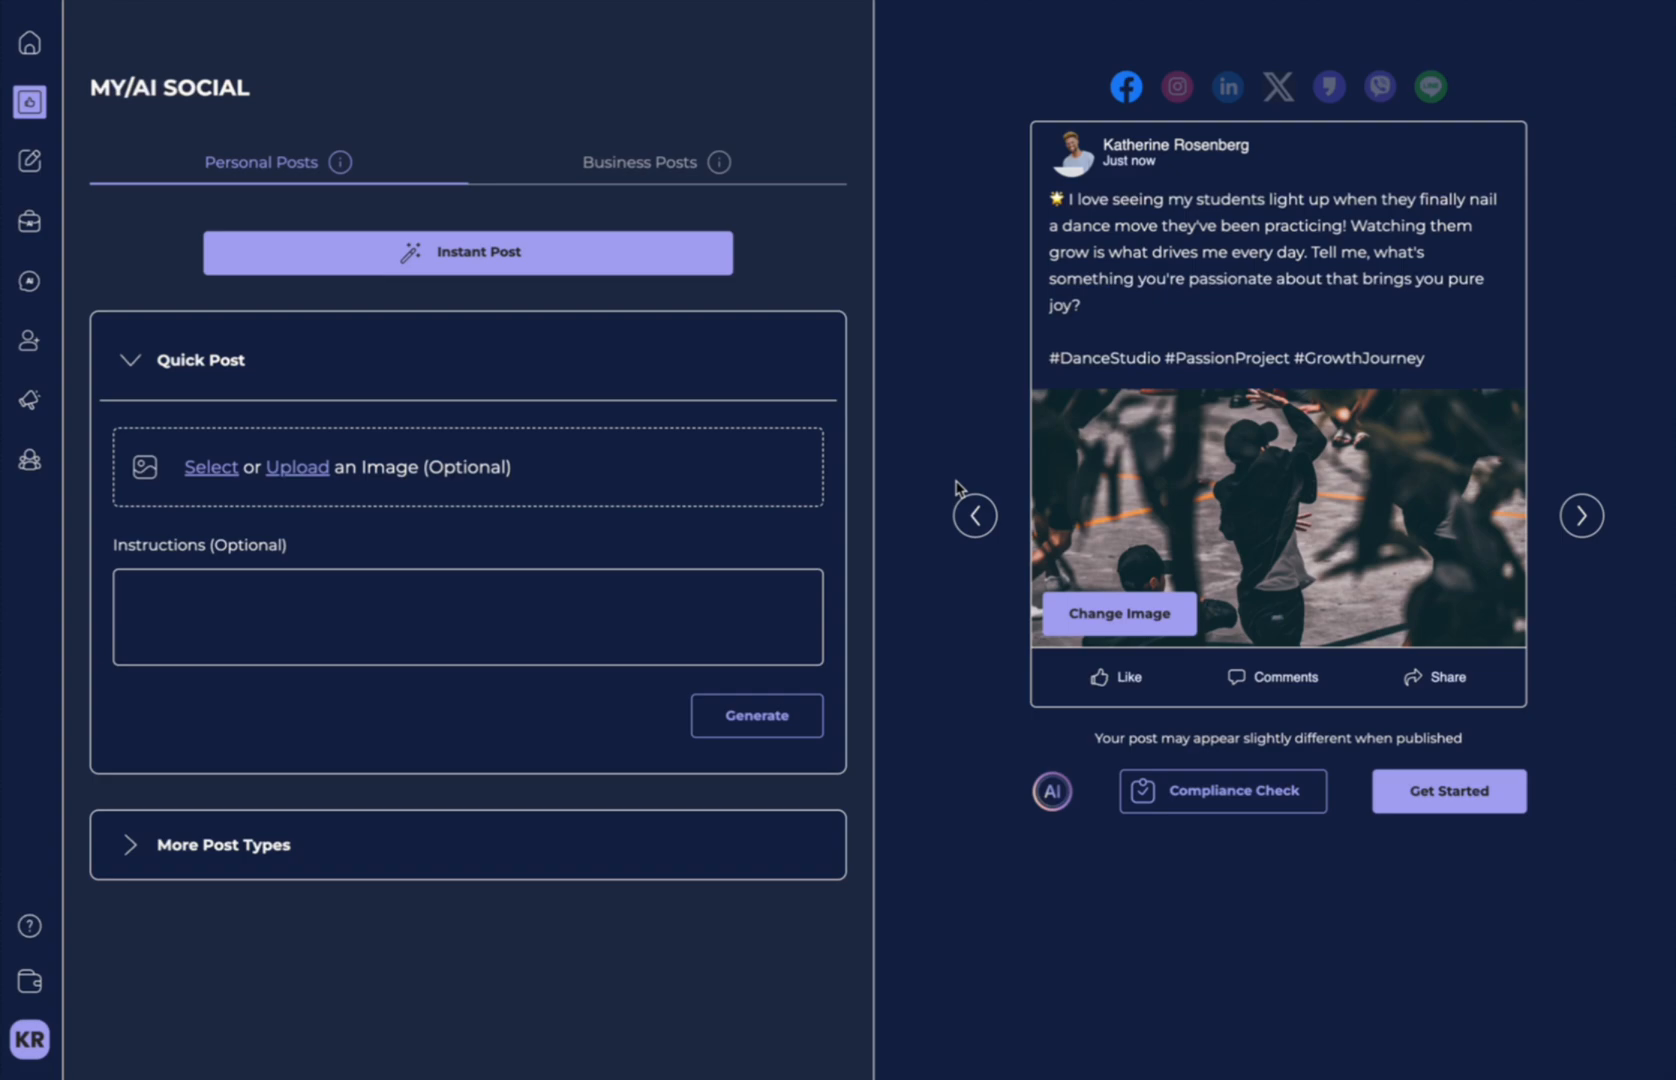
mouse_move(962, 432)
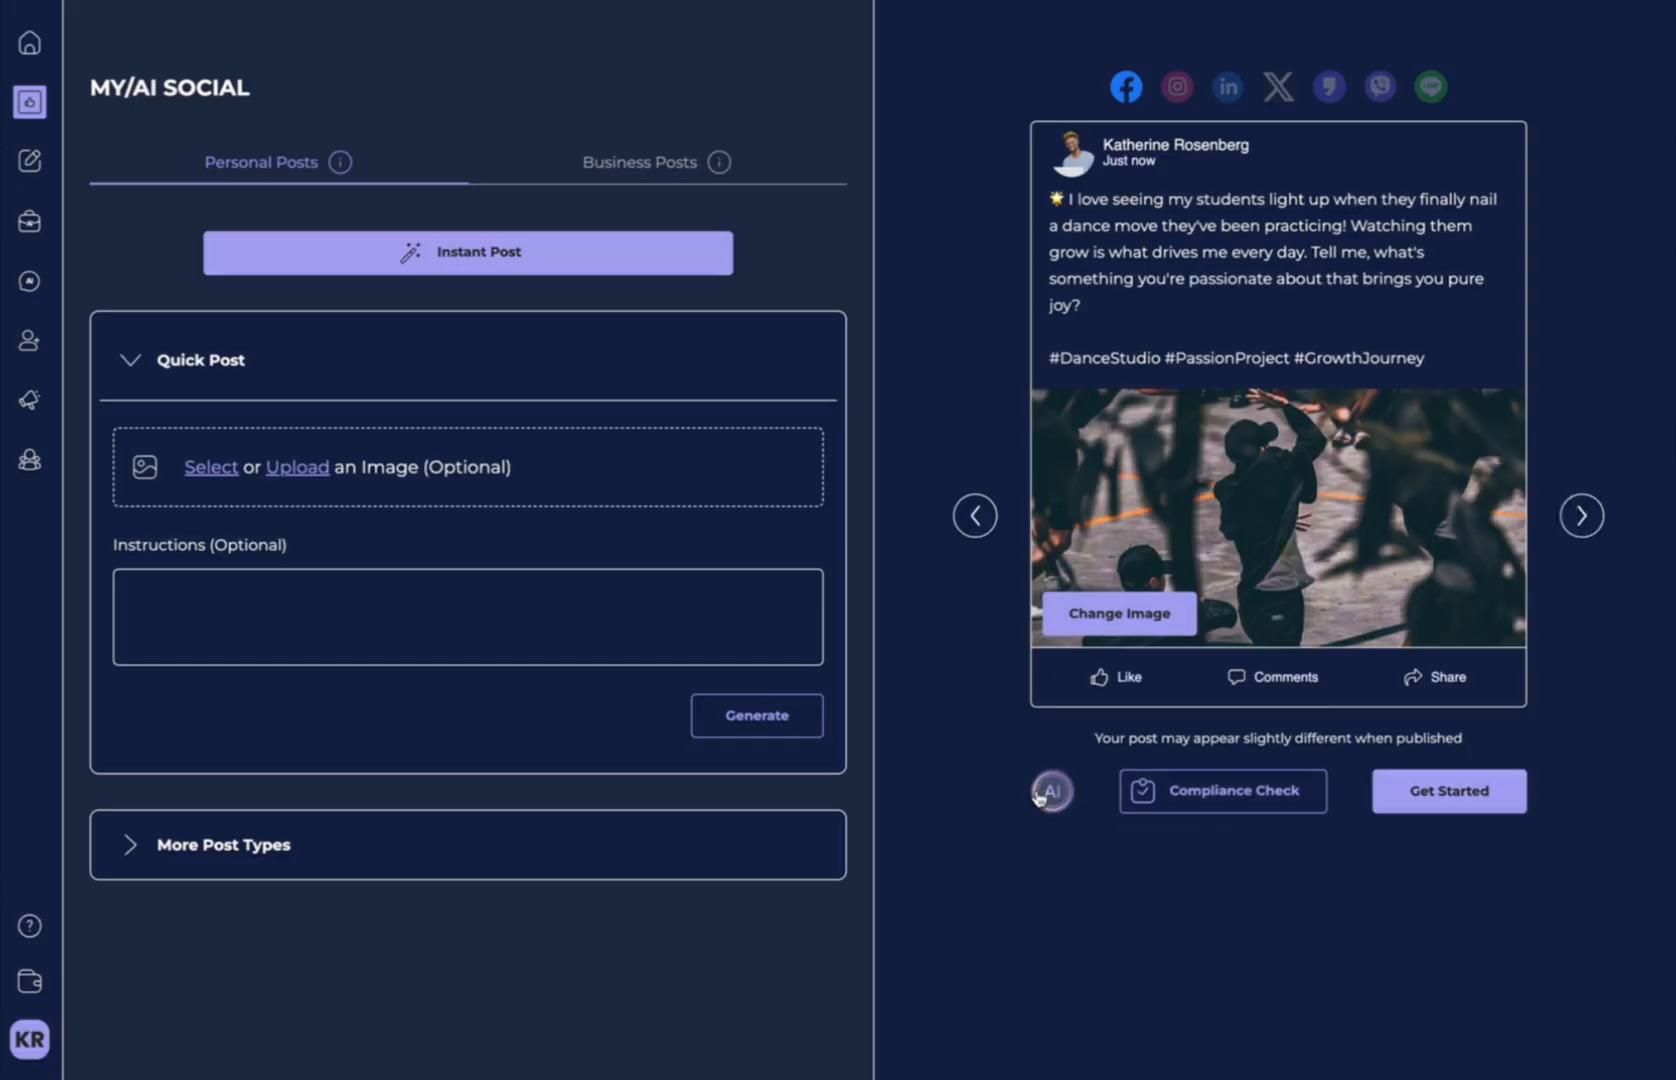
Have the AI regenerate a shorter version of the dance-studio post.
left_click(1052, 792)
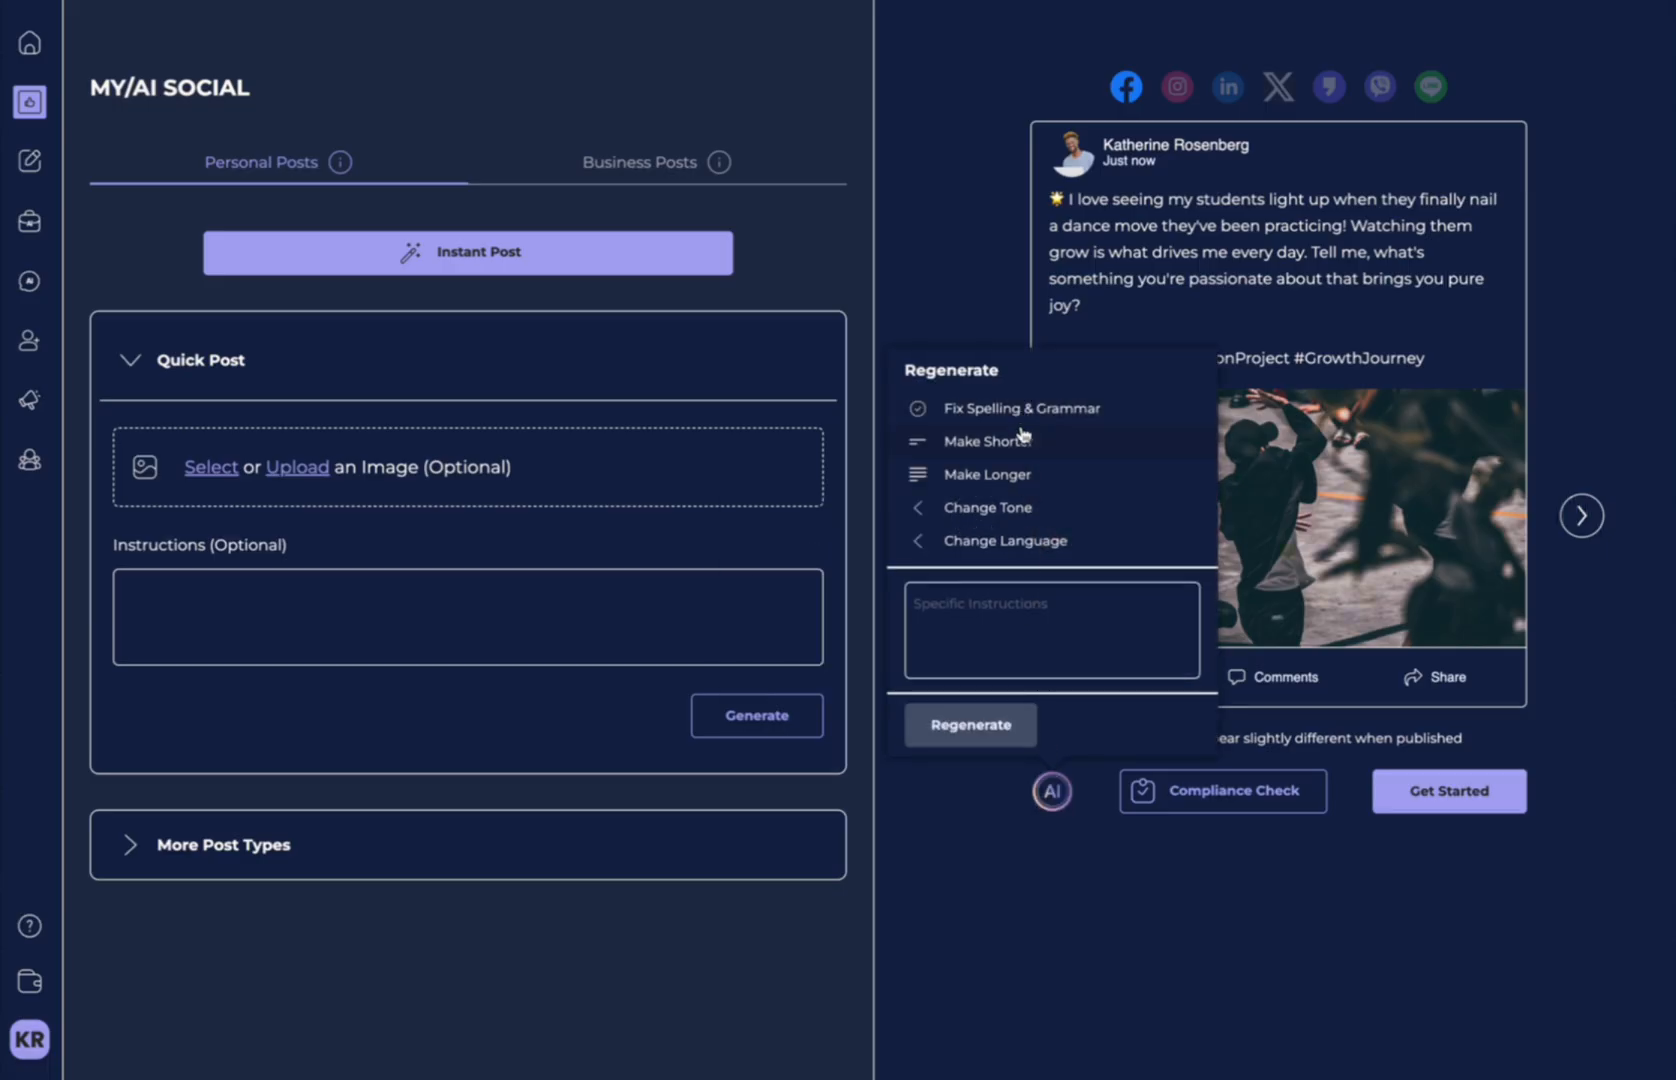
left_click(1004, 540)
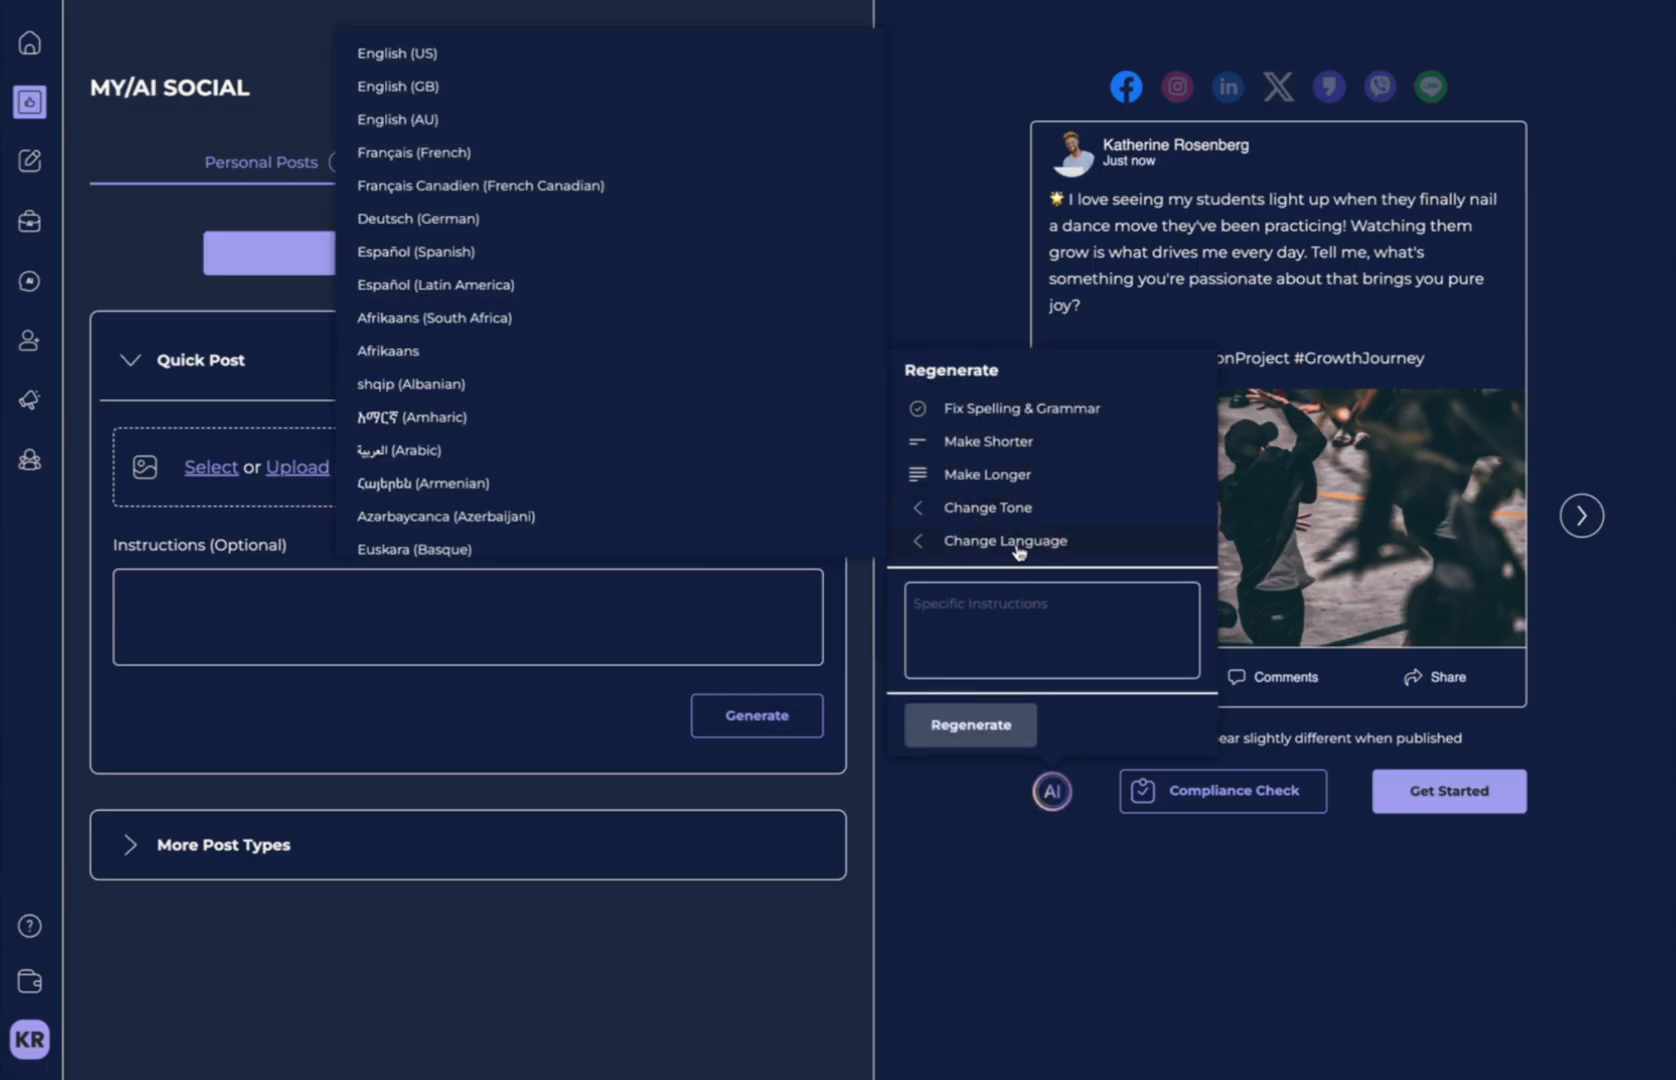
left_click(1004, 540)
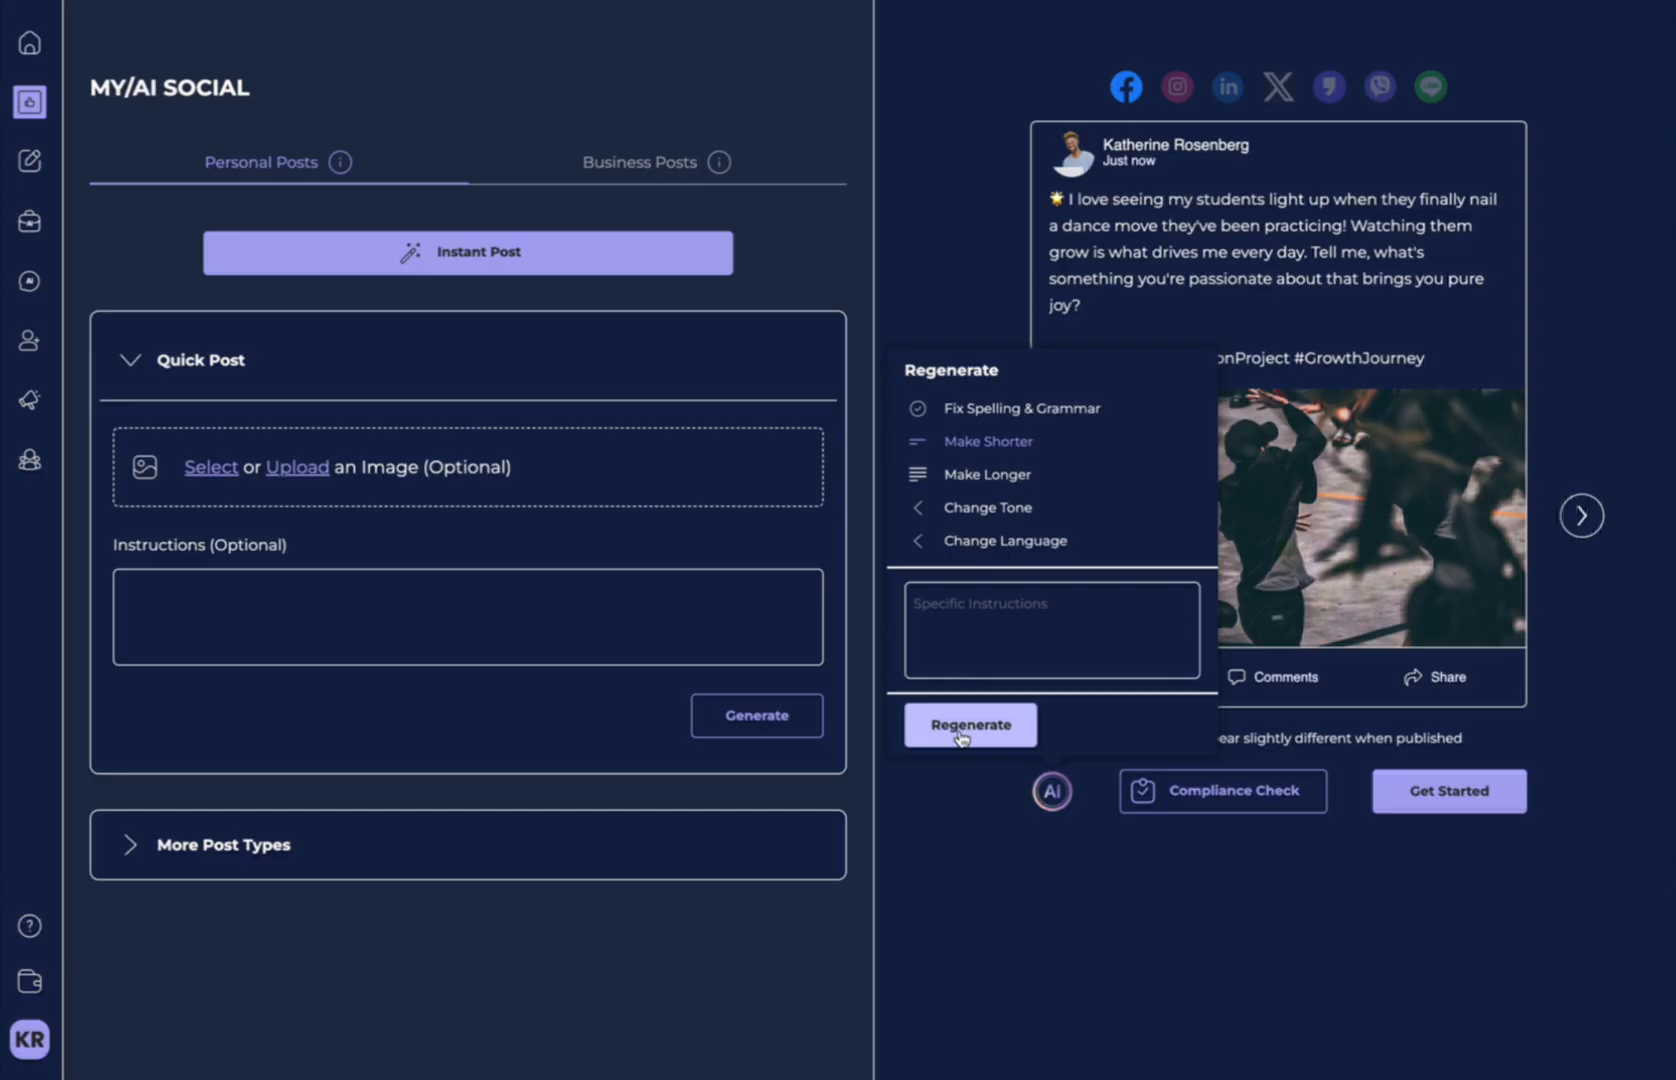
left_click(968, 724)
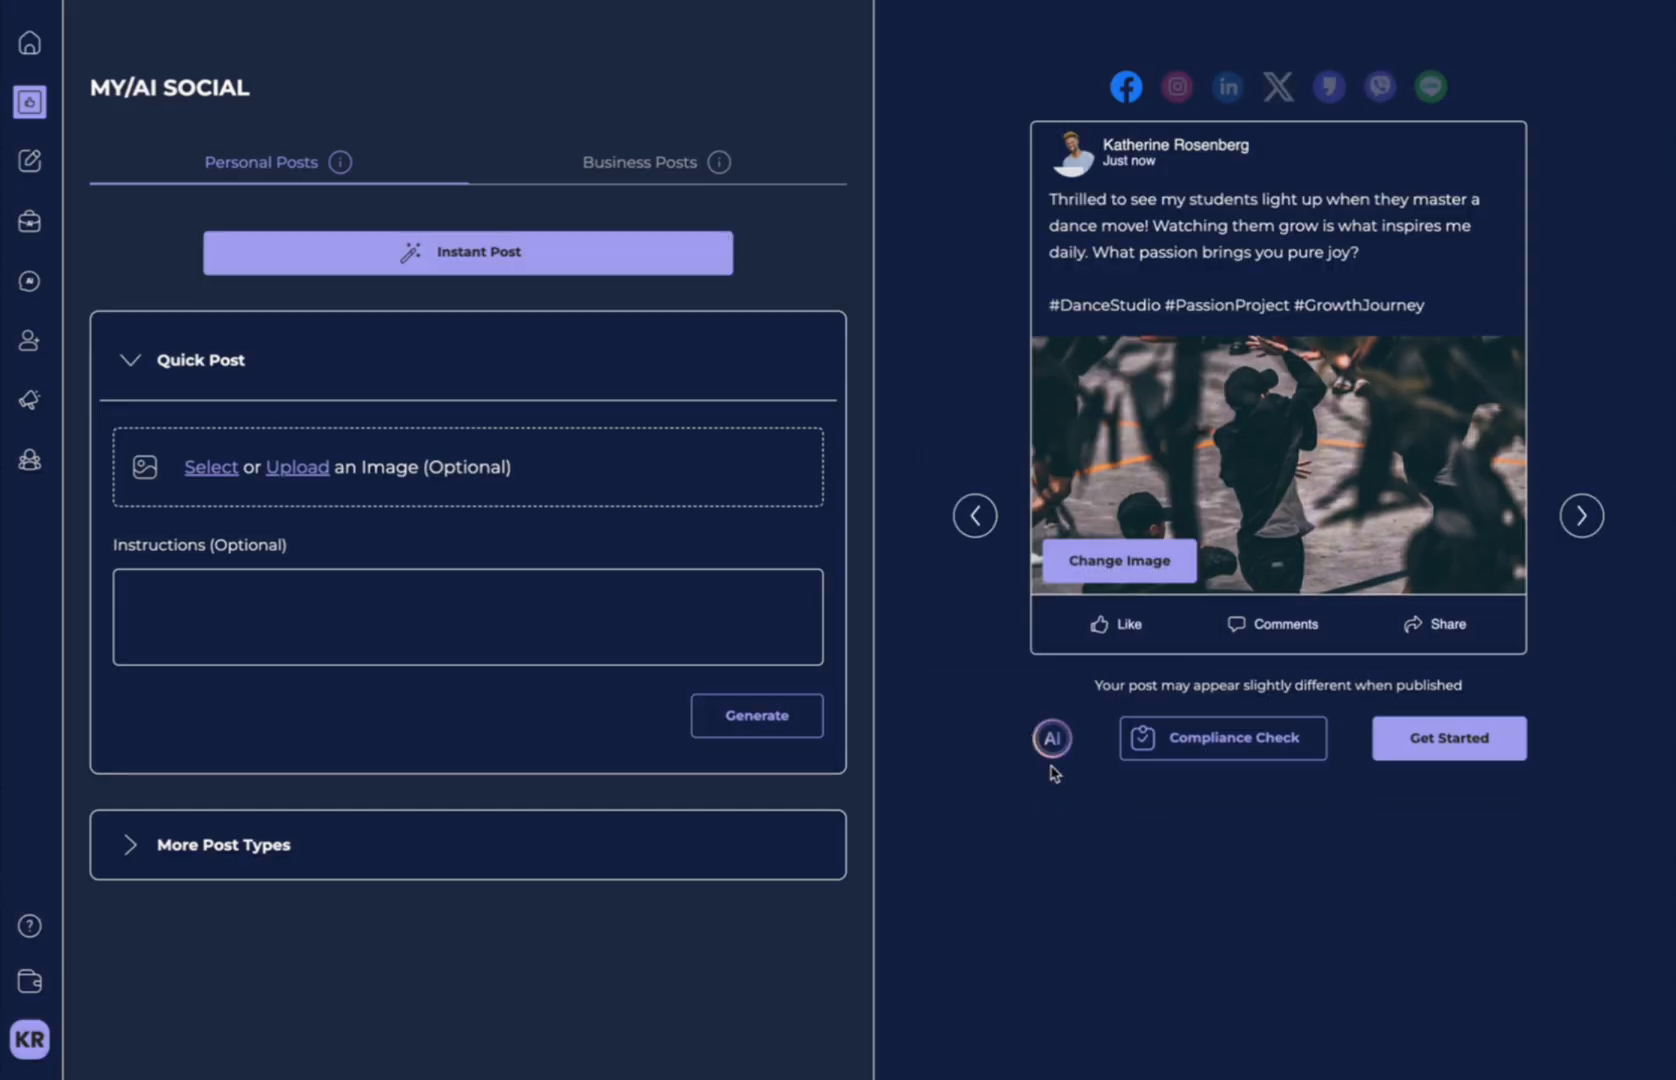
Regenerate a longer, playful version about tango twists and select its opening sentence.
left_click(1052, 738)
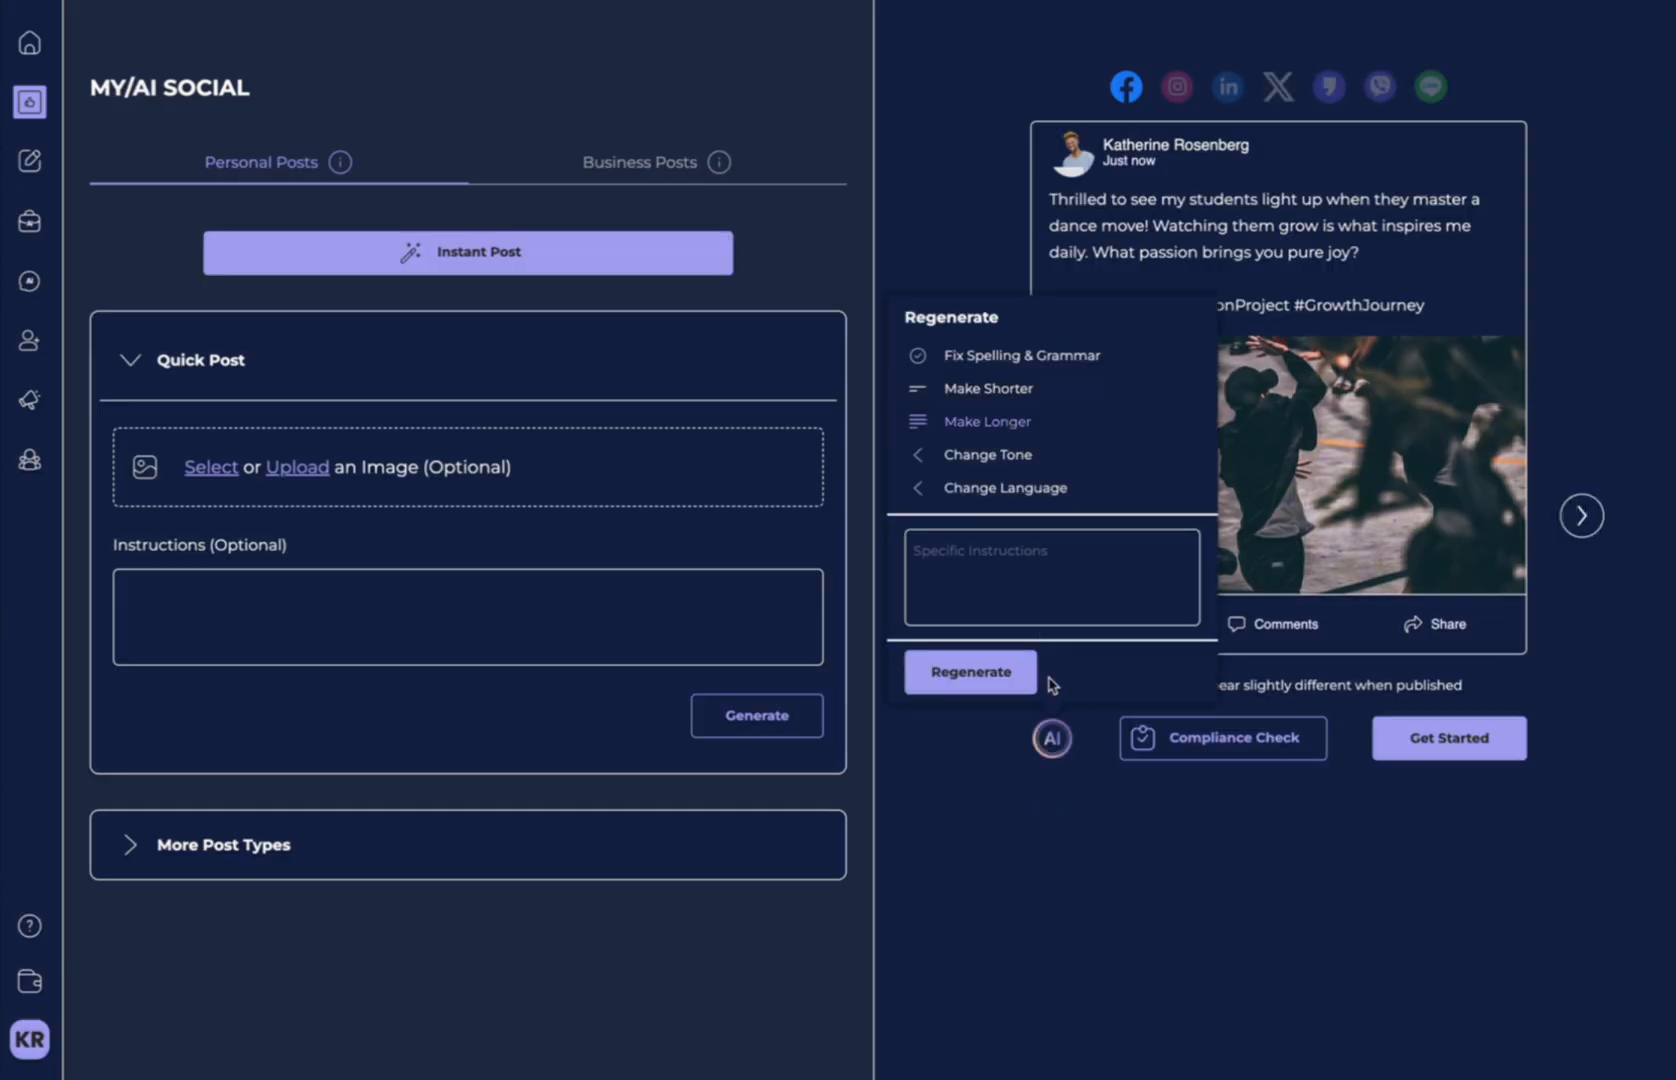
left_click(968, 672)
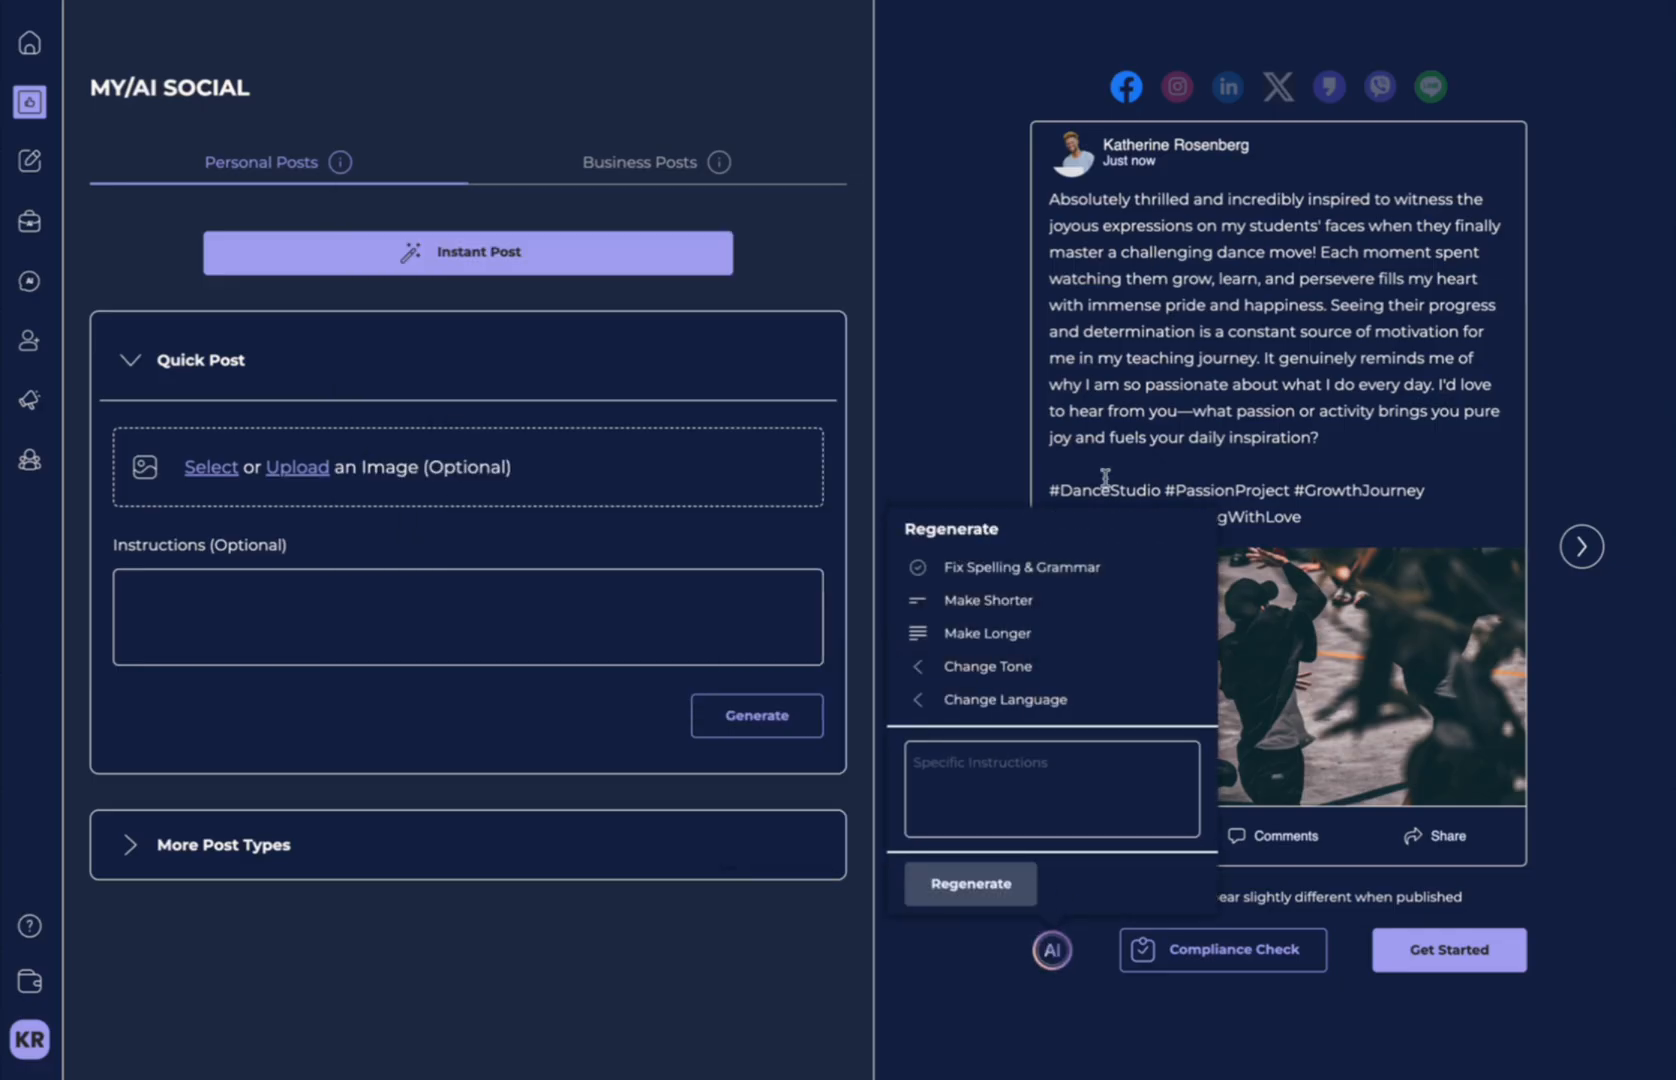
left_click(986, 666)
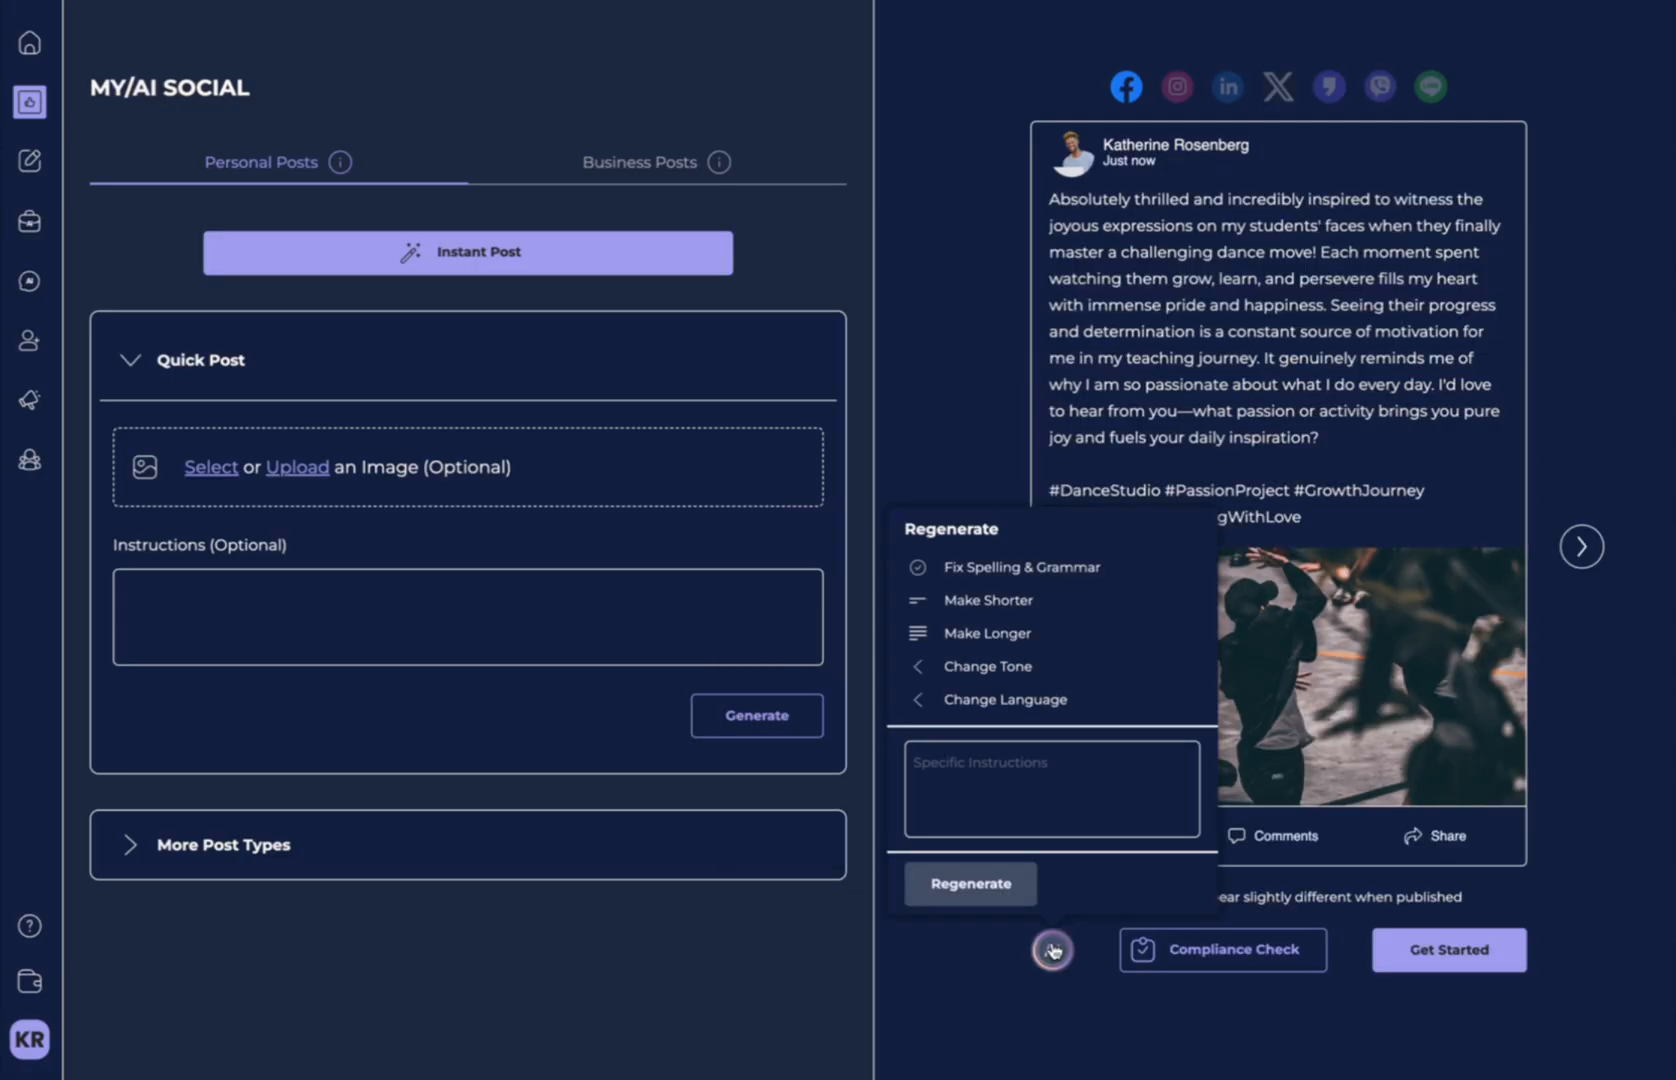
left_click(986, 666)
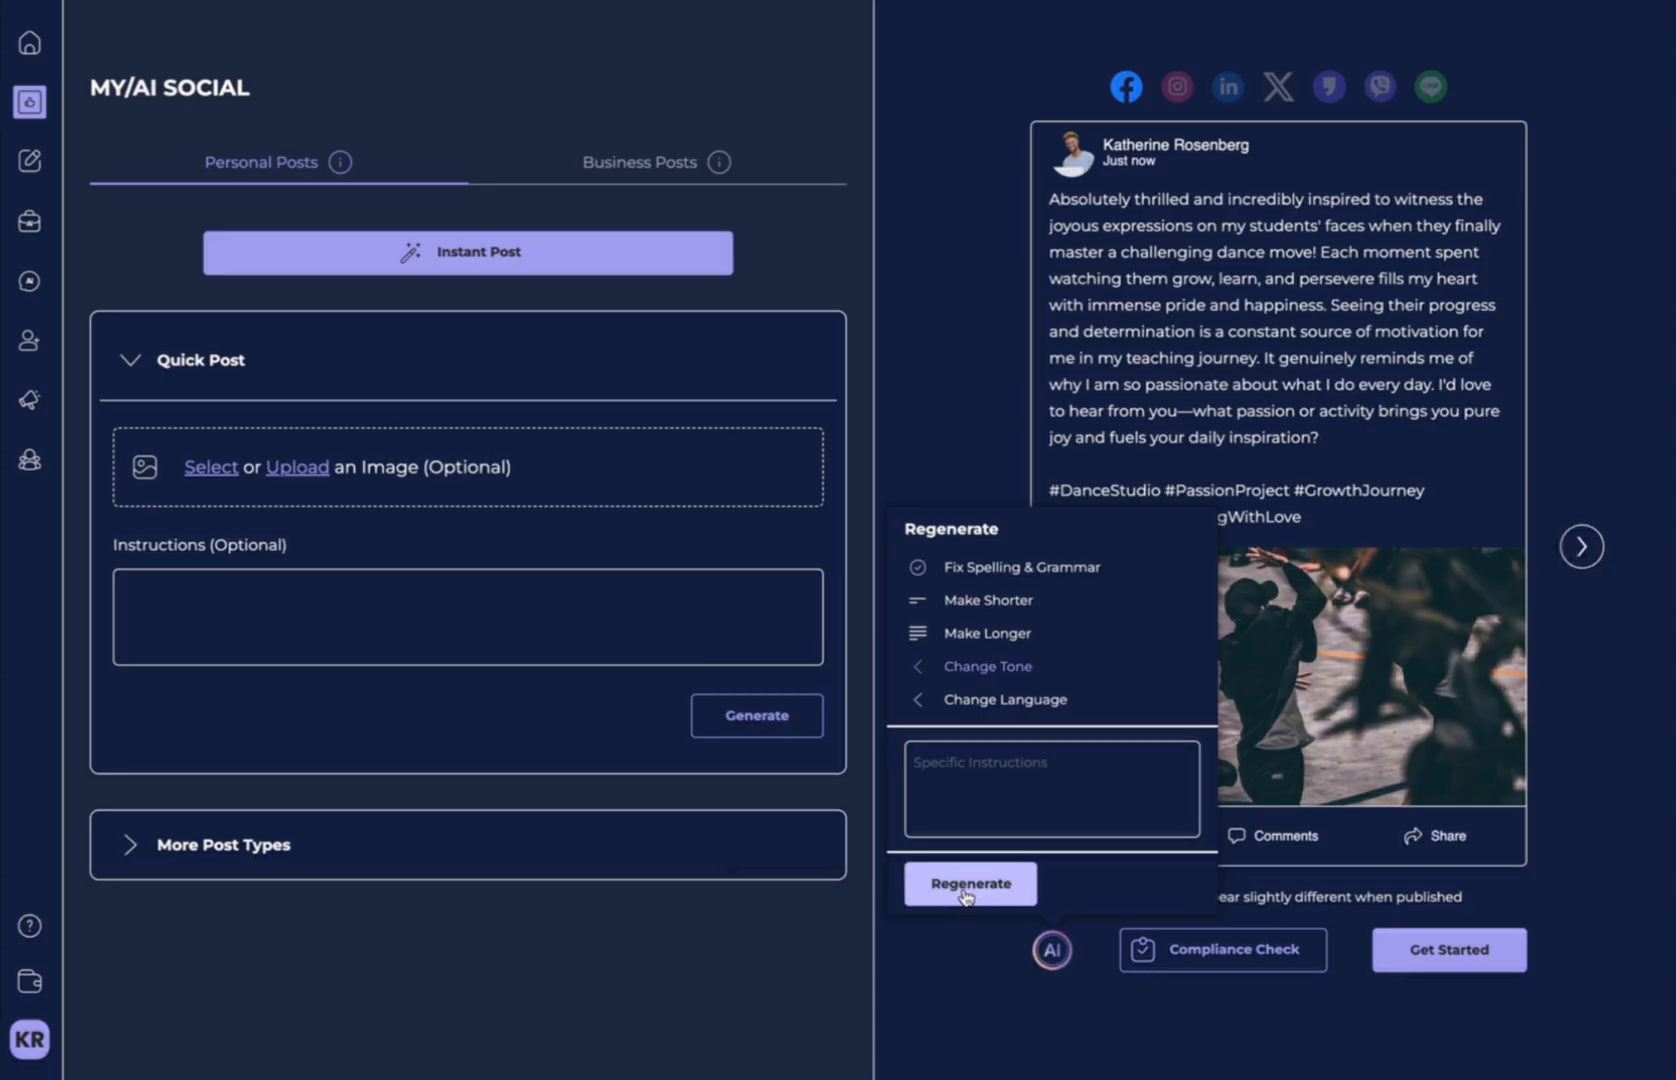
left_click(968, 884)
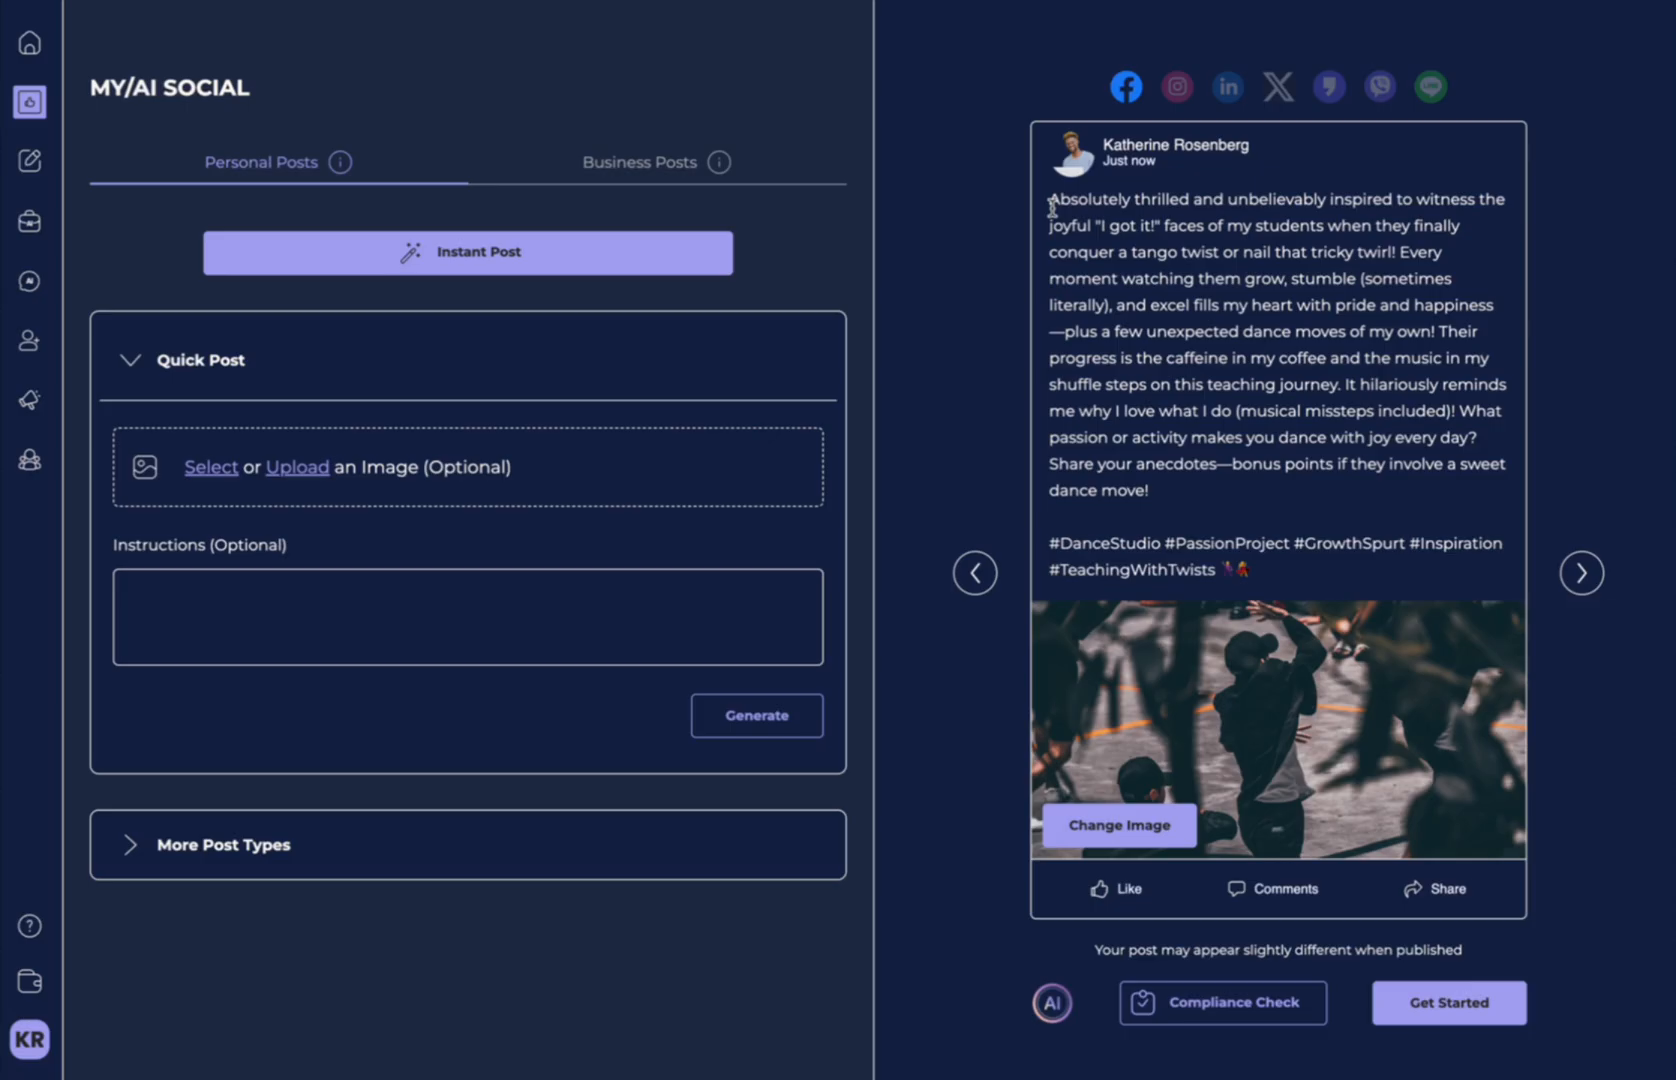
left_click_drag(1050, 198, 1158, 224)
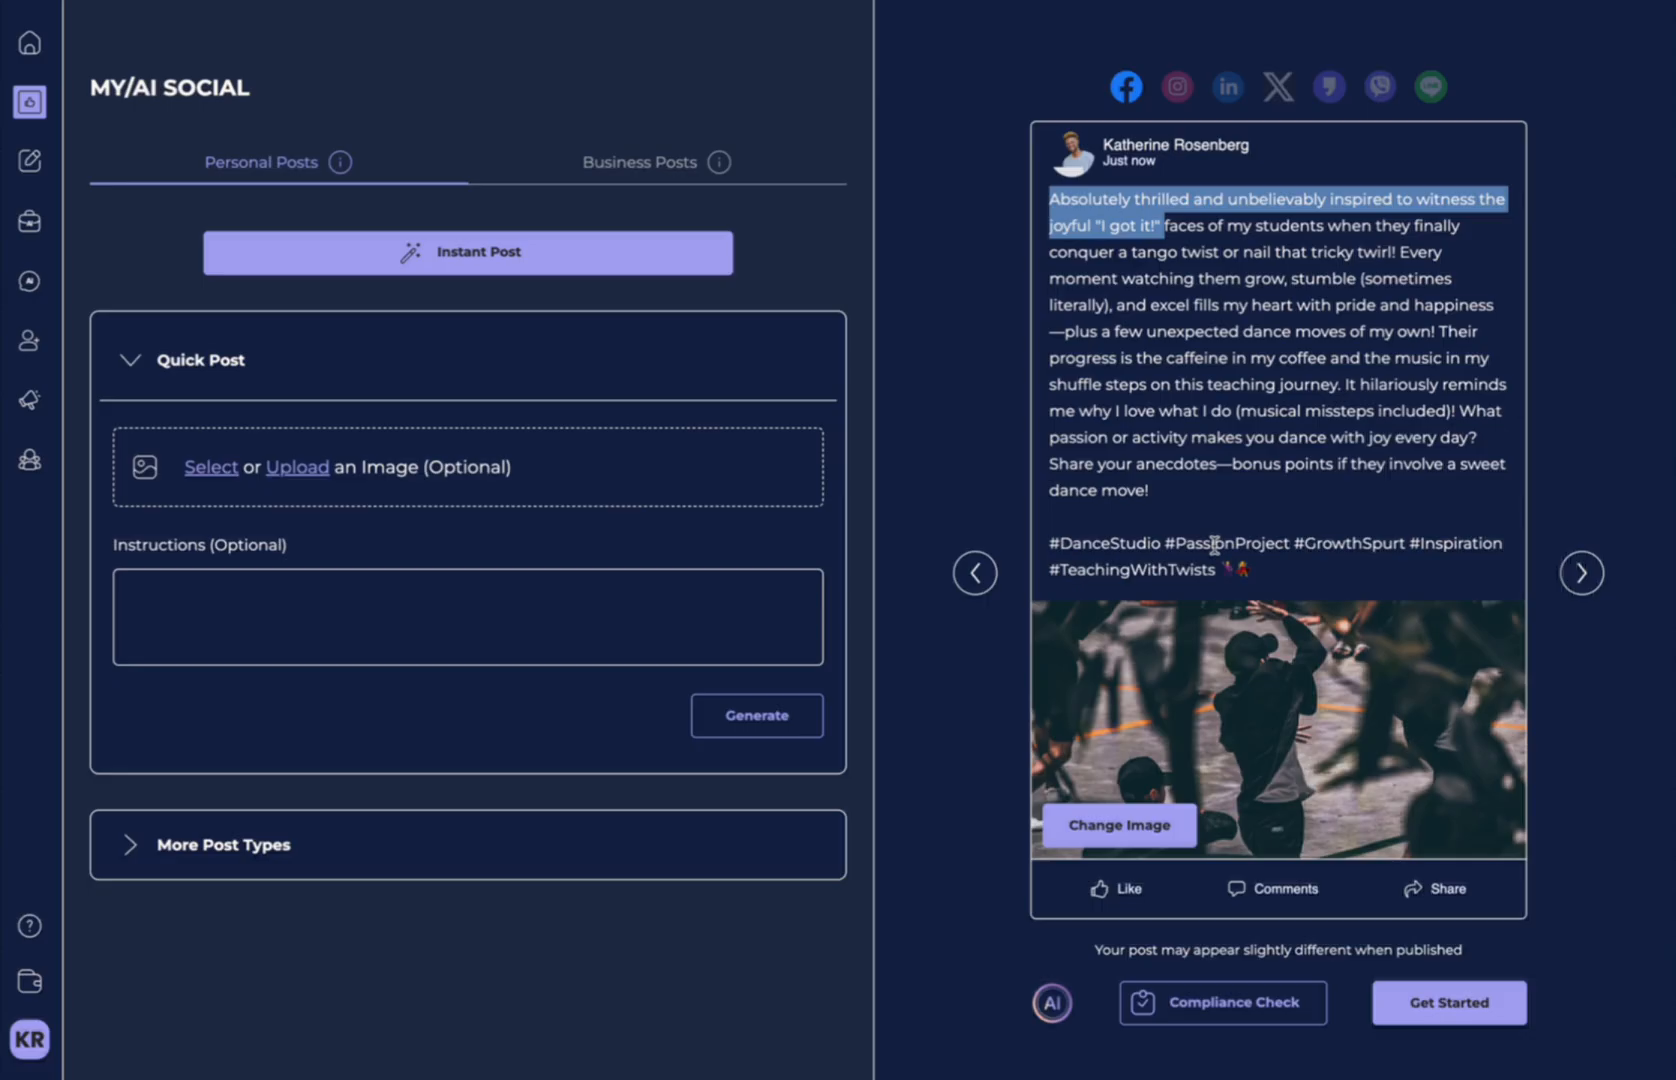
Change the post's language to Hindi via the AI panel and regenerate it.
left_click(1002, 752)
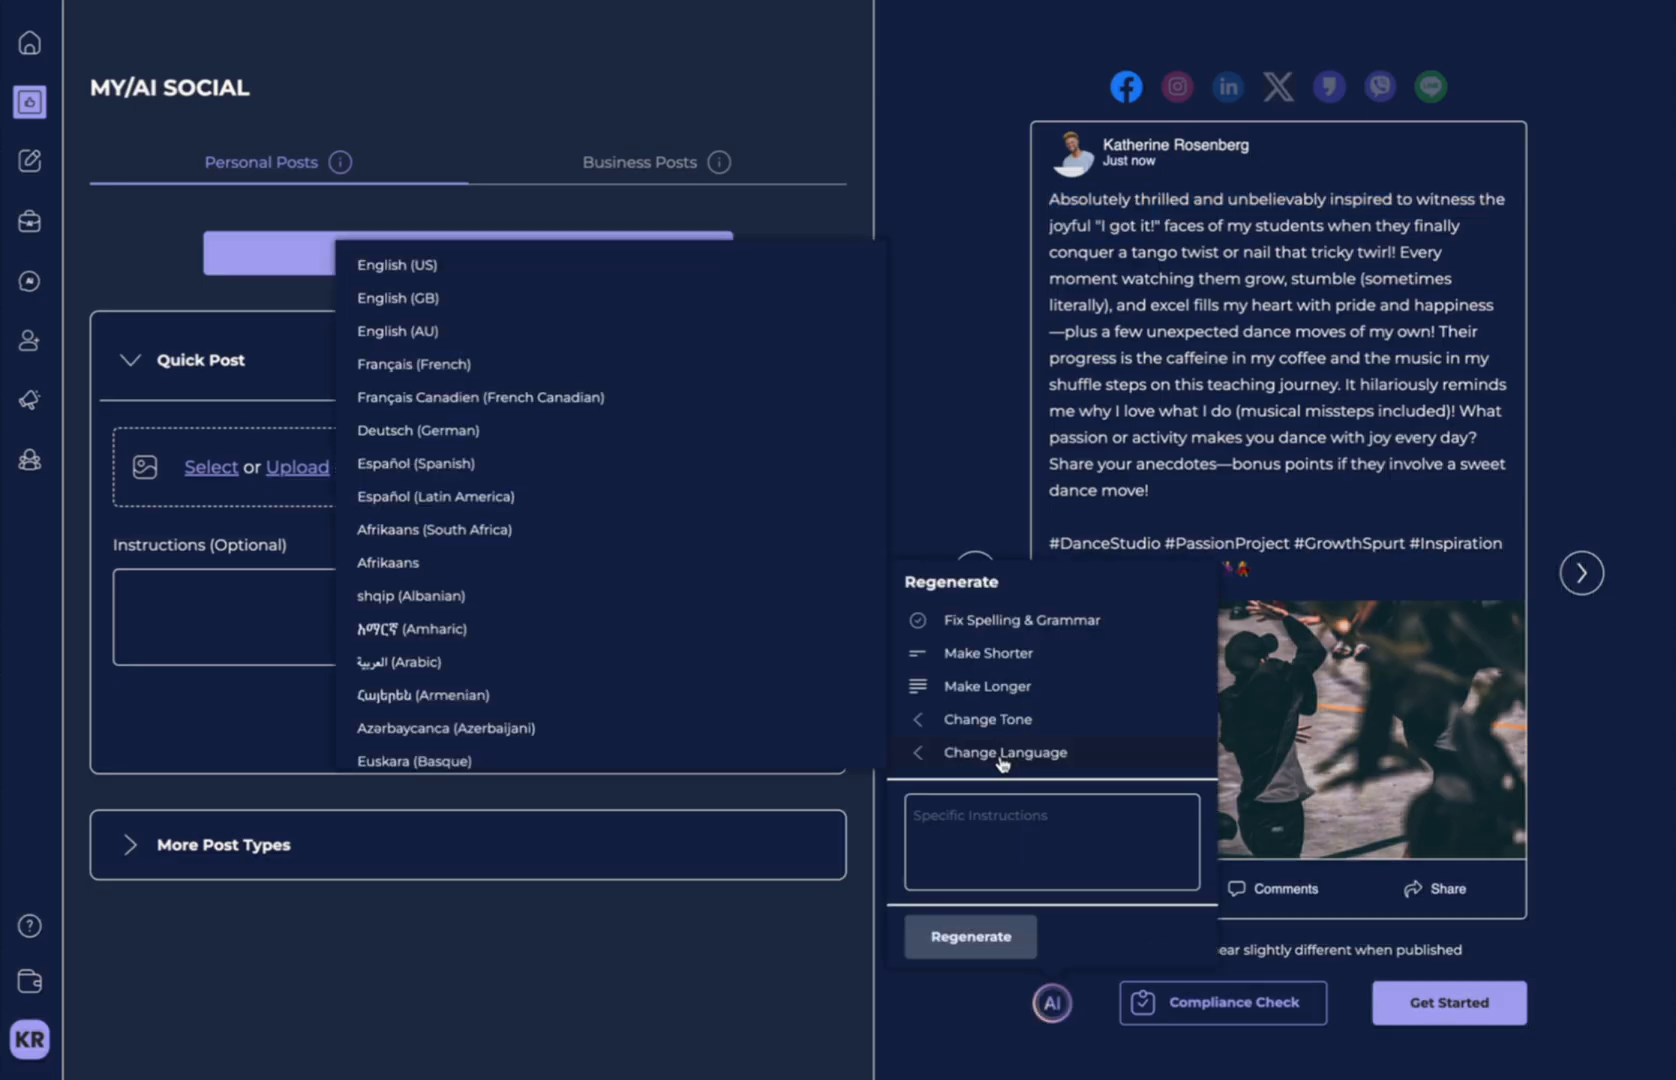
scroll("down", 3)
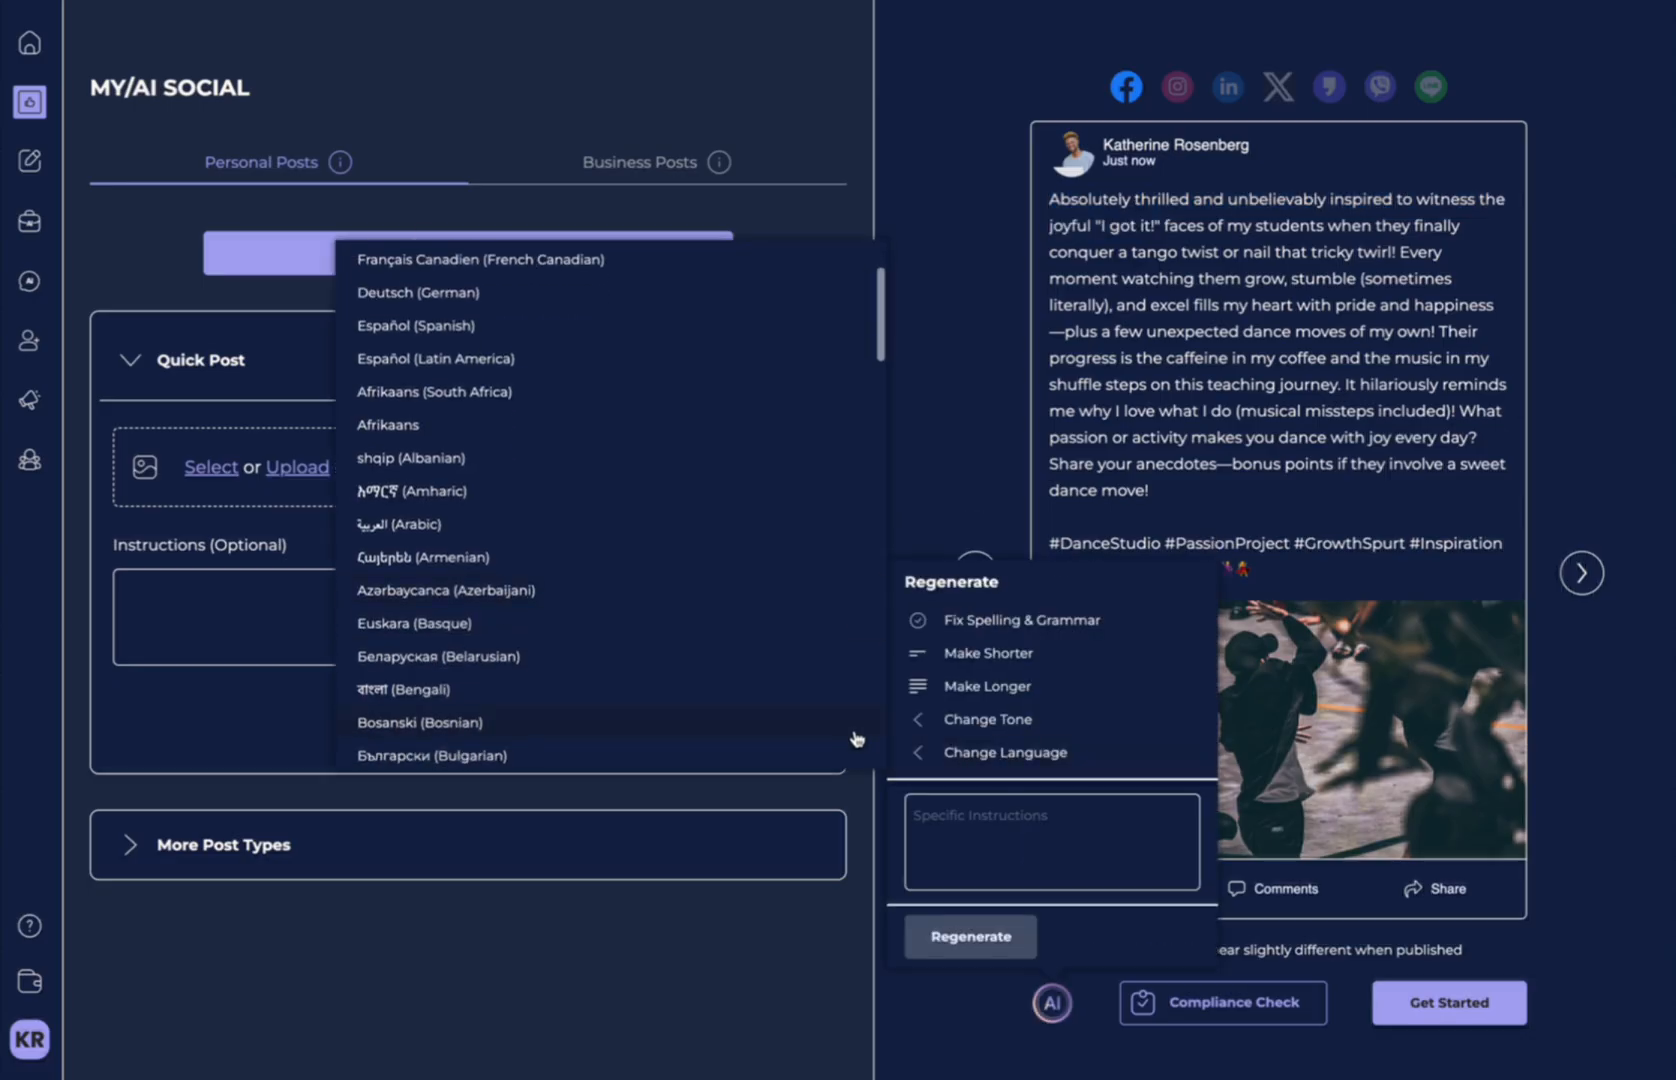
scroll("down", 3)
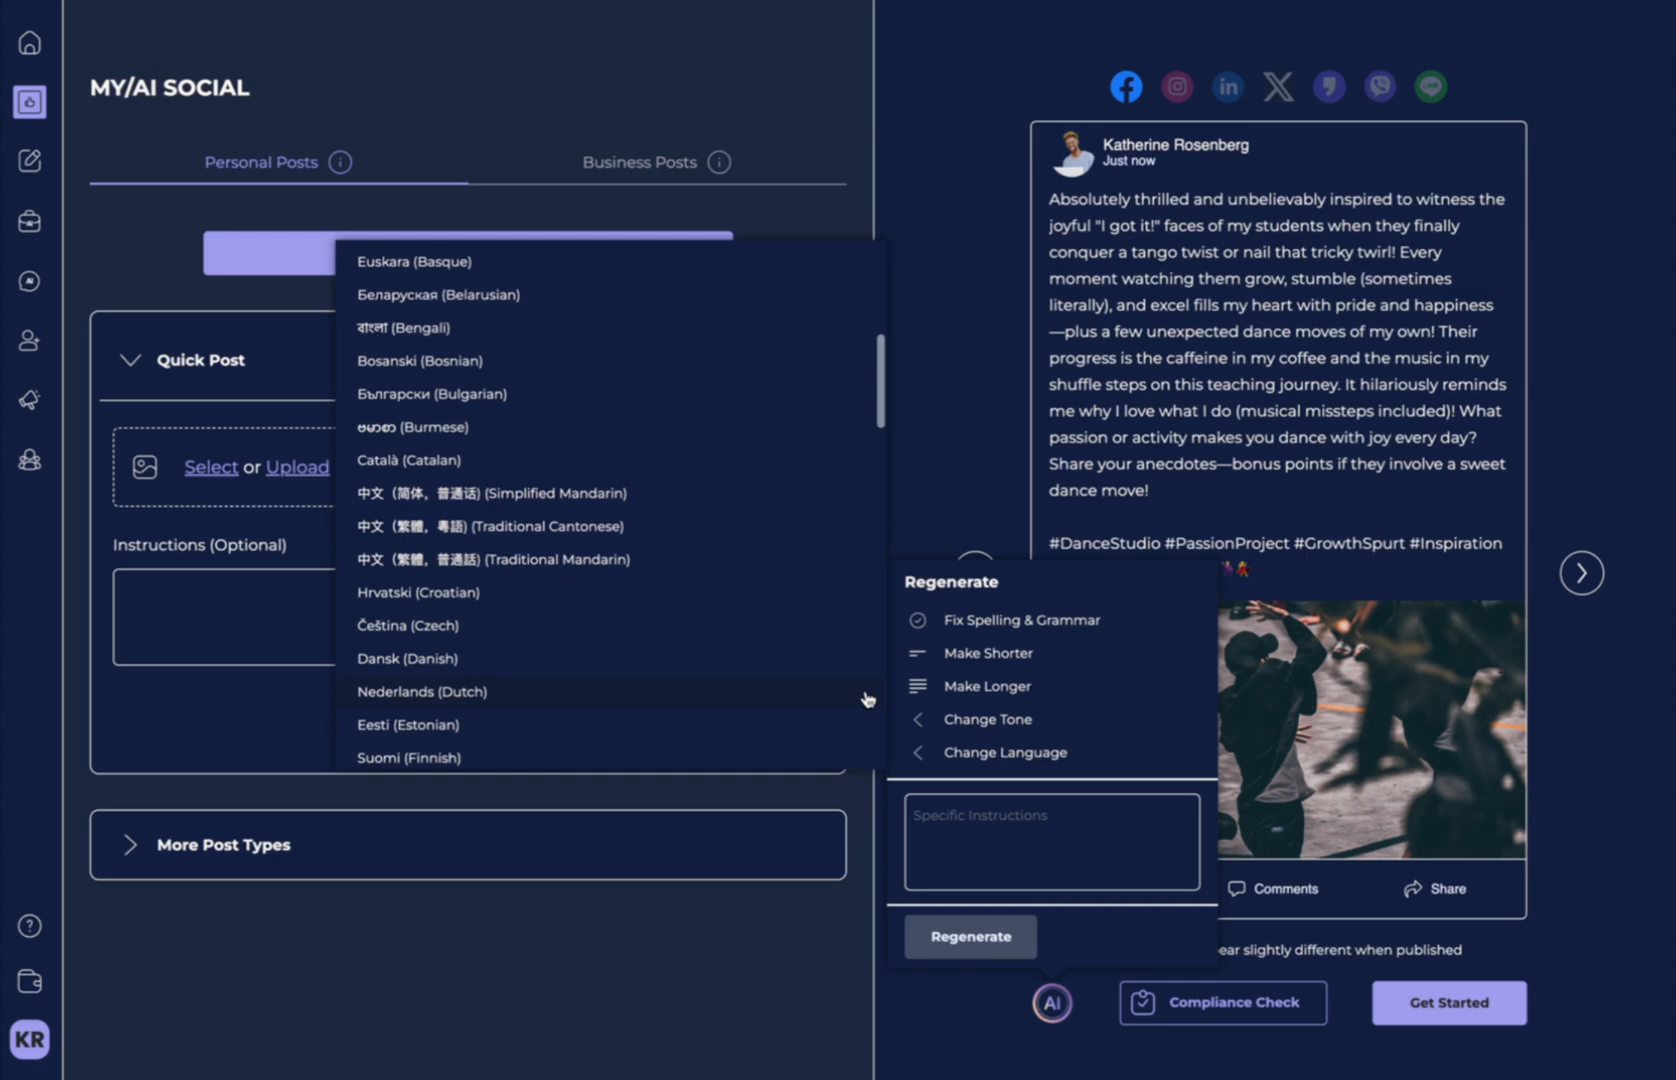
scroll("down", 3)
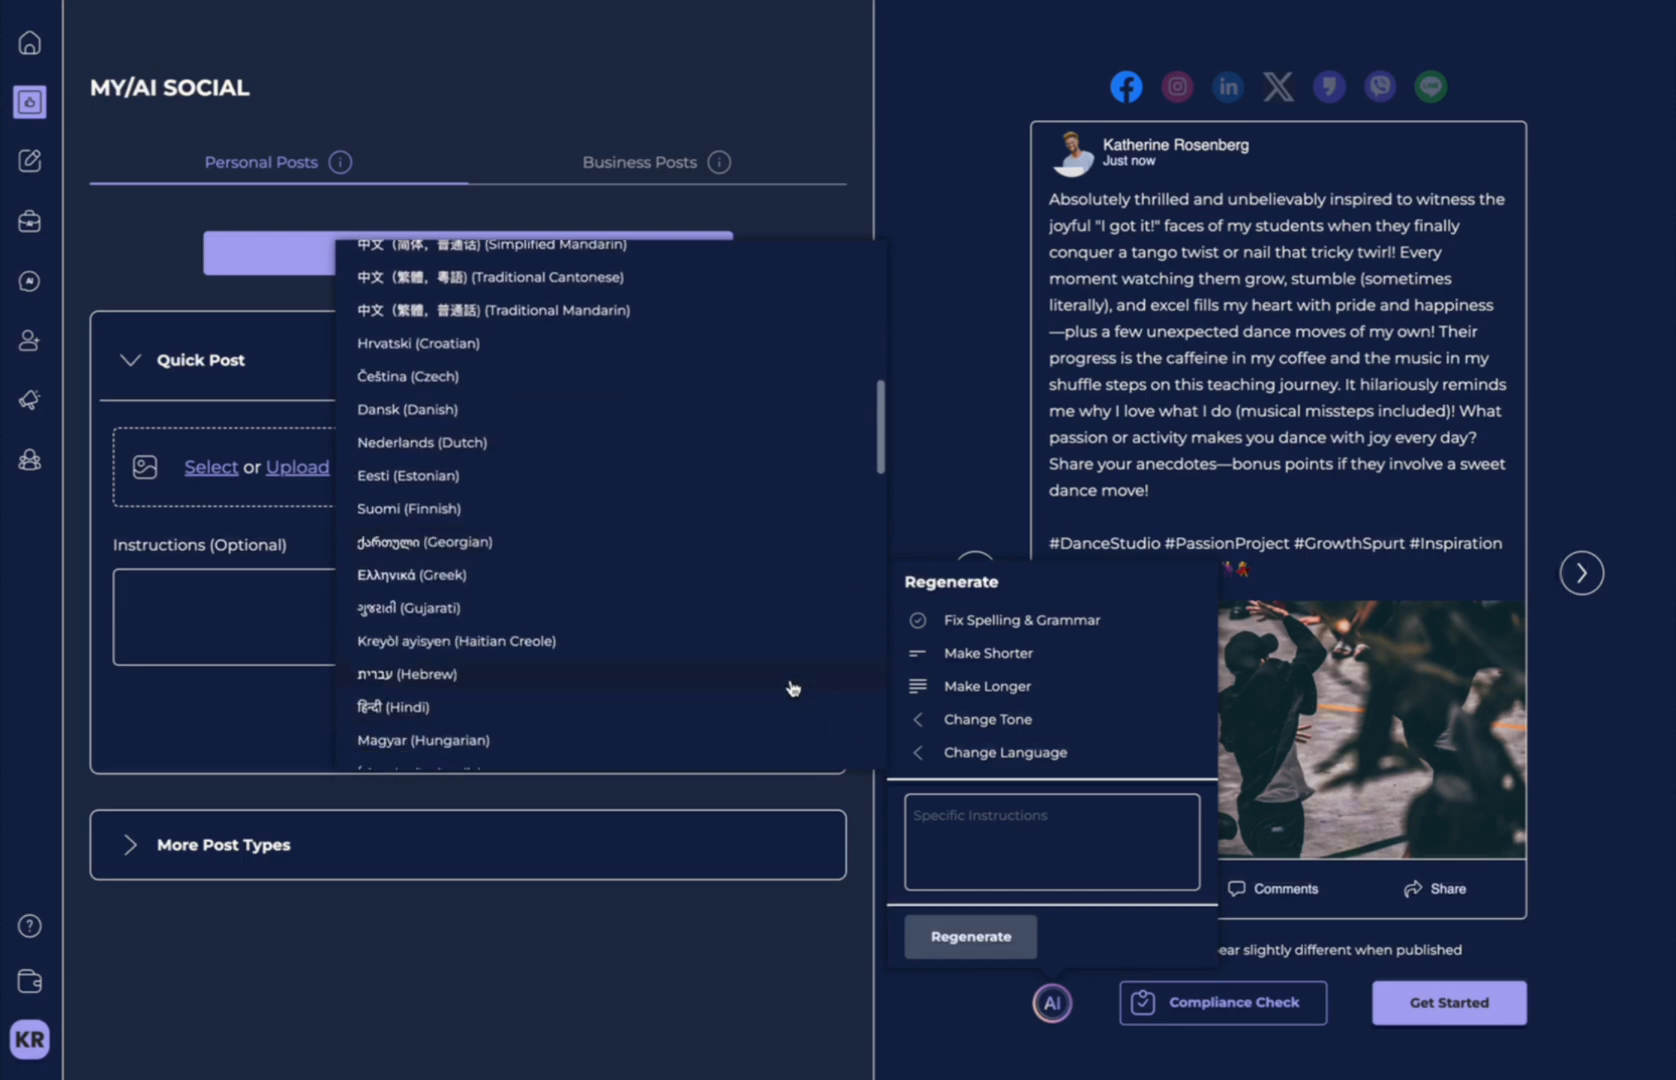
scroll("down", 3)
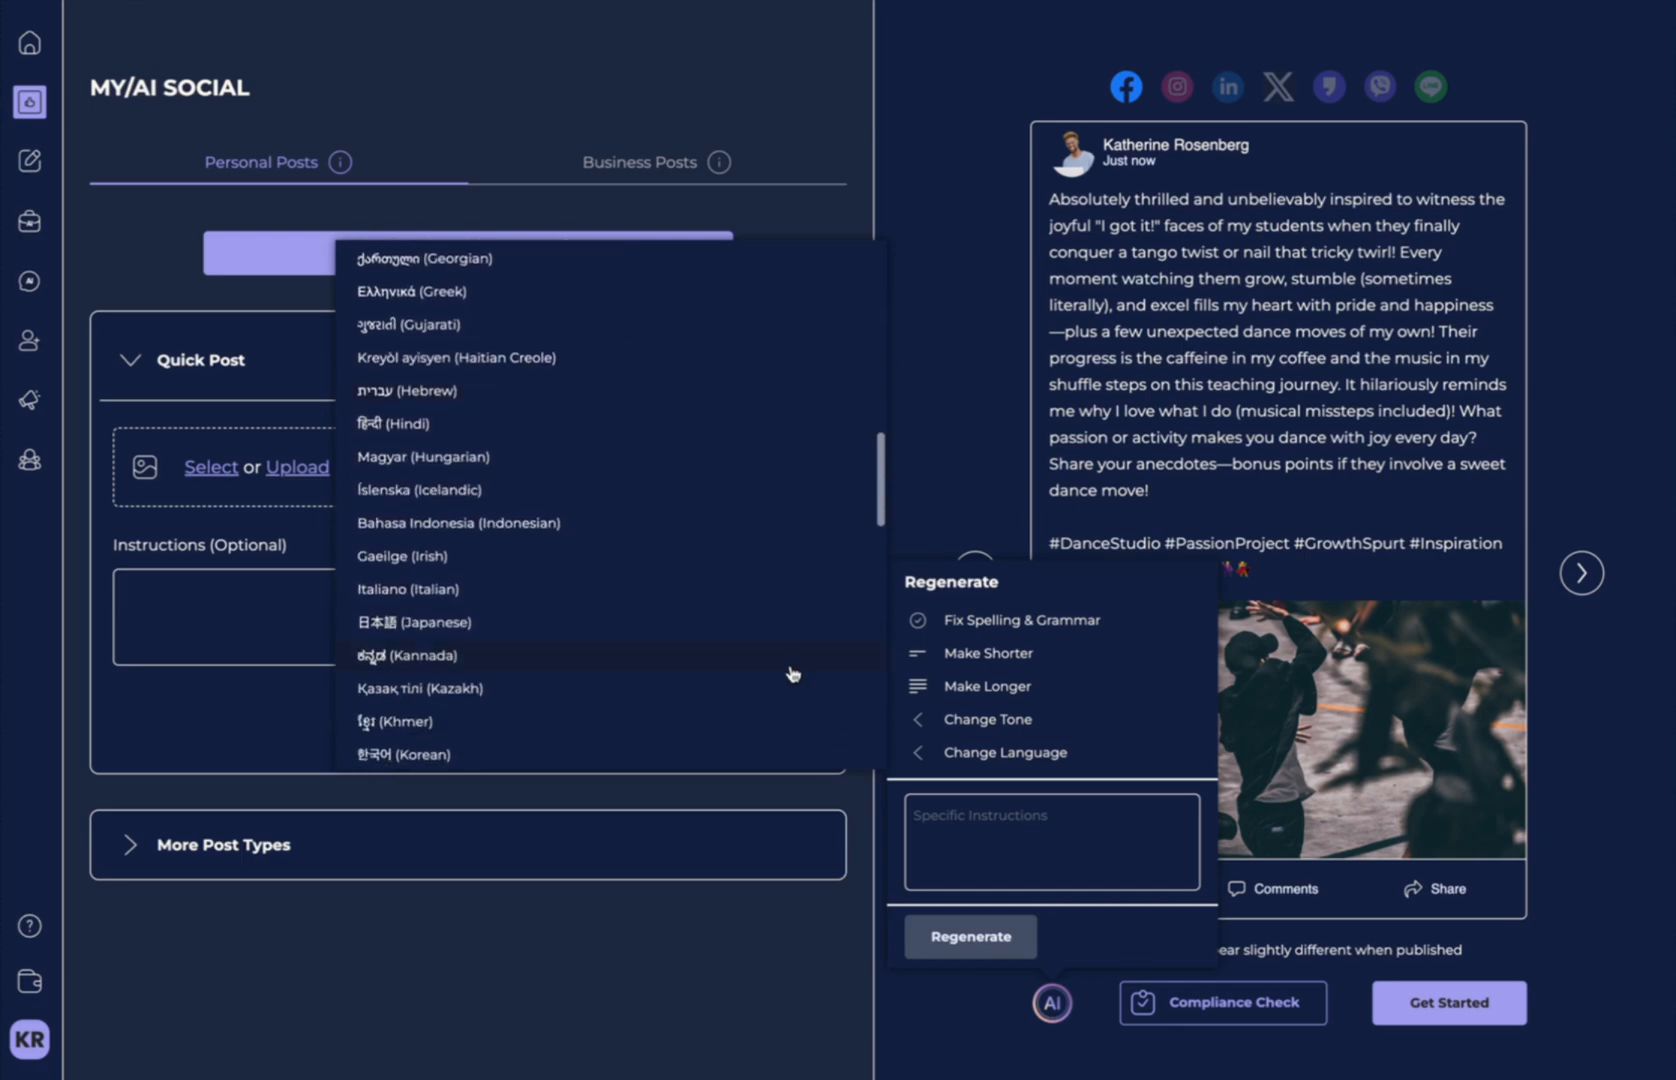
scroll("down", 3)
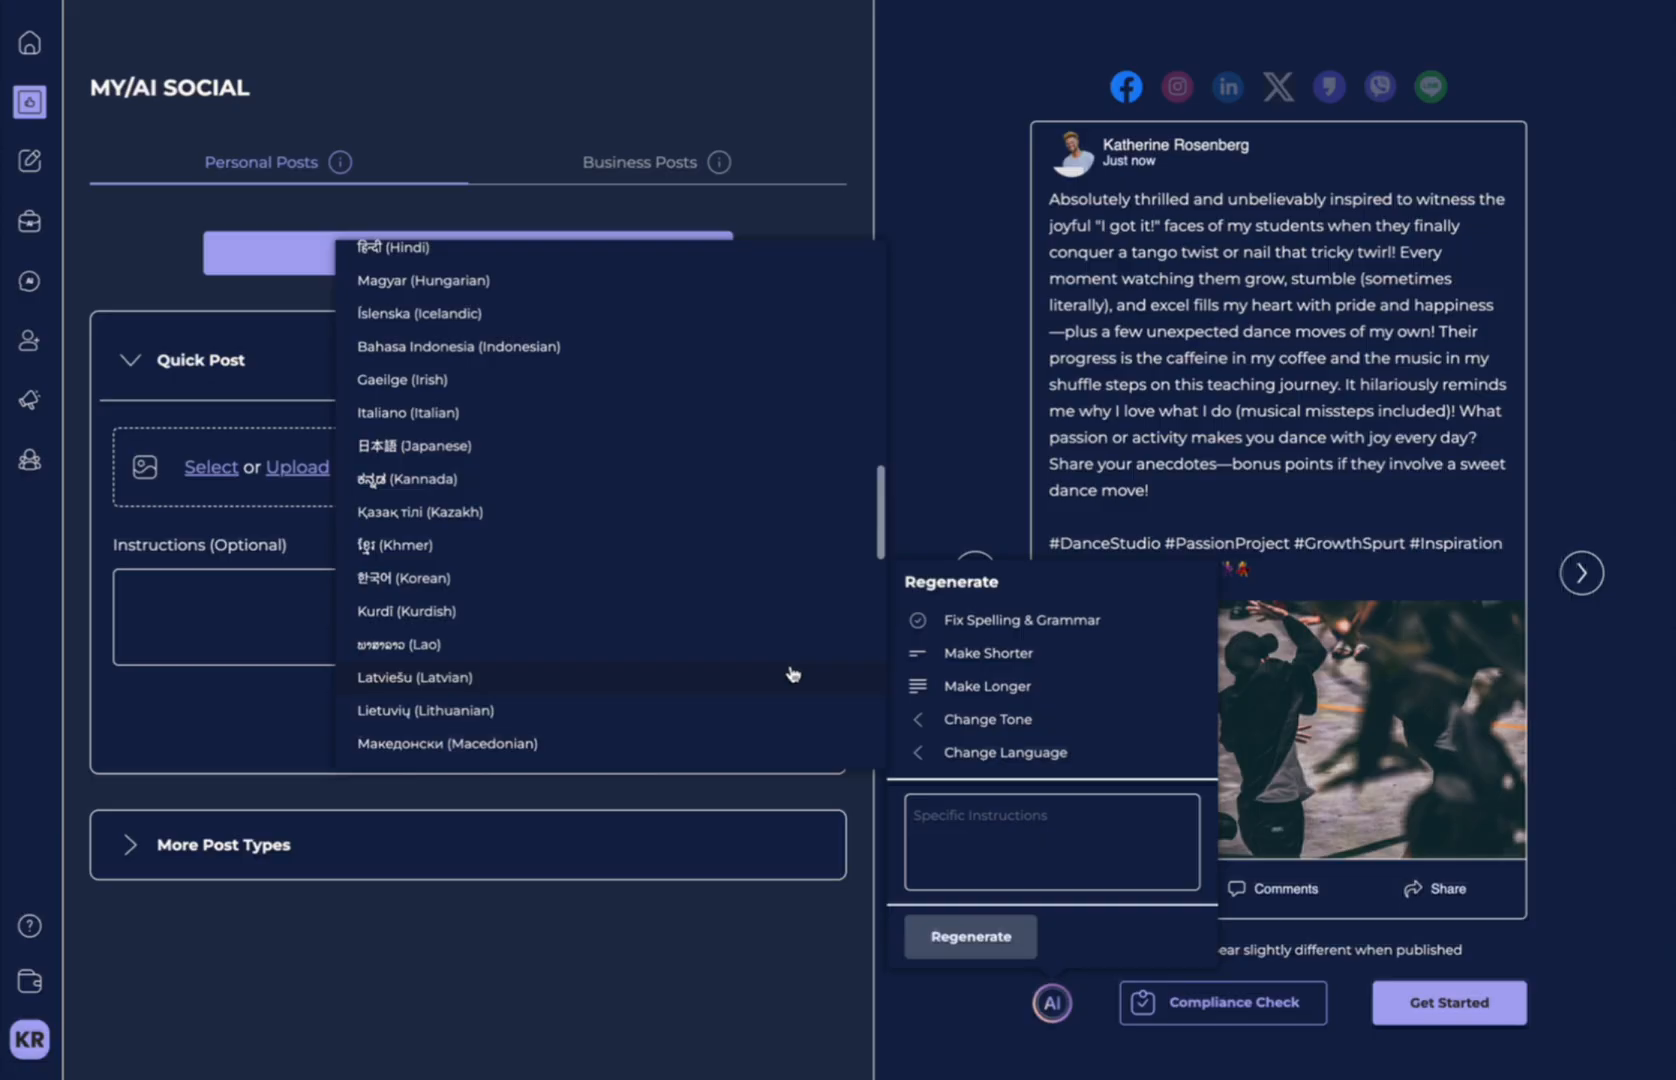
scroll("down", 3)
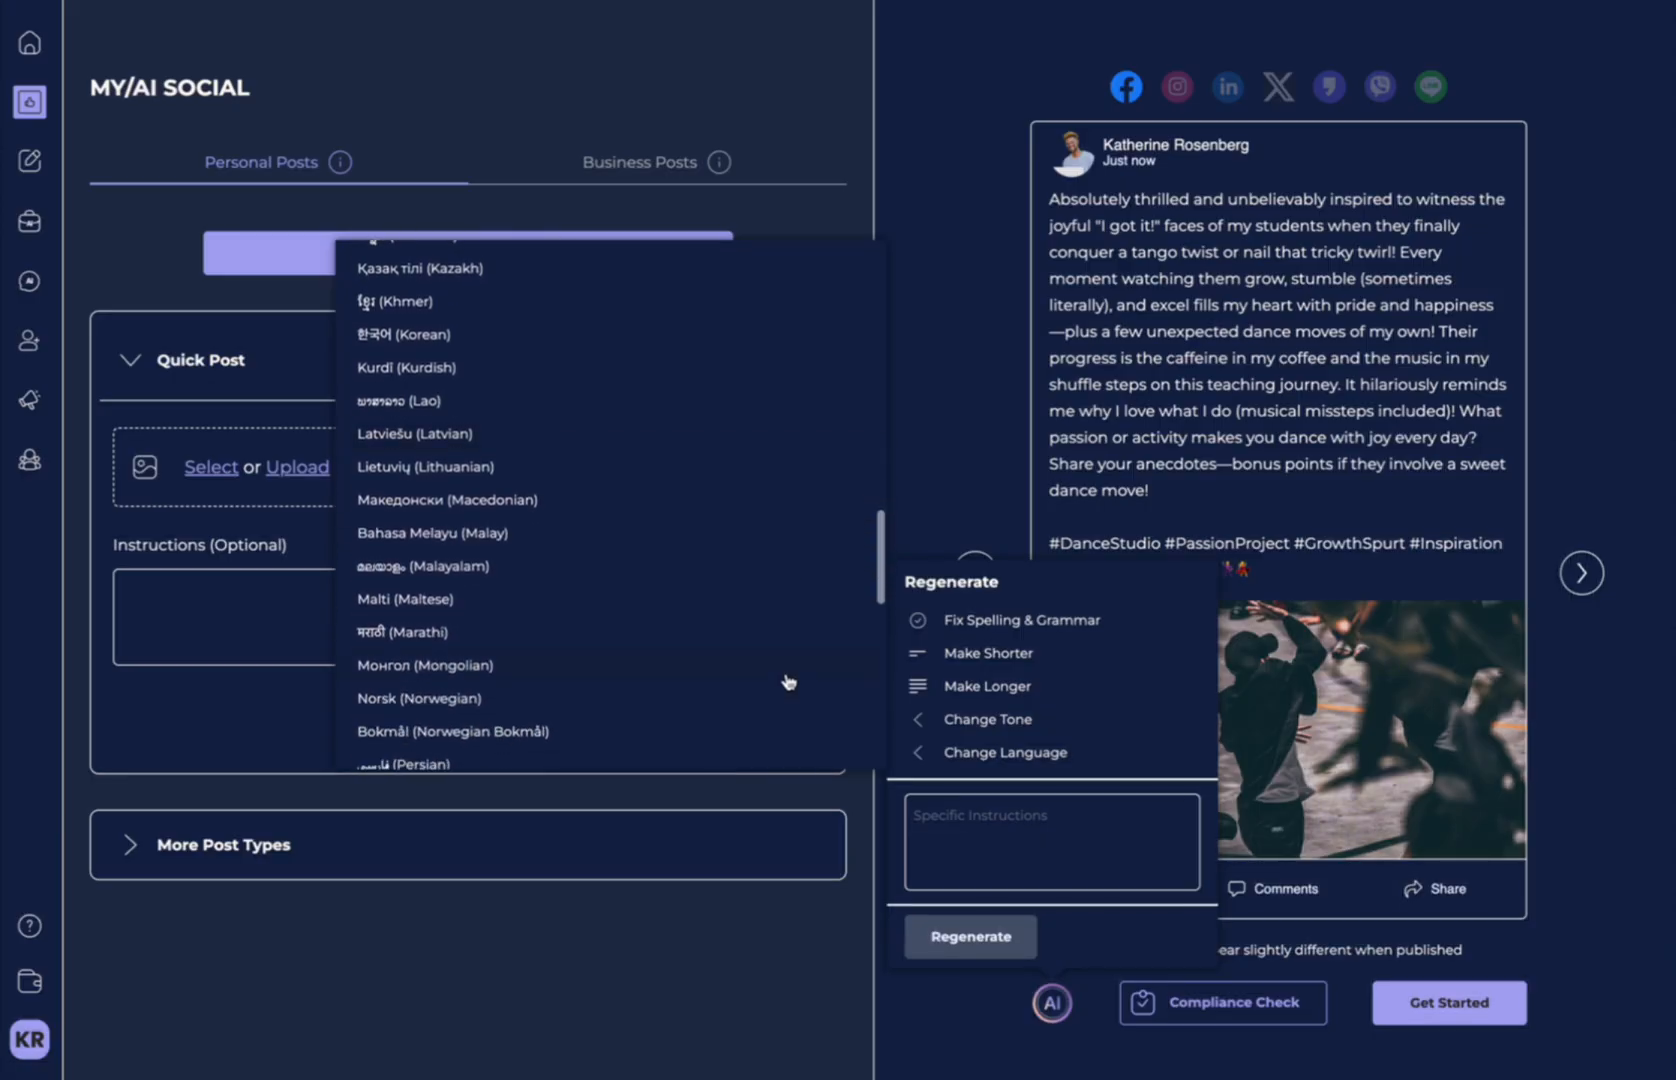
scroll("down", 3)
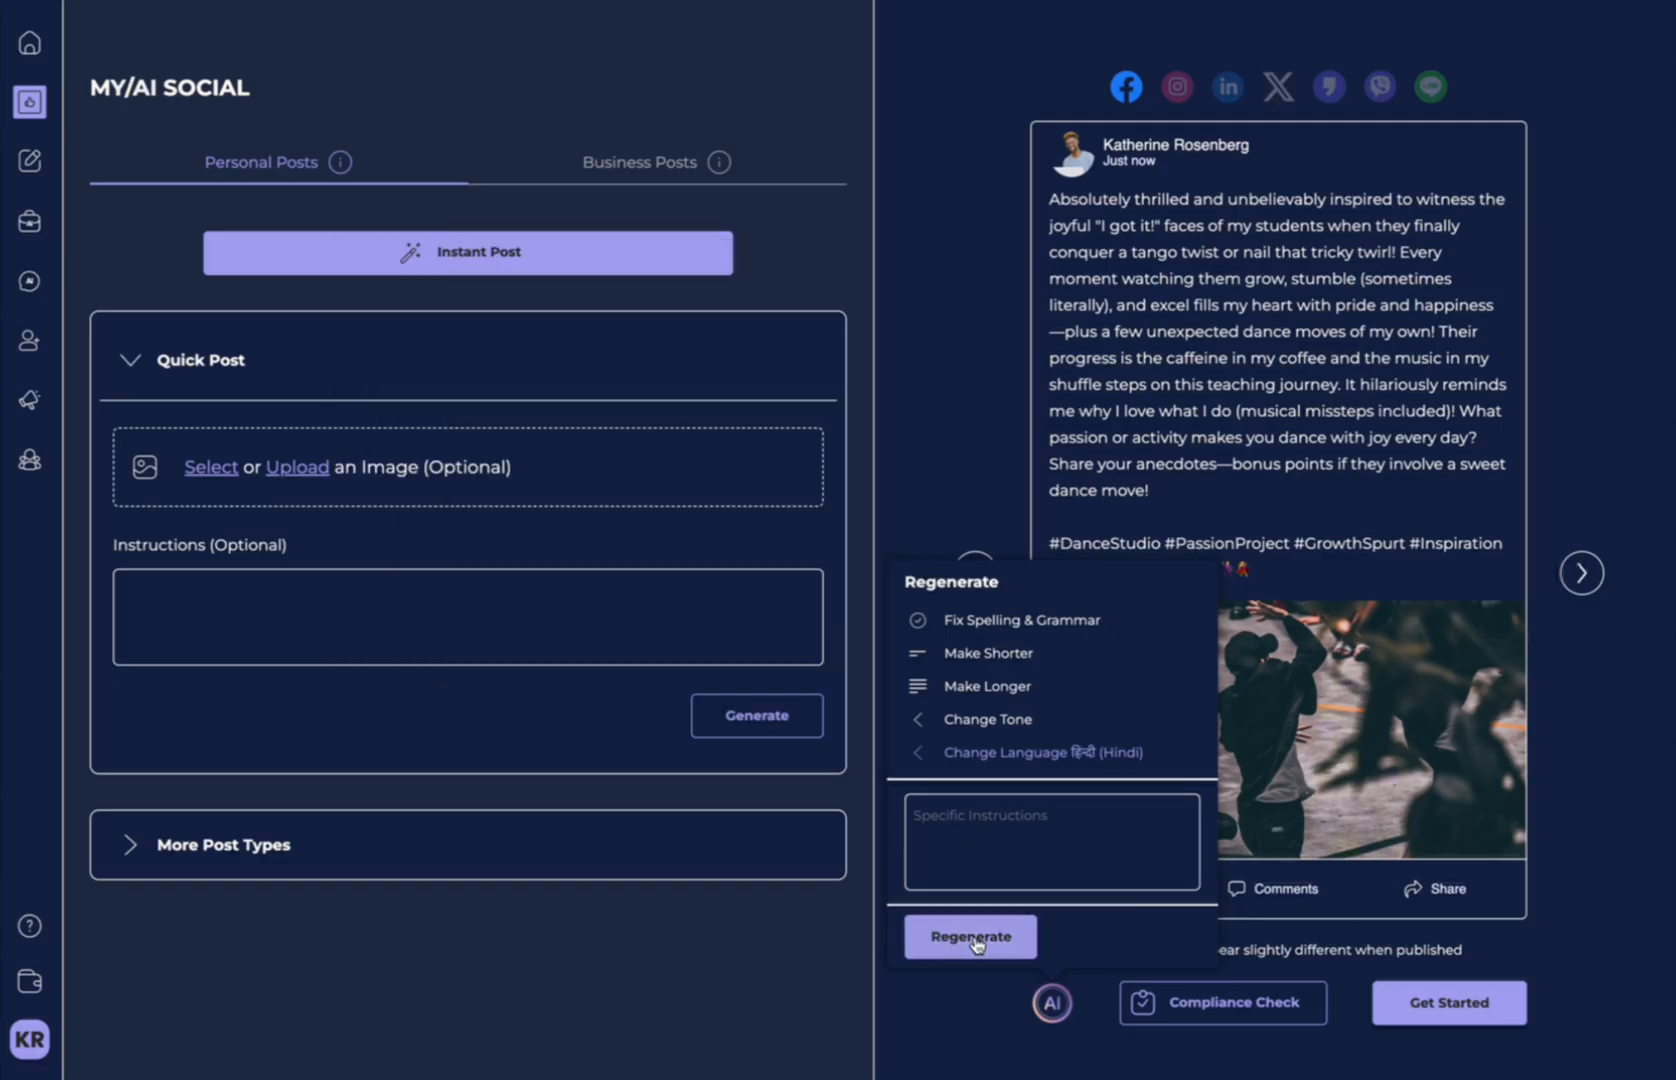
left_click(968, 936)
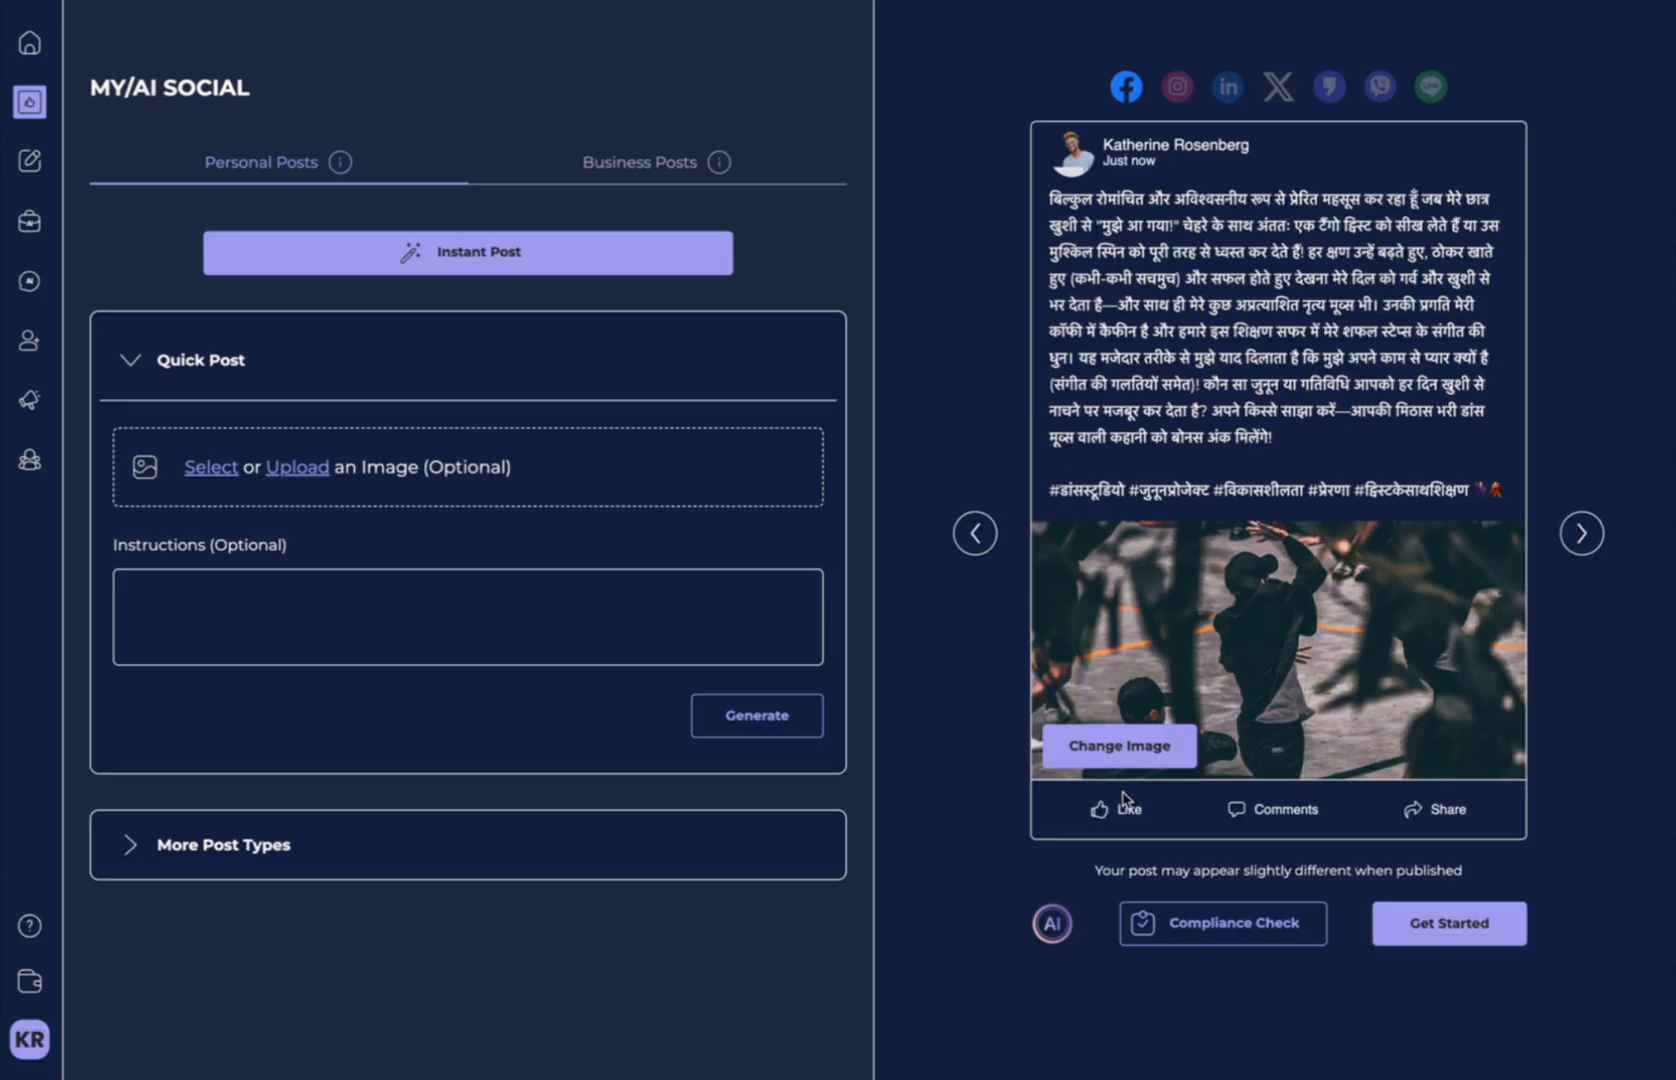
mouse_move(1052, 924)
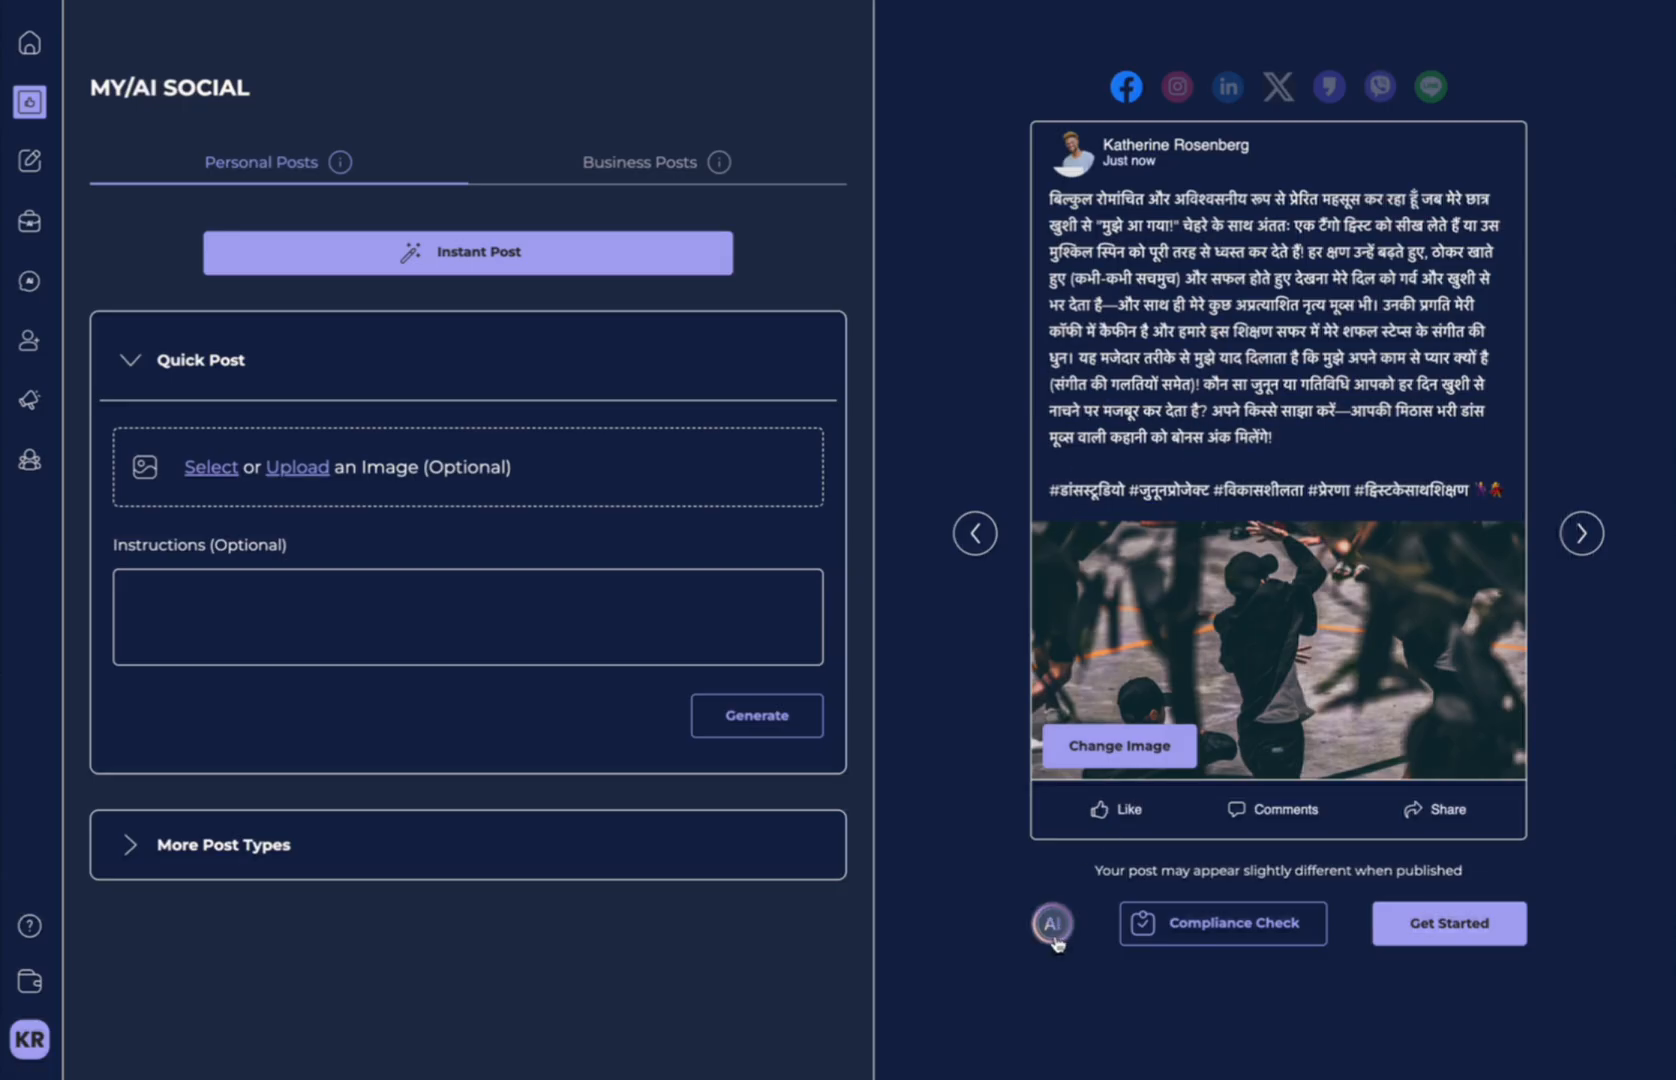
Regenerate the post in English with the all-around gold news, then check the LinkedIn and Facebook previews.
left_click(1052, 922)
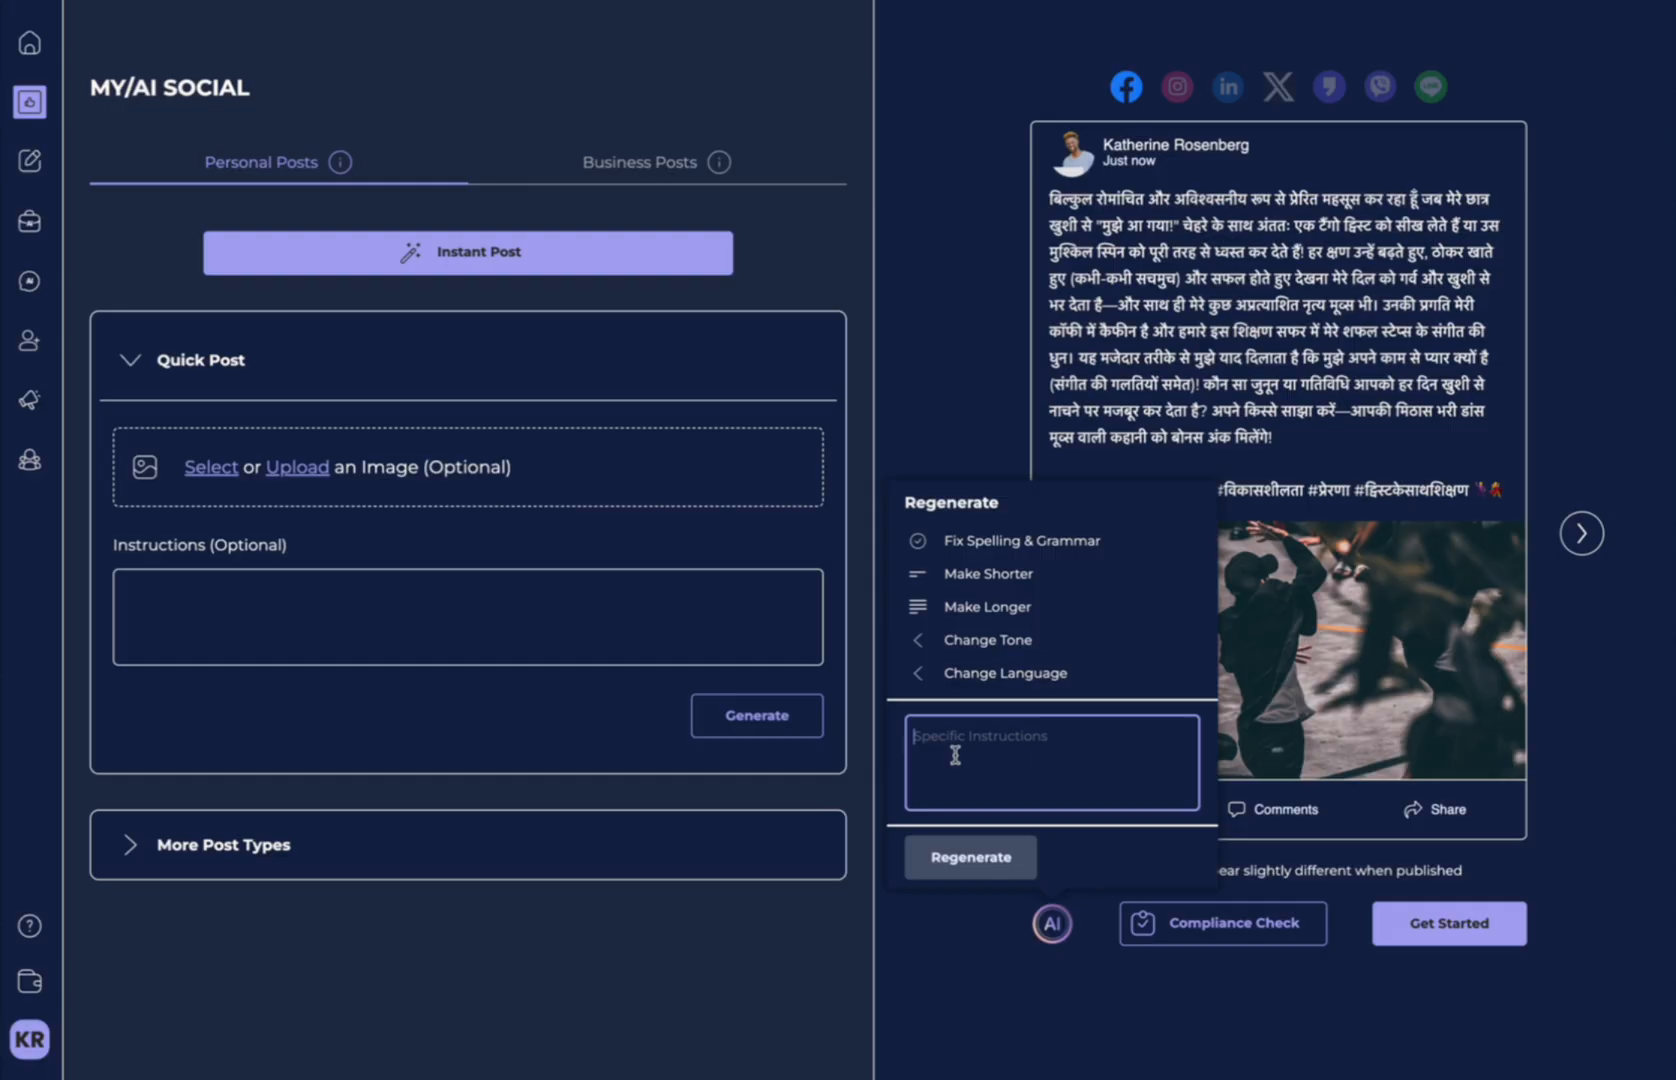
left_click(1004, 672)
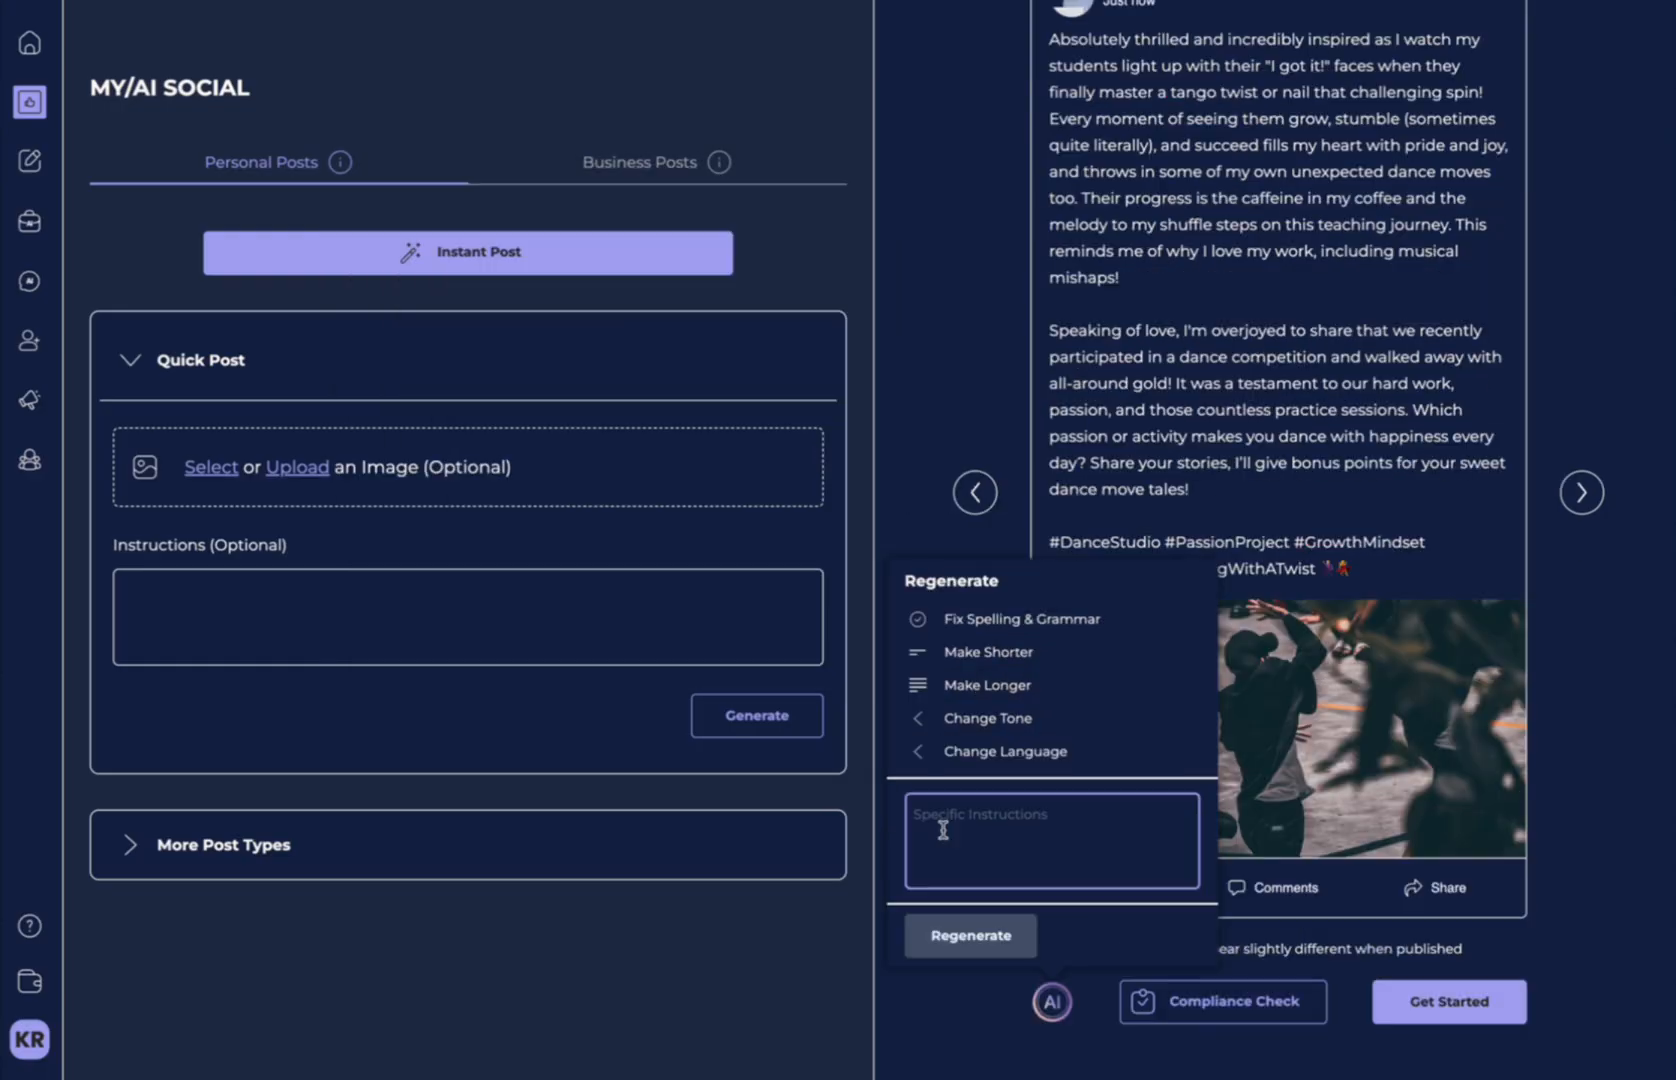
type("no em")
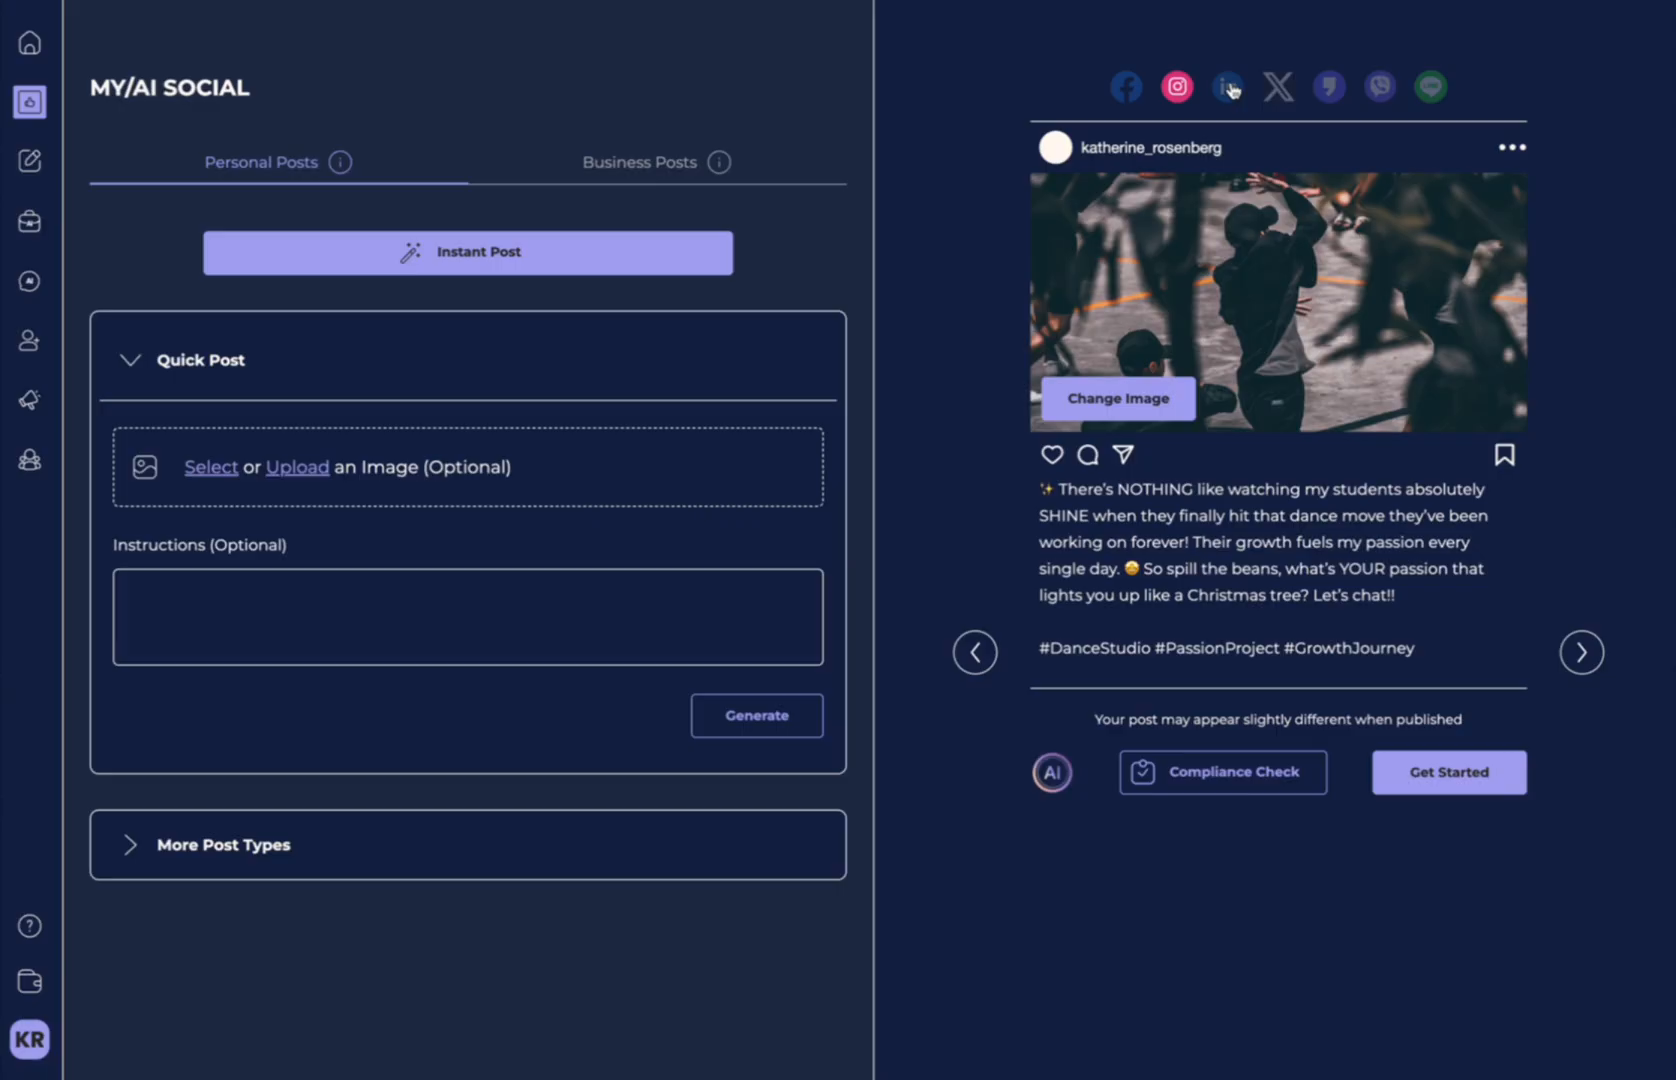
left_click(1226, 86)
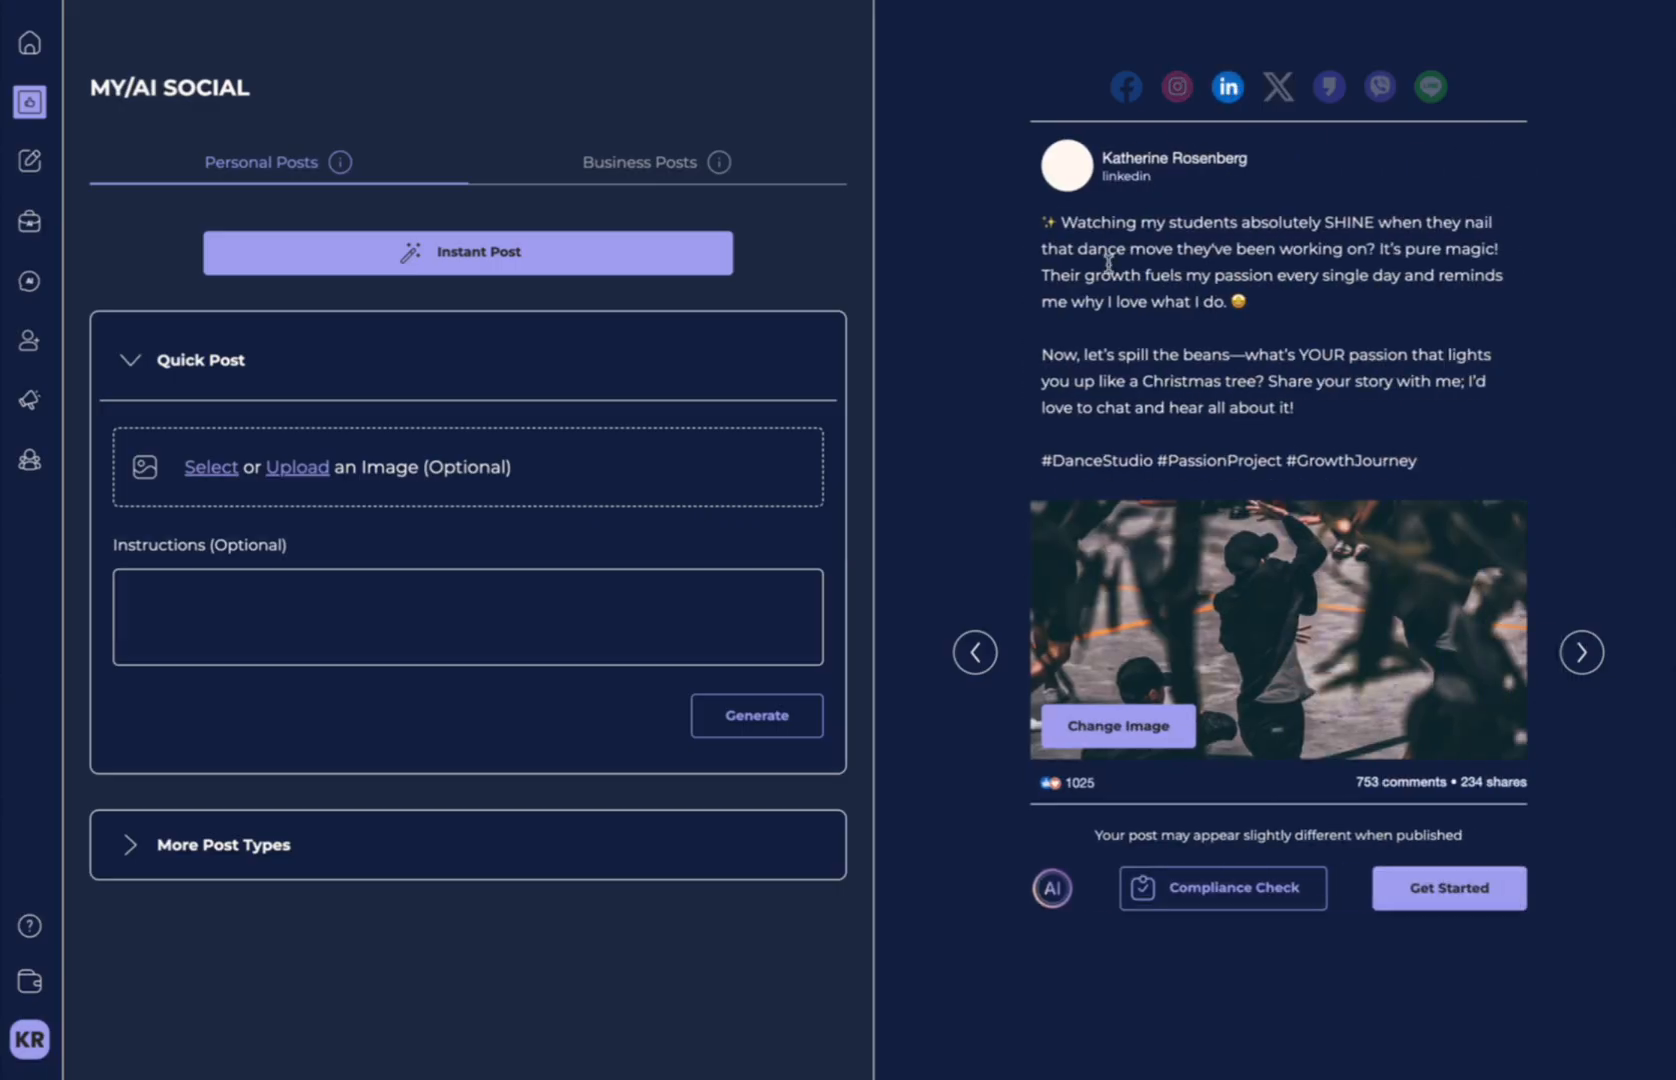
left_click(1278, 86)
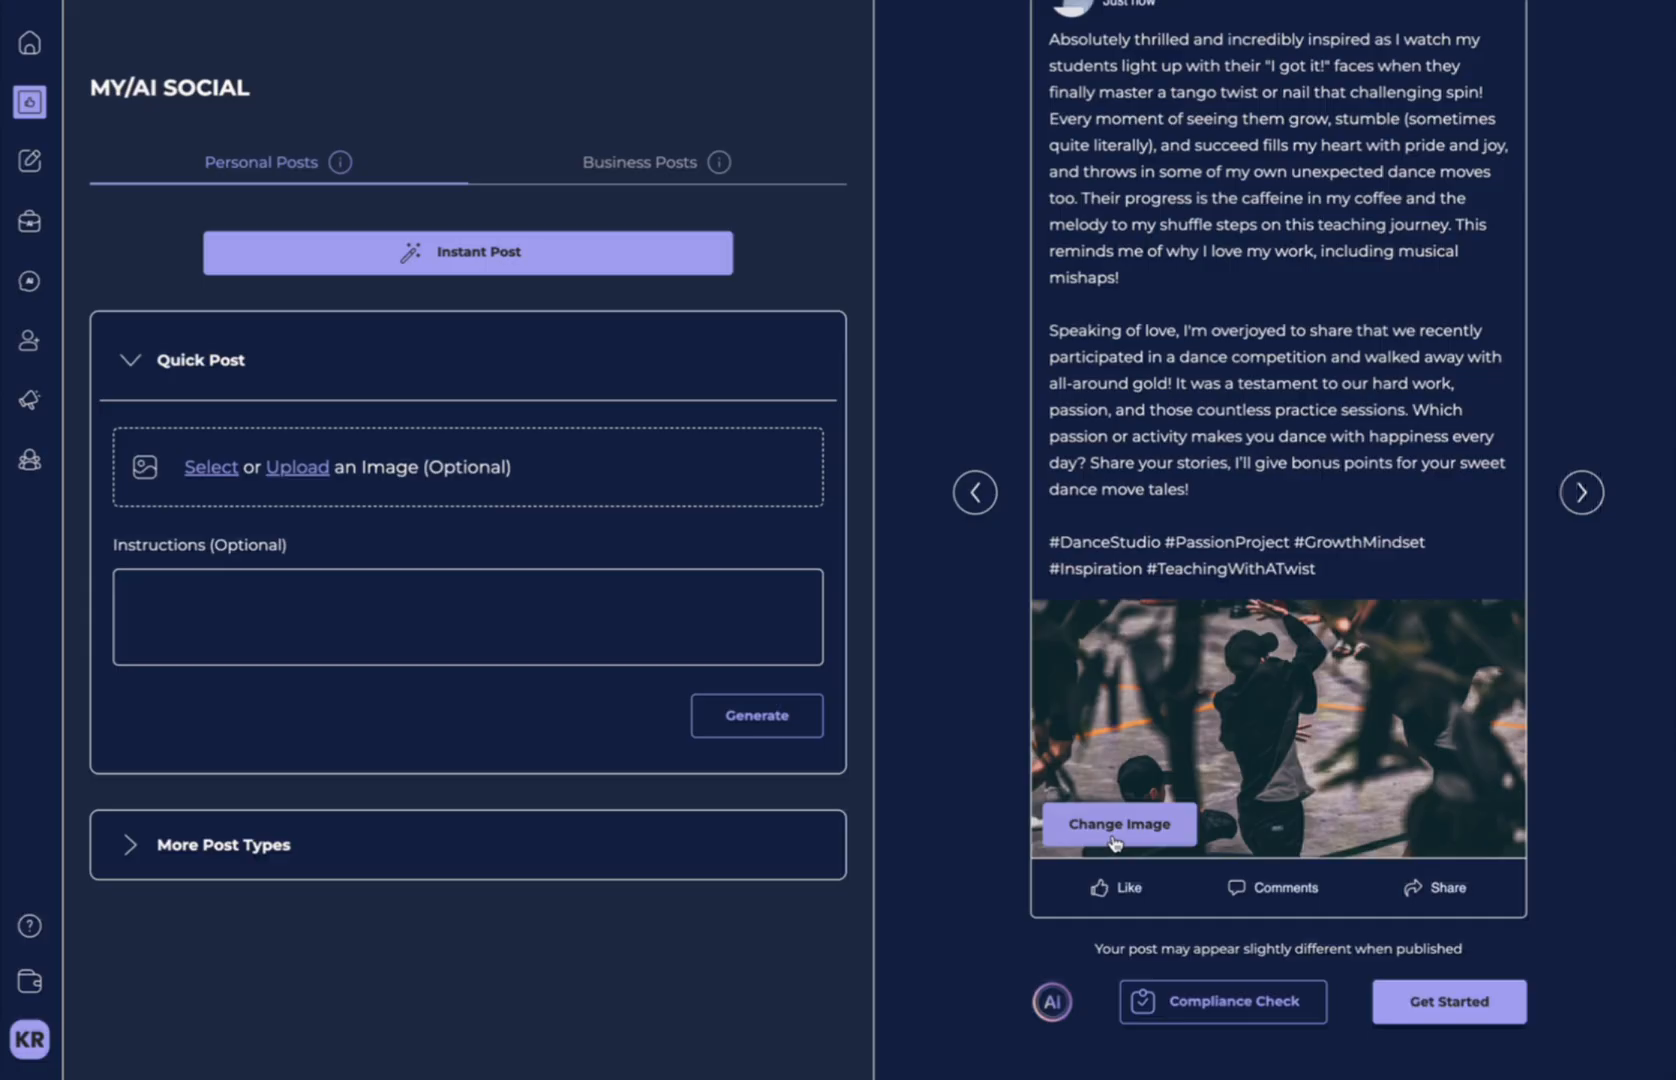
Replace the image via AI Image Search and pick the dancer-with-laptop photo for editing.
left_click(1118, 824)
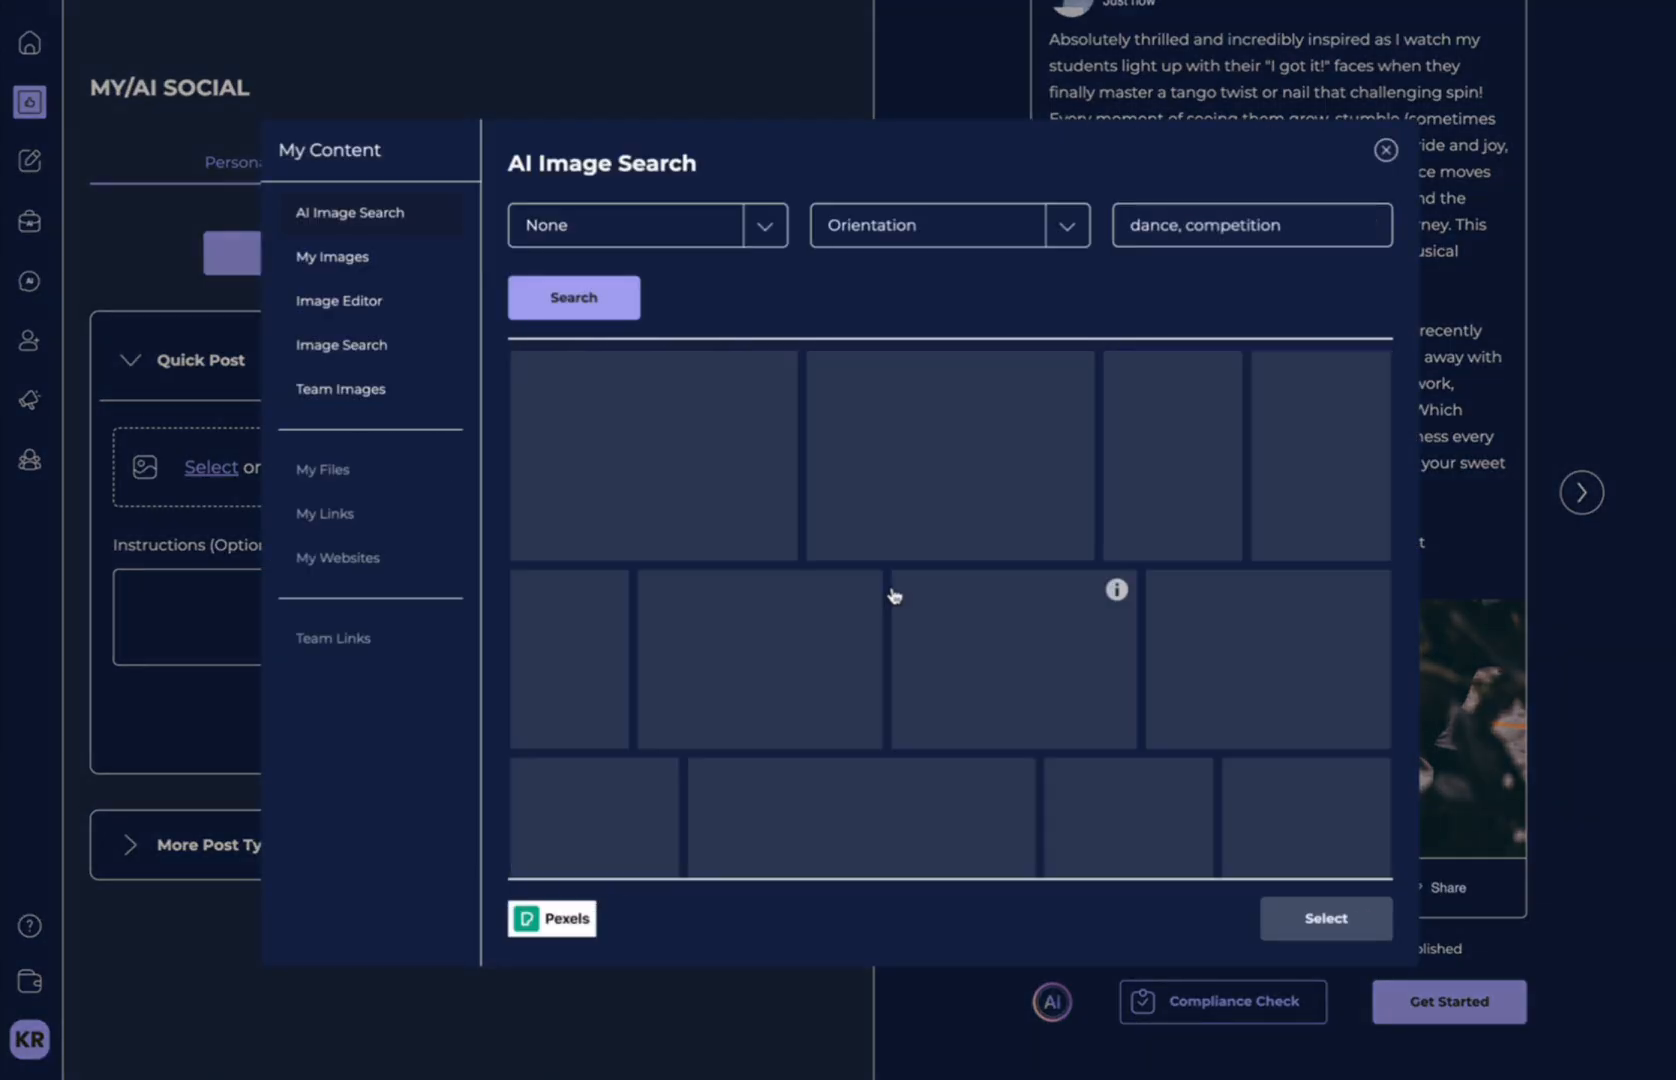
left_click(572, 298)
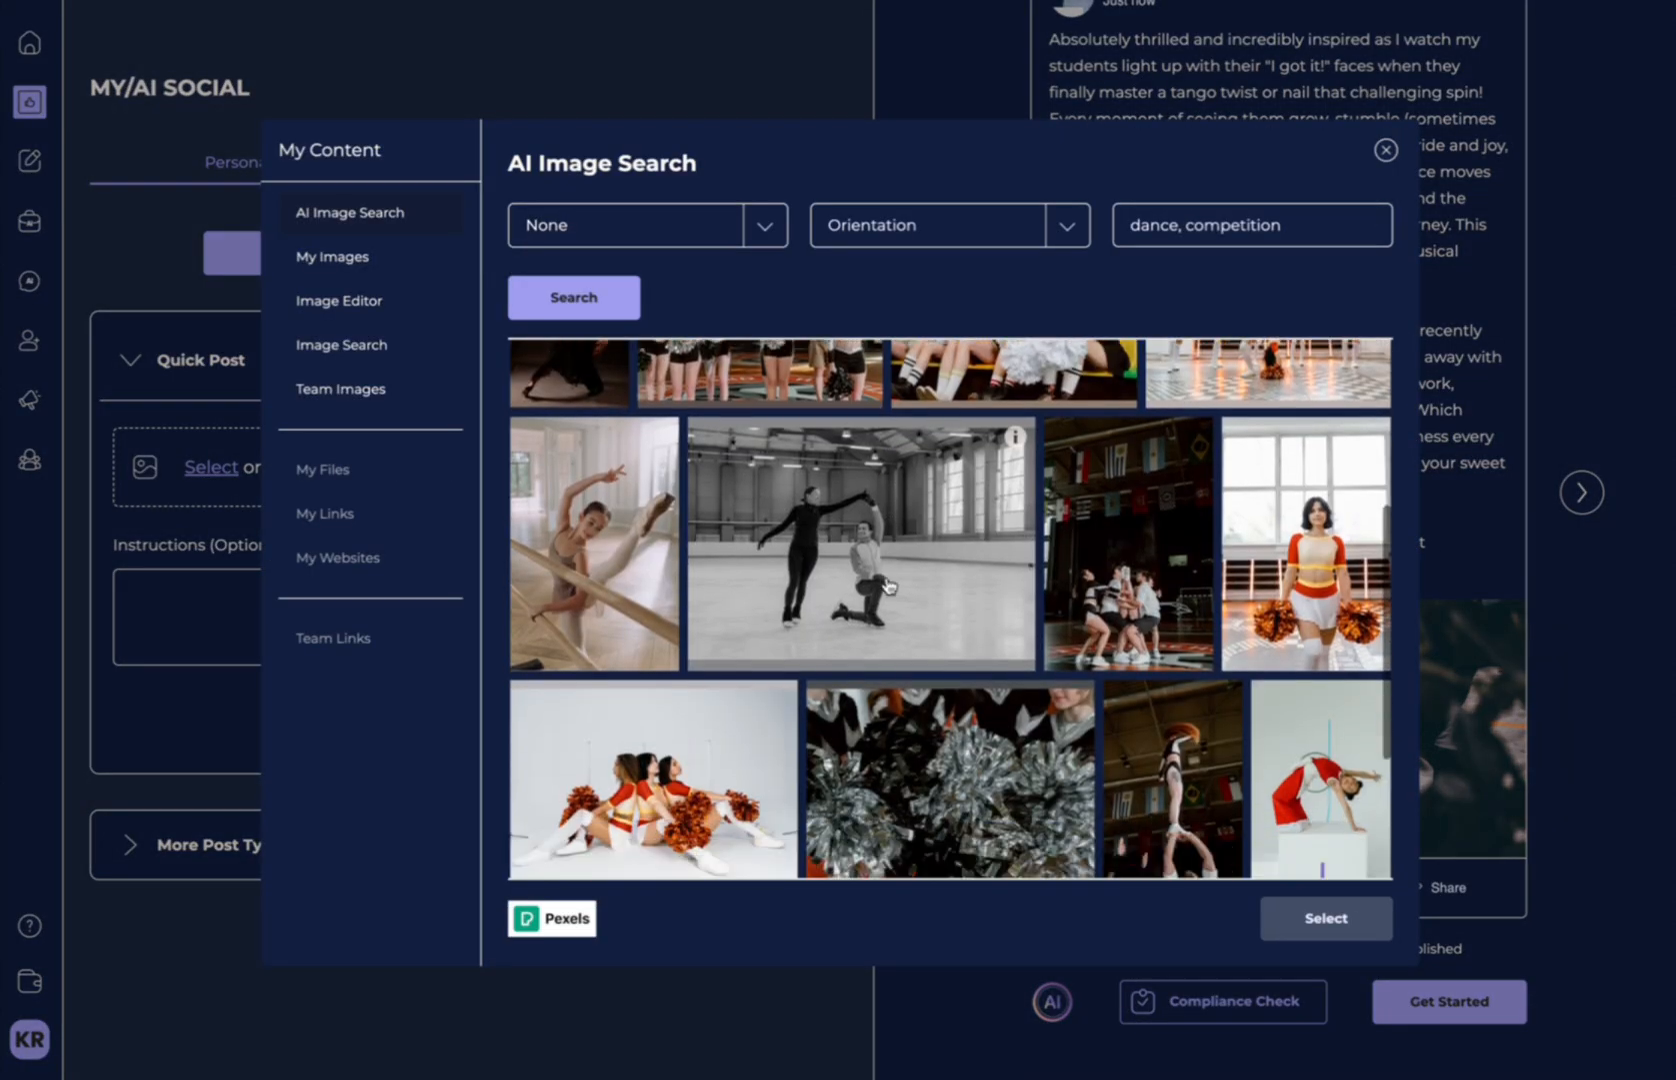
scroll("down", 3)
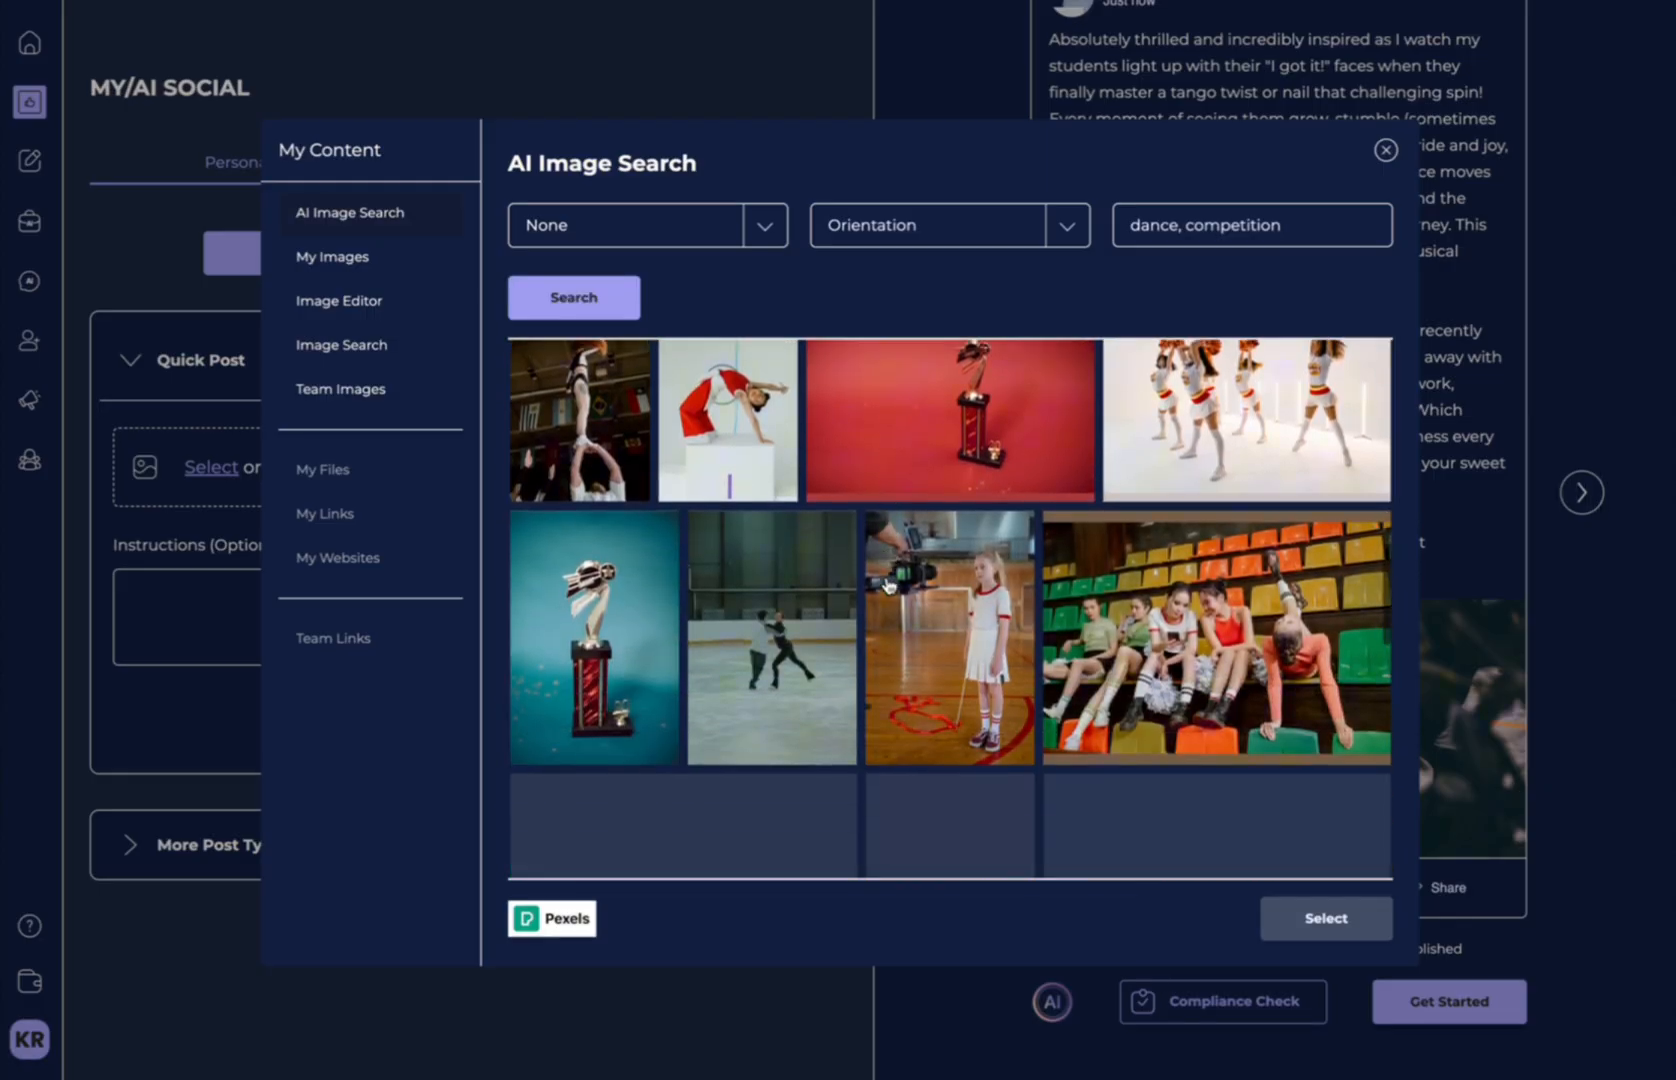
scroll("down", 3)
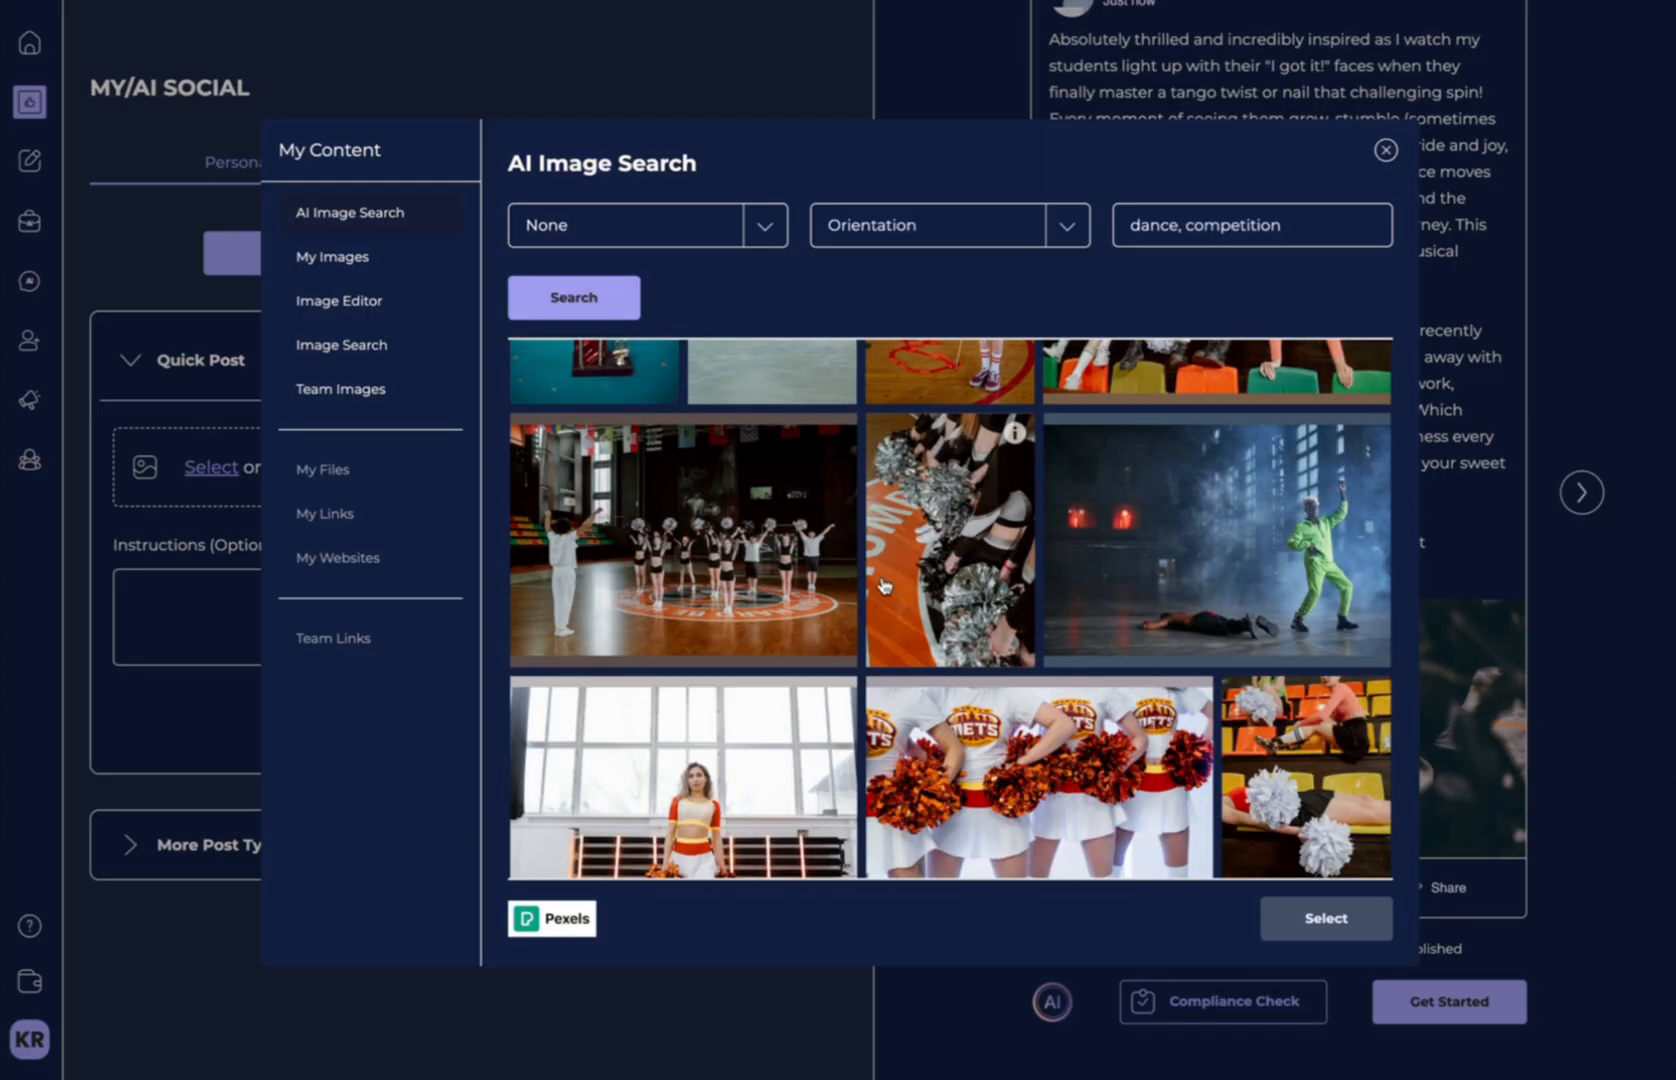
scroll("down", 3)
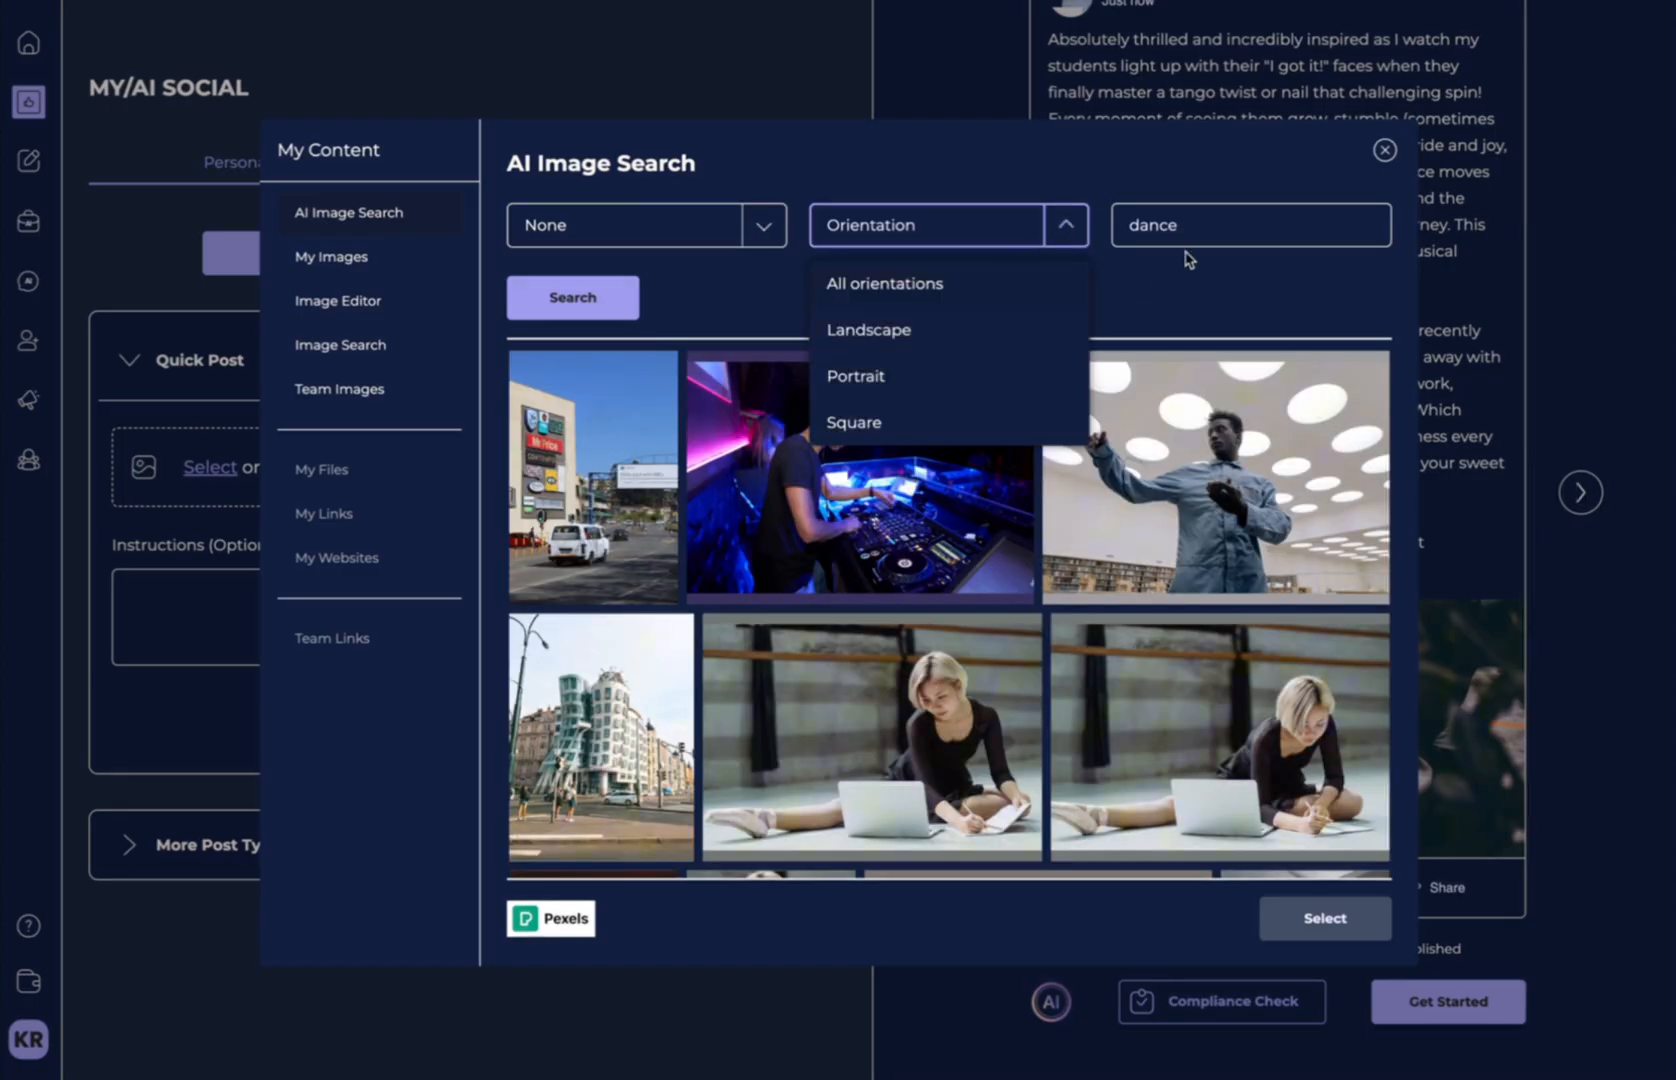
left_click(1248, 224)
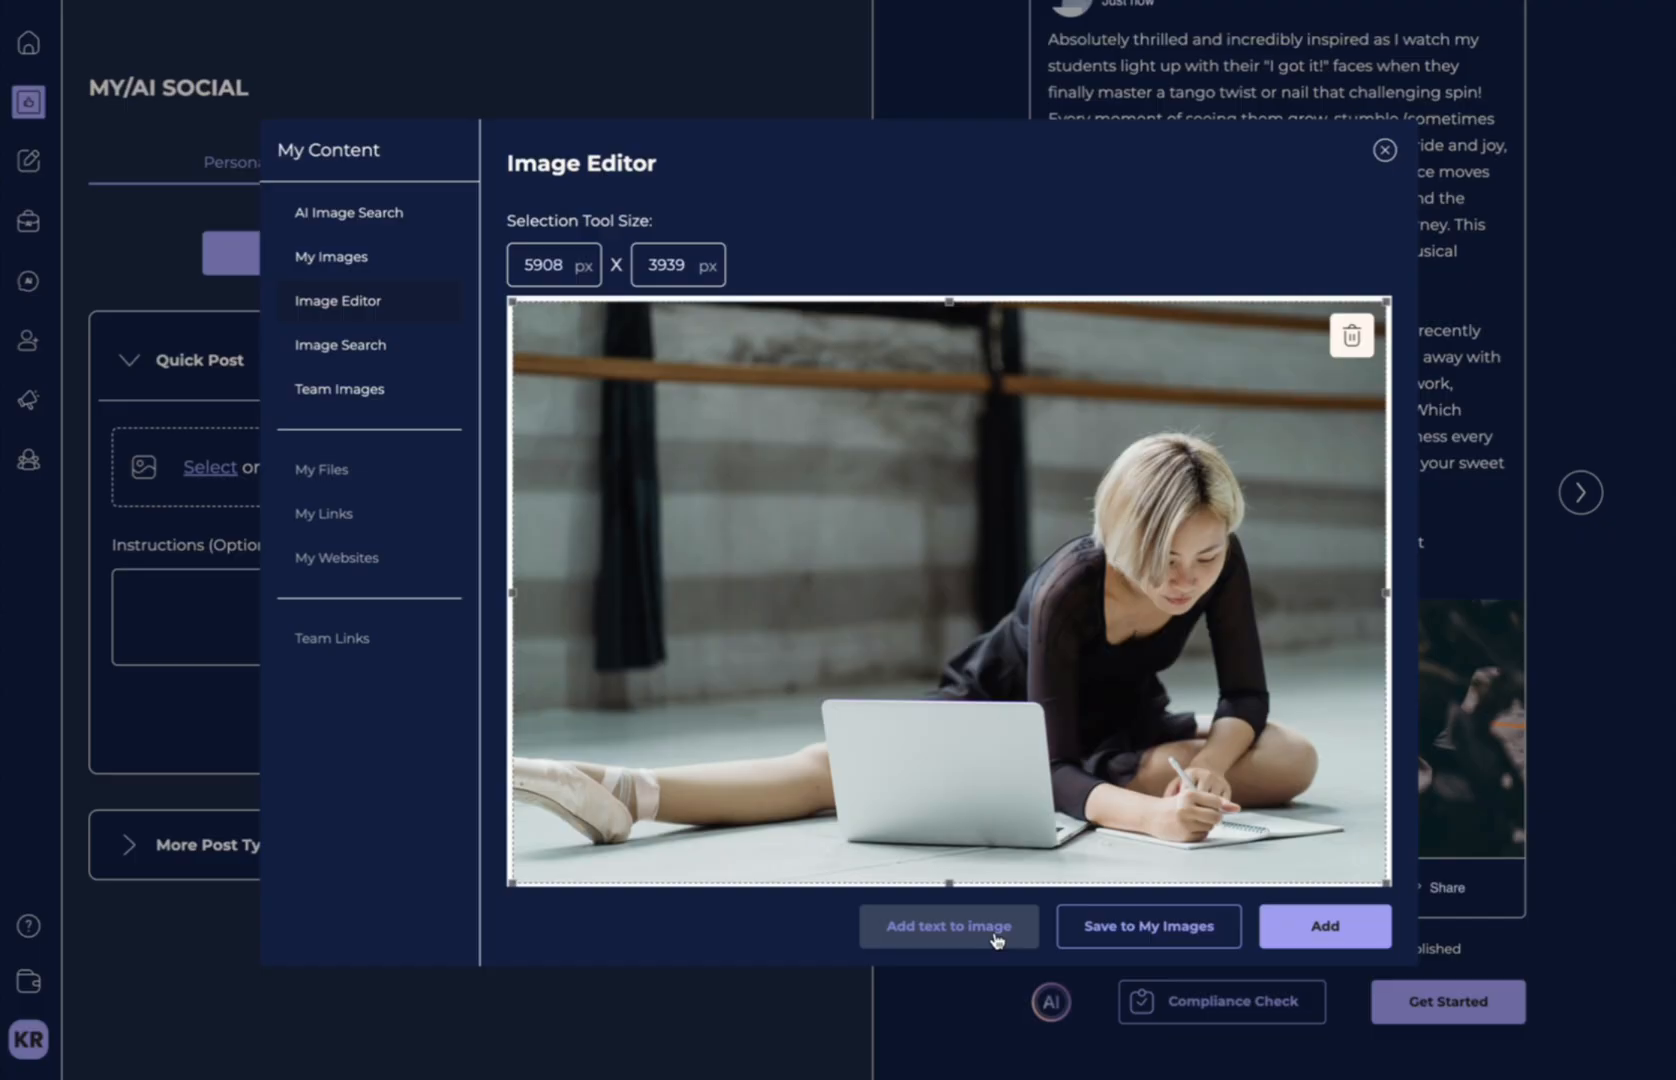
Add a 'Dance Life' title over the photo with a red overlay colour and a tightened text box.
left_click(948, 926)
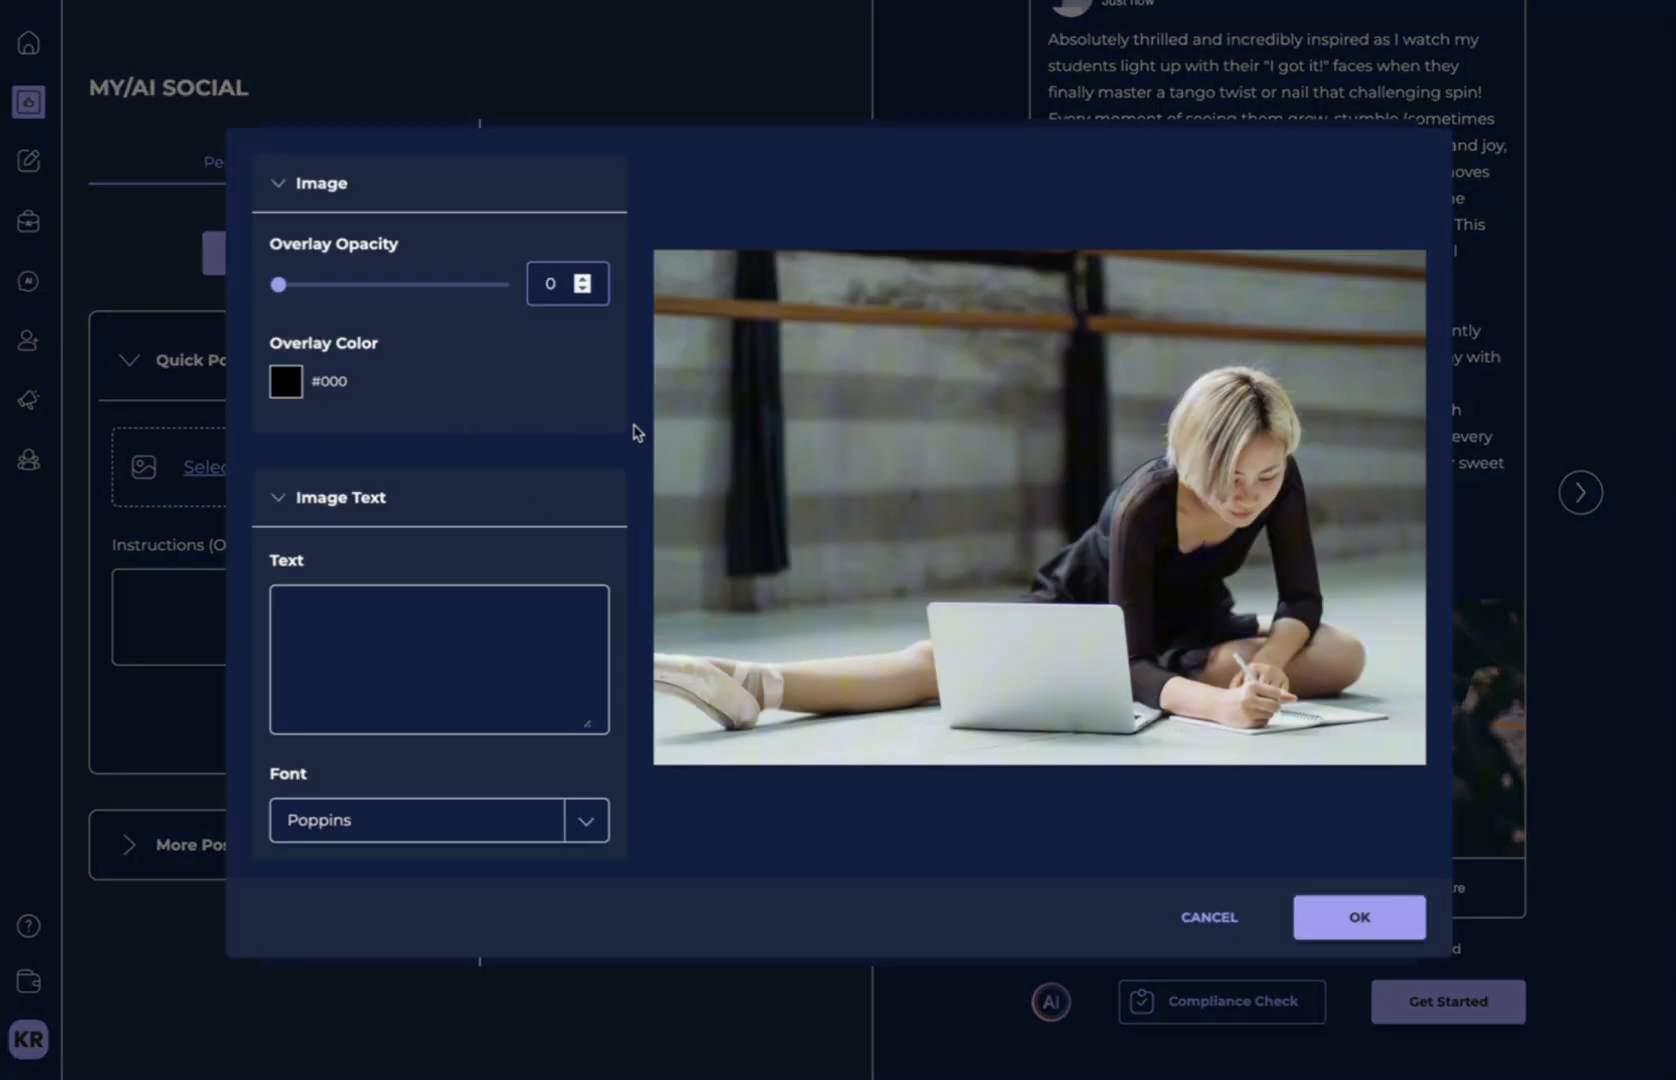
type("Dance")
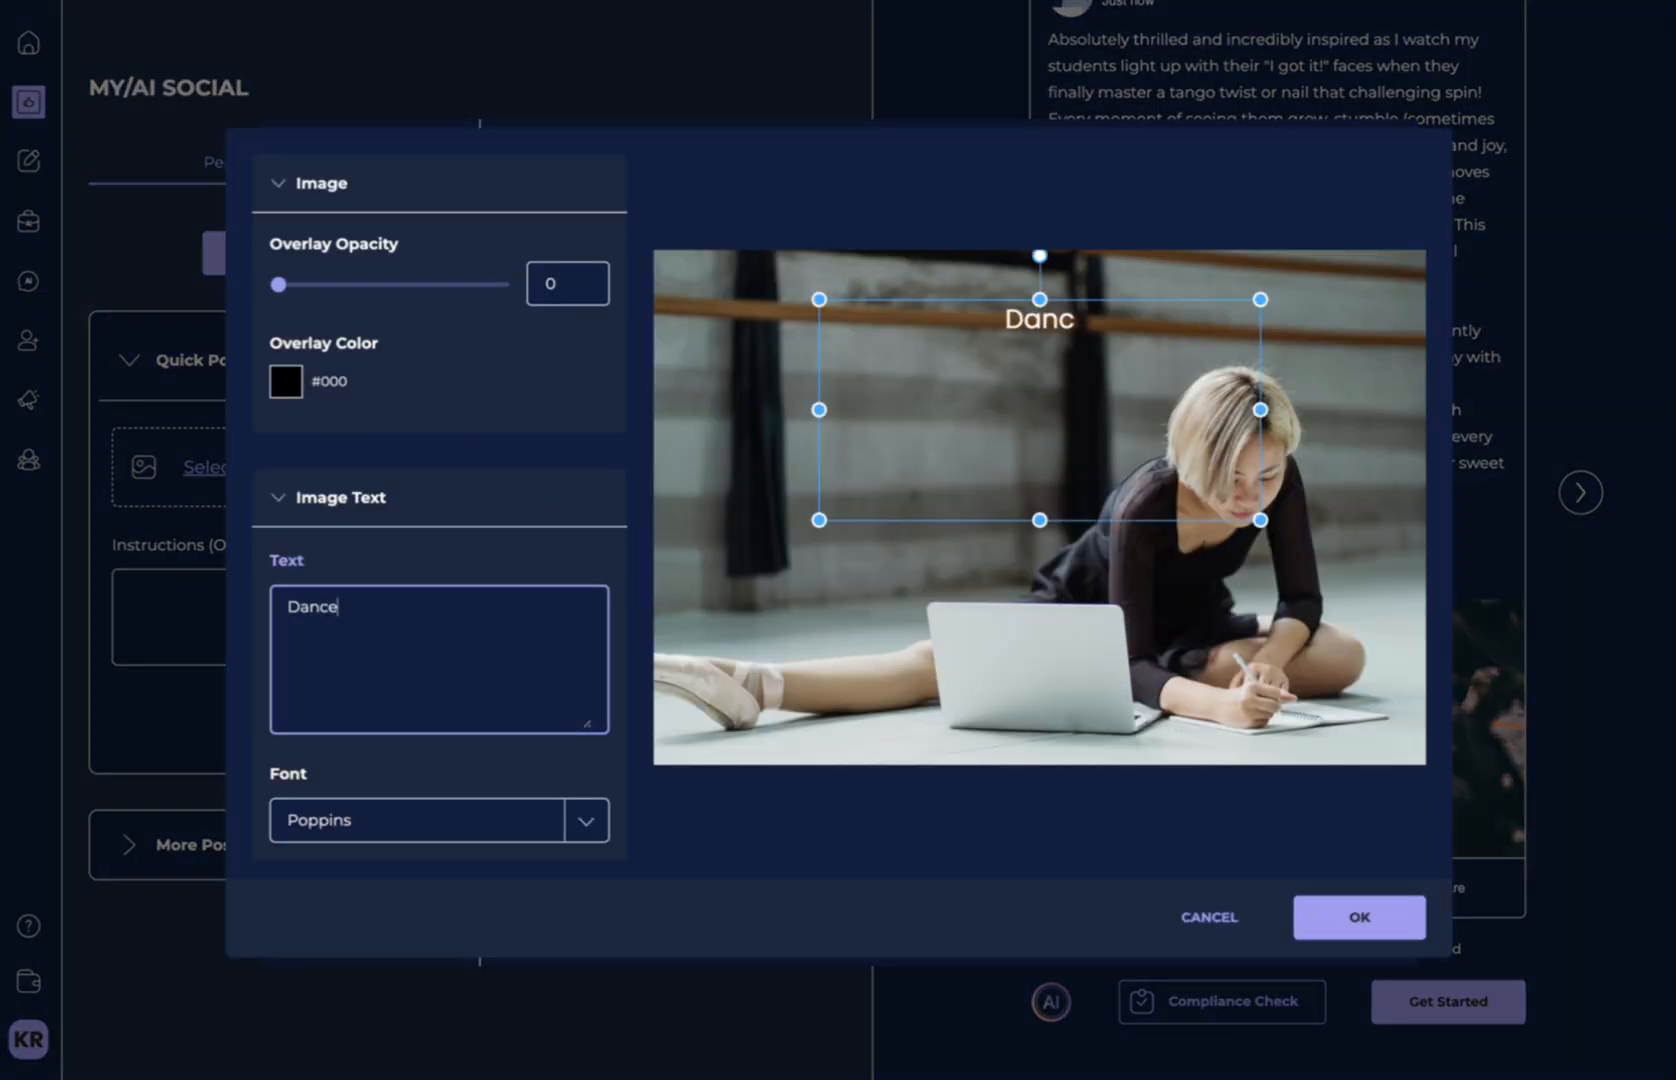
type("Life")
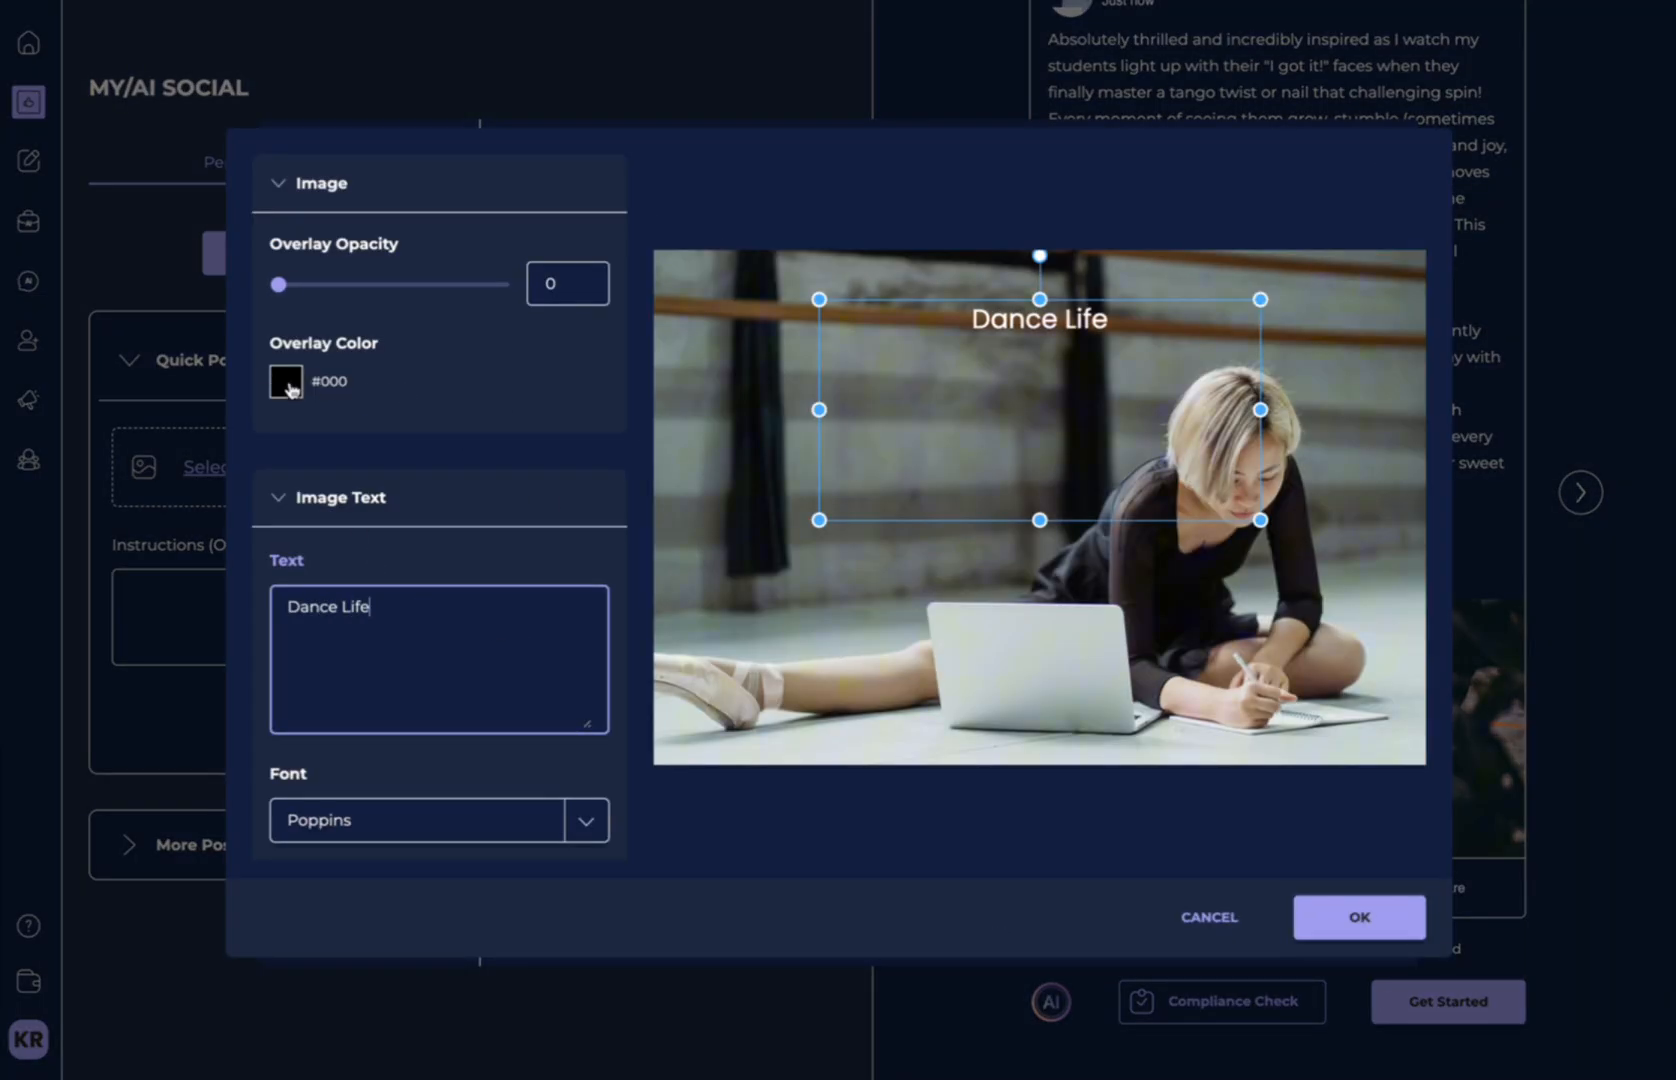
left_click(284, 382)
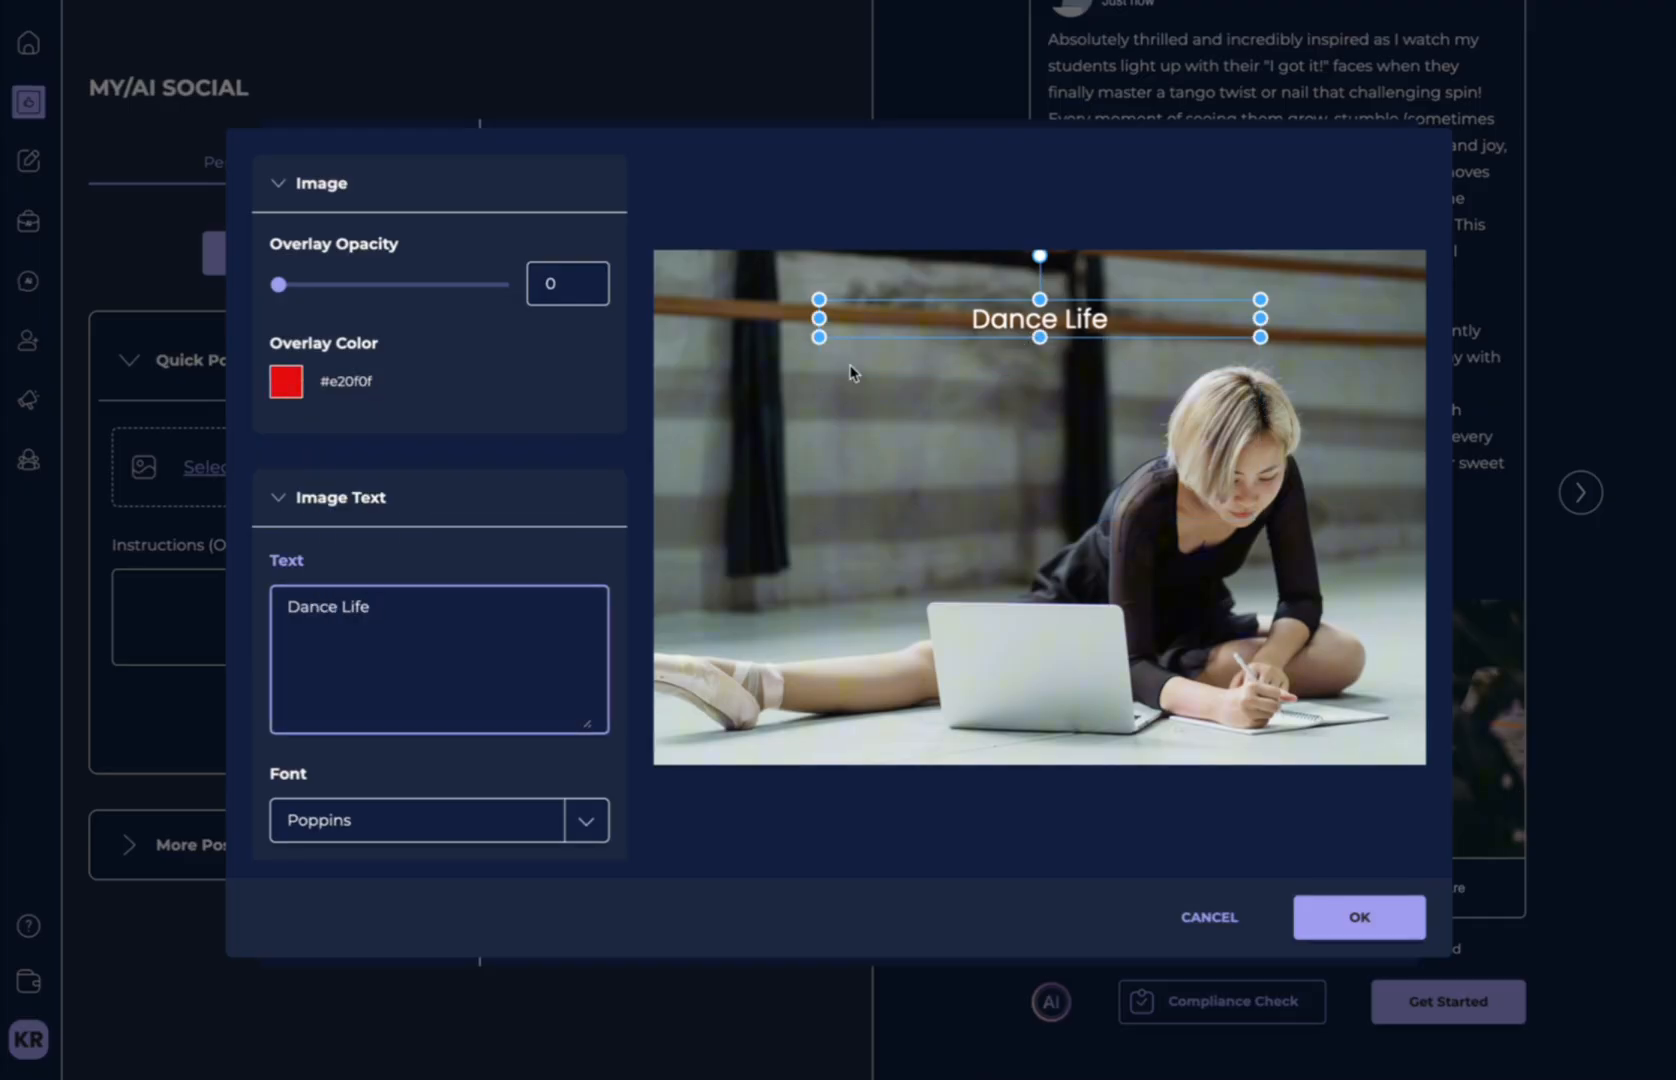
left_click_drag(1038, 318, 906, 318)
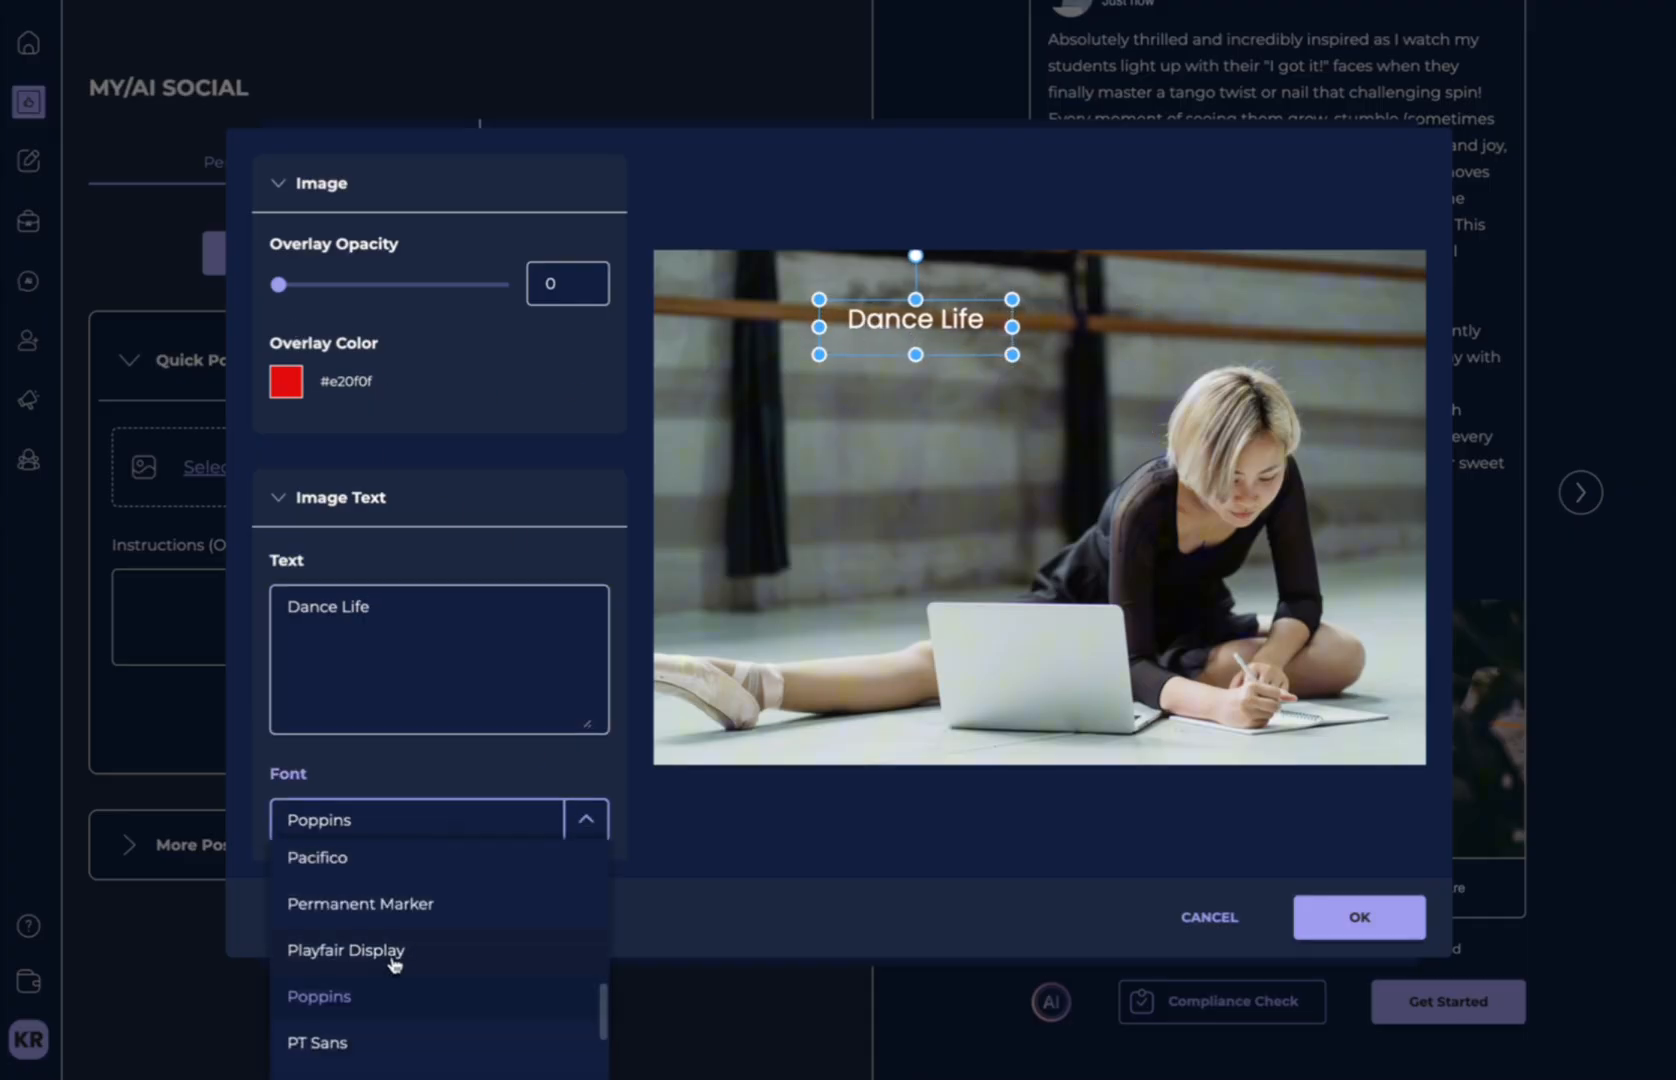
Set the title in enlarged Playfair Display and apply it to the image.
left_click(346, 950)
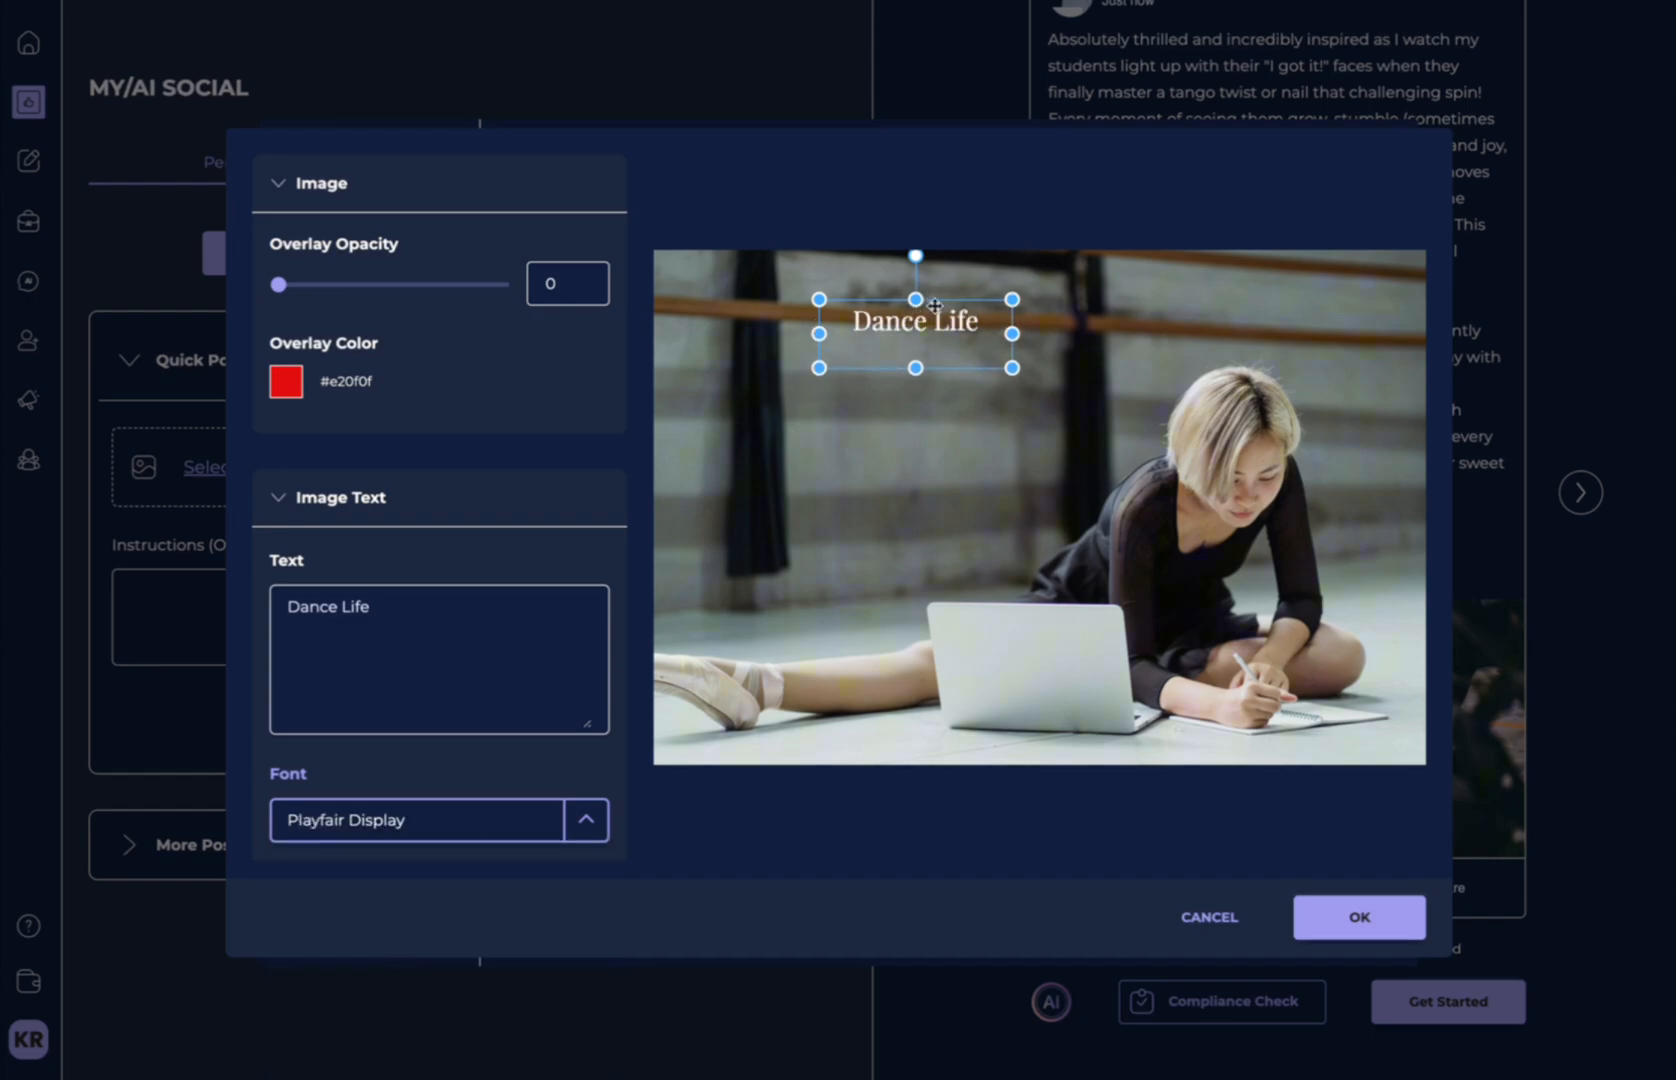
left_click_drag(914, 328, 830, 416)
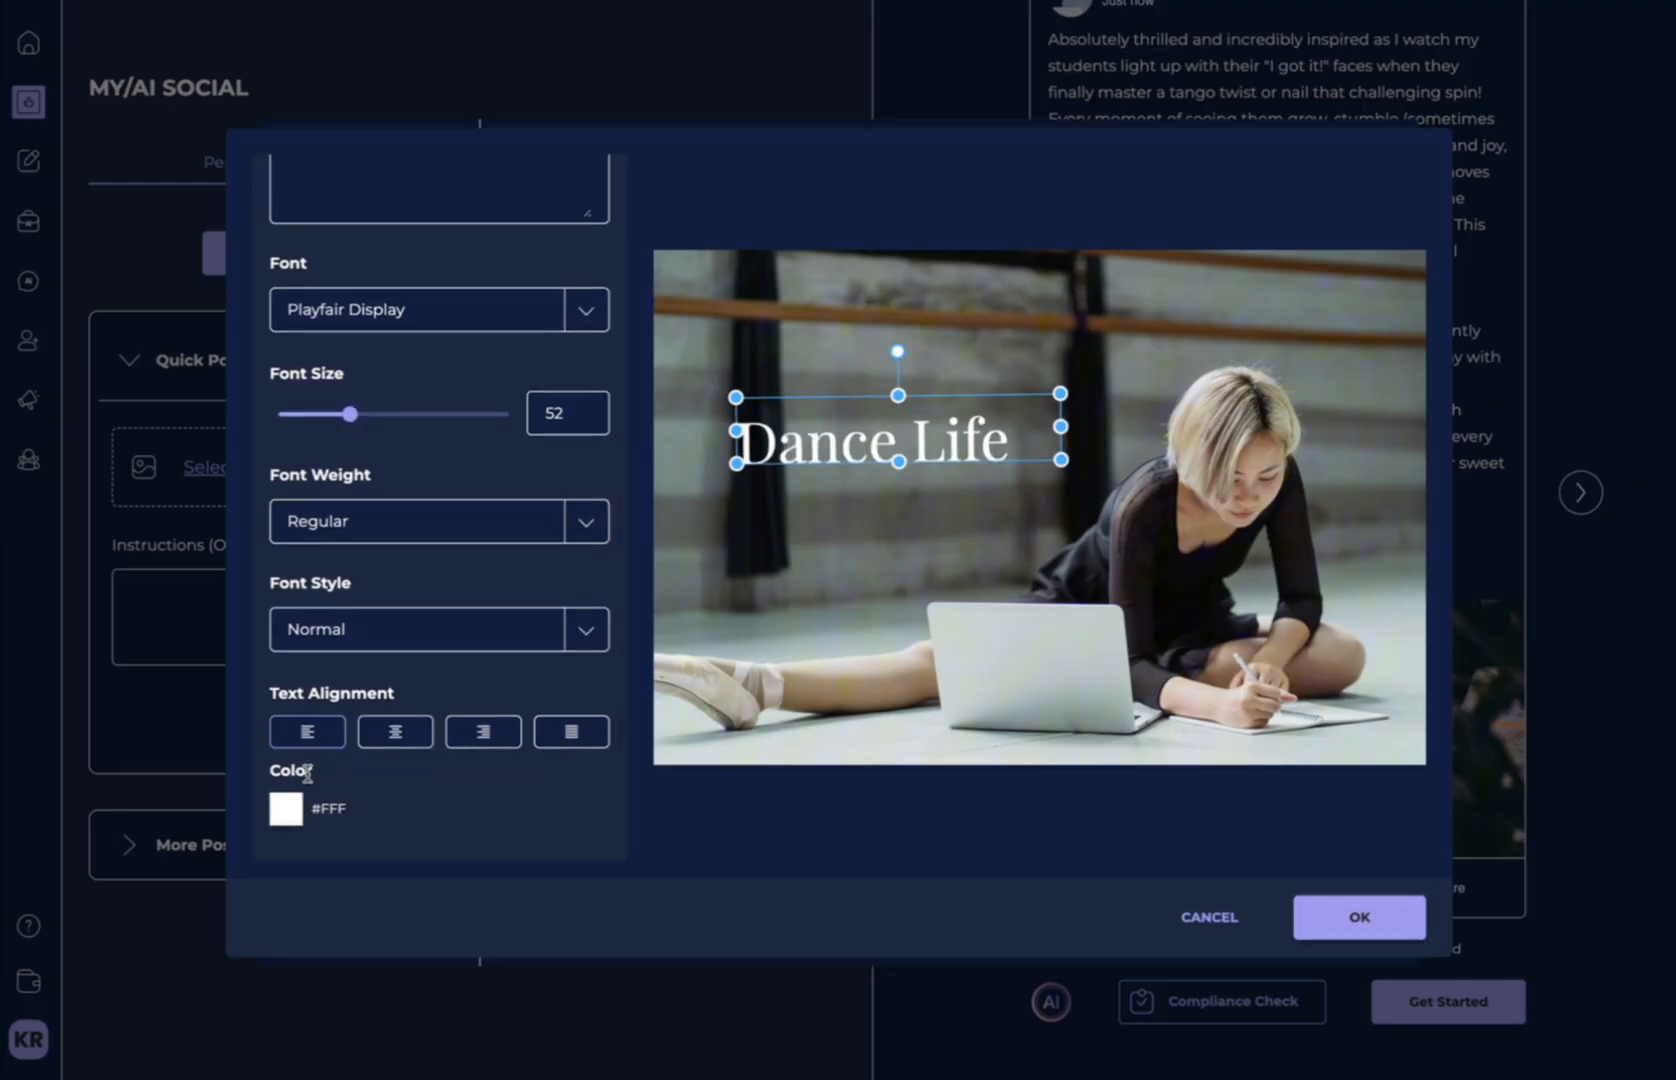
mouse_move(1382, 832)
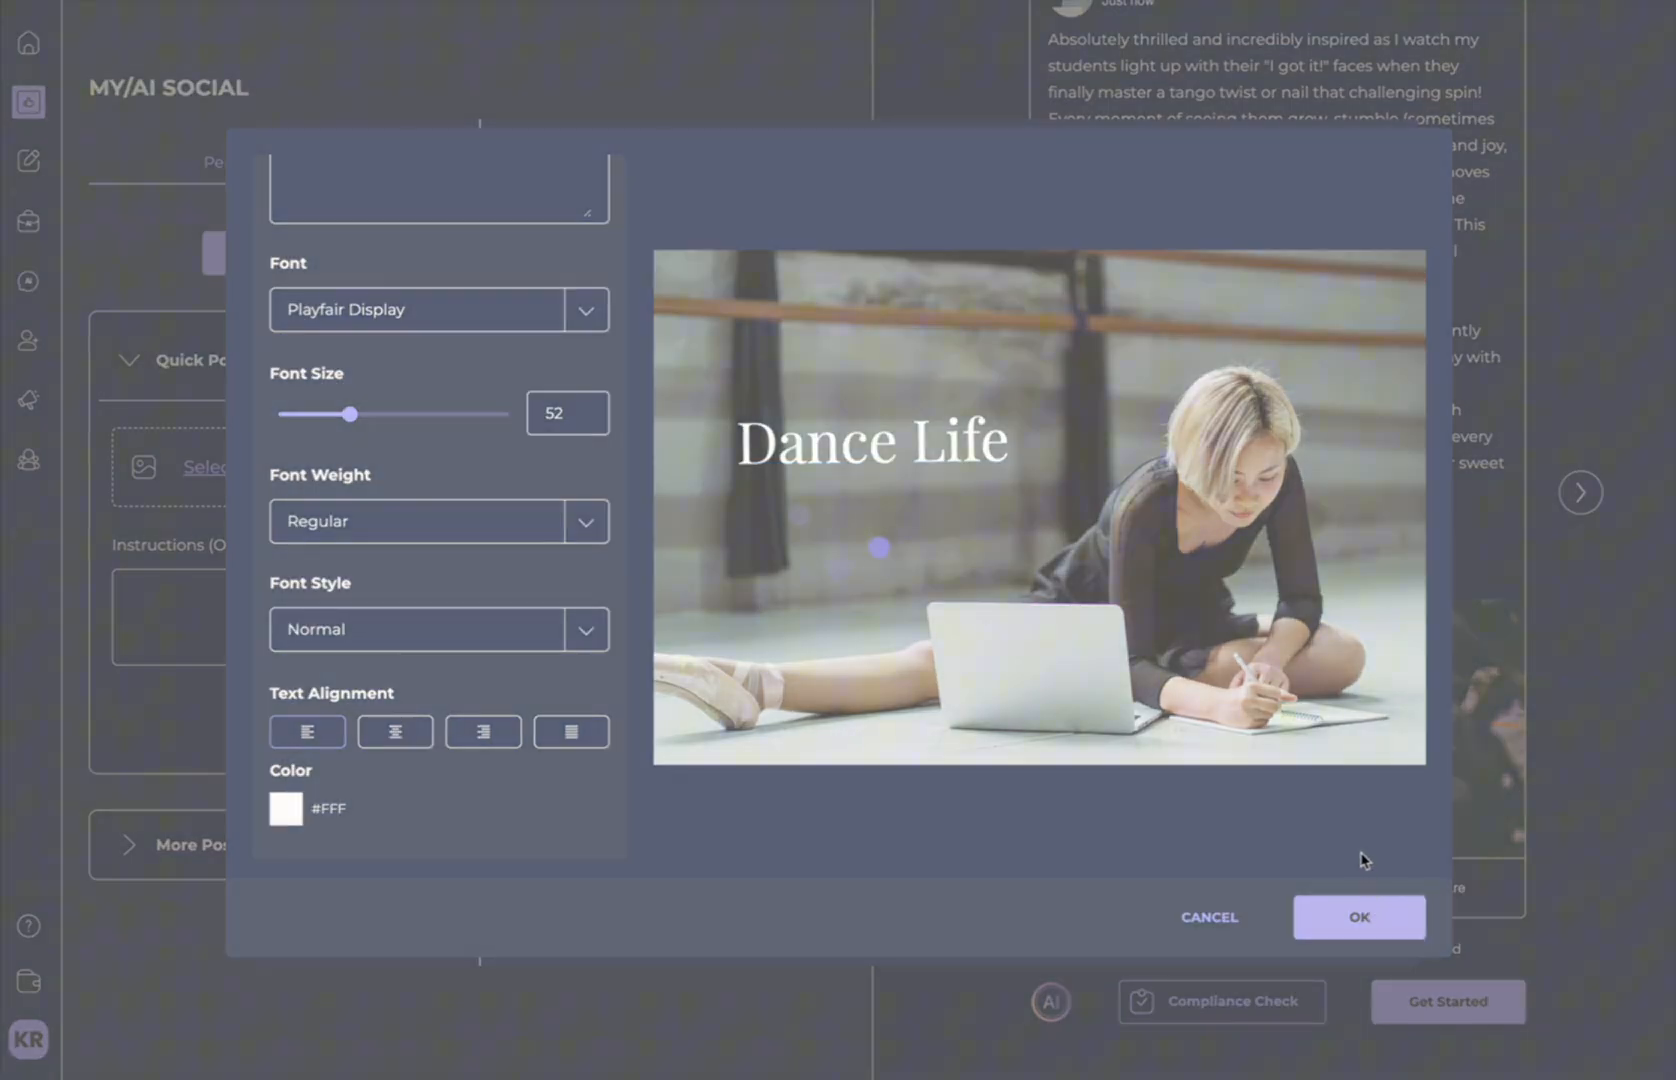
left_click(1358, 918)
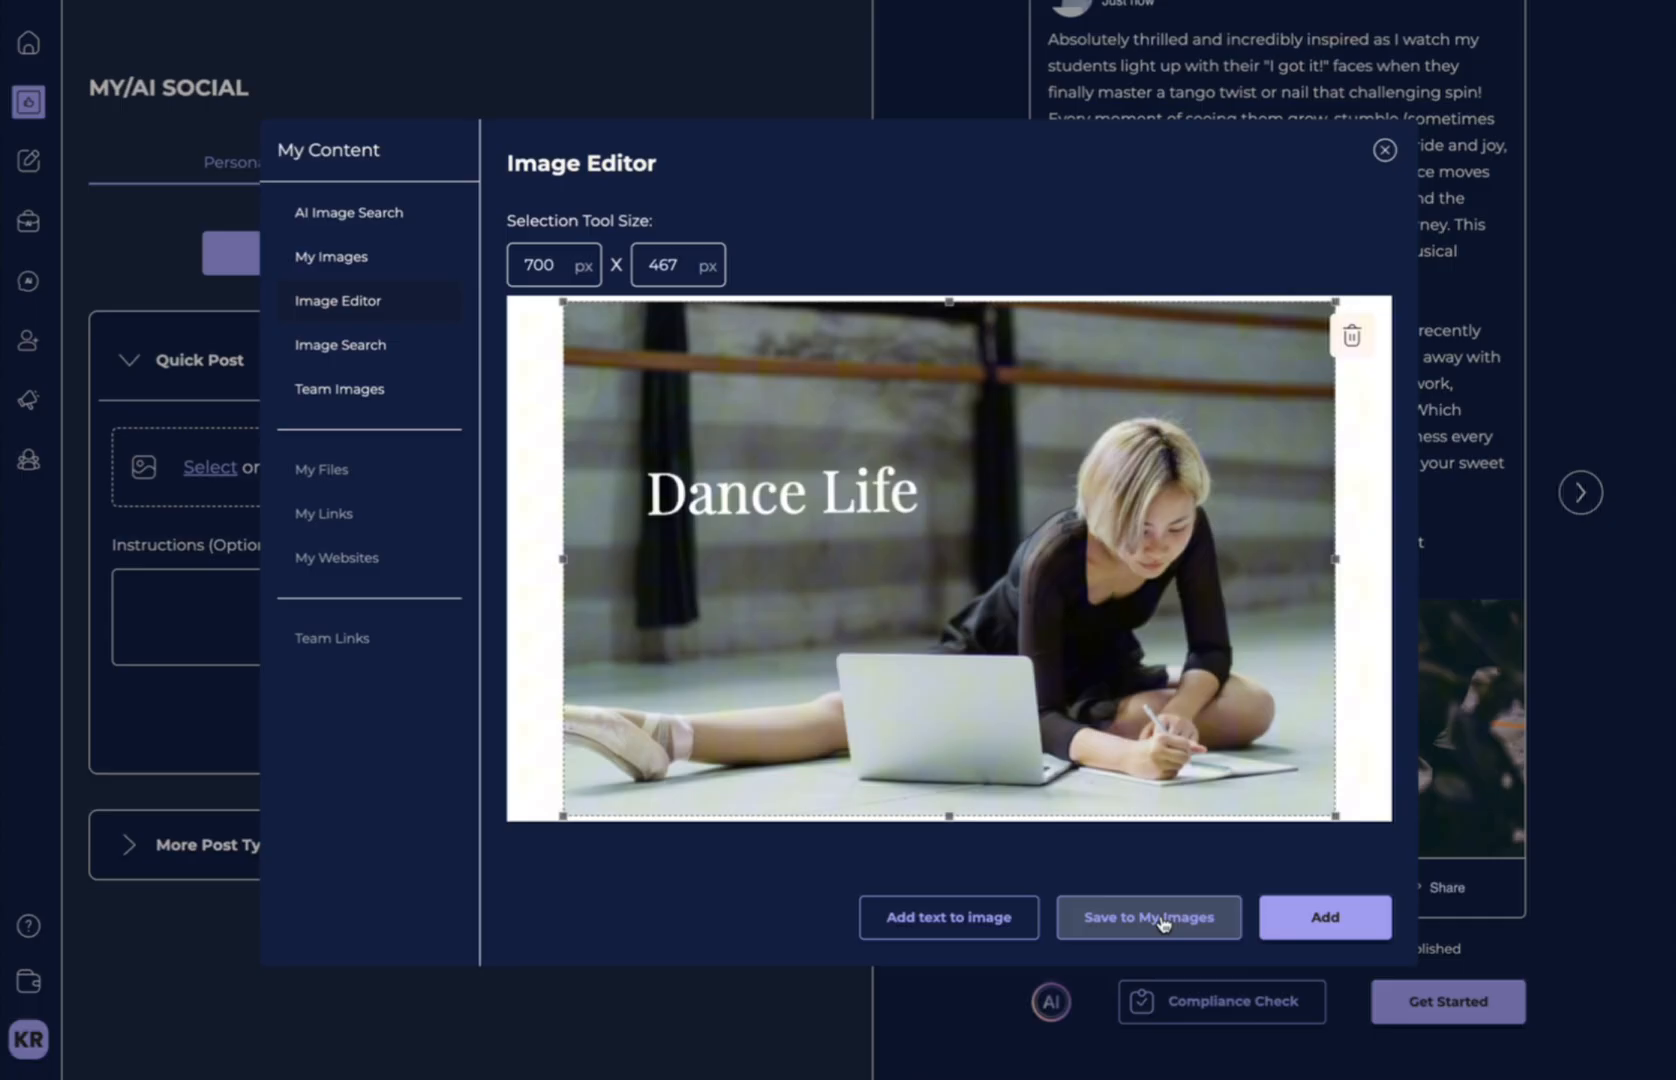
mouse_move(1192, 934)
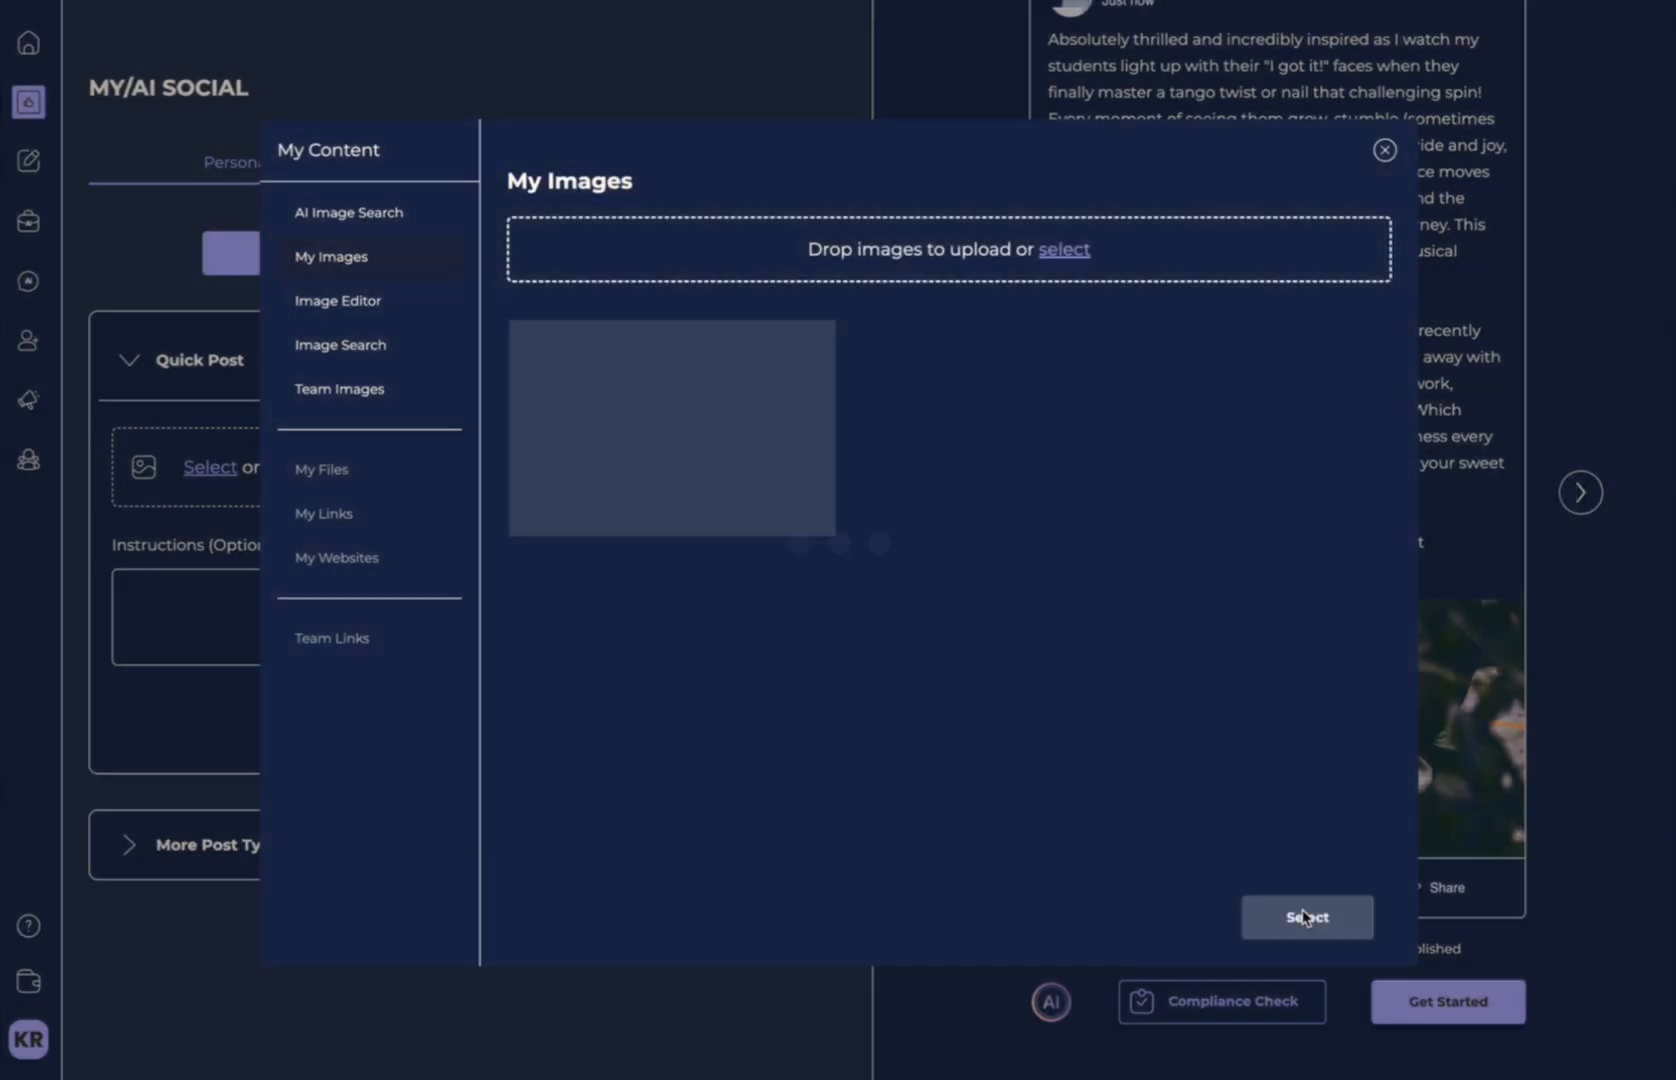
Add the saved Dance Life image from My Images to the post, then reopen the image picker.
left_click(348, 212)
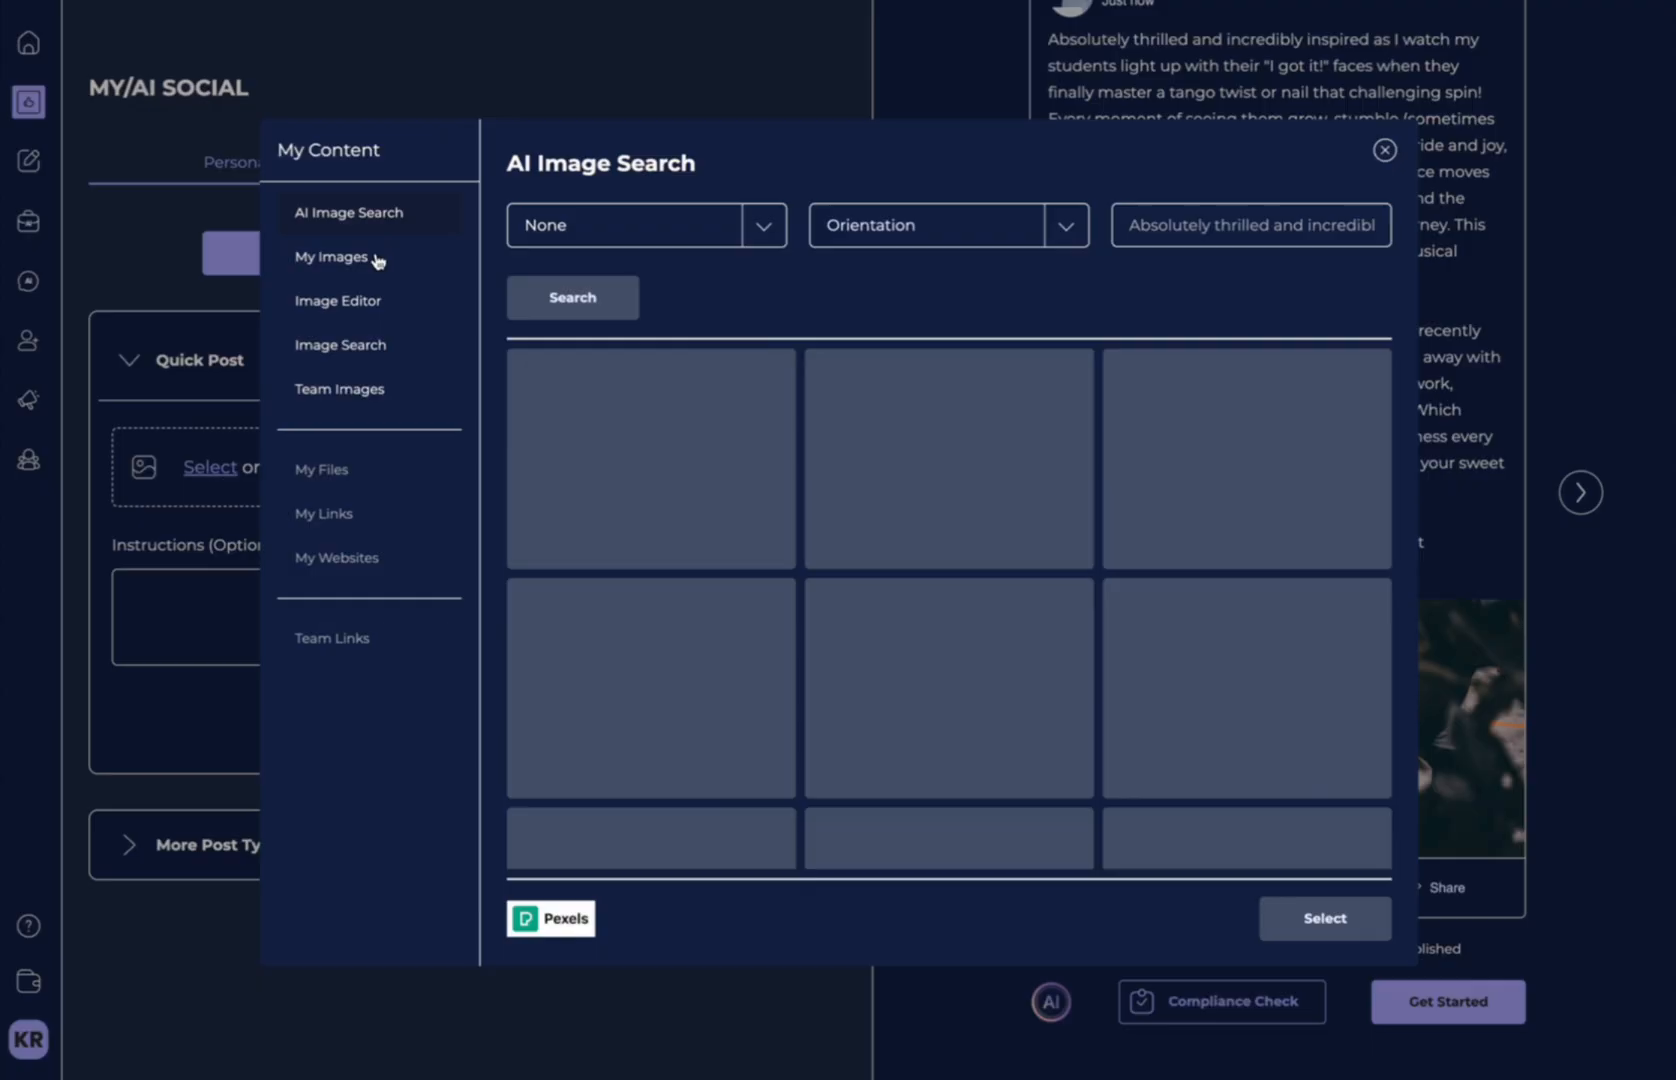
left_click(332, 256)
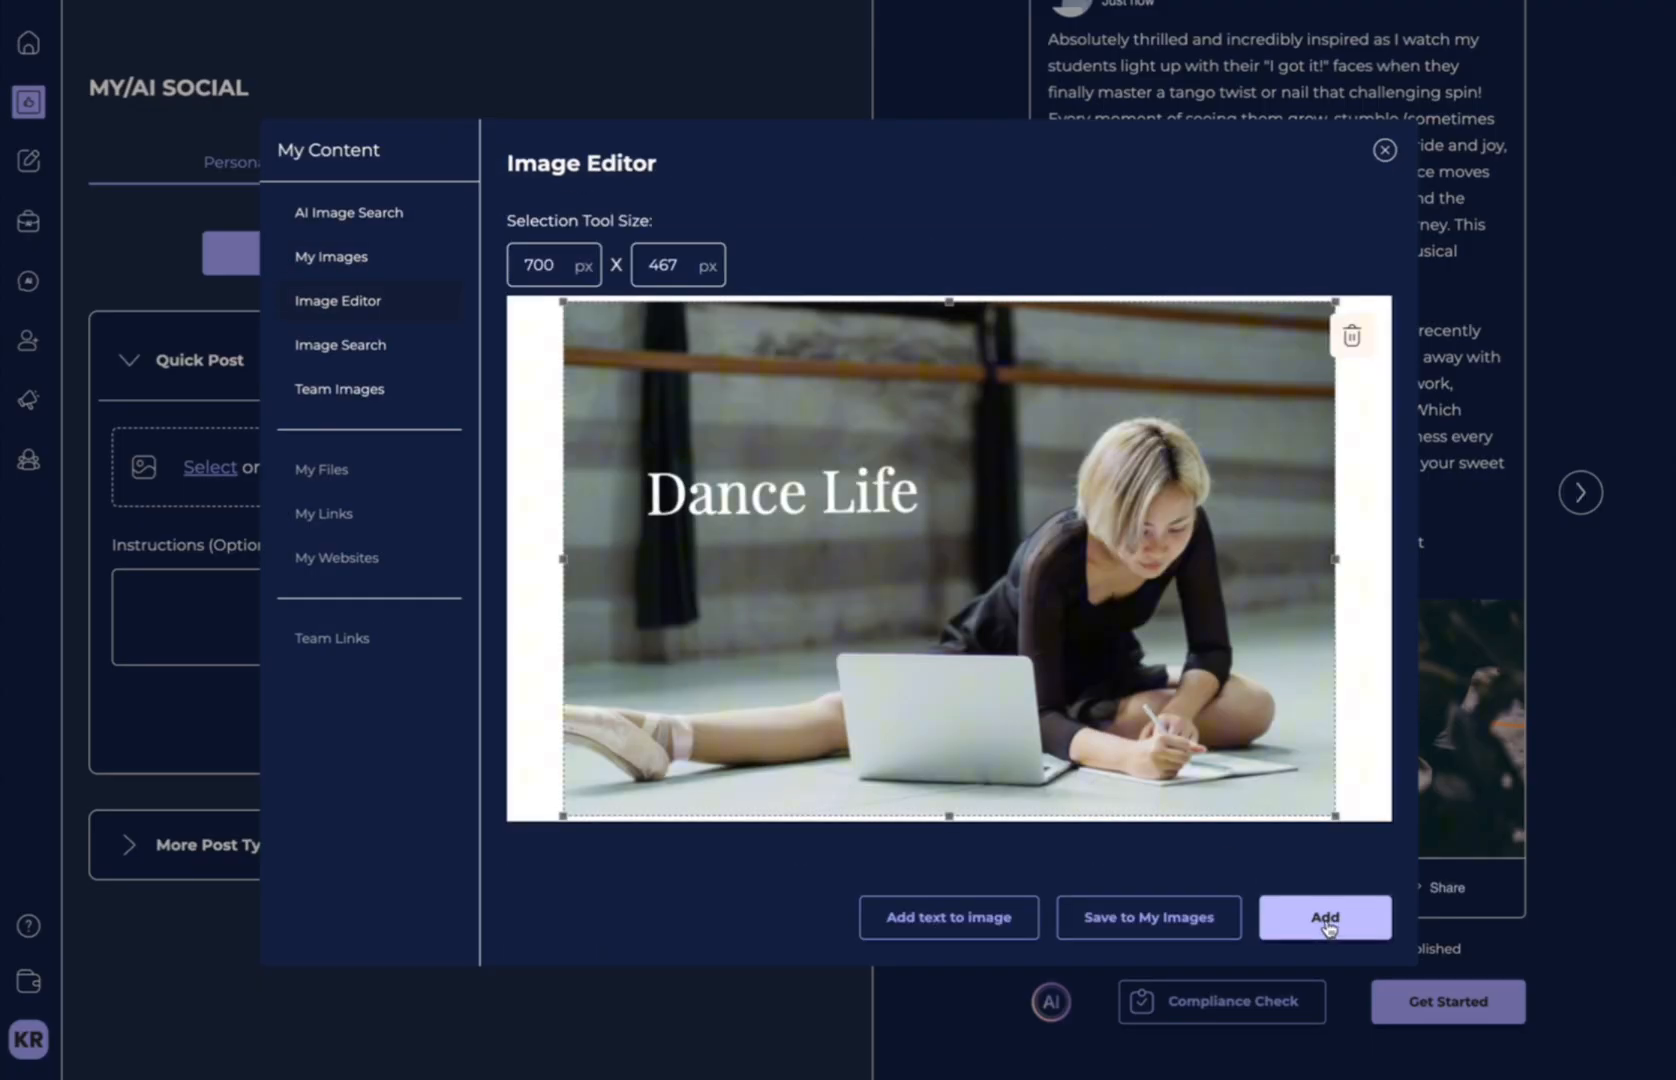
left_click(1324, 916)
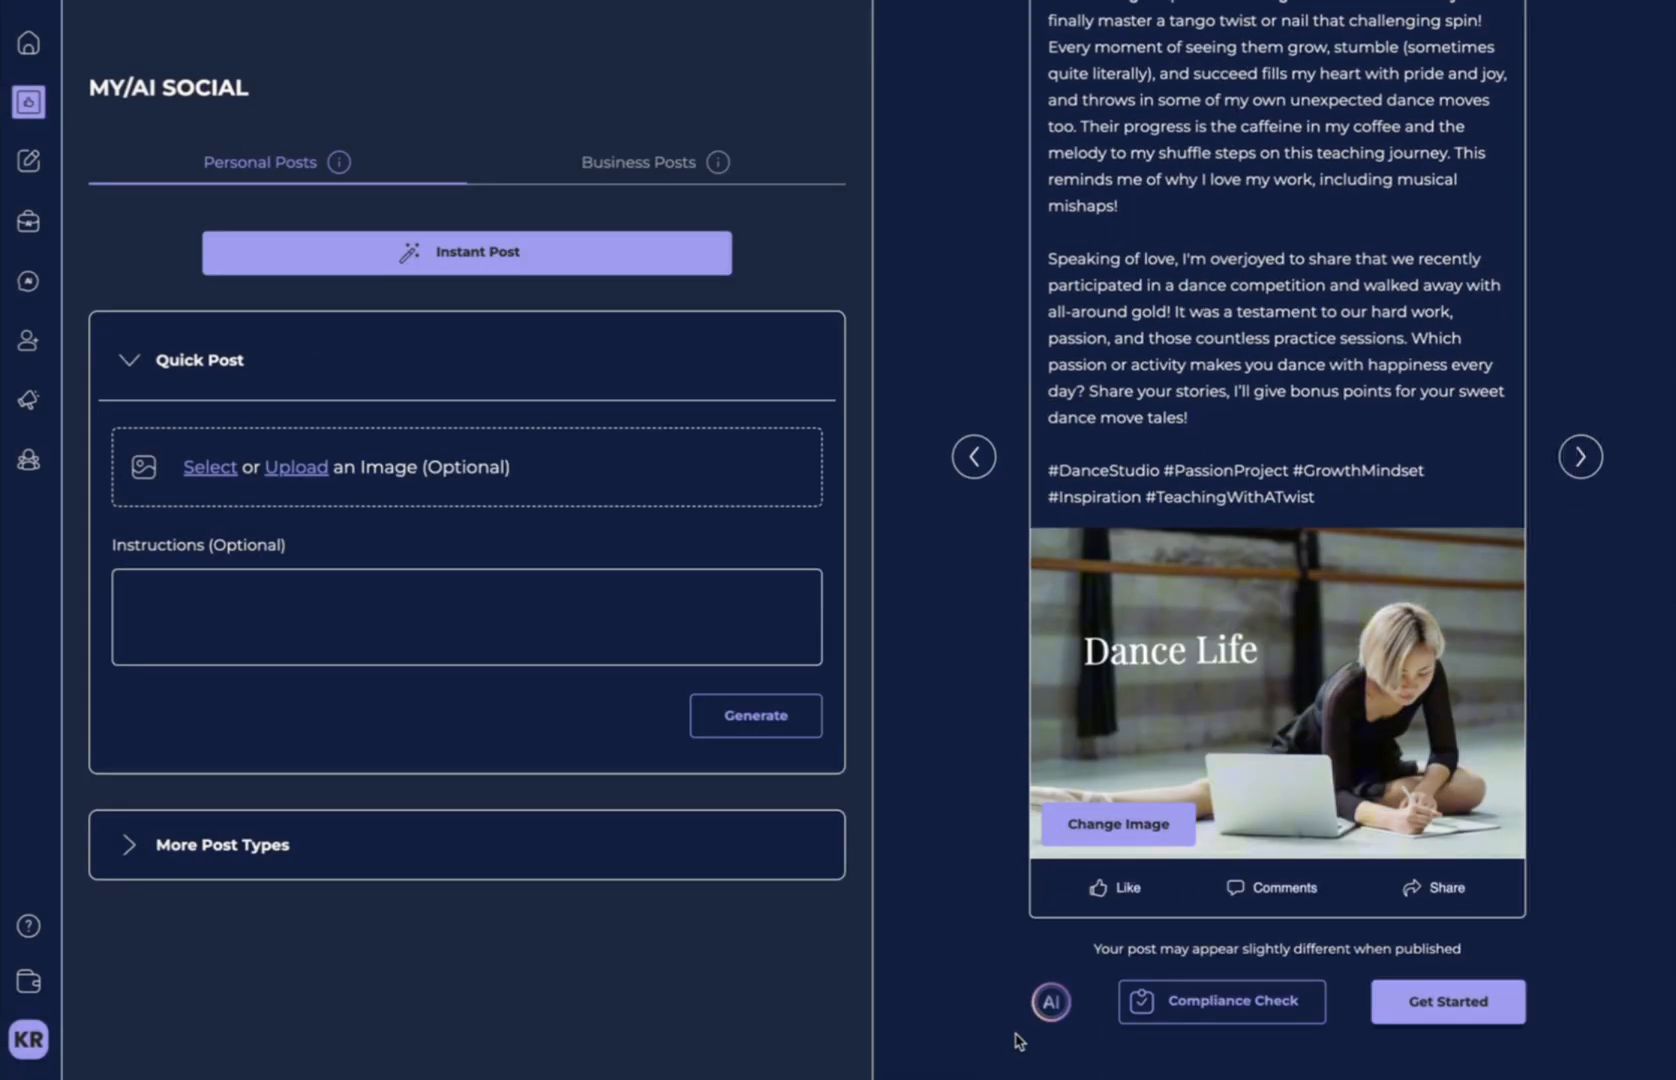
left_click(210, 466)
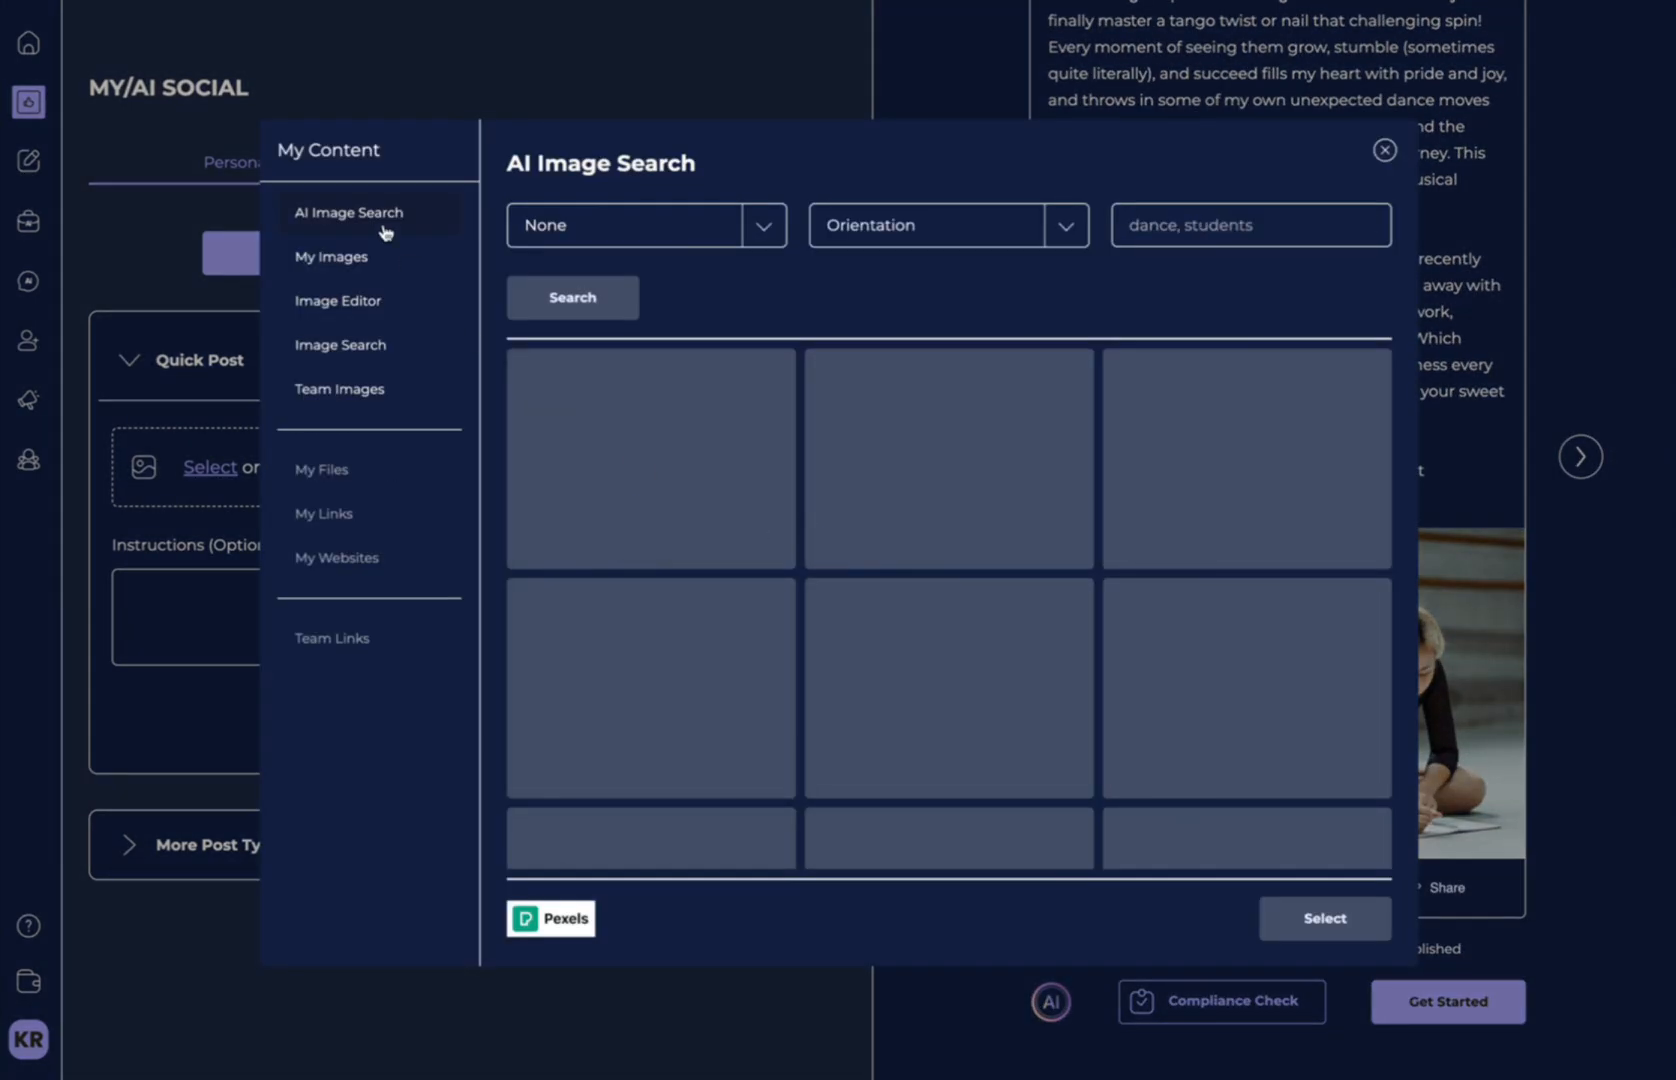
Search for 'Dance, Students' photos and select the studio dancers picture for editing.
left_click(572, 298)
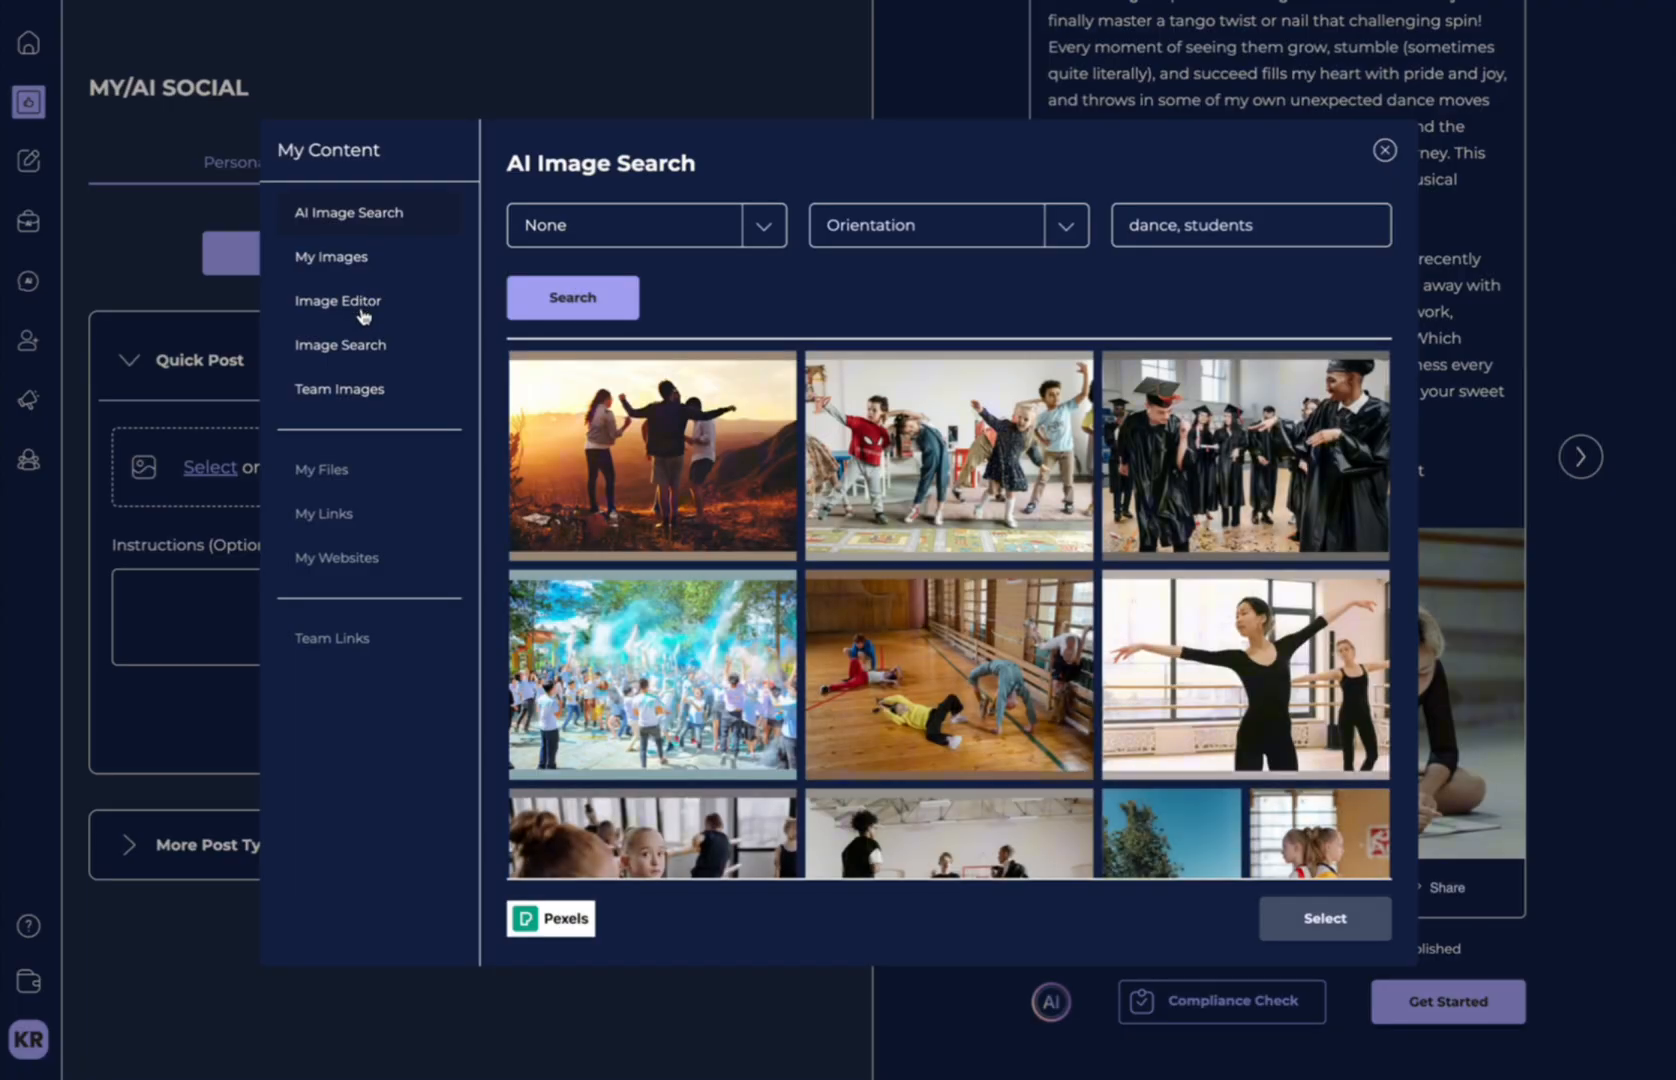
left_click(338, 300)
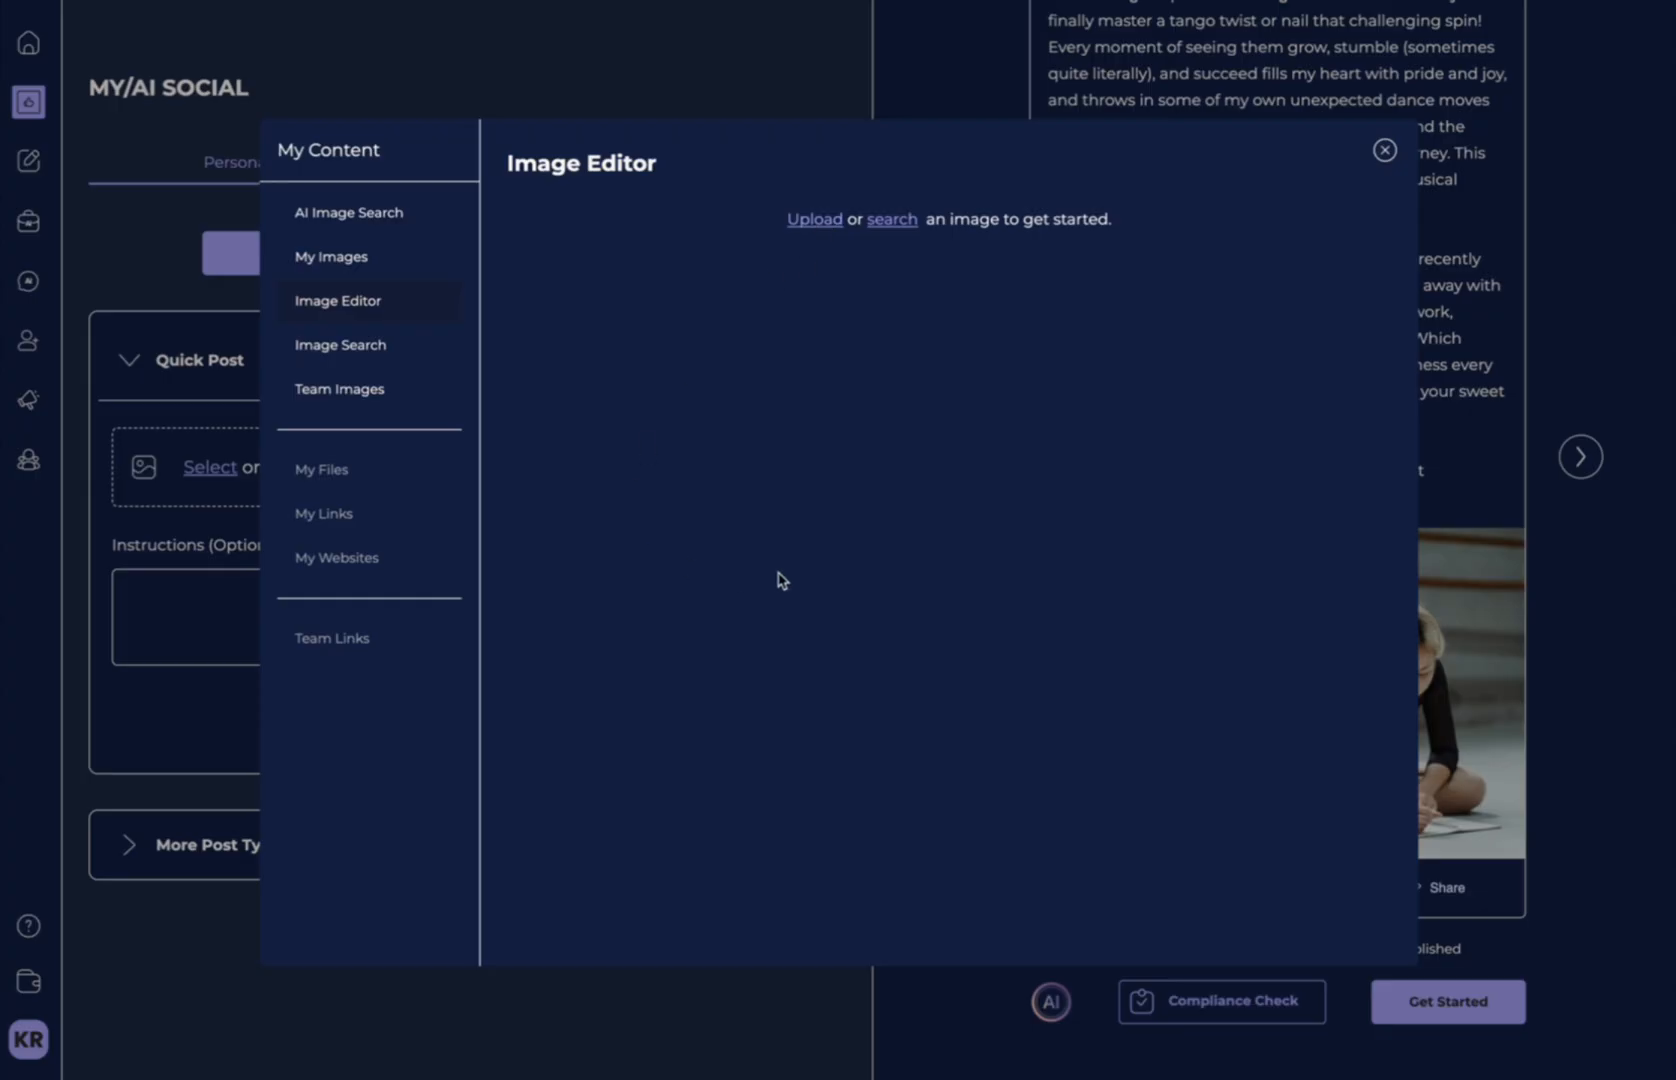
mouse_move(510, 348)
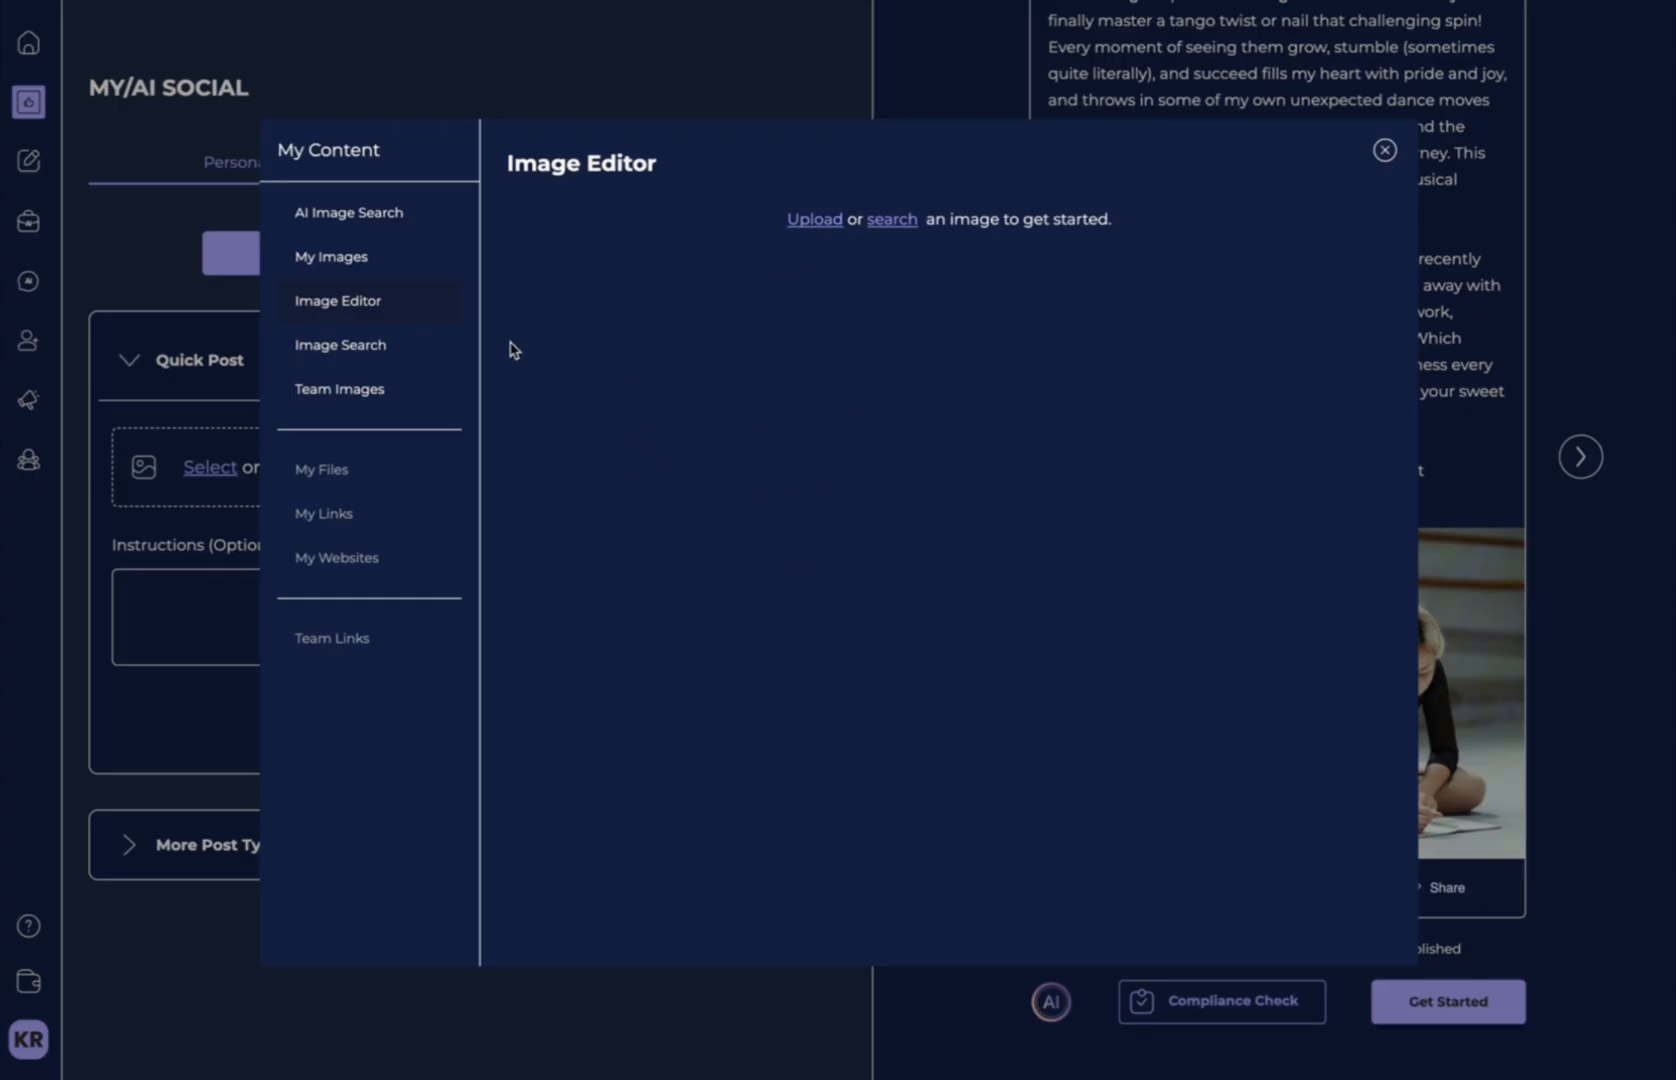
mouse_move(814, 220)
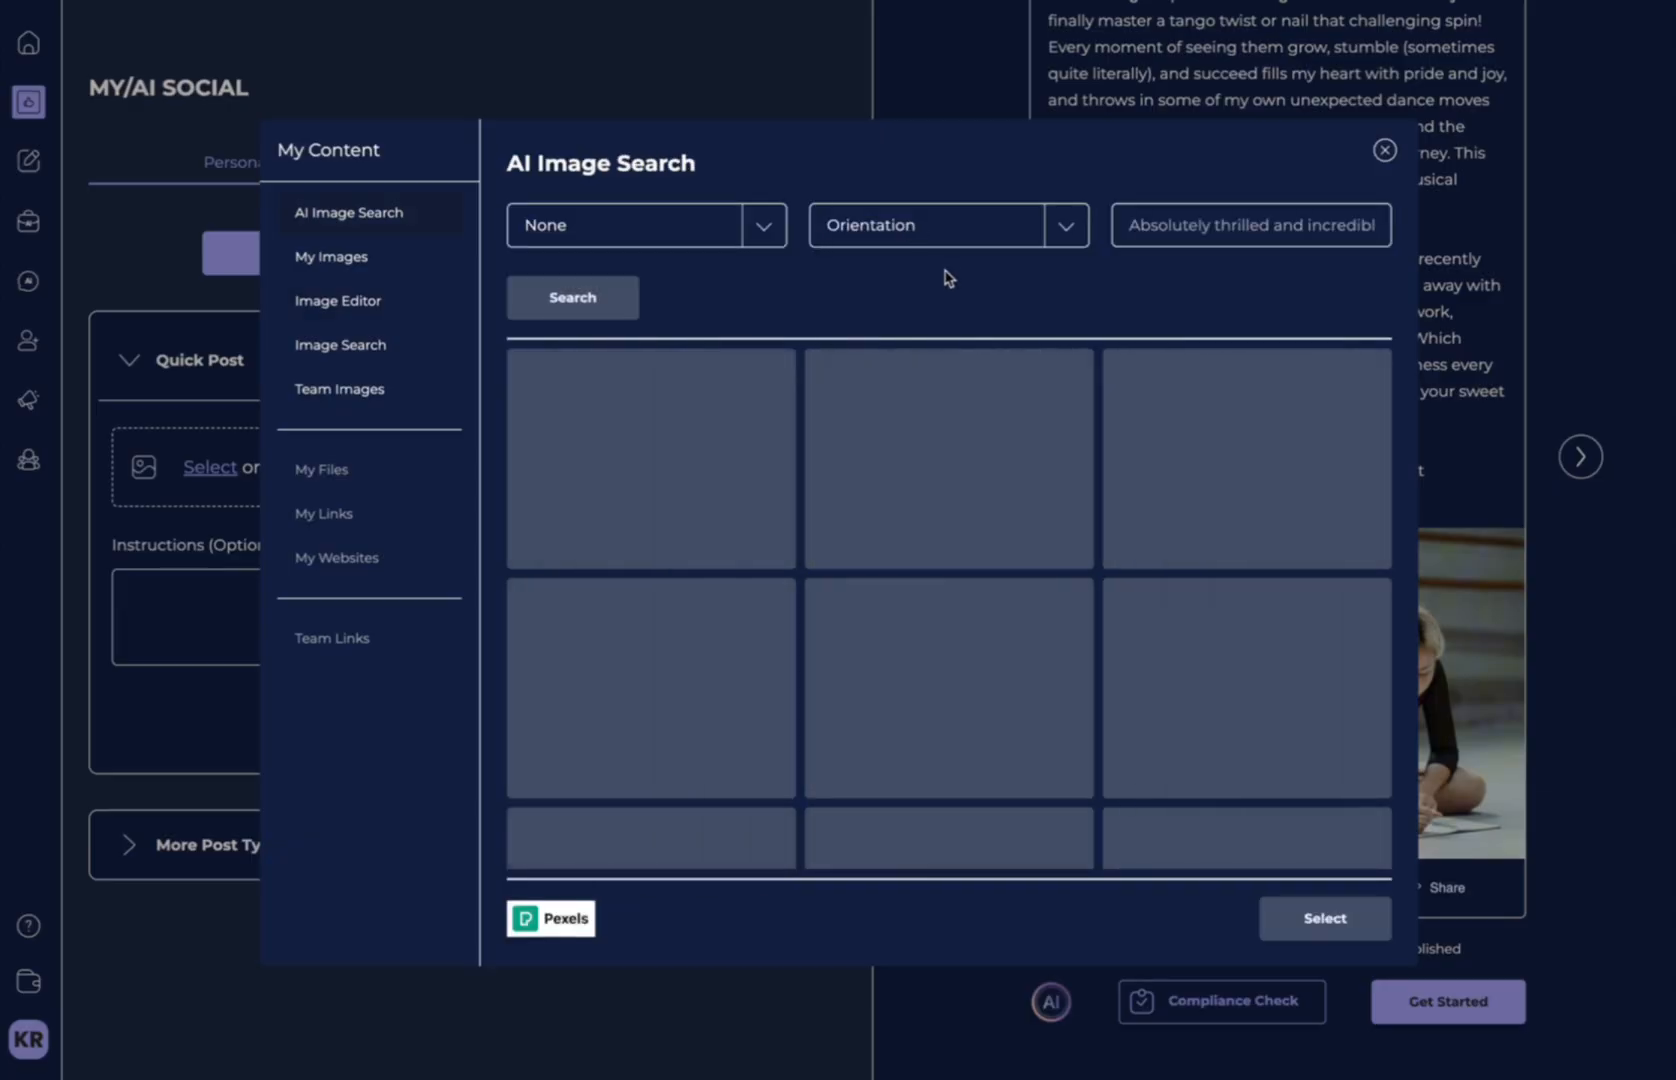
left_click(572, 298)
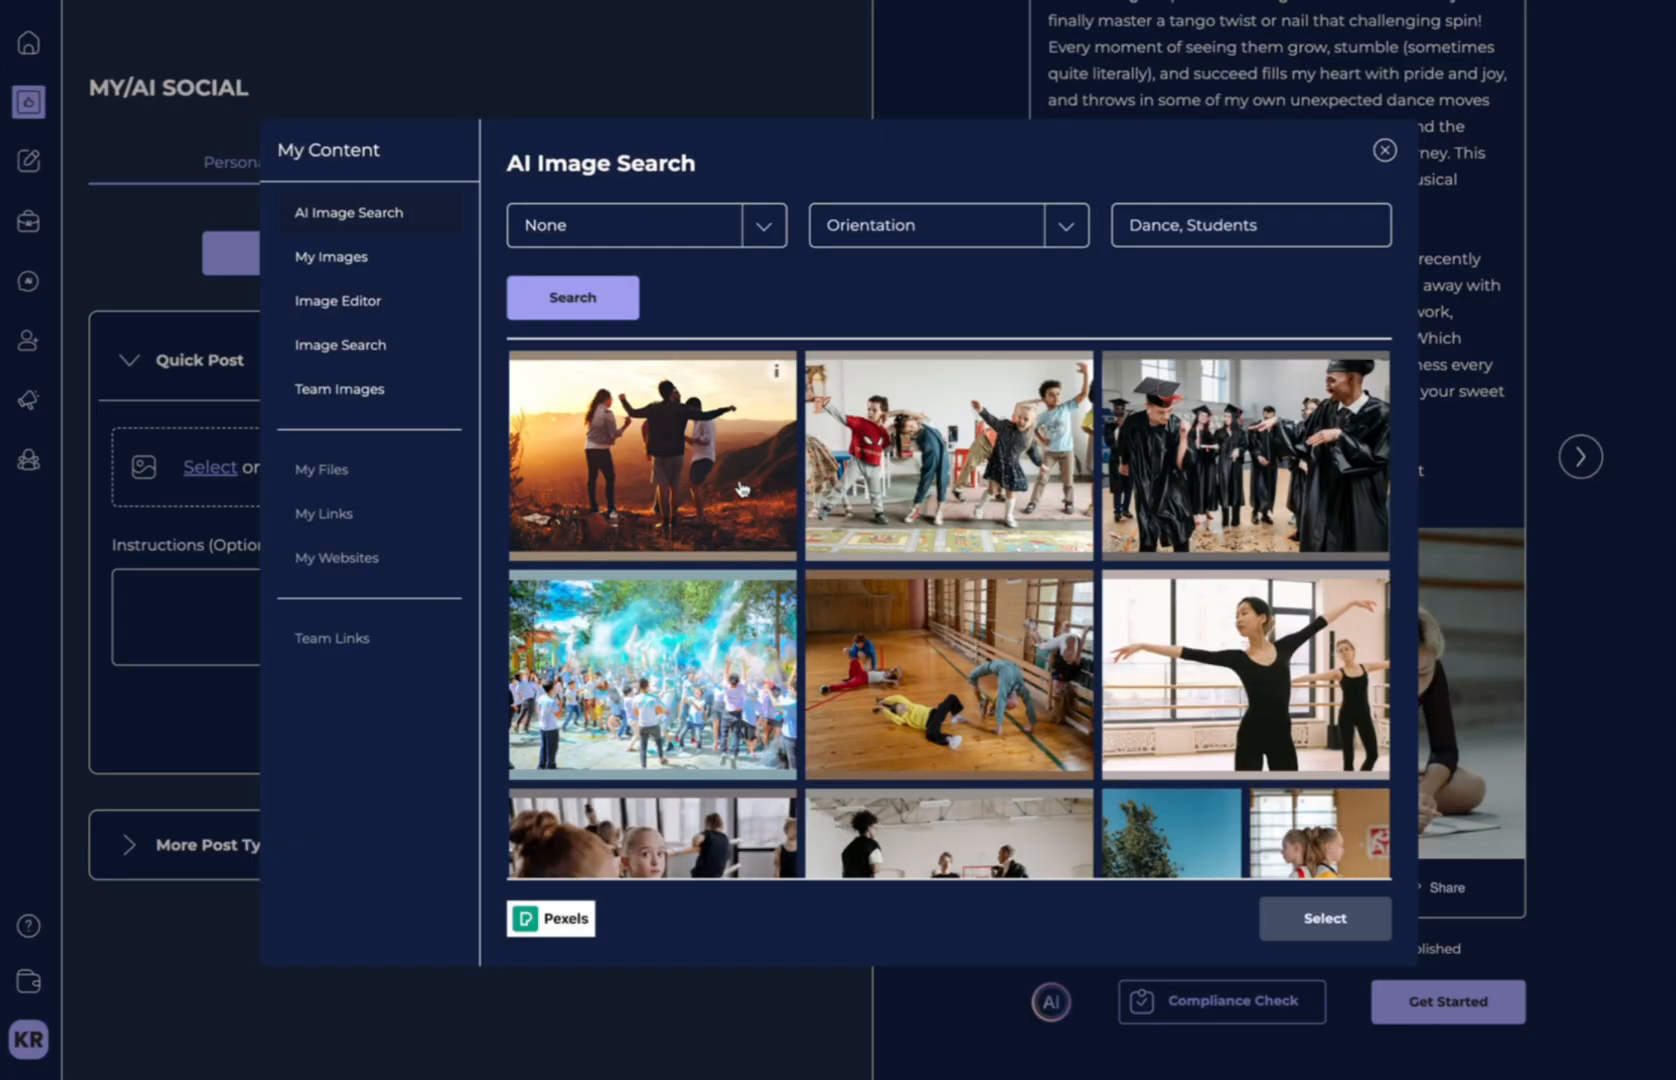
left_click(1244, 672)
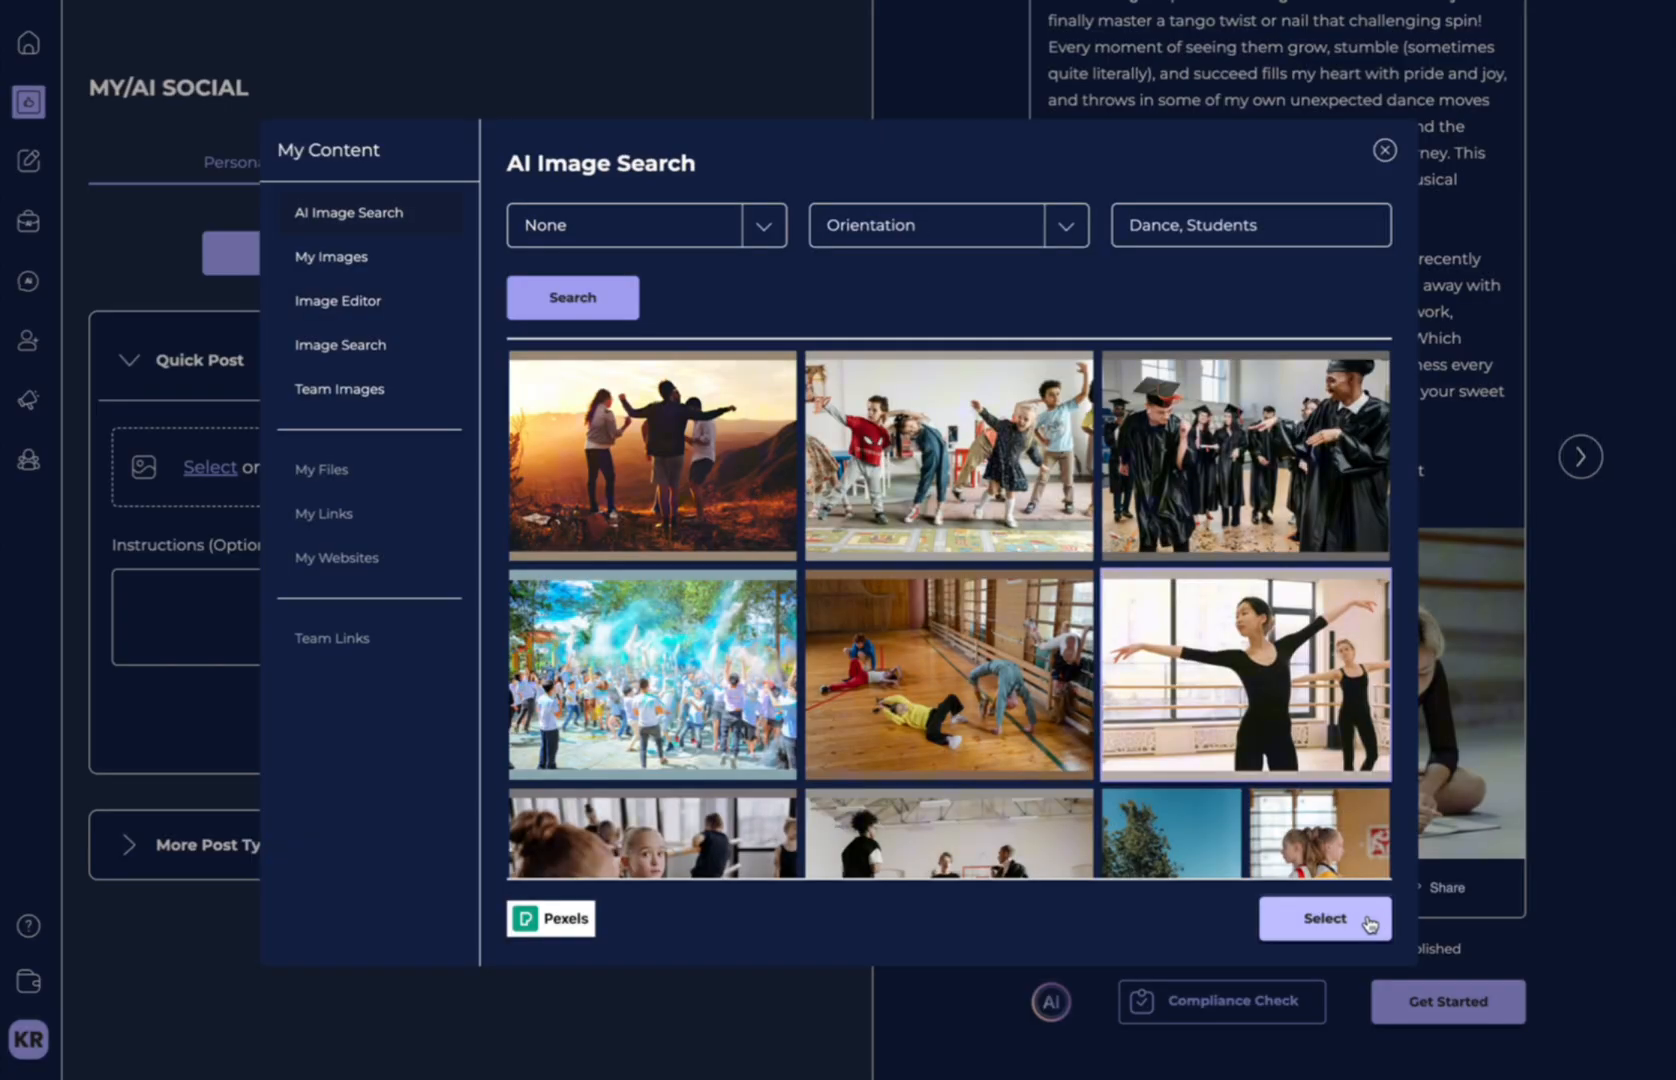
left_click(1322, 918)
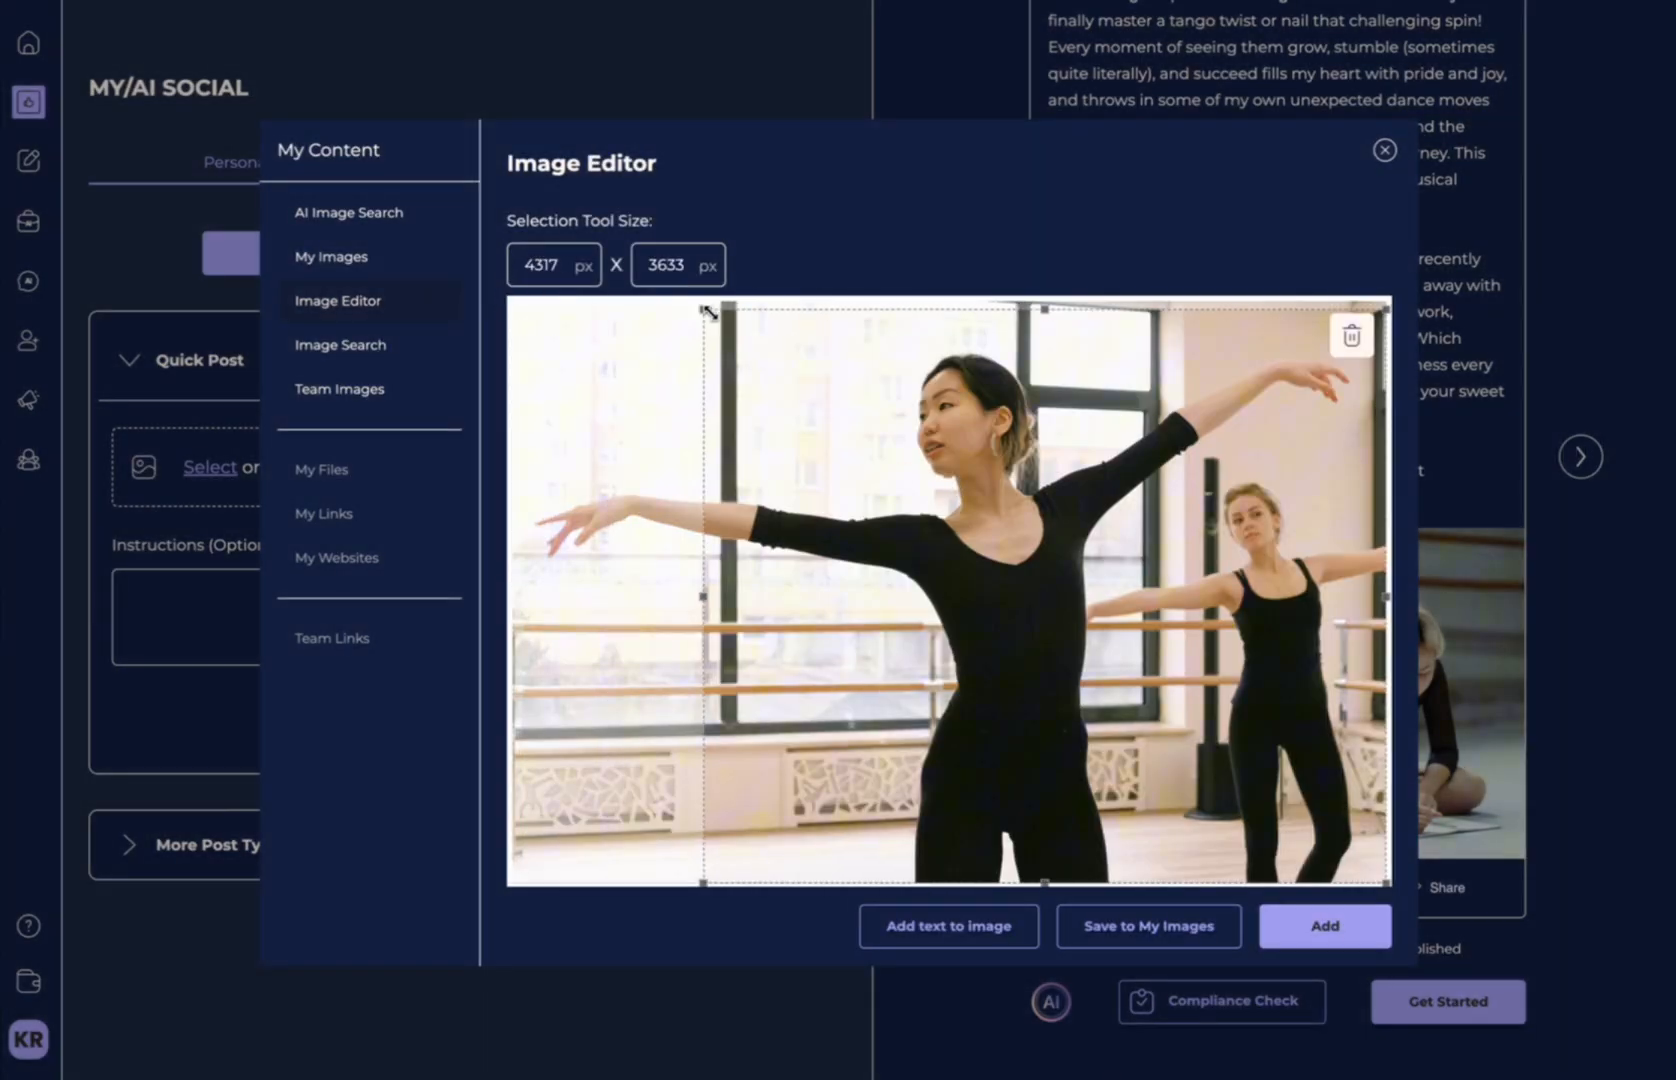
Crop the dancer photo to a portrait frame and start an 'I LOVE TO DANCE' heading.
left_click_drag(700, 588, 770, 588)
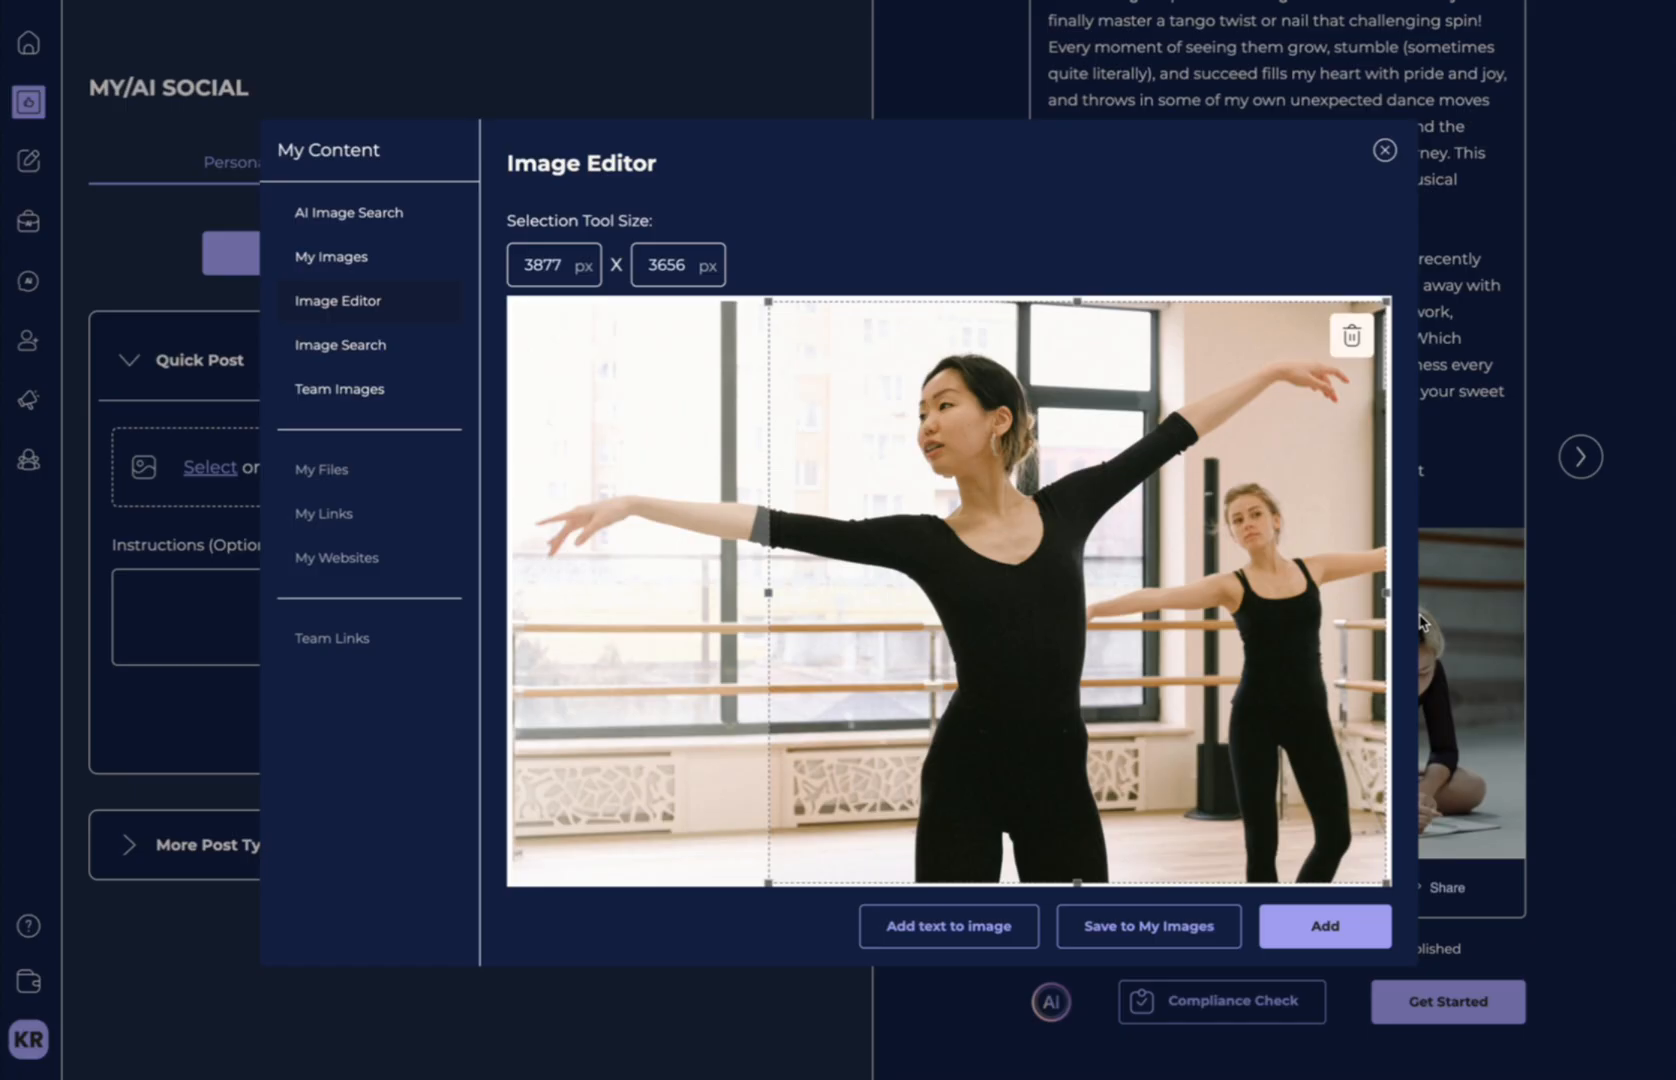
left_click_drag(1390, 596, 1208, 596)
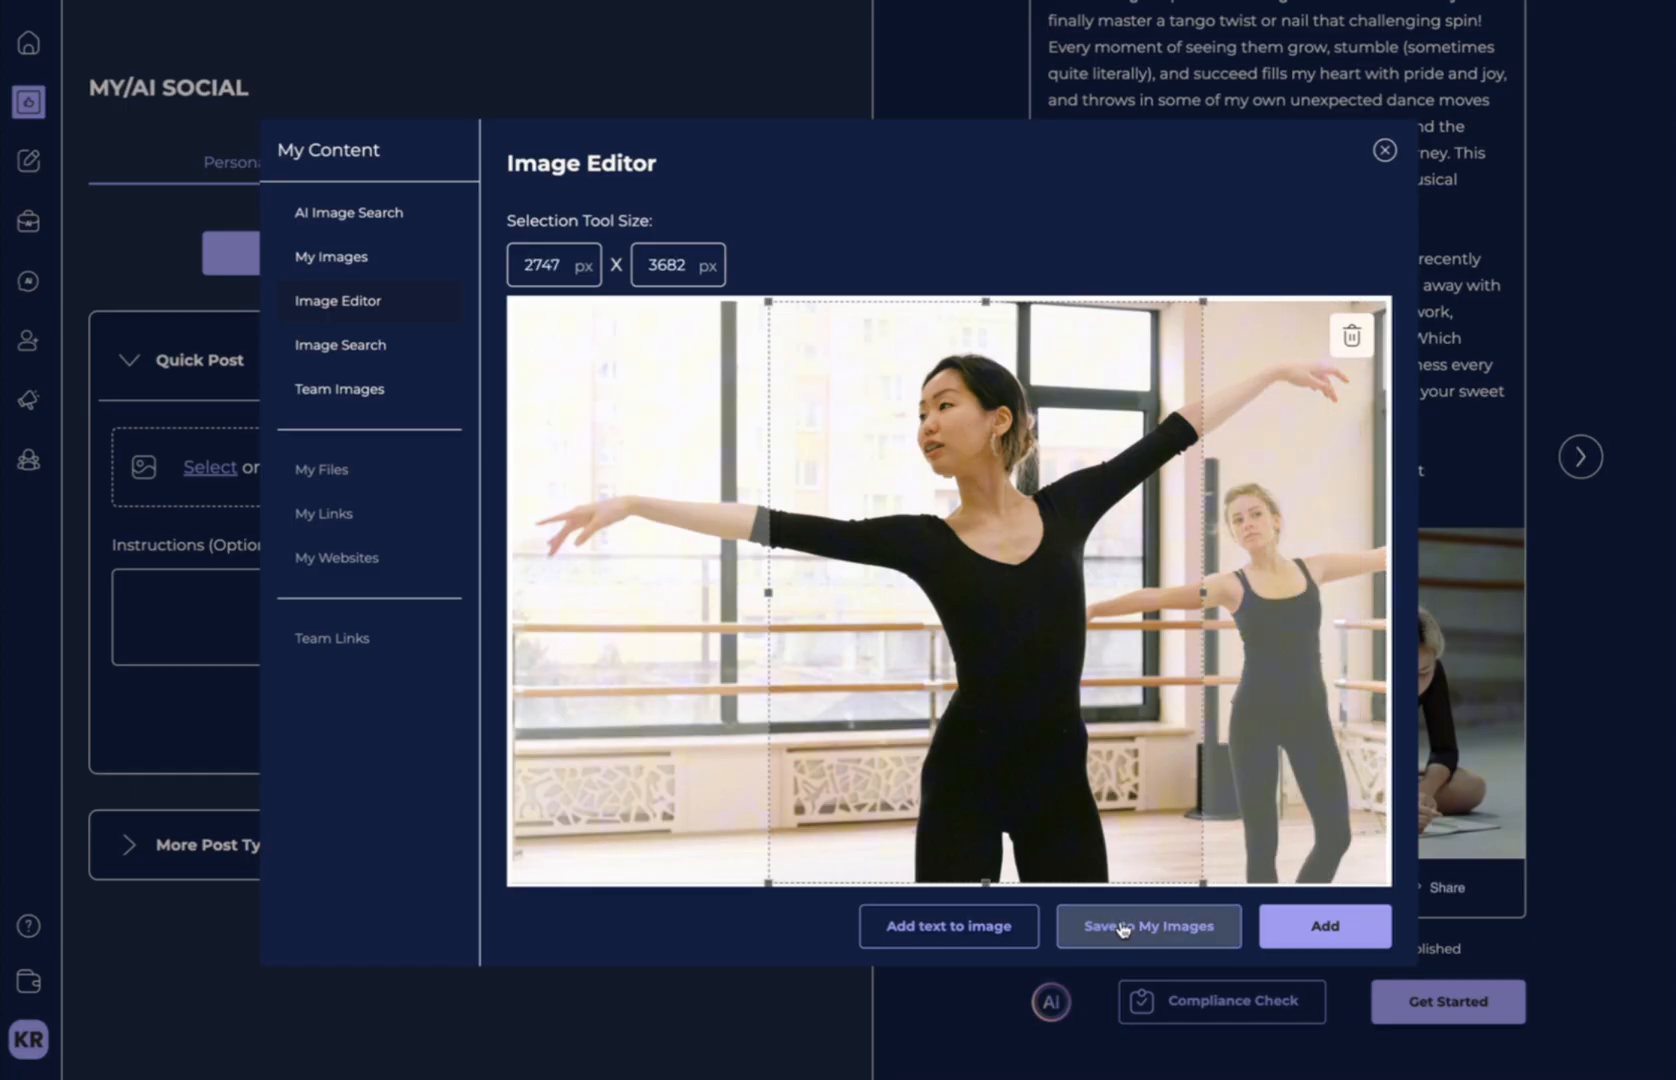
left_click(948, 926)
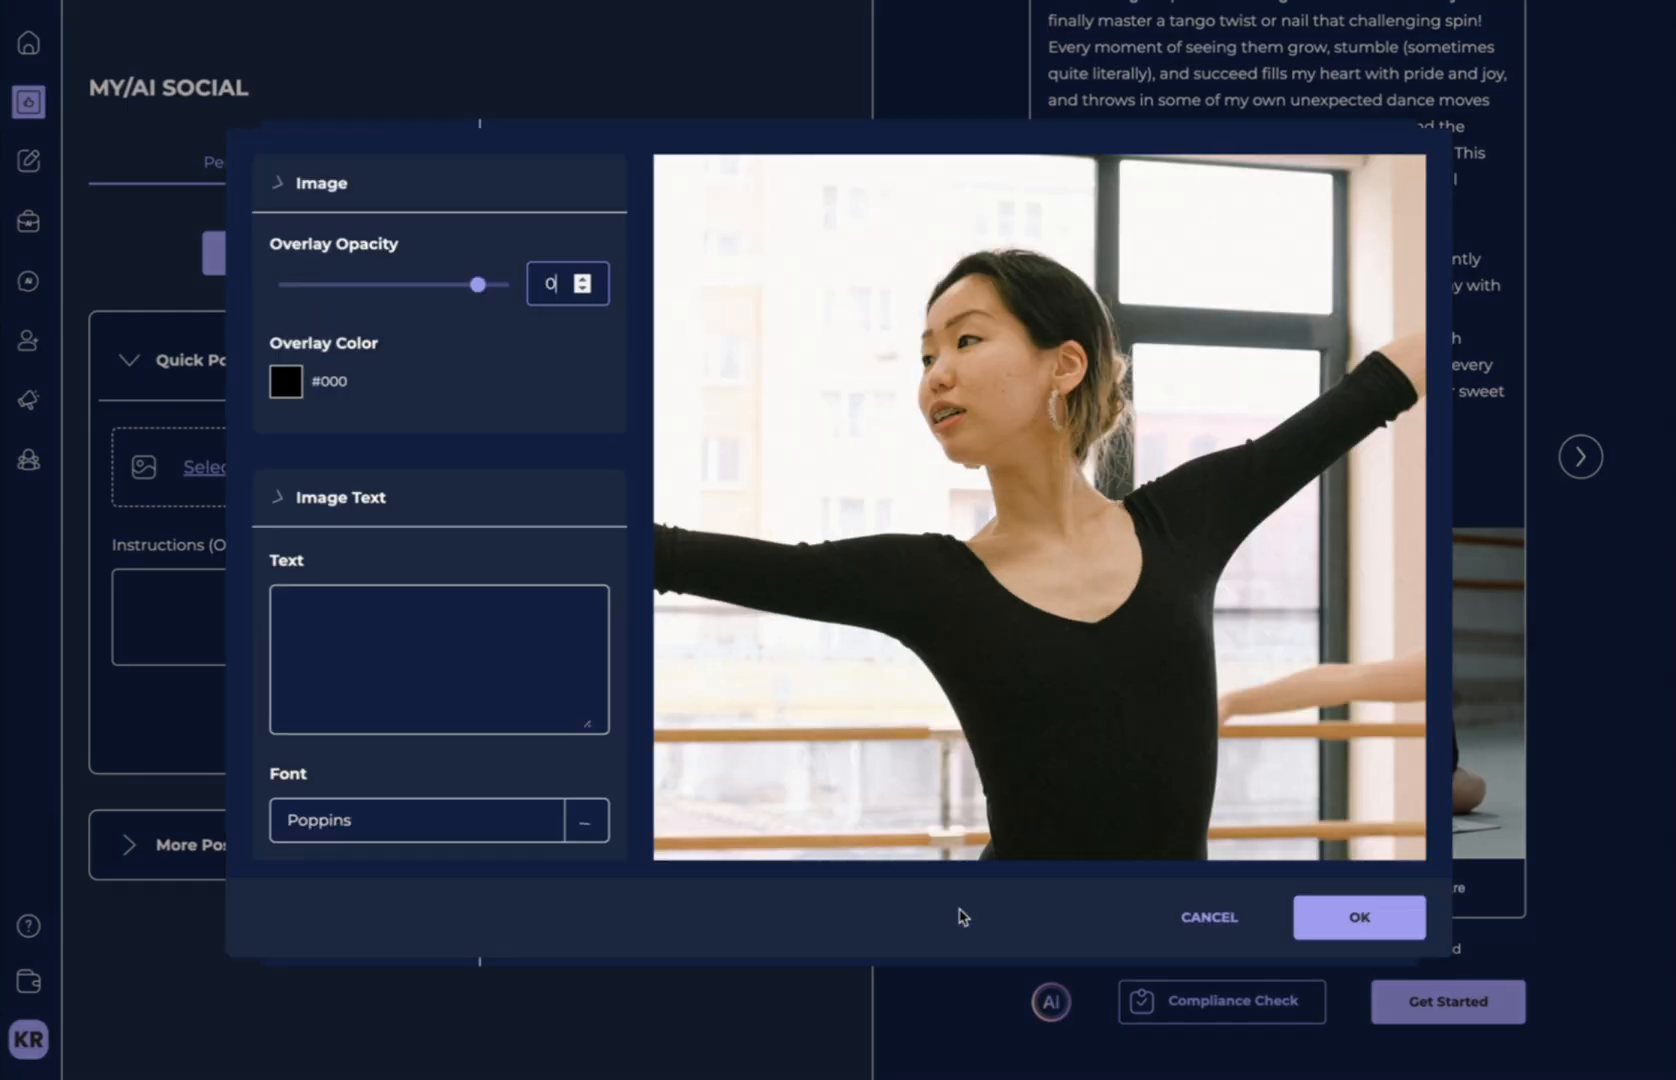
type("I LOVE TO DANCE")
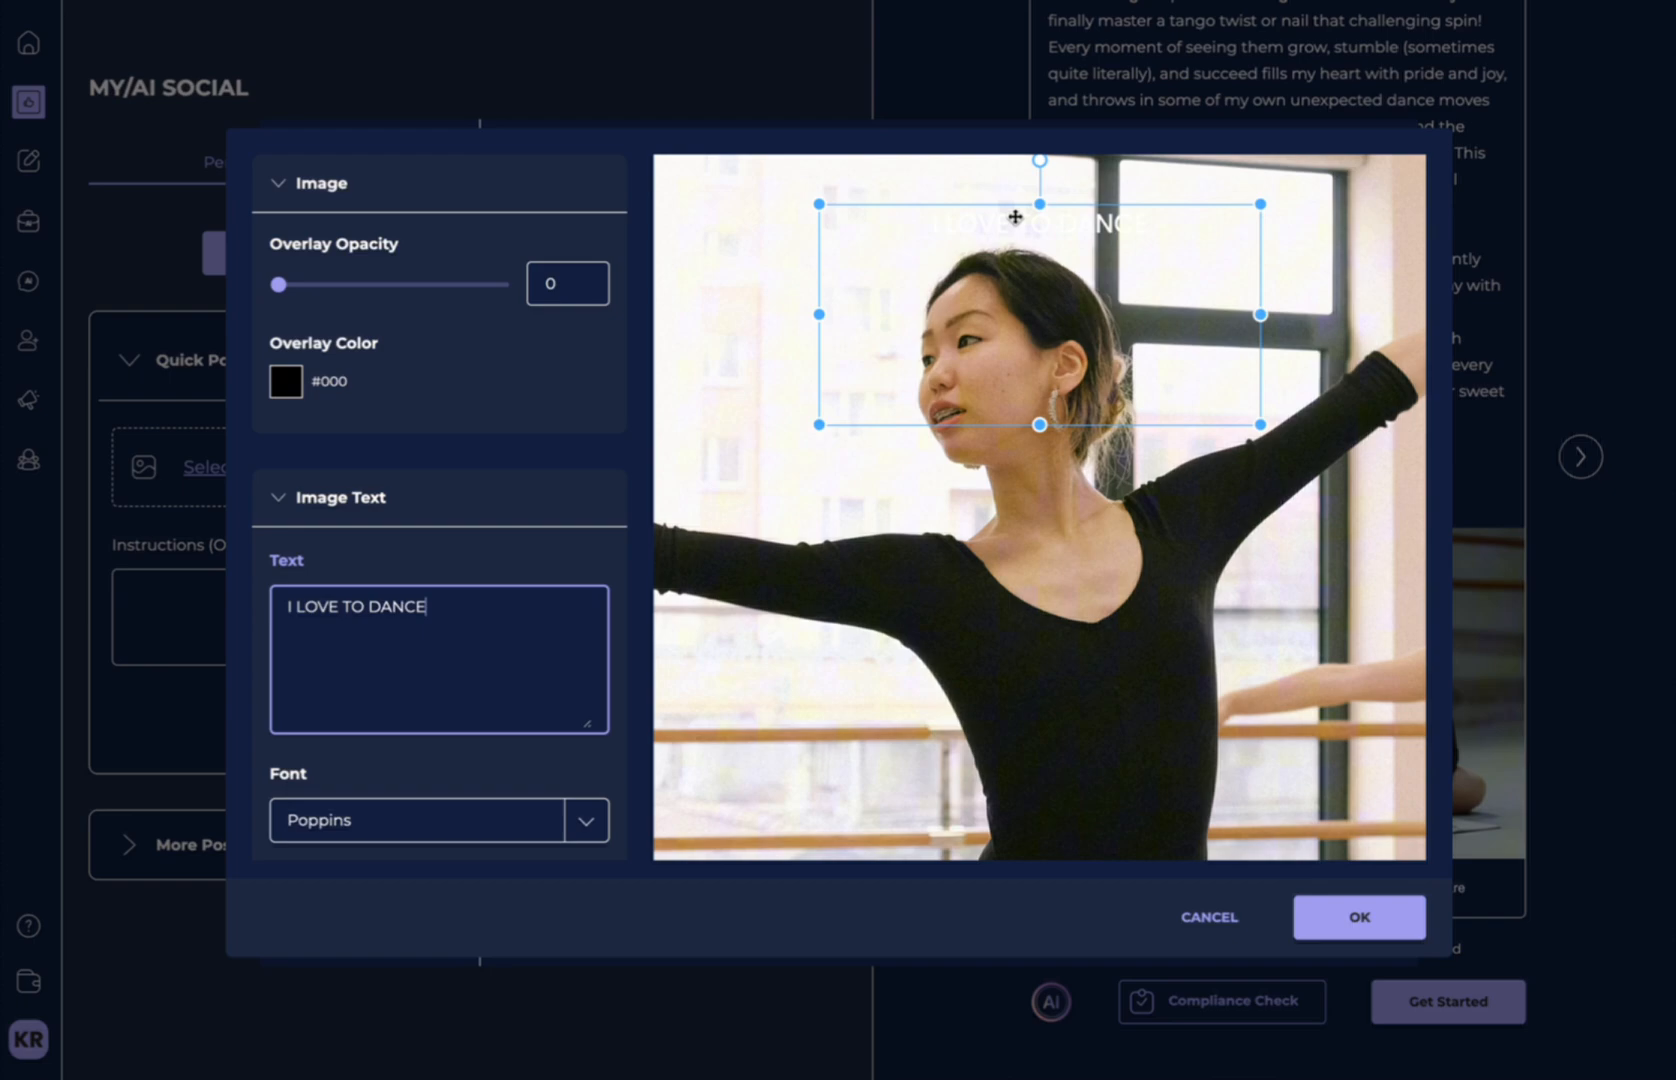
Size the red heading to about 47 and confirm the overlay on the photo.
scroll("down", 3)
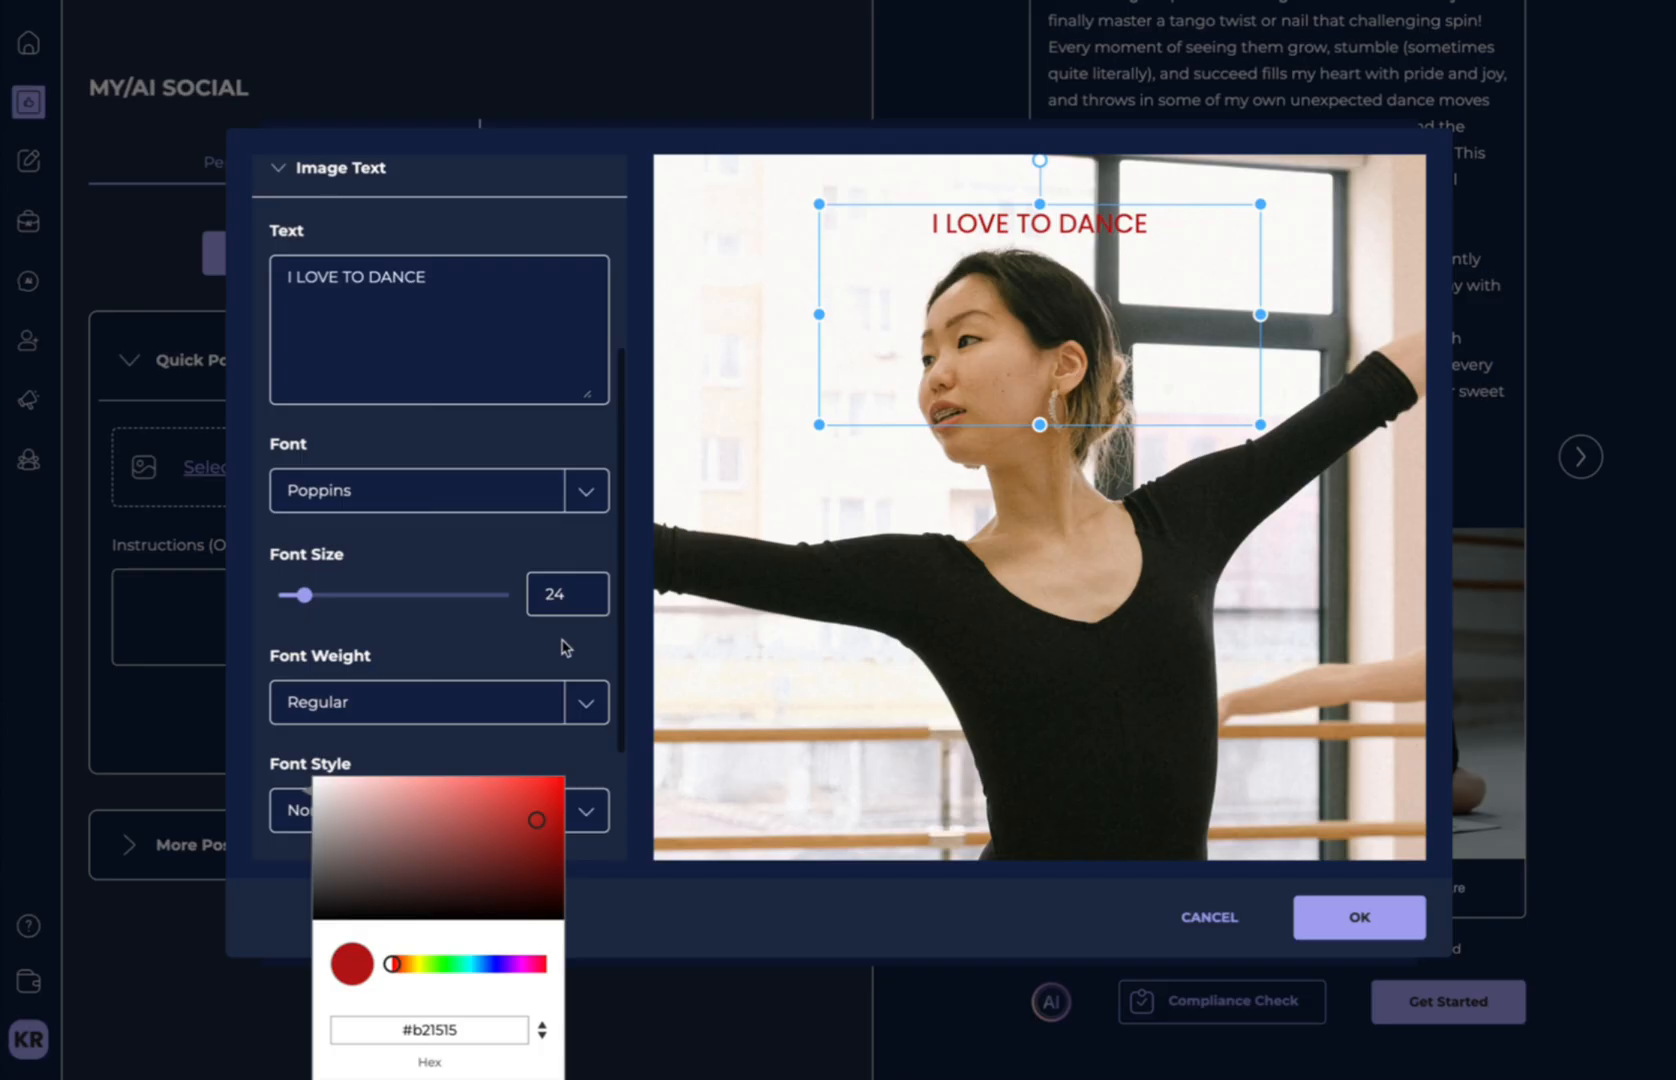
left_click_drag(308, 594, 412, 594)
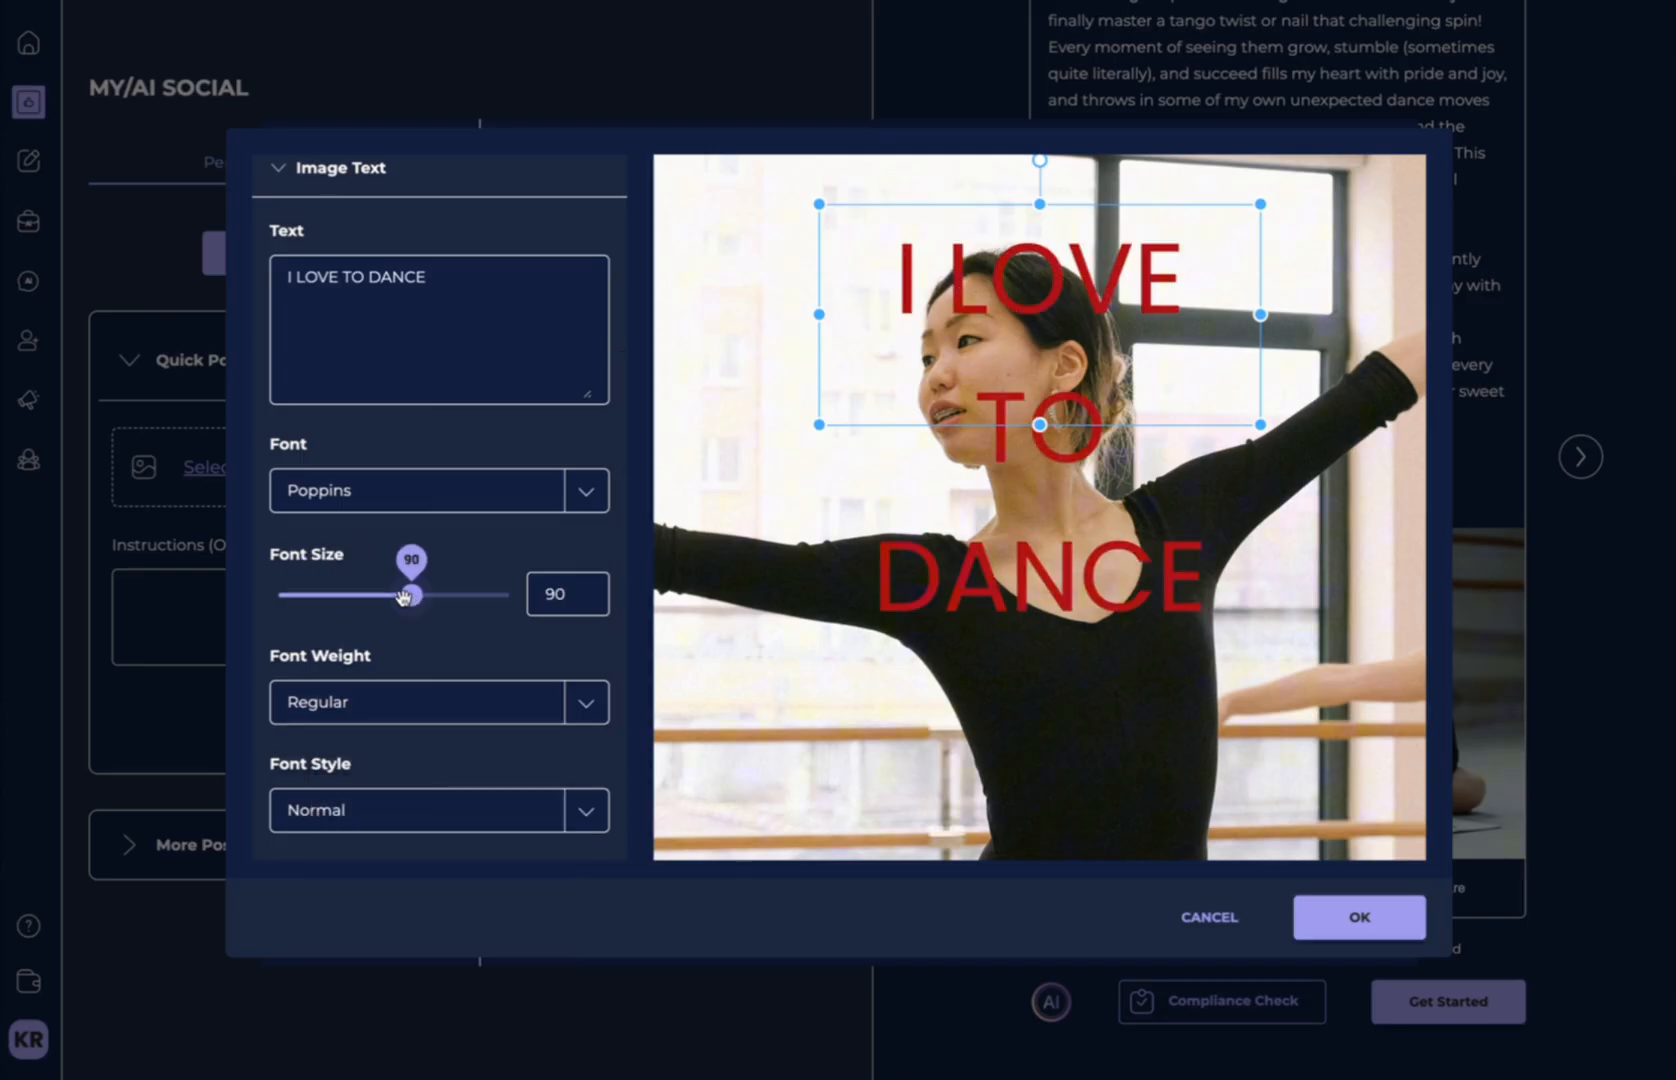
left_click_drag(412, 594, 344, 594)
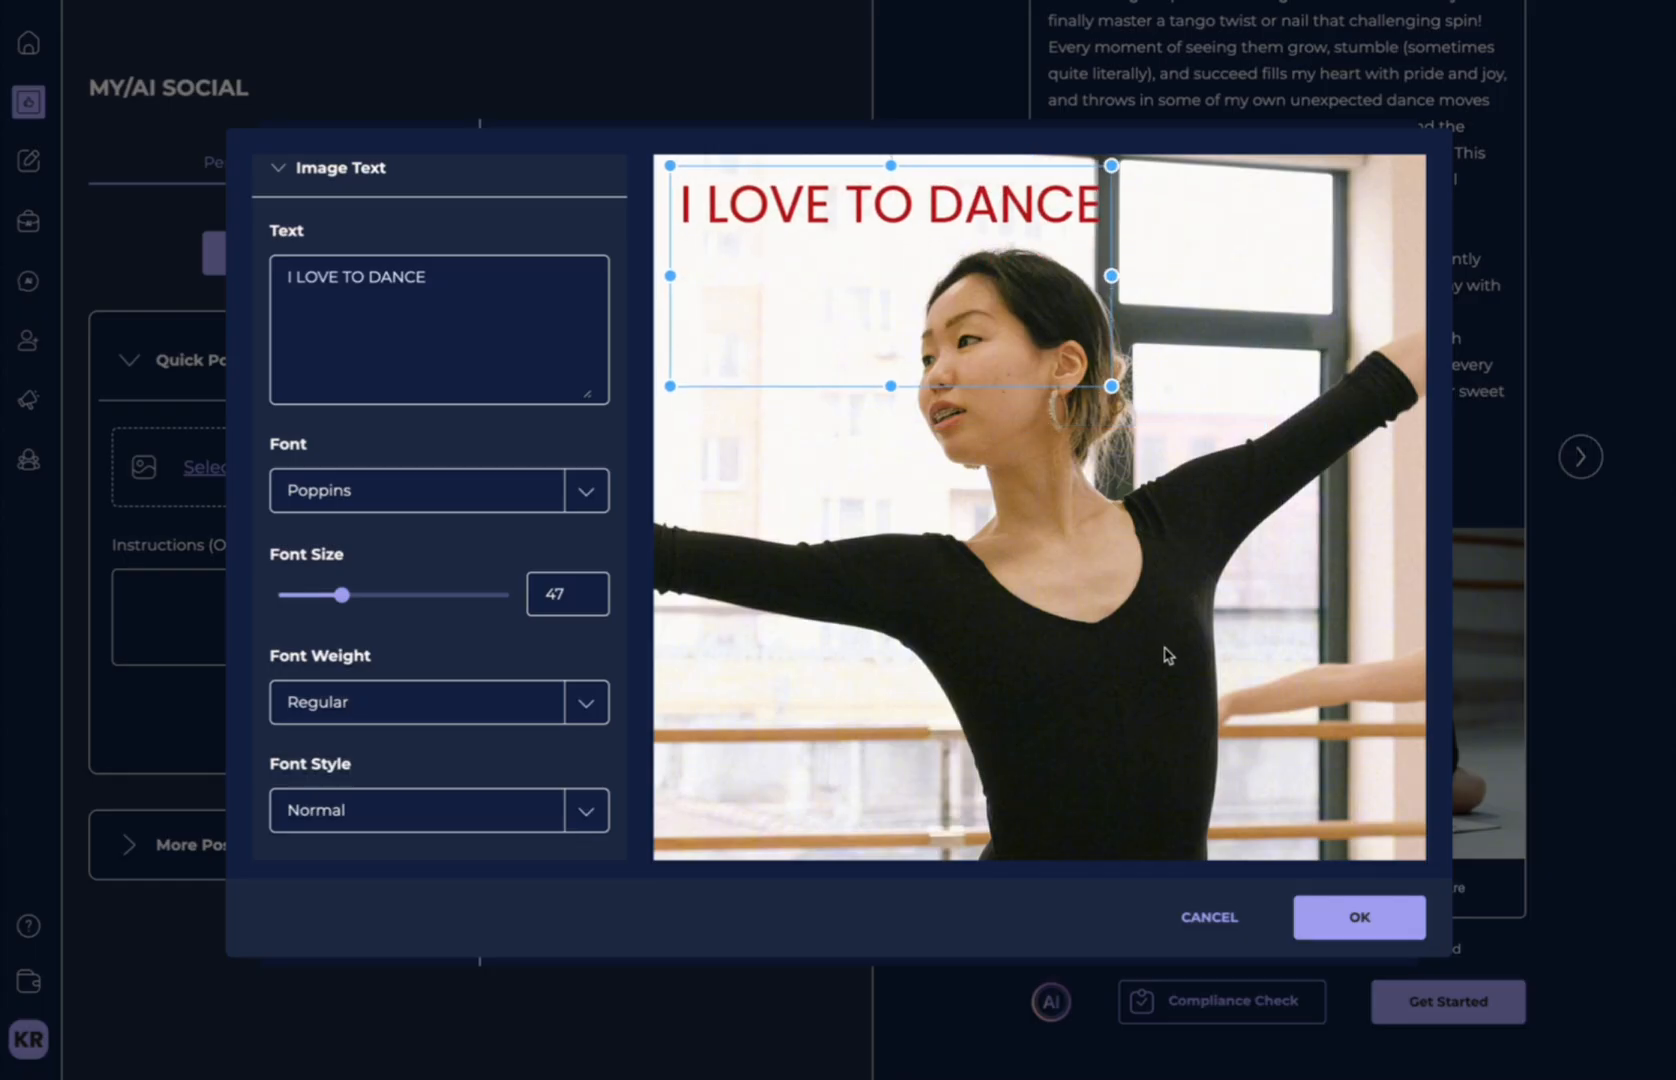
left_click(1358, 918)
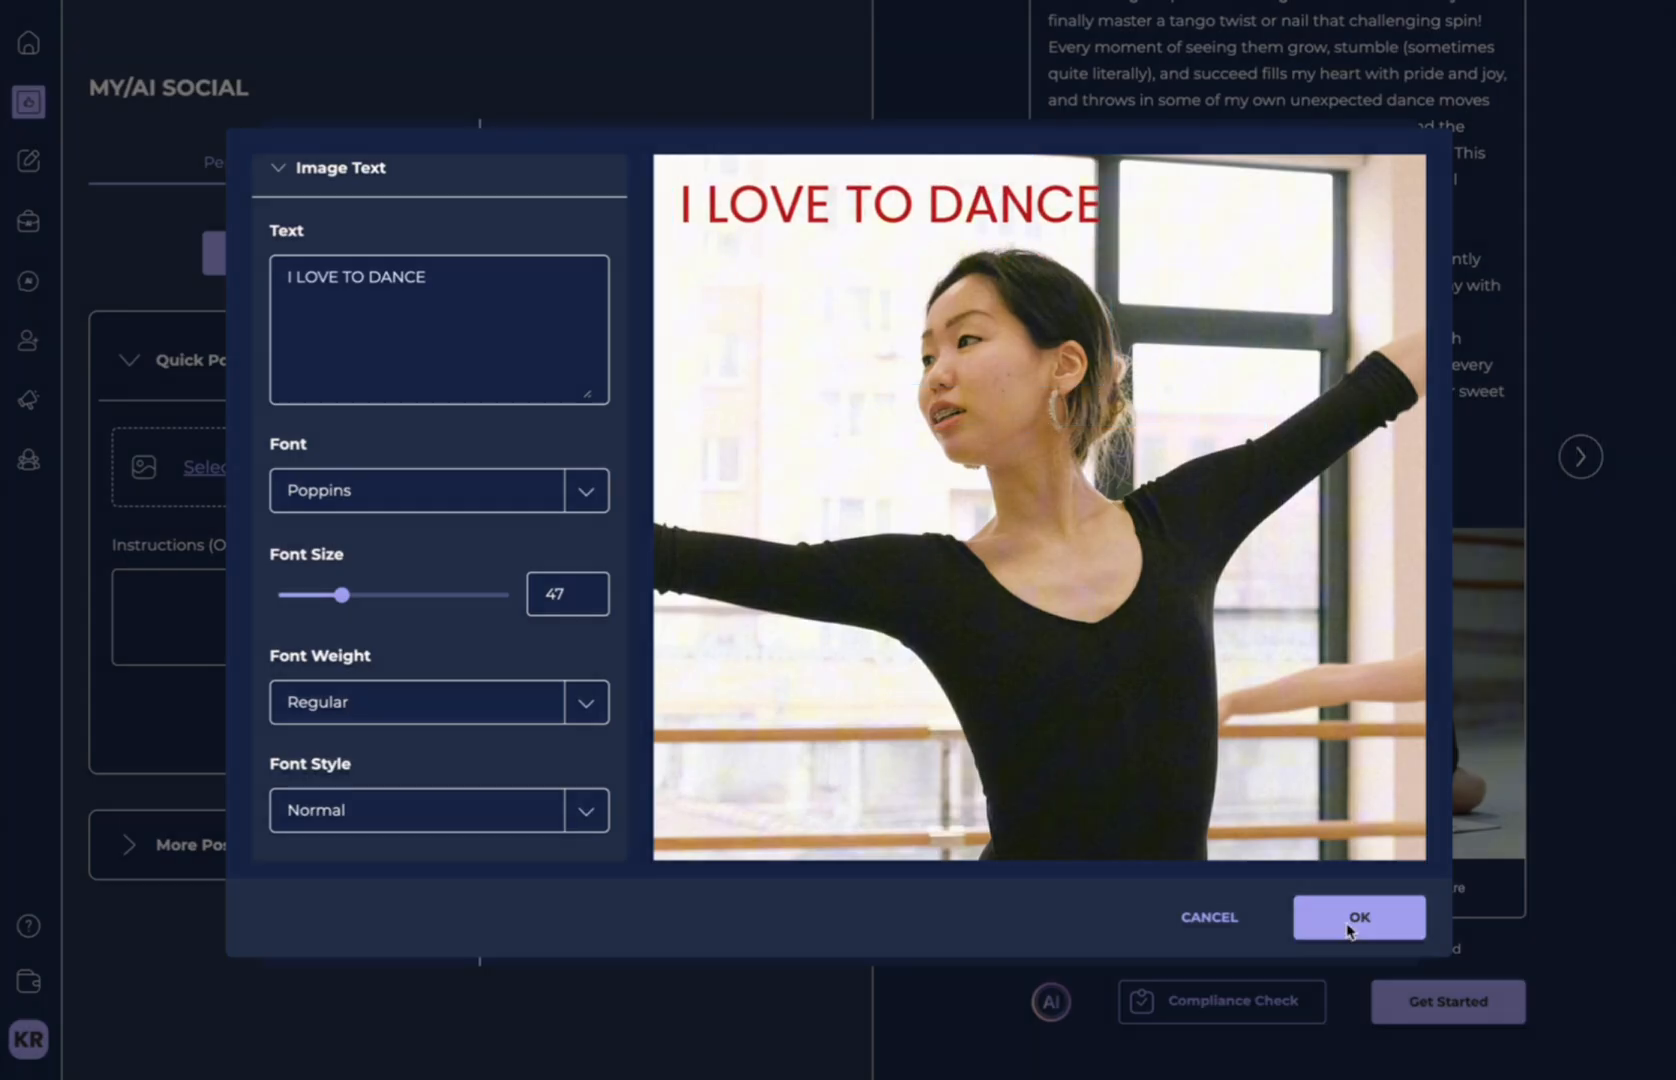
left_click(1358, 916)
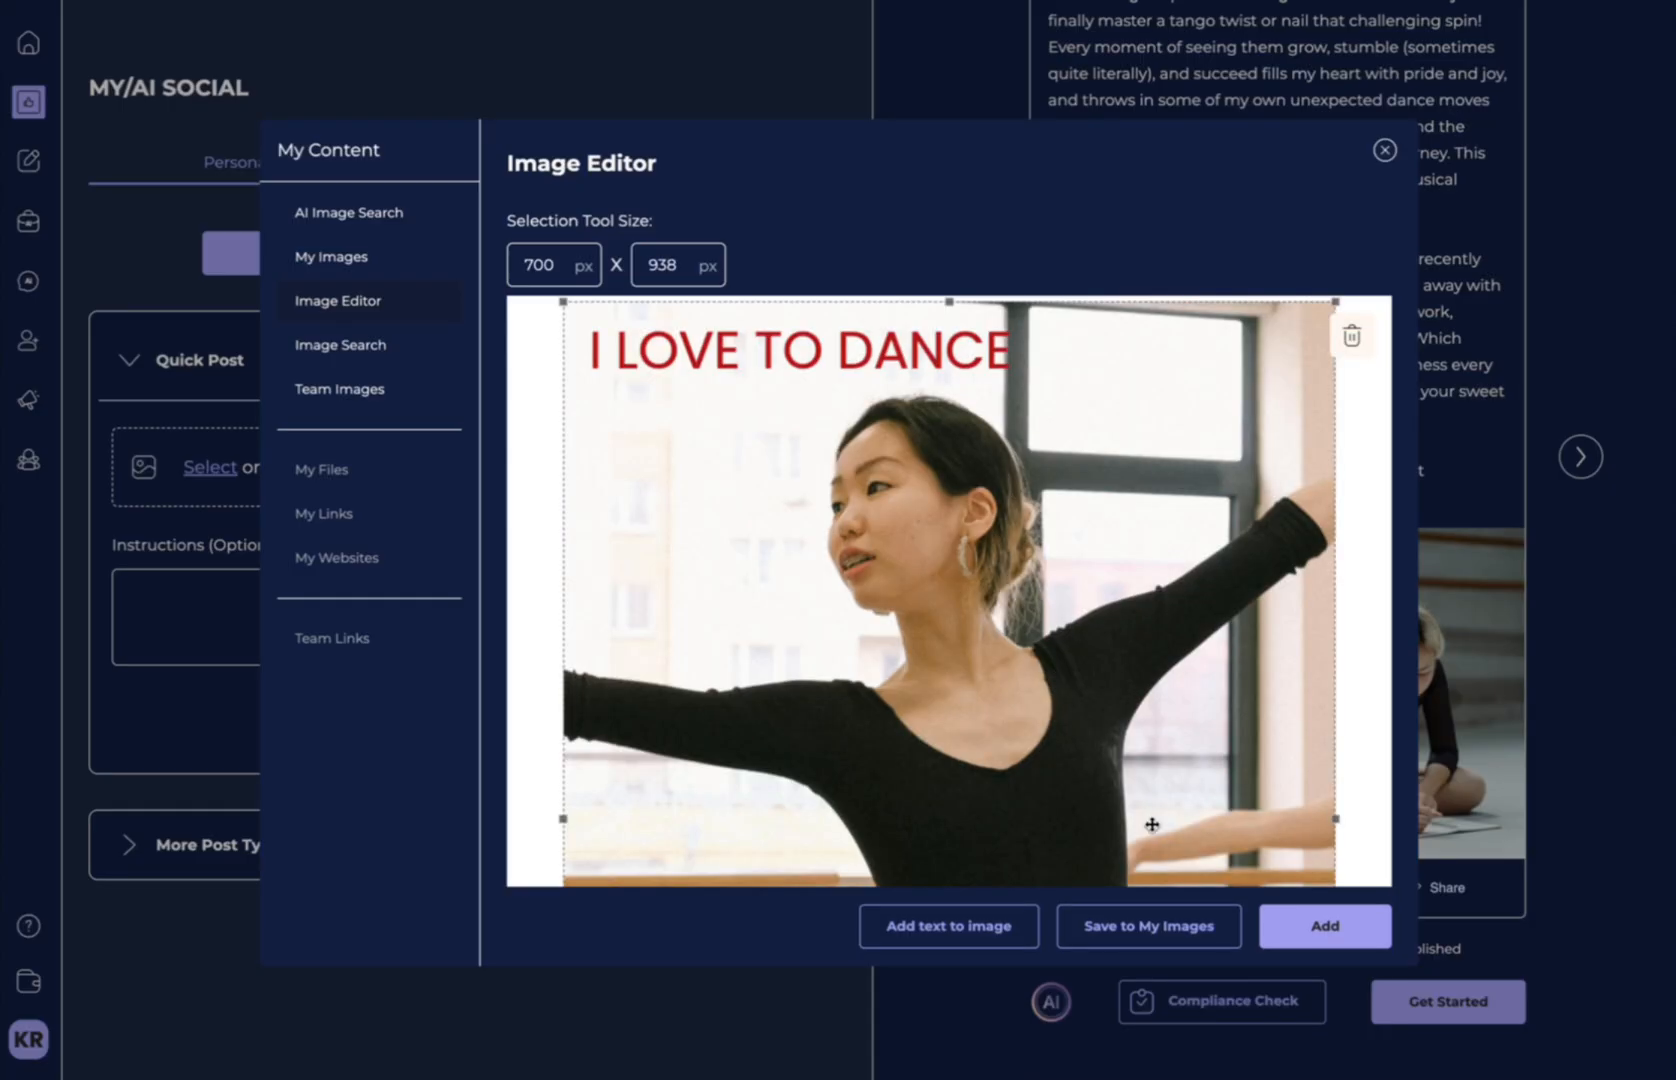
Save the captioned 'I LOVE TO DANCE' photo to My Images and reopen the image picker.
left_click(332, 256)
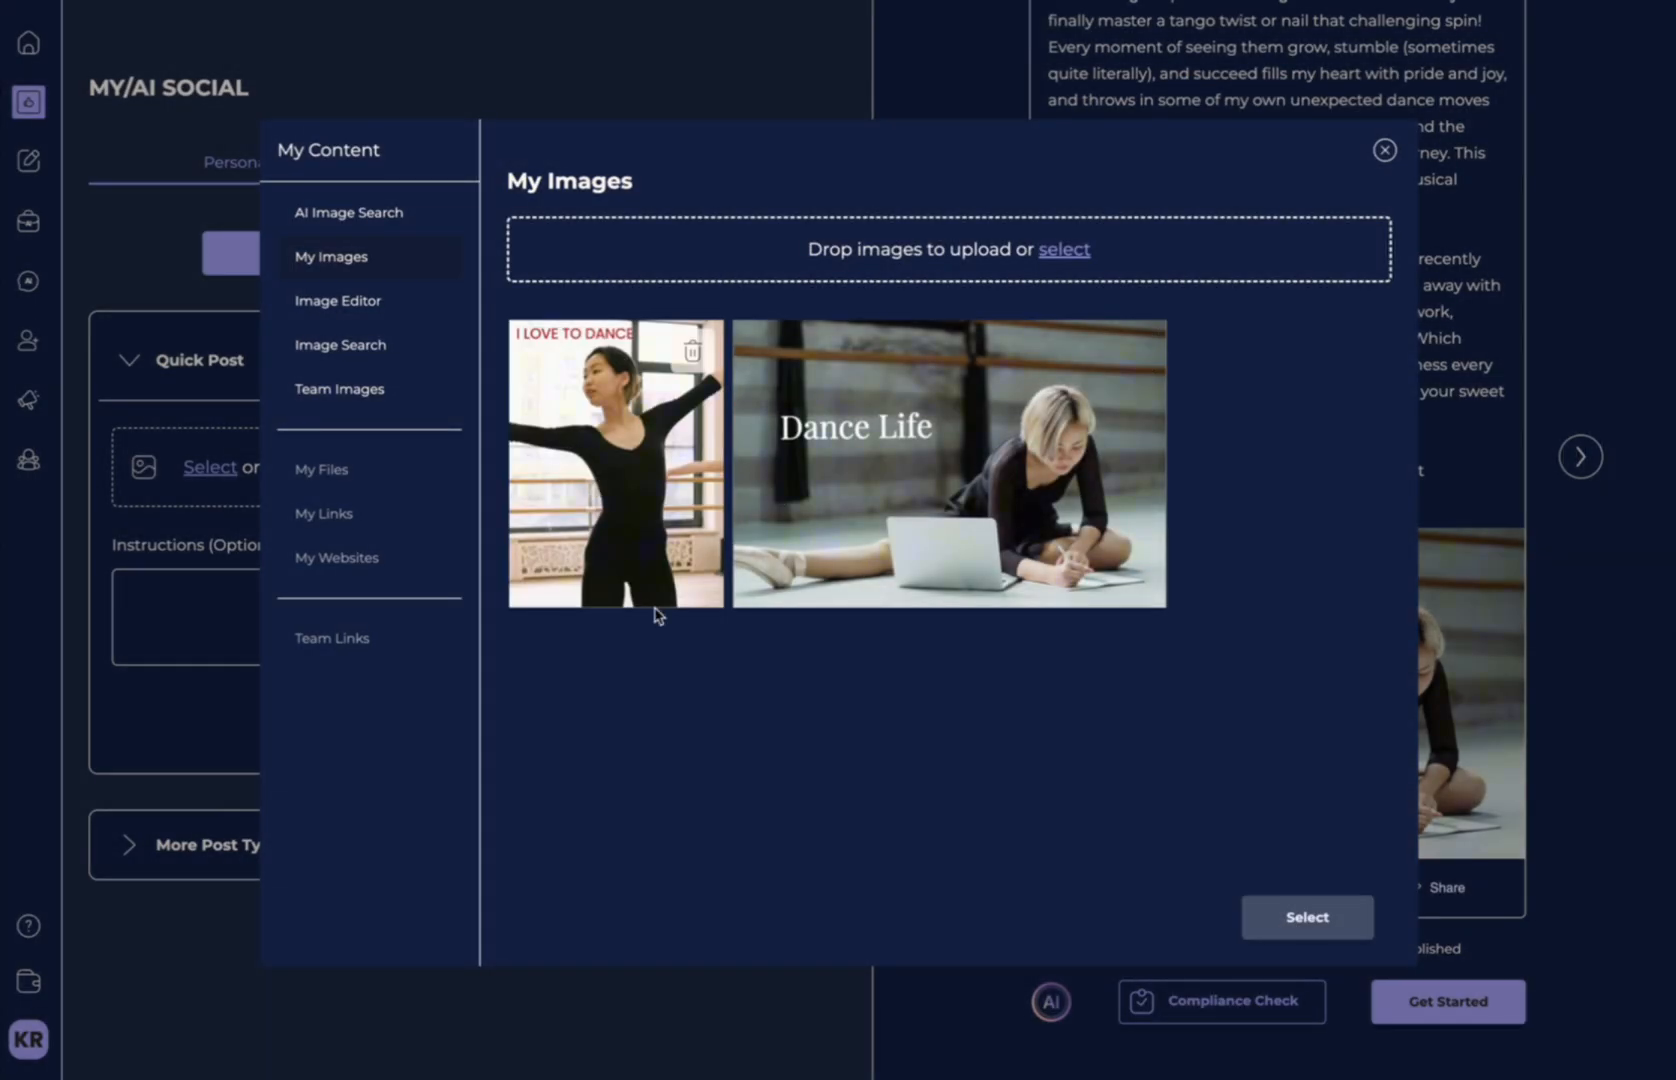
mouse_move(778, 554)
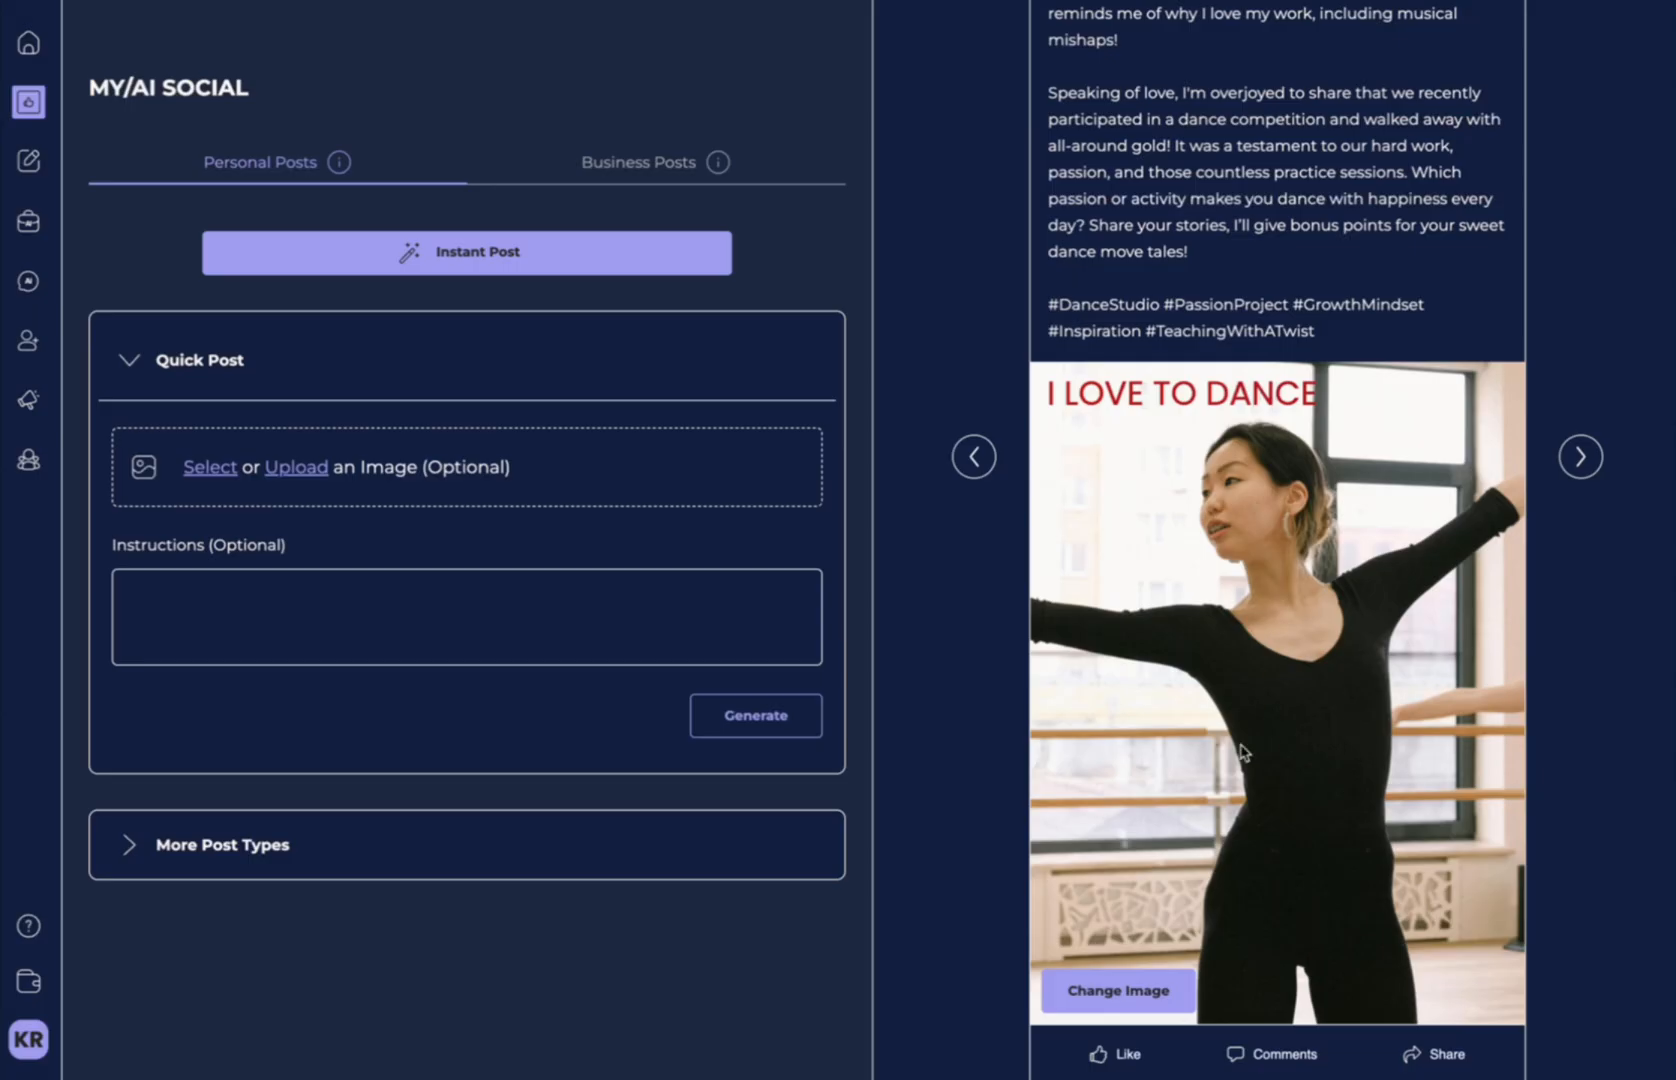
left_click(210, 466)
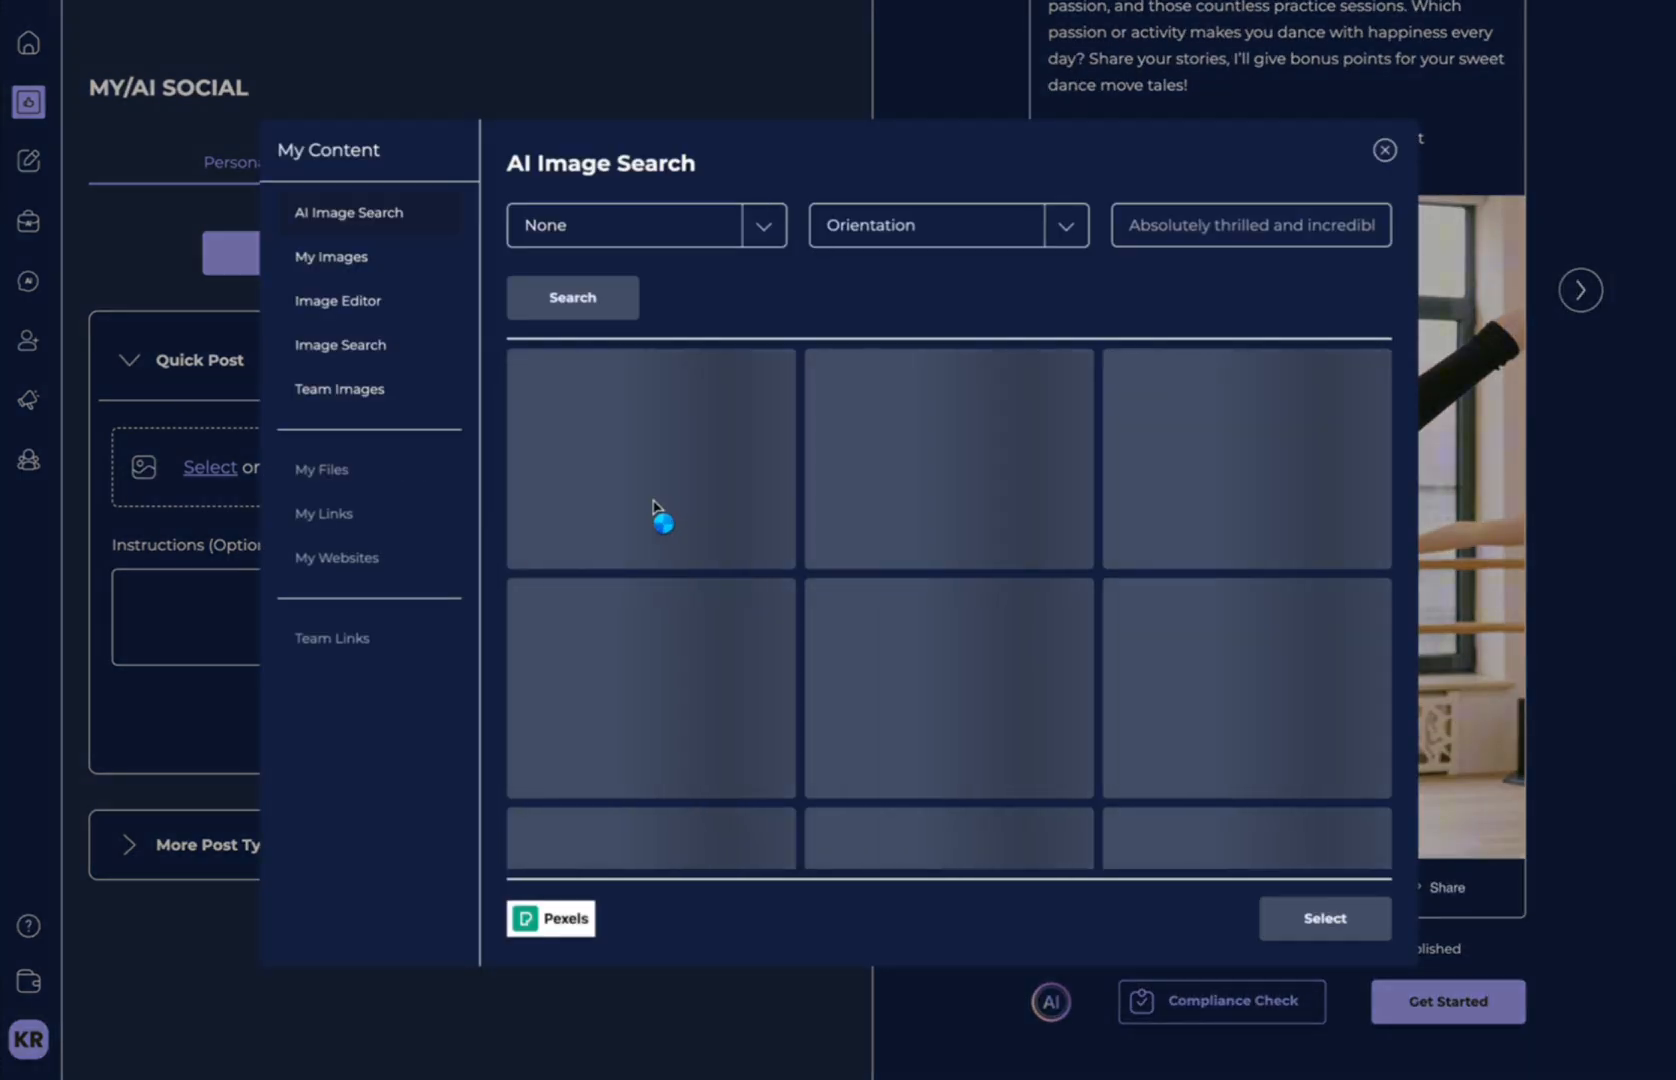
Browse dance competition and team images, then add the saved Dance Life photo to the post.
left_click(572, 298)
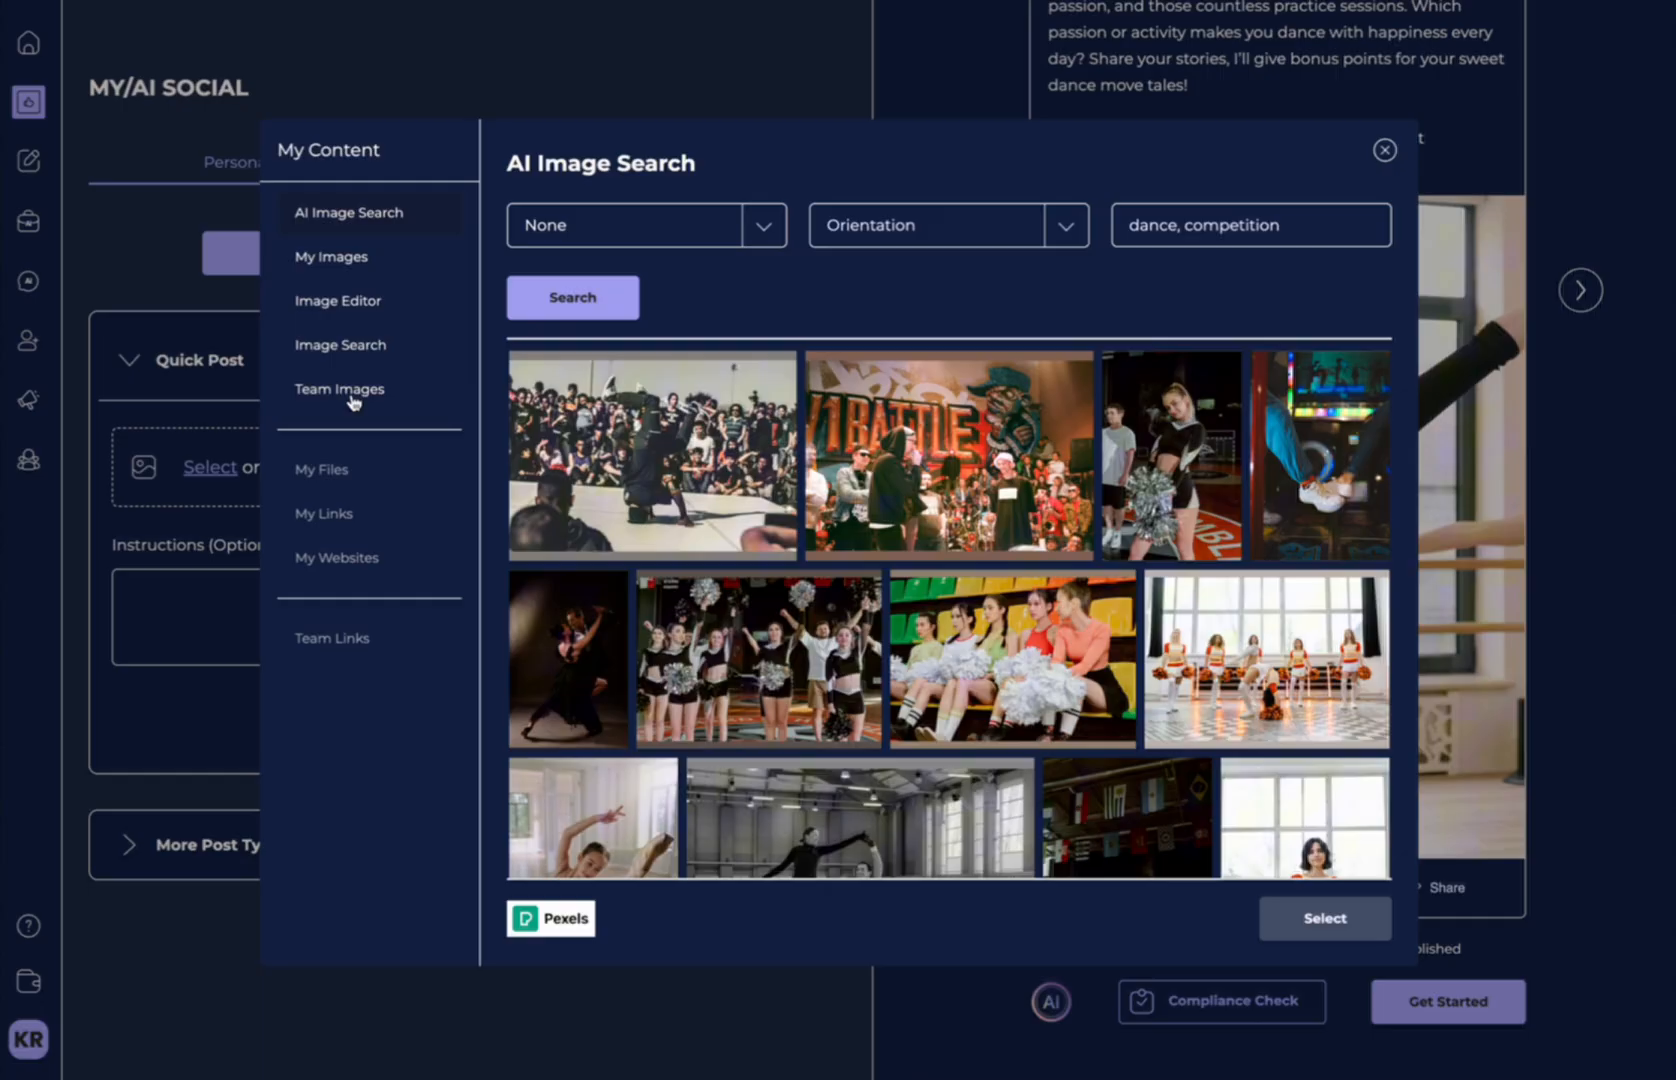
left_click(340, 388)
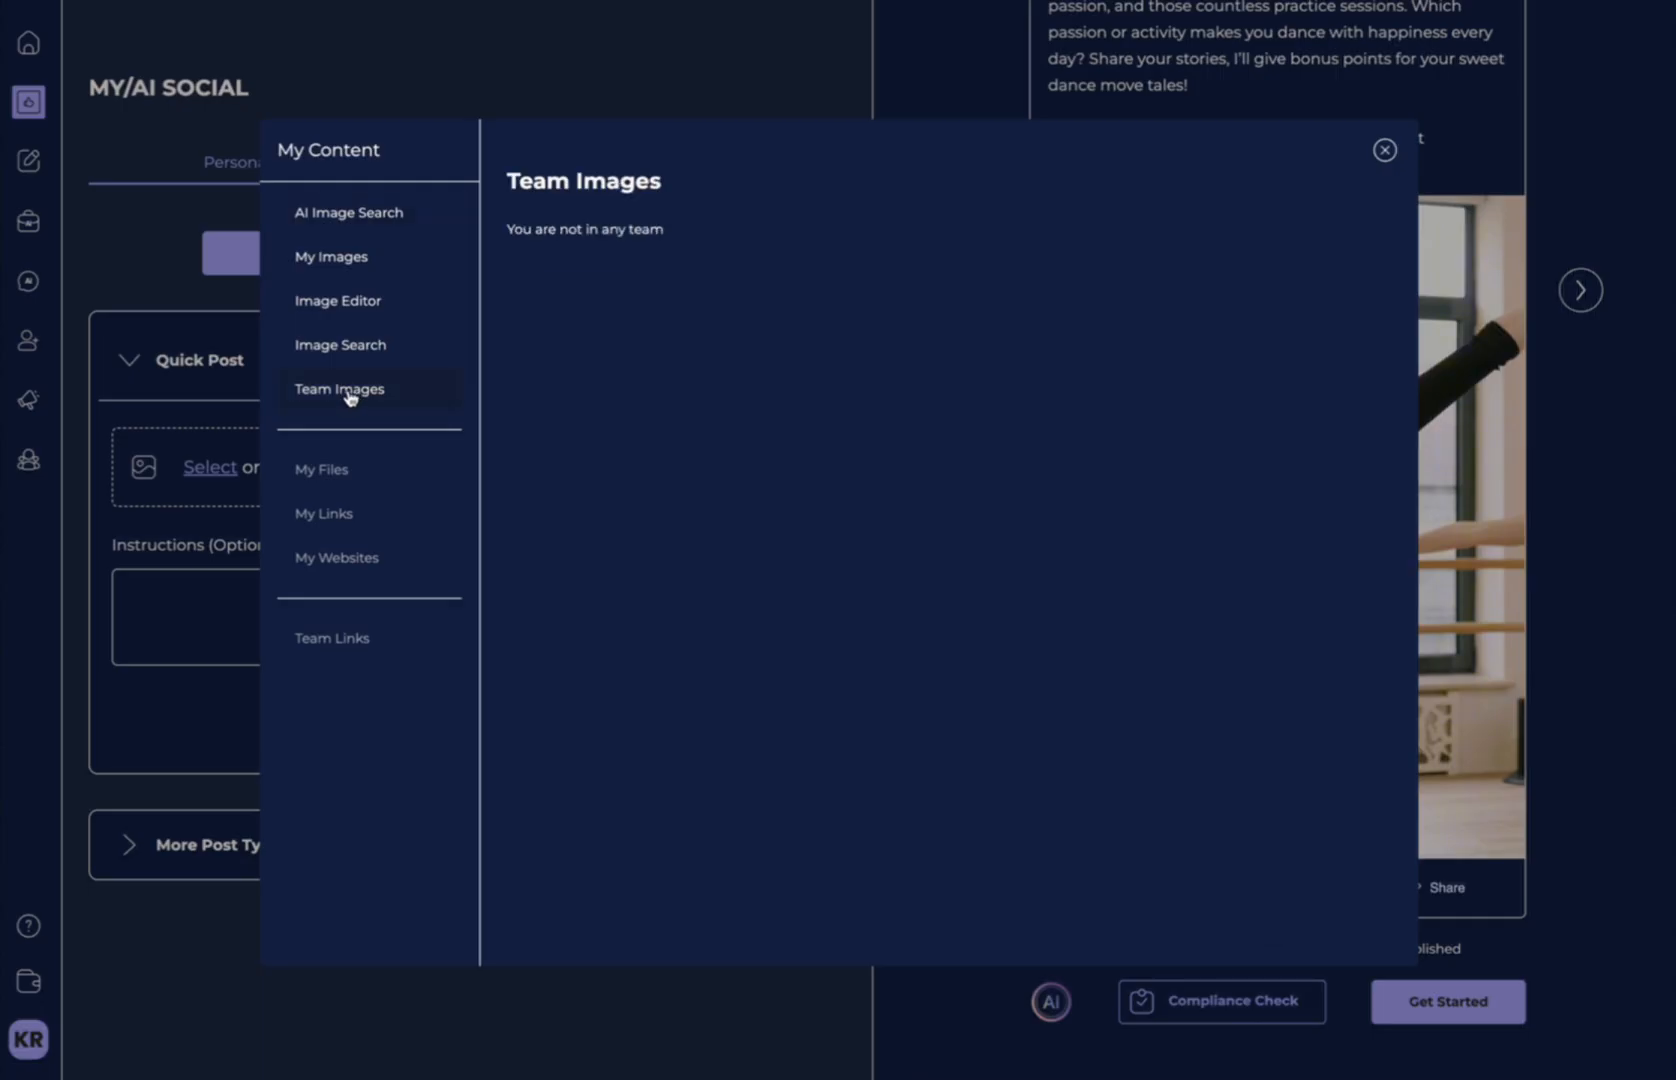
mouse_move(578, 614)
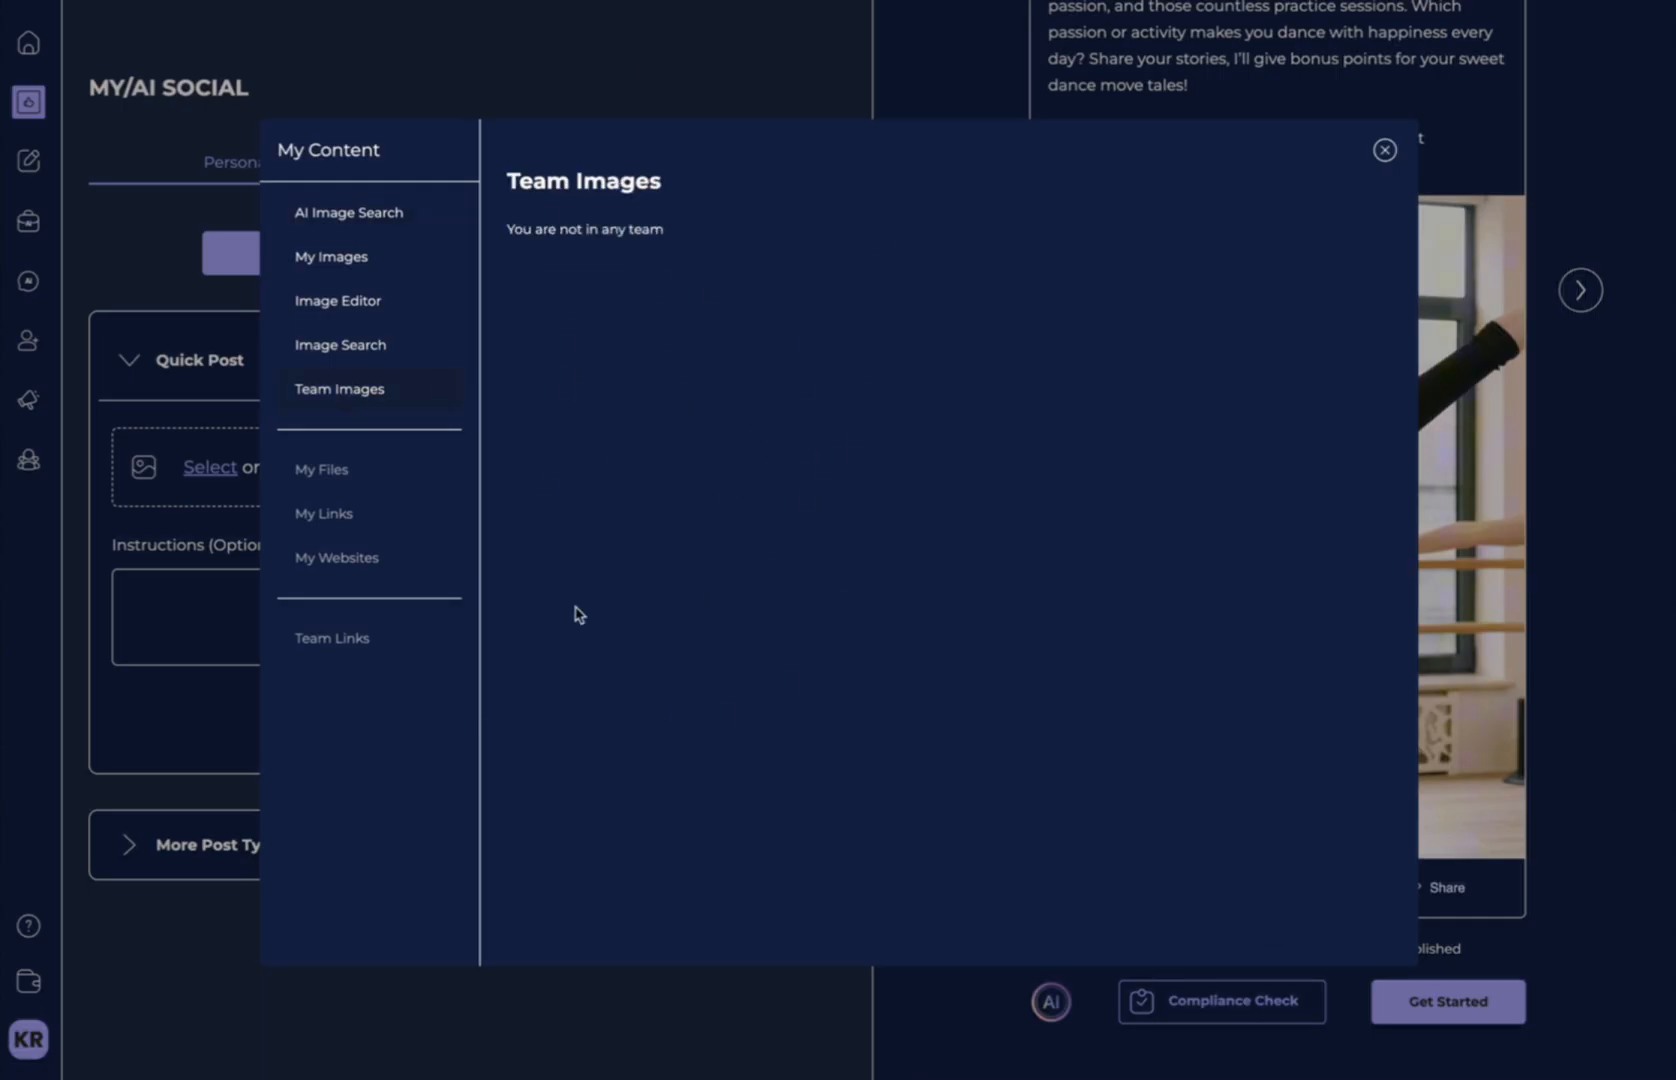
left_click(332, 256)
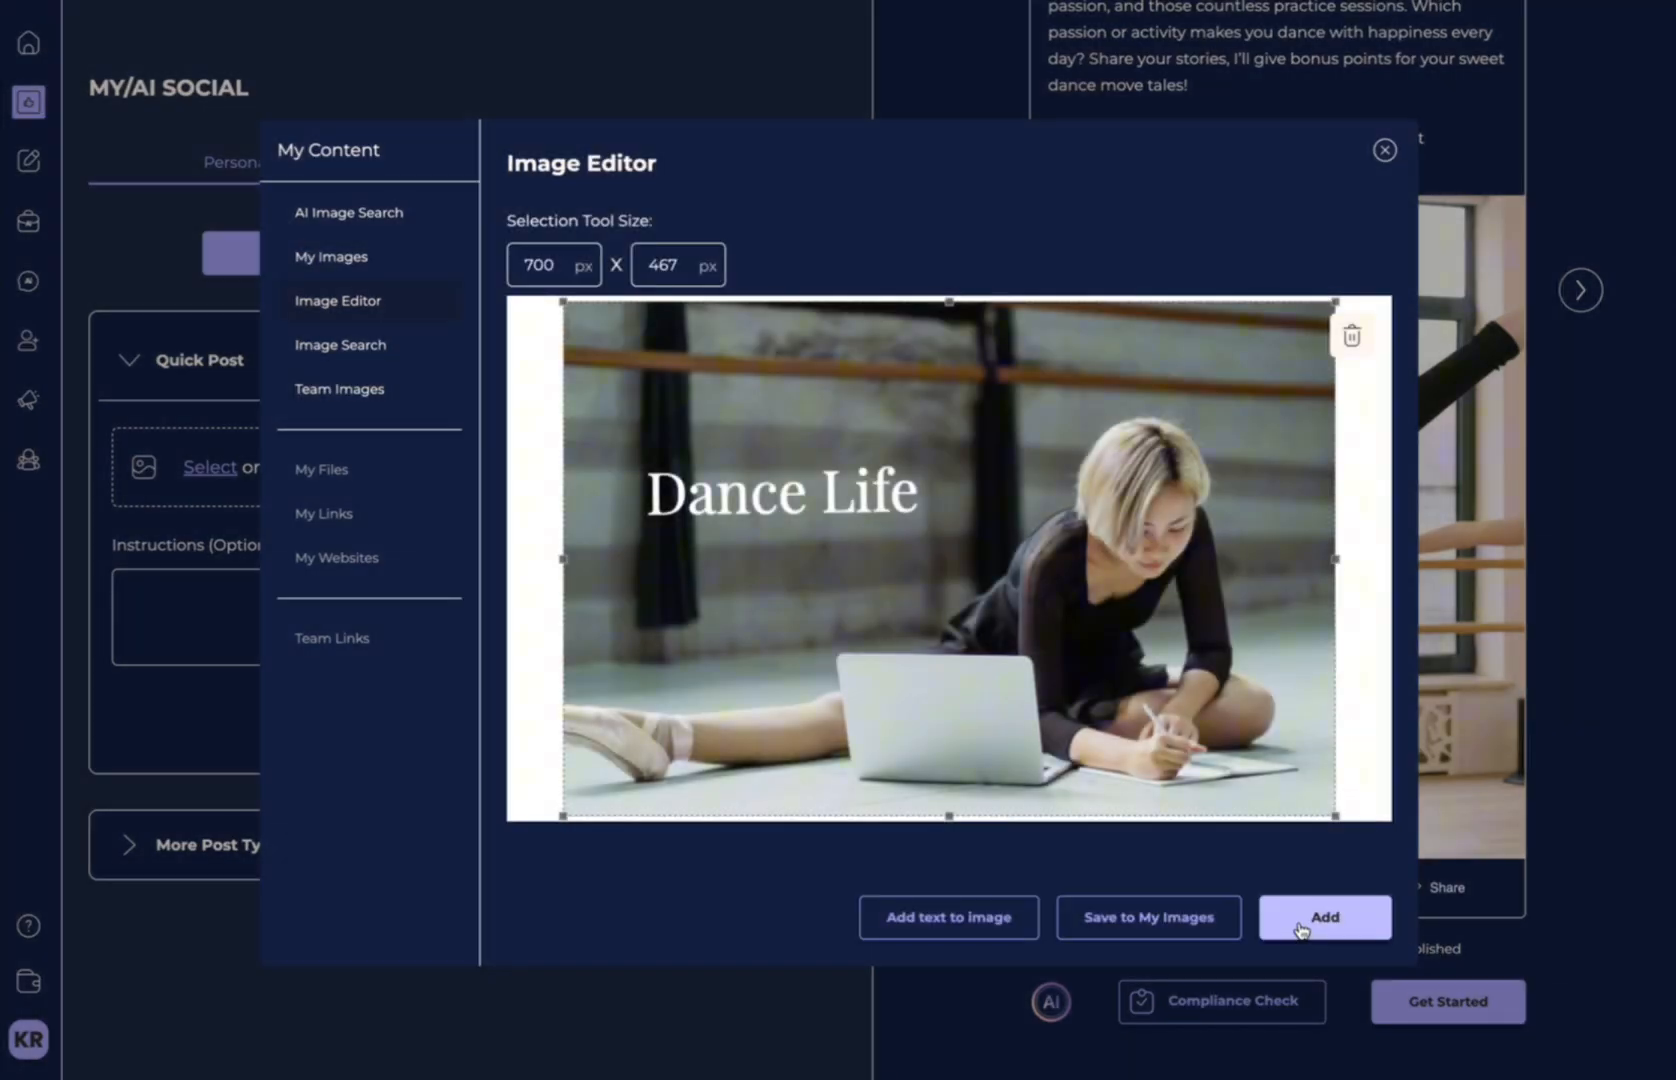
left_click(1324, 918)
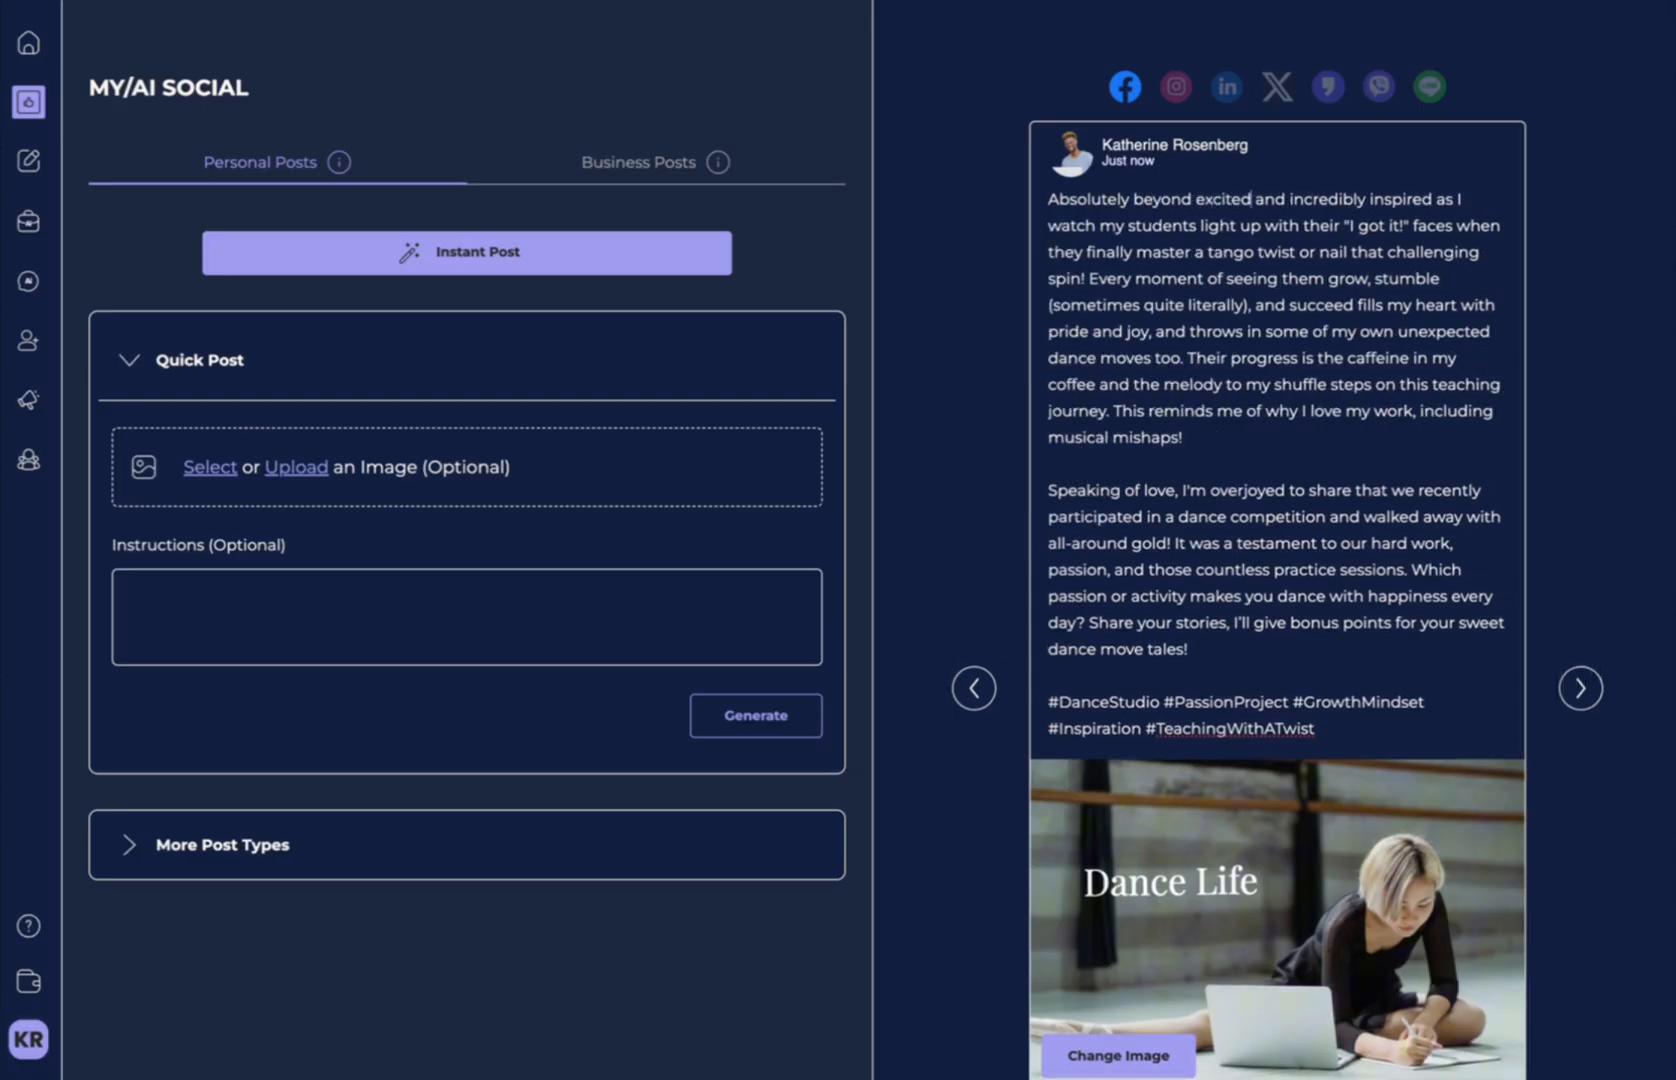
mouse_move(1228, 572)
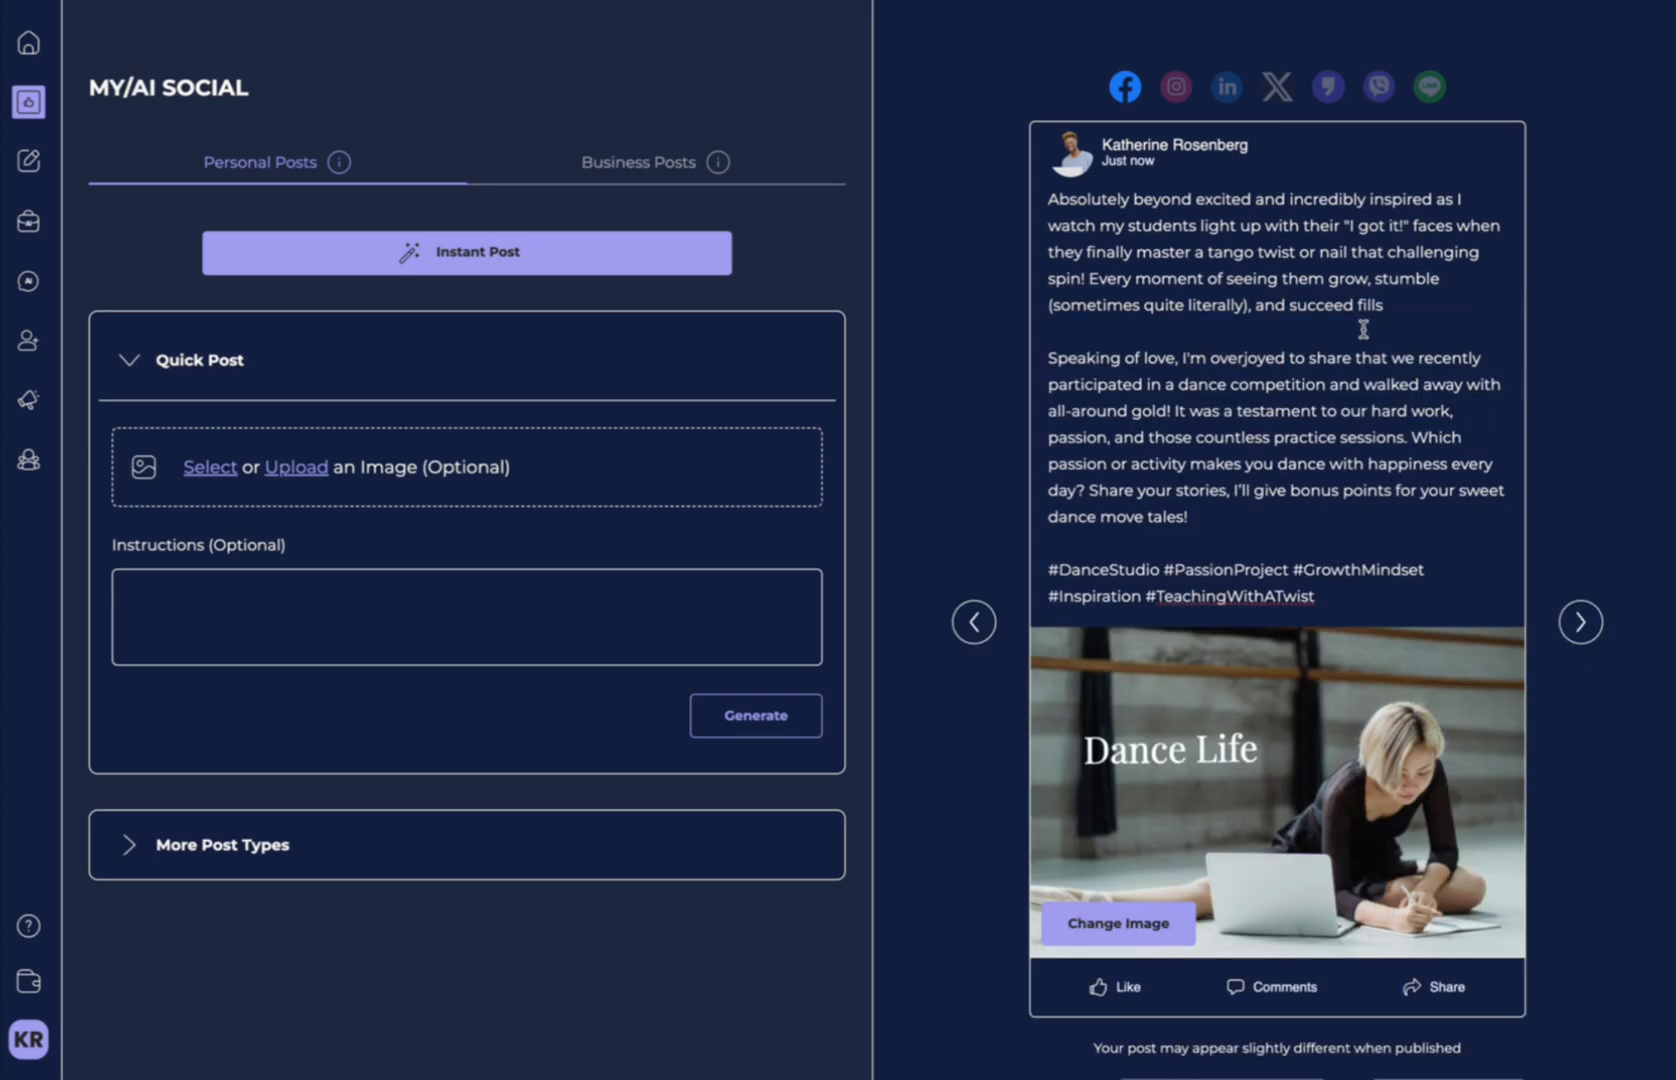
Add the '$100,000,000 this year' claim to the post text and run a compliance check.
type("whatever you a")
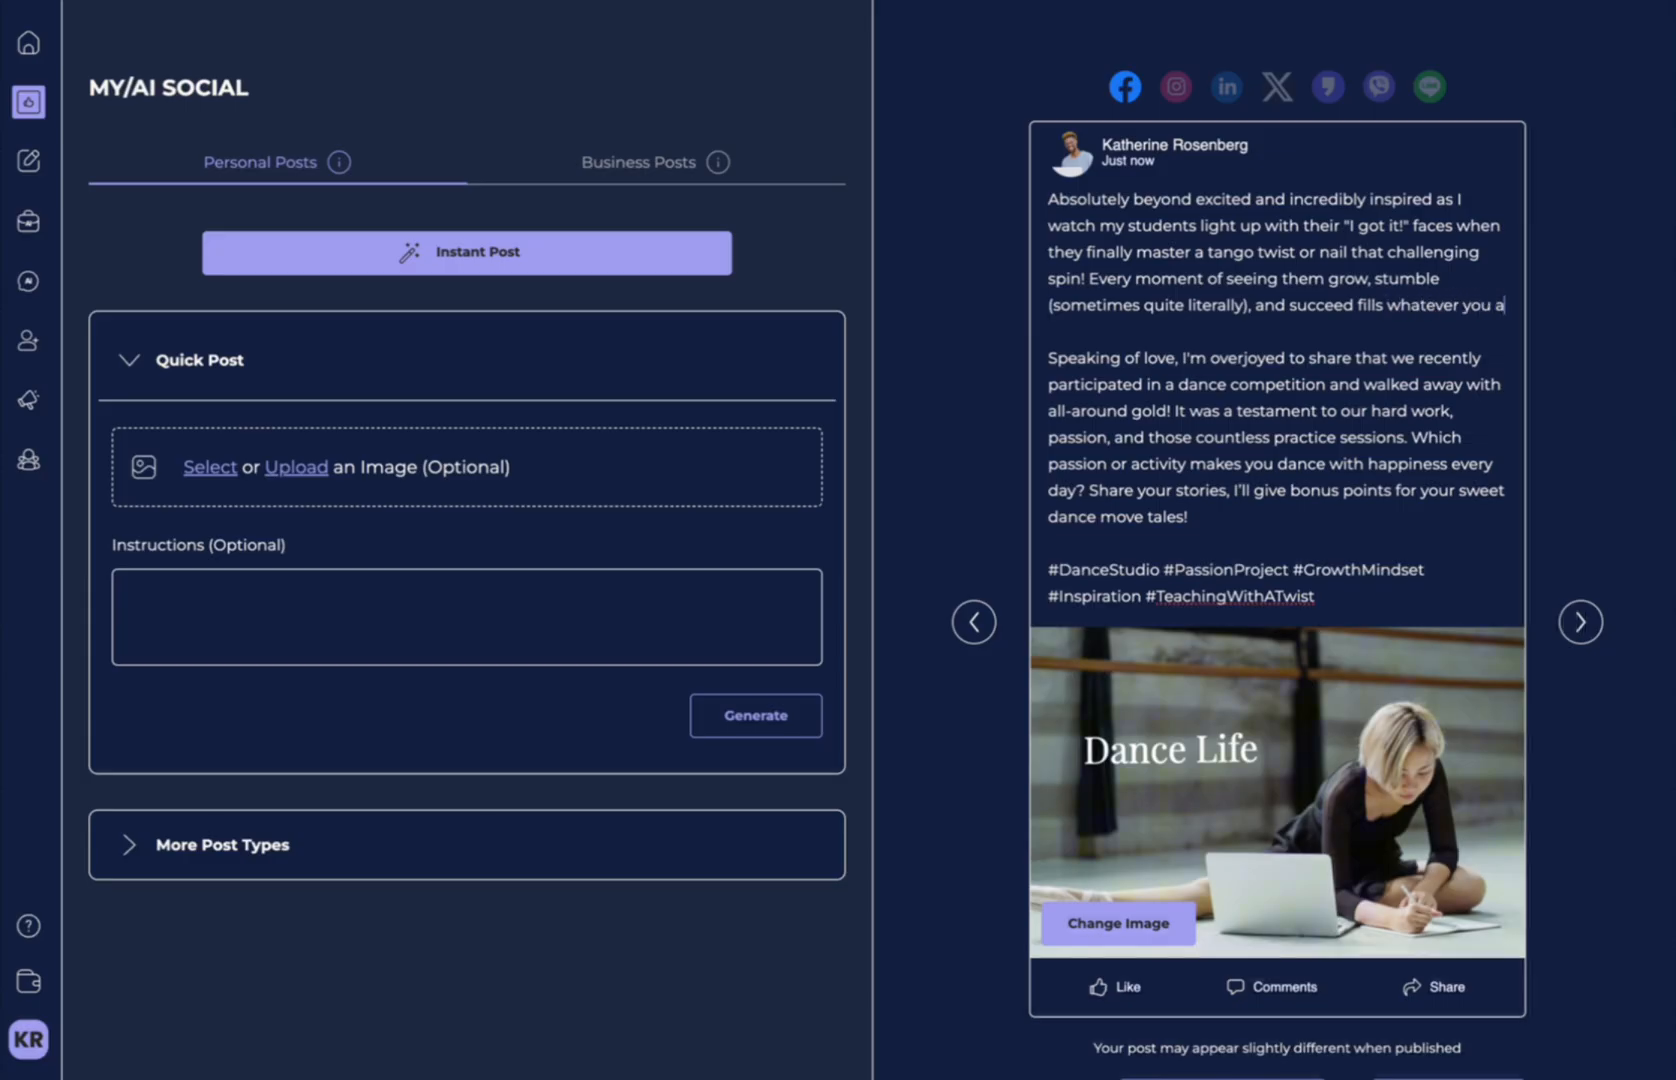
type("want")
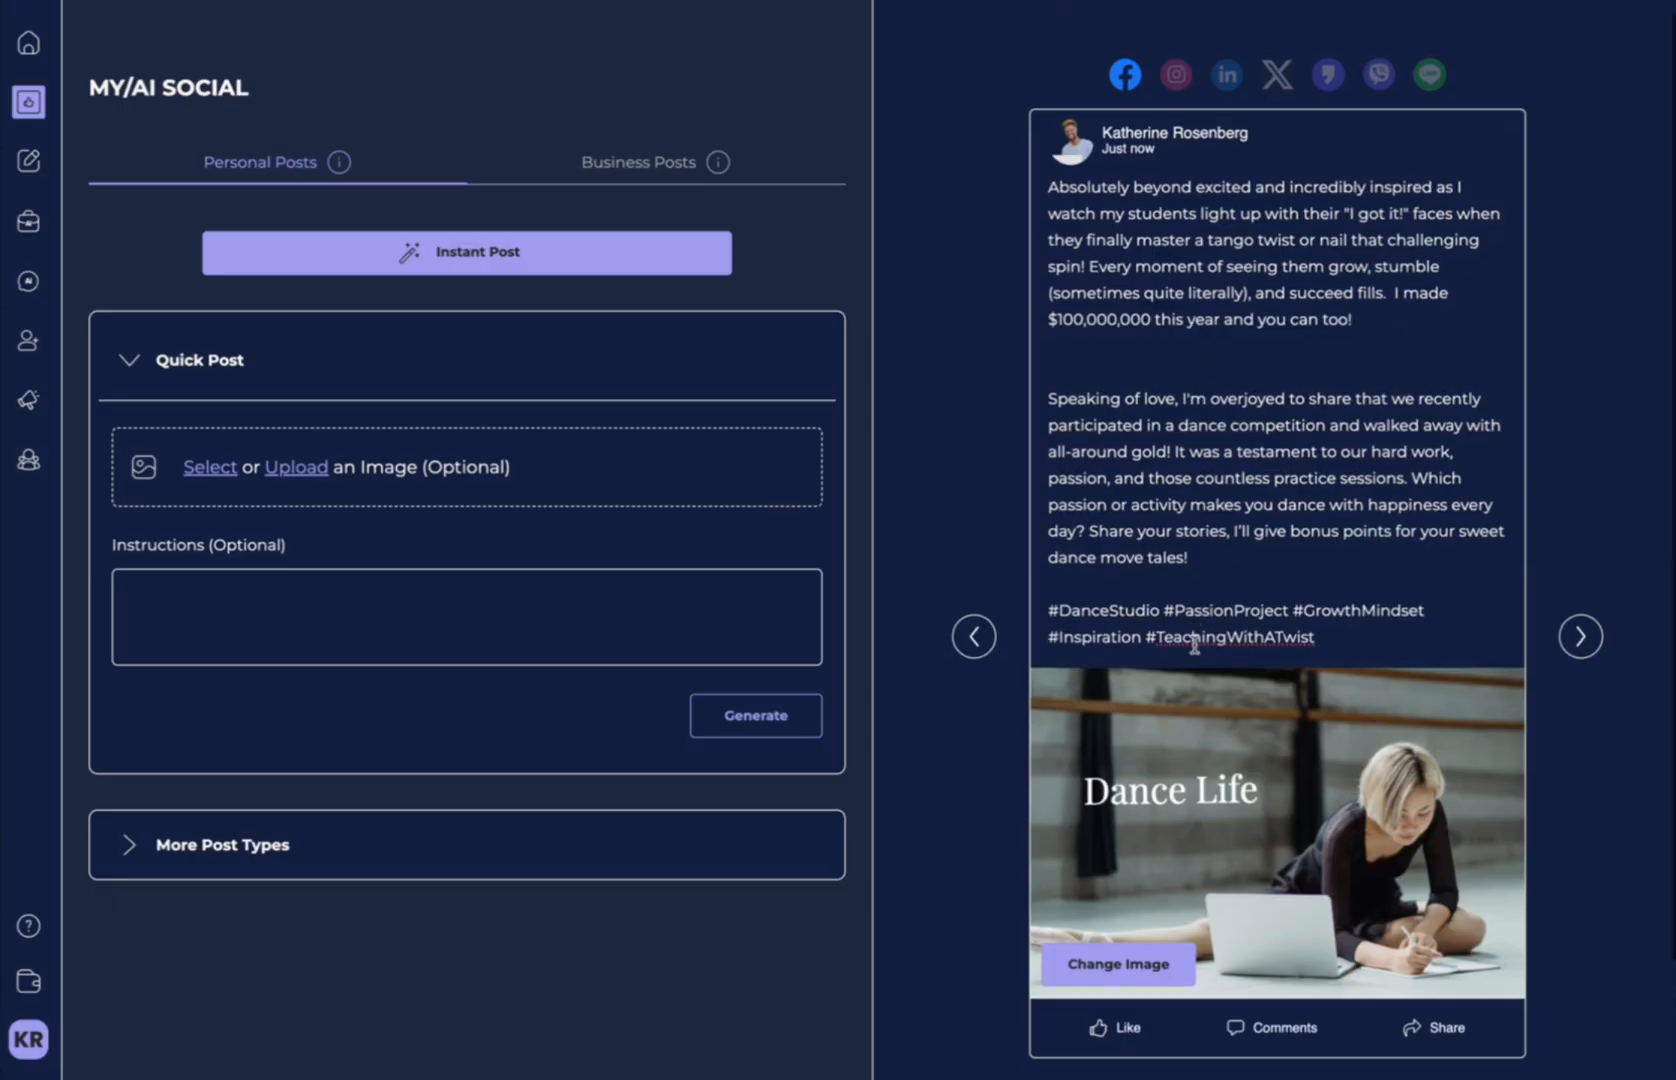
left_click(1222, 1000)
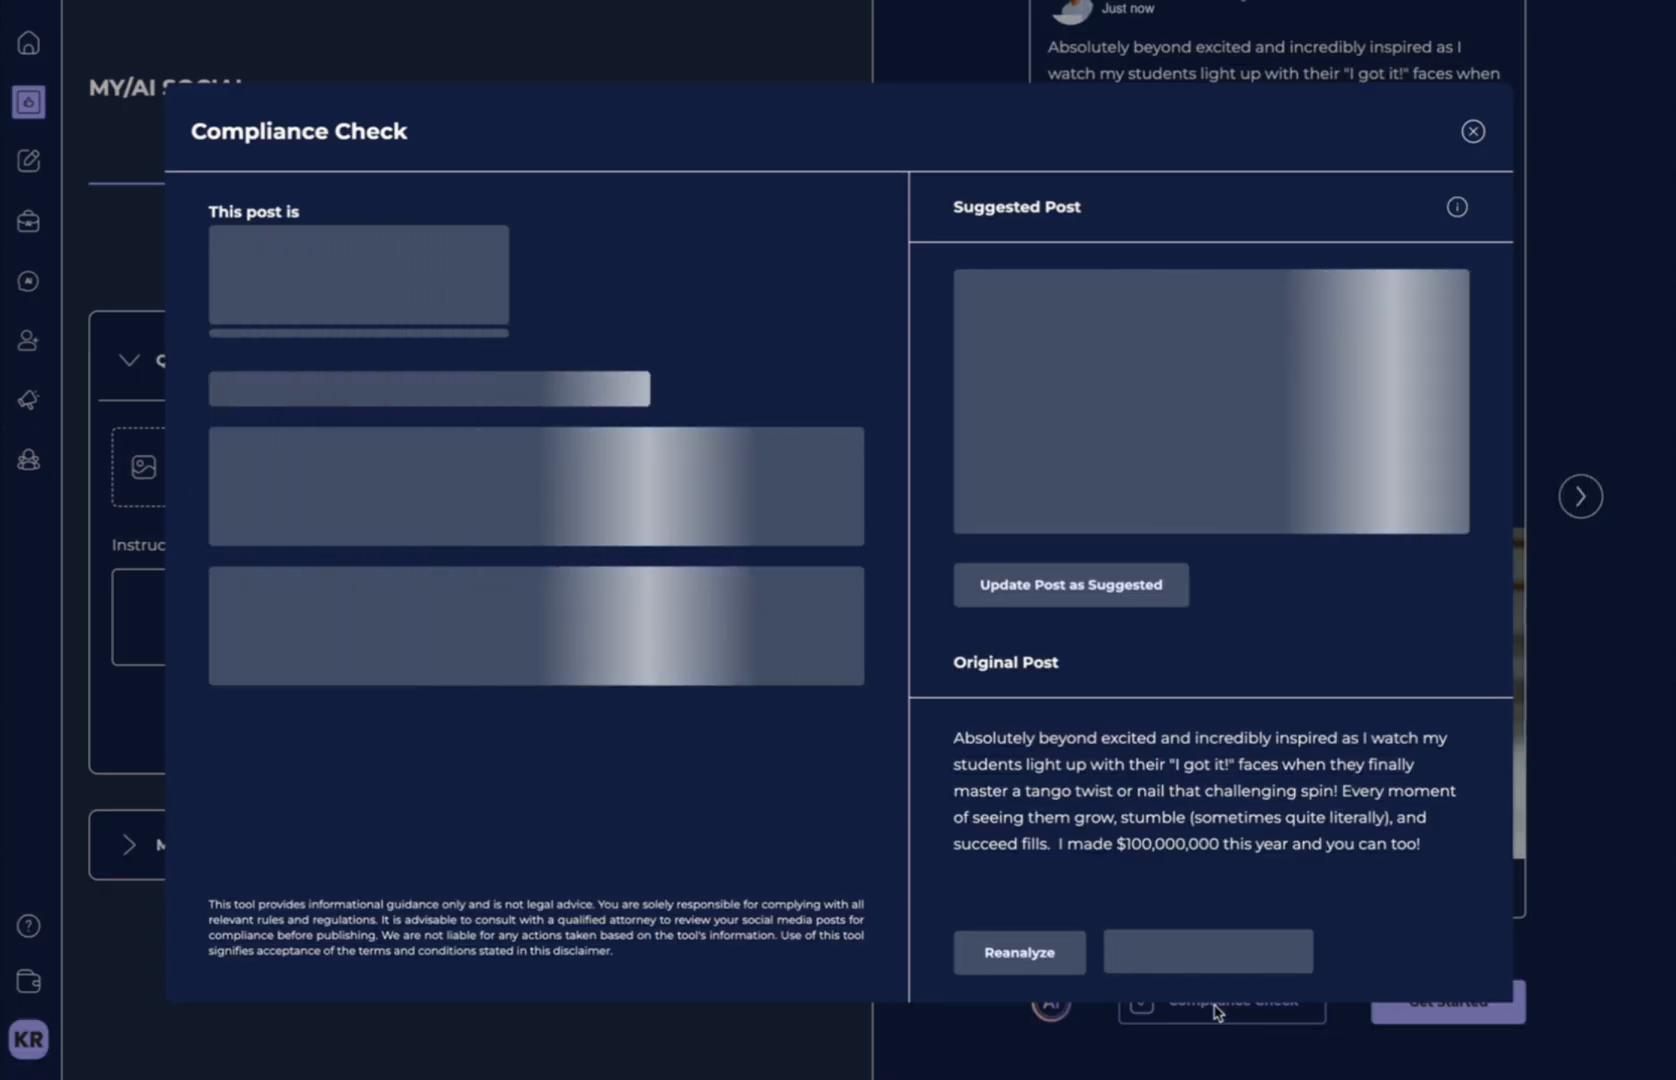
mouse_move(758, 822)
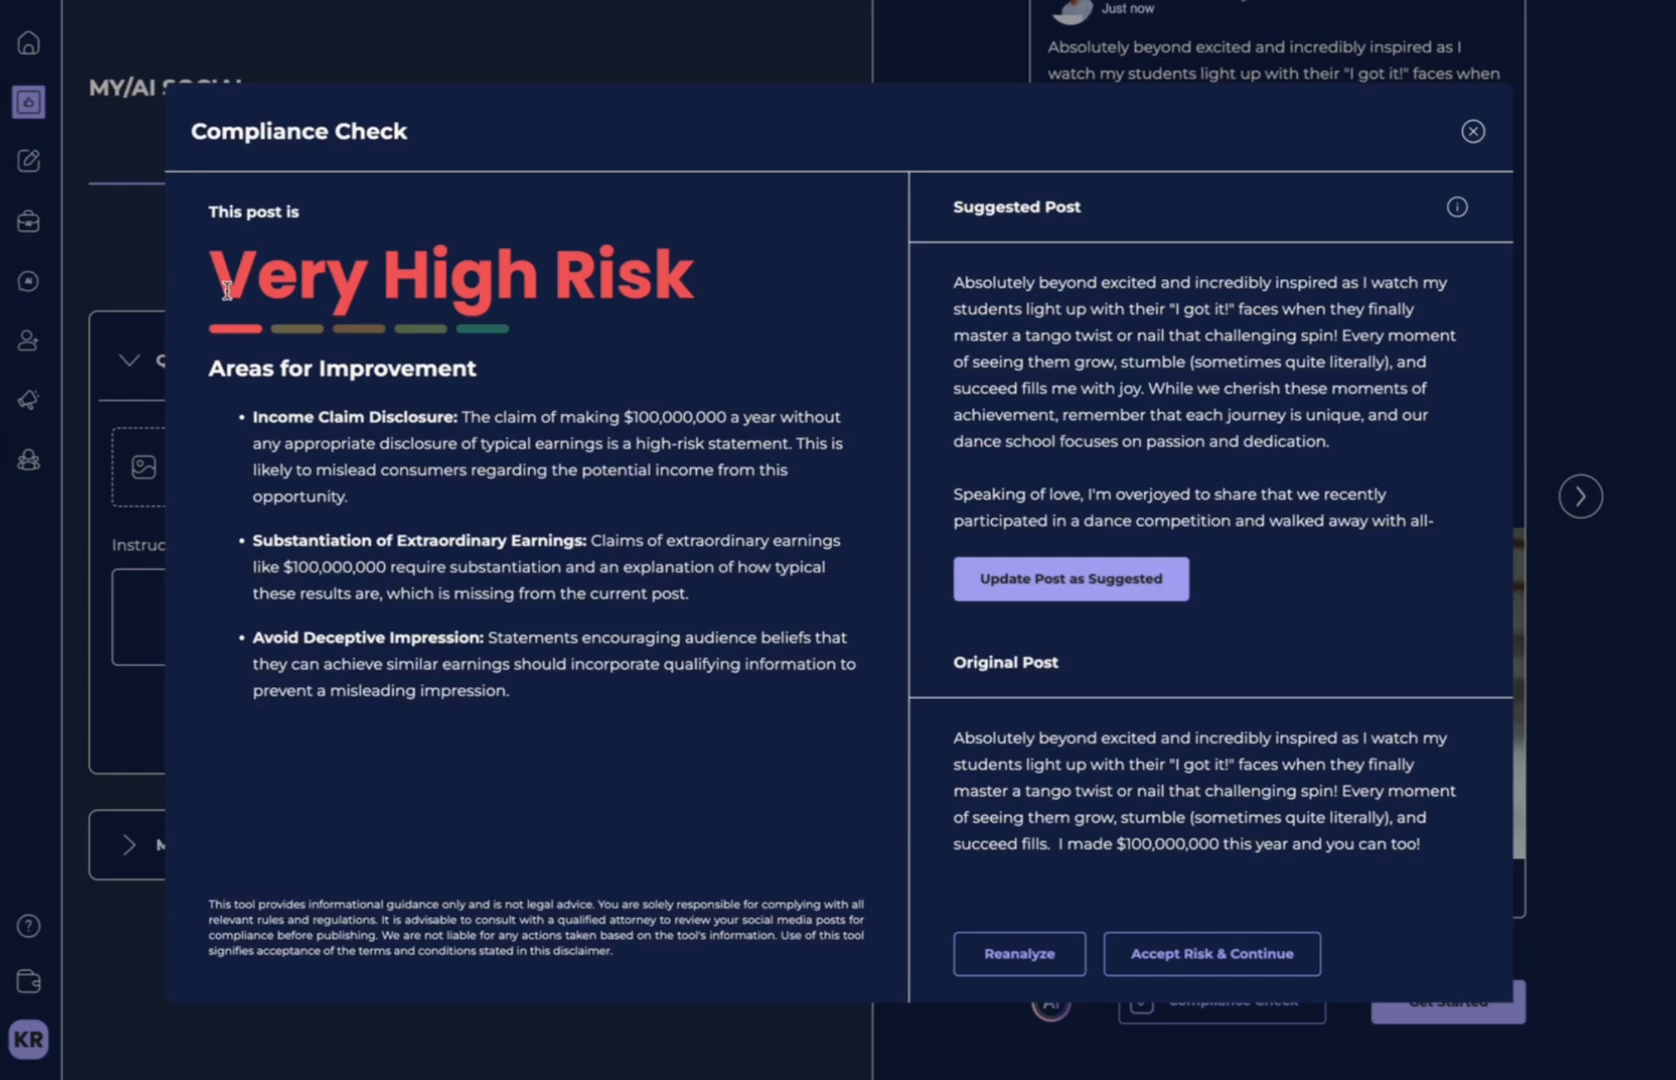
mouse_move(548, 344)
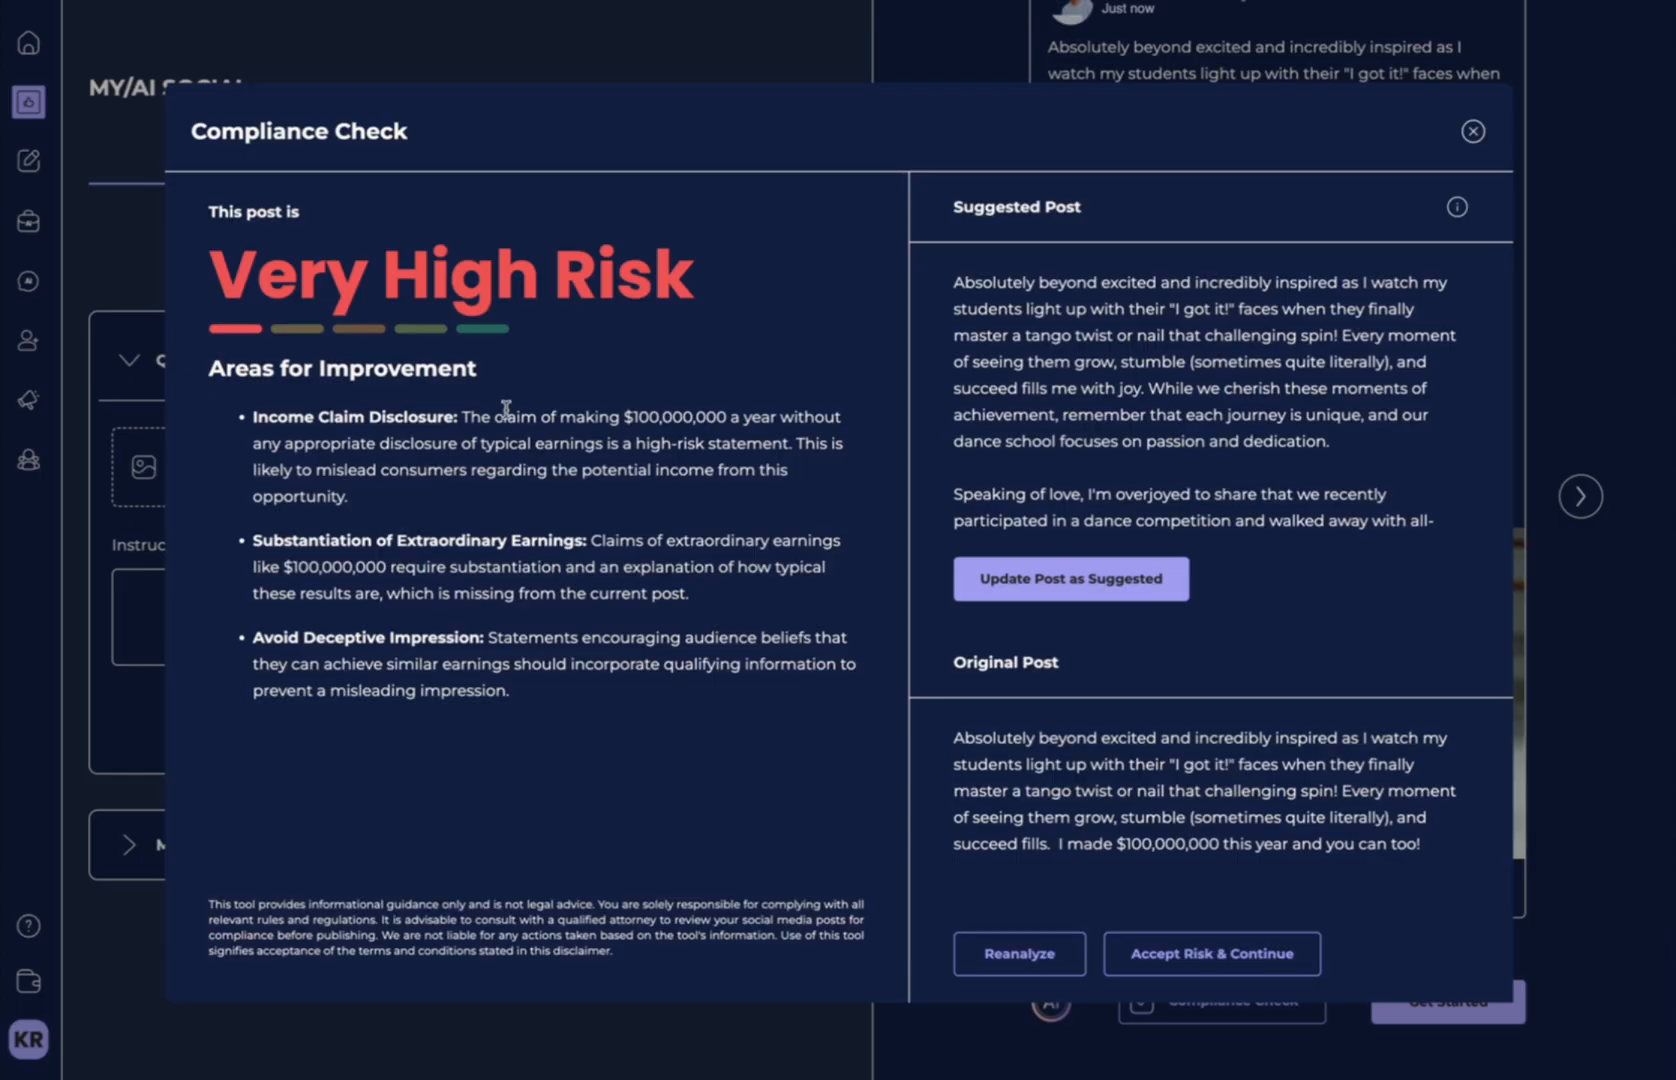
mouse_move(1004, 336)
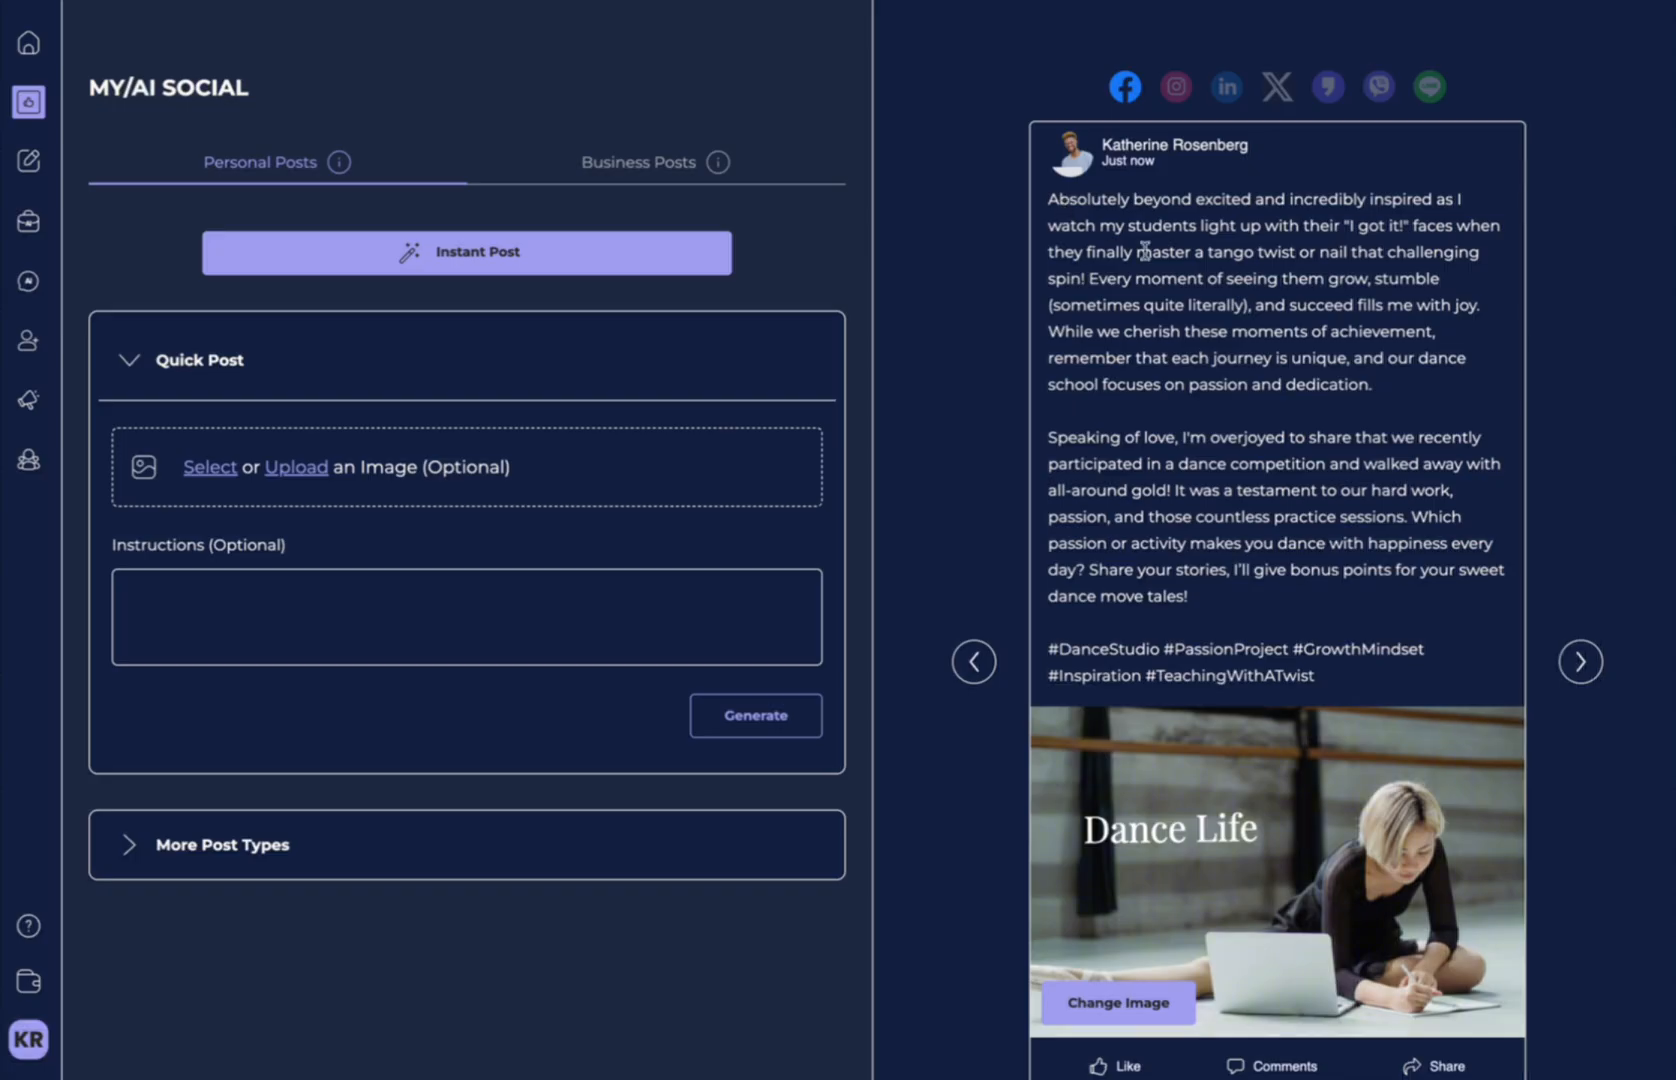
scroll("down", 3)
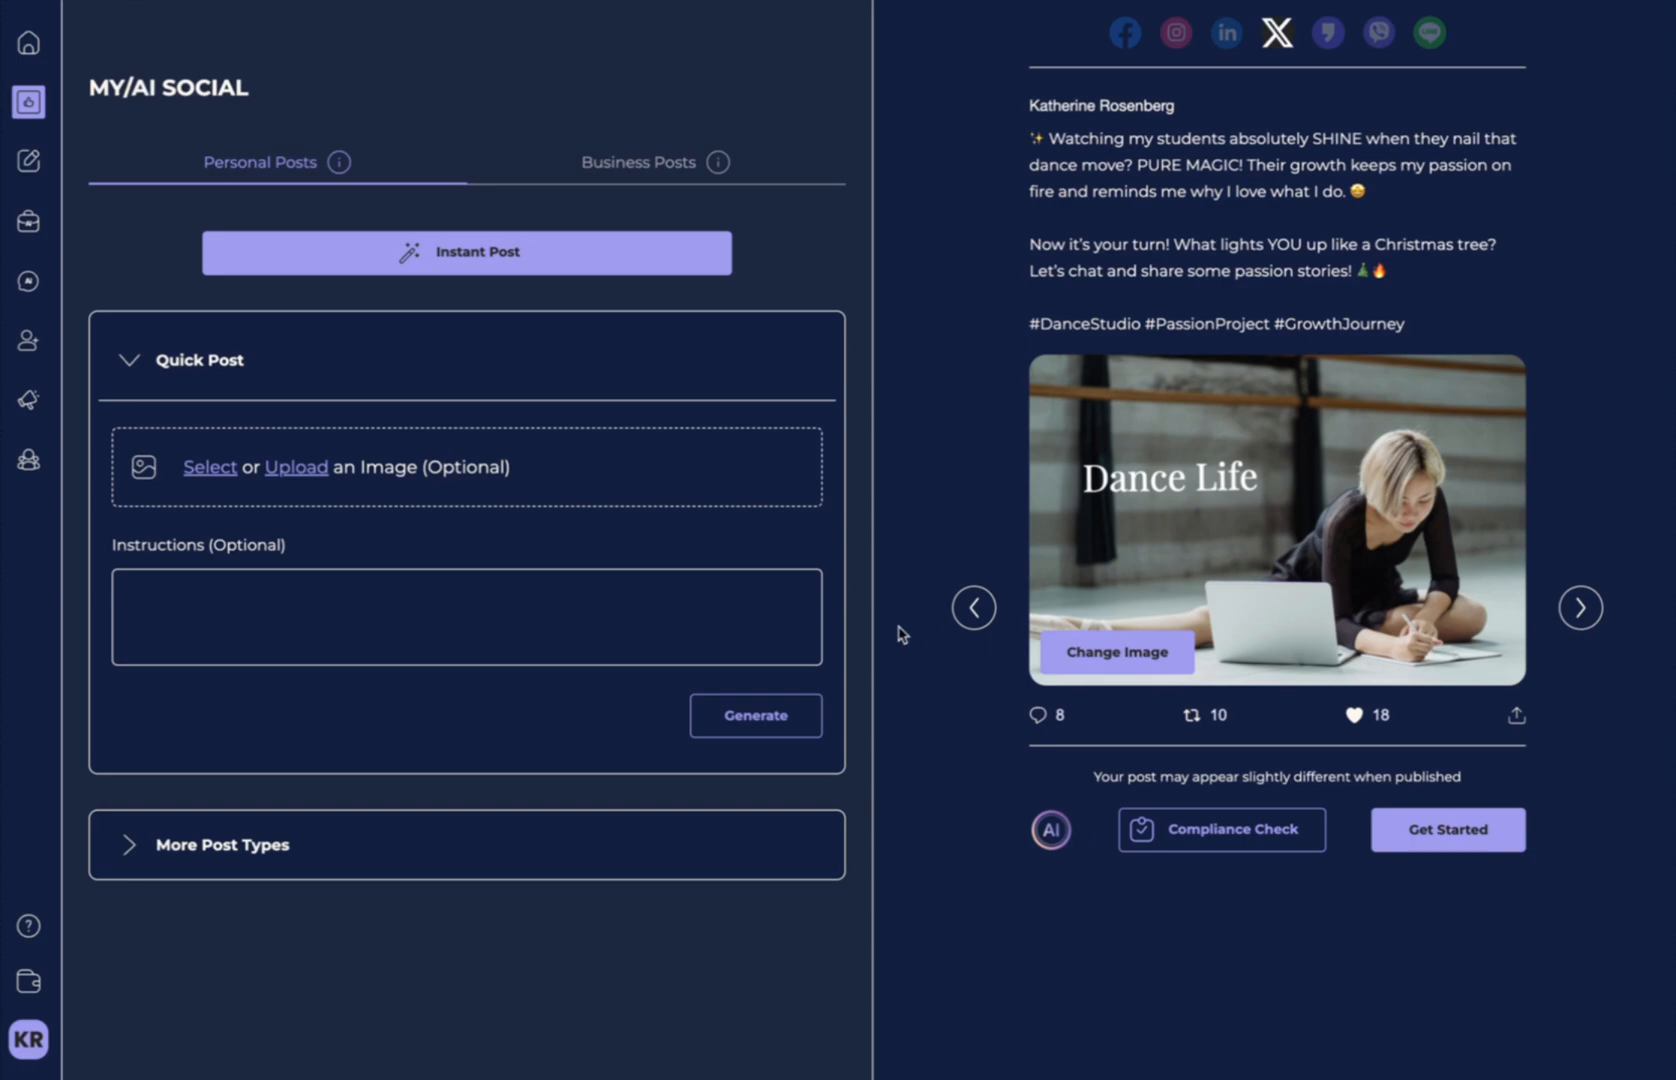
left_click(1224, 32)
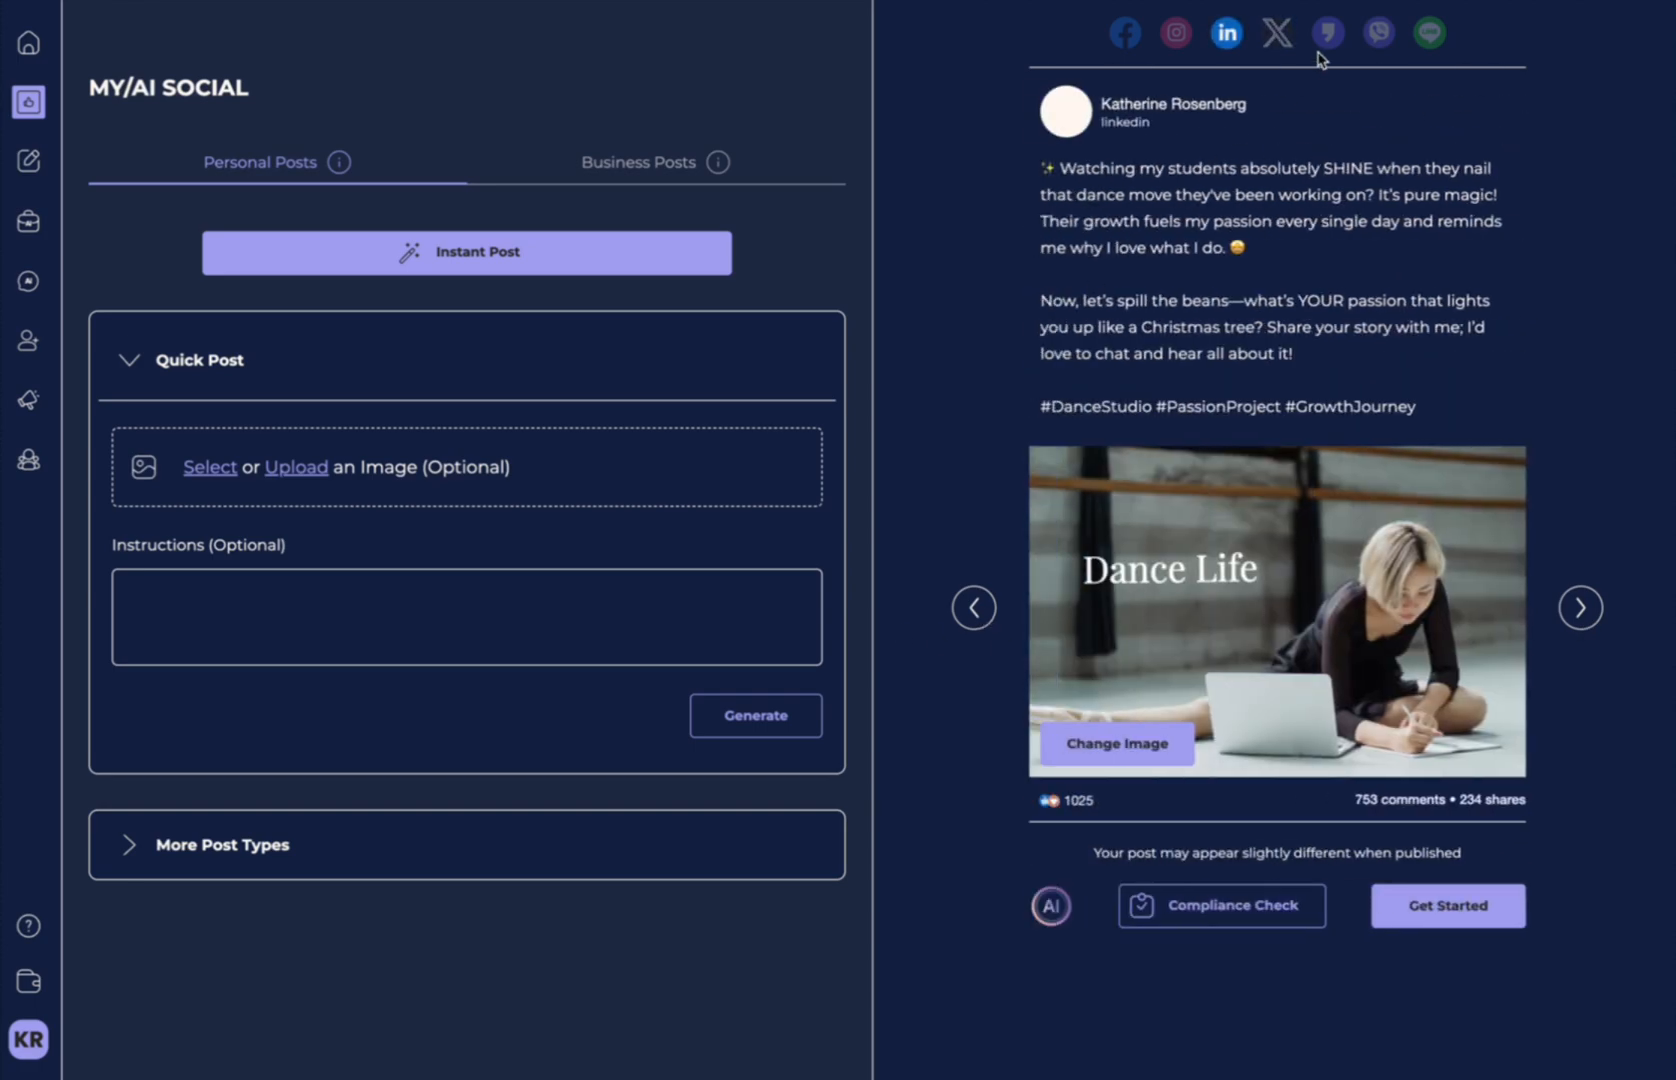
left_click(1378, 32)
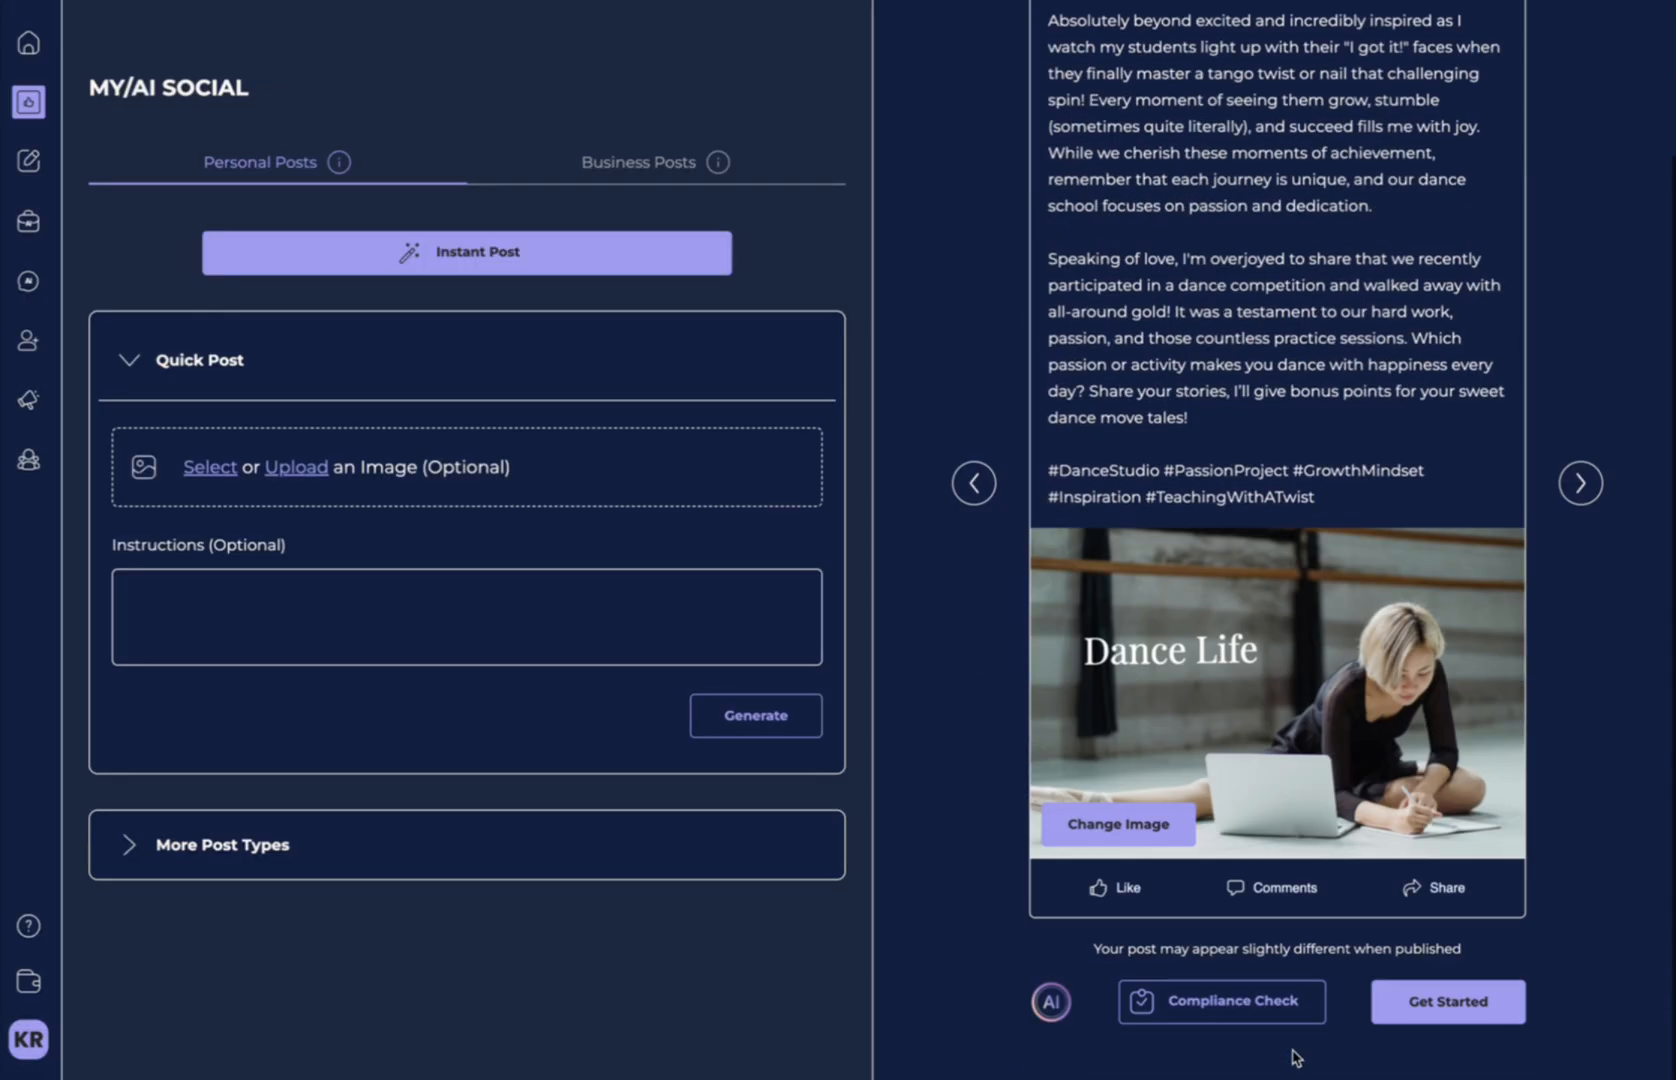
left_click(1446, 1002)
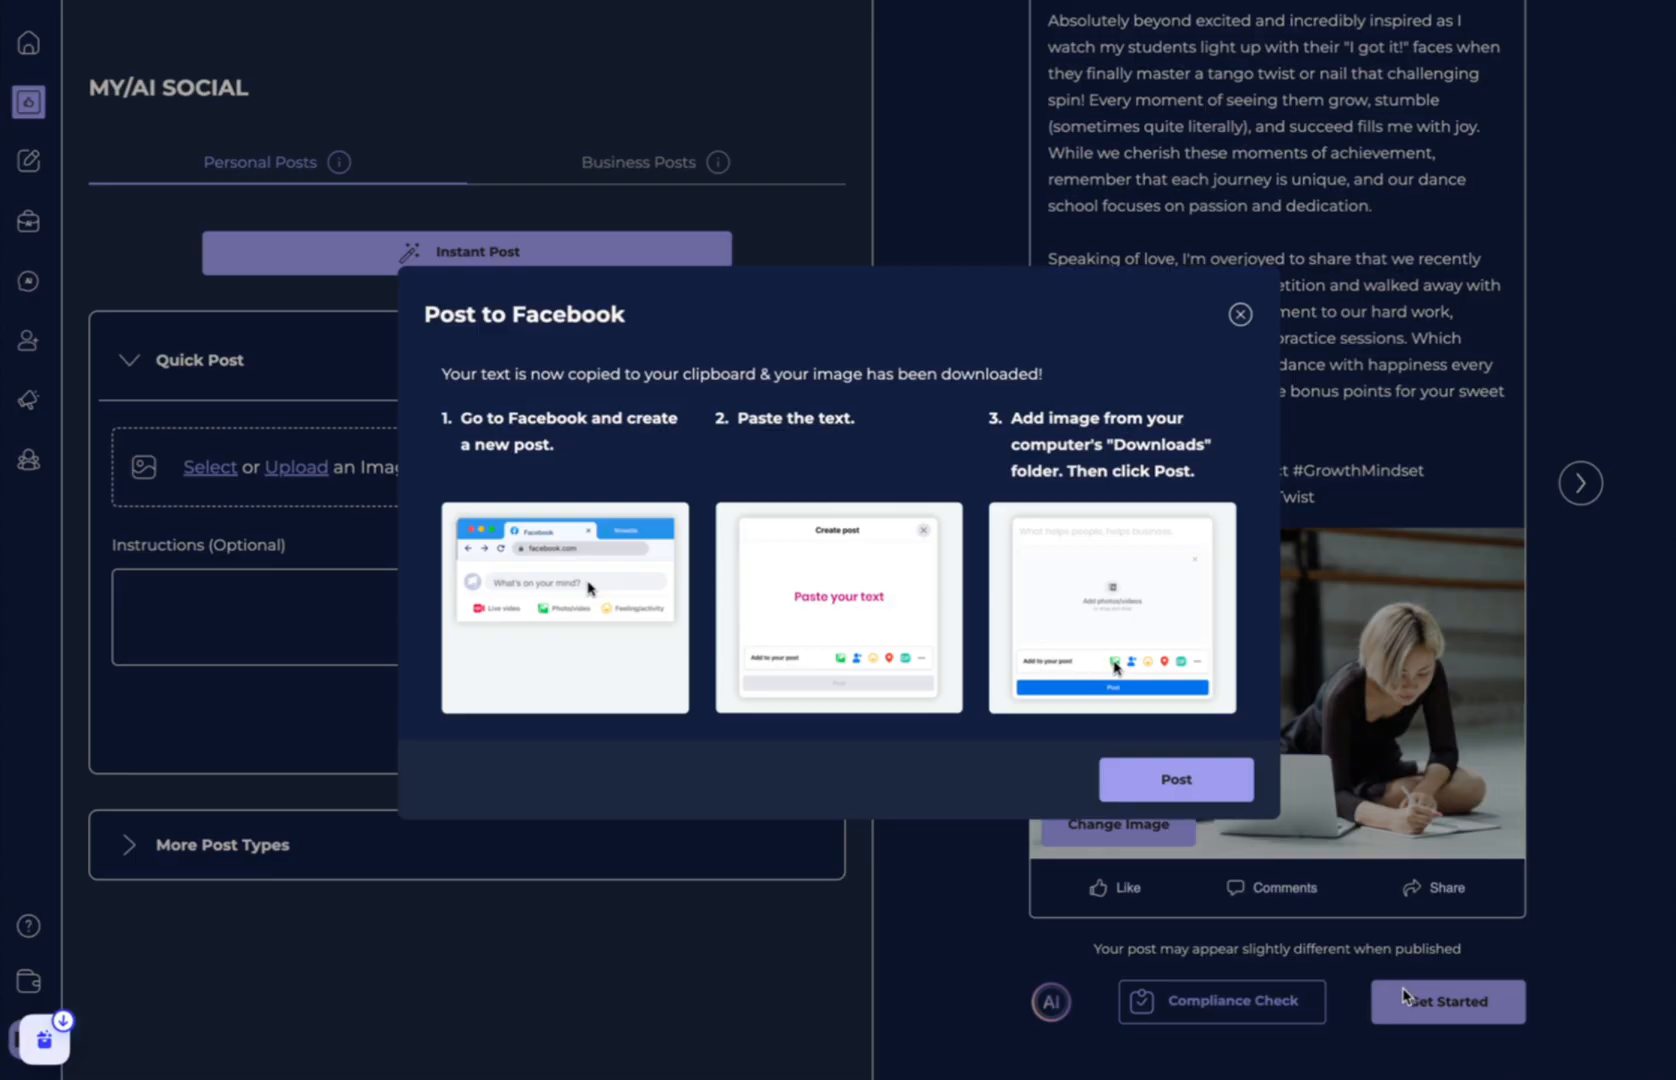
mouse_move(1388, 992)
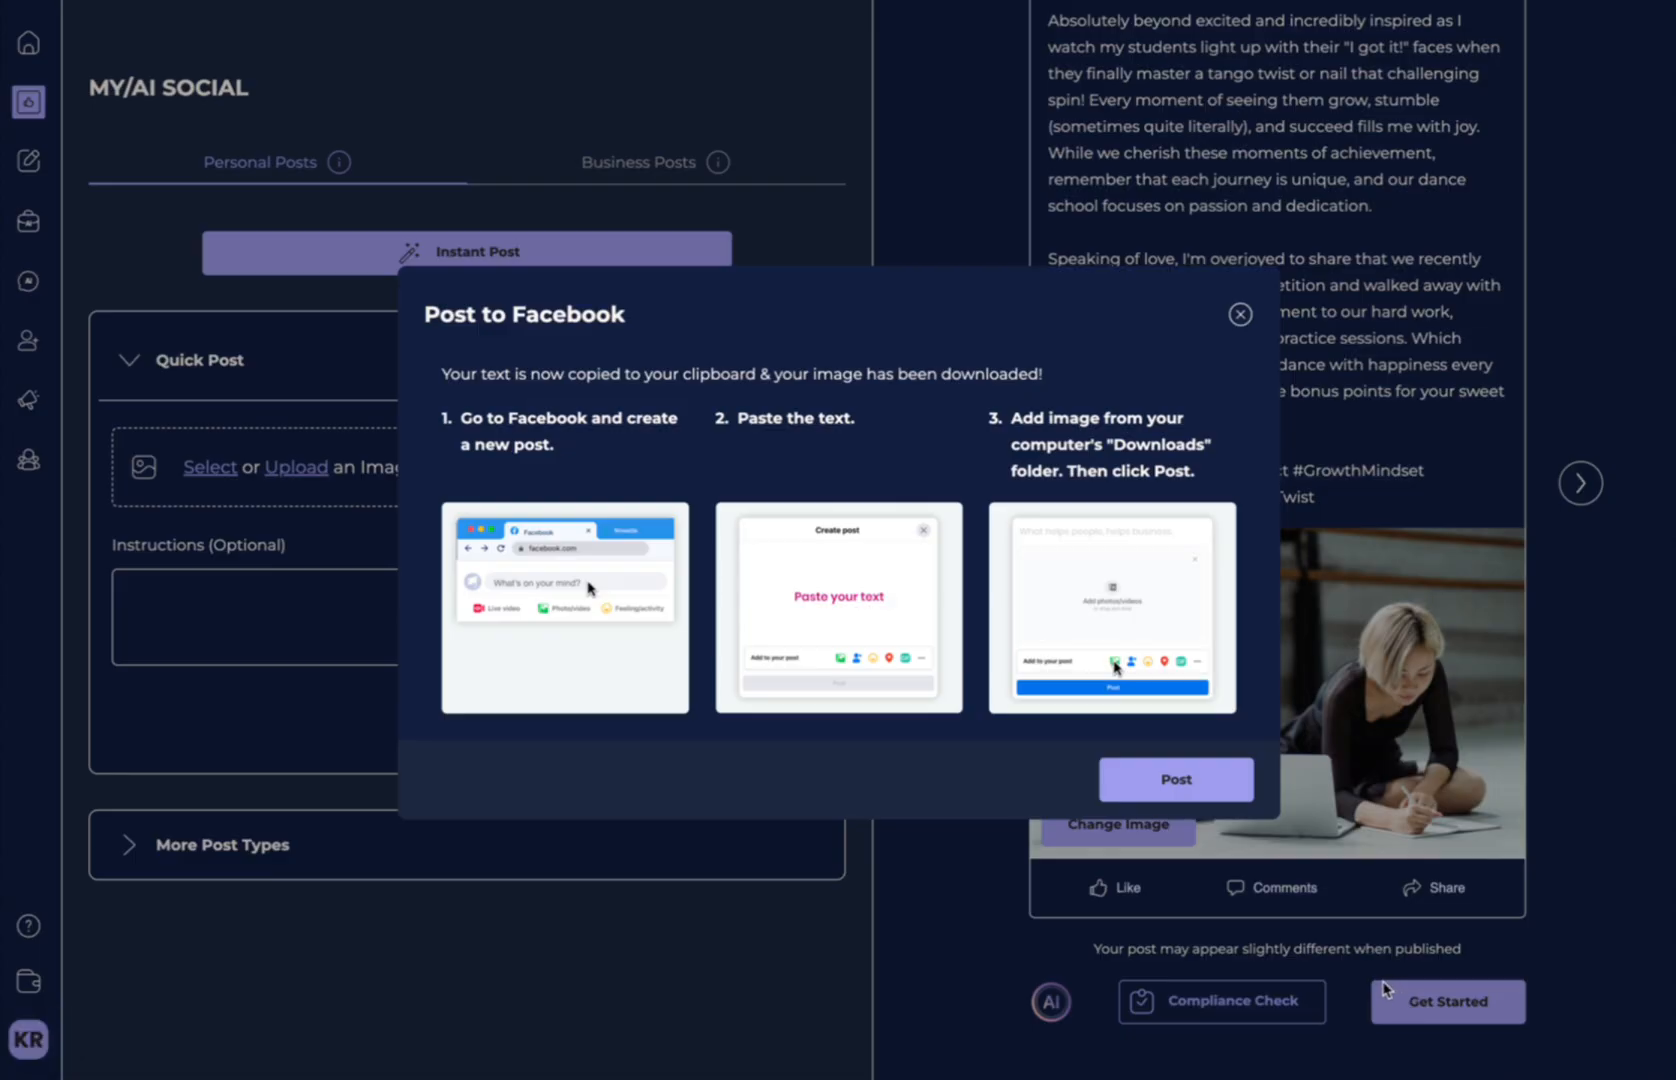
mouse_move(1382, 984)
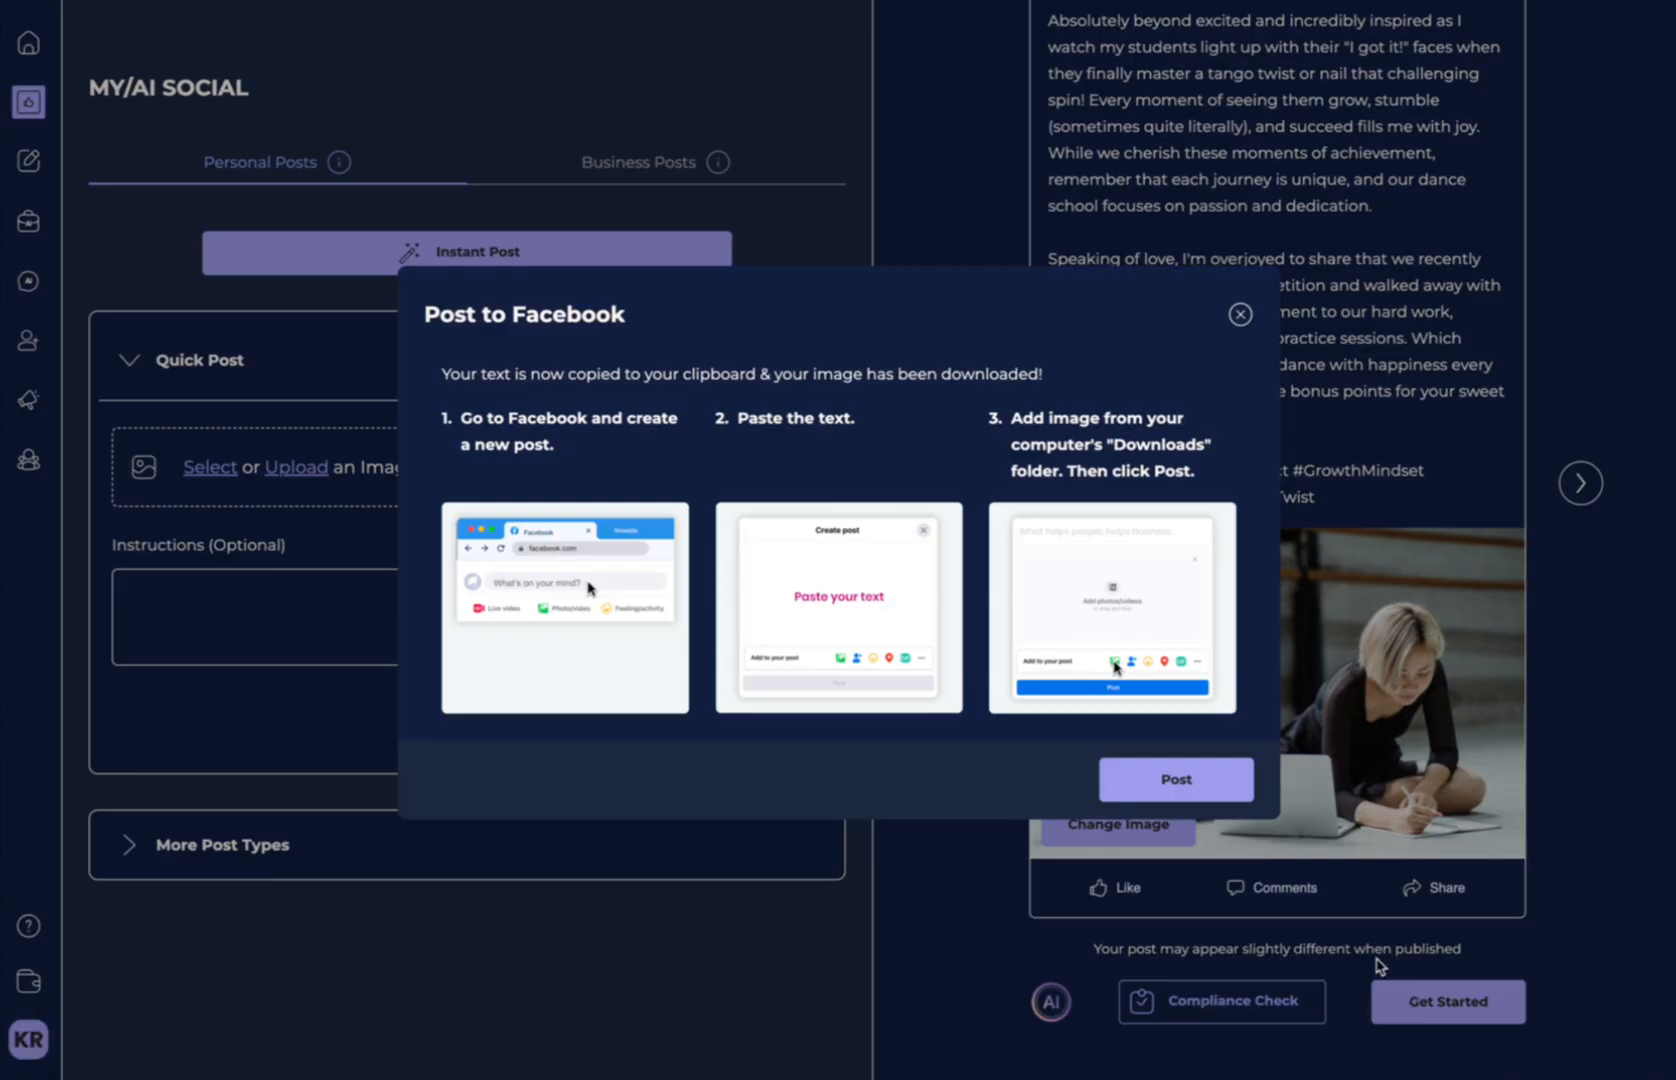
mouse_move(484, 568)
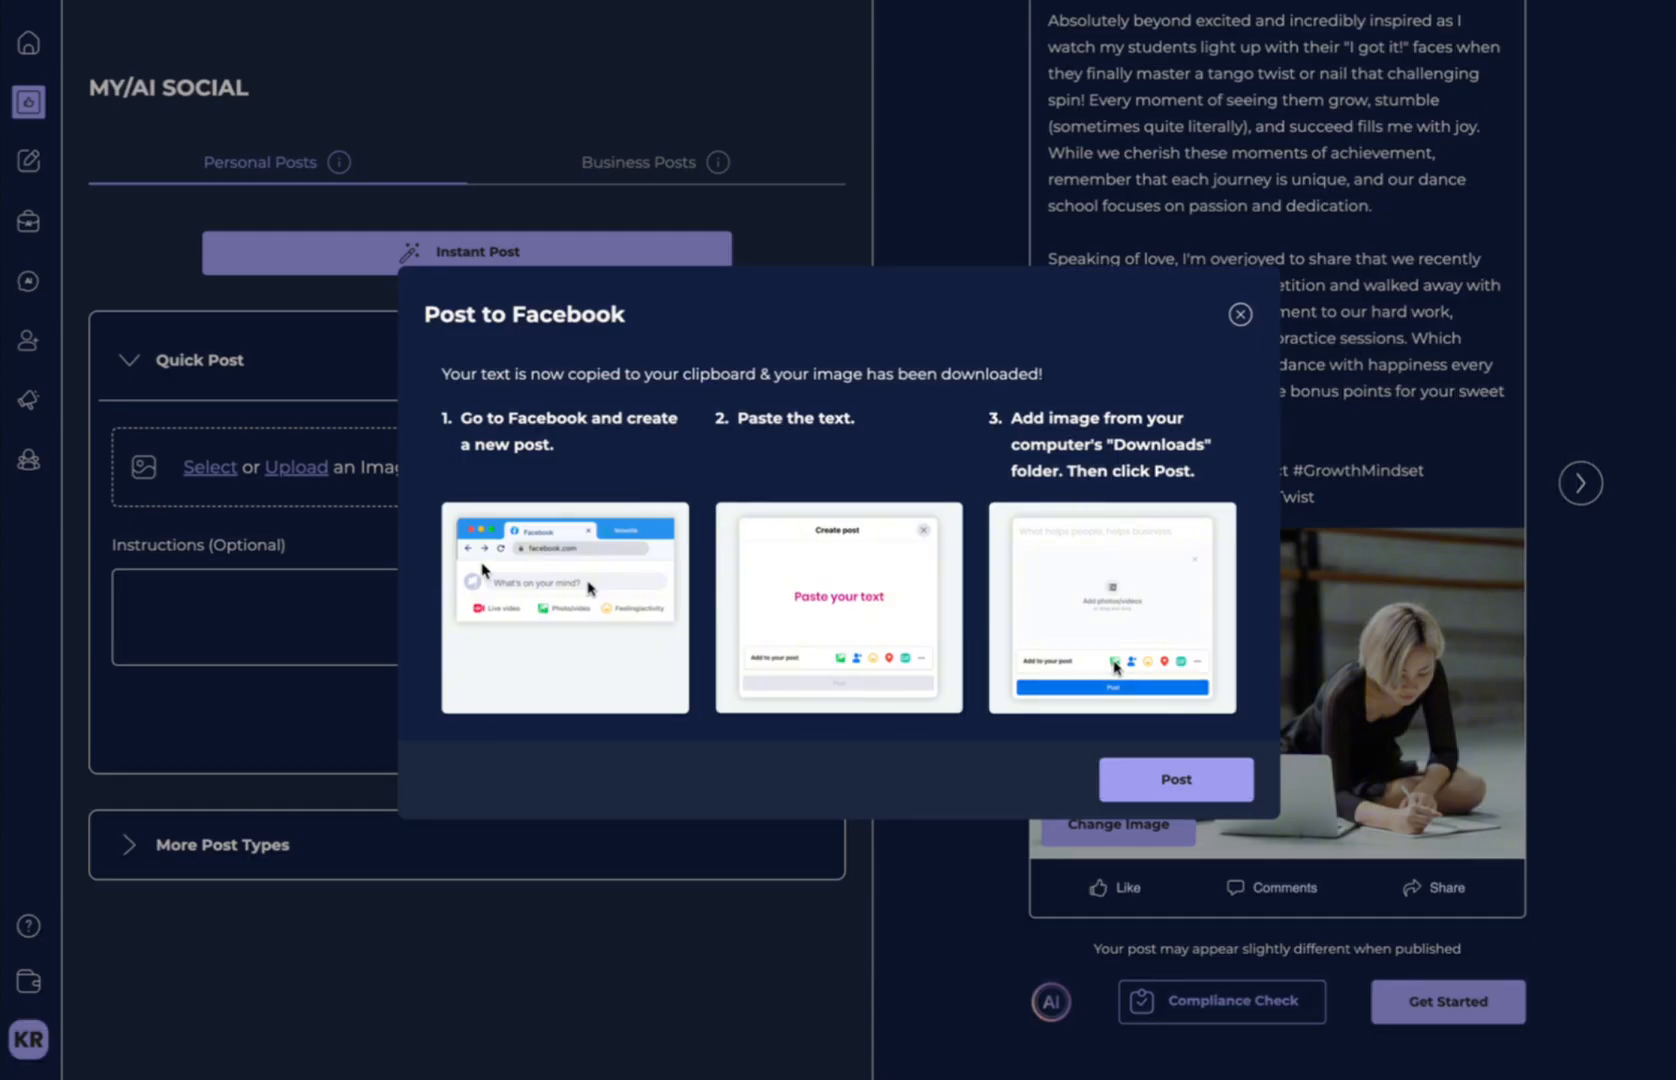
mouse_move(444, 428)
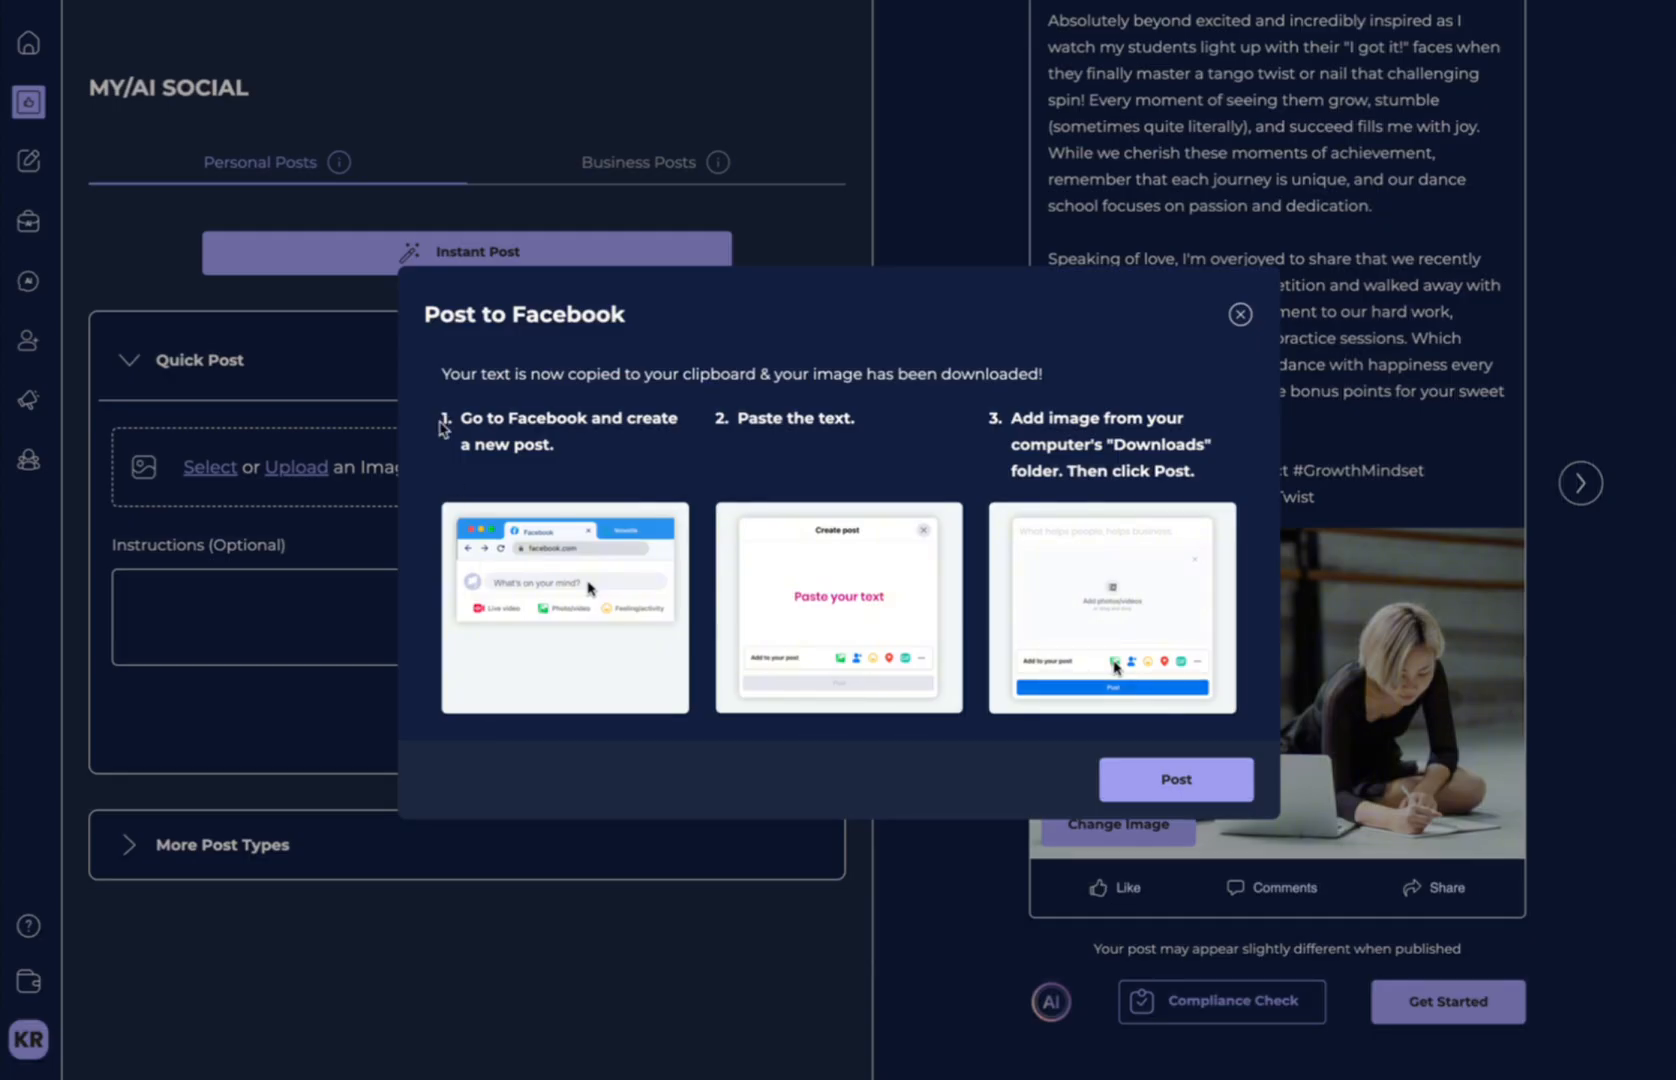
mouse_move(580, 436)
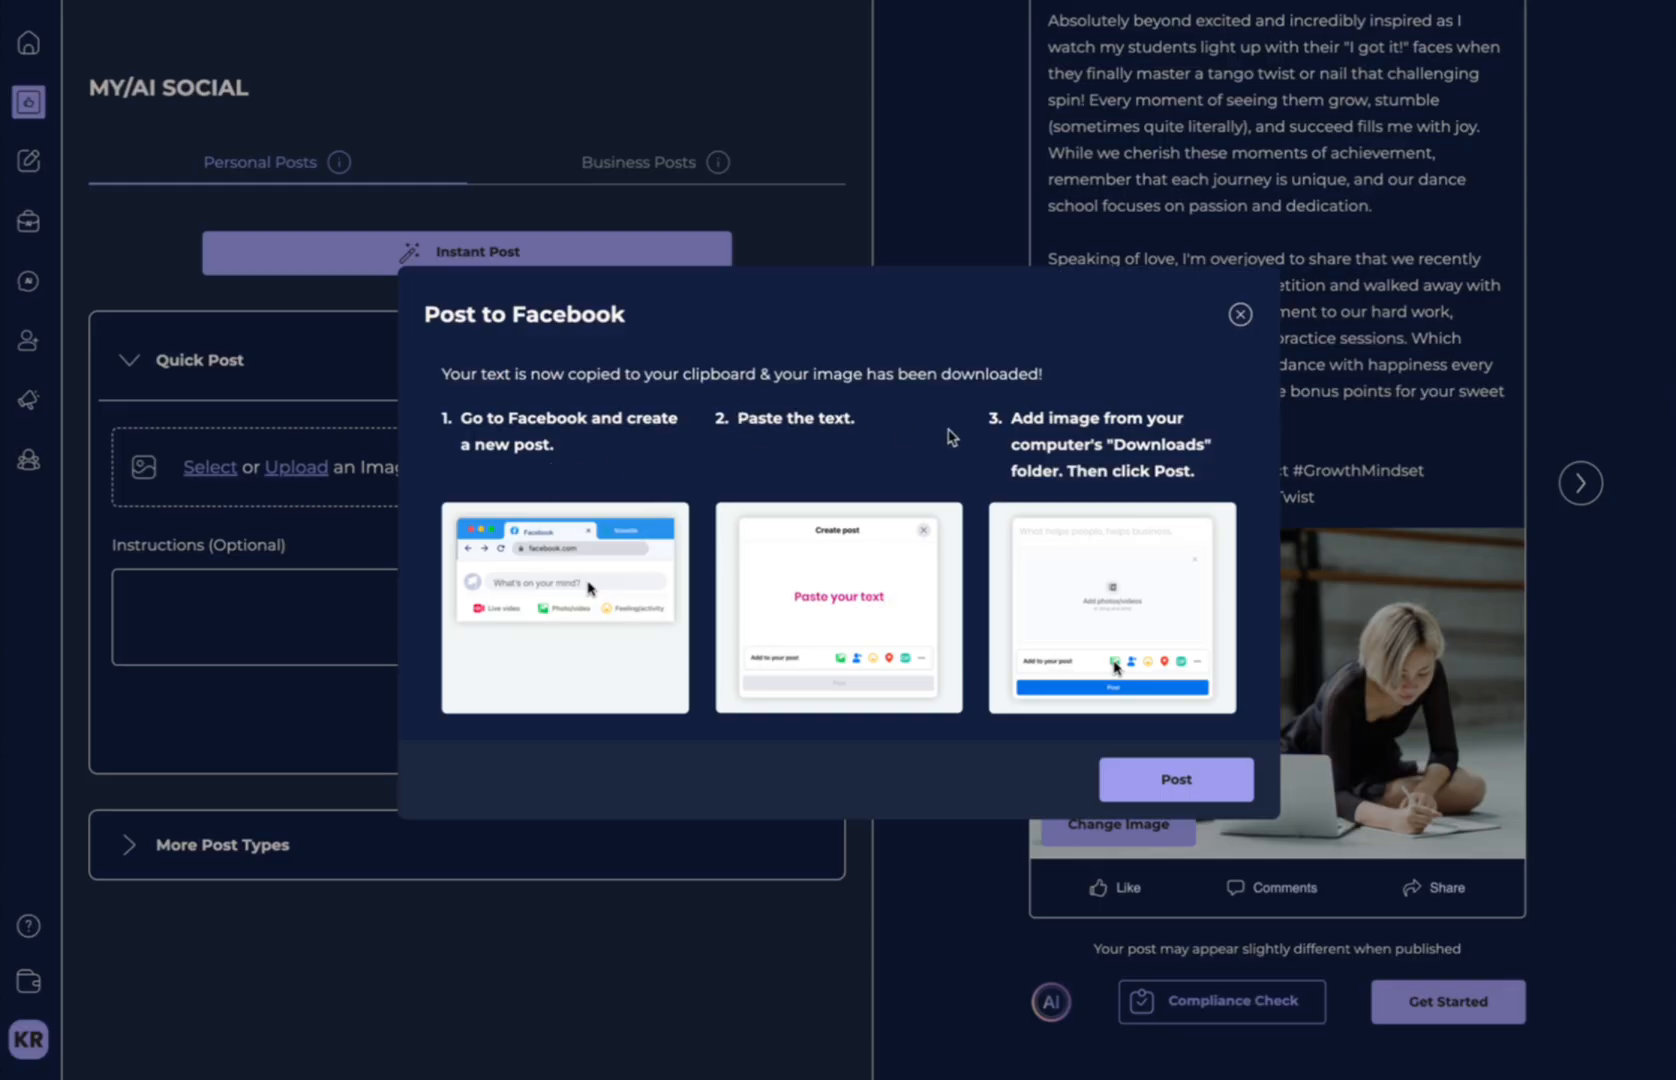
mouse_move(1032, 444)
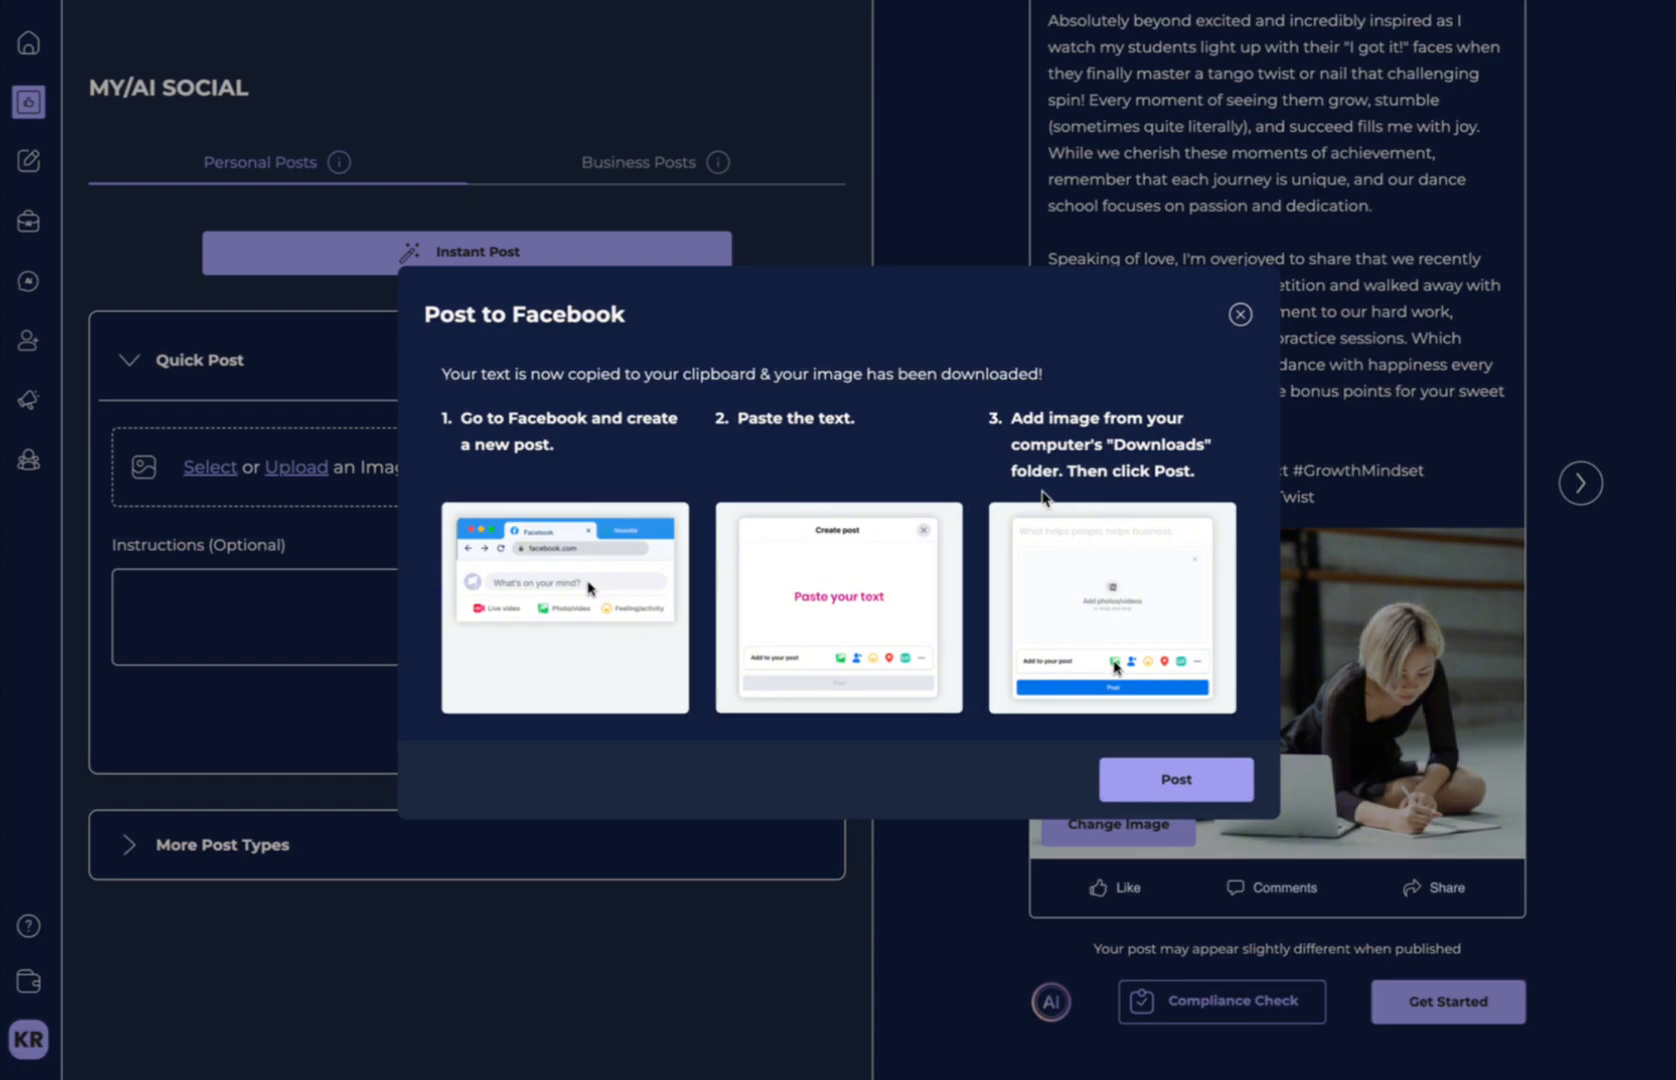
mouse_move(1124, 592)
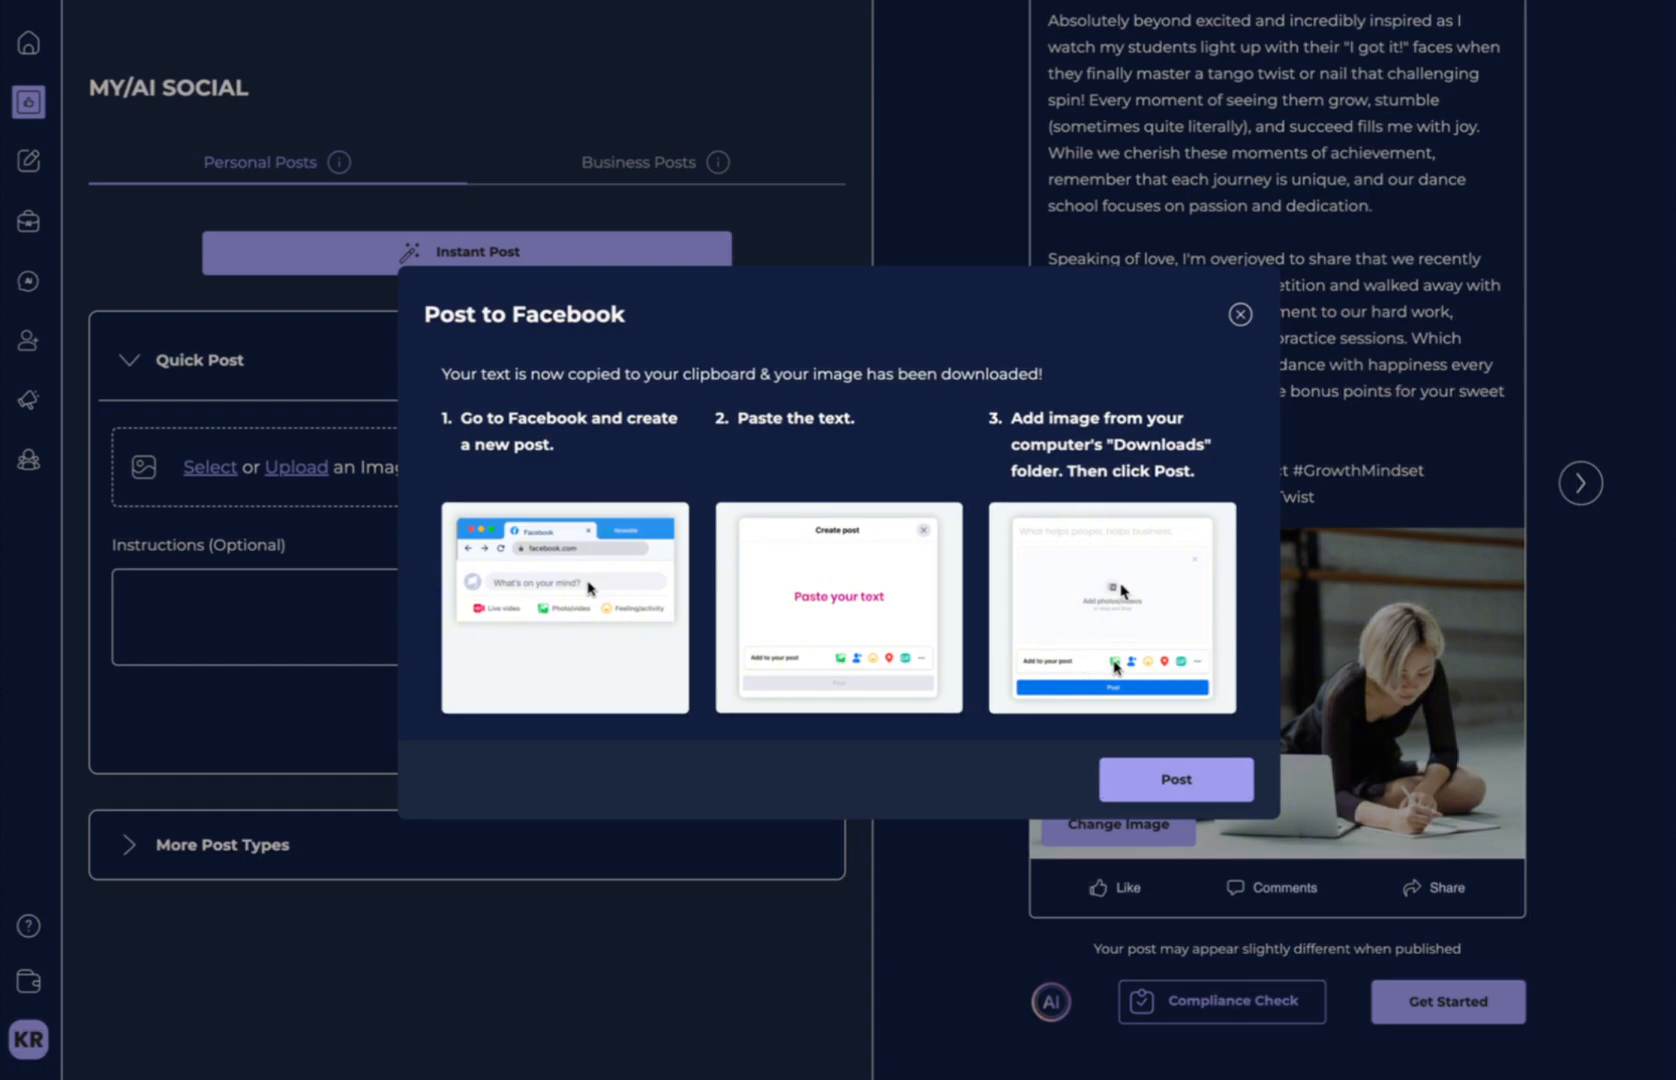
mouse_move(1432, 676)
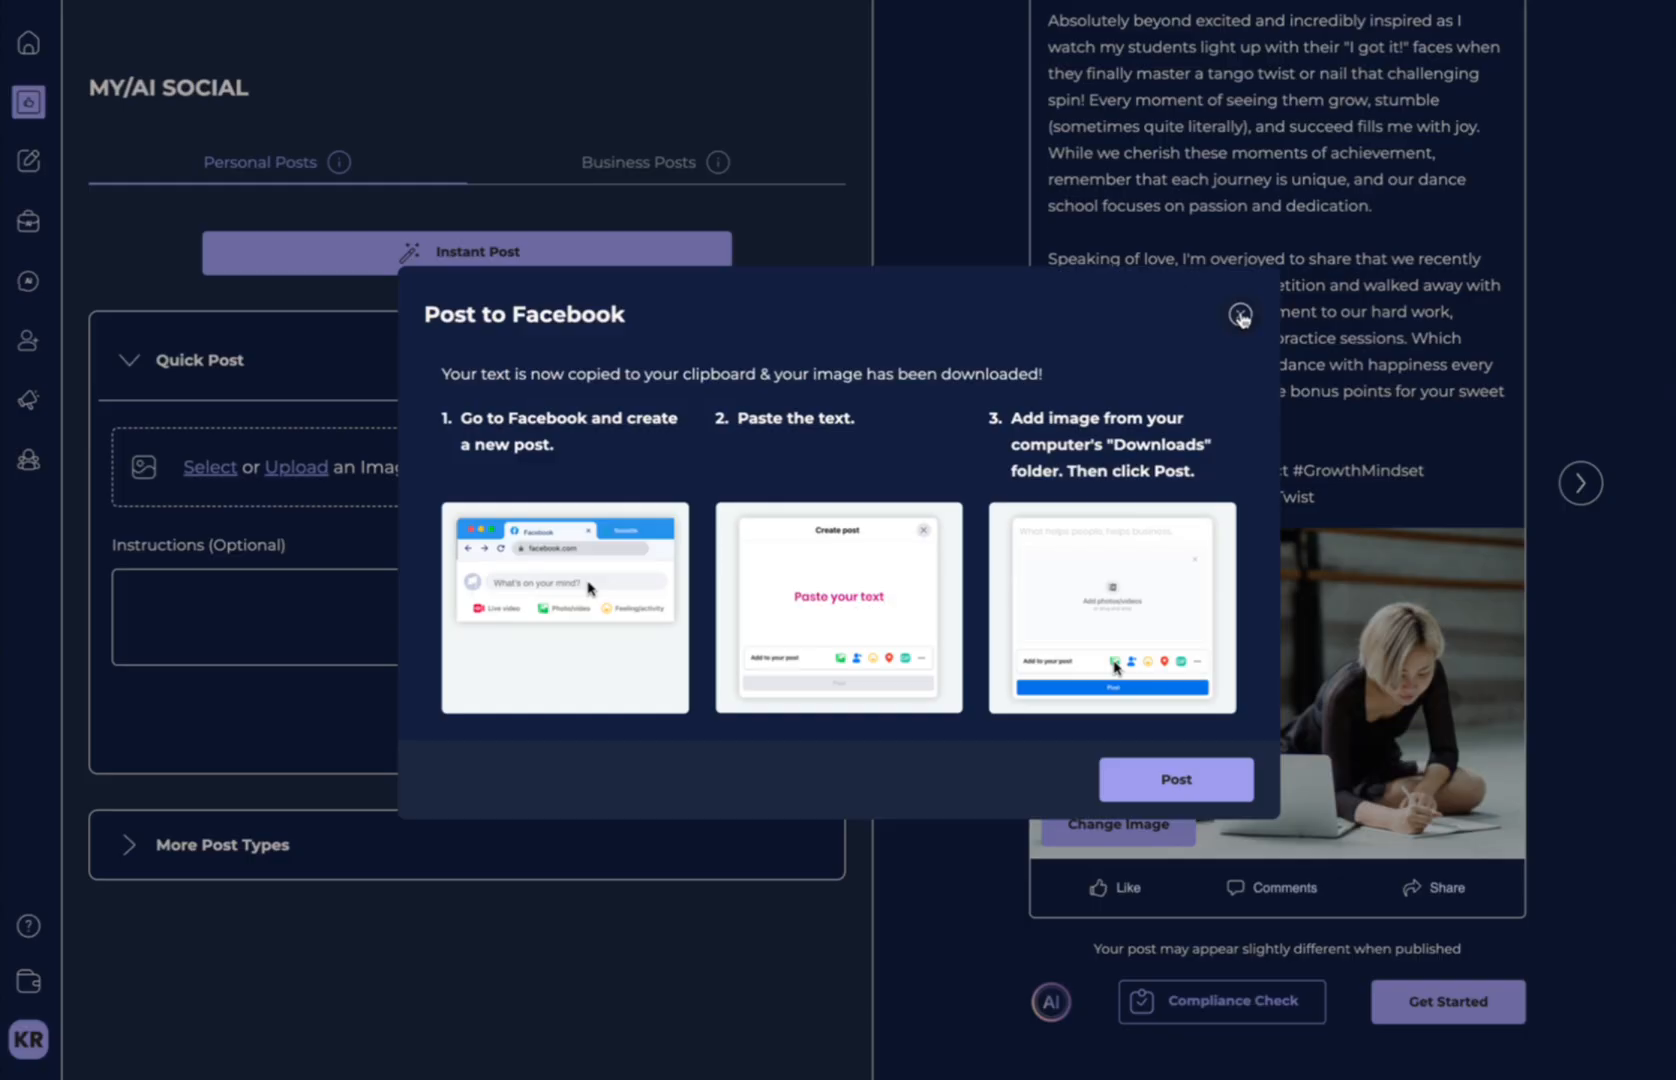
Dismiss the Facebook posting instructions to return to the Dance Life post preview.
left_click(1238, 318)
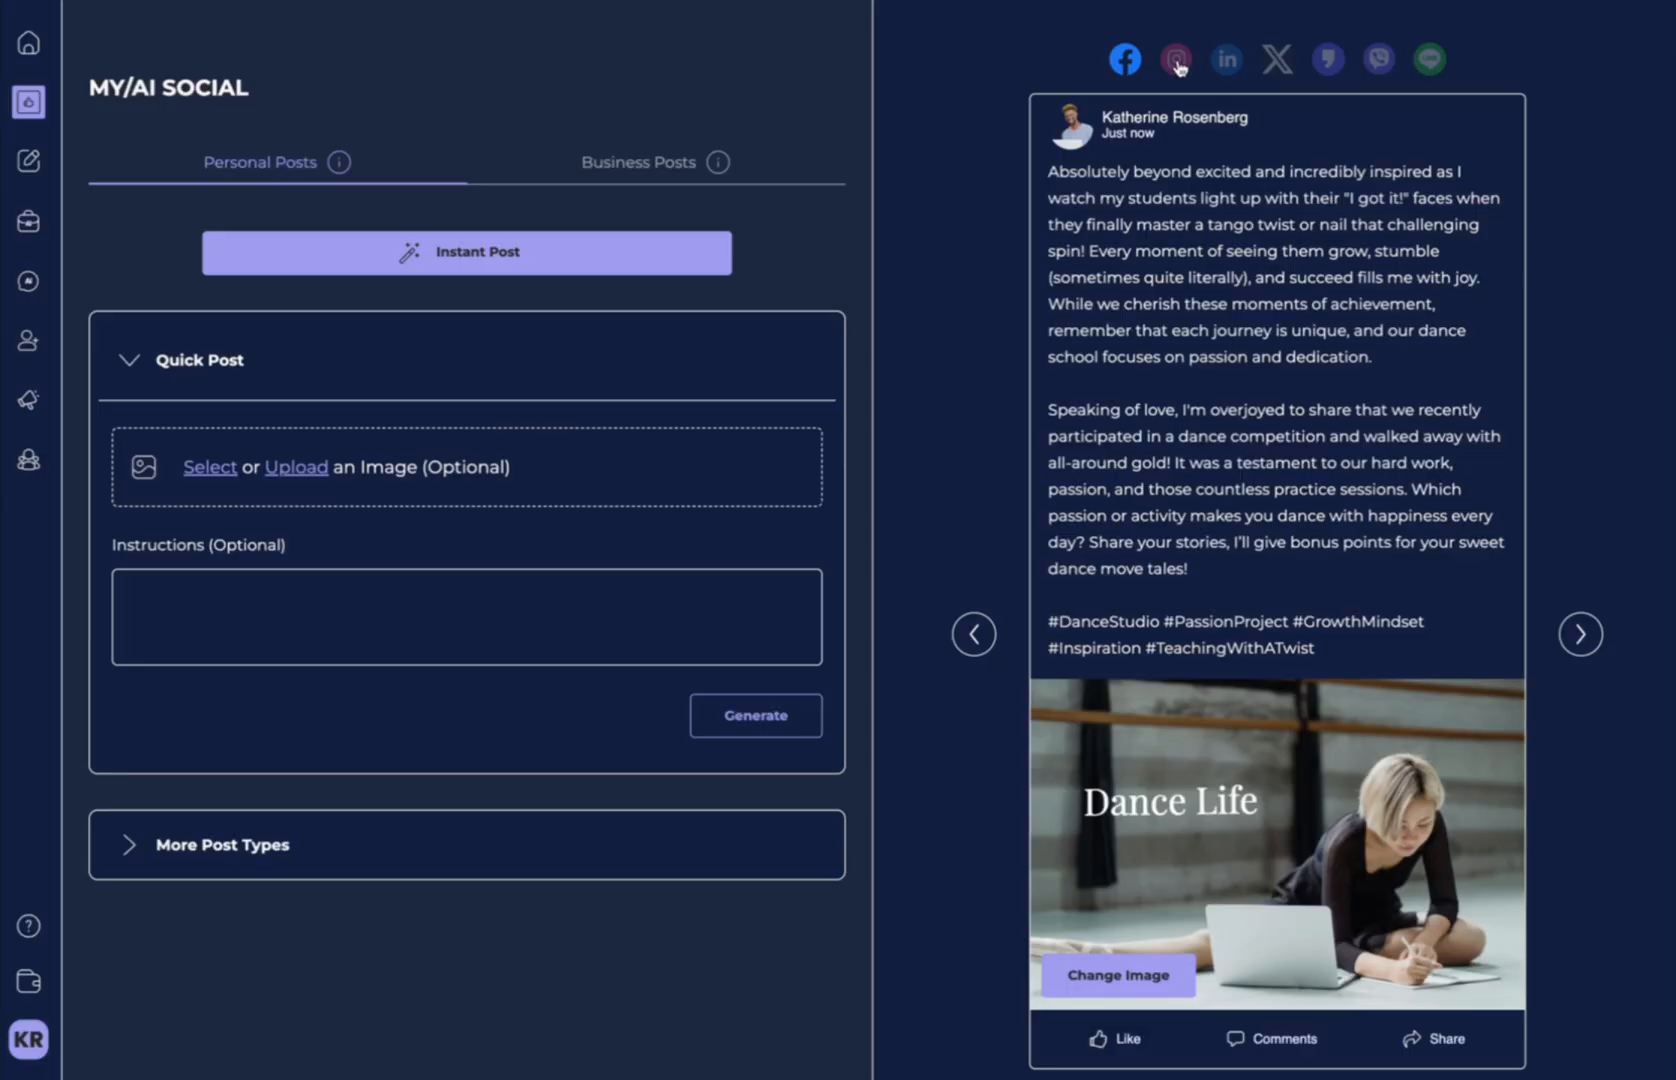
Preview the Instagram version and complete its Get Started posting instructions.
left_click(1176, 58)
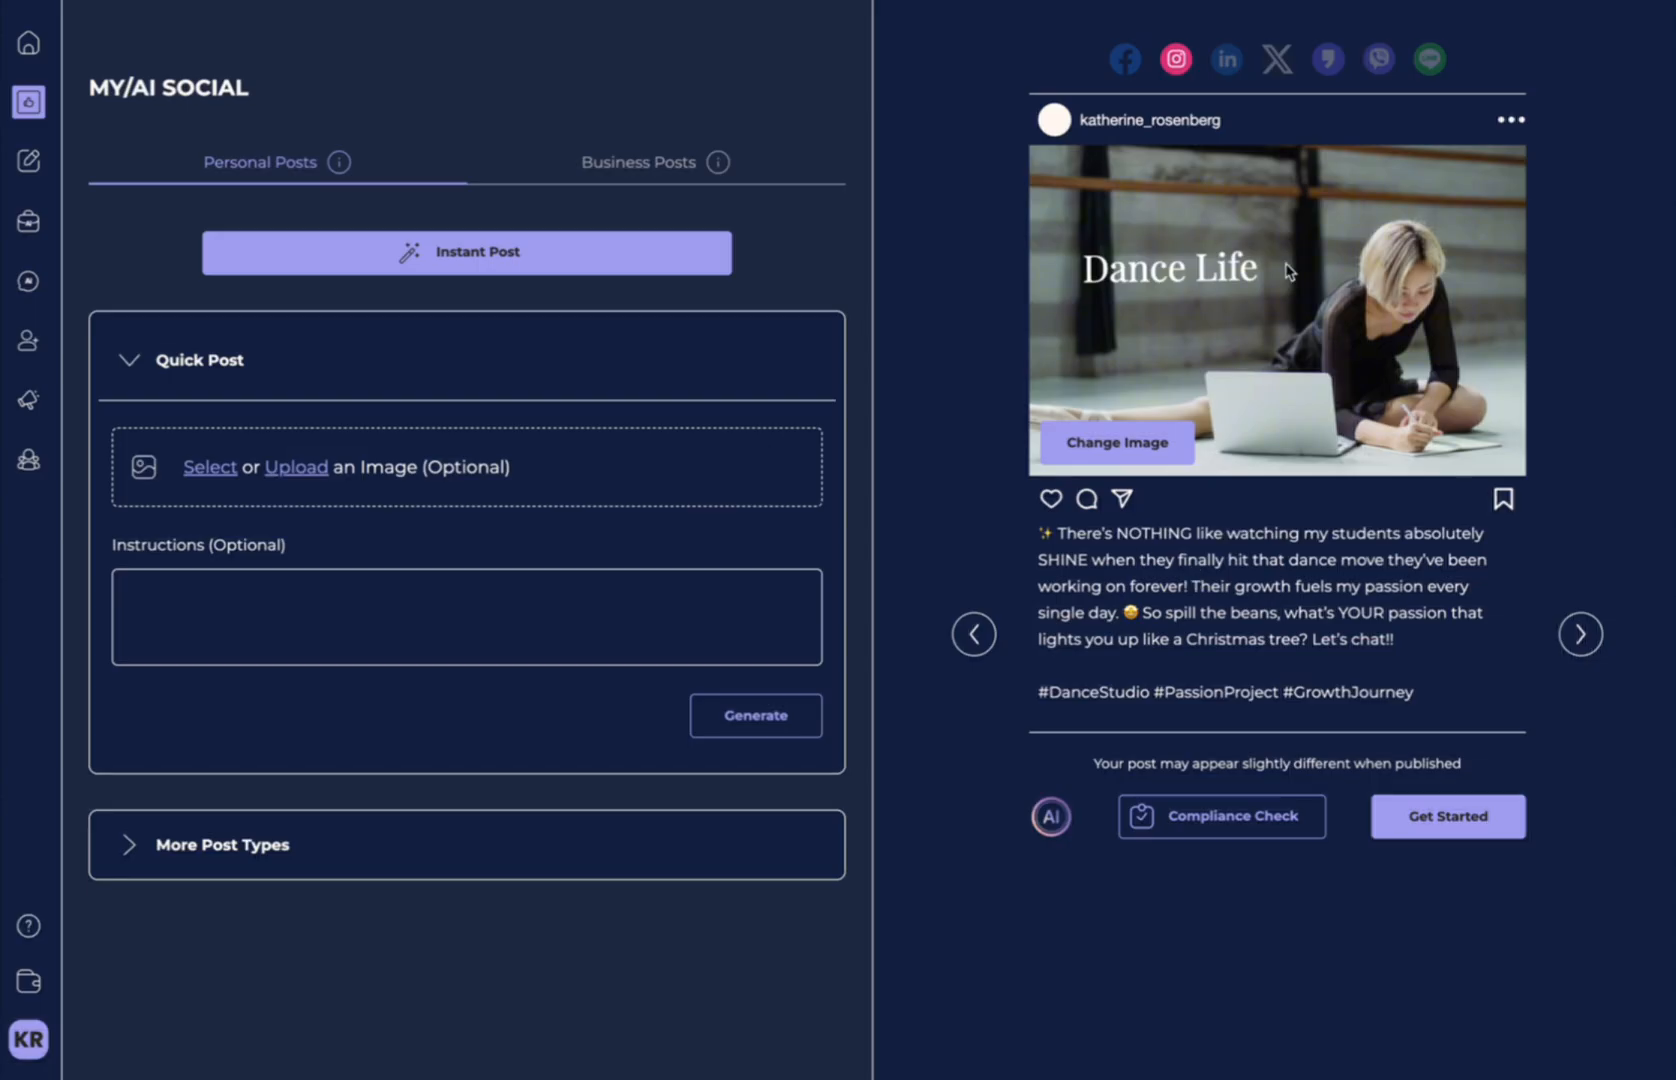
mouse_move(1448, 816)
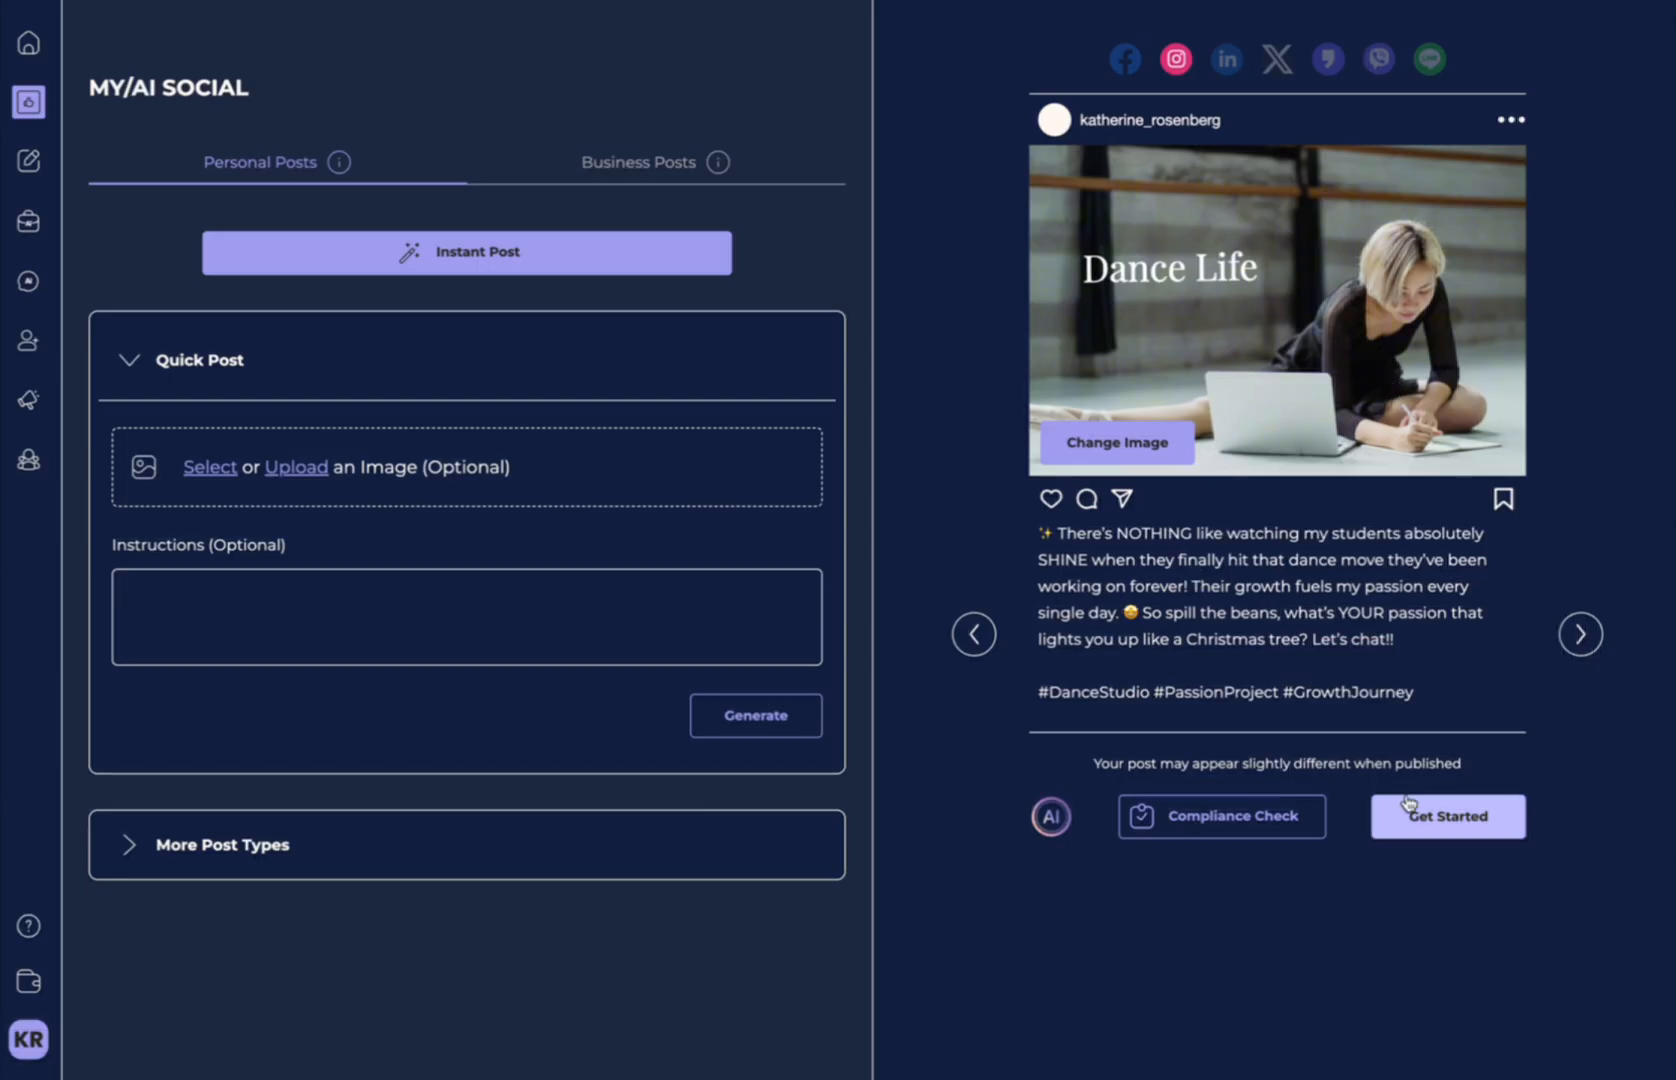
left_click(1448, 816)
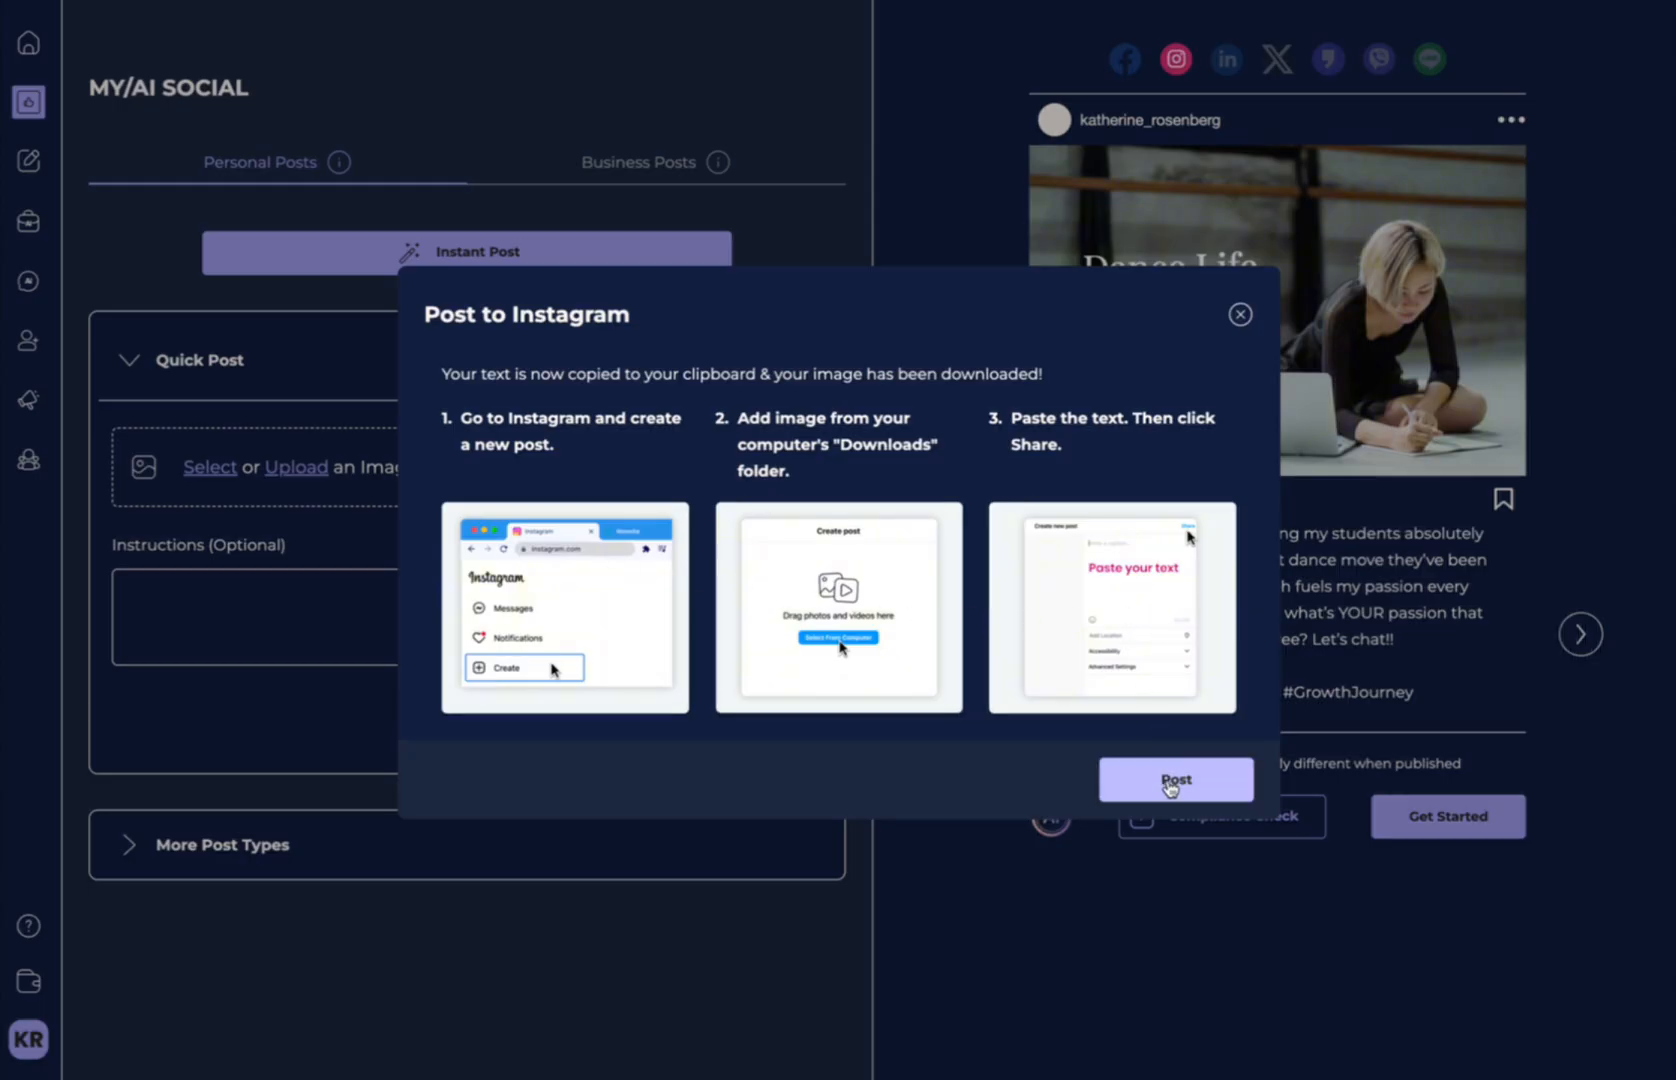
left_click(1240, 314)
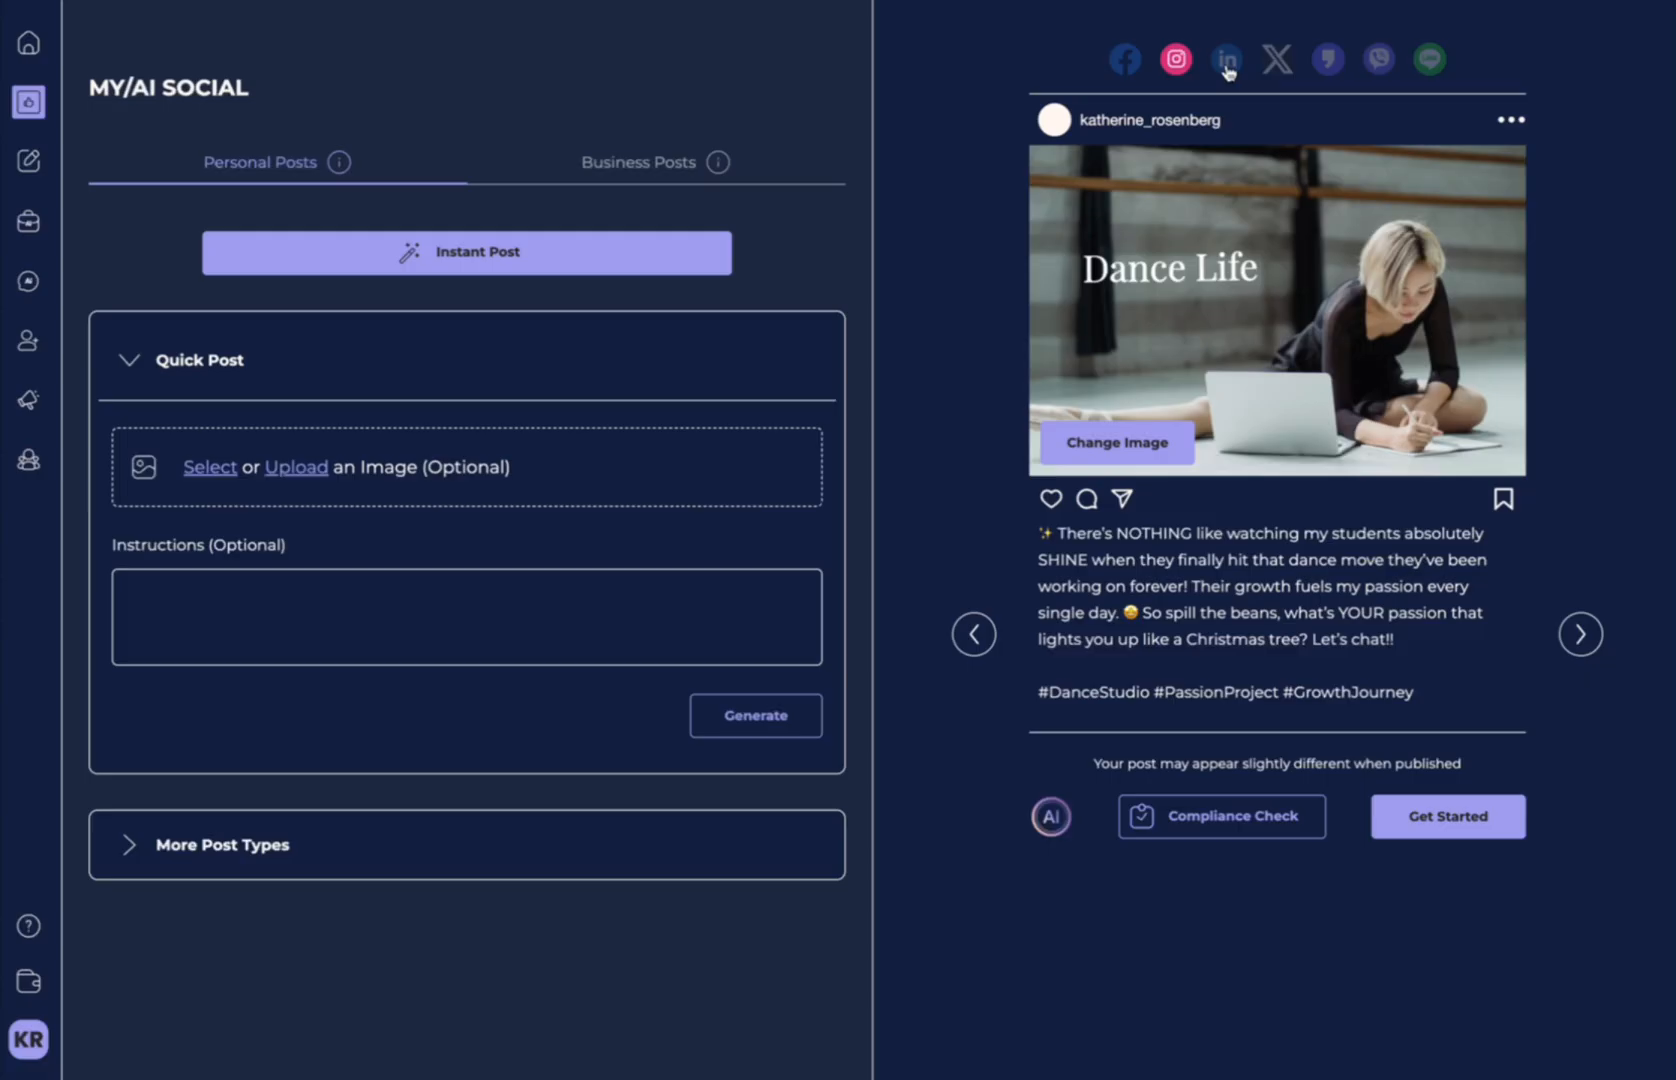
Preview the LinkedIn version, then switch to the Business Posts section.
left_click(1226, 58)
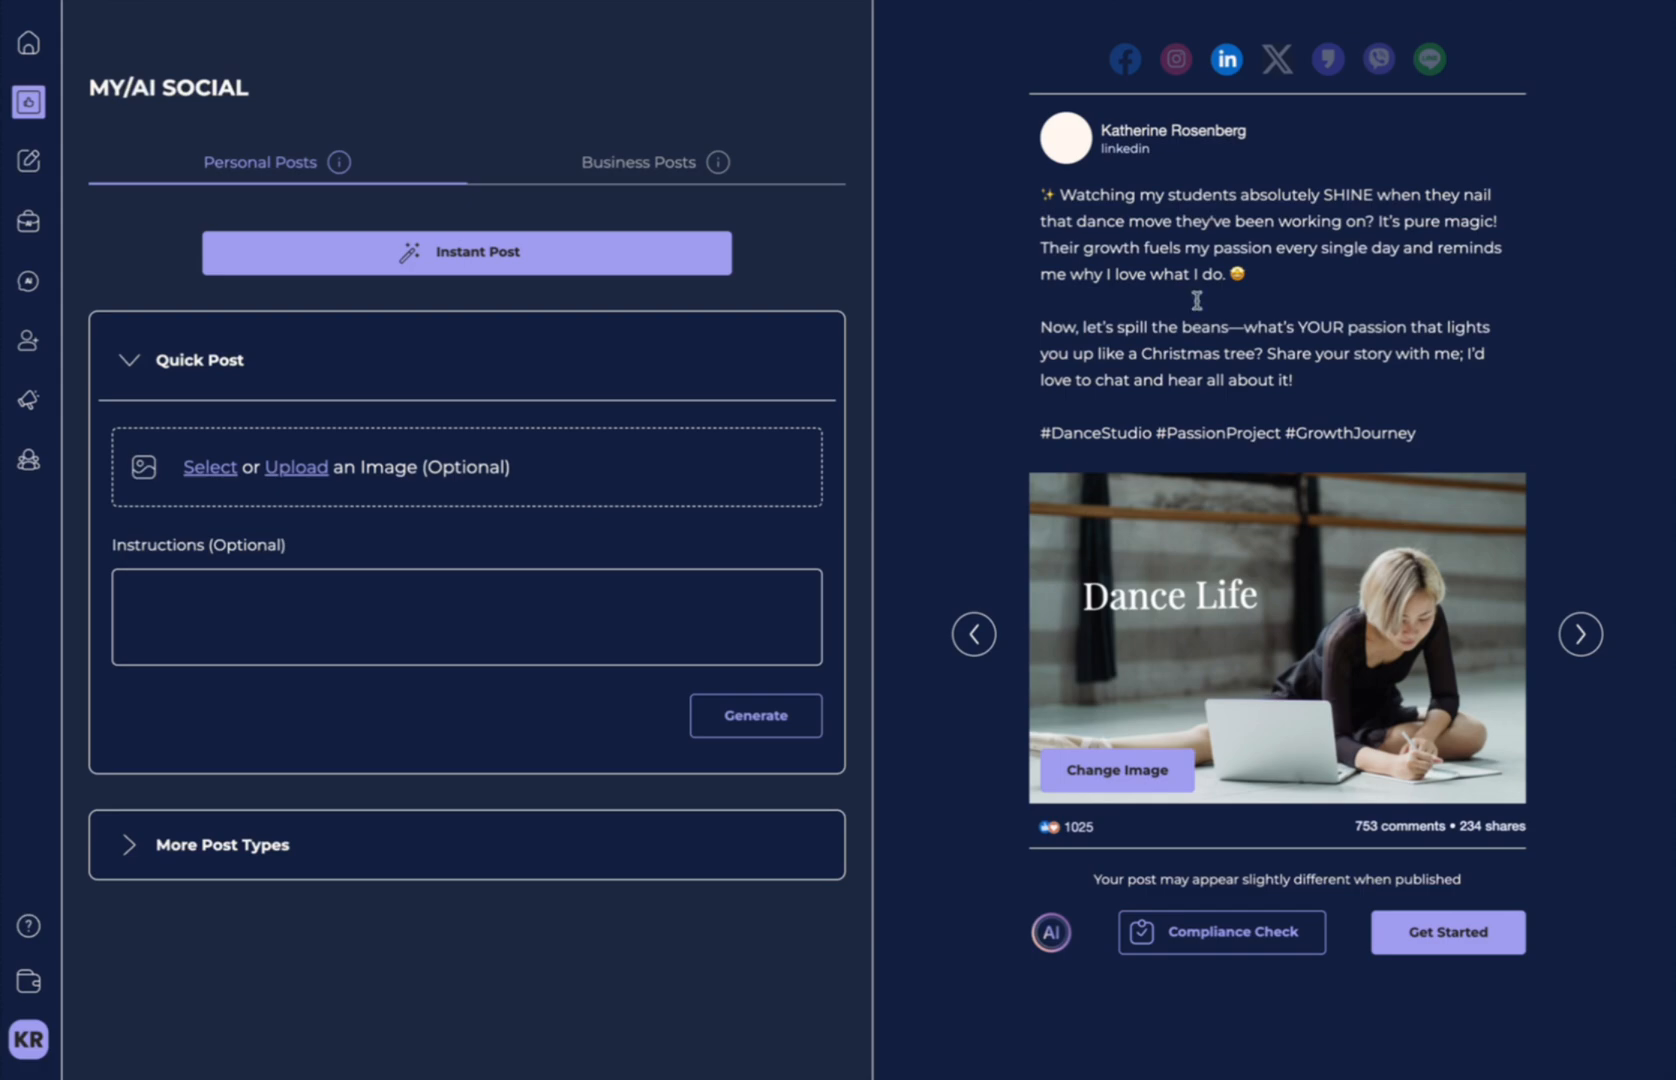
mouse_move(722, 690)
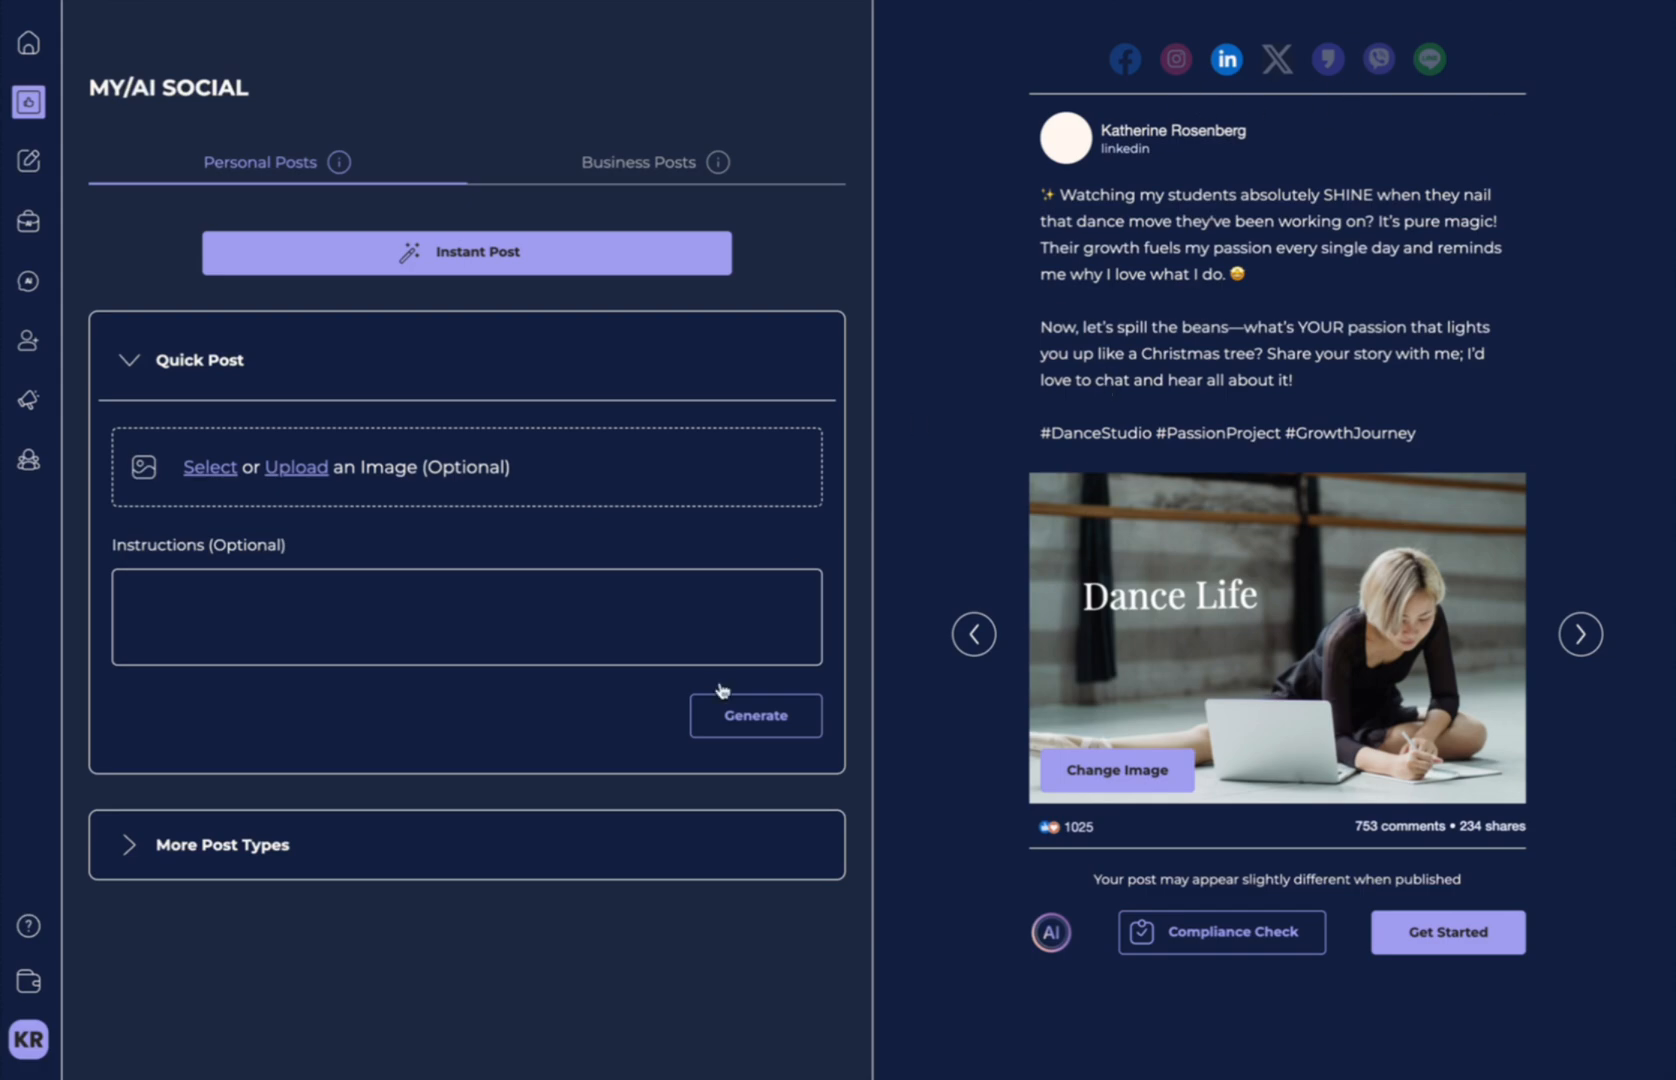
mouse_move(306, 422)
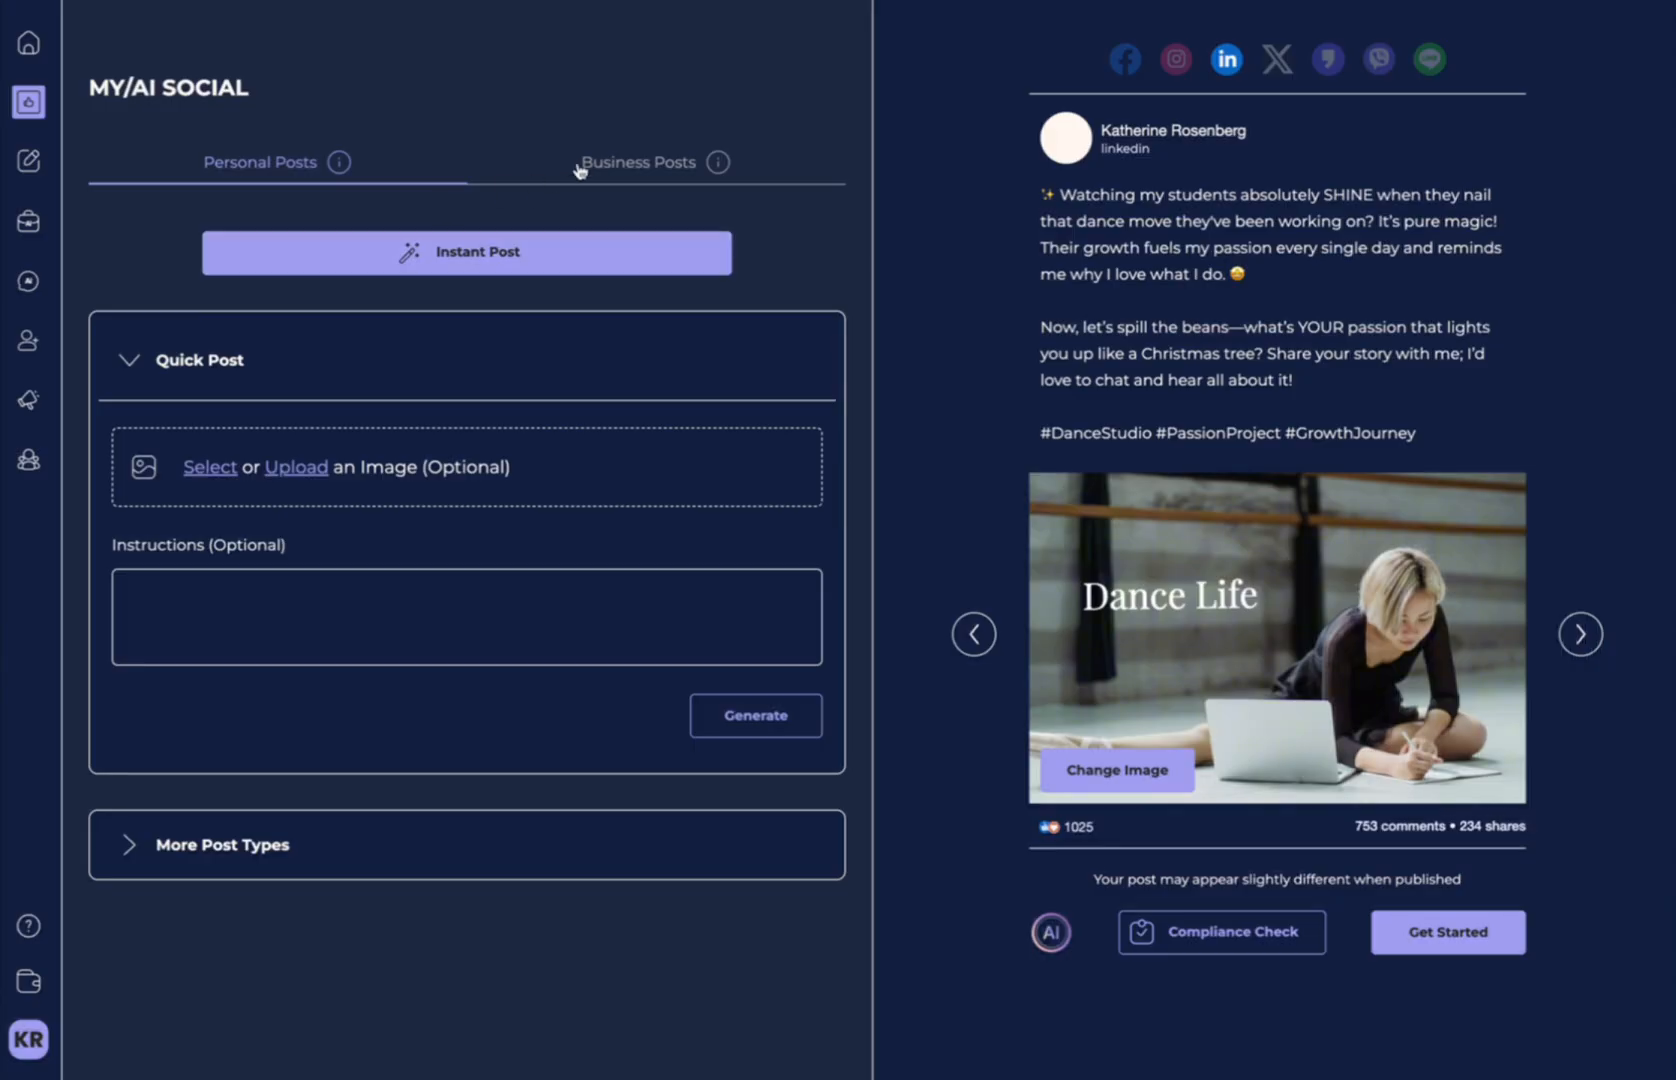
left_click(638, 162)
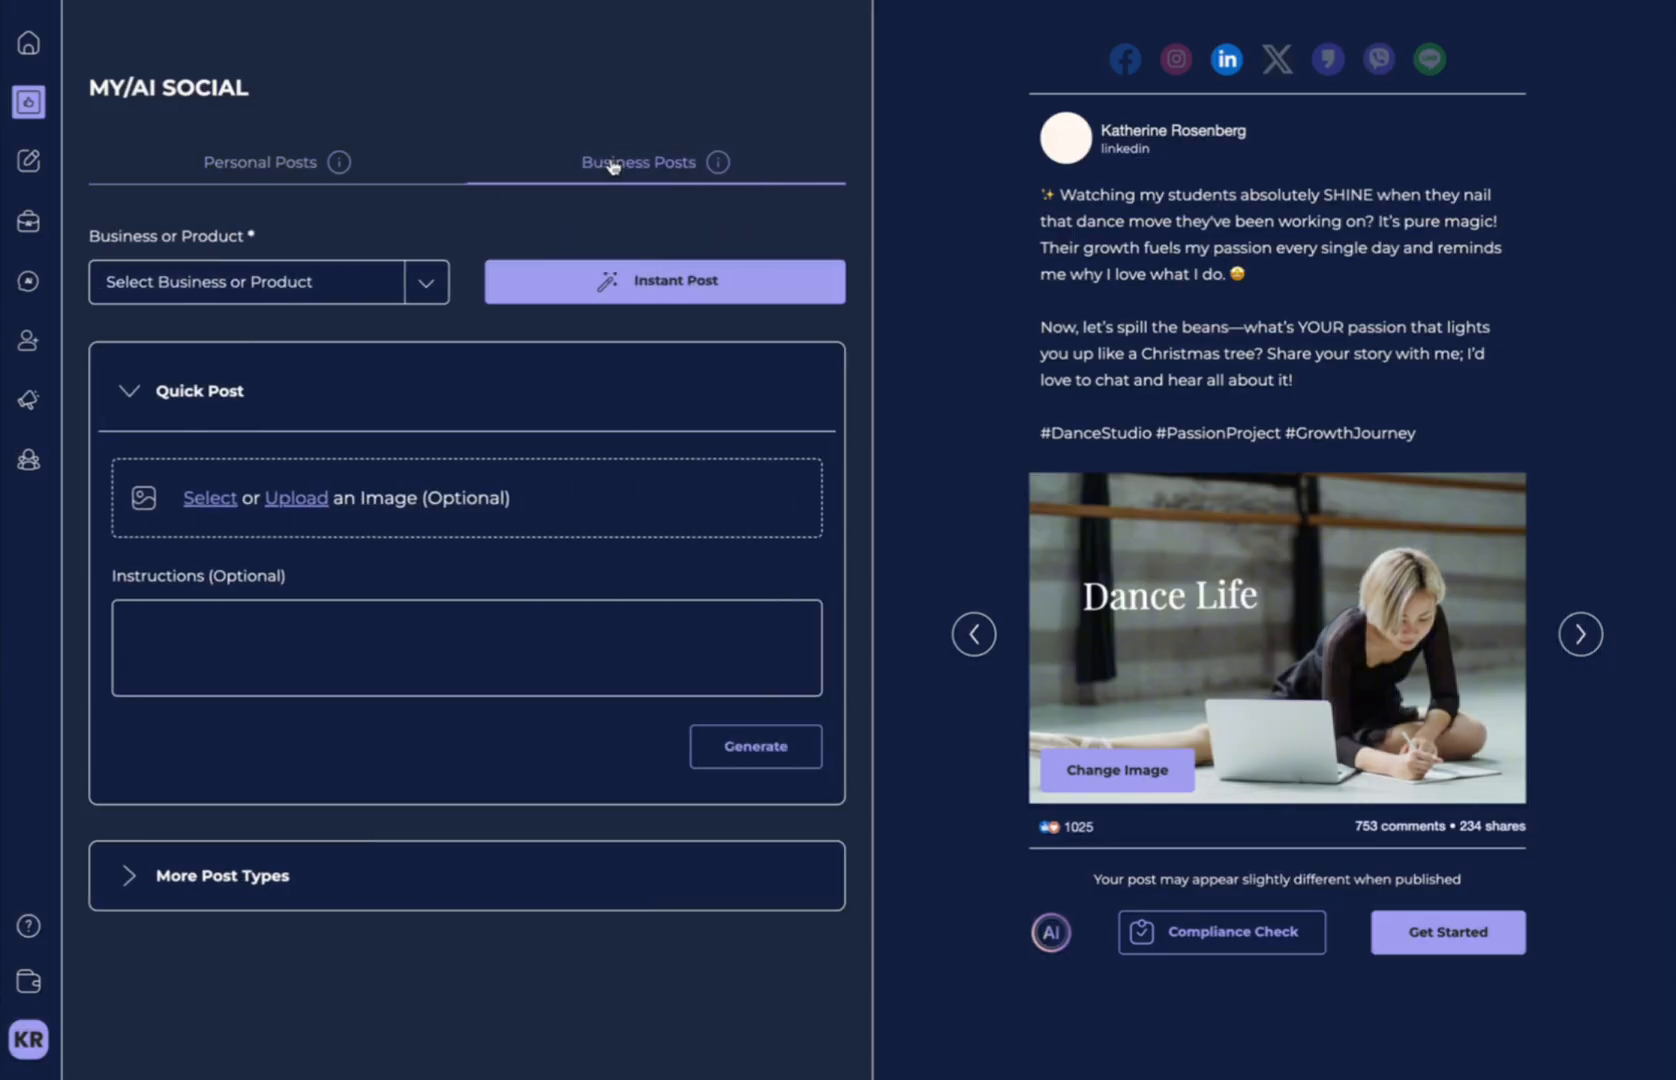
Attach the 'I LOVE TO DANCE' image from My Images to the Personal Posts Quick Post.
left_click(258, 162)
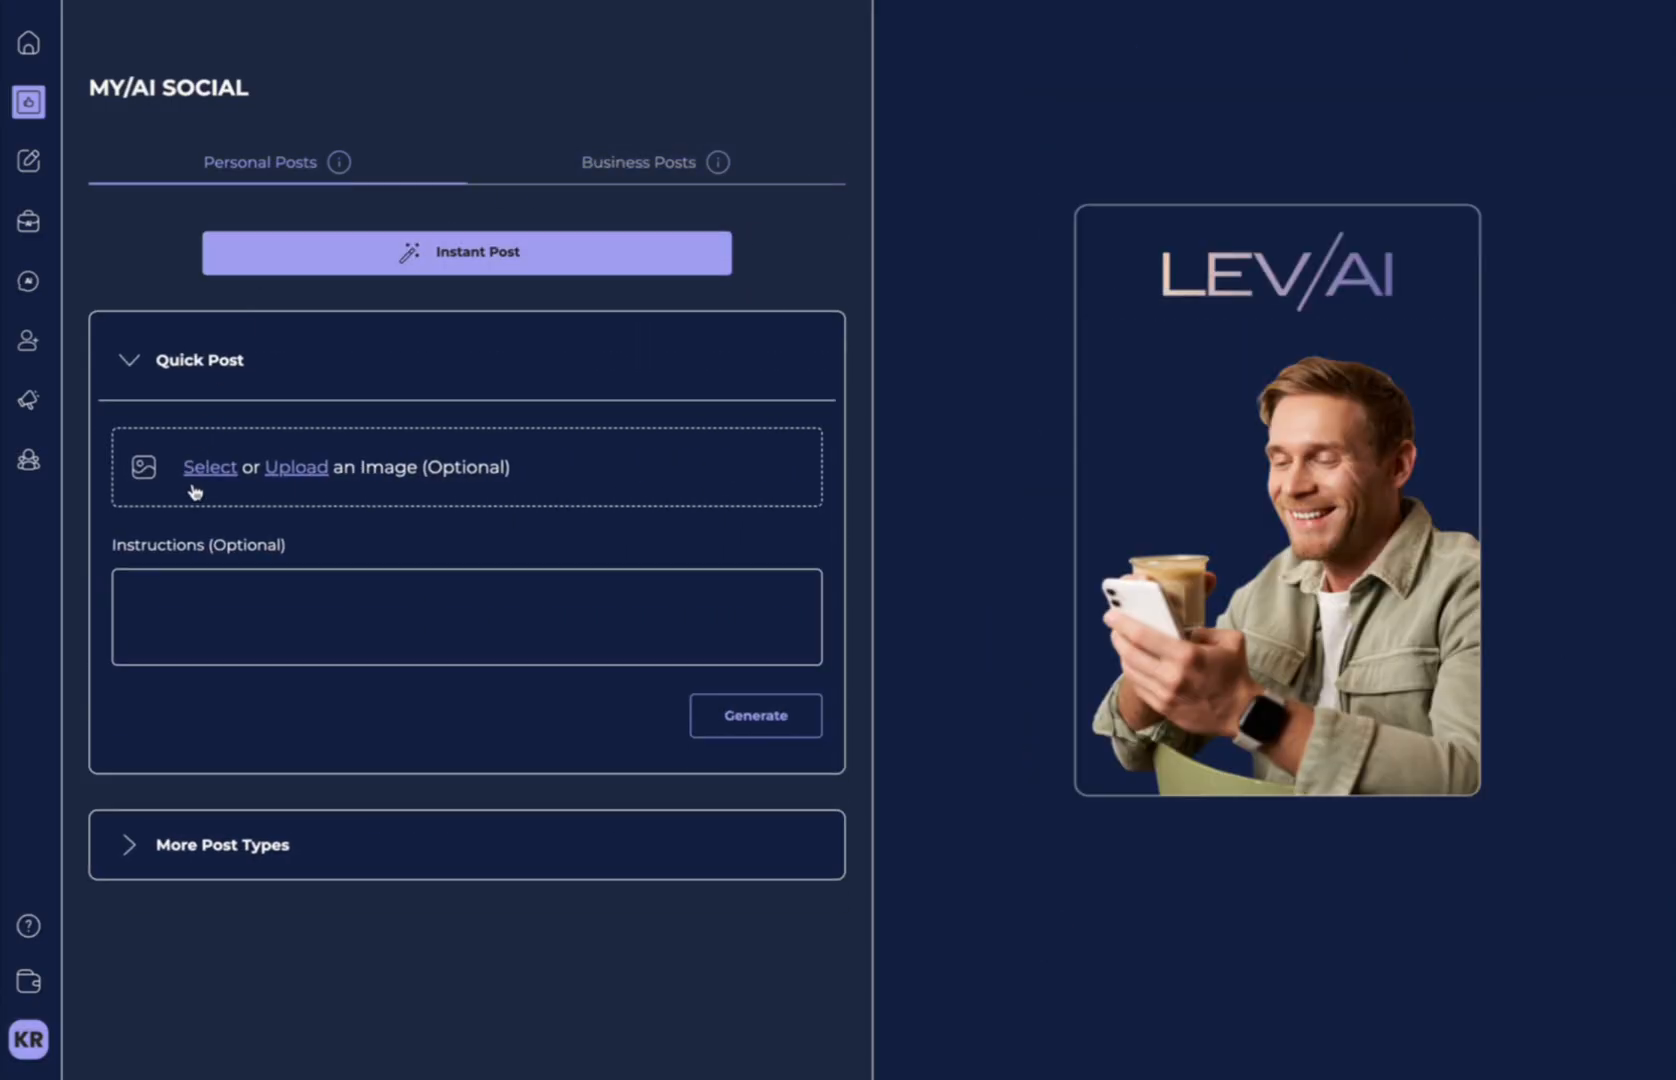
mouse_move(200, 476)
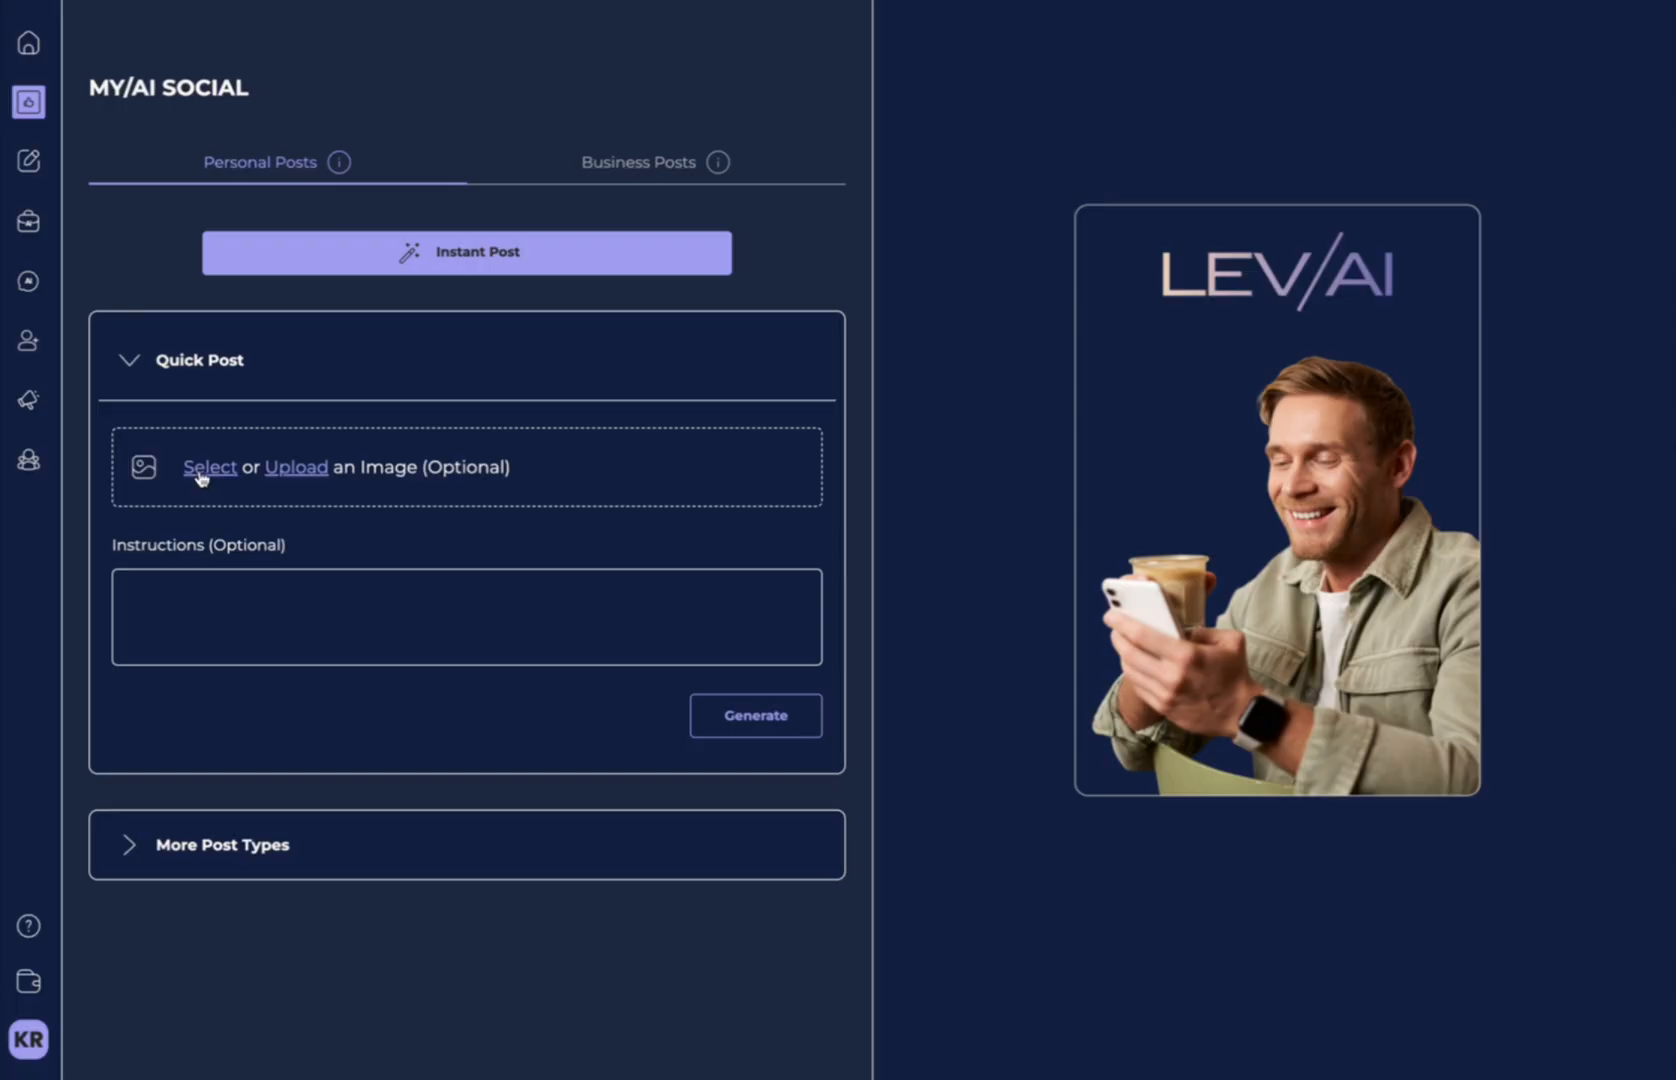
left_click(210, 466)
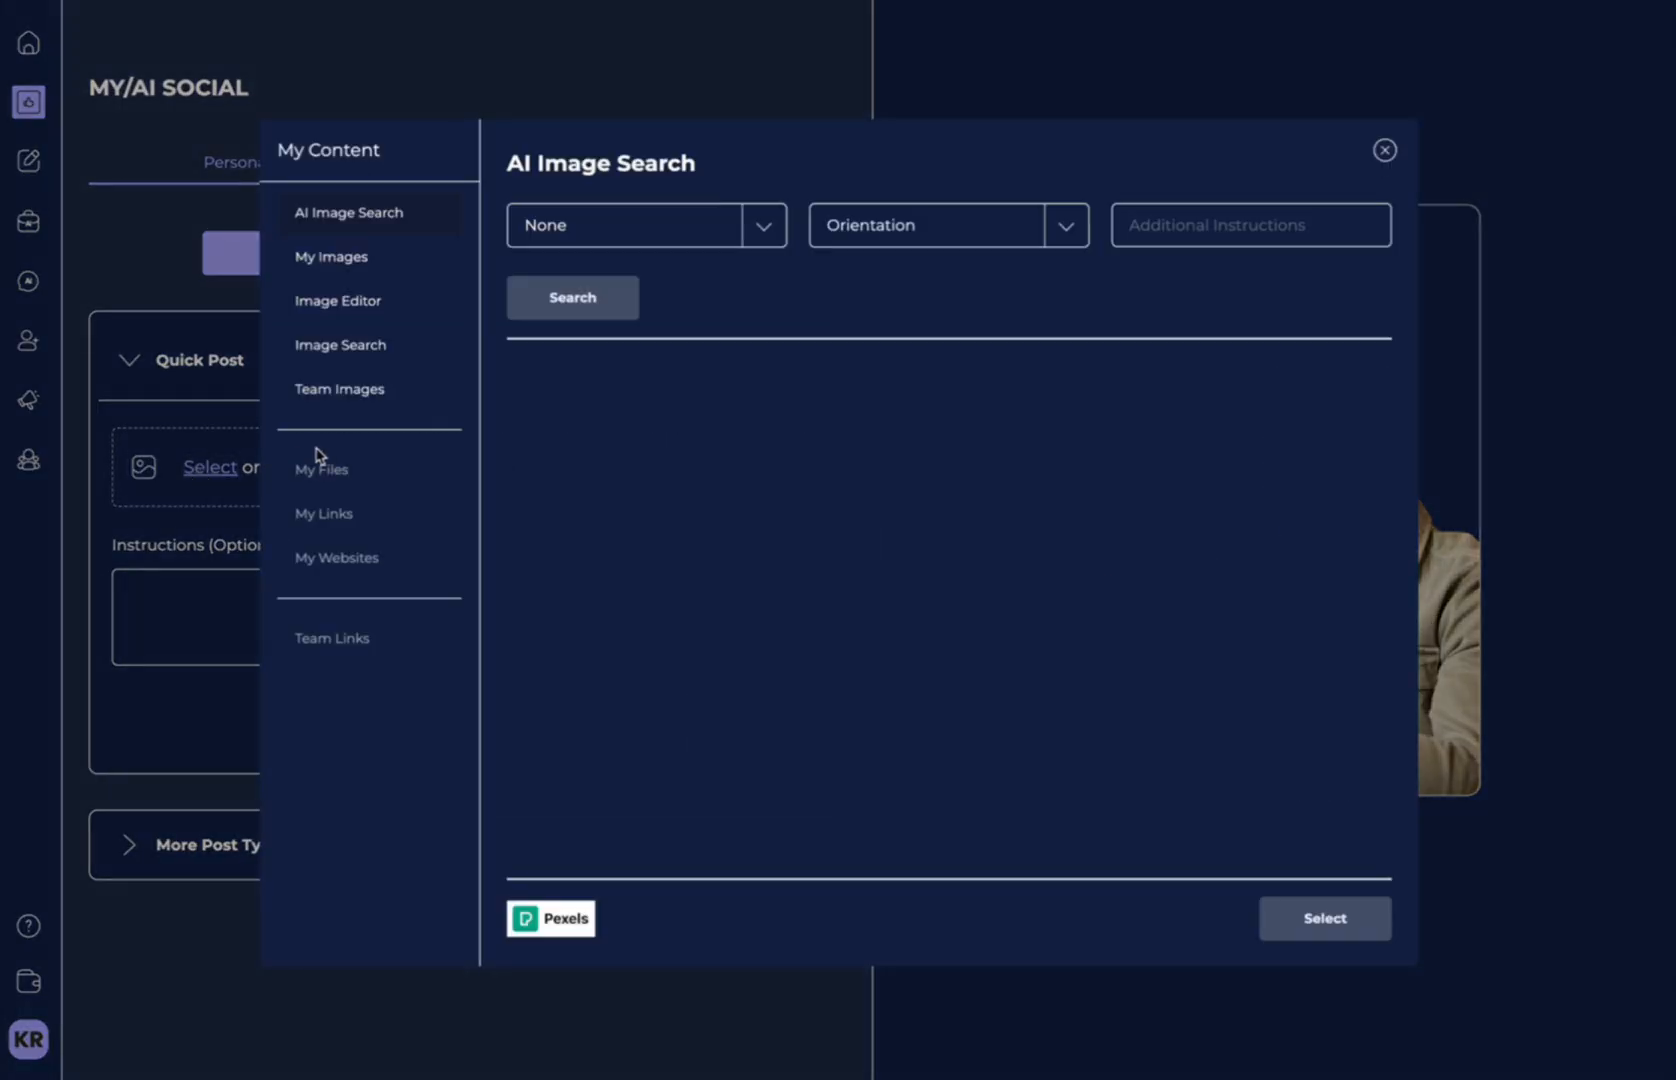
mouse_move(366, 260)
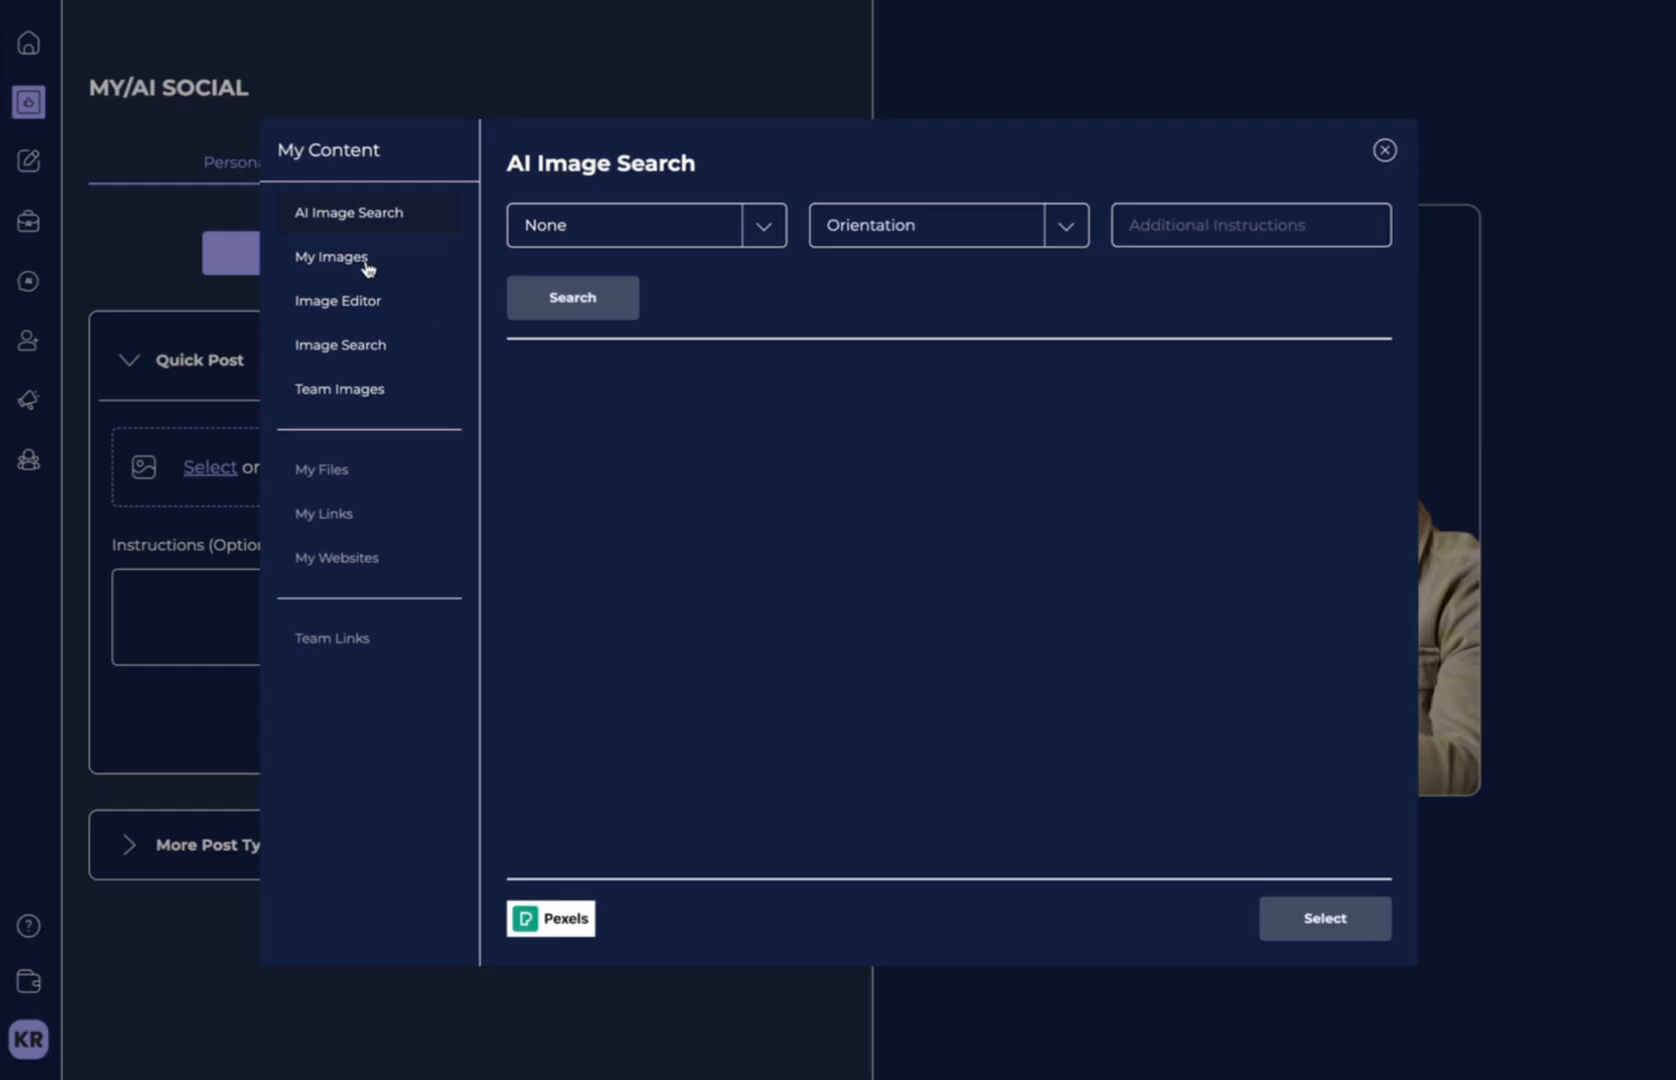
mouse_move(1154, 292)
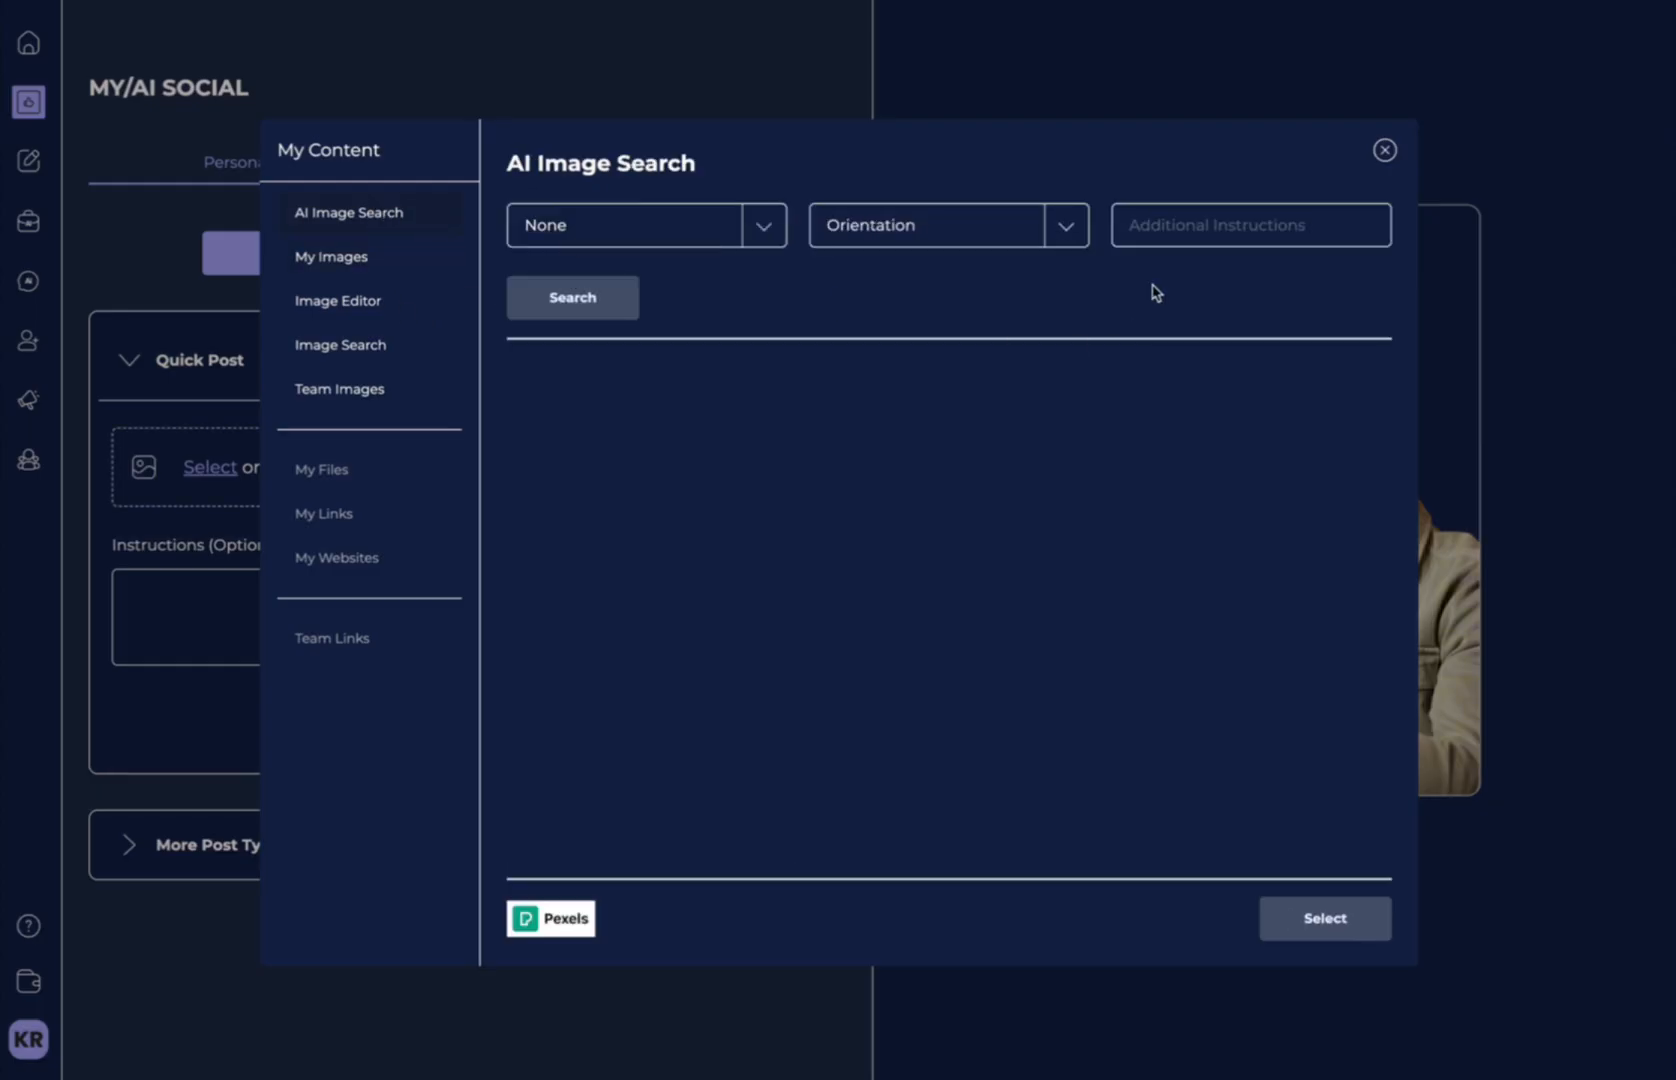
left_click(332, 256)
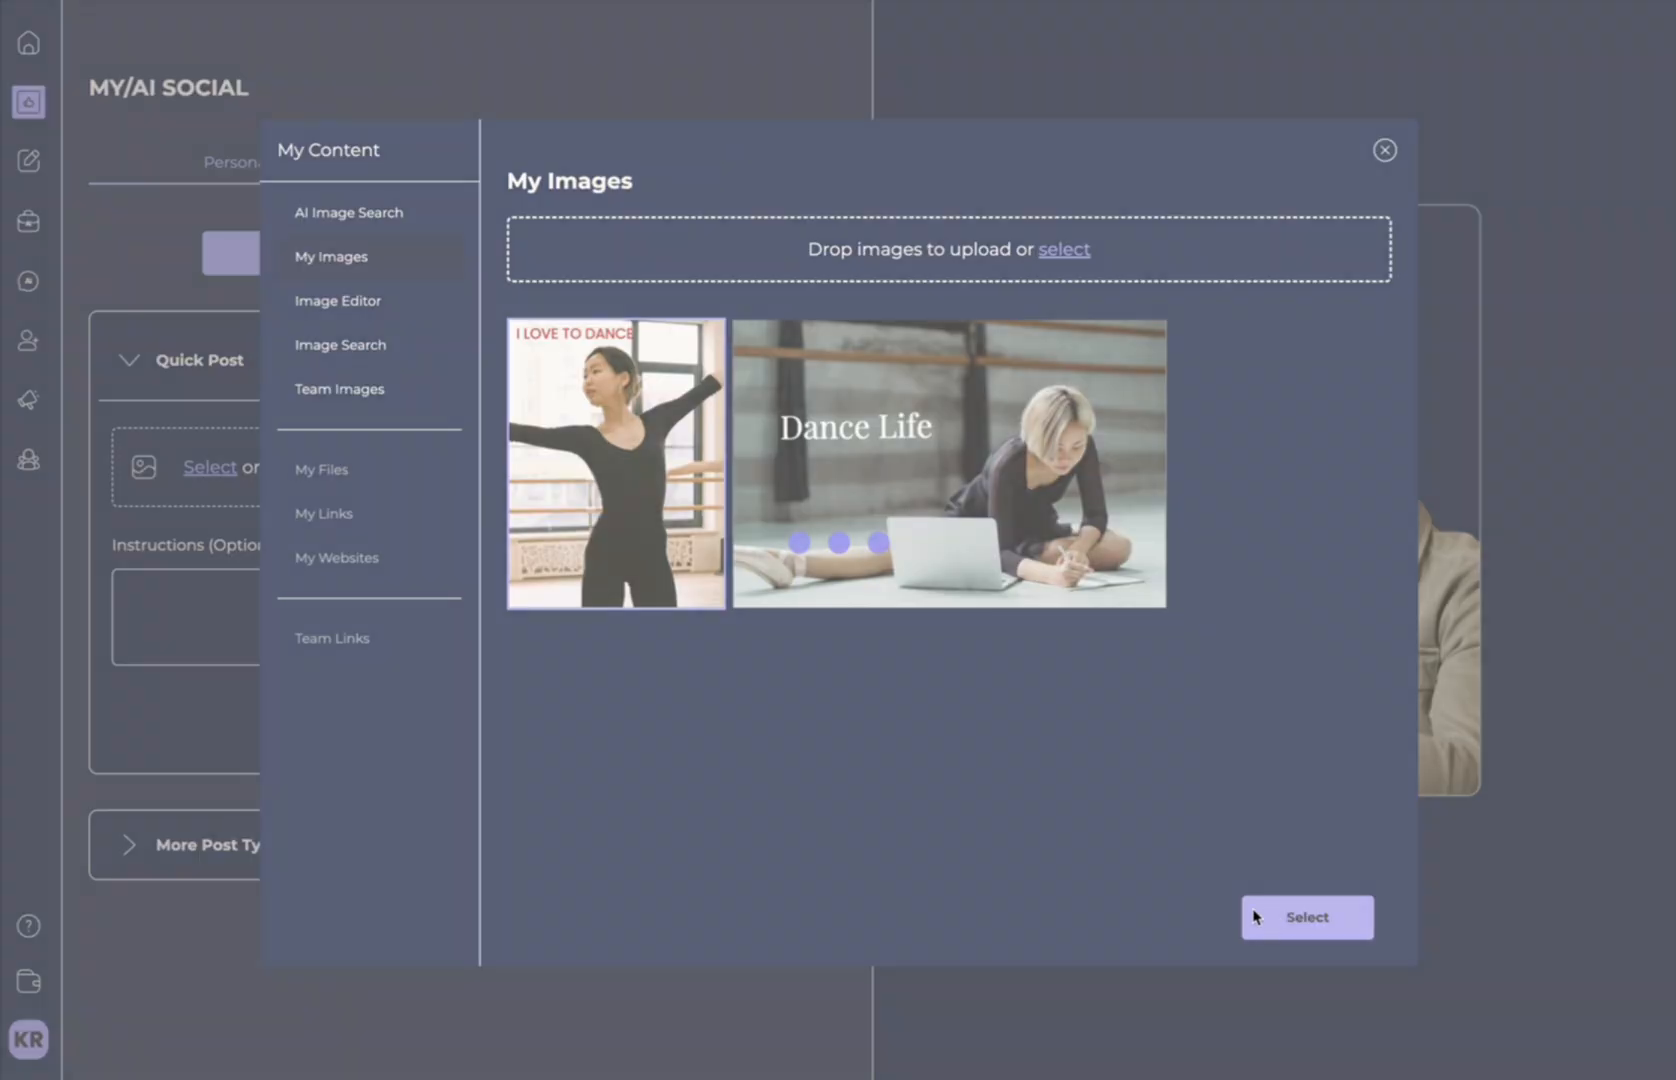
left_click(1306, 916)
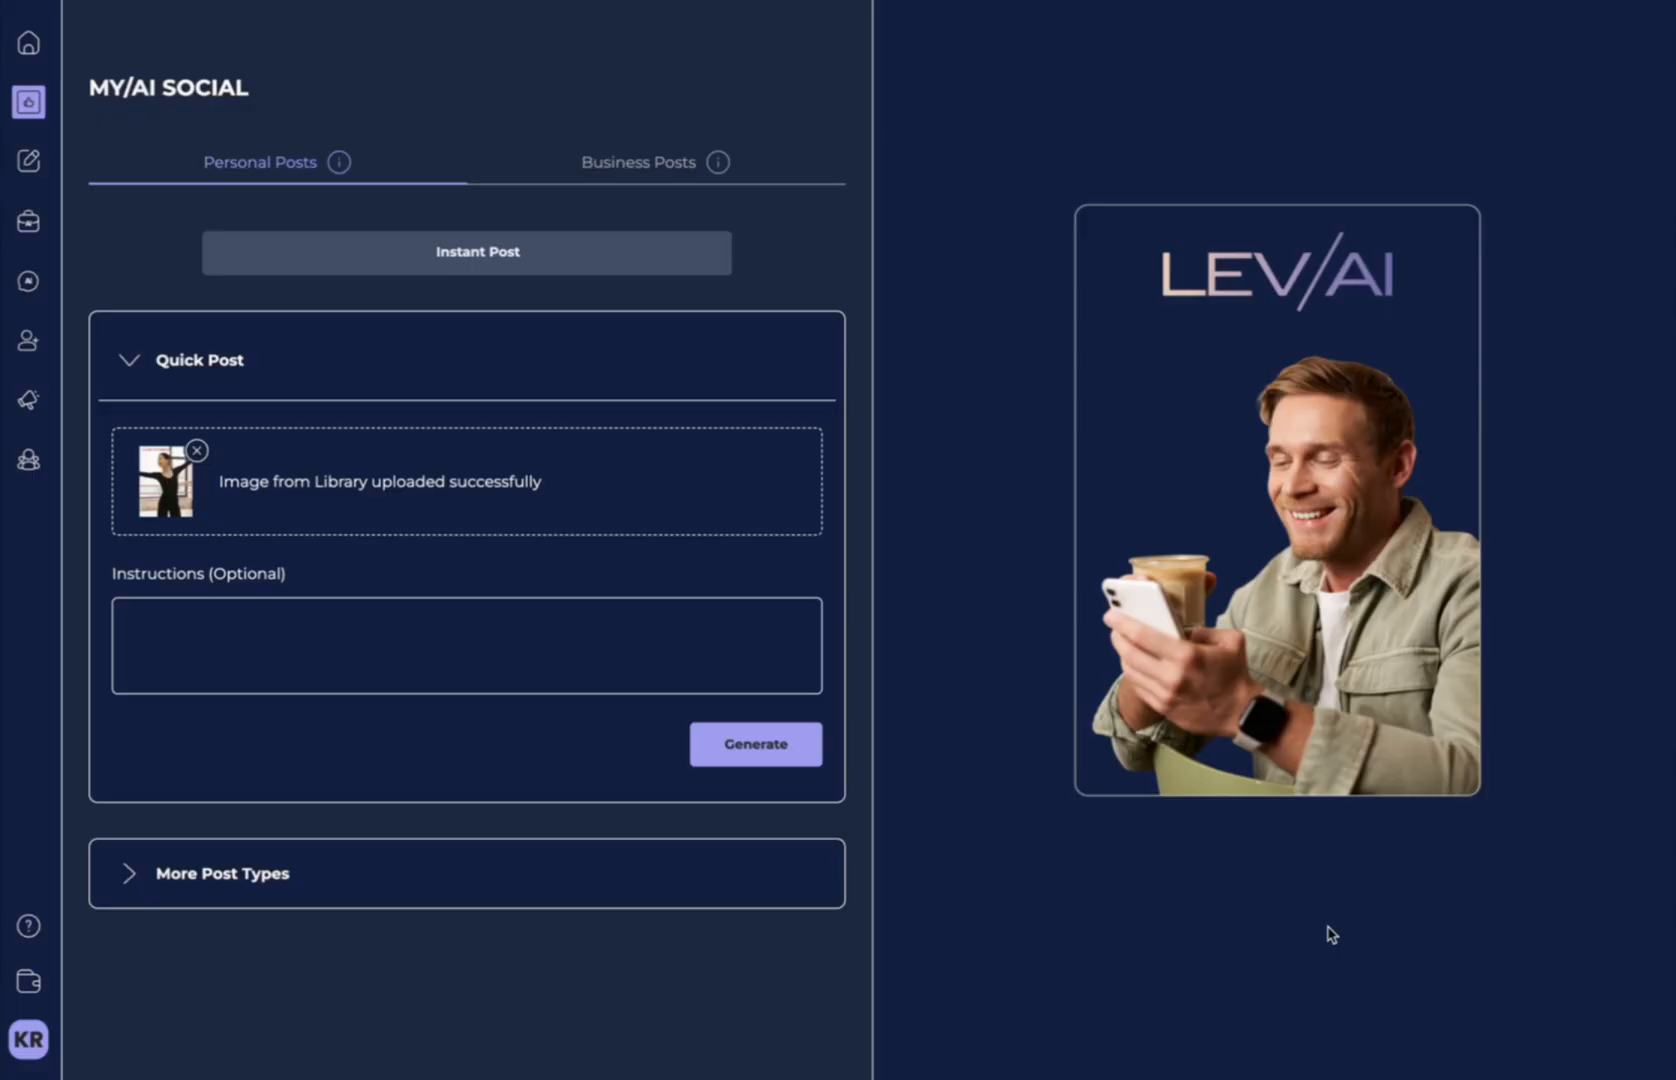
Generate a Quick Post about prepping students for a dance show and expand More Post Types.
left_click(466, 644)
type("I love to dance and help my students. We have a dance show coming up and we are training very intensely right now.")
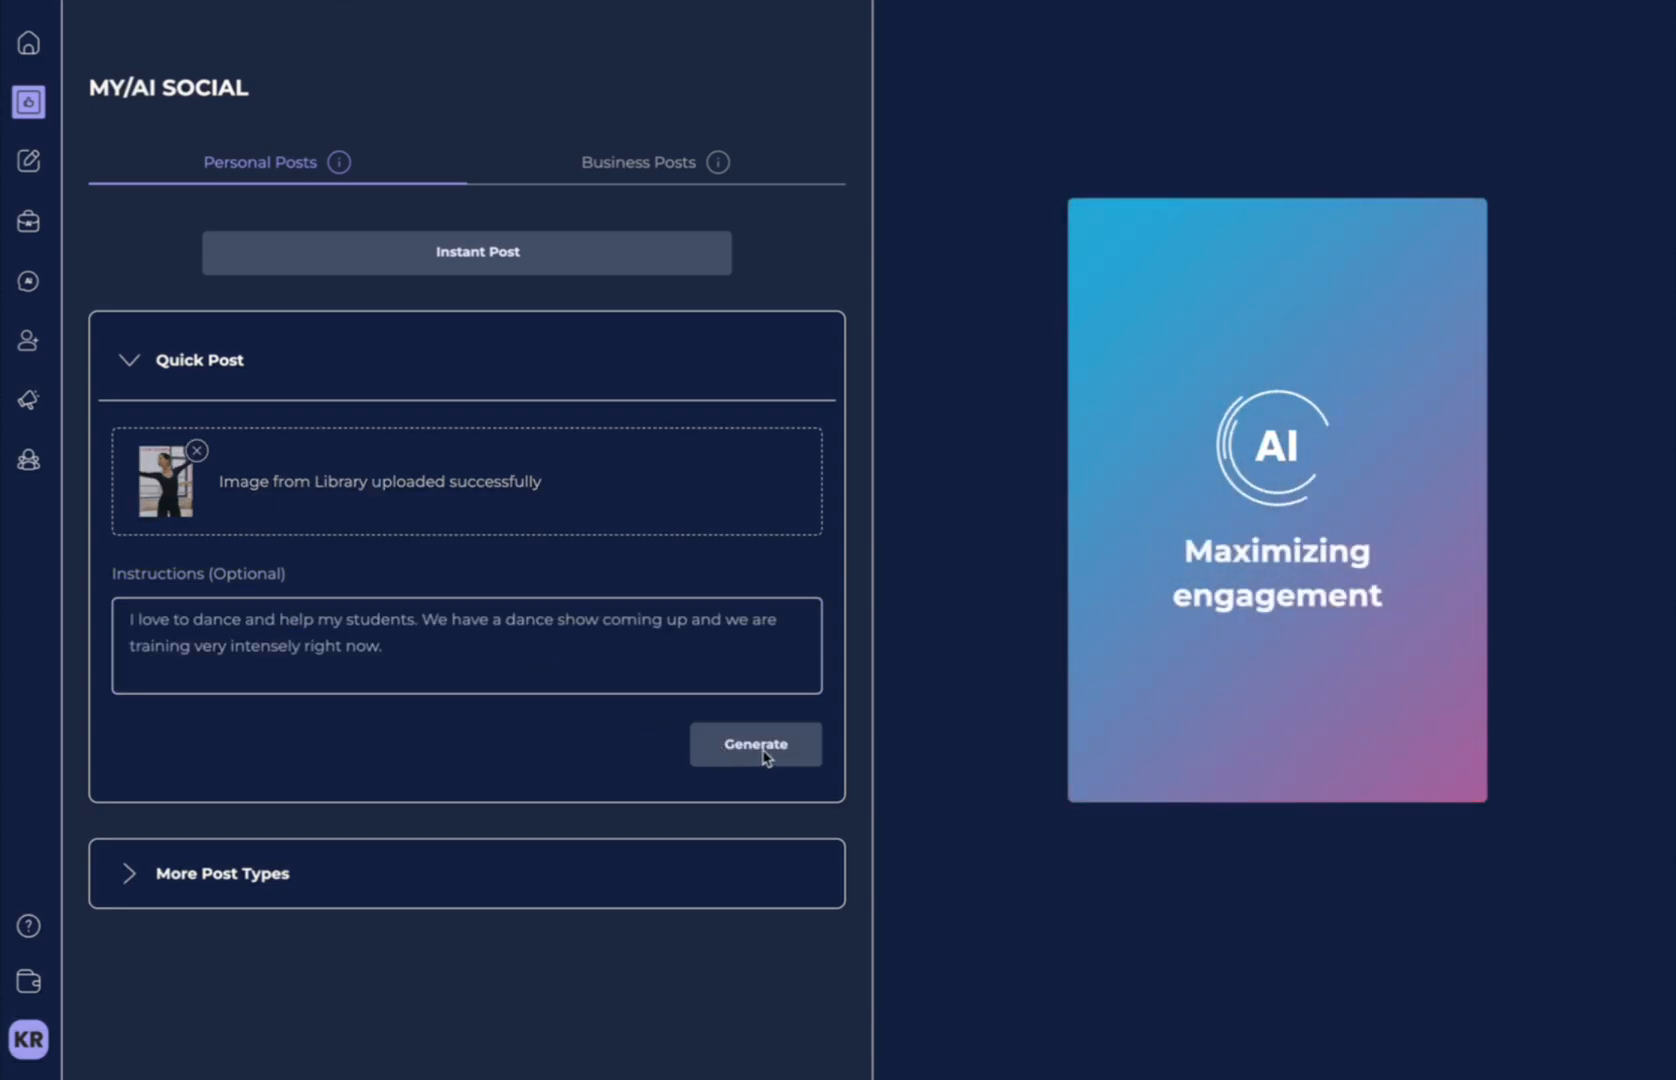
left_click(754, 744)
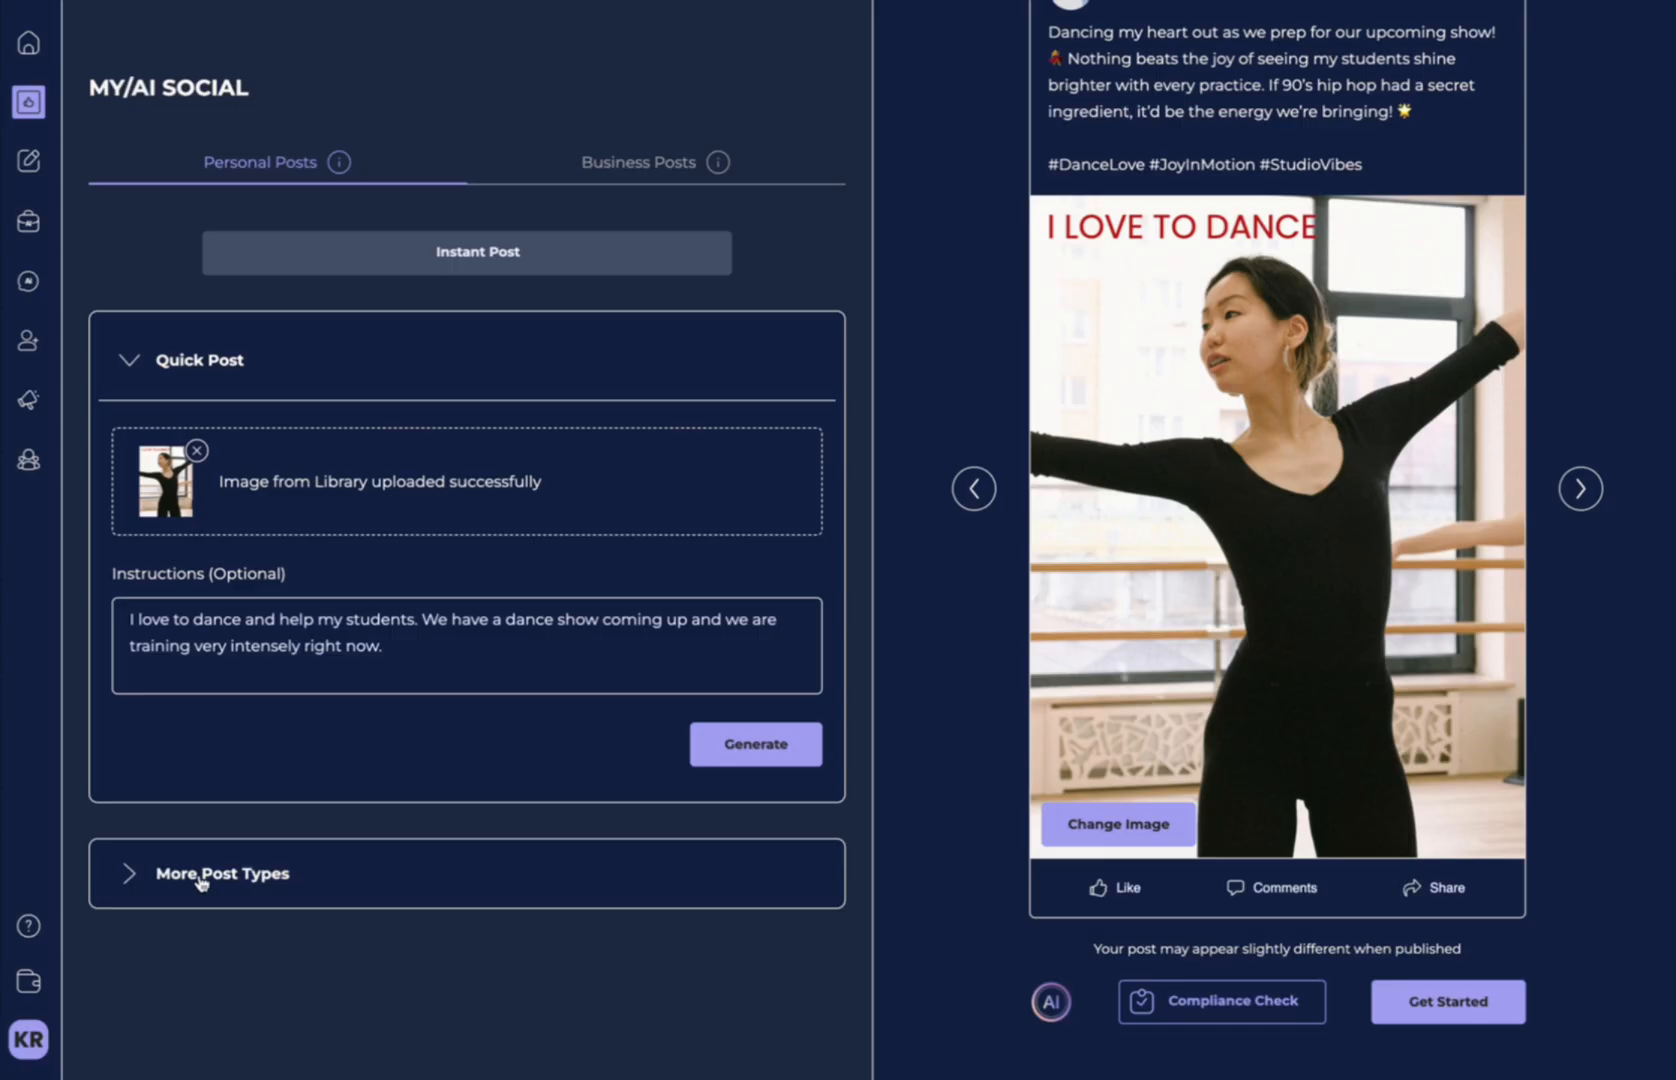
left_click(222, 872)
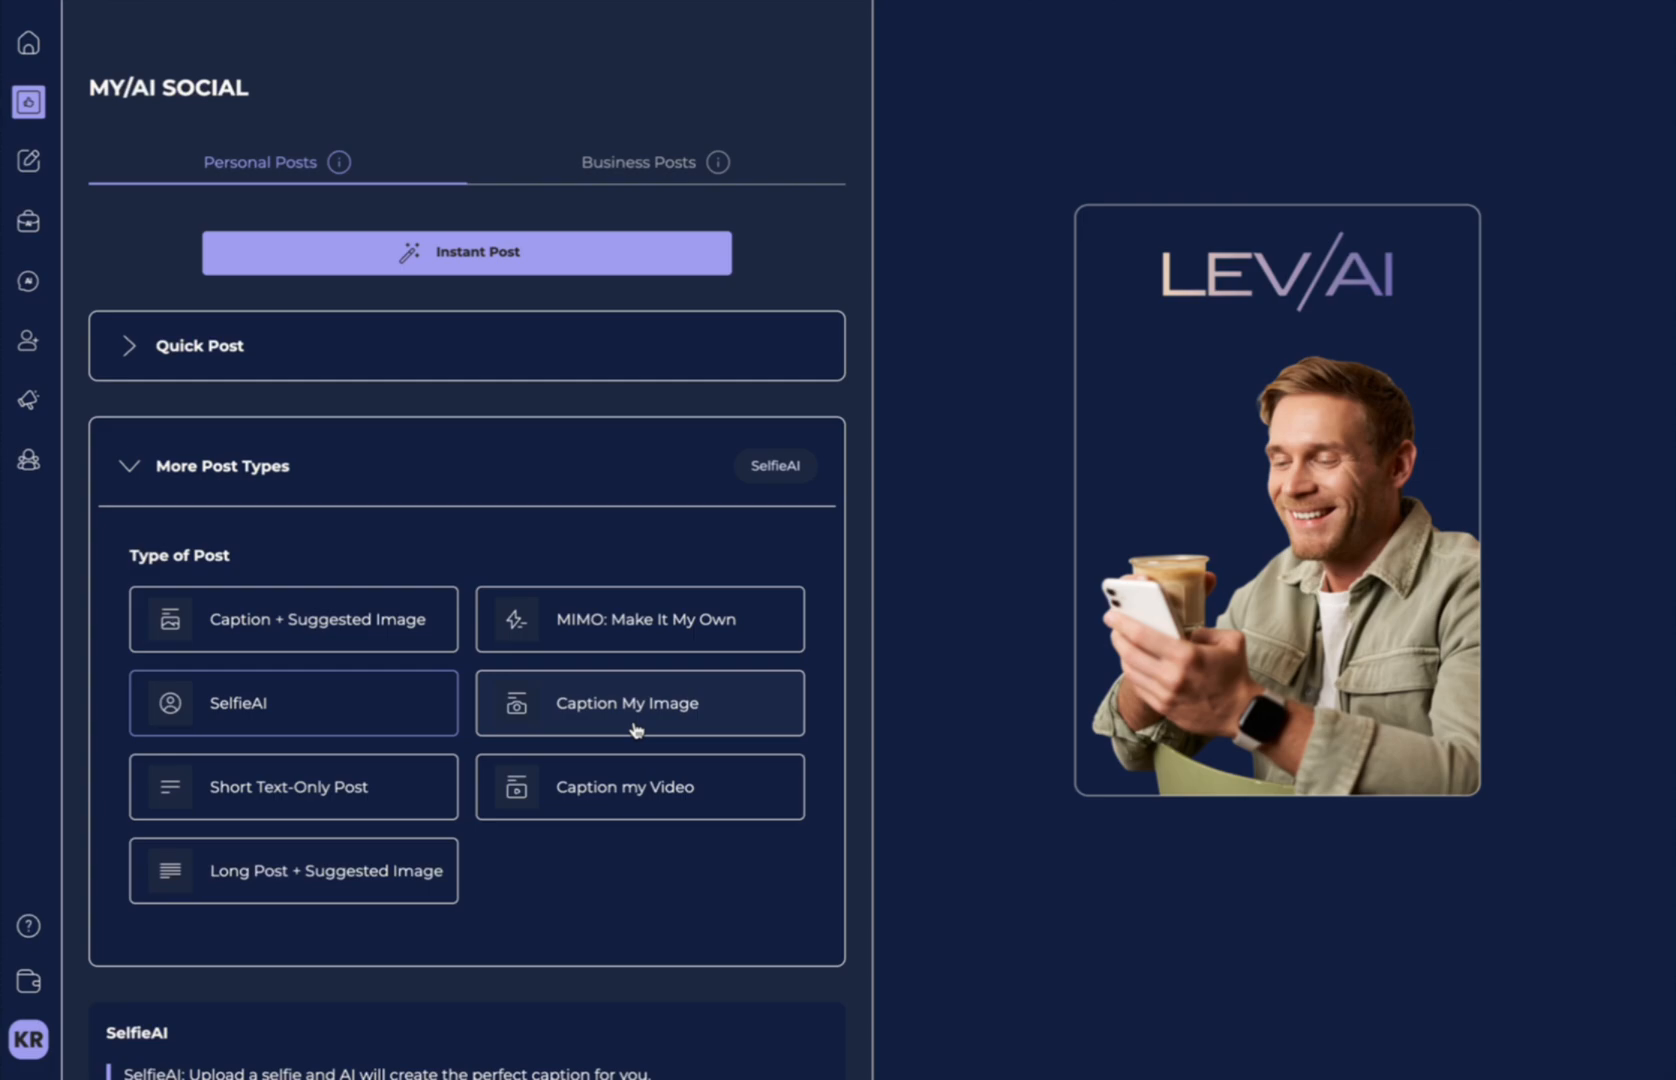
mouse_move(308, 812)
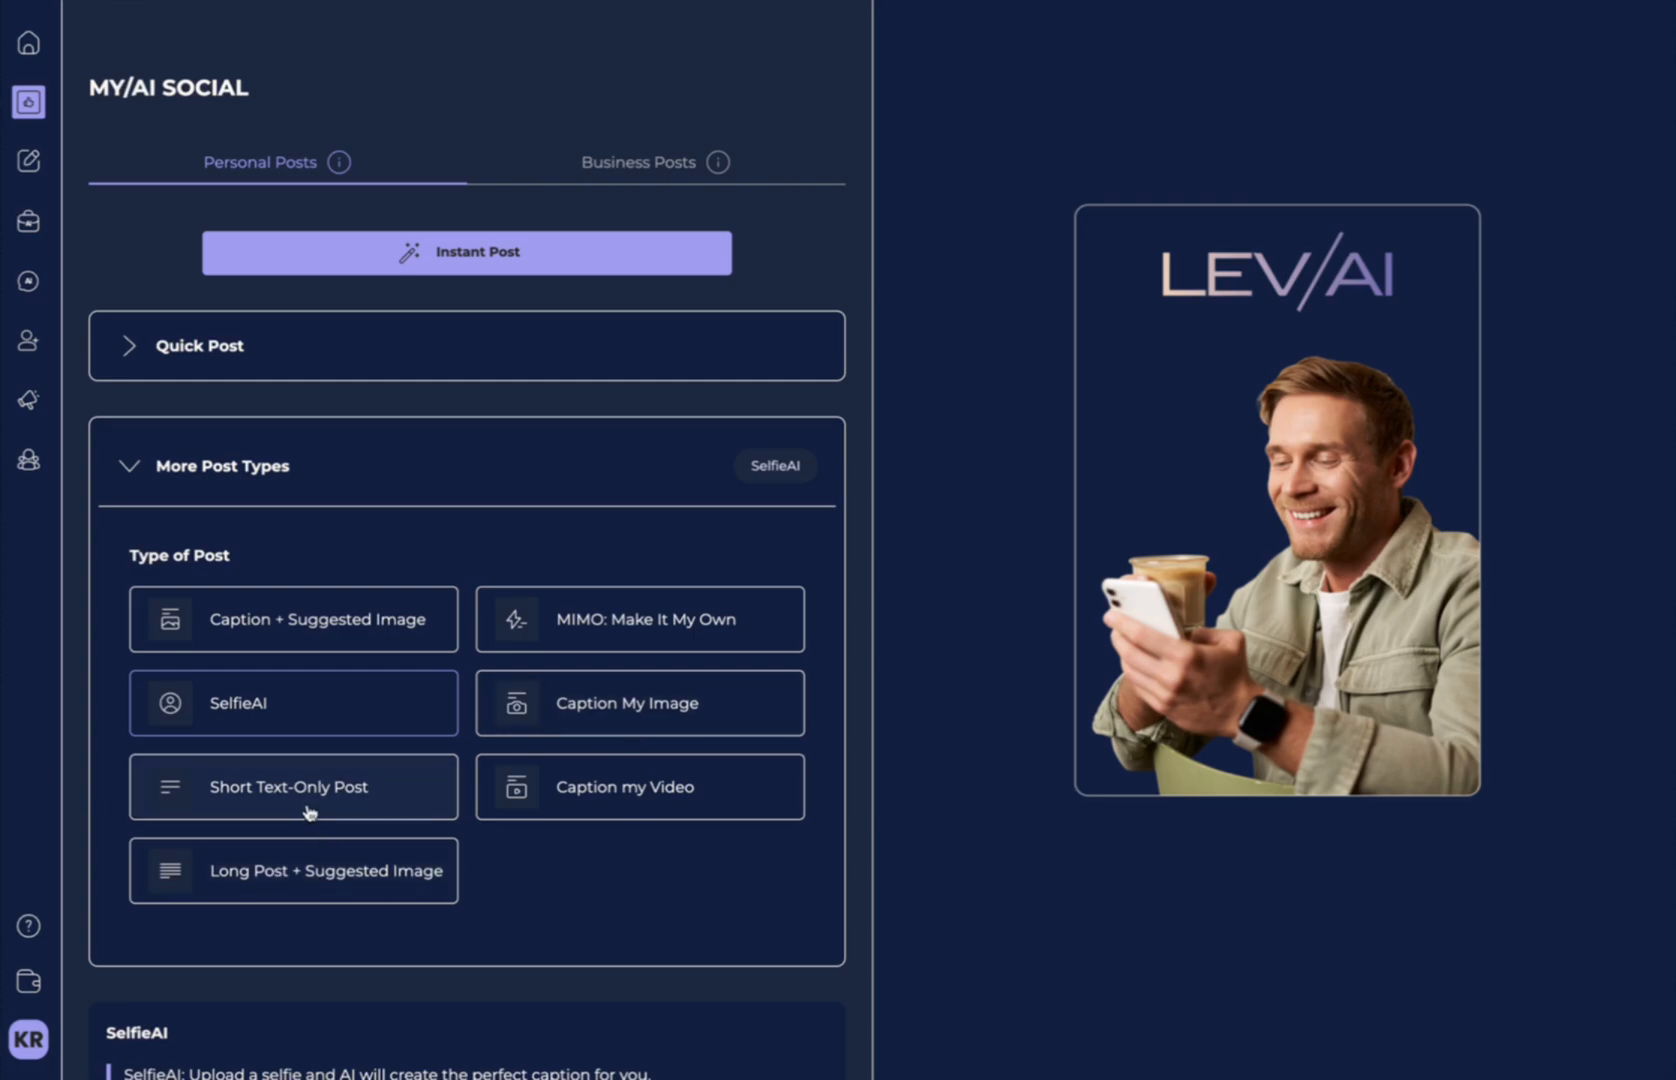
mouse_move(564, 808)
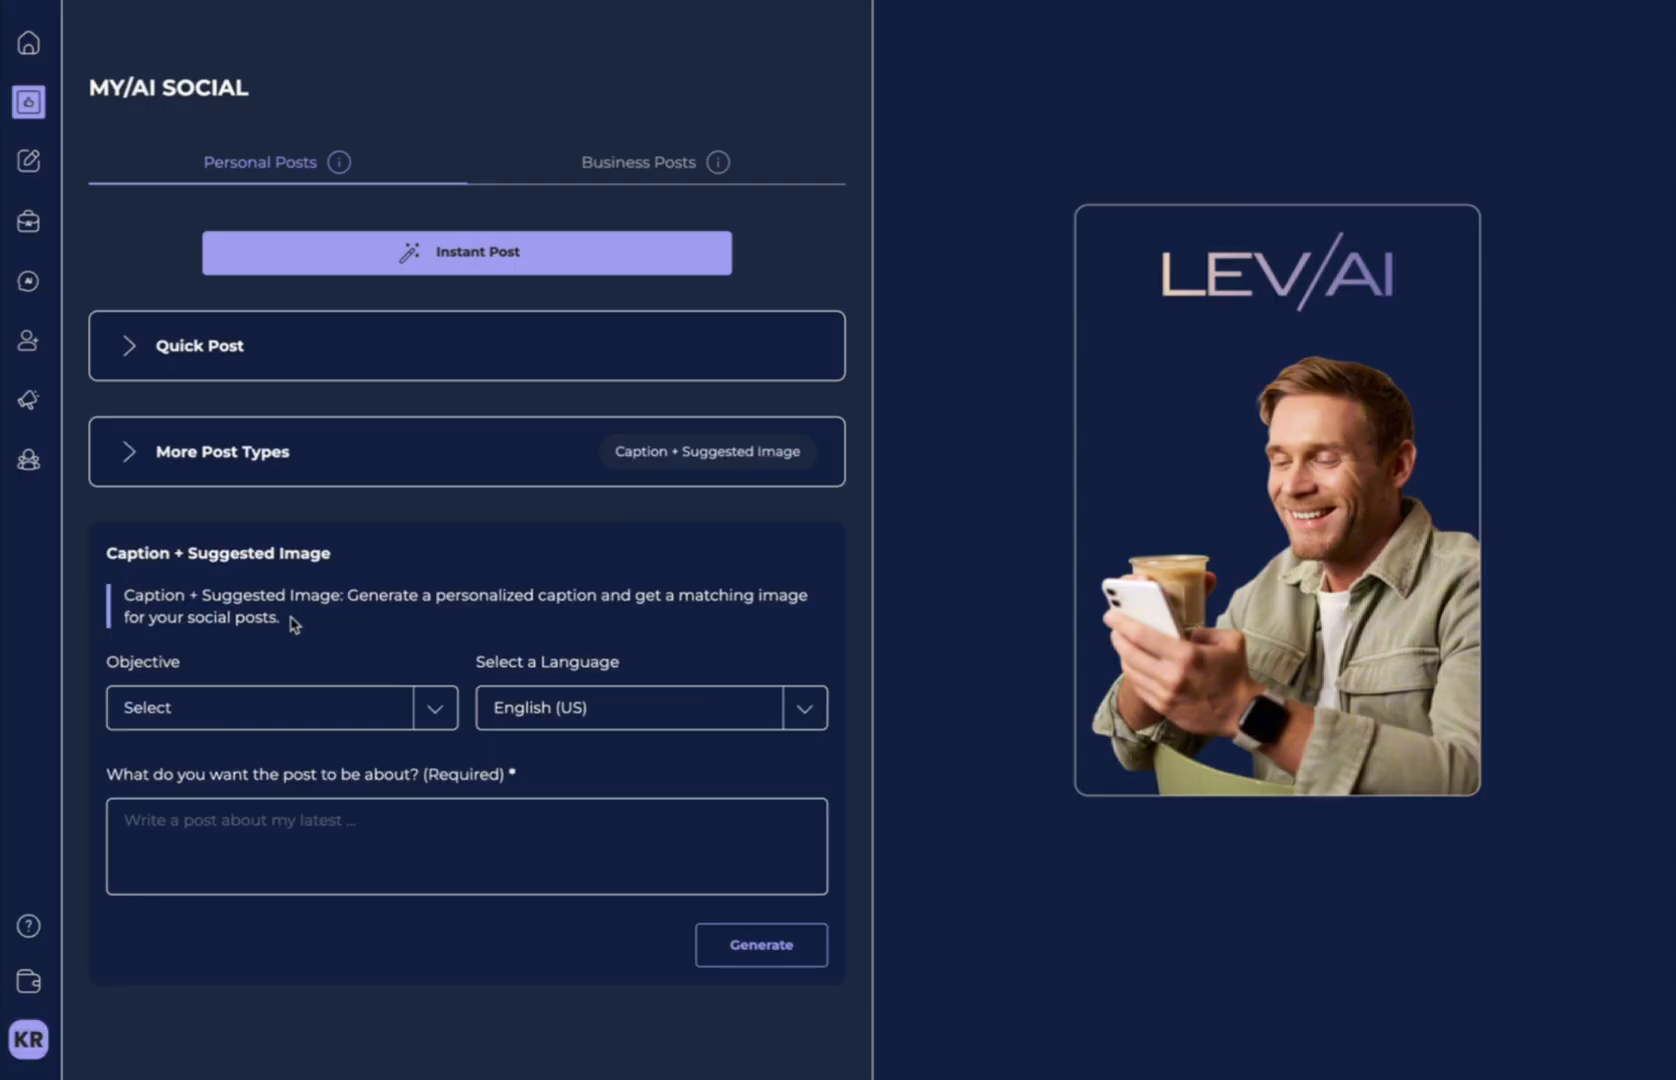
Generate a Caption + Suggested Image post about winning national championships.
left_click(464, 846)
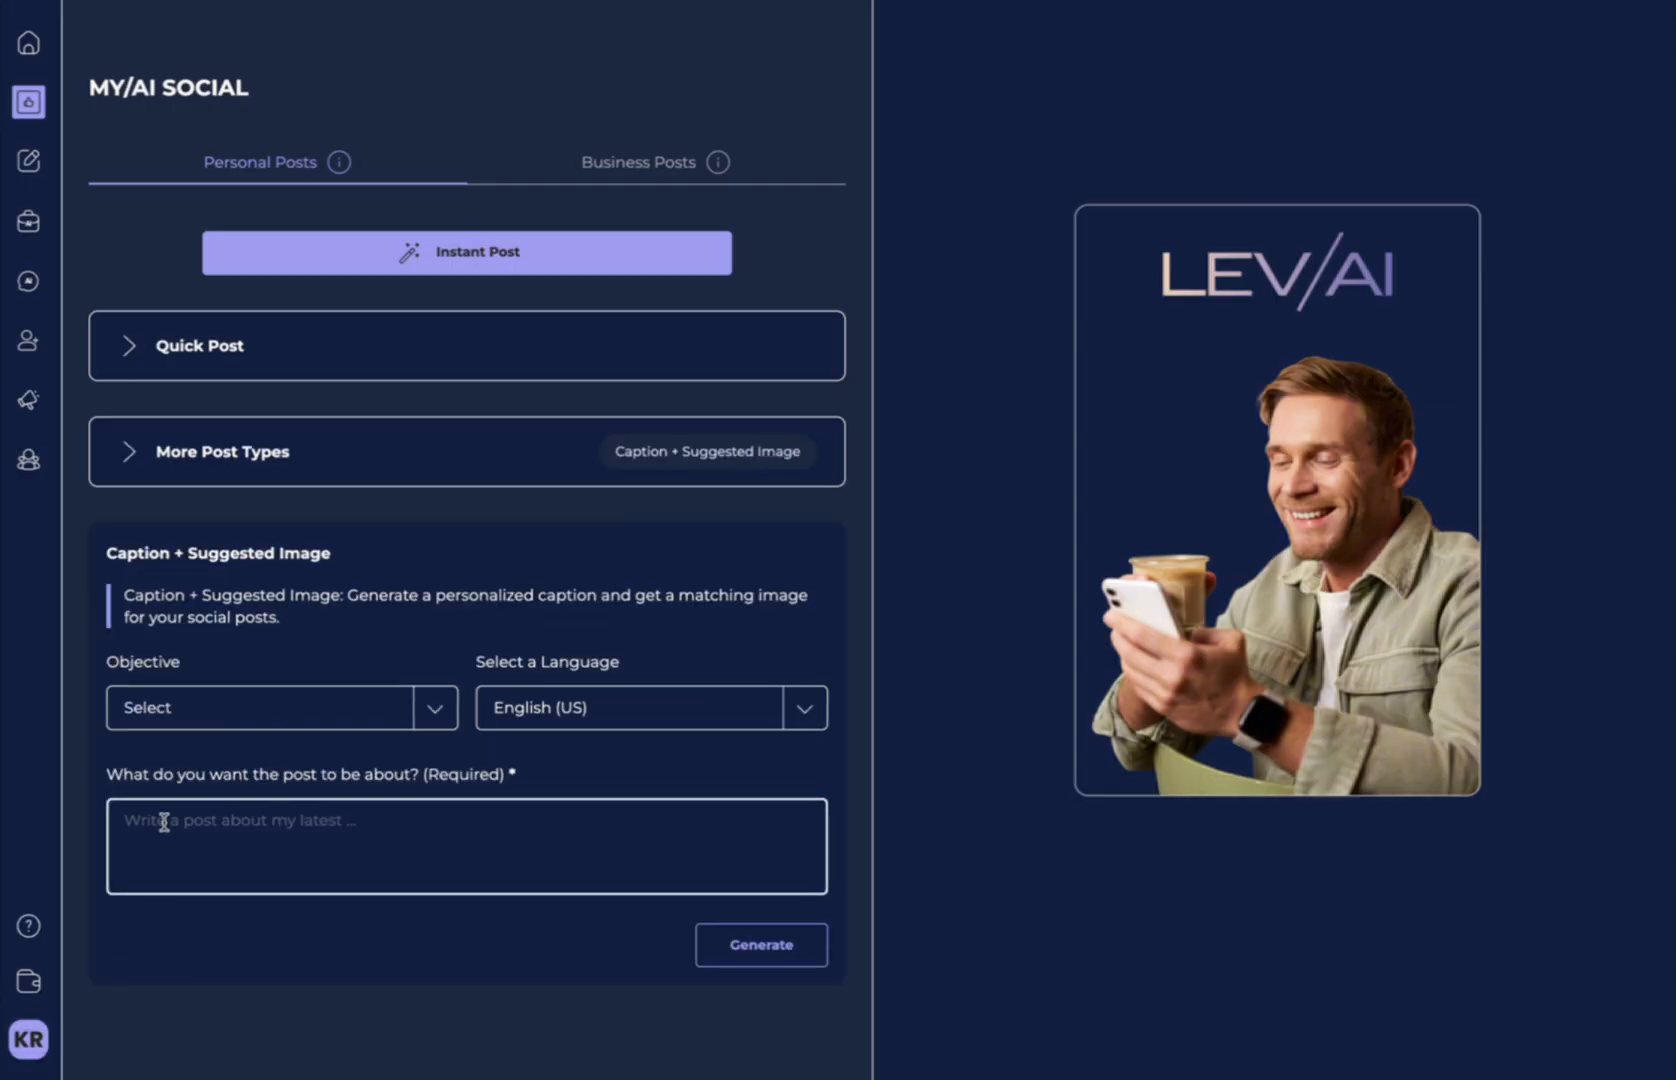
left_click(760, 944)
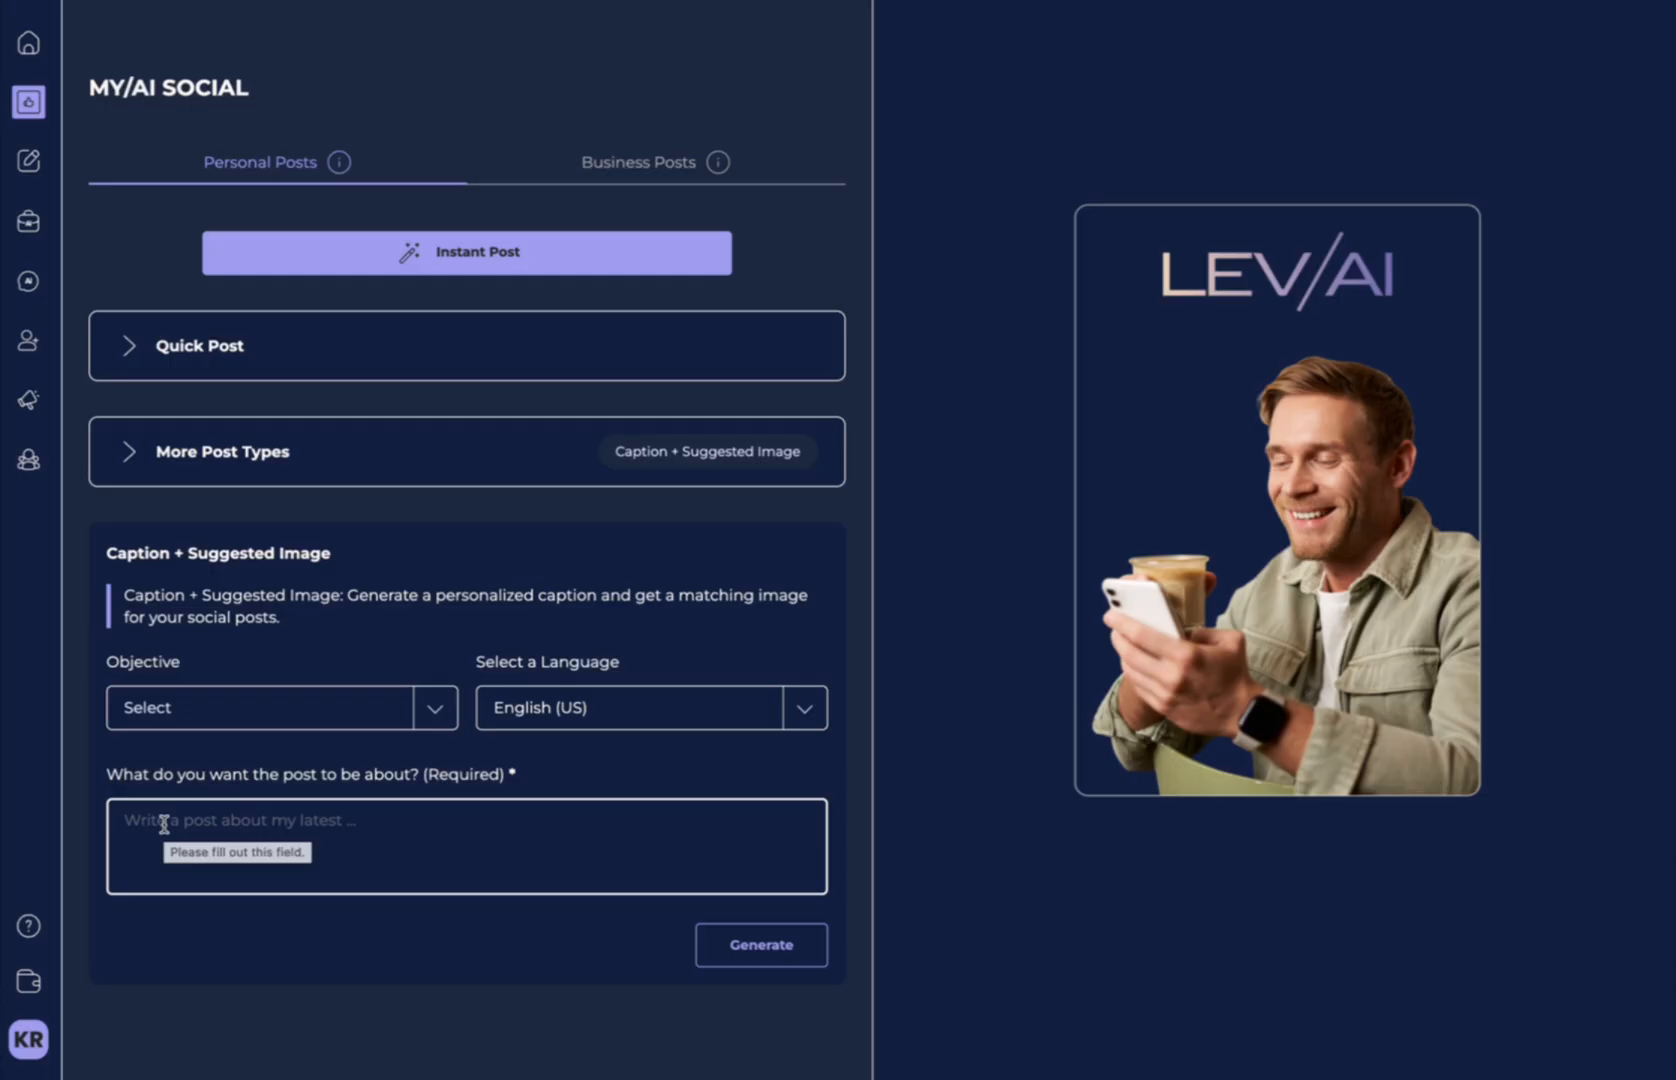
left_click(466, 844)
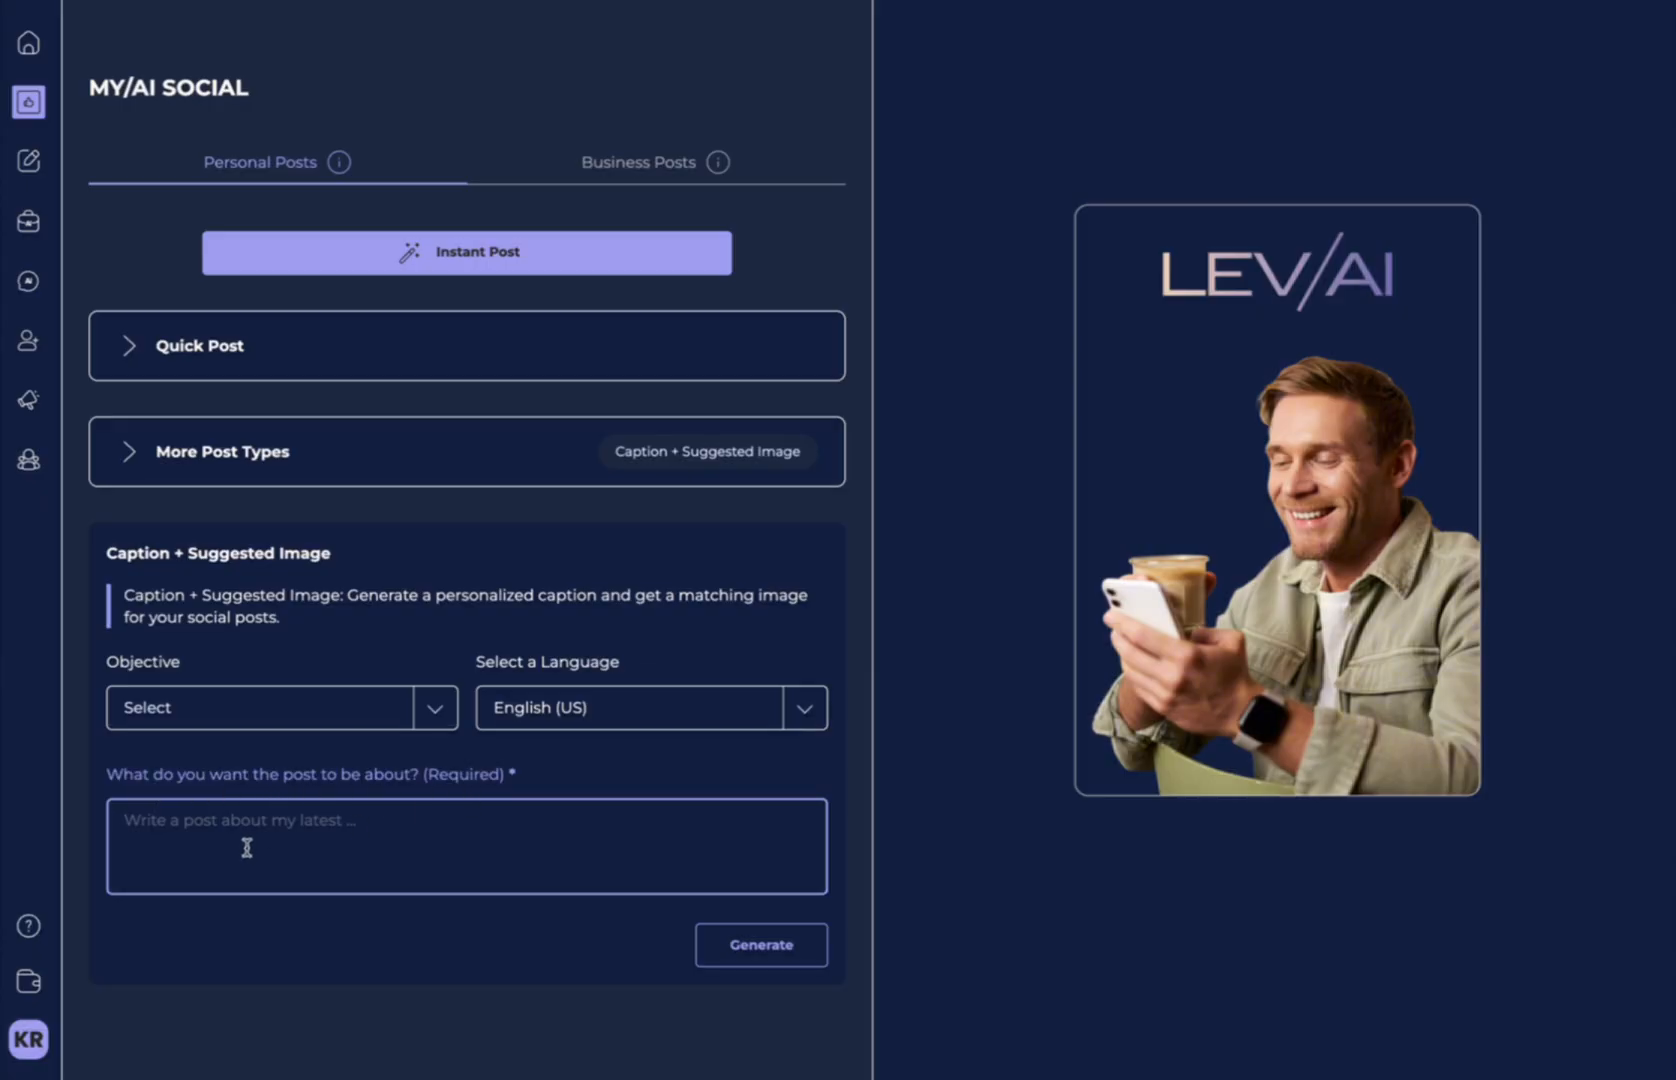
type("I want to post about winning national championships")
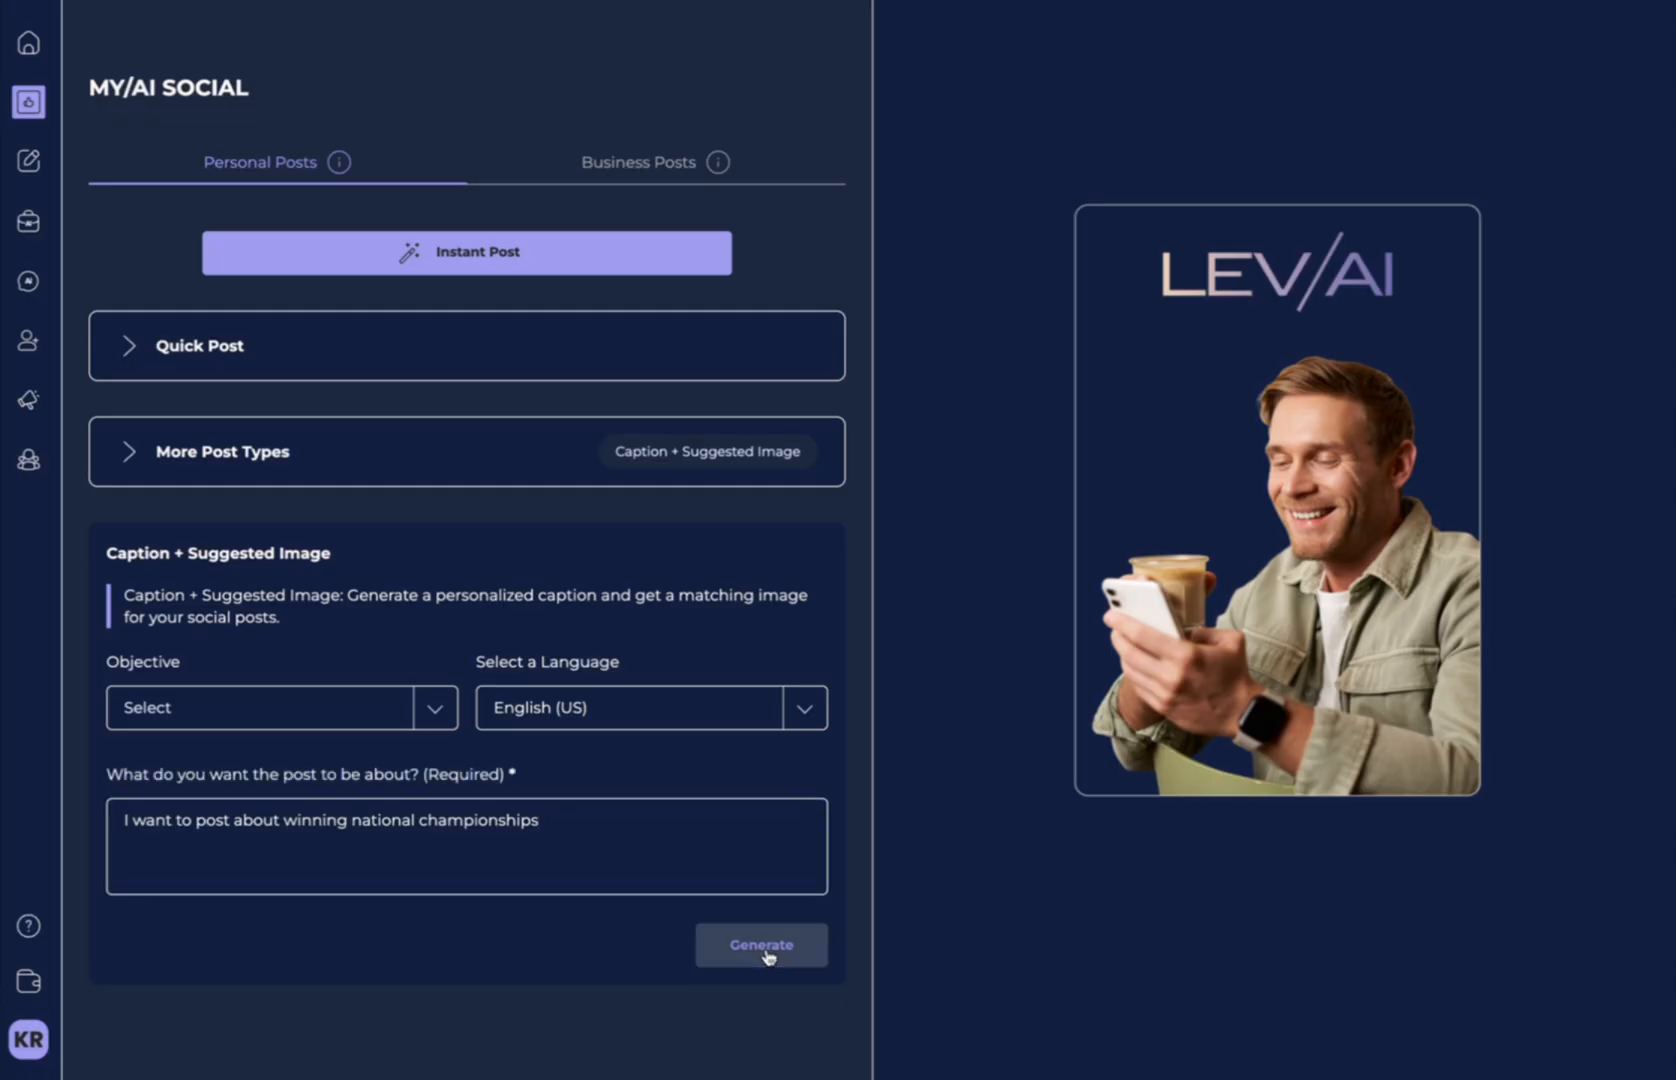
left_click(762, 944)
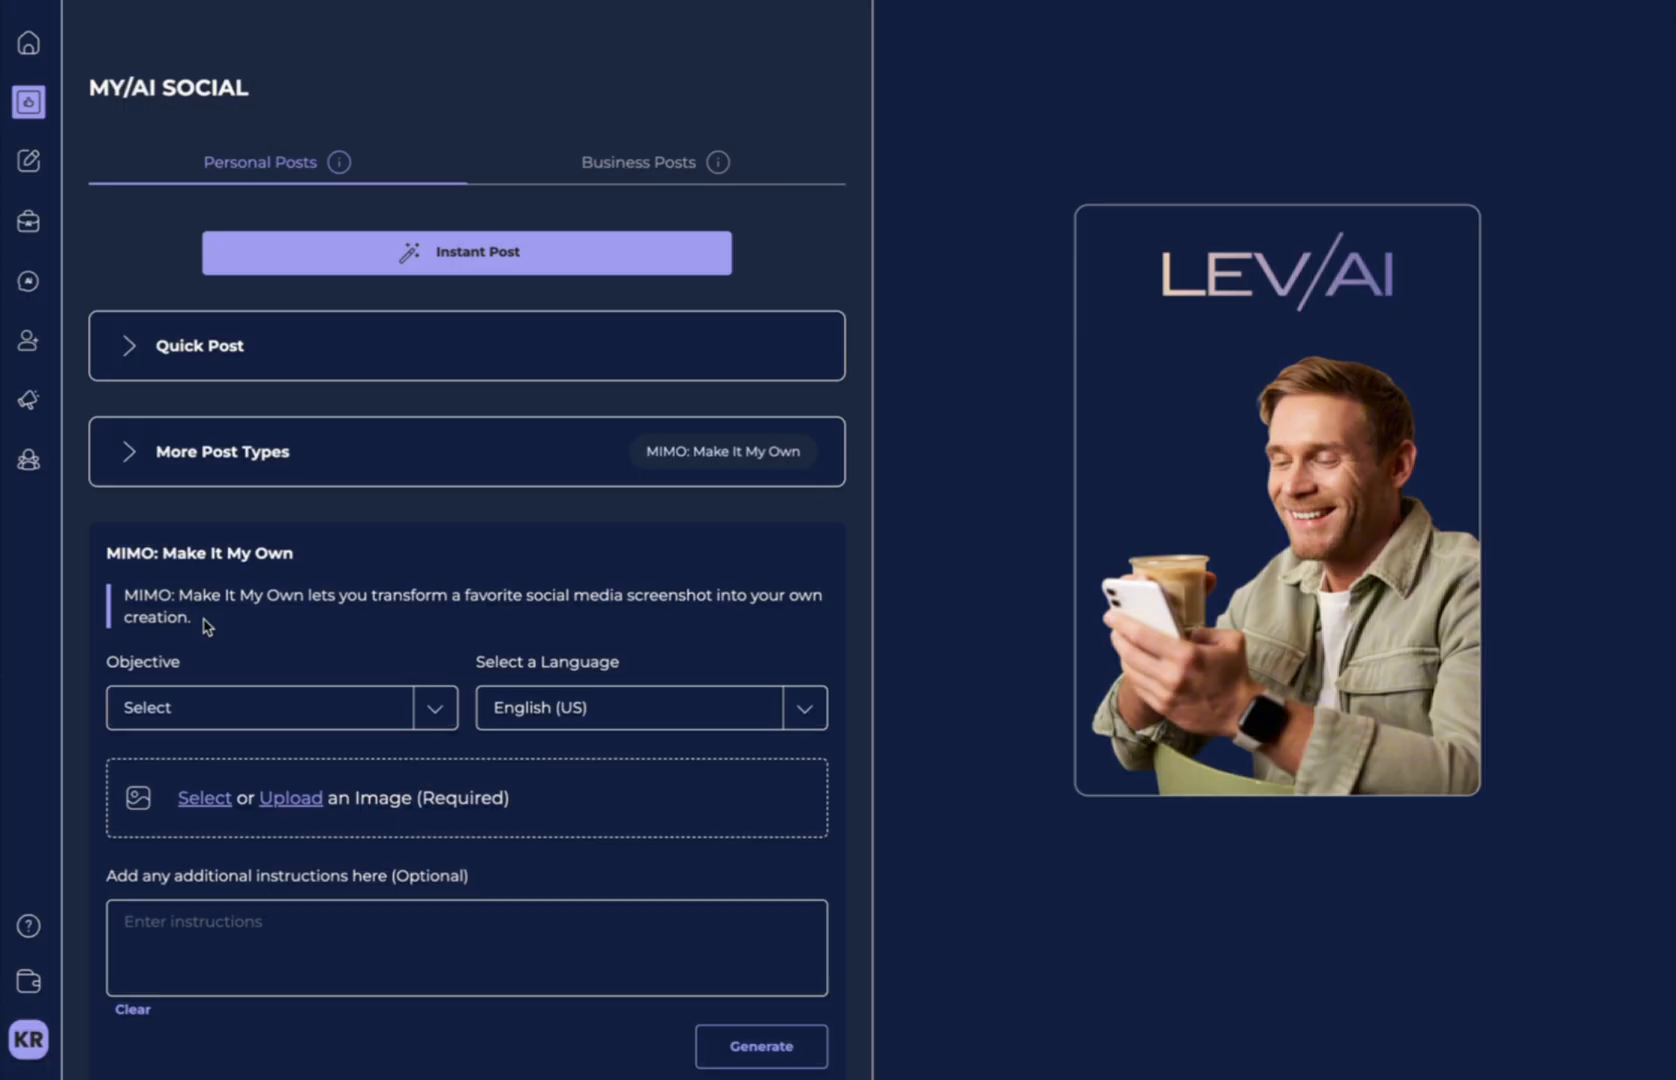
Set the MIMO post objective to Inspire and review the language choices.
left_click(280, 706)
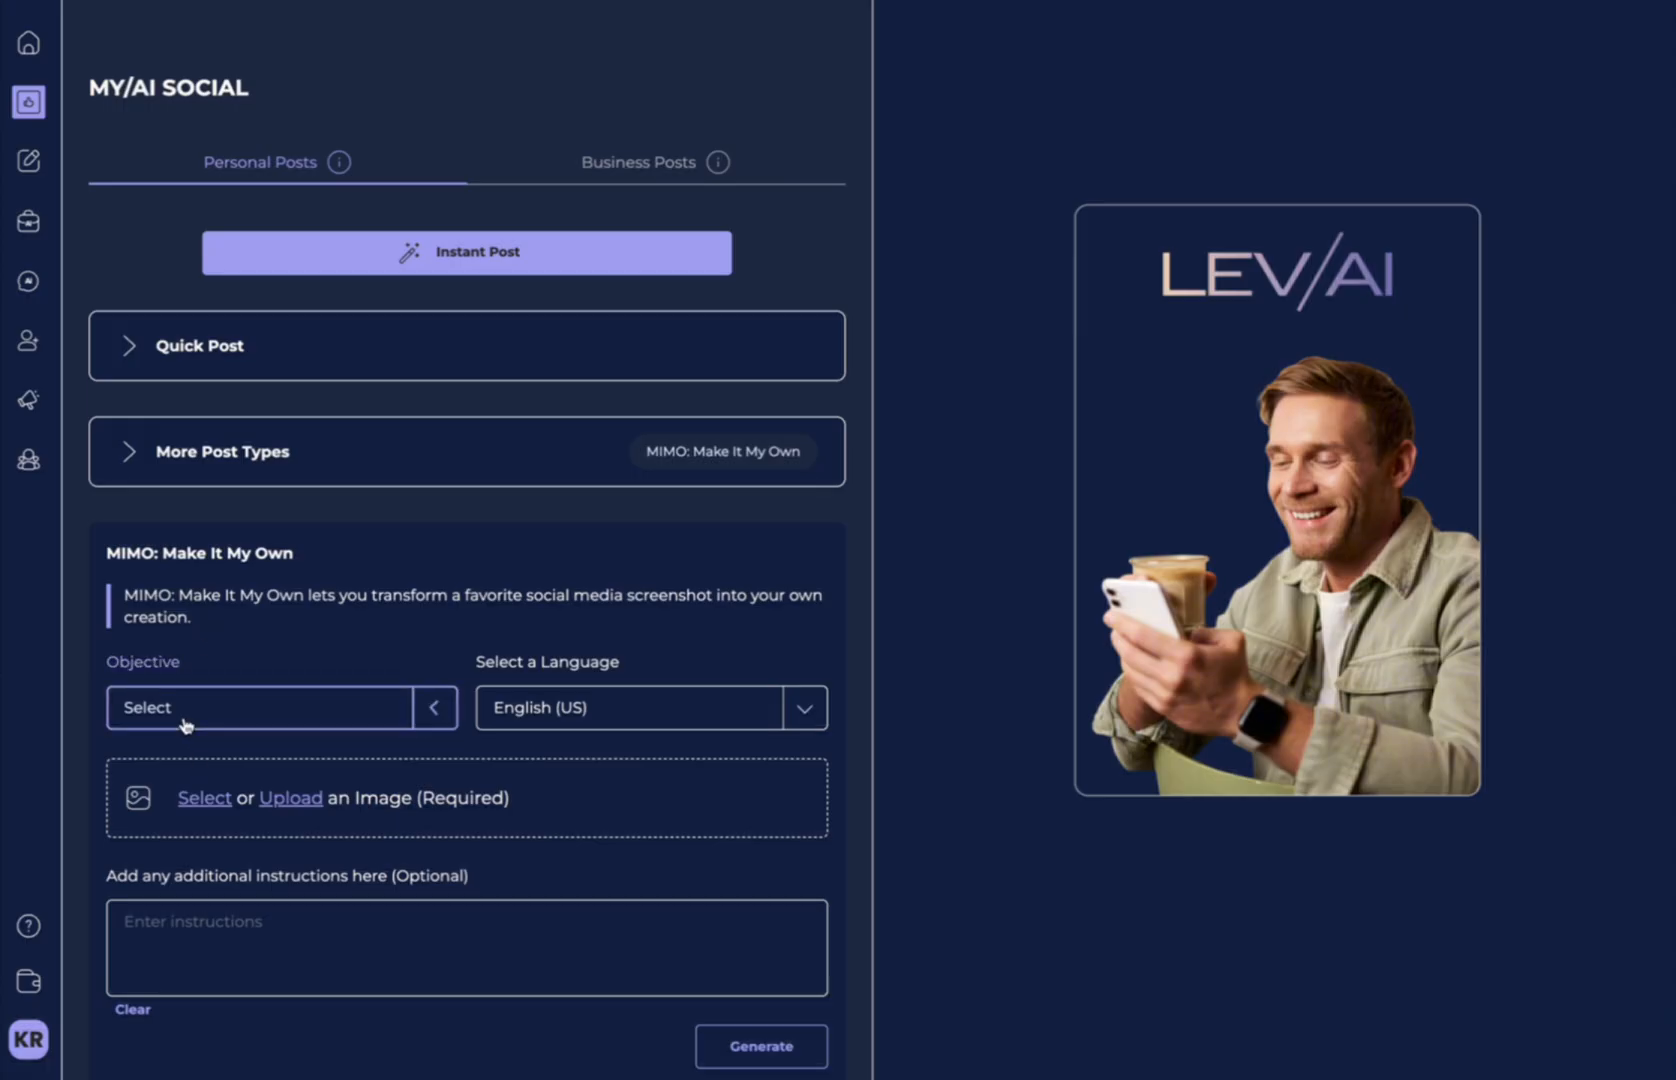
left_click(282, 706)
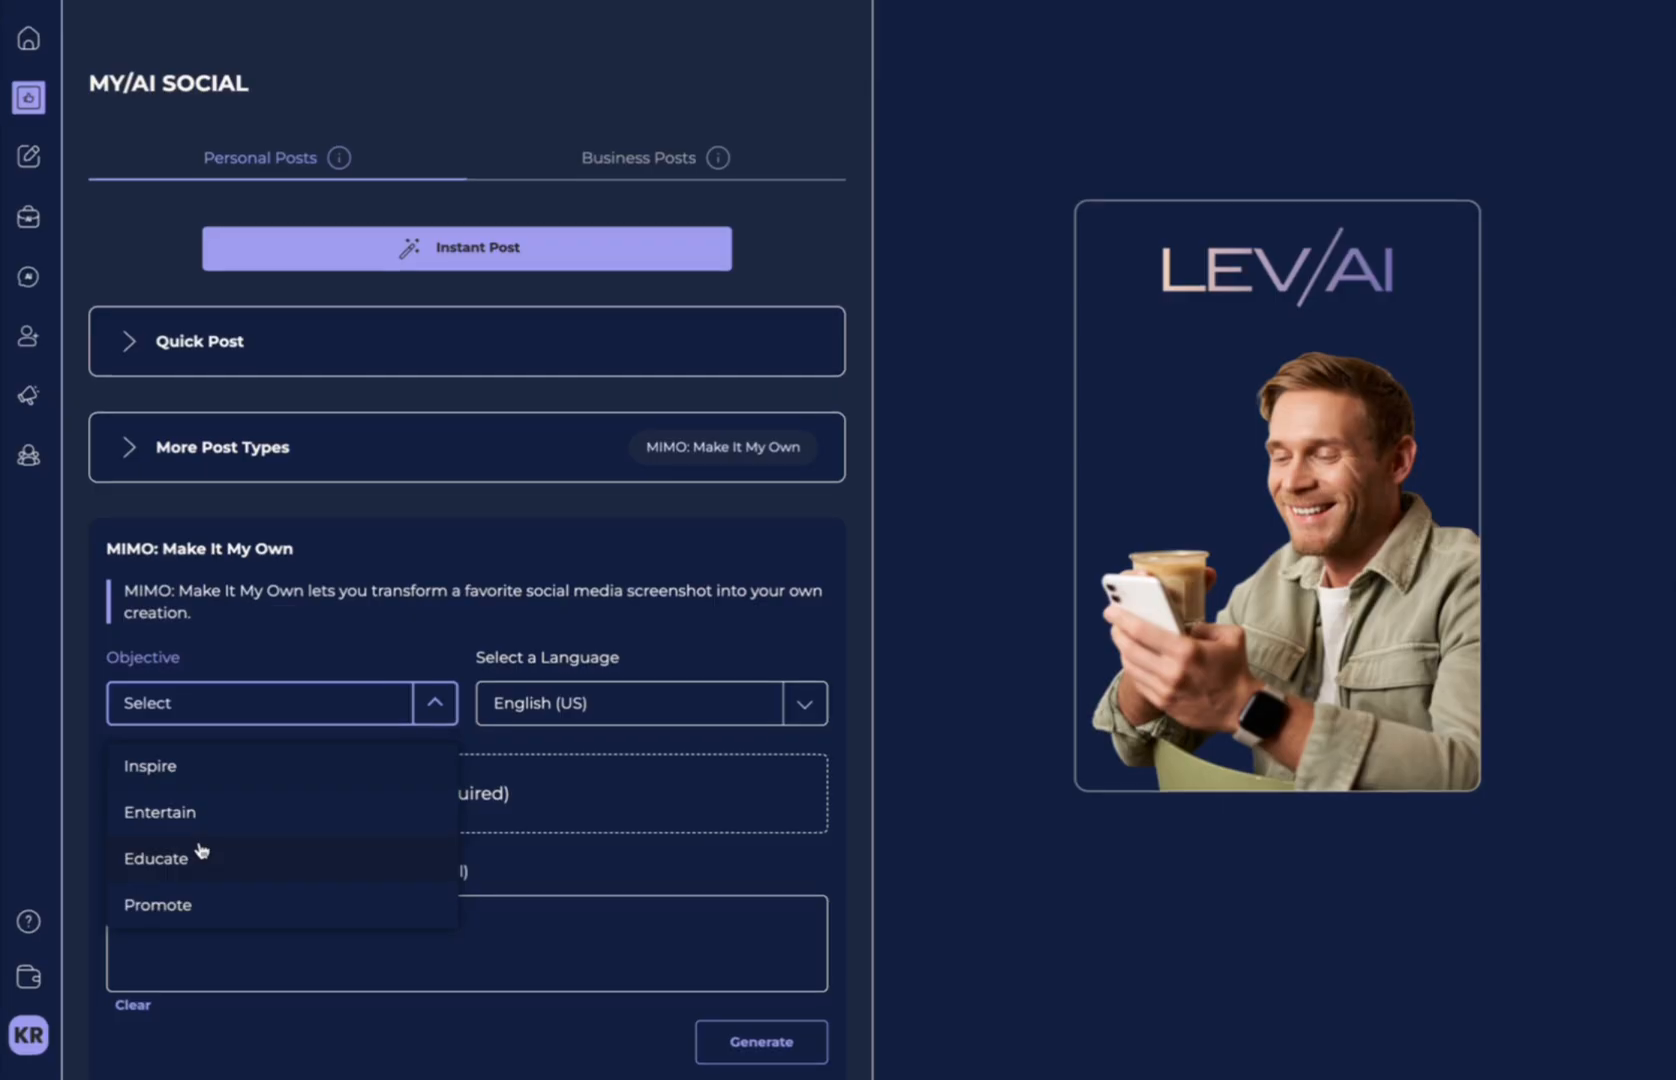
left_click(150, 766)
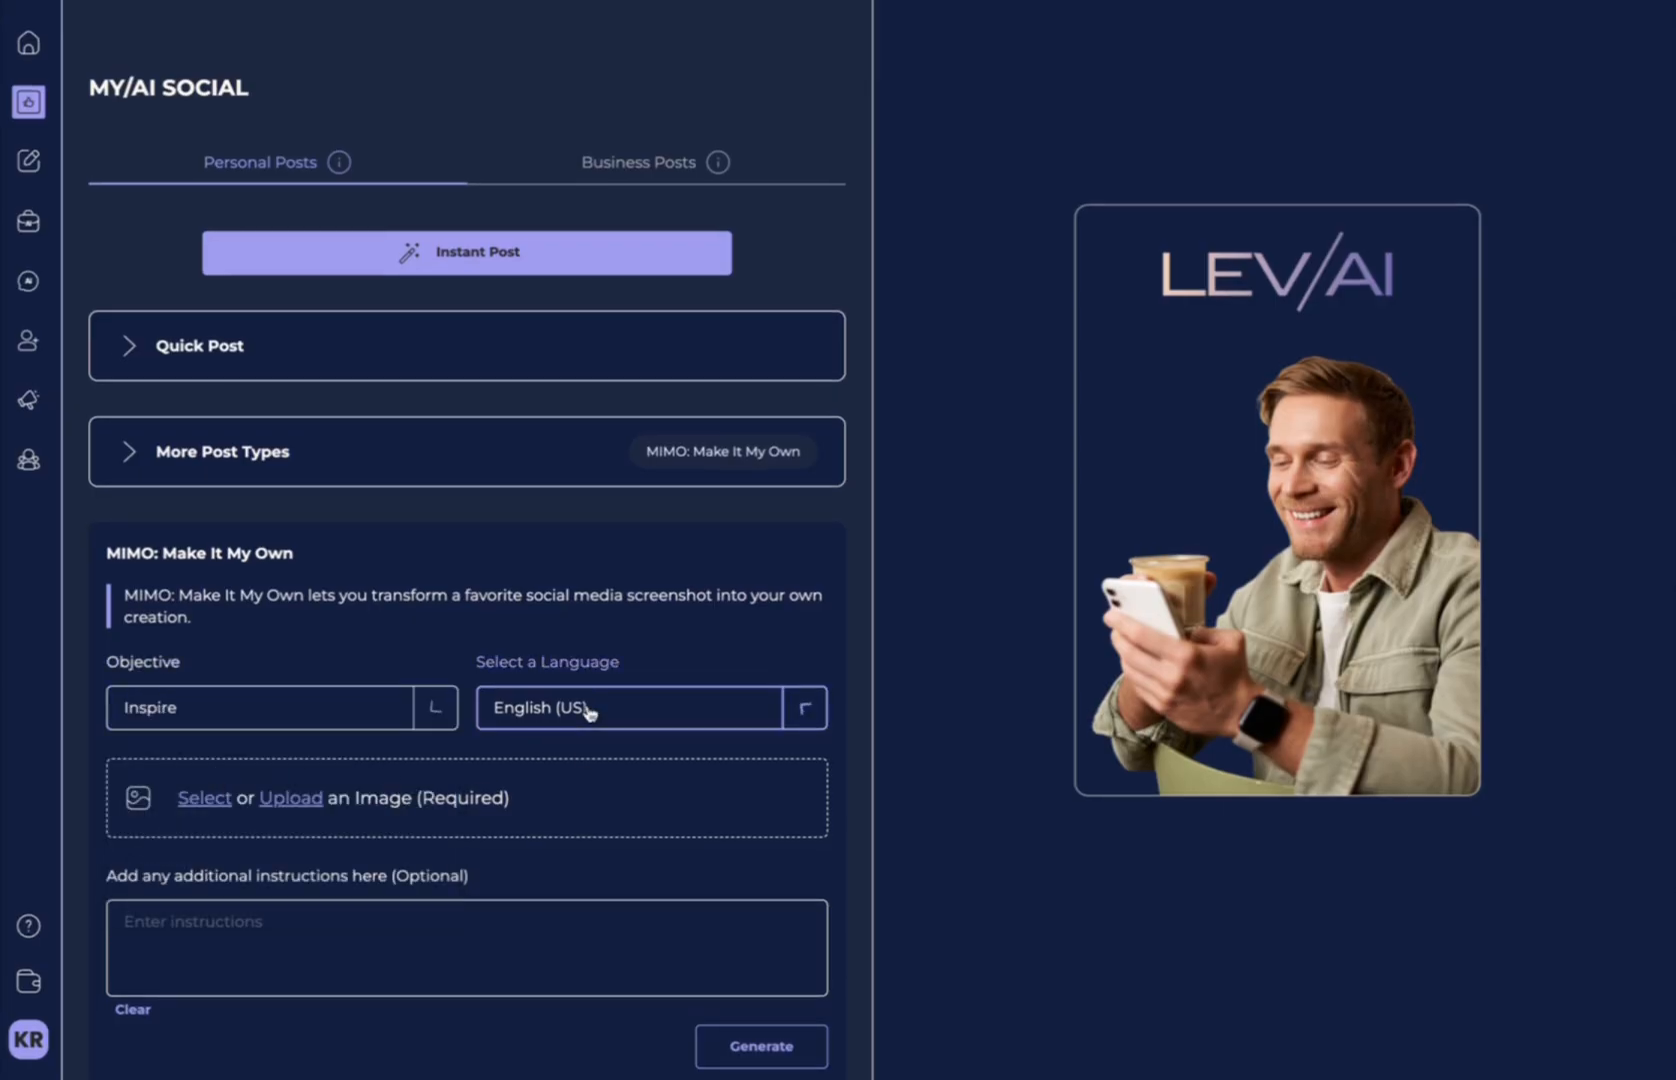
left_click(648, 706)
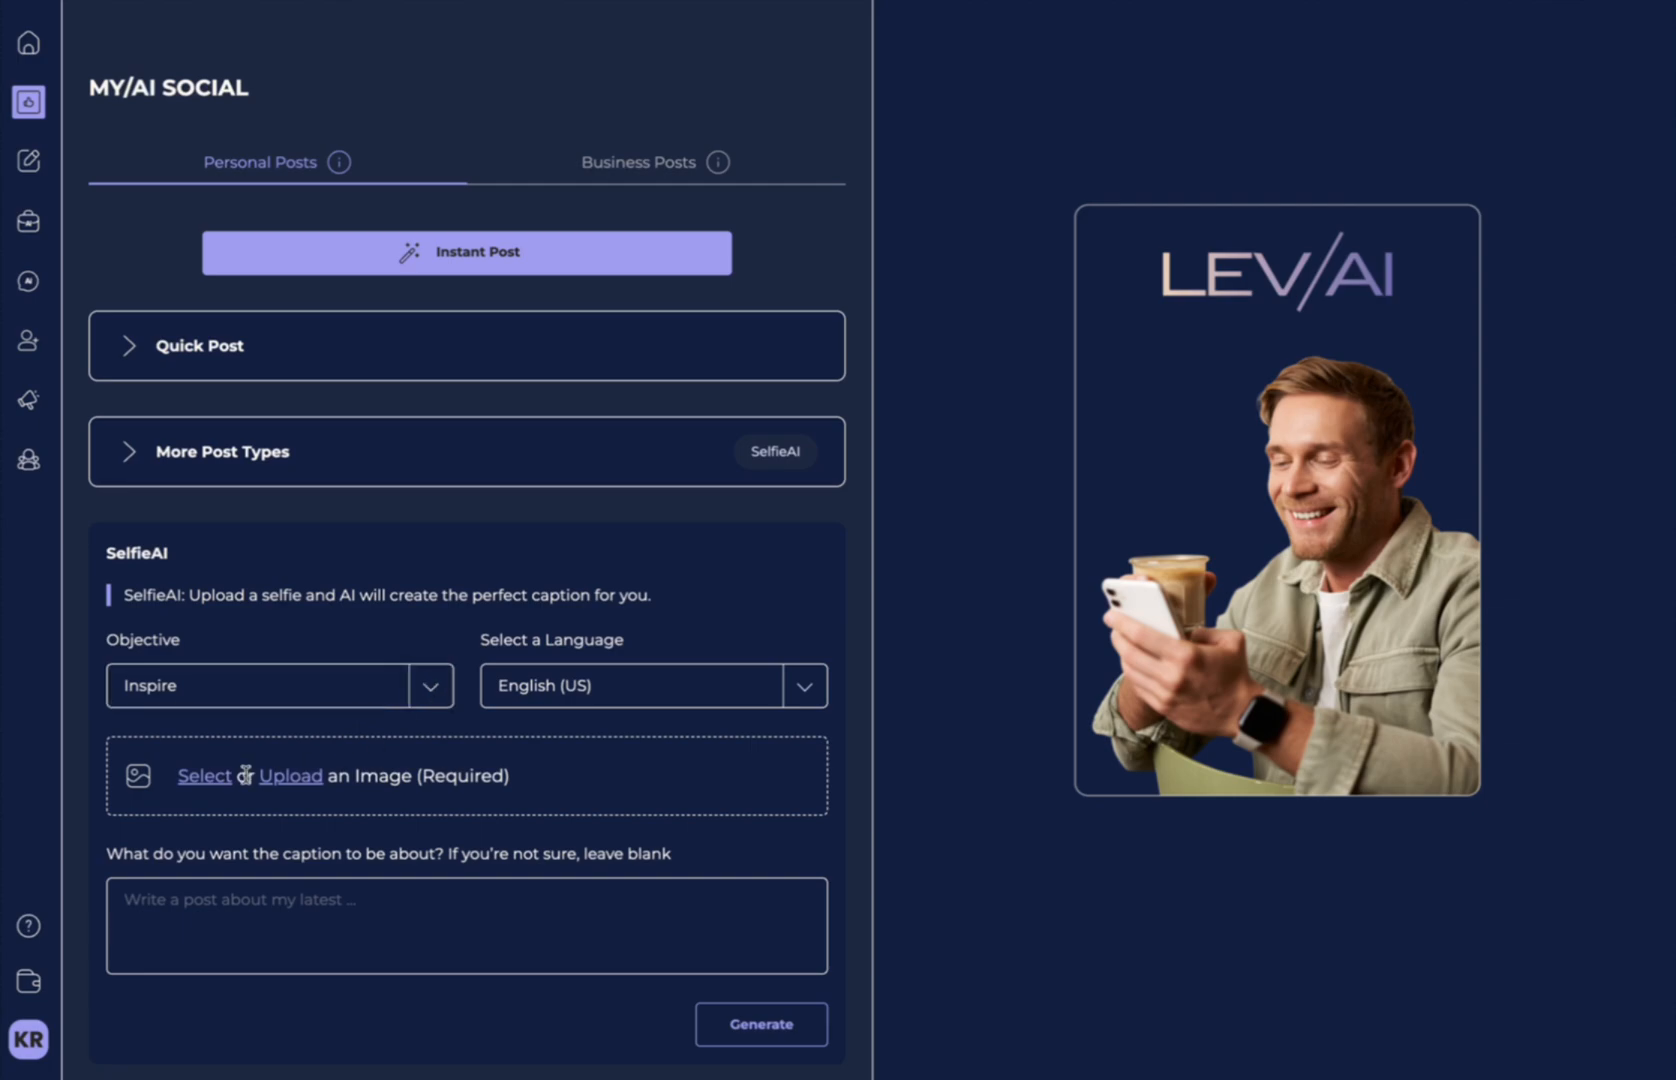
mouse_move(290, 788)
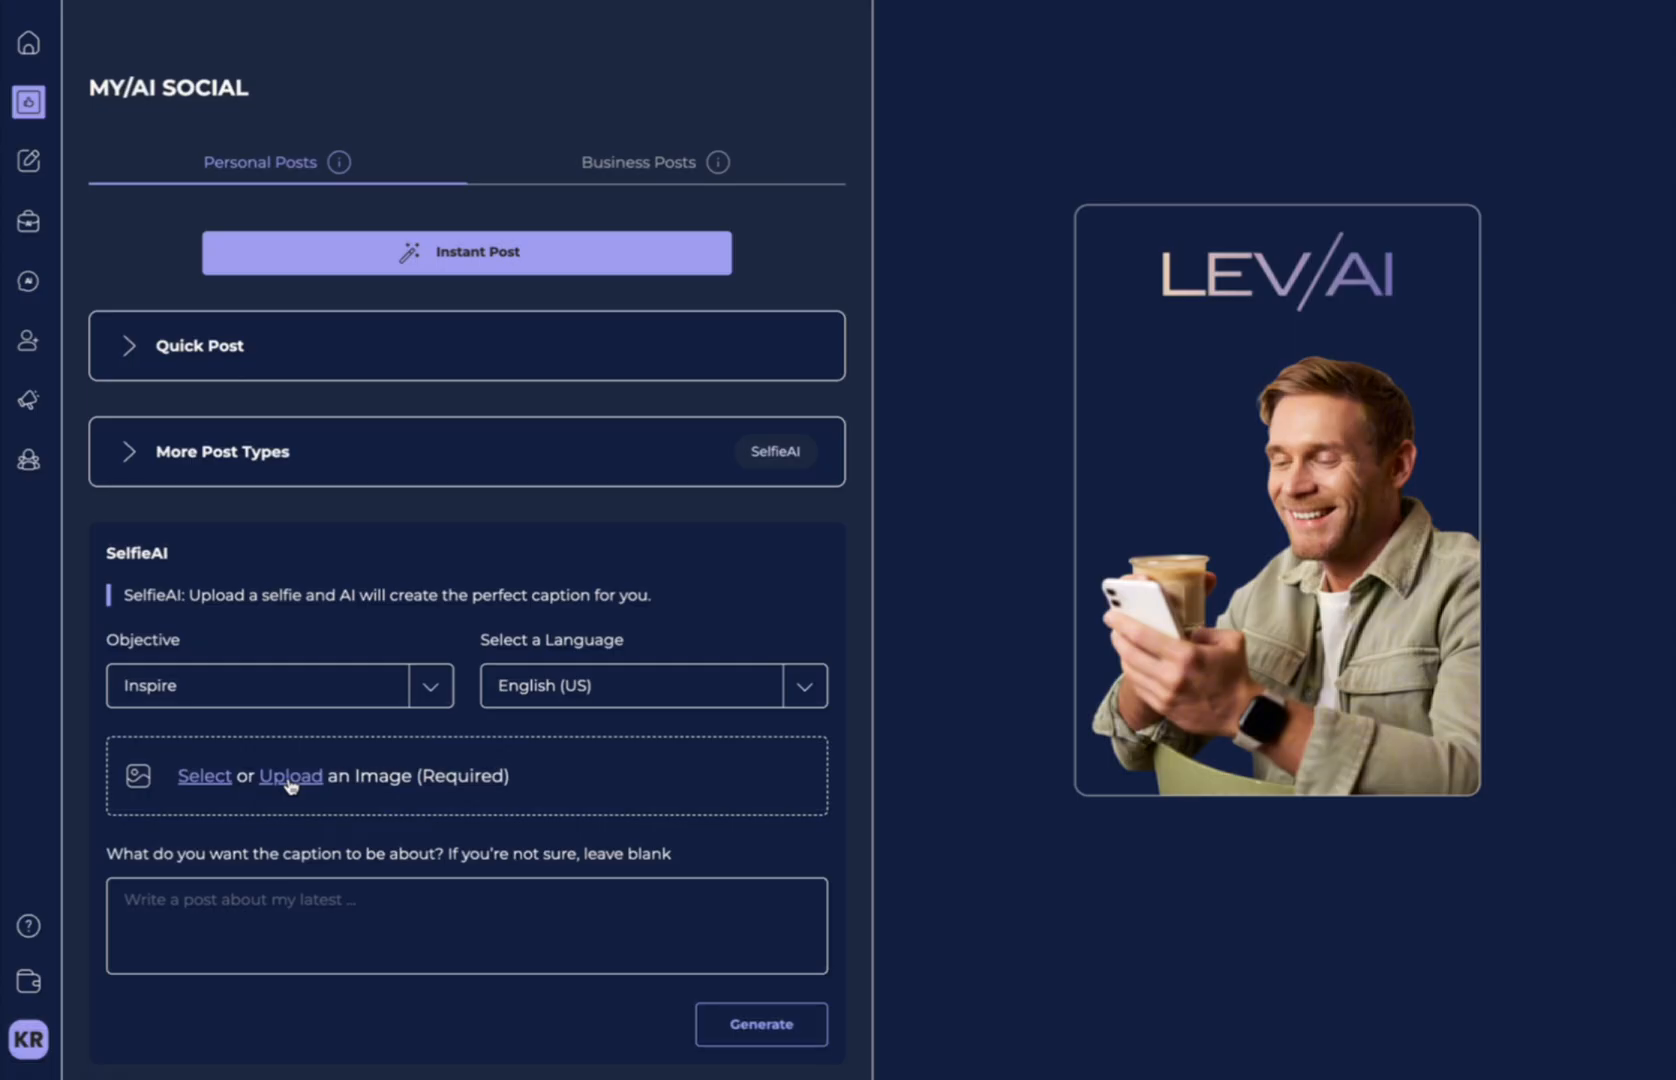
Upload the dancer screenshot to SelfieAI and generate an inspiring caption post.
left_click(290, 776)
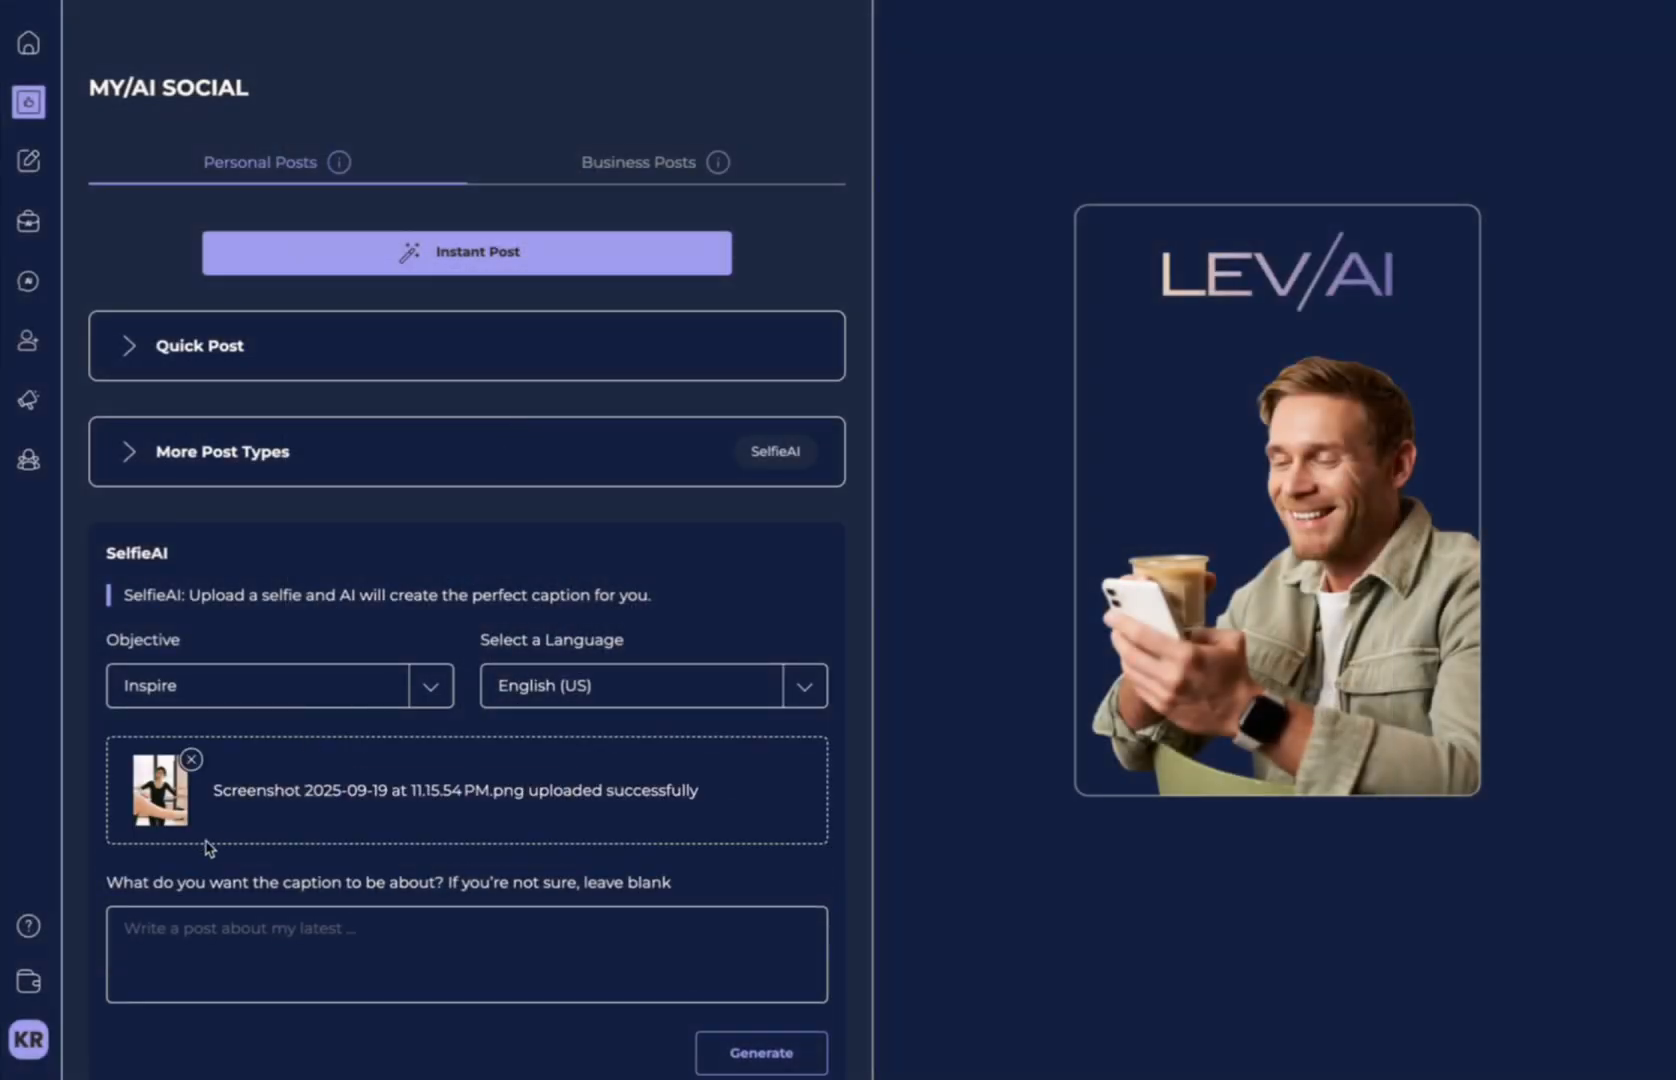
left_click(466, 954)
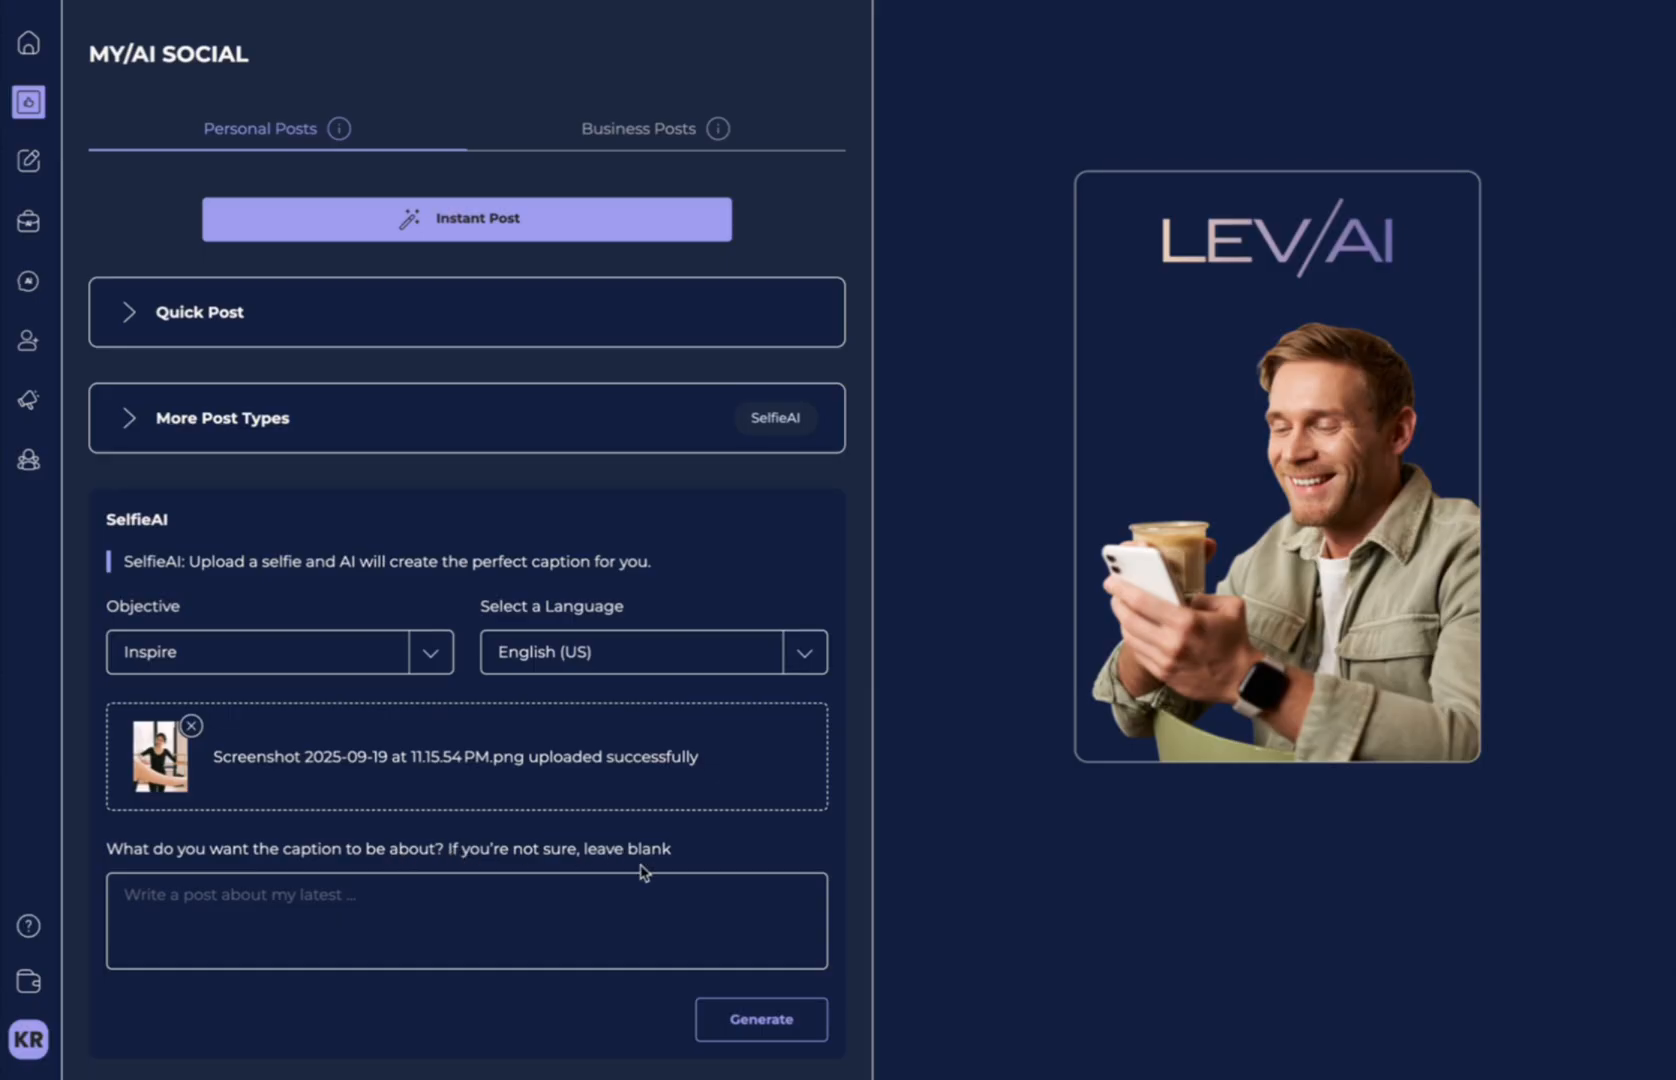
left_click(760, 1018)
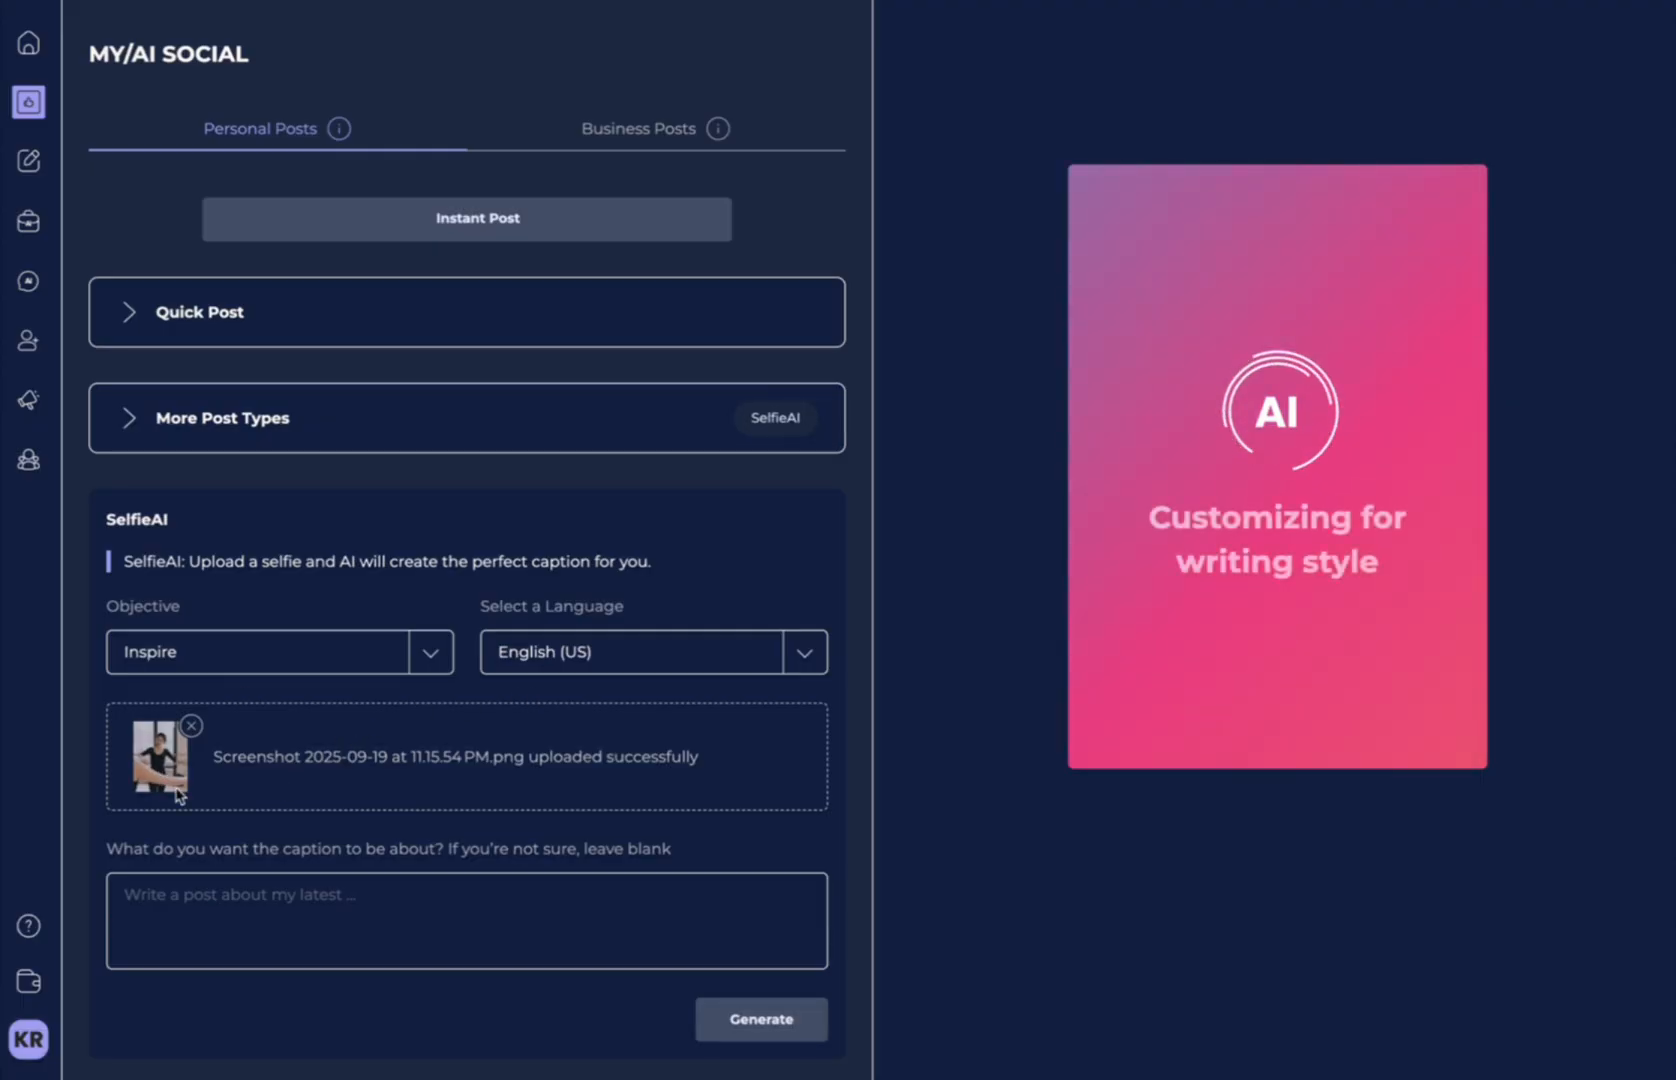
left_click(760, 1018)
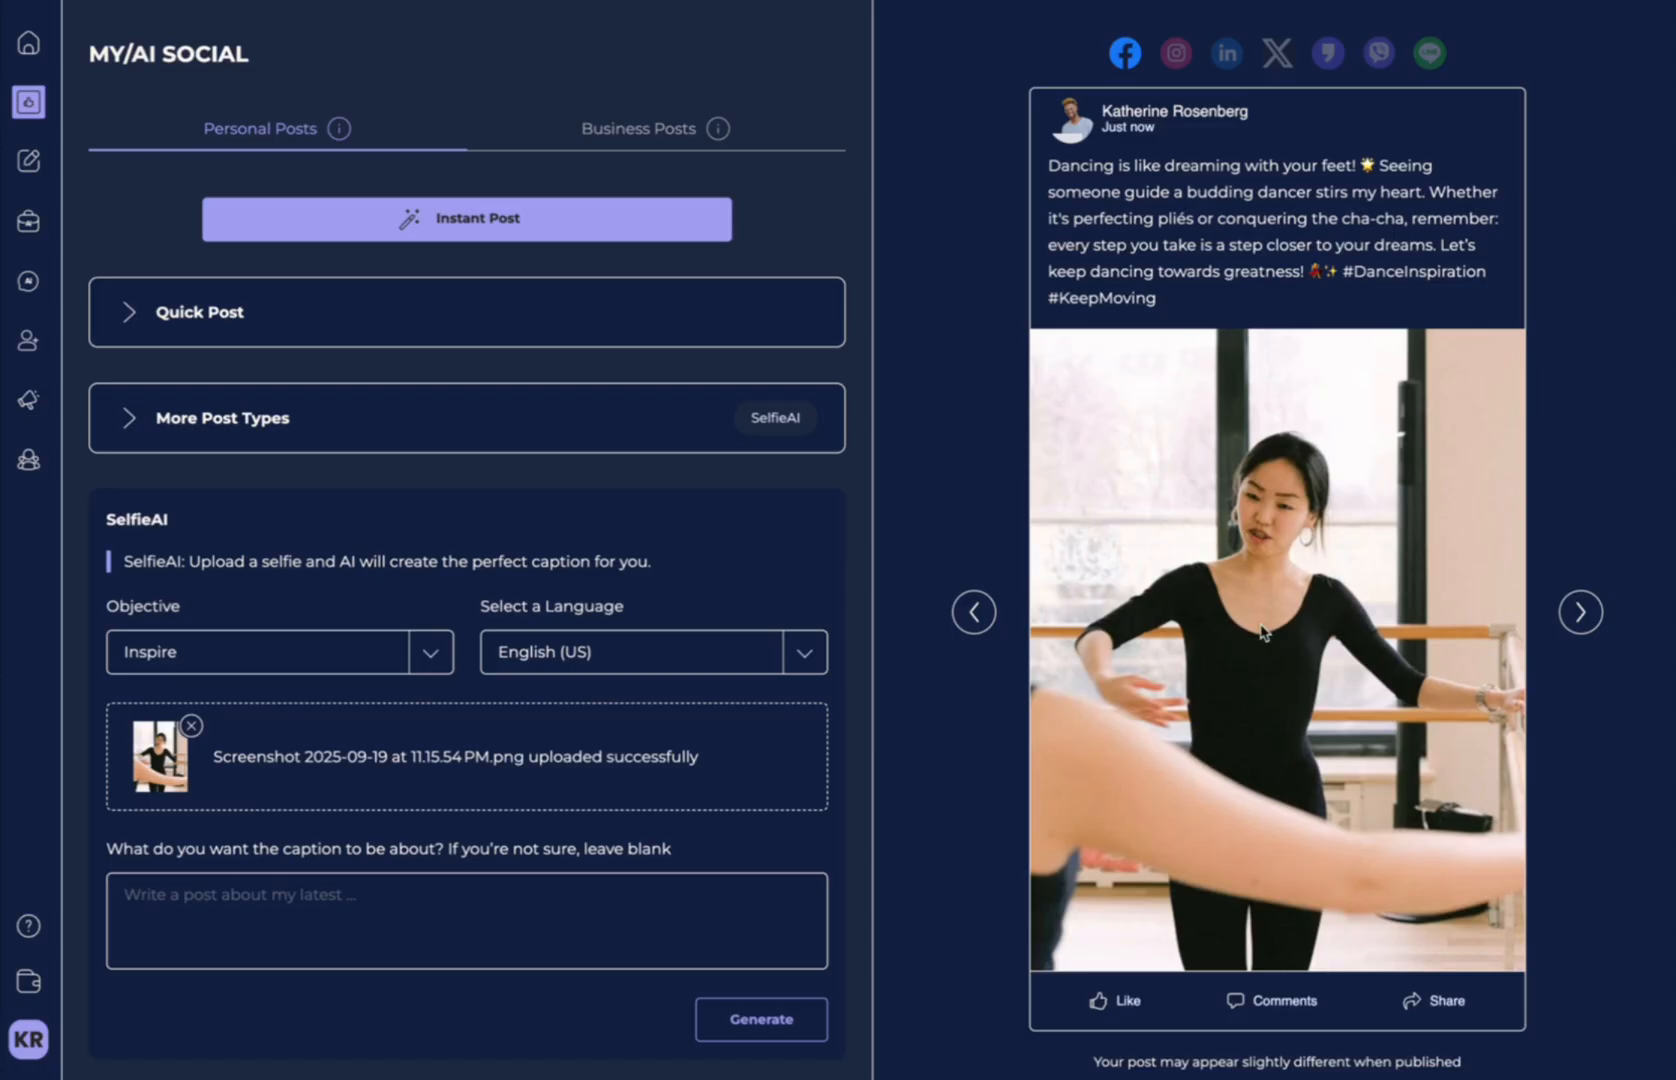
mouse_move(1264, 548)
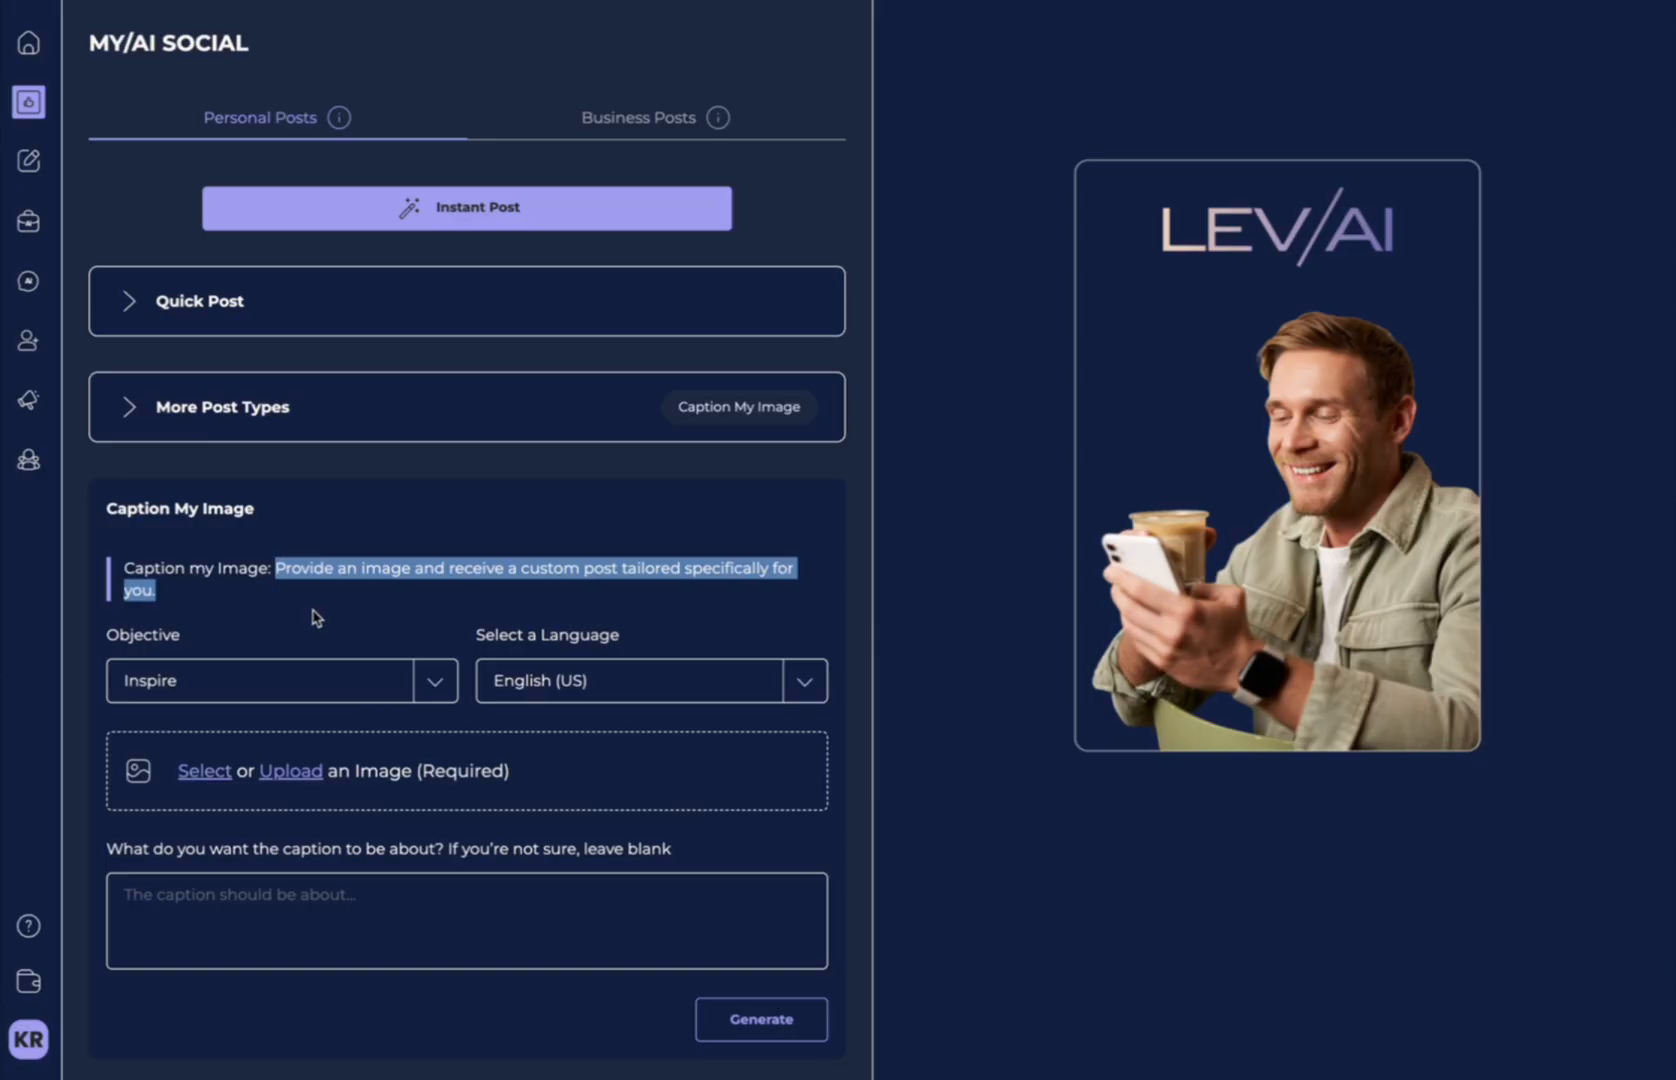
Choose Short Text-Only Post from More Post Types and focus its post topic field.
left_click(224, 406)
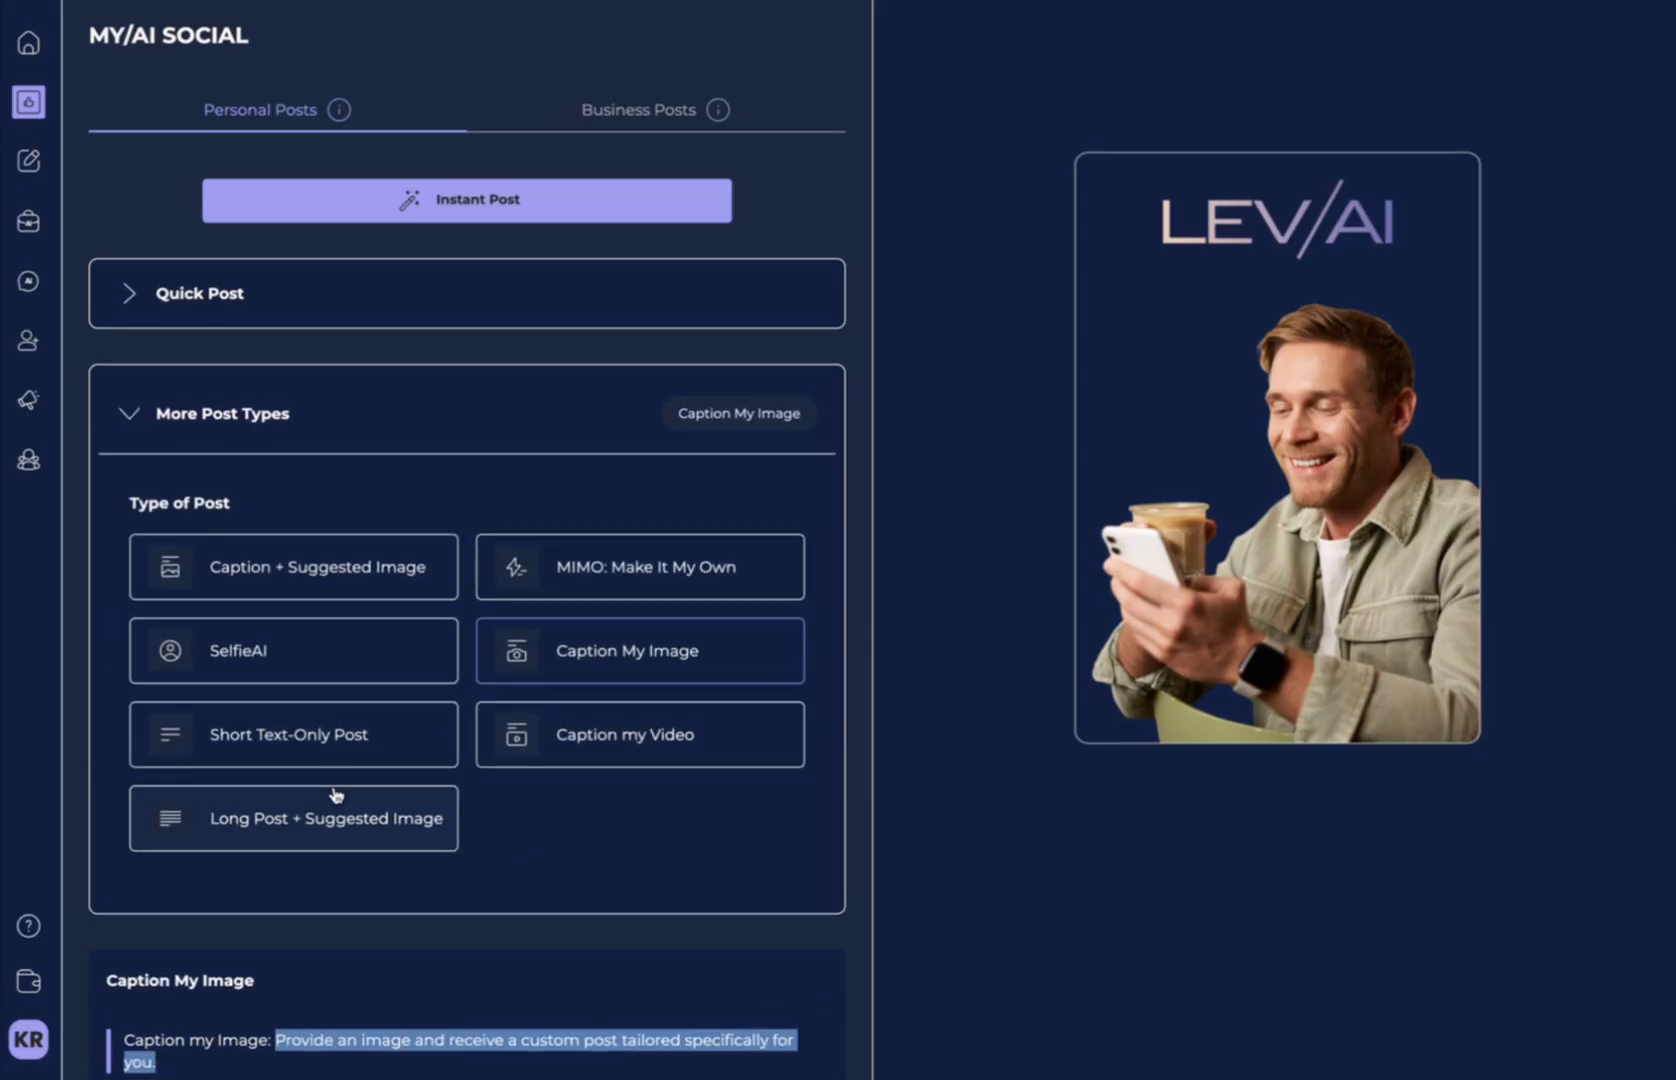
left_click(286, 734)
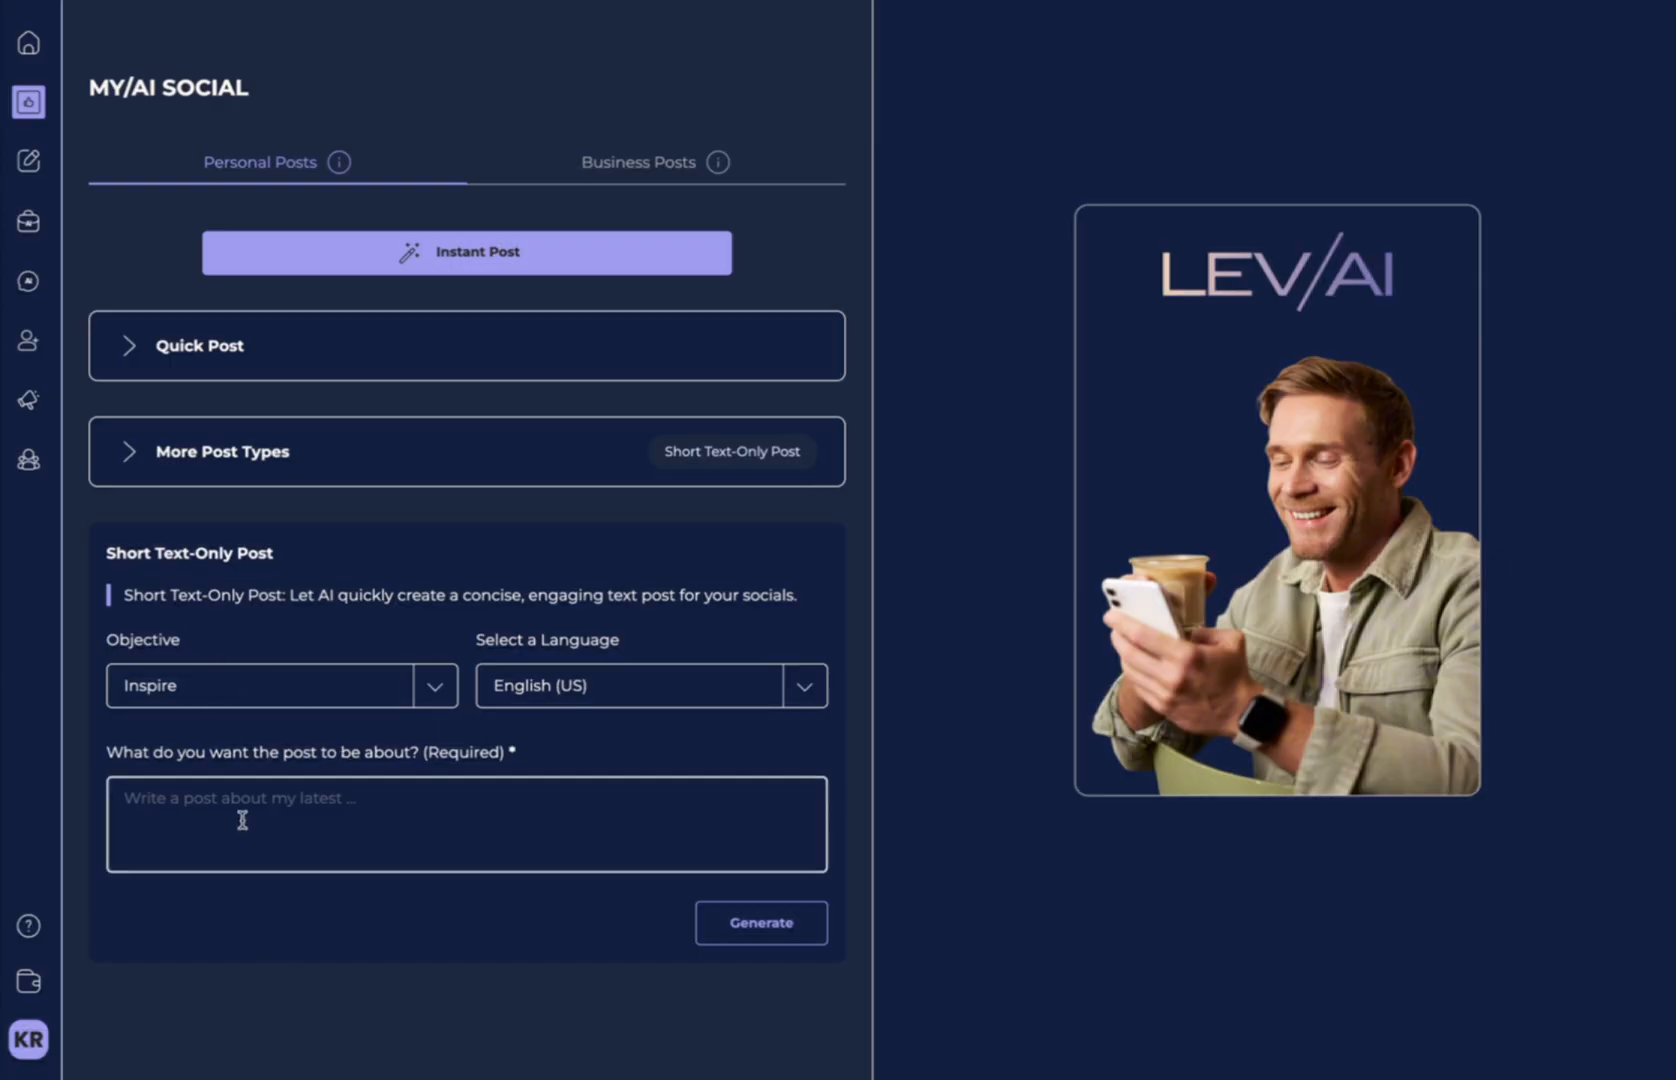
left_click(760, 922)
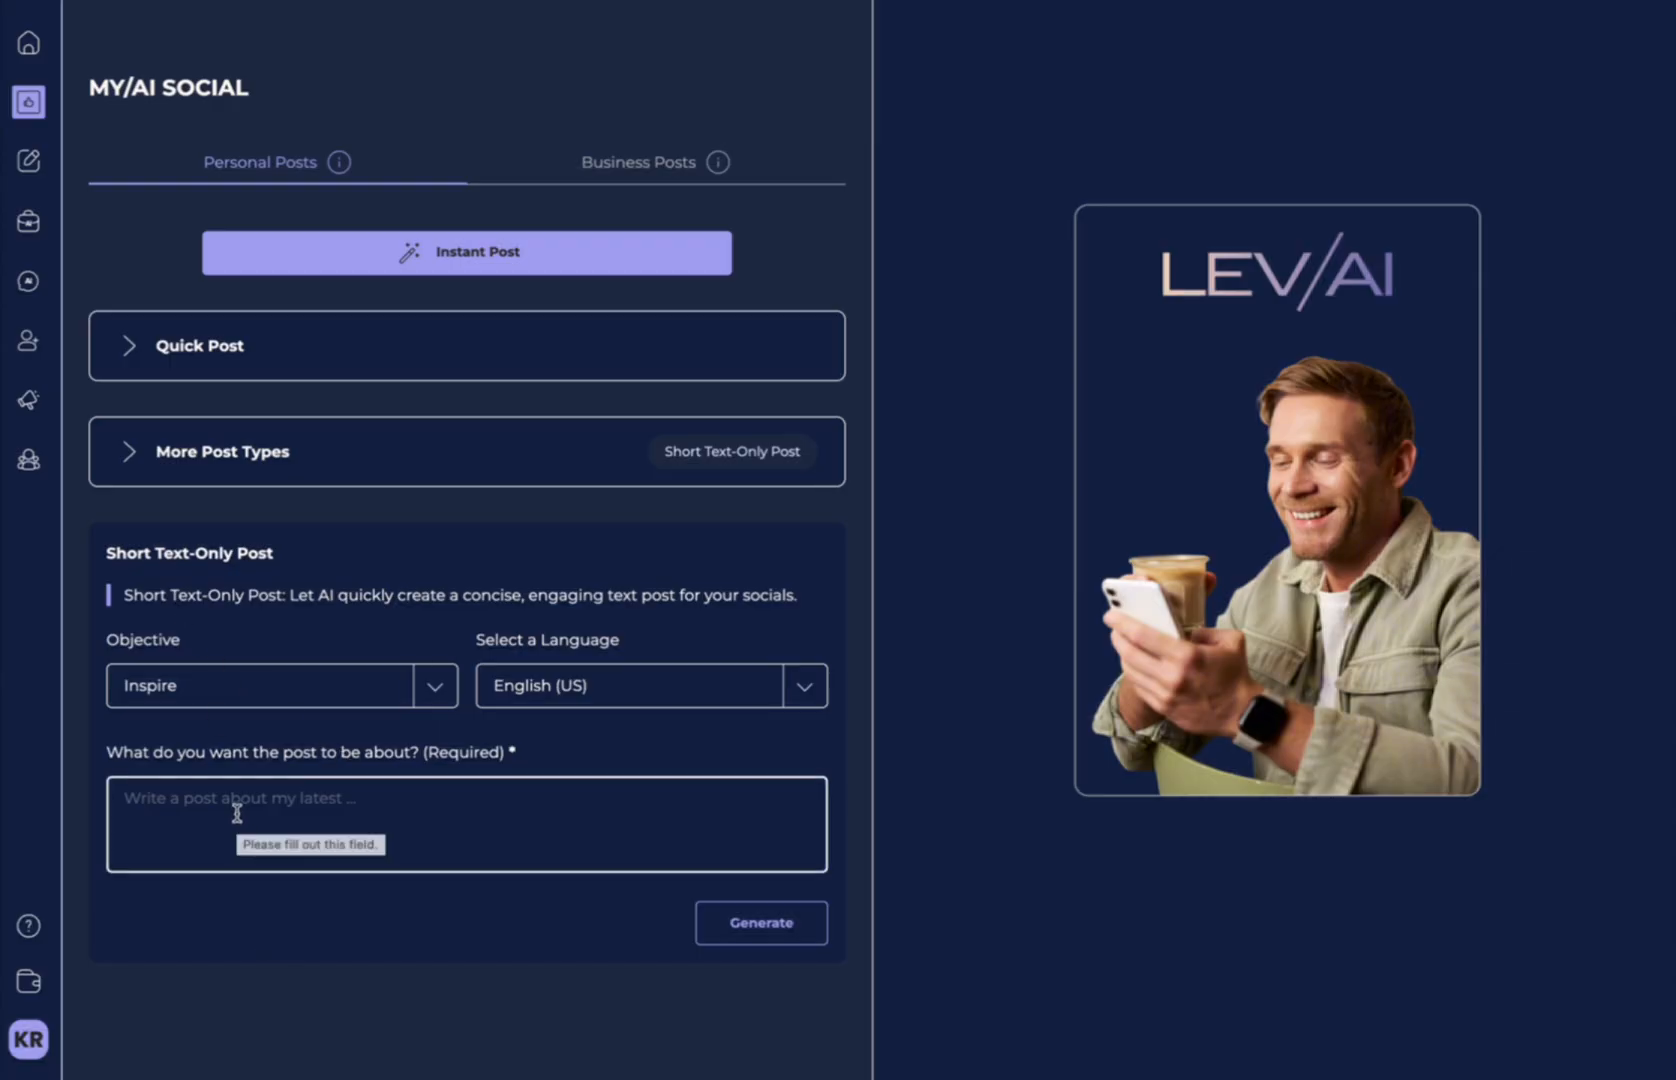
left_click(464, 824)
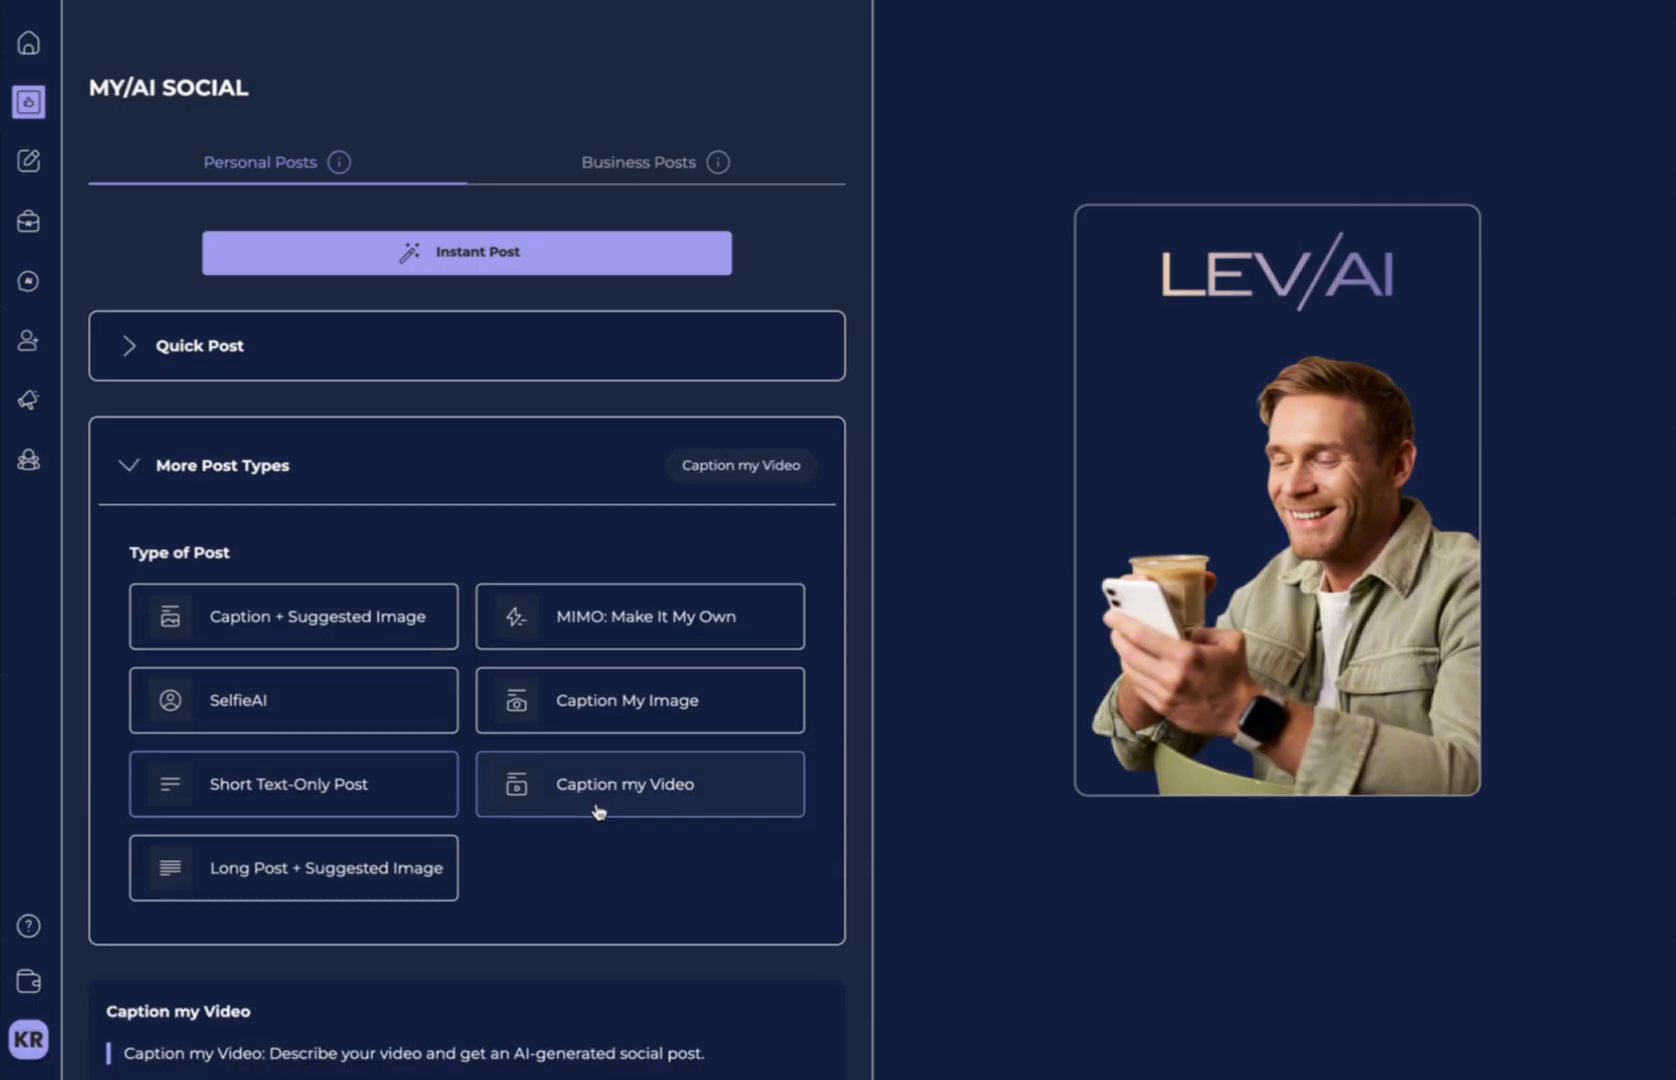
Set up the Caption my Video form keeping Inspire as the objective and reach the caption topic field.
left_click(640, 784)
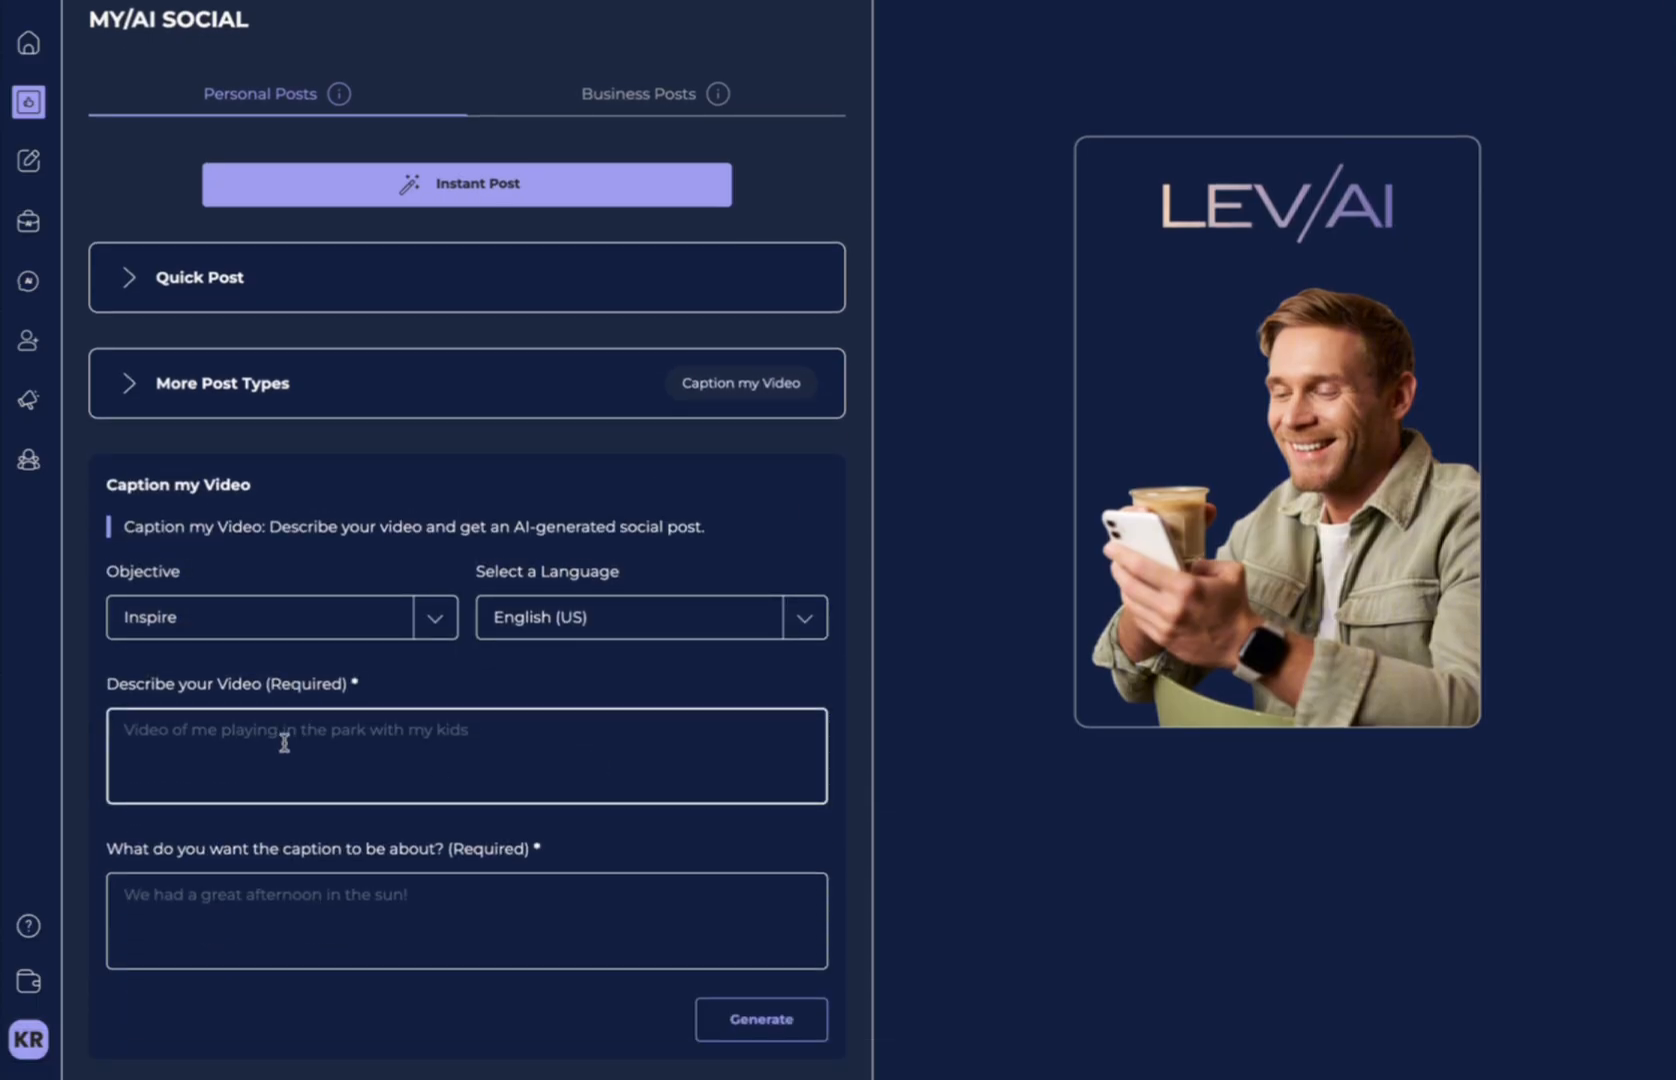
left_click(760, 1018)
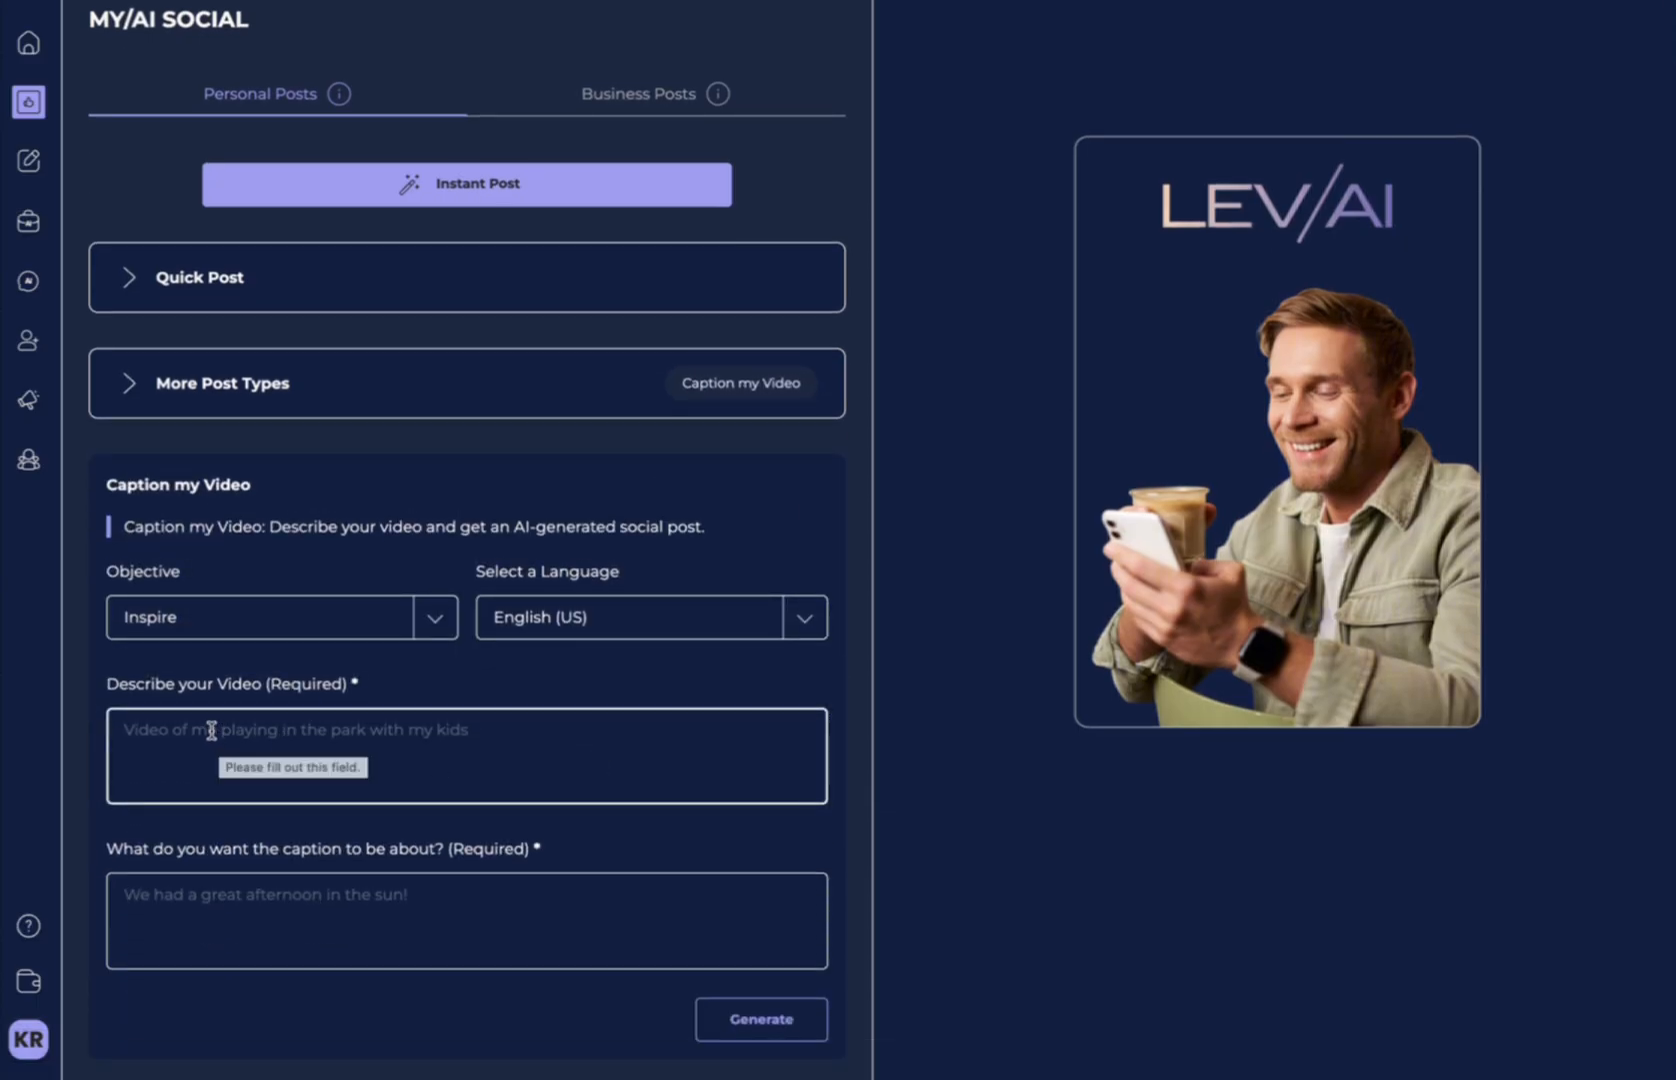
left_click(282, 616)
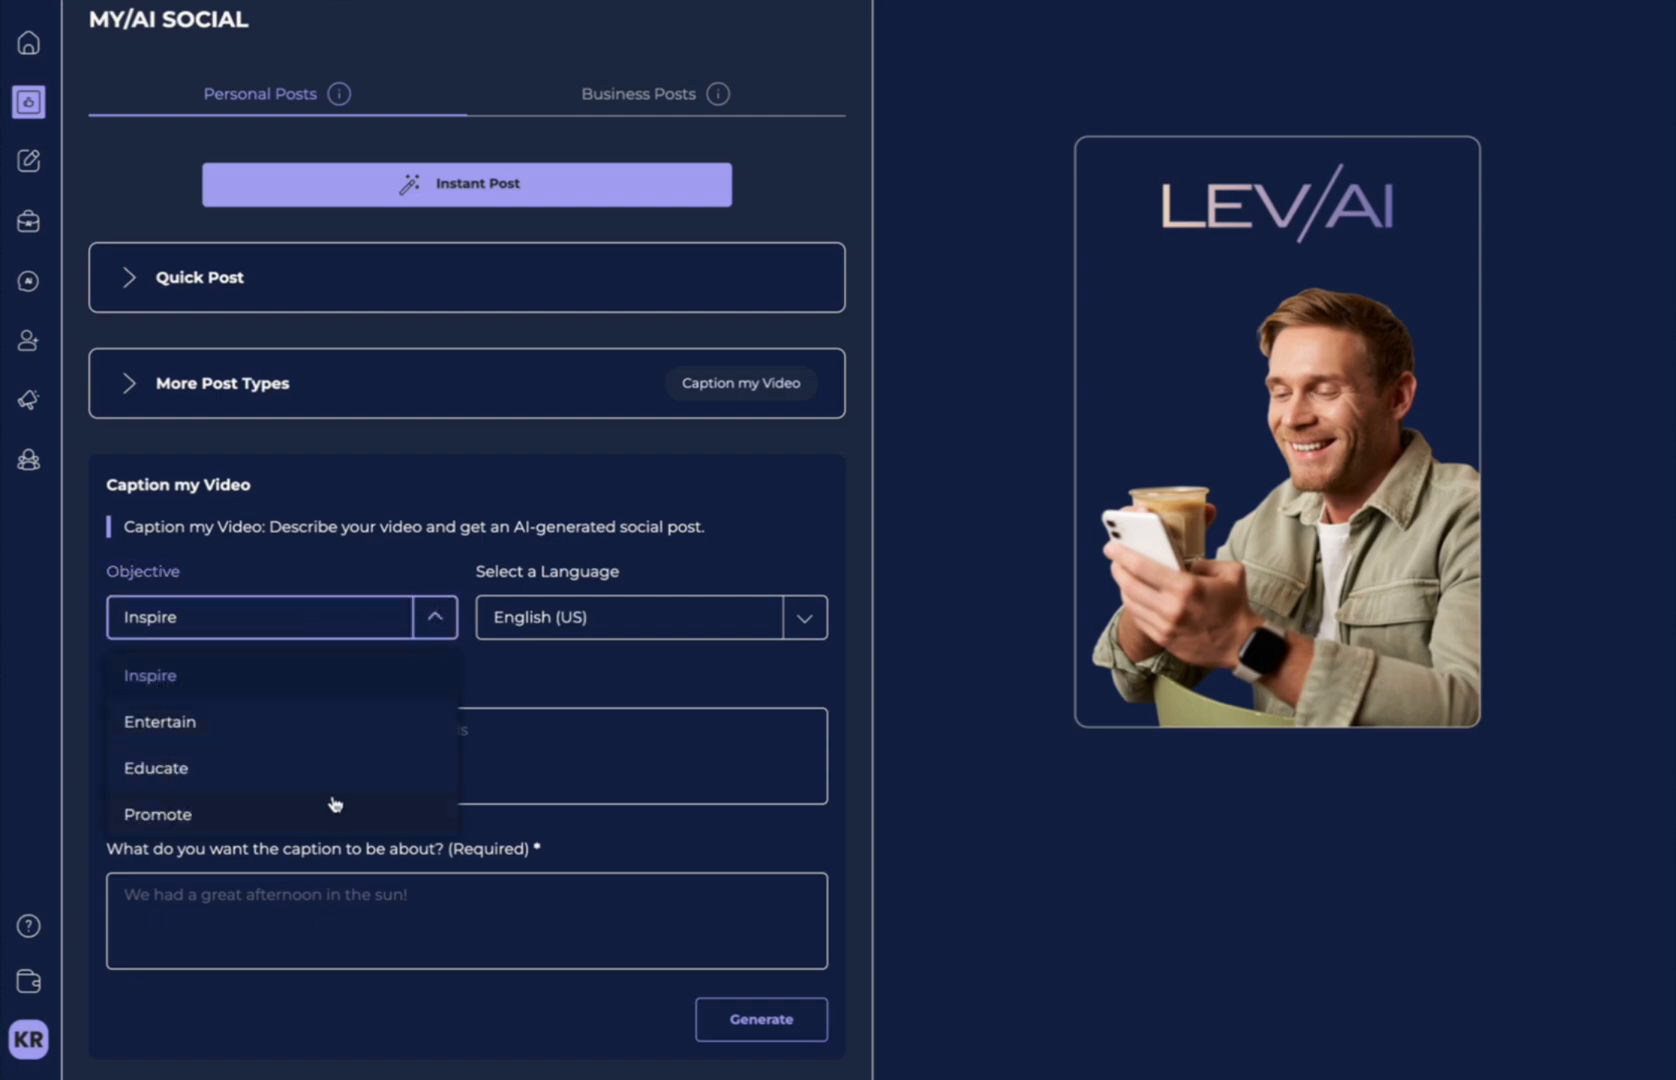
left_click(630, 616)
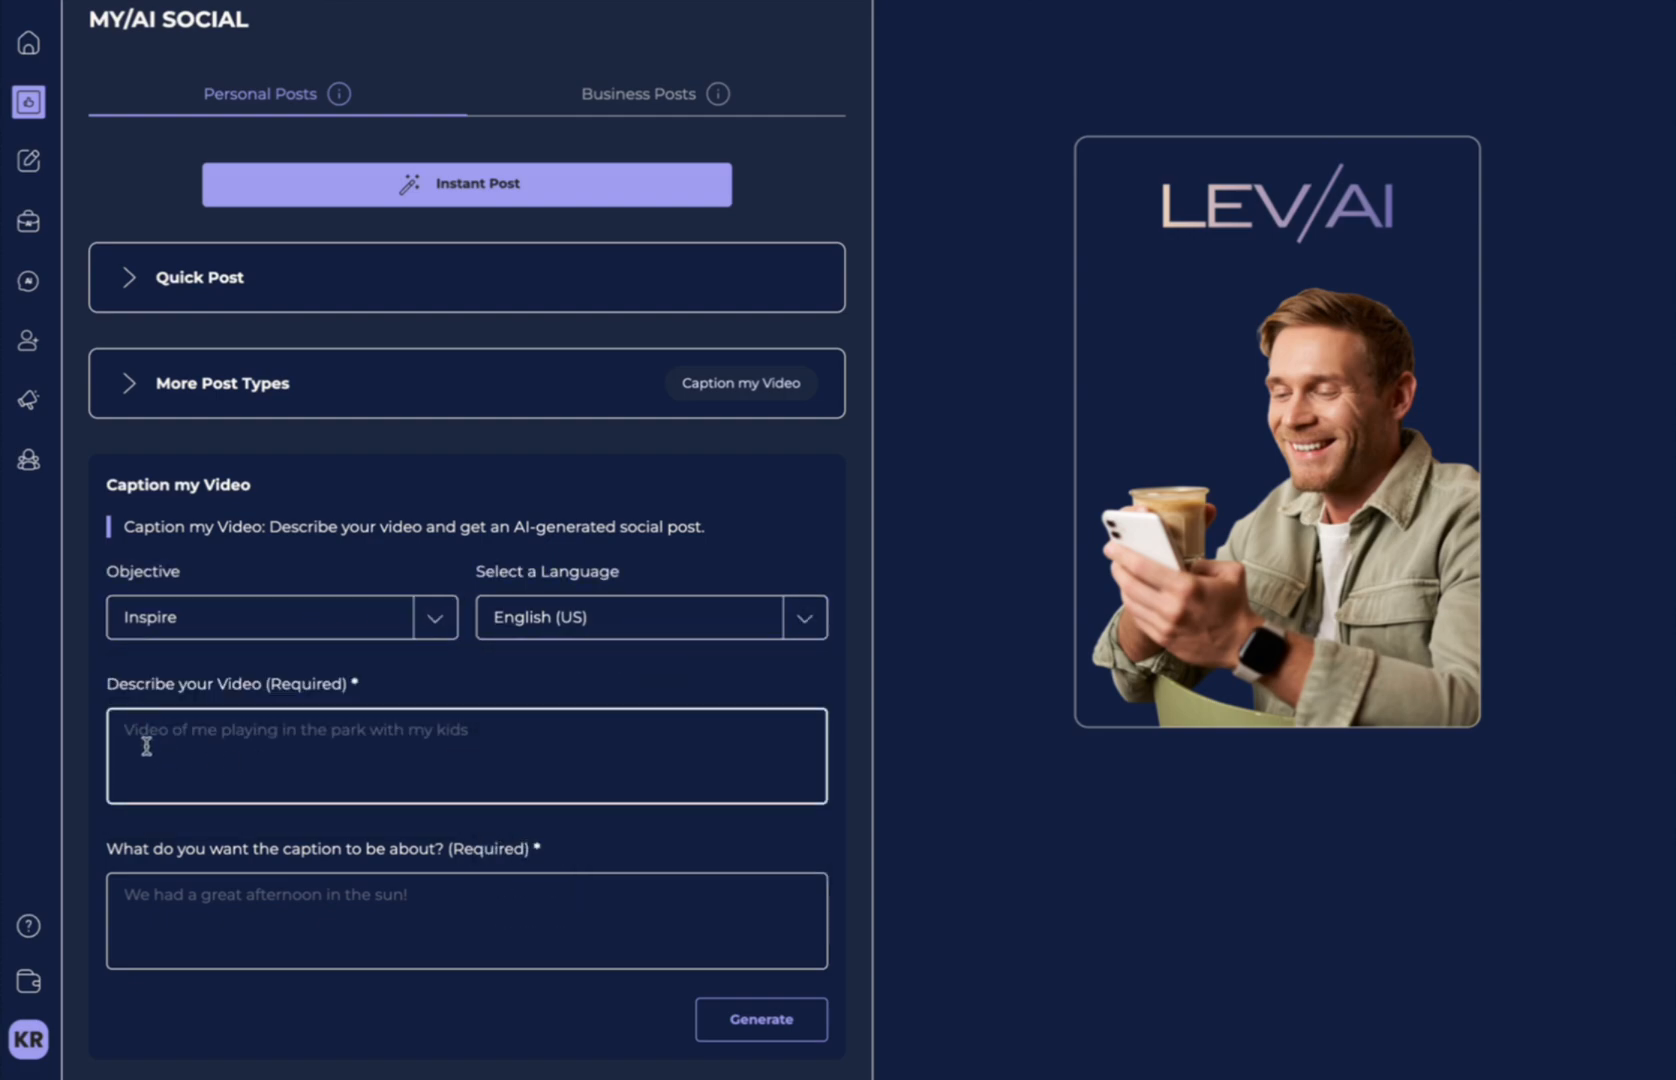
left_click(466, 754)
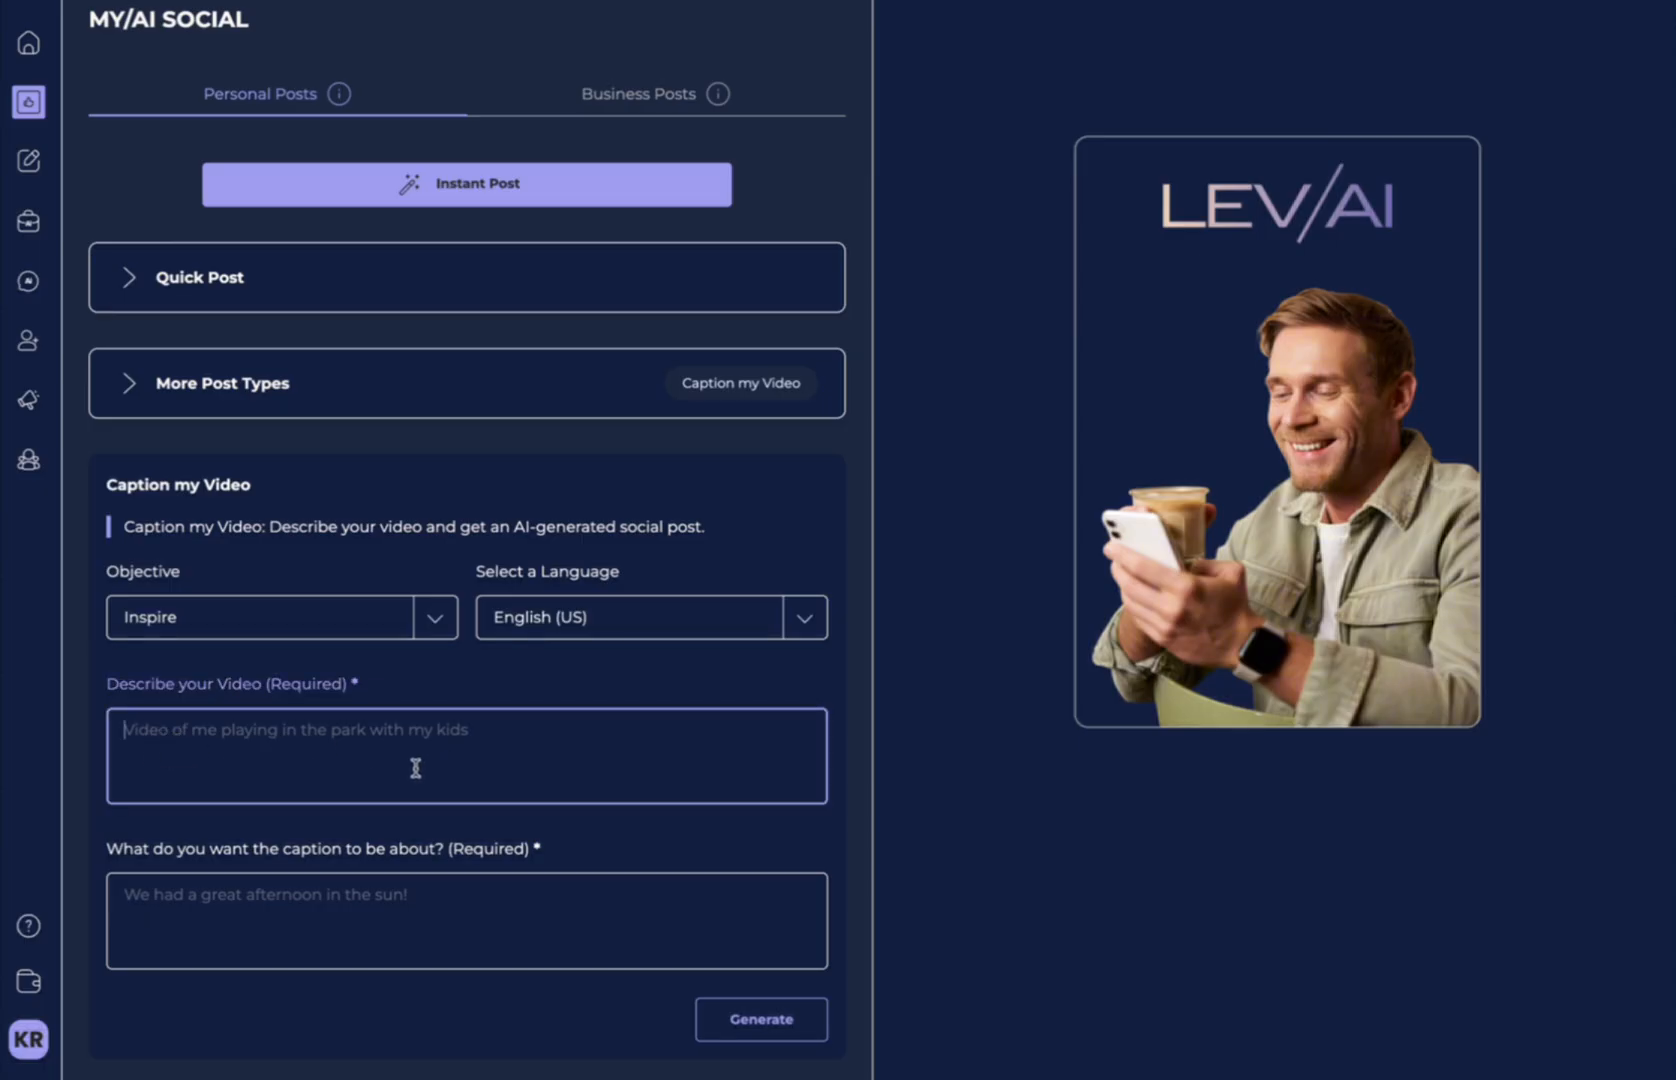
left_click(760, 1020)
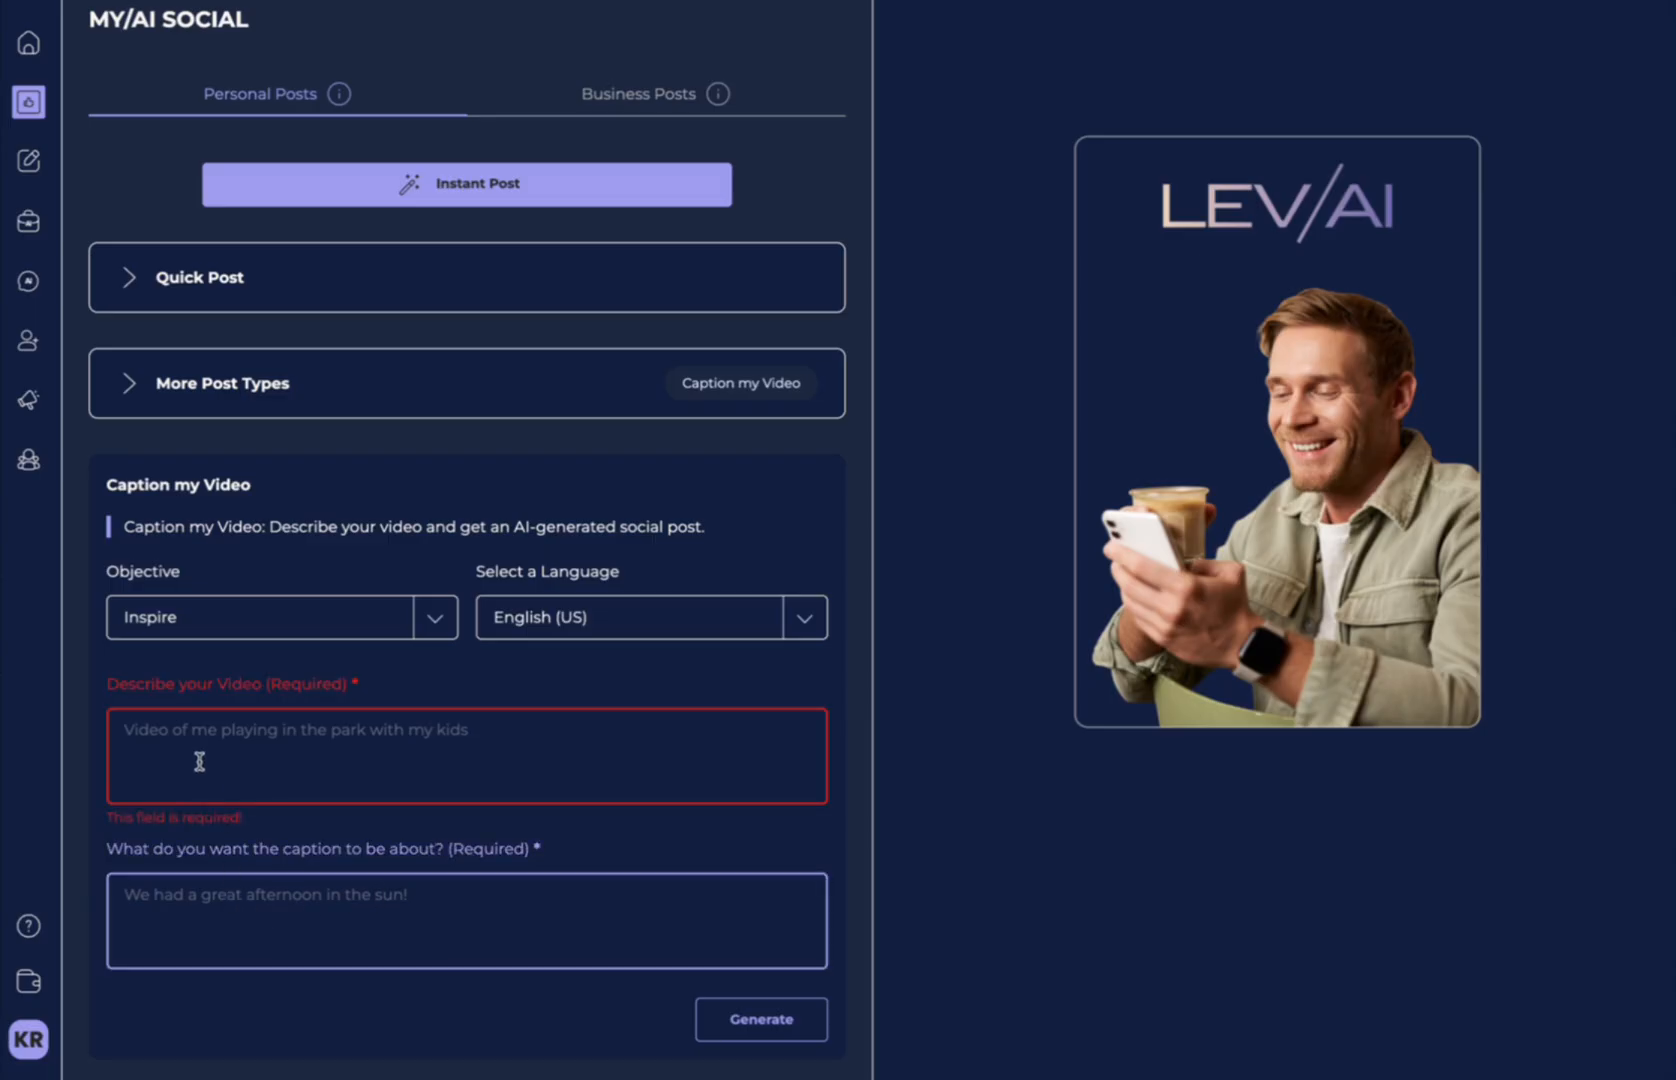
Enter 'I want the caption to say sign up for classes' and generate the hip hop class video caption post.
type("I want the caption to say sign up for class")
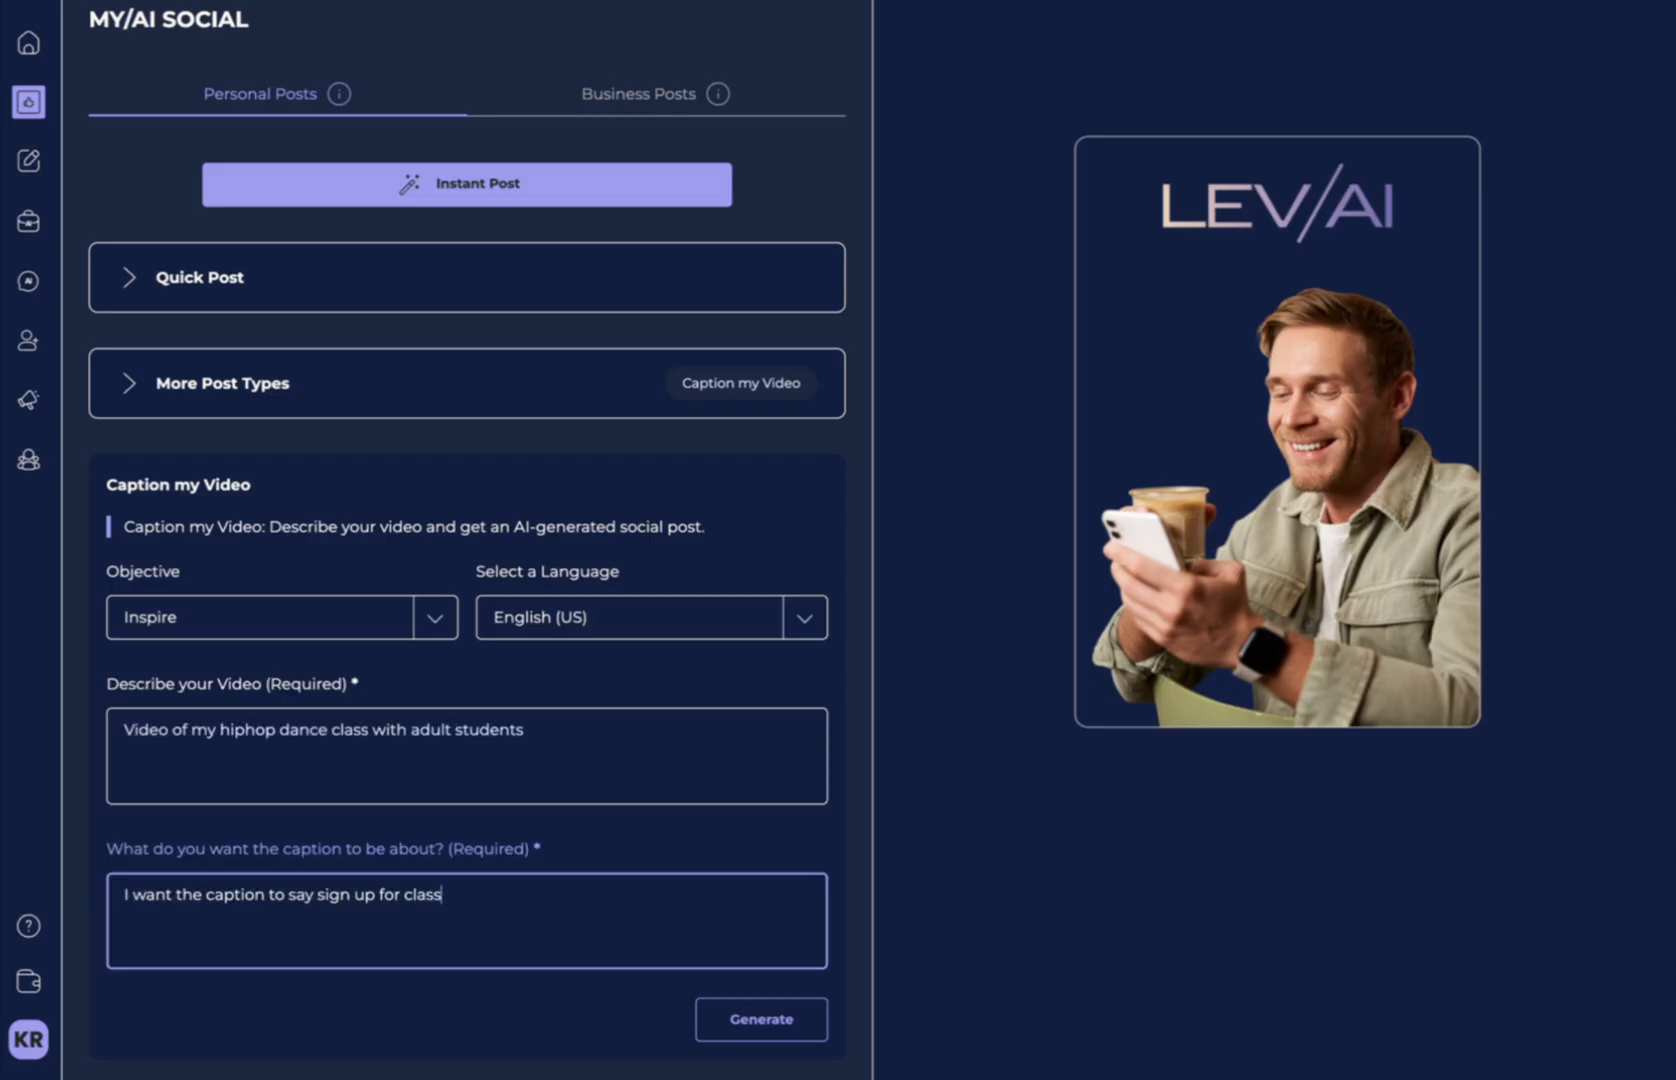
type("es")
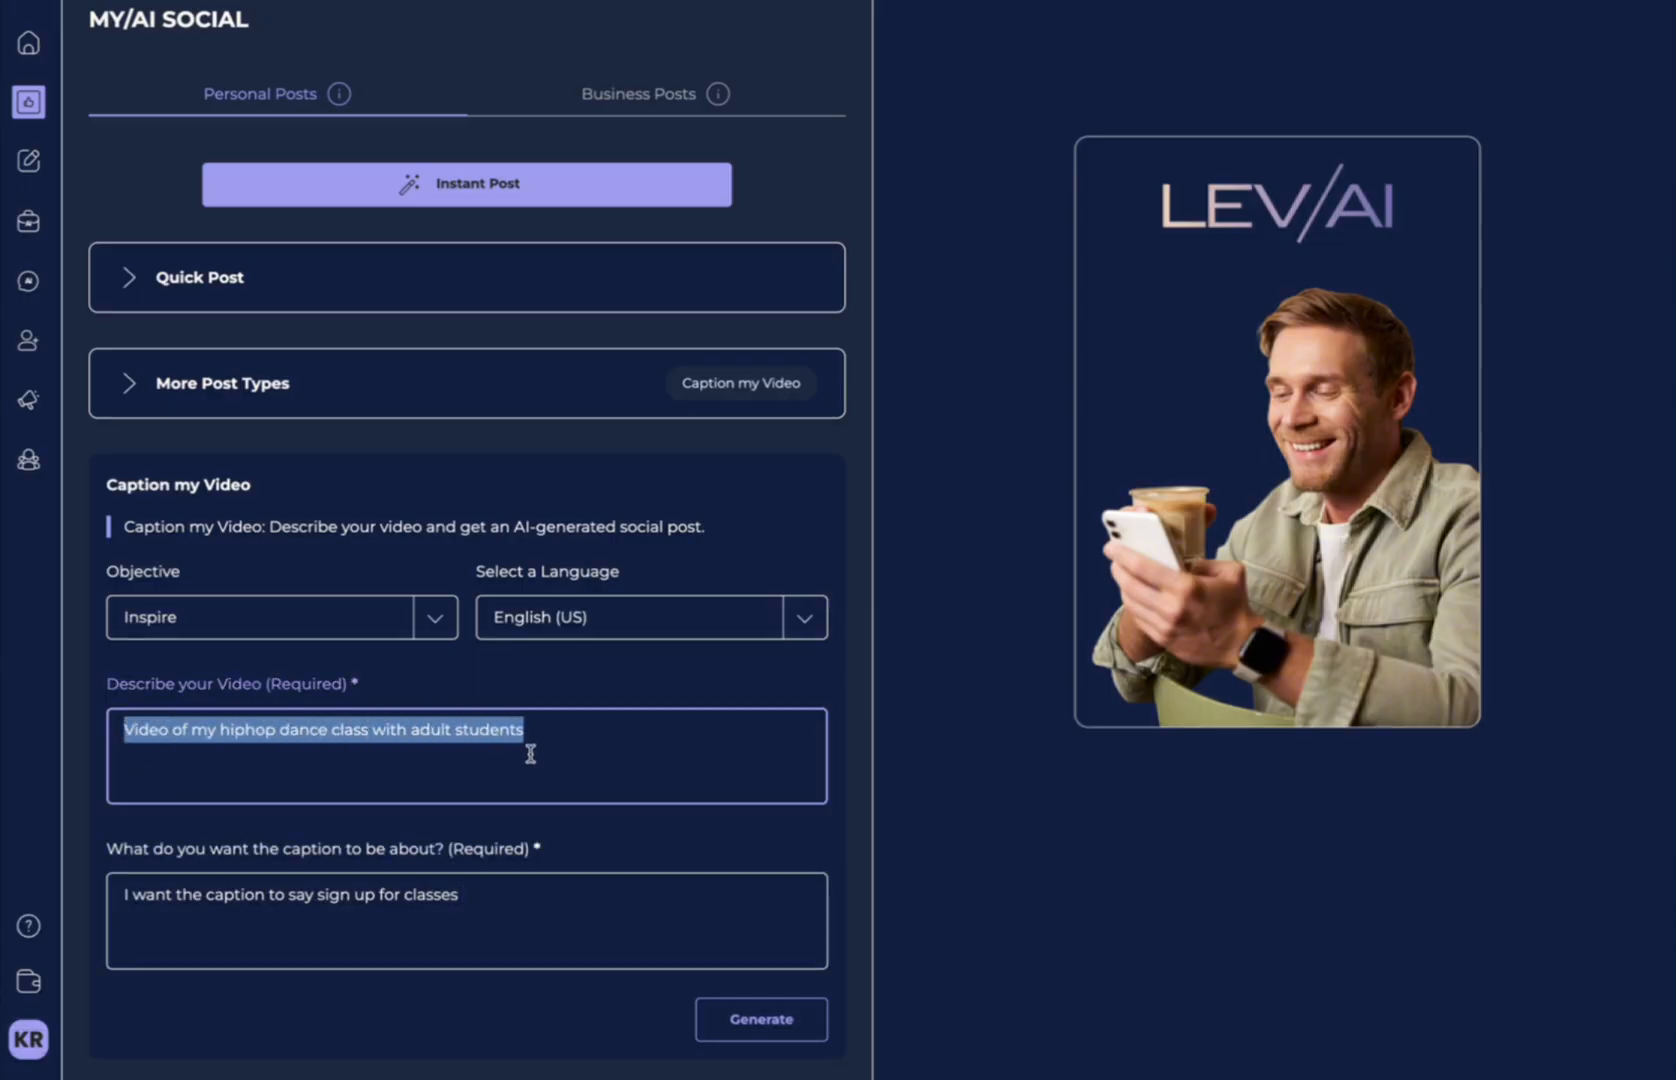
left_click(530, 730)
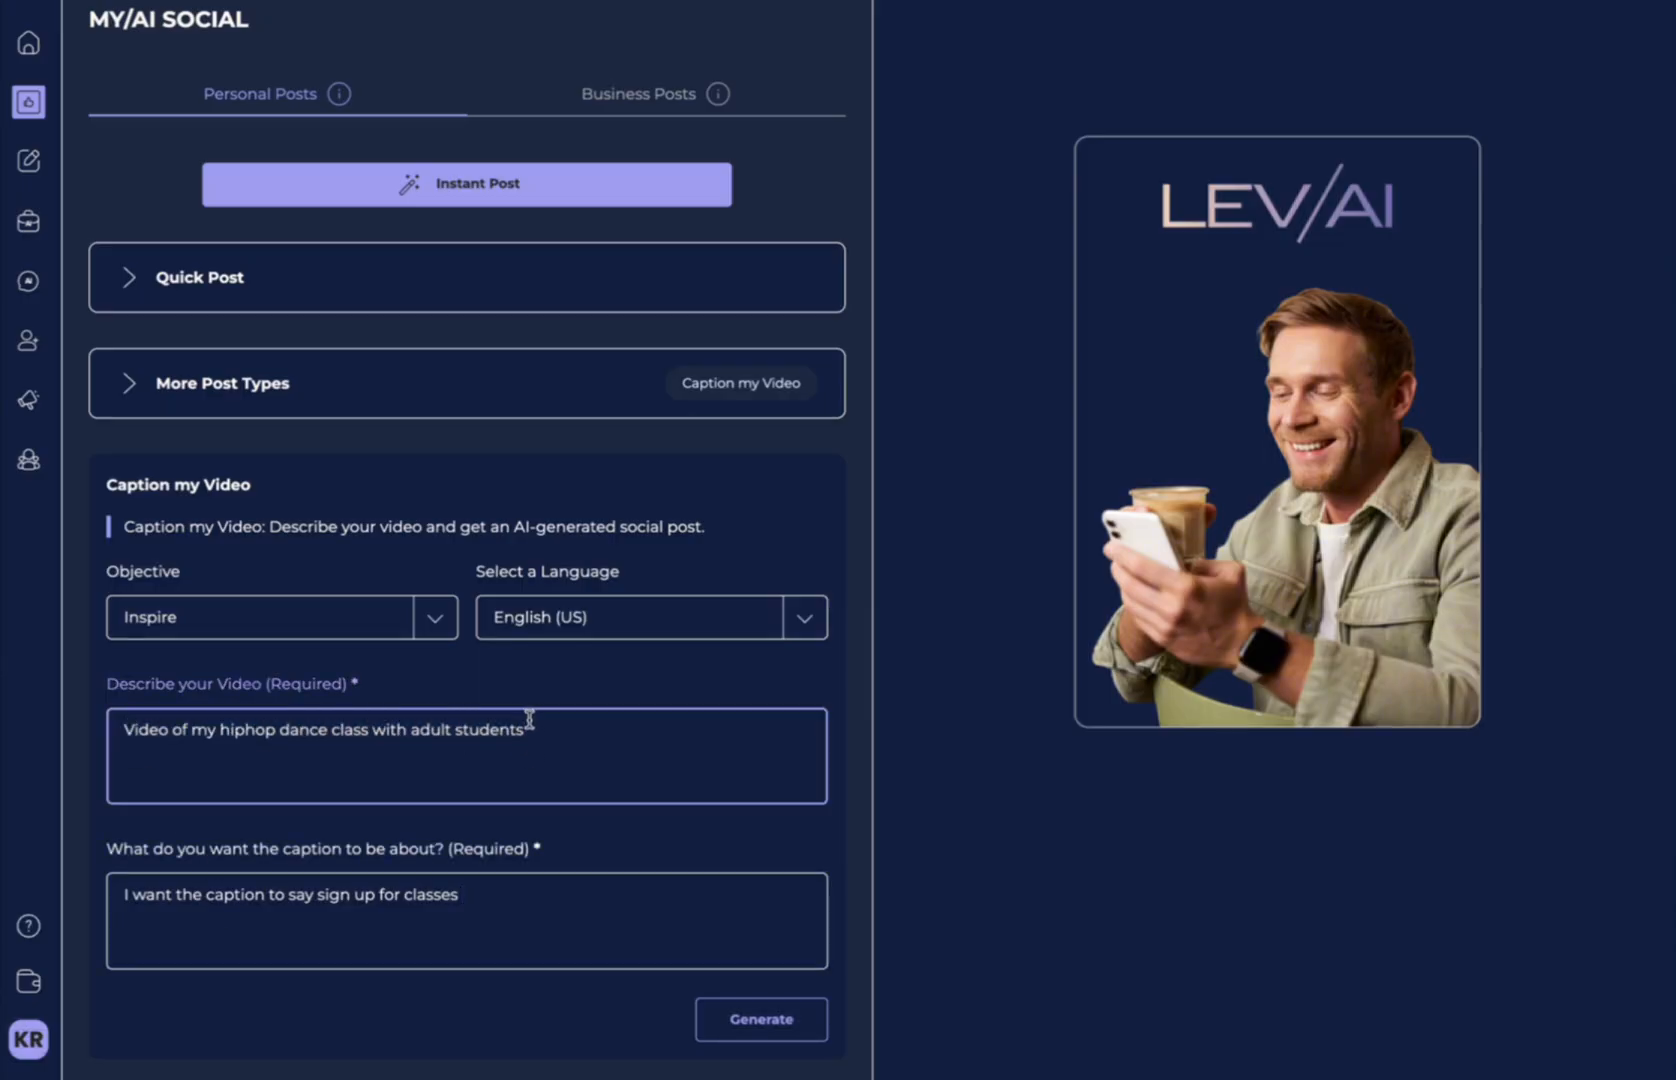
left_click(464, 920)
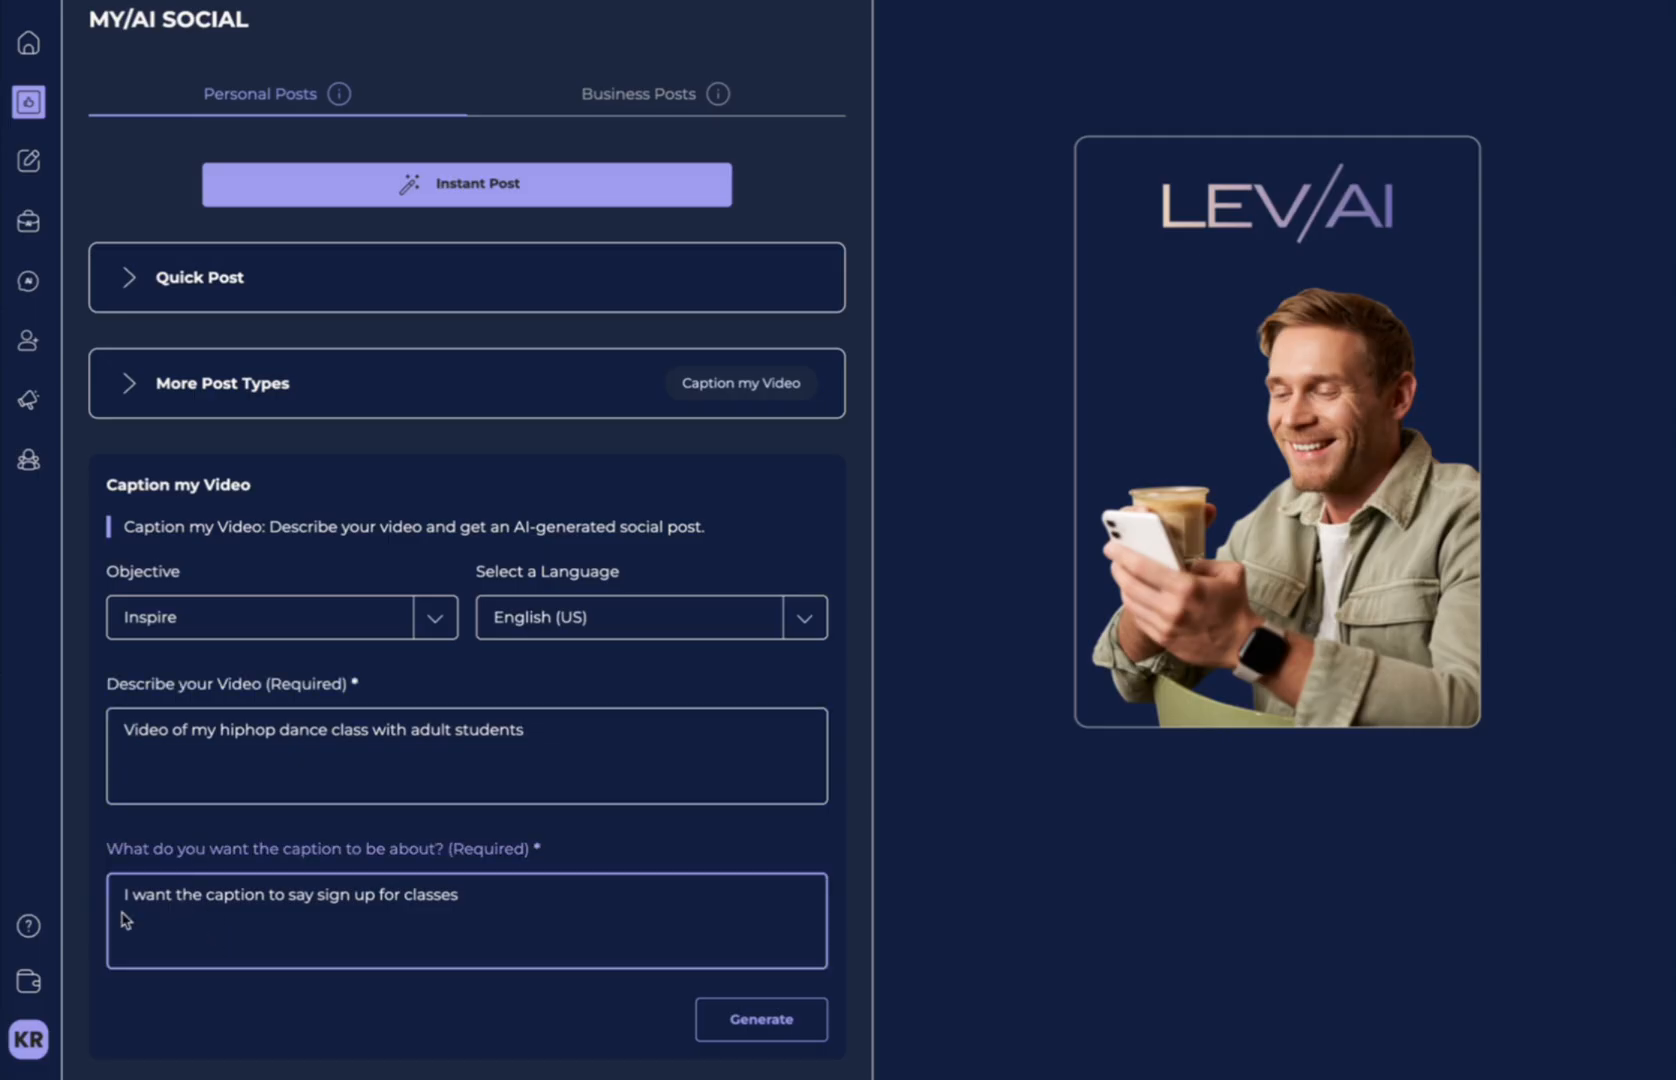
left_click(760, 1018)
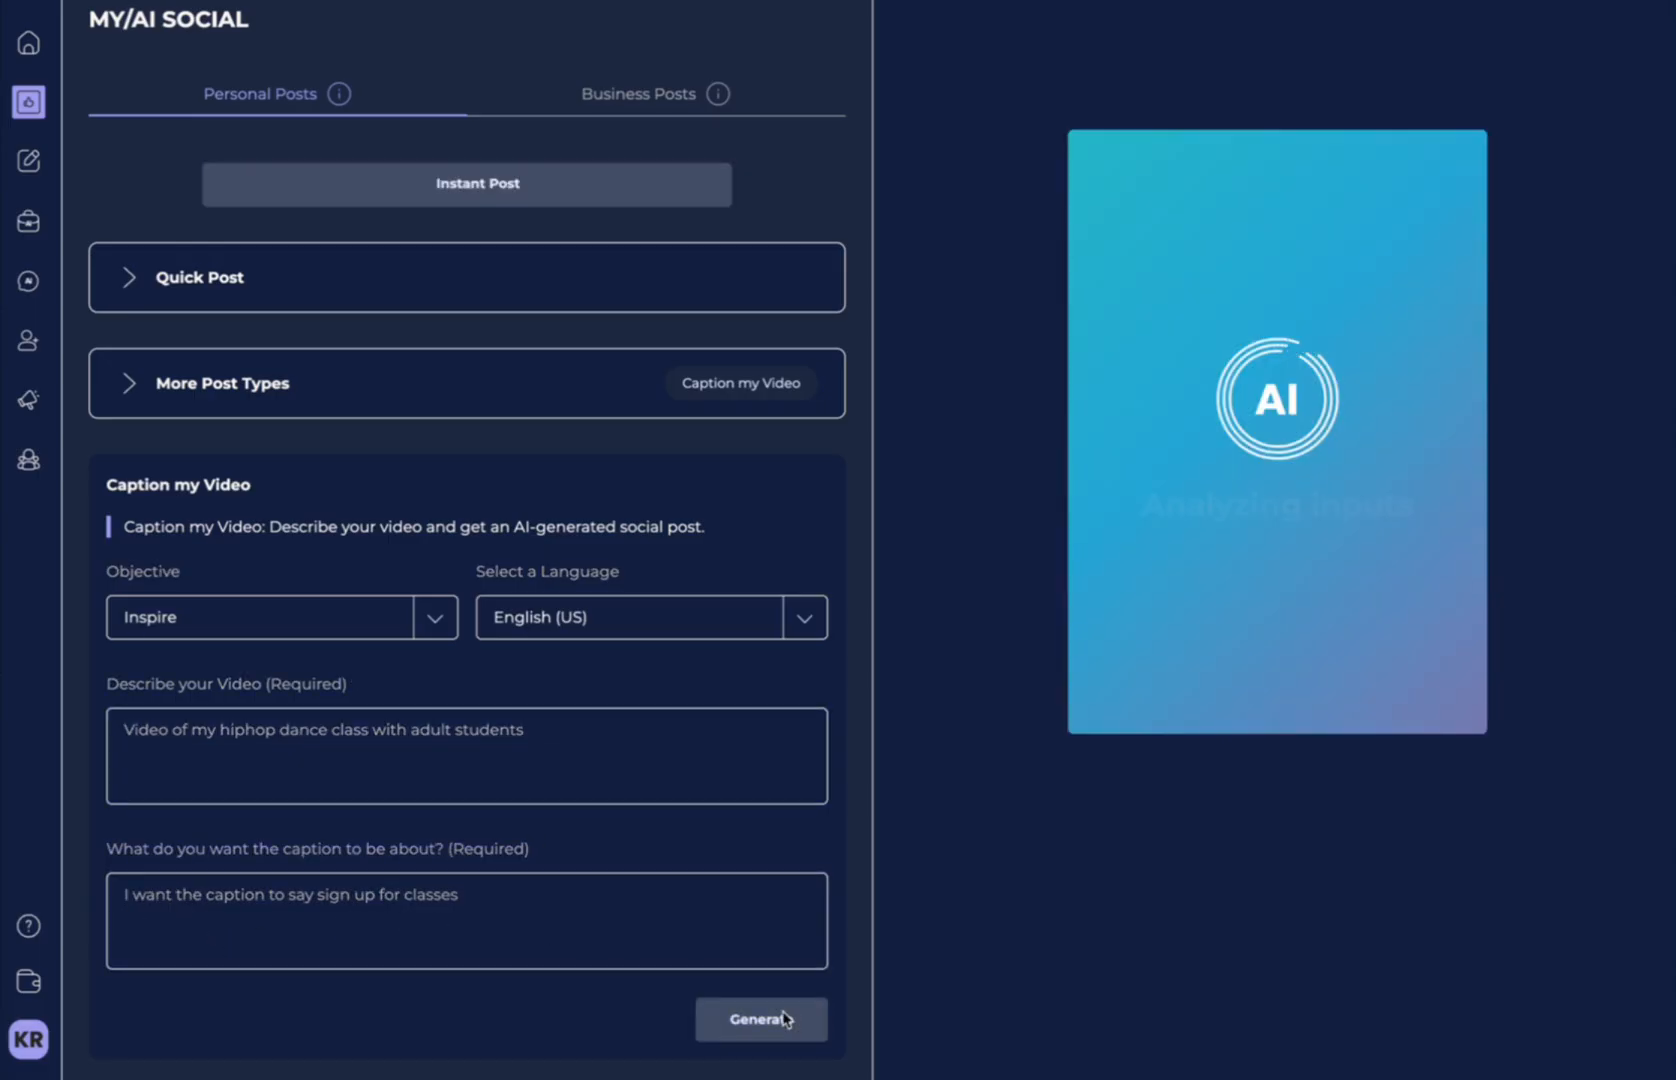
left_click(760, 1018)
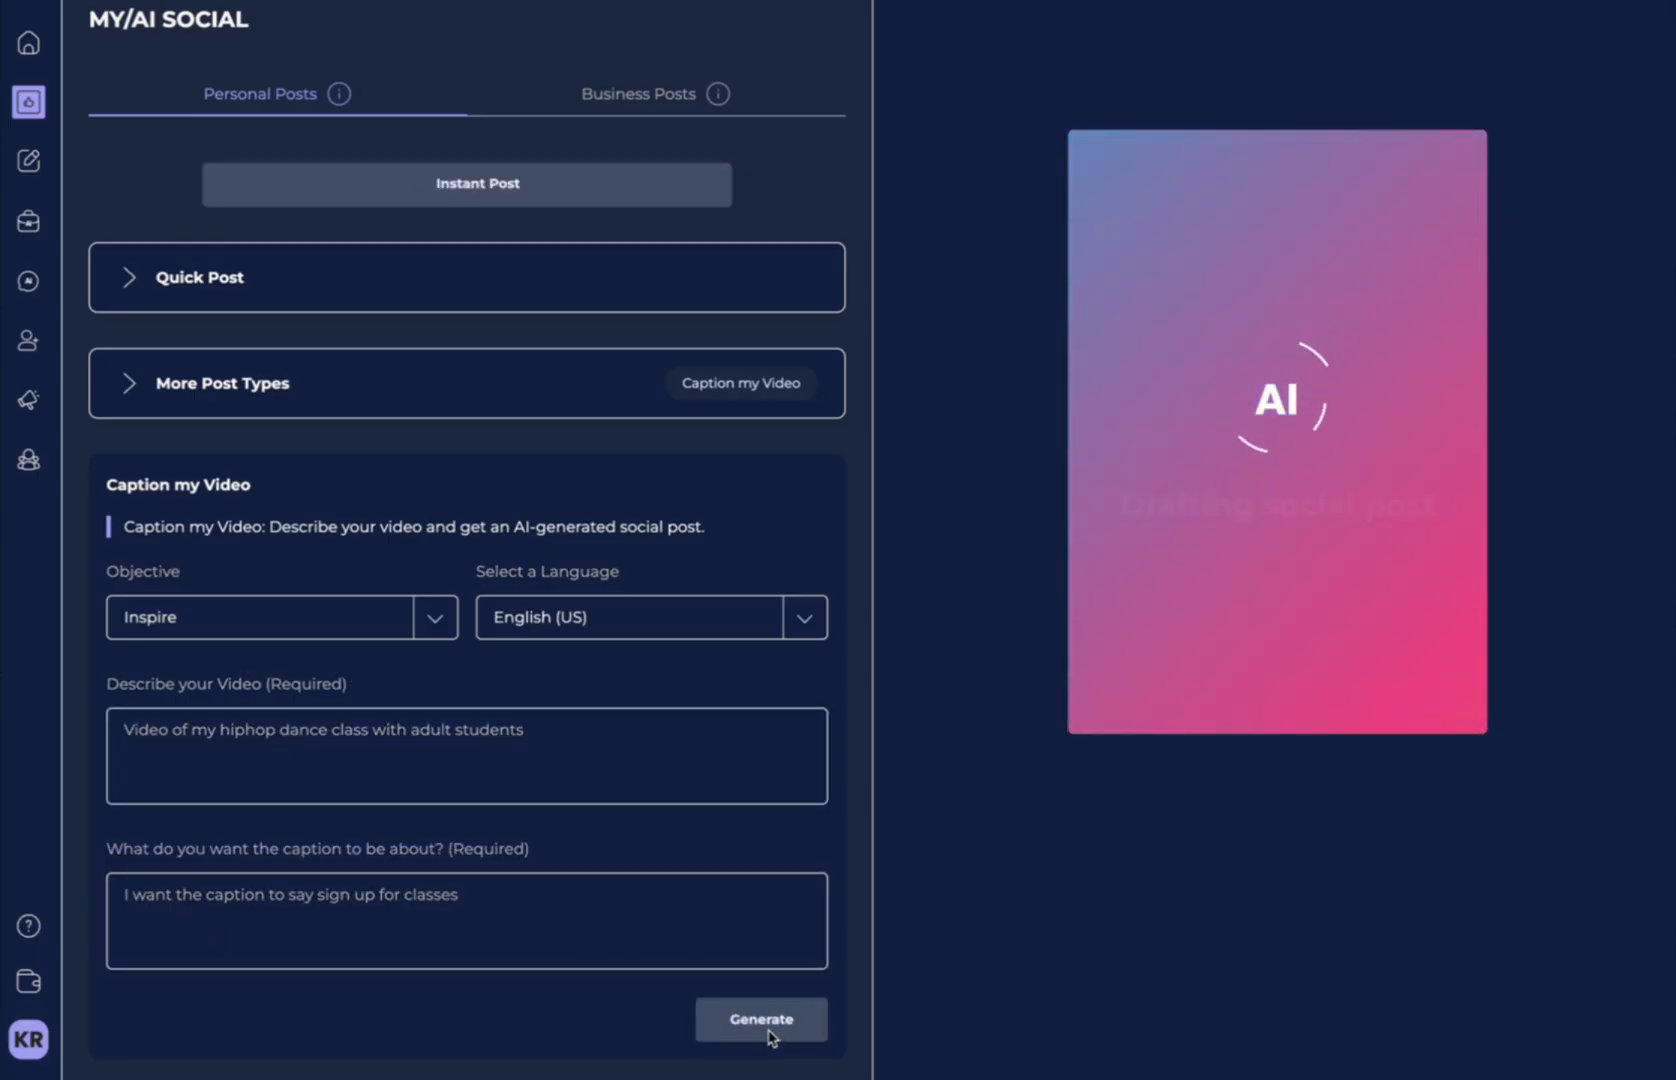
left_click(762, 1018)
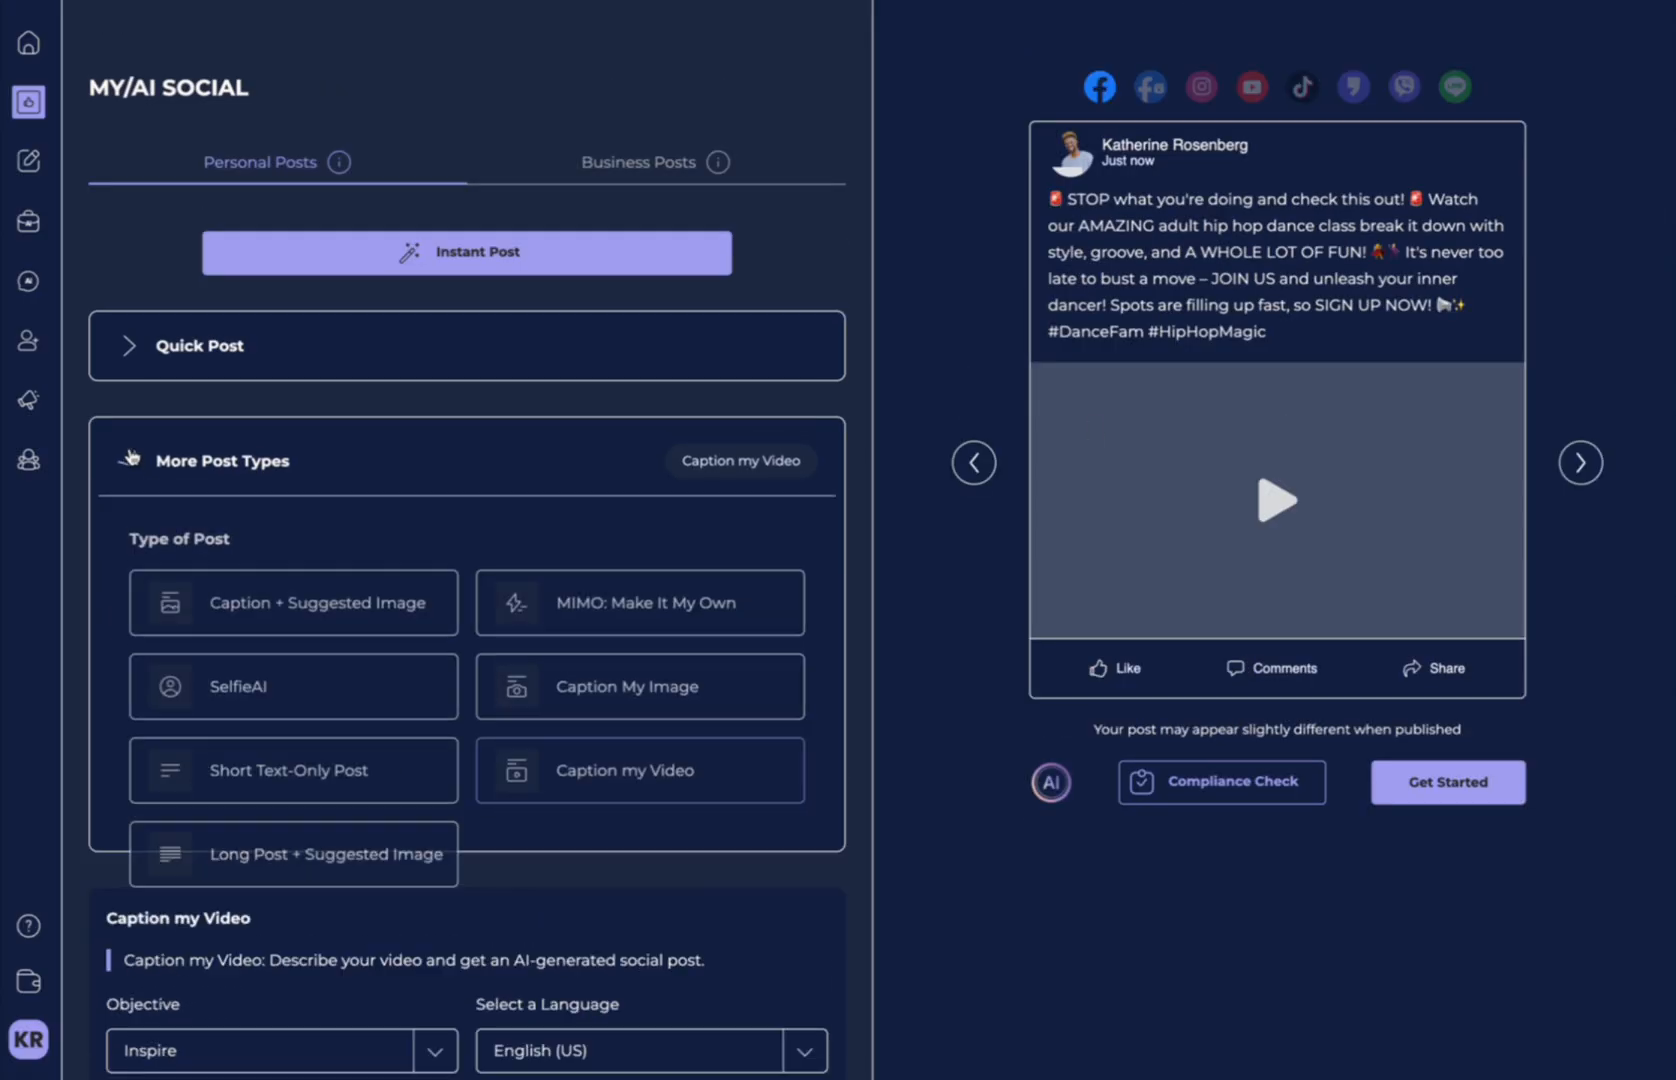
left_click(292, 854)
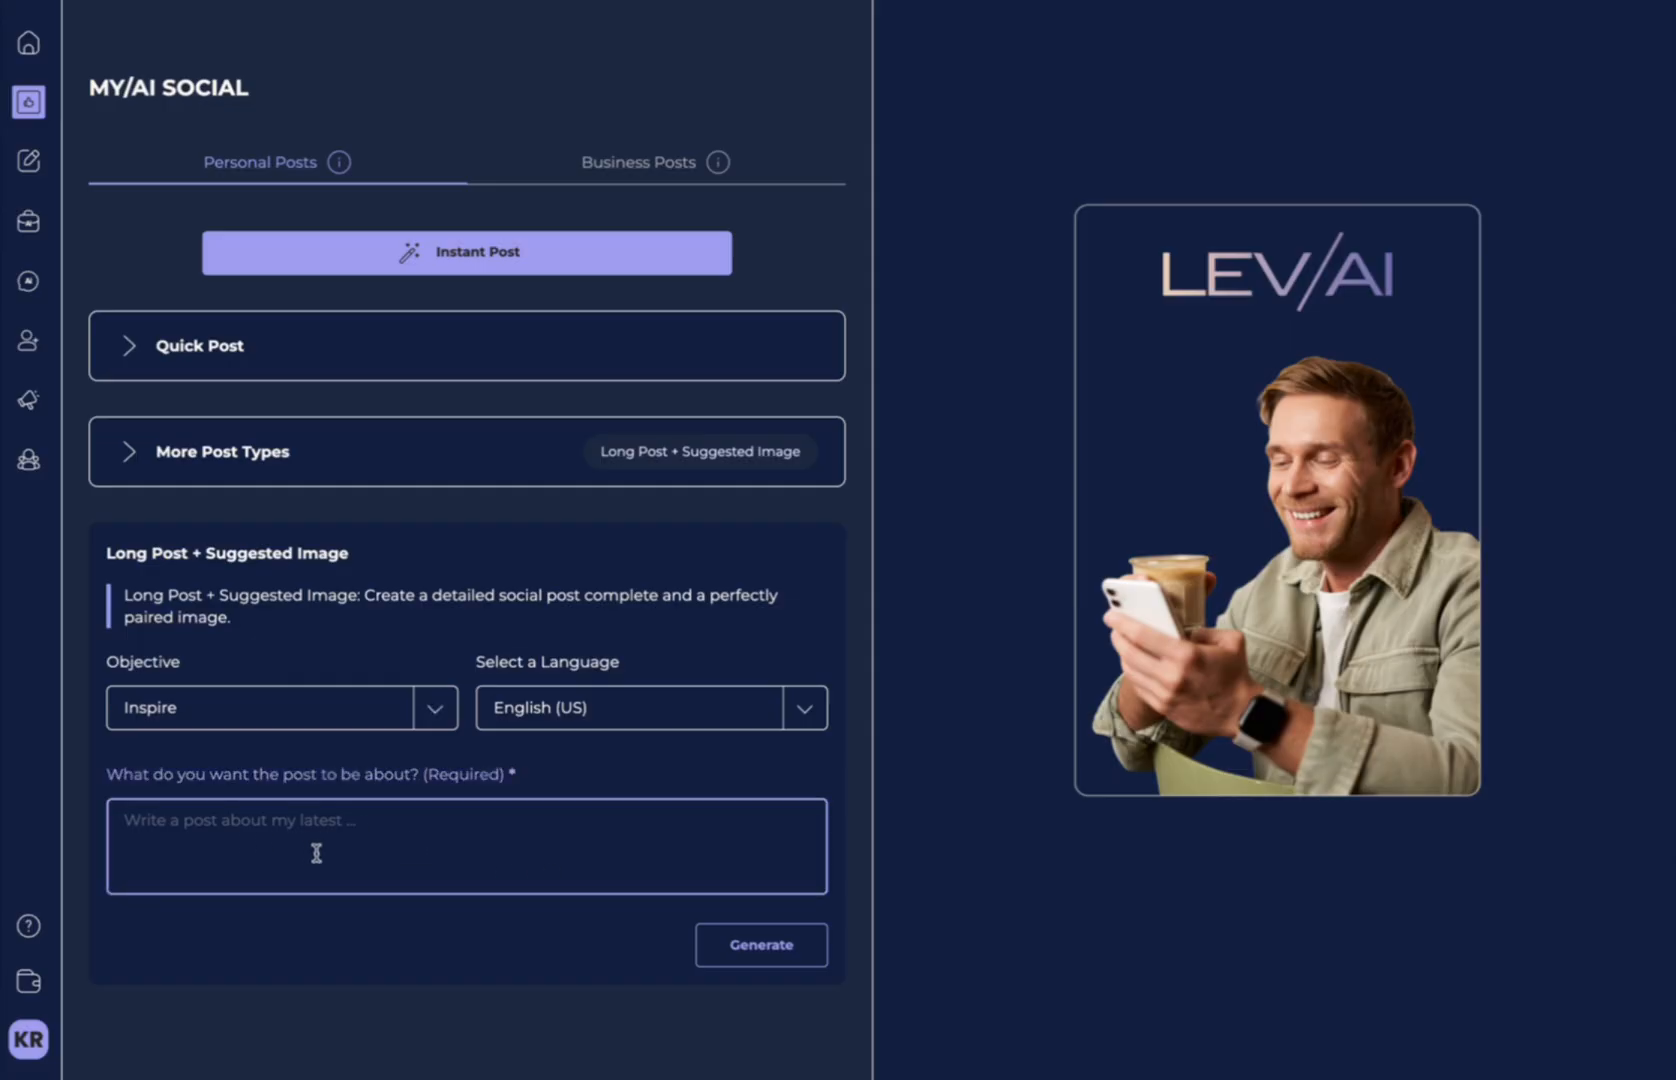
mouse_move(662, 966)
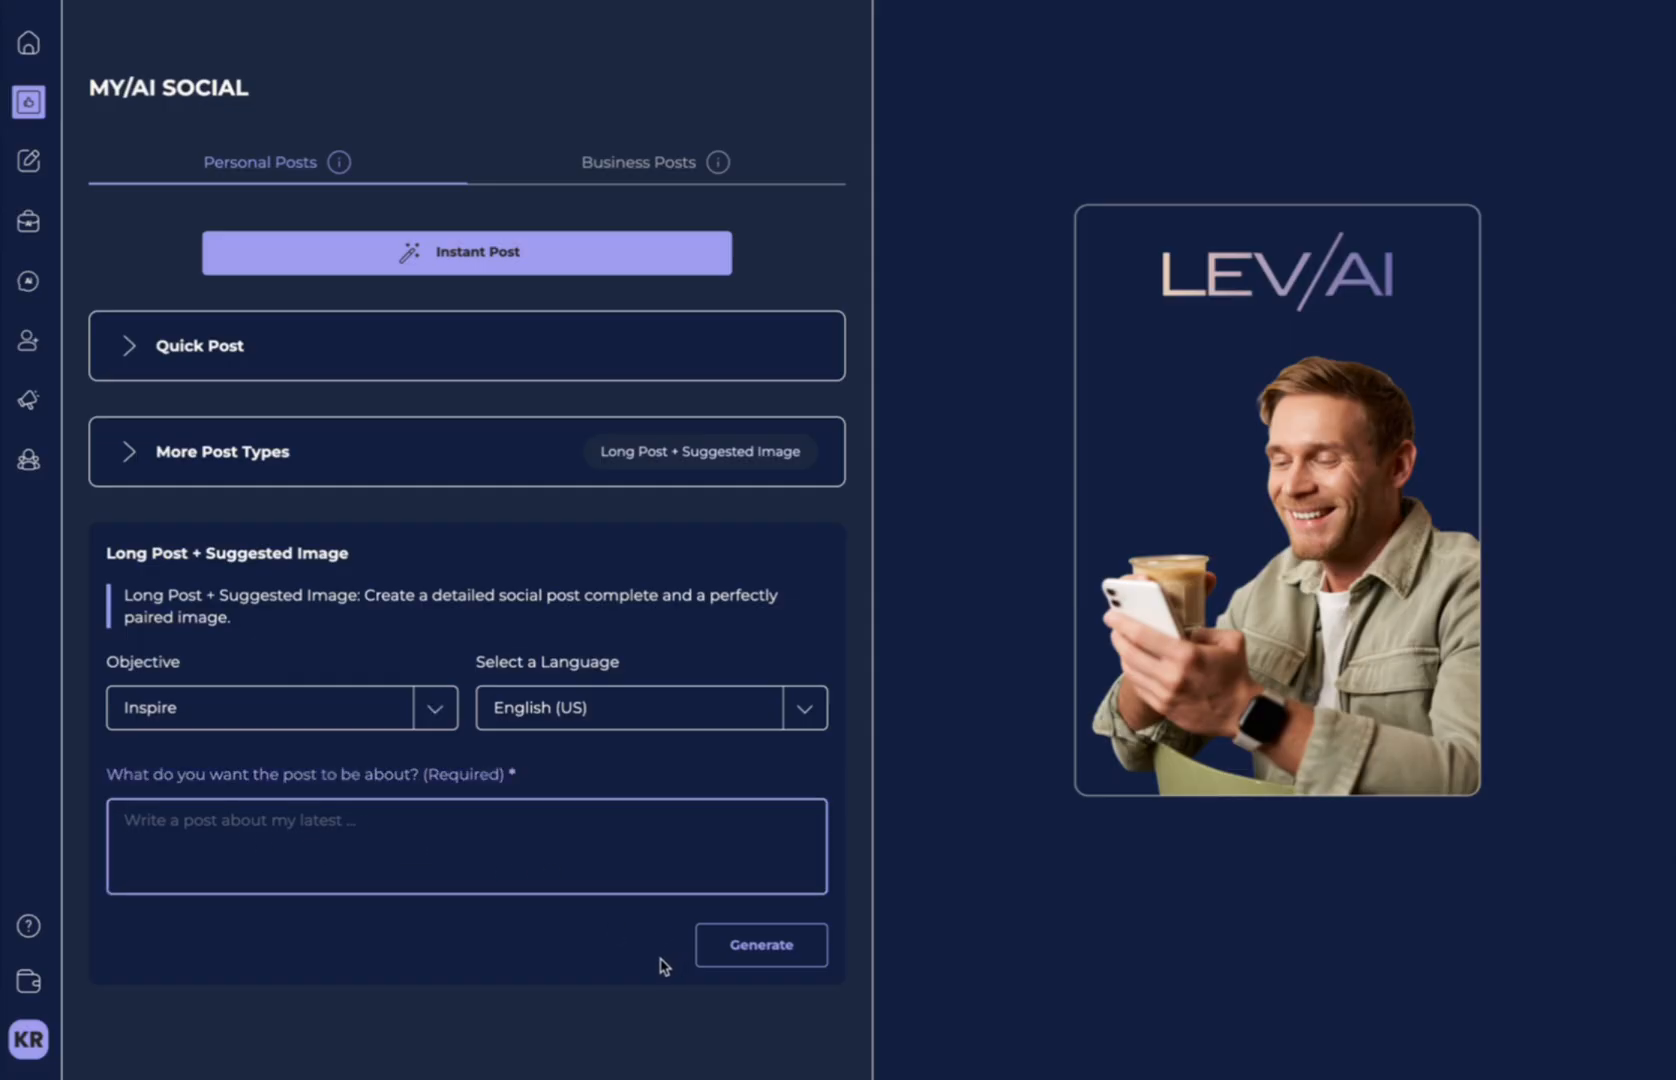
Try generating the long post, then move to the Business Posts tab.
left_click(760, 944)
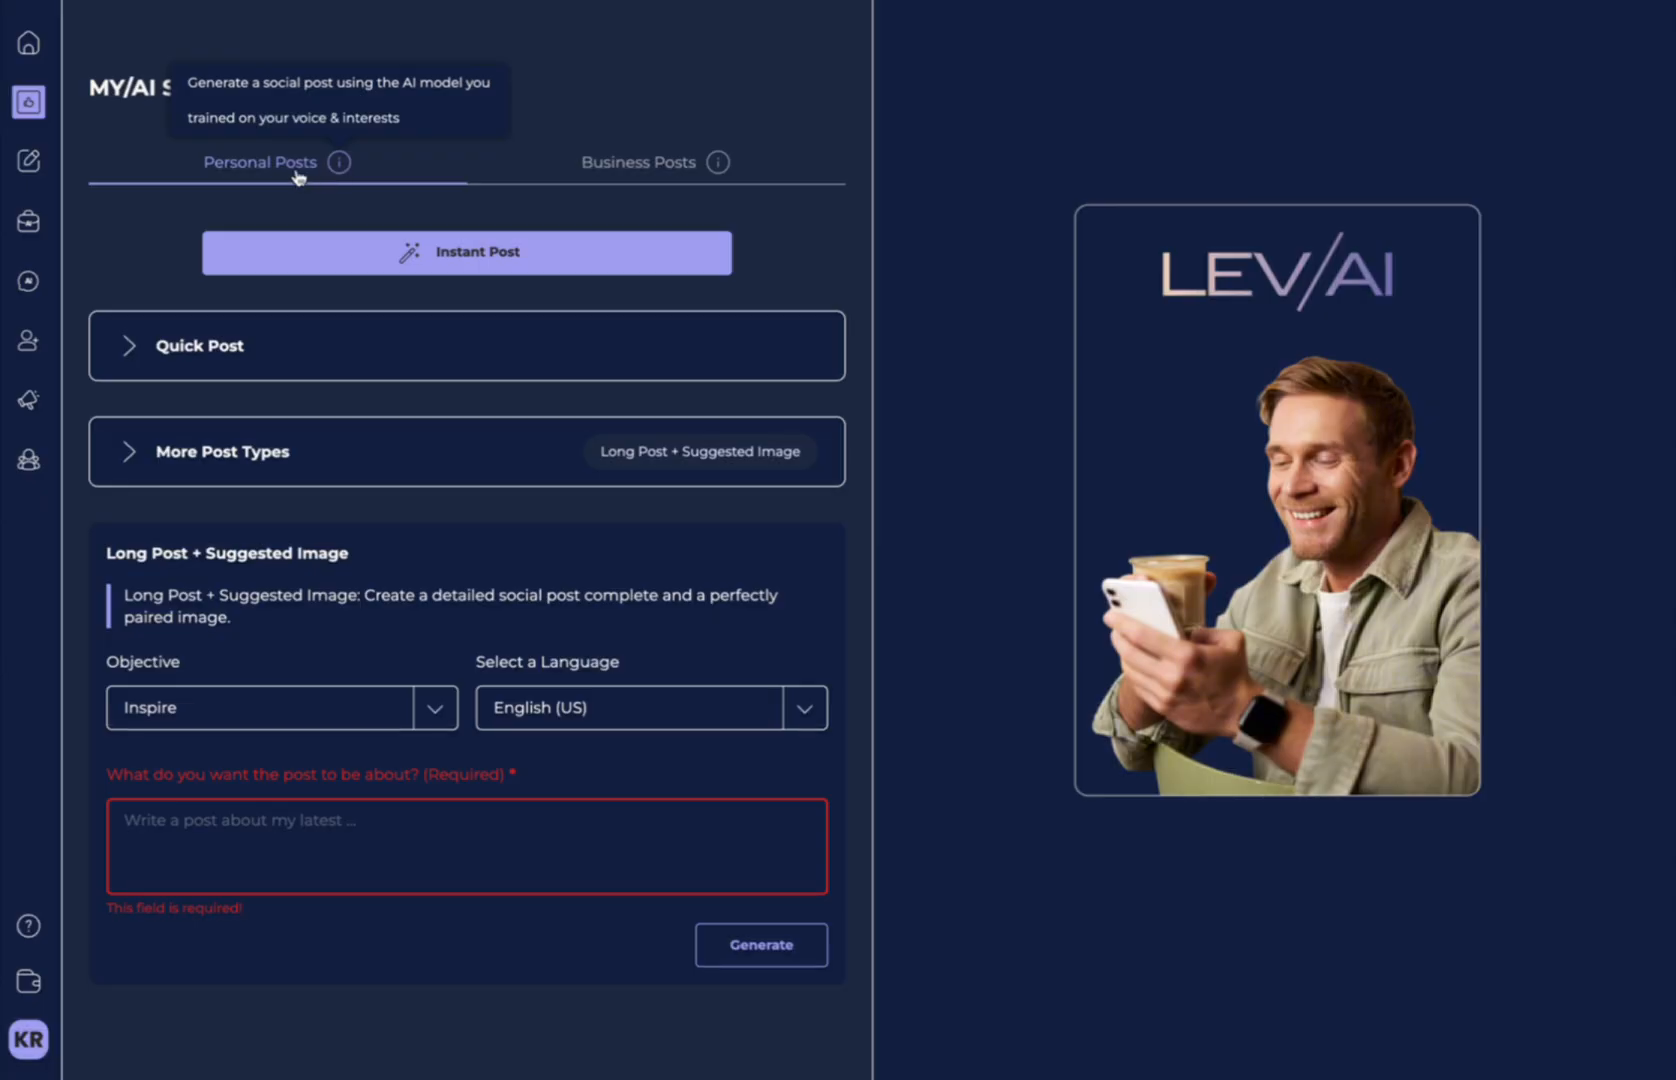
left_click(638, 162)
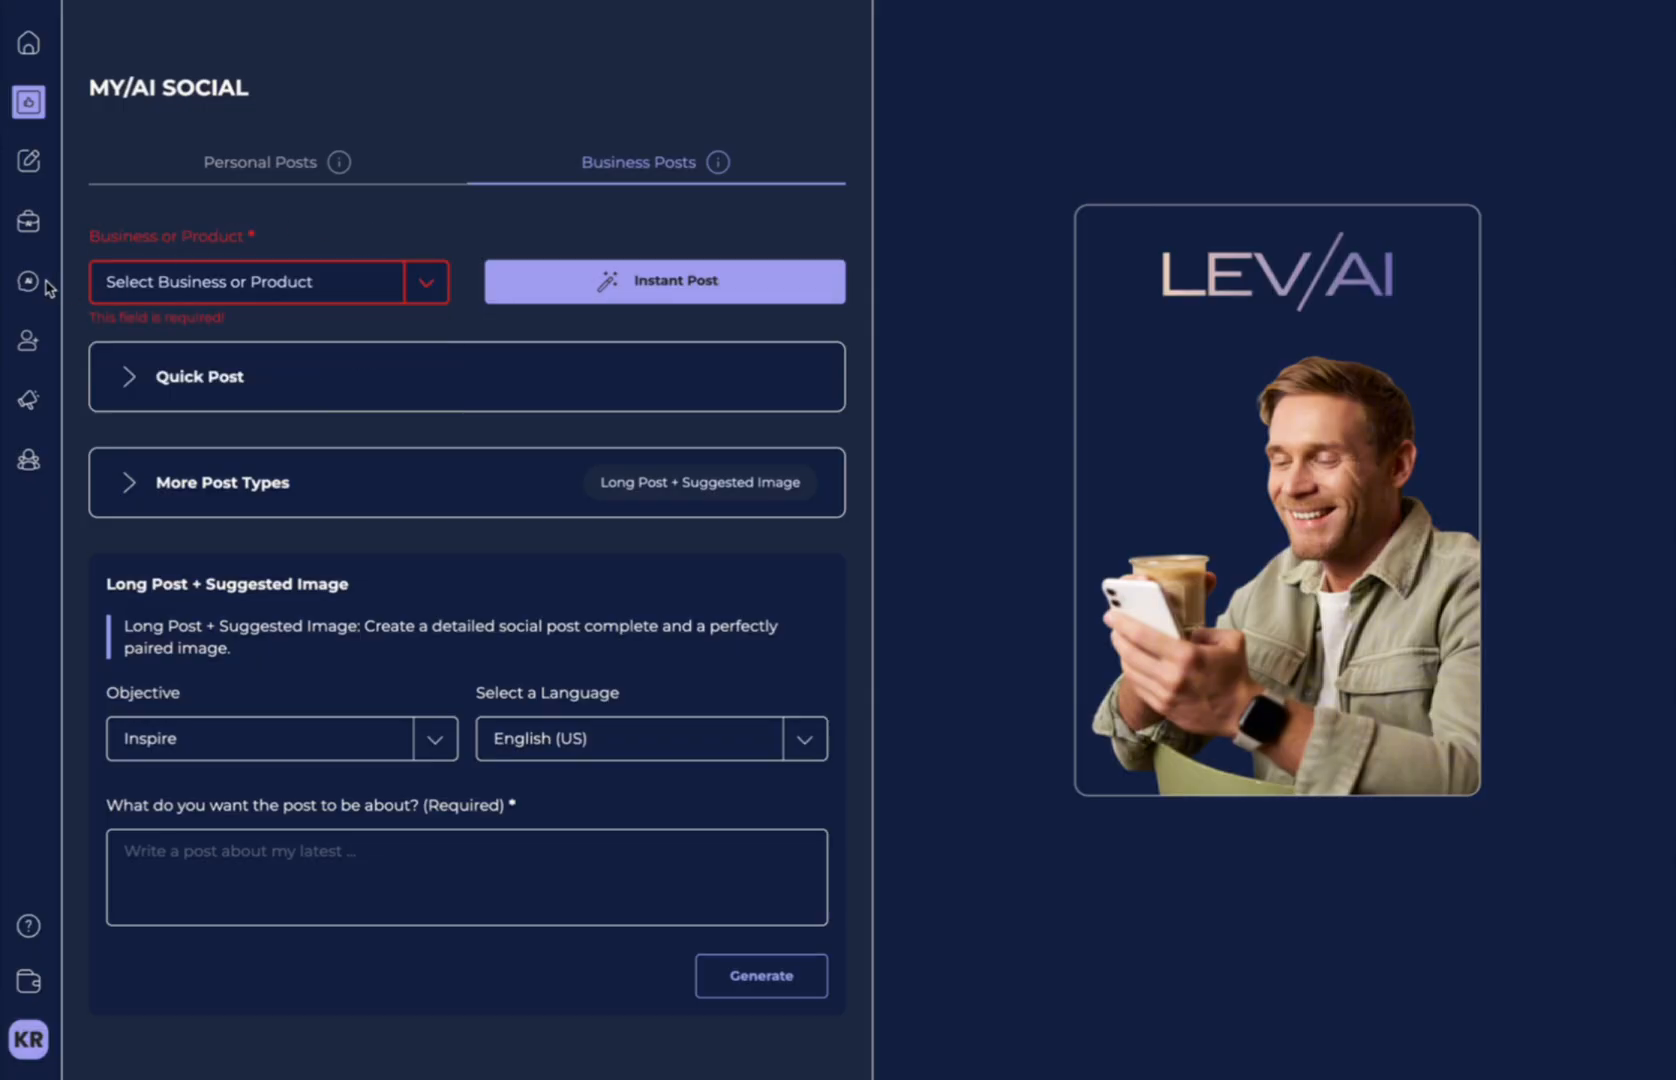
Bring up the Manage MY/AI menu from the sidebar.
left_click(28, 222)
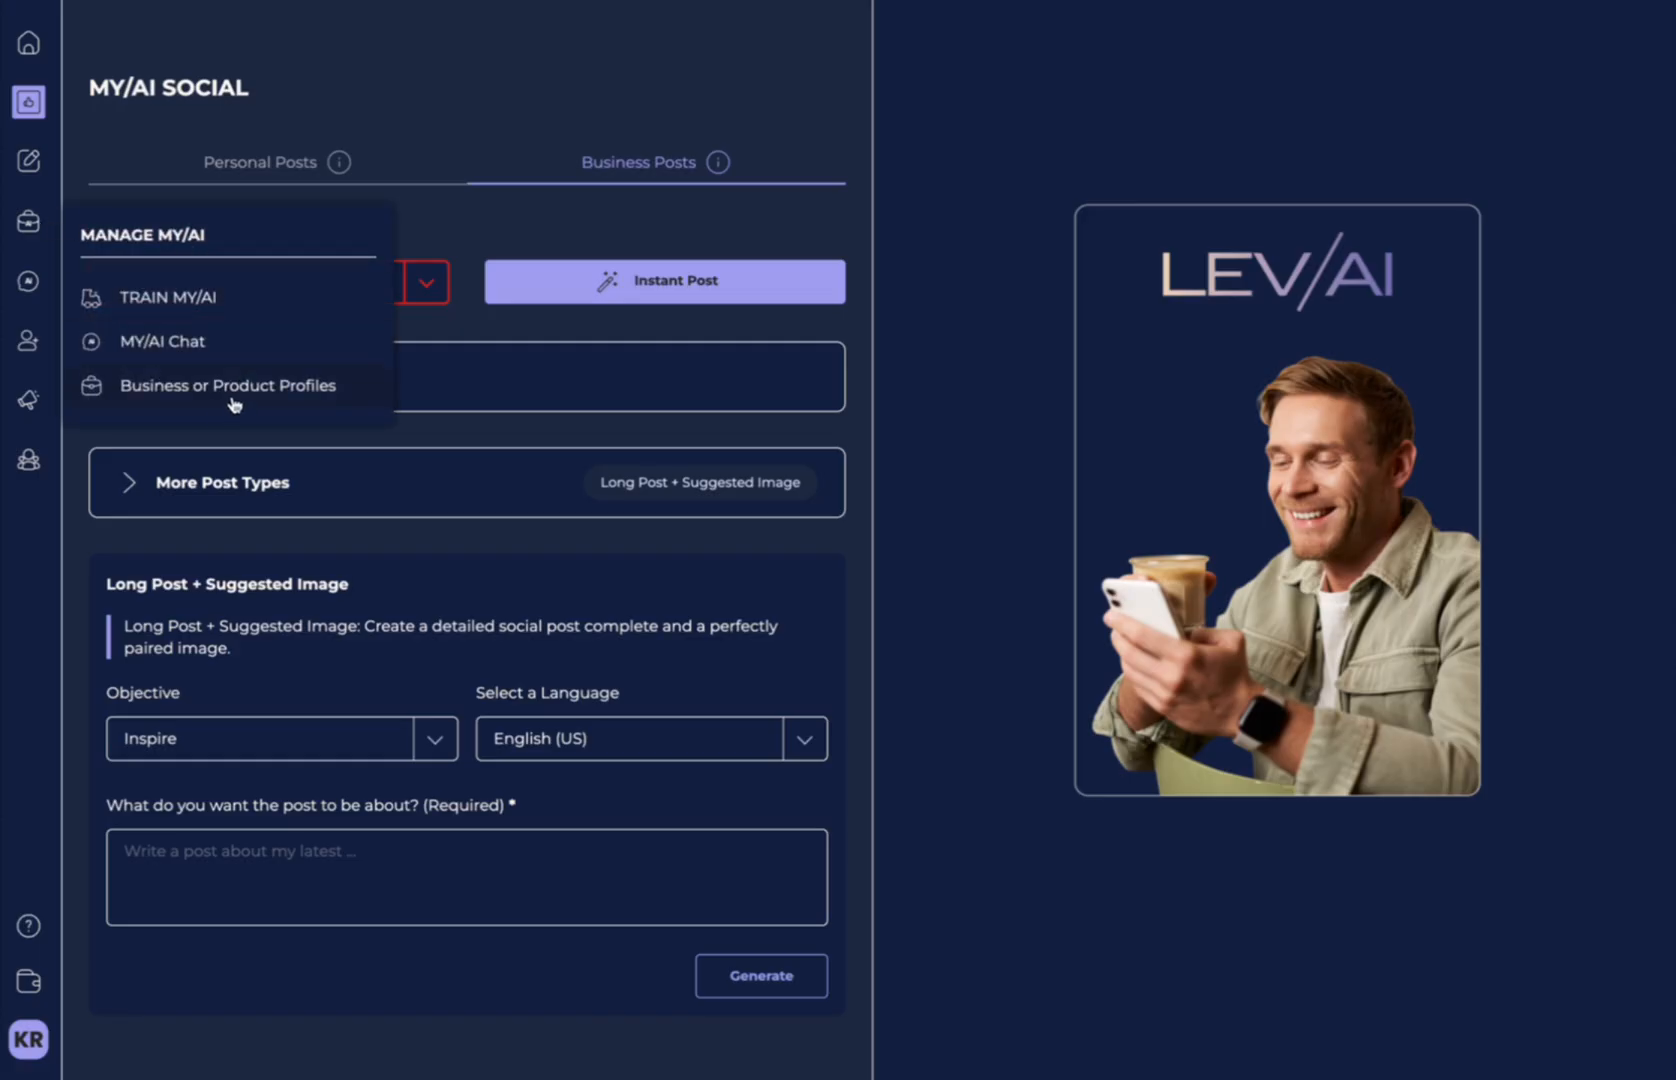
mouse_move(270, 404)
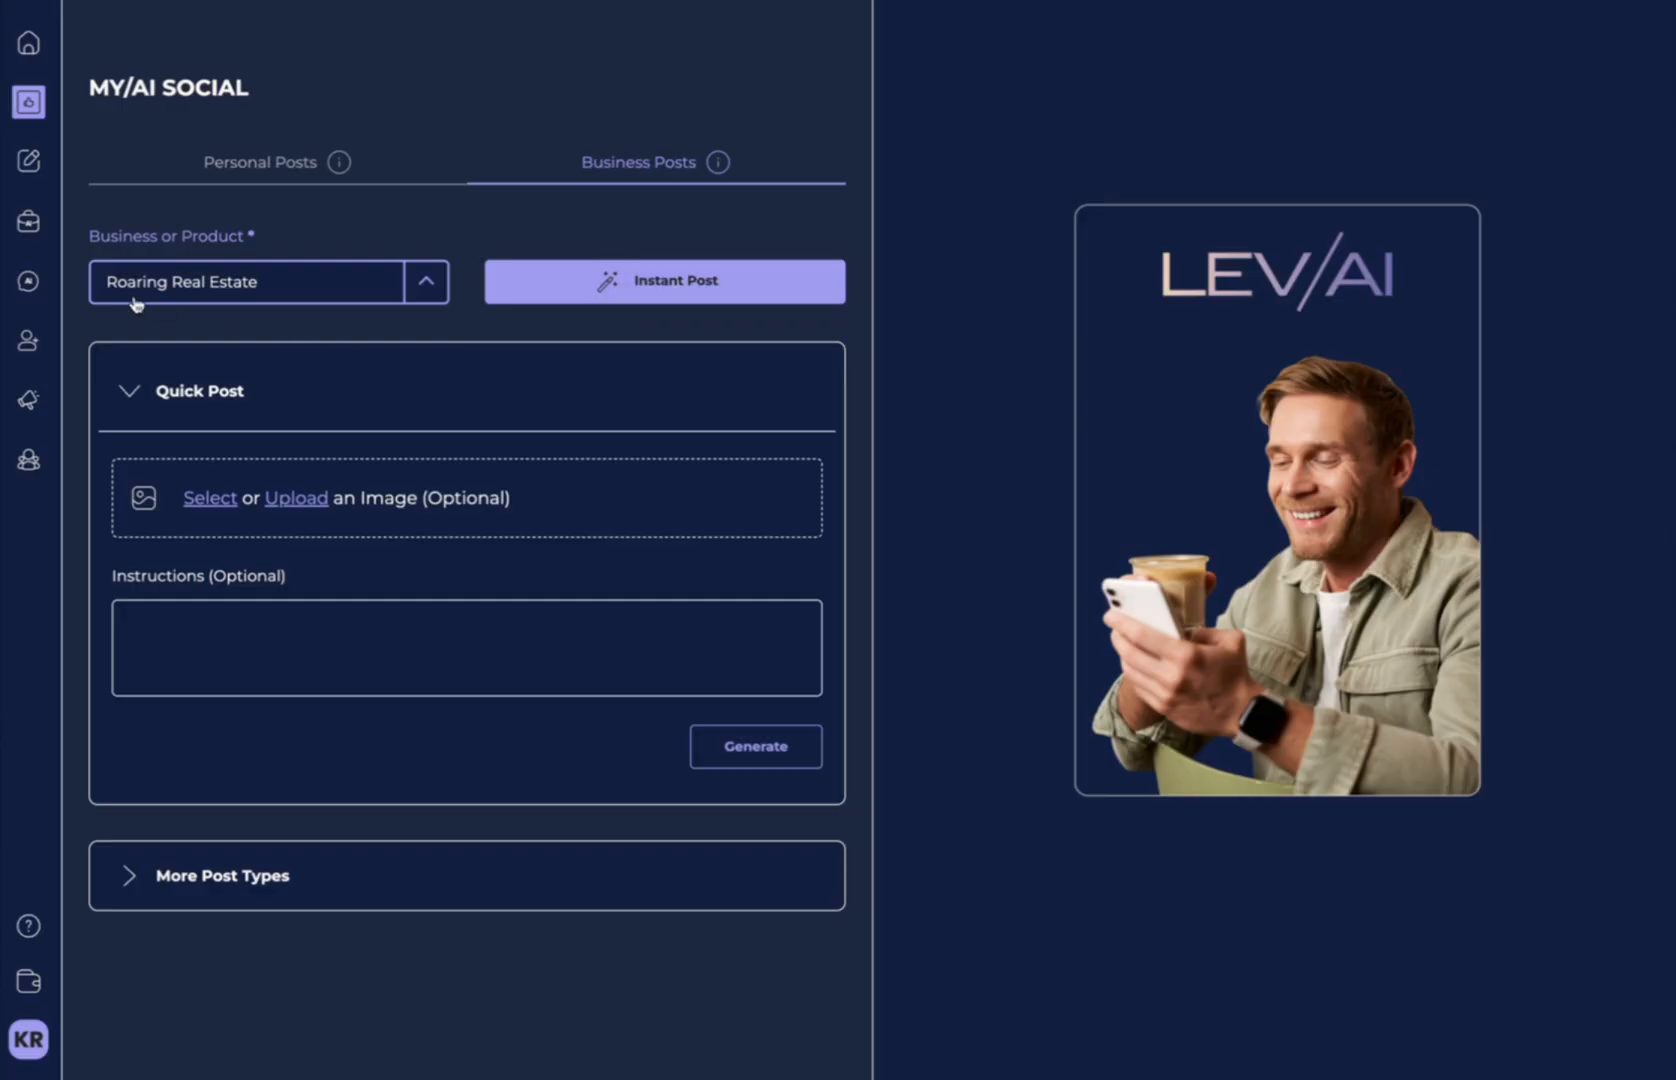
mouse_move(228, 310)
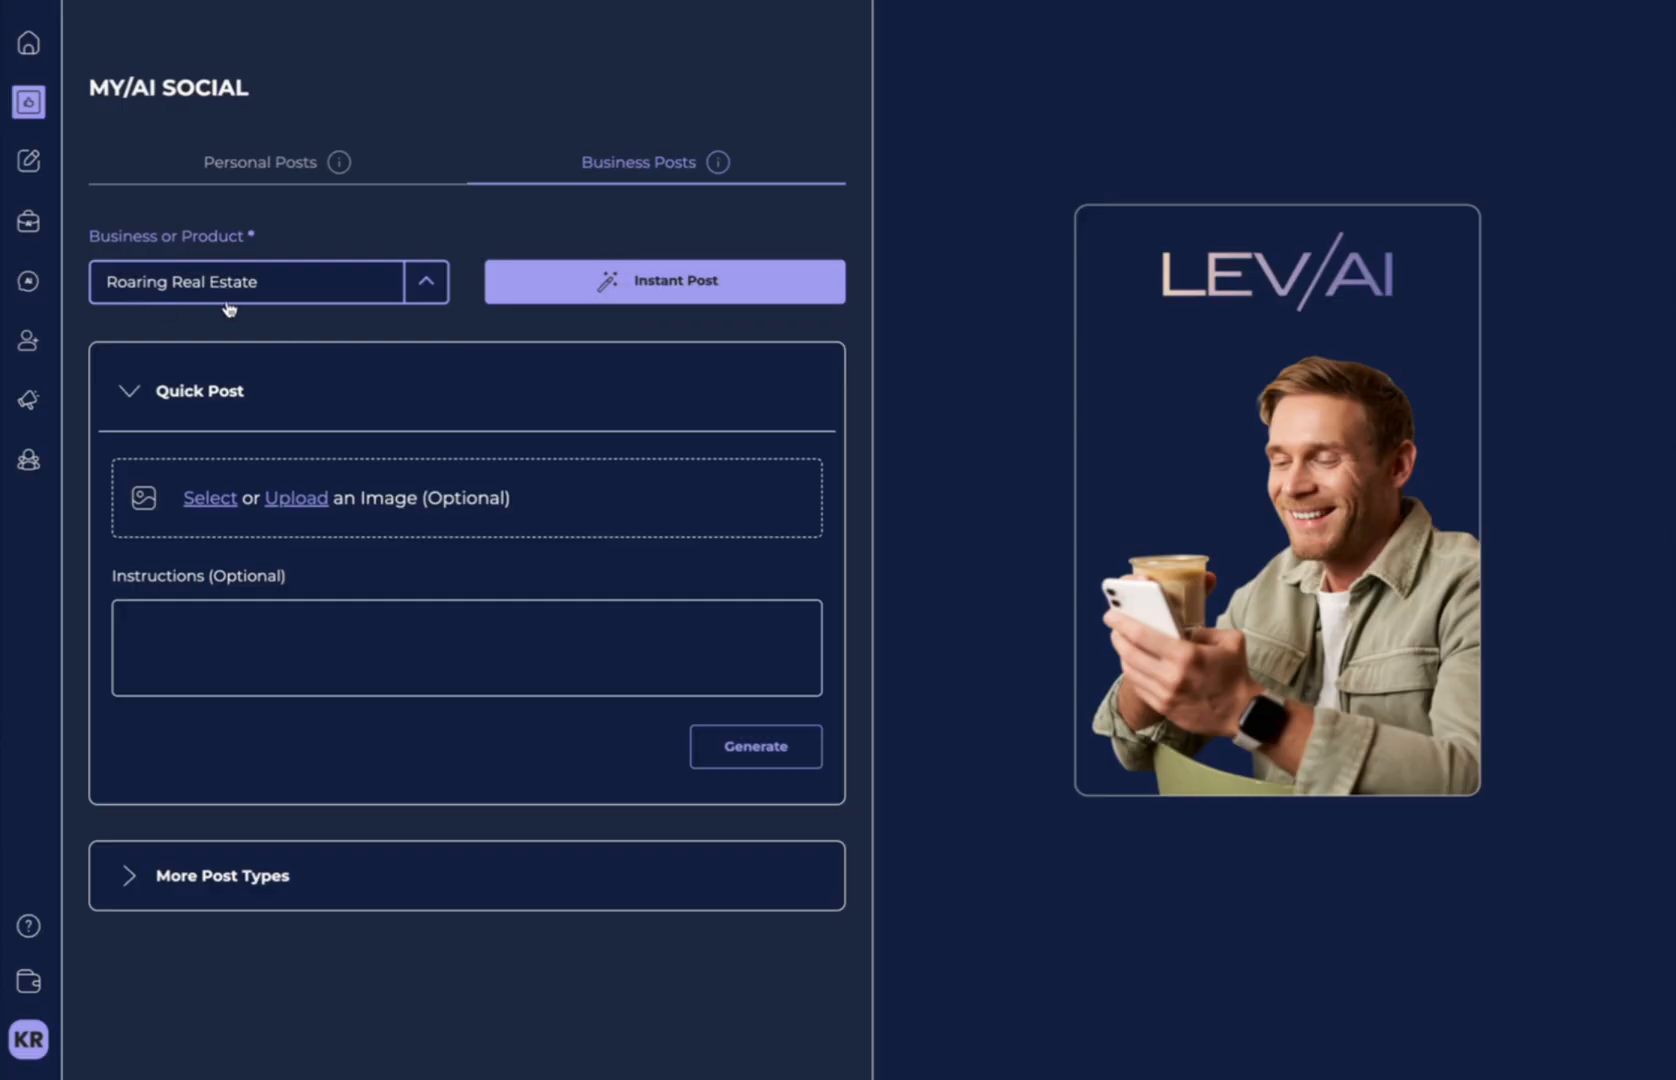
mouse_move(288, 288)
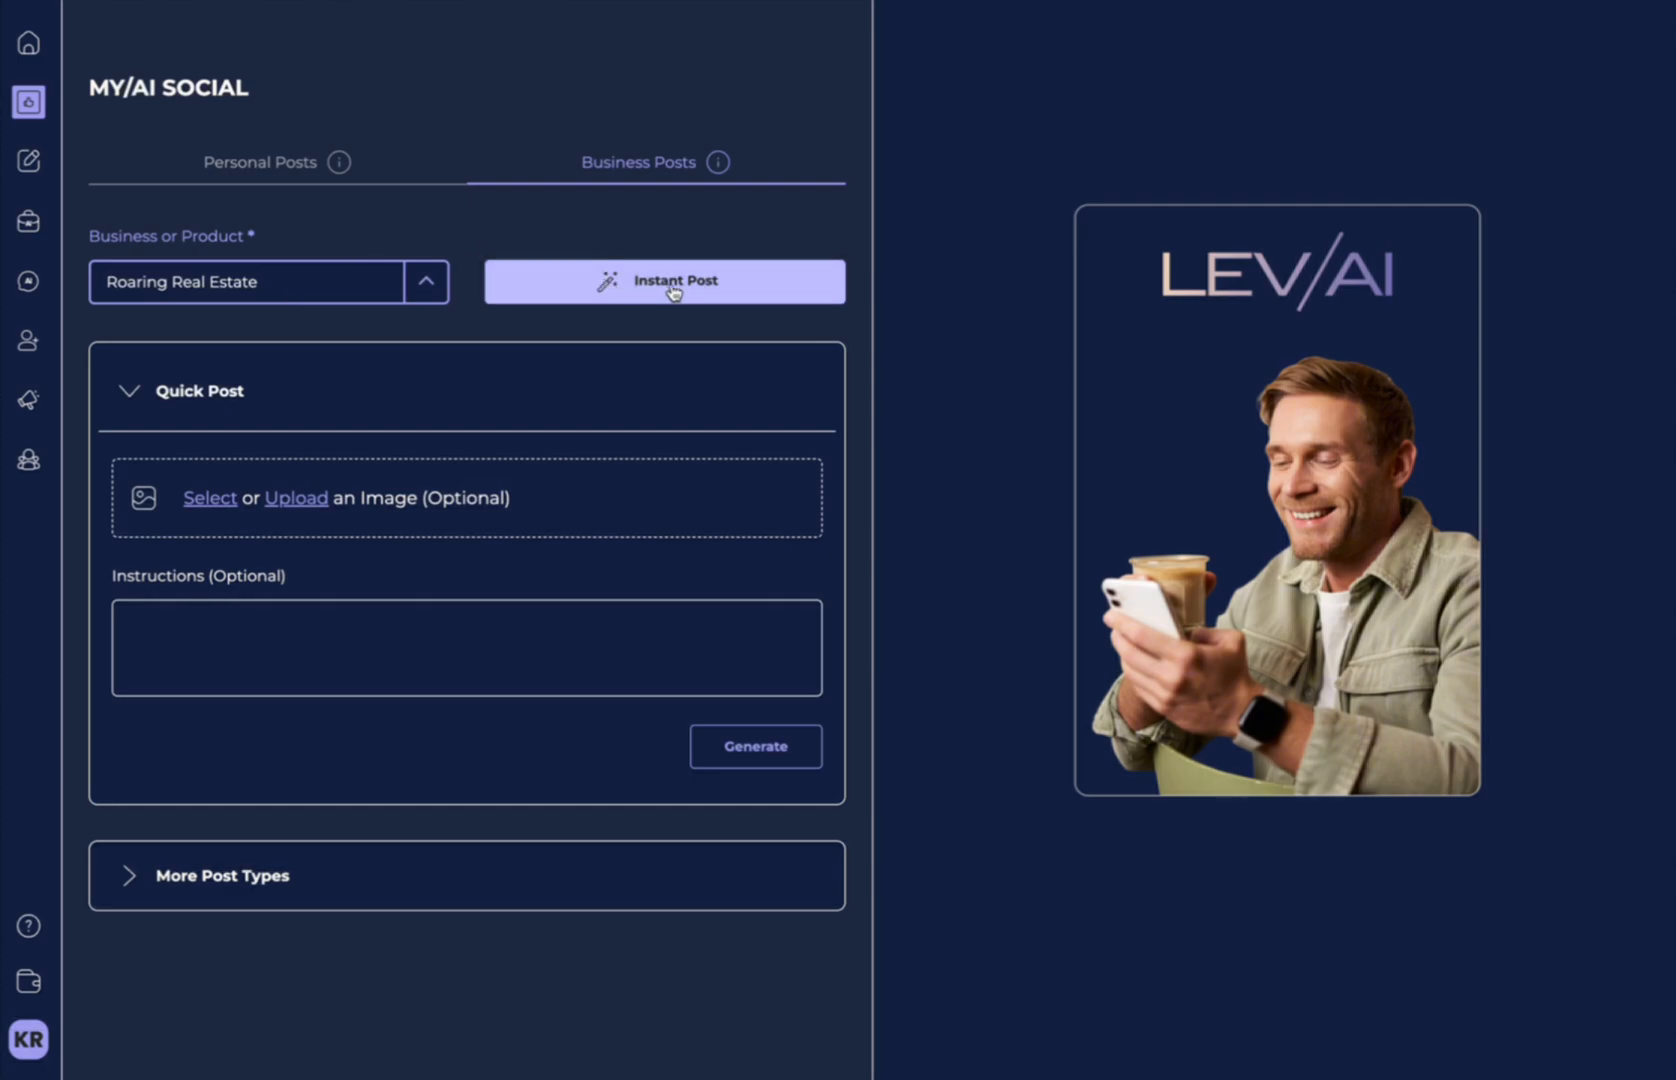
Generate an instant Roaring Real Estate post, shorten its text via Regenerate > Make Shorter, and return to Business Posts.
left_click(662, 280)
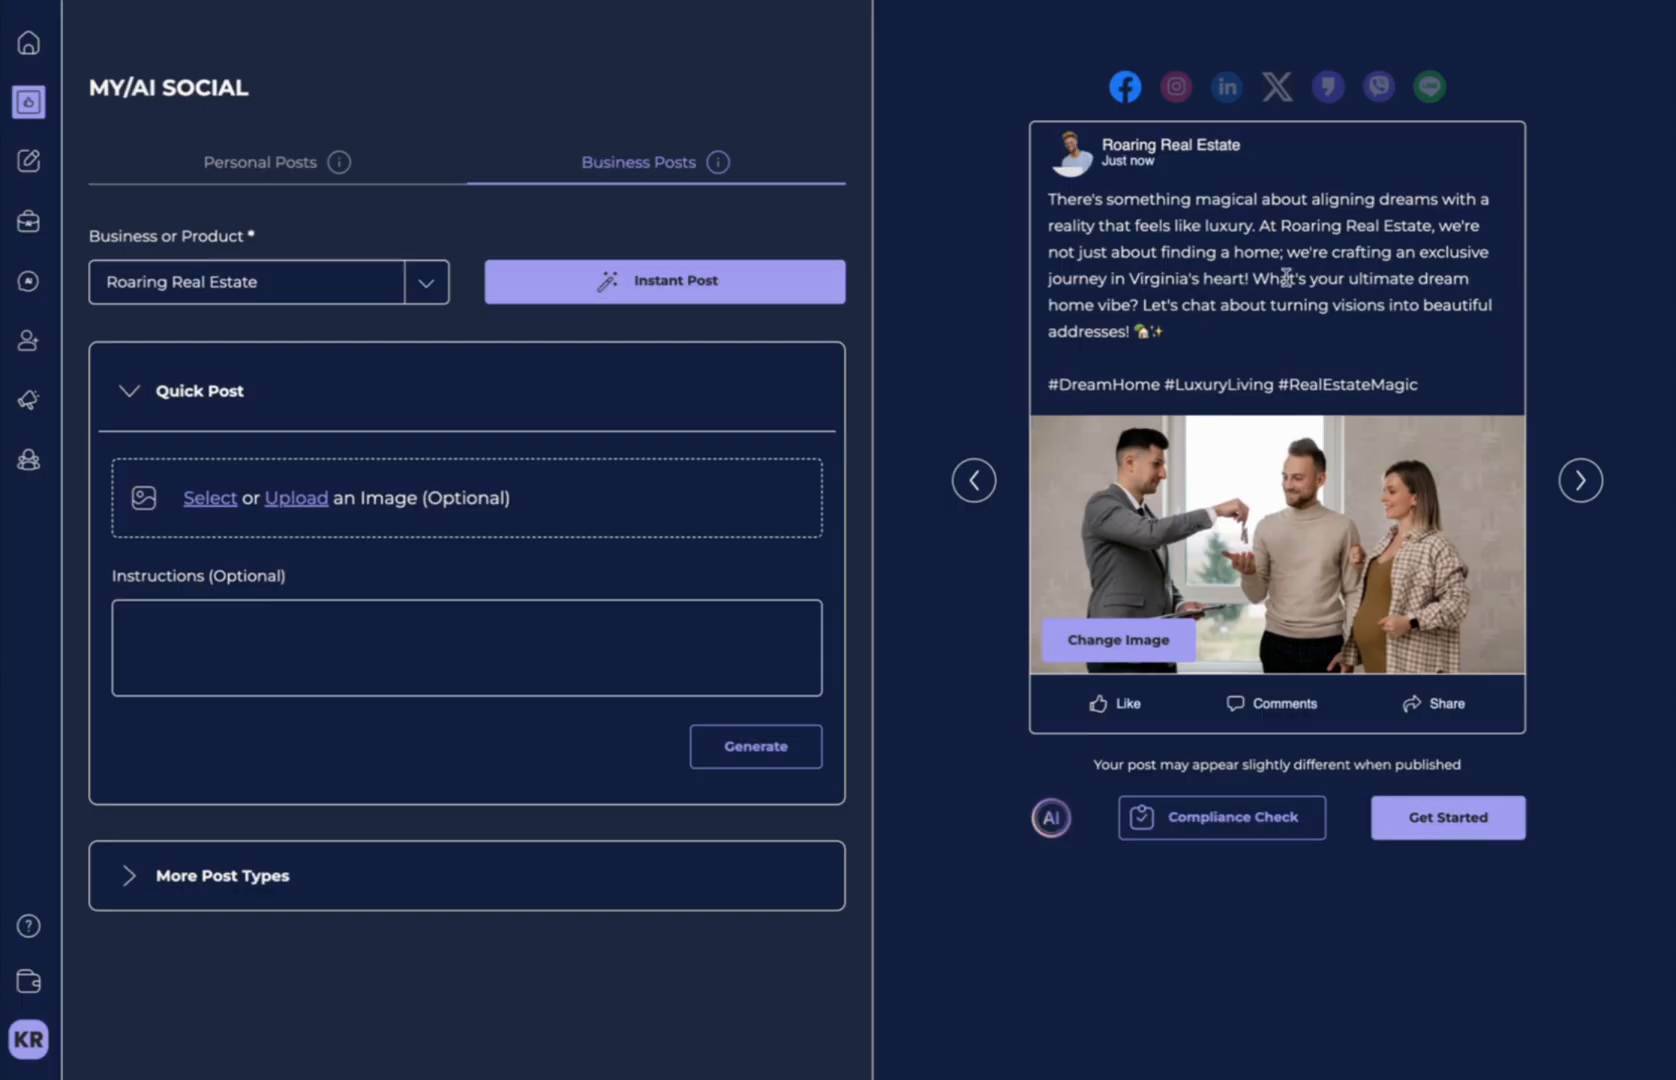
left_click_drag(1268, 278, 1166, 332)
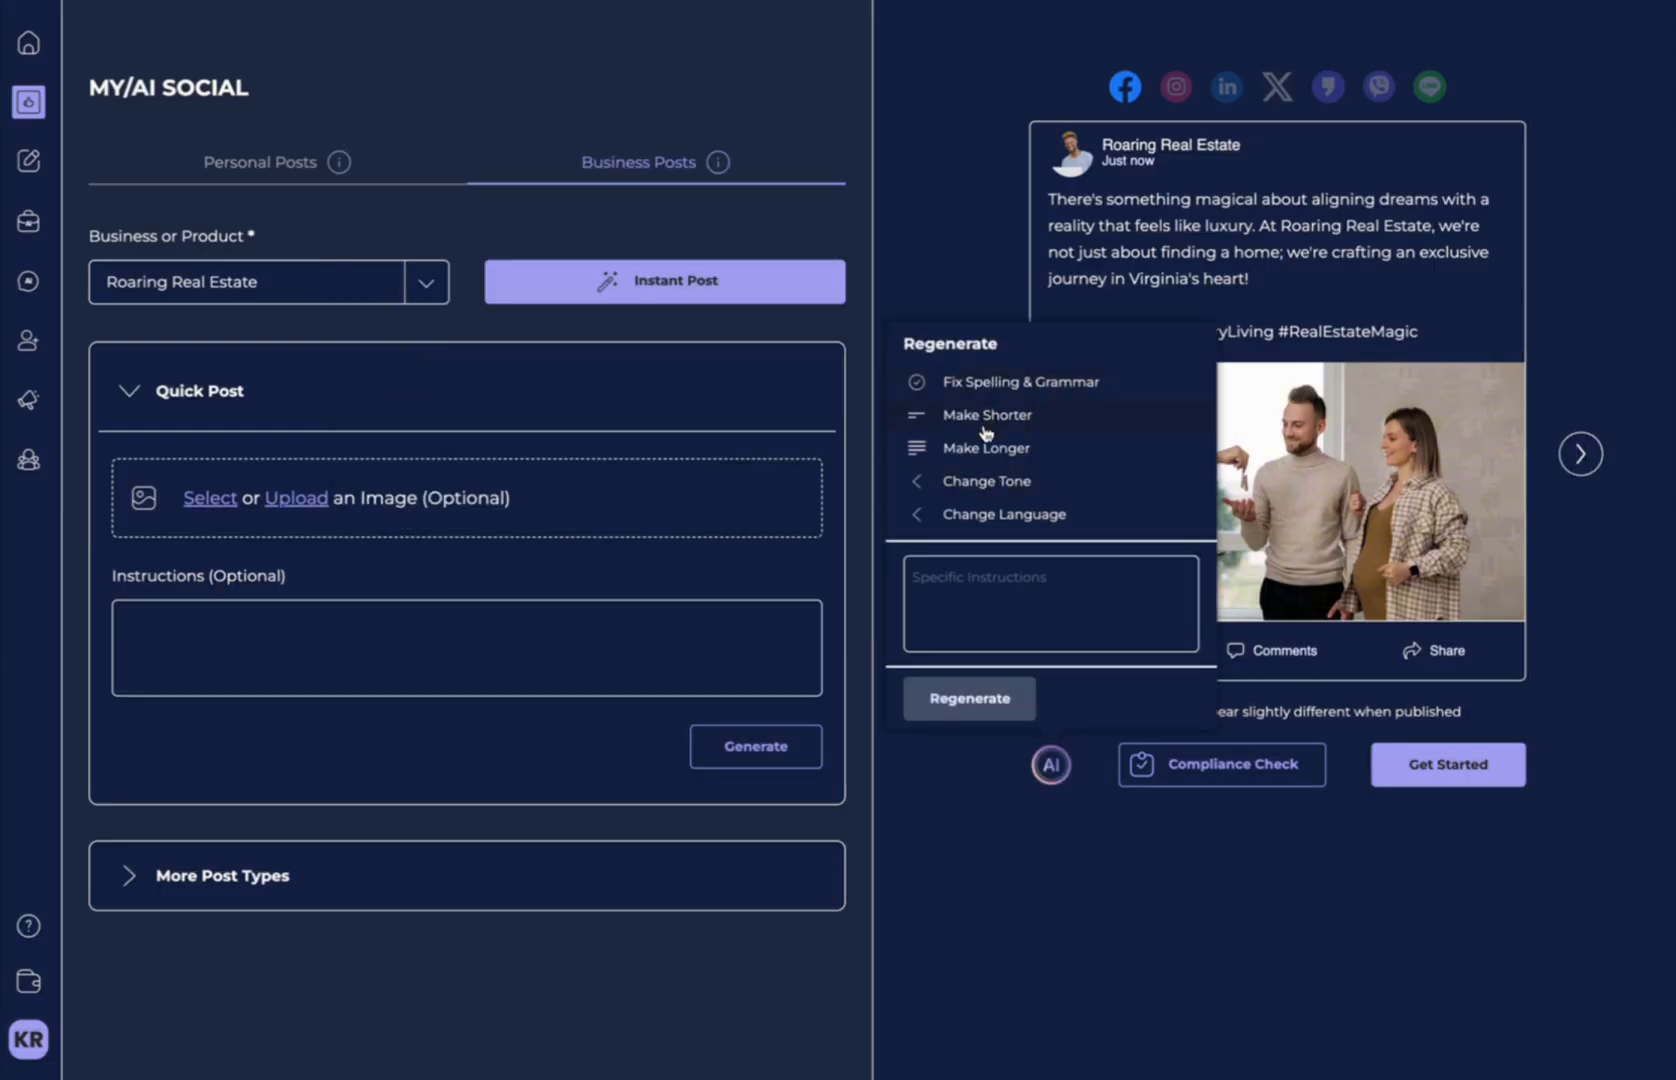
left_click(988, 480)
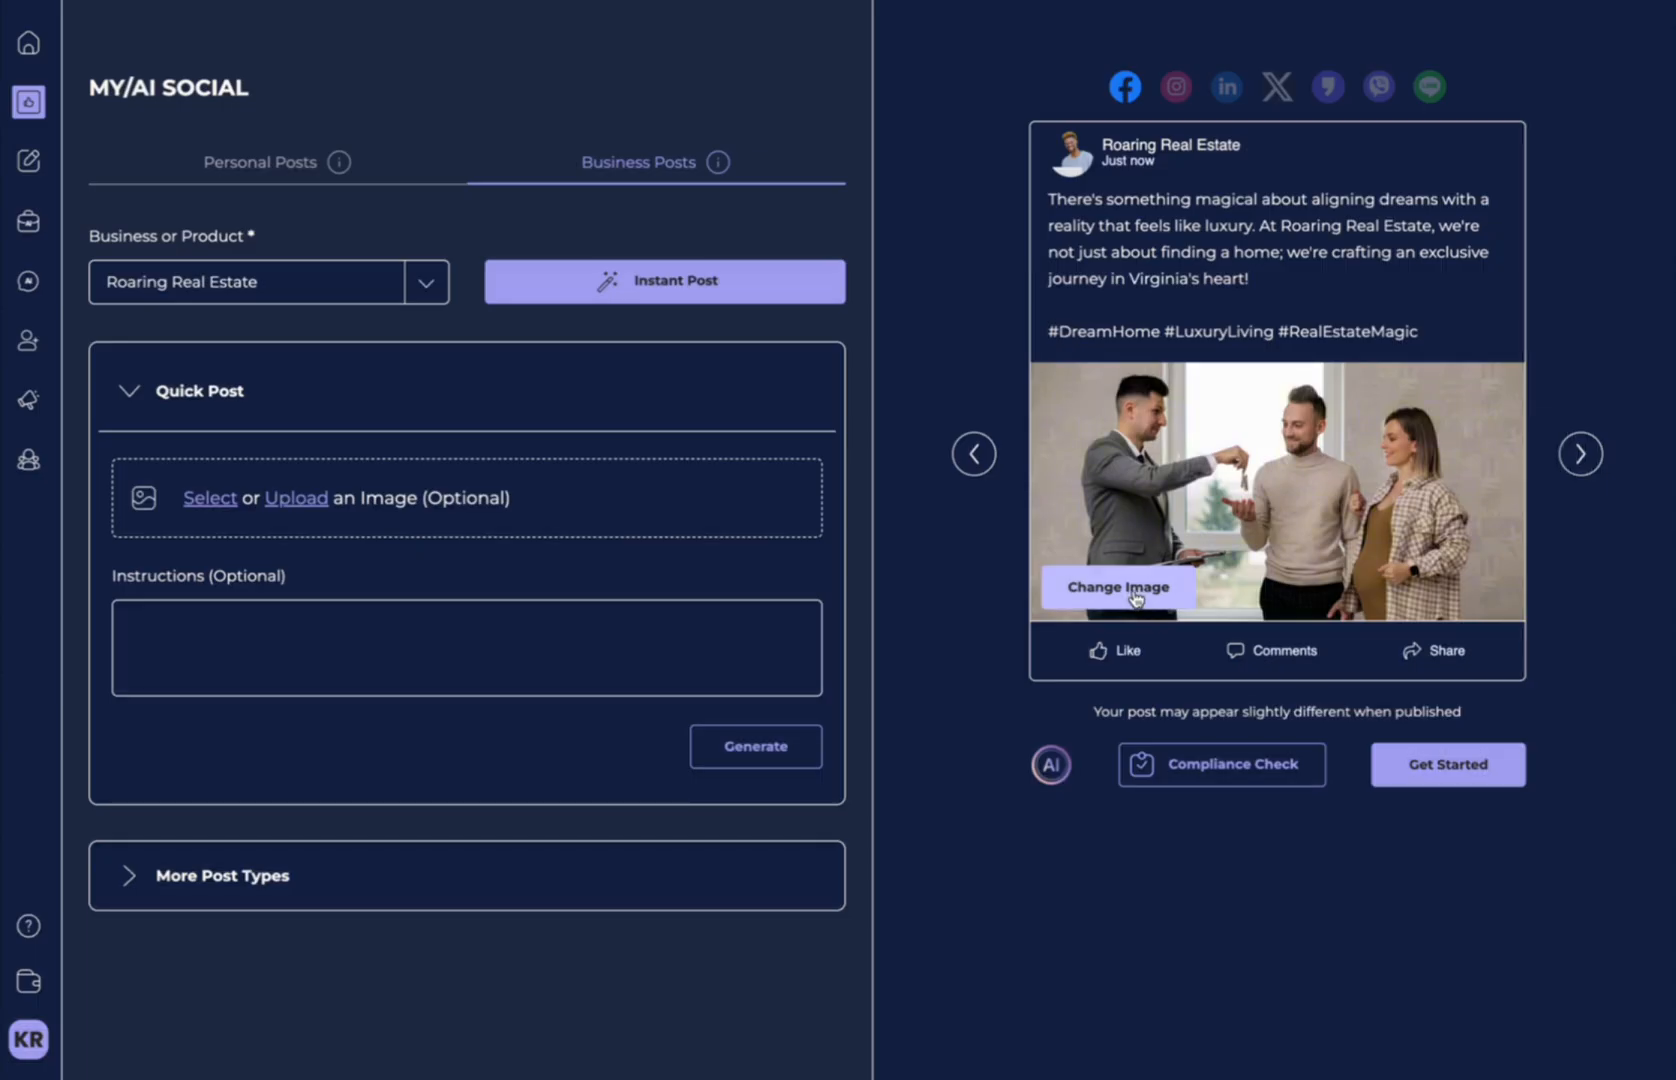
mouse_move(1166, 140)
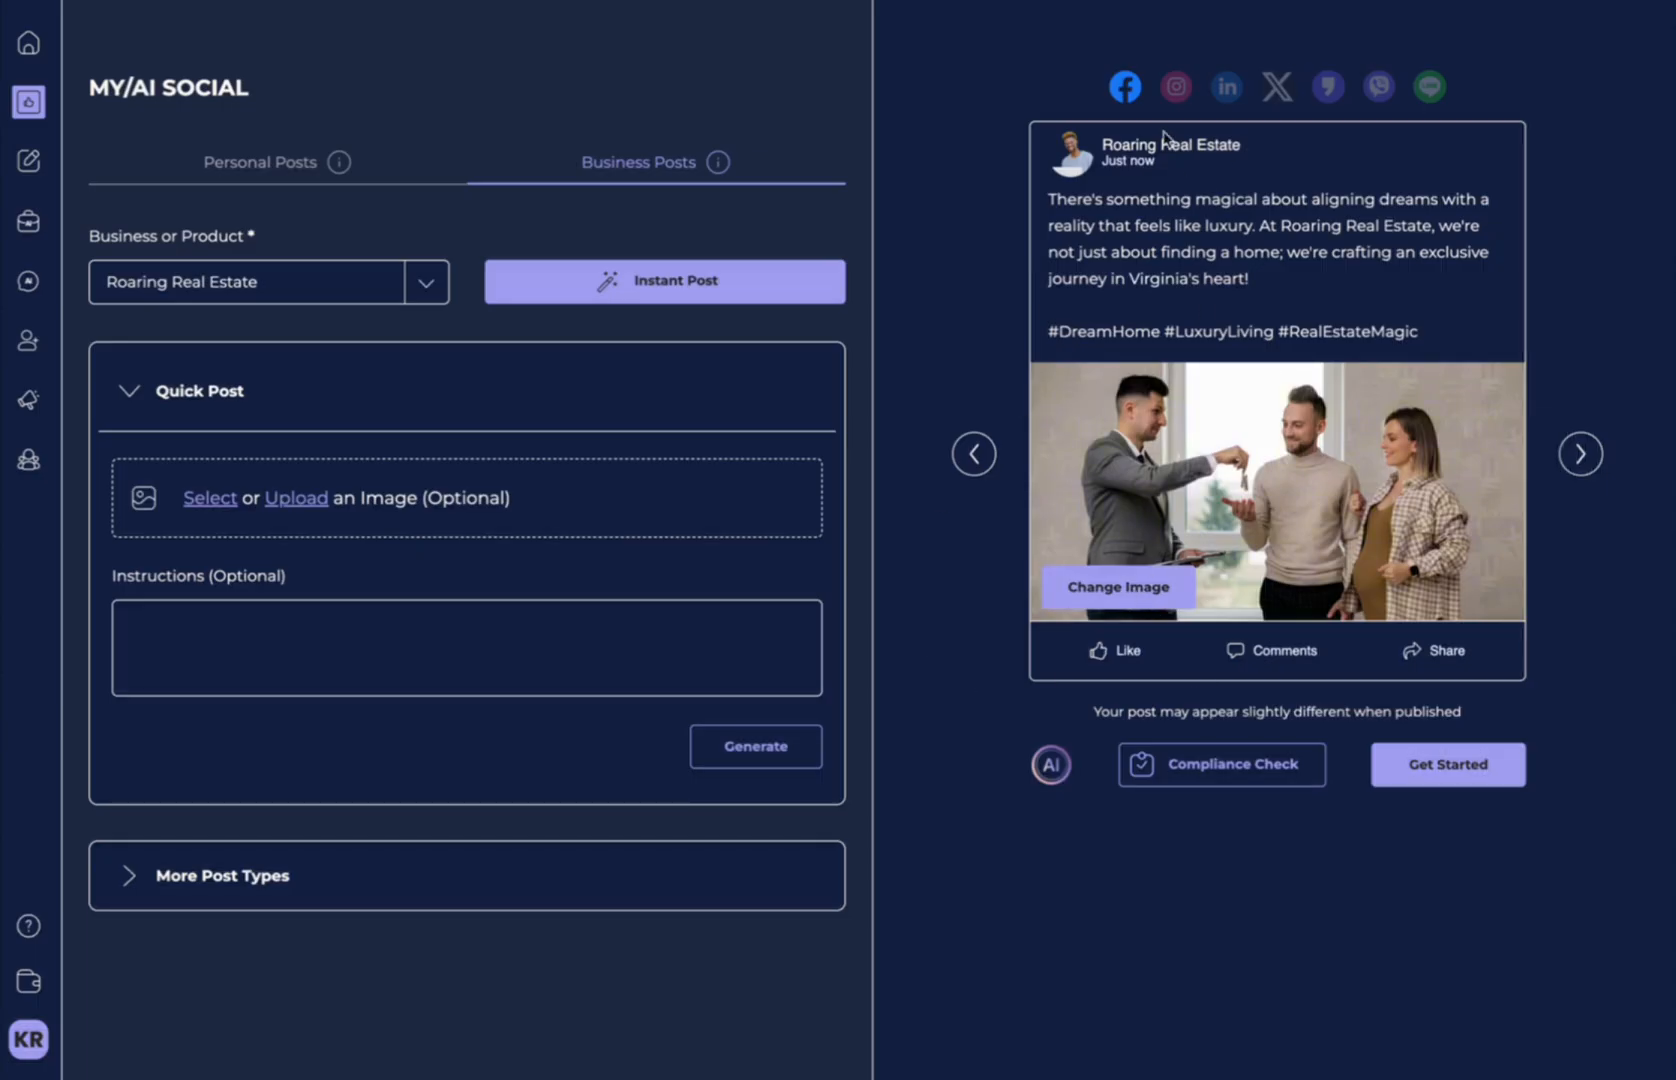
left_click(258, 162)
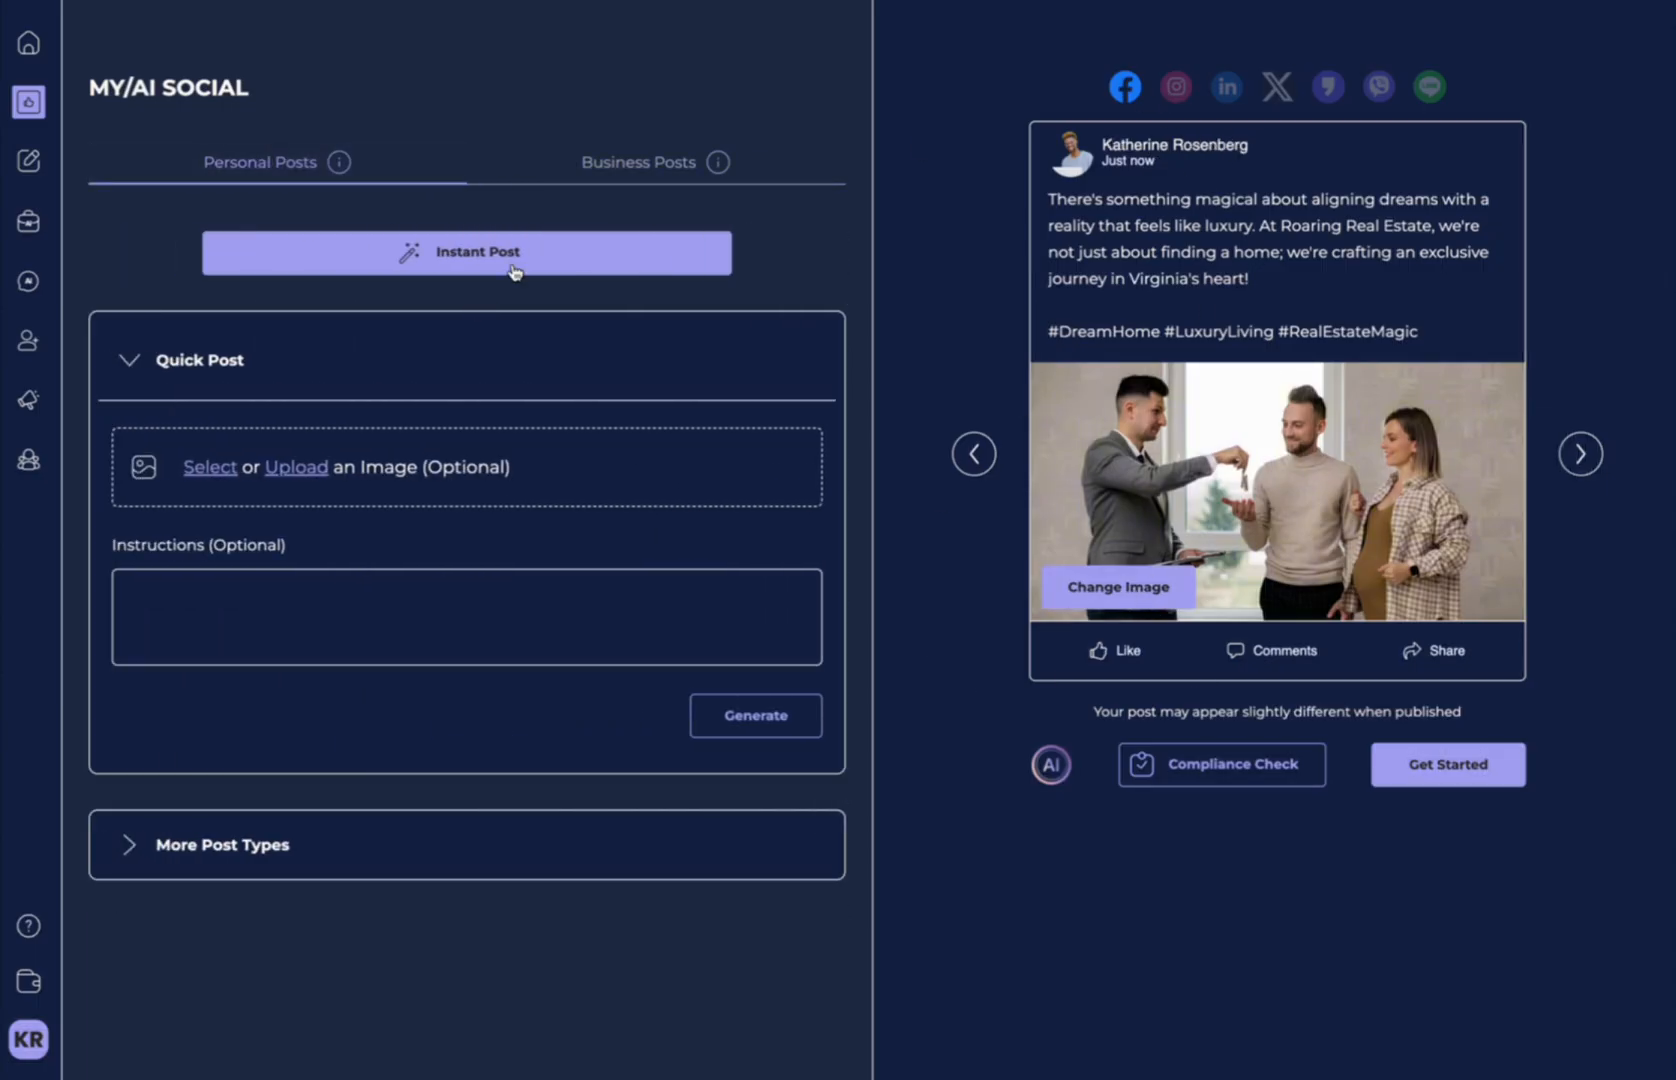
left_click(638, 162)
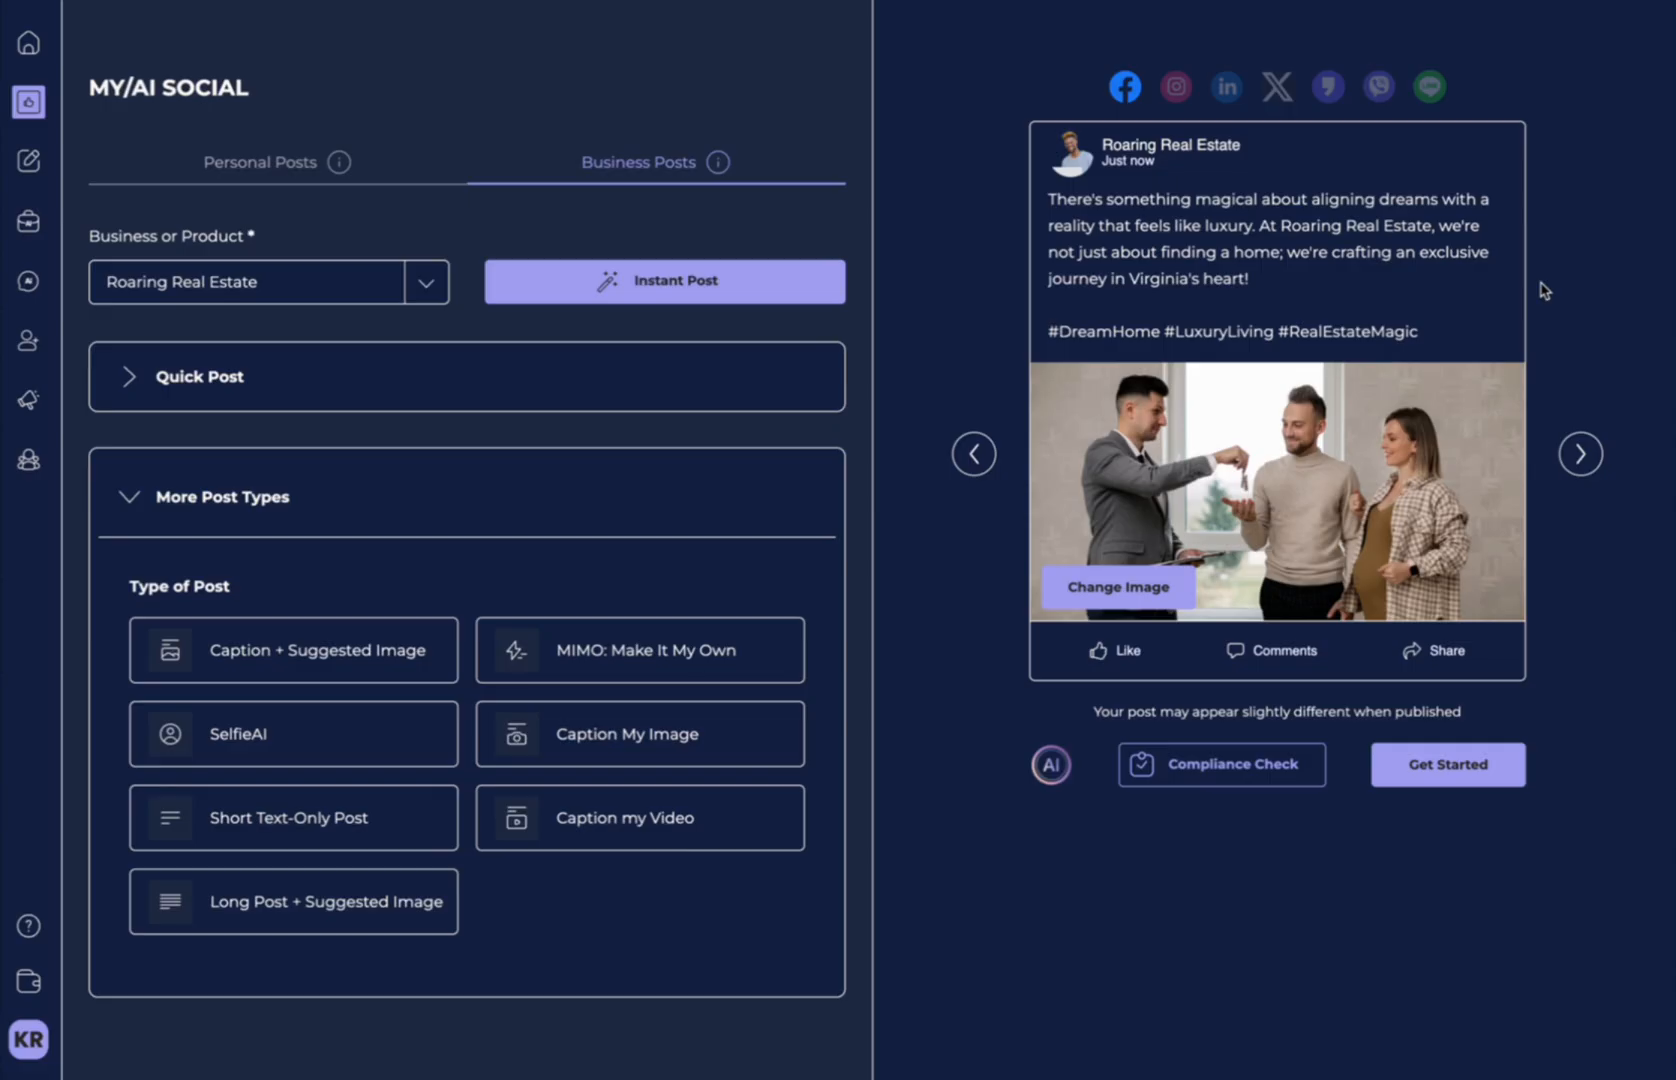